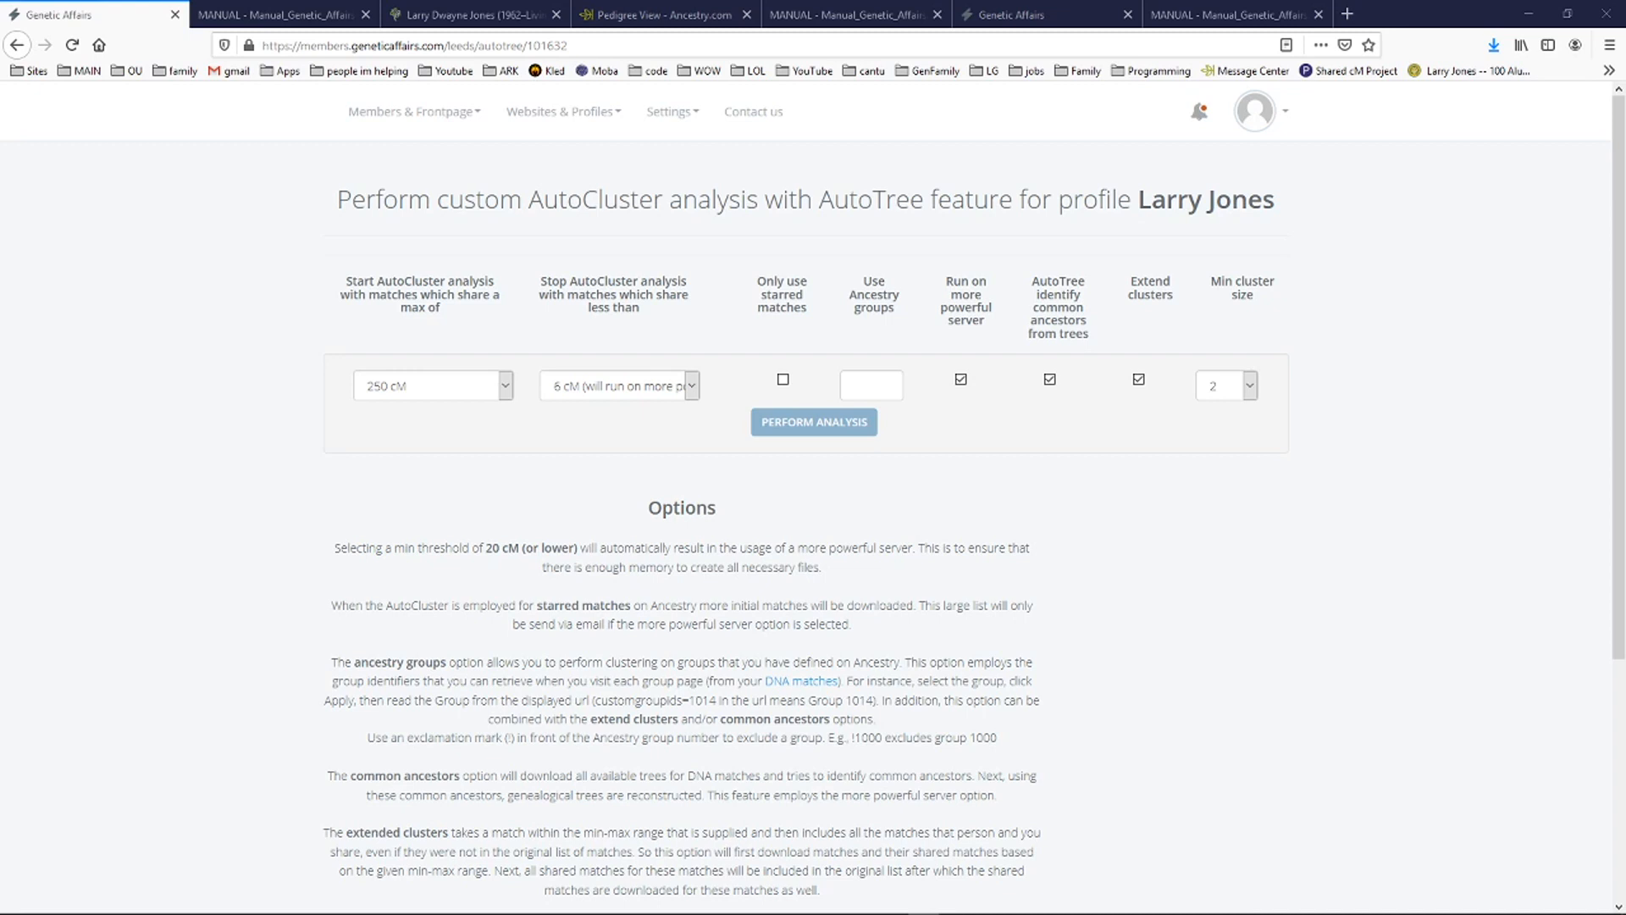
{"action": "mouse_move", "coordinate": [814, 300]}
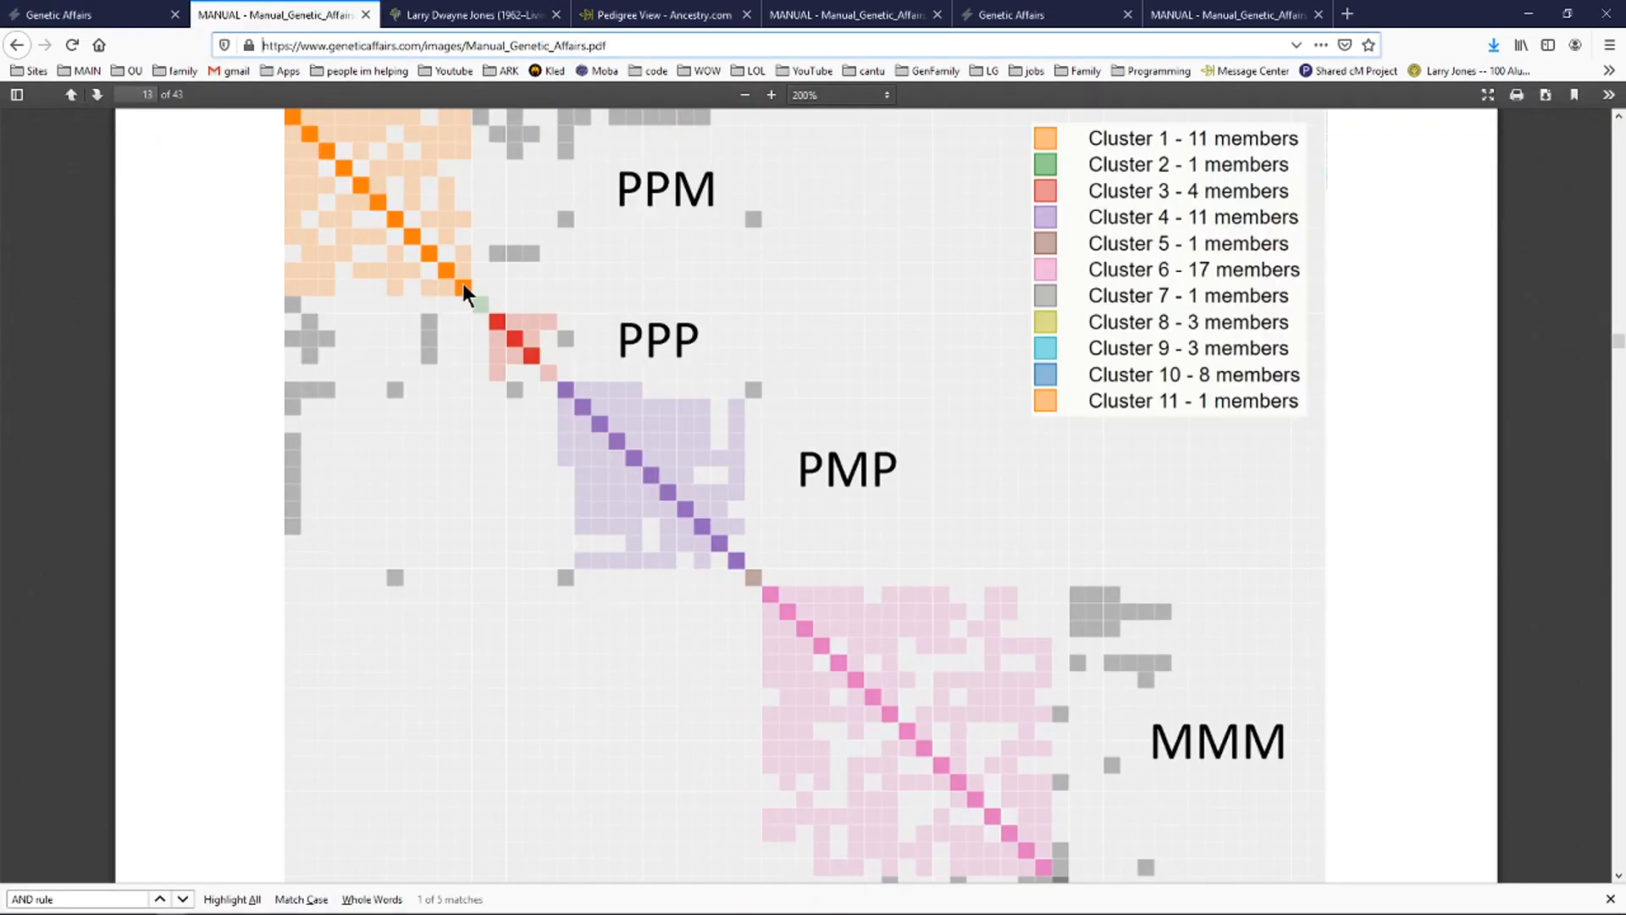
{"action": "mouse_move", "coordinate": [454, 282]}
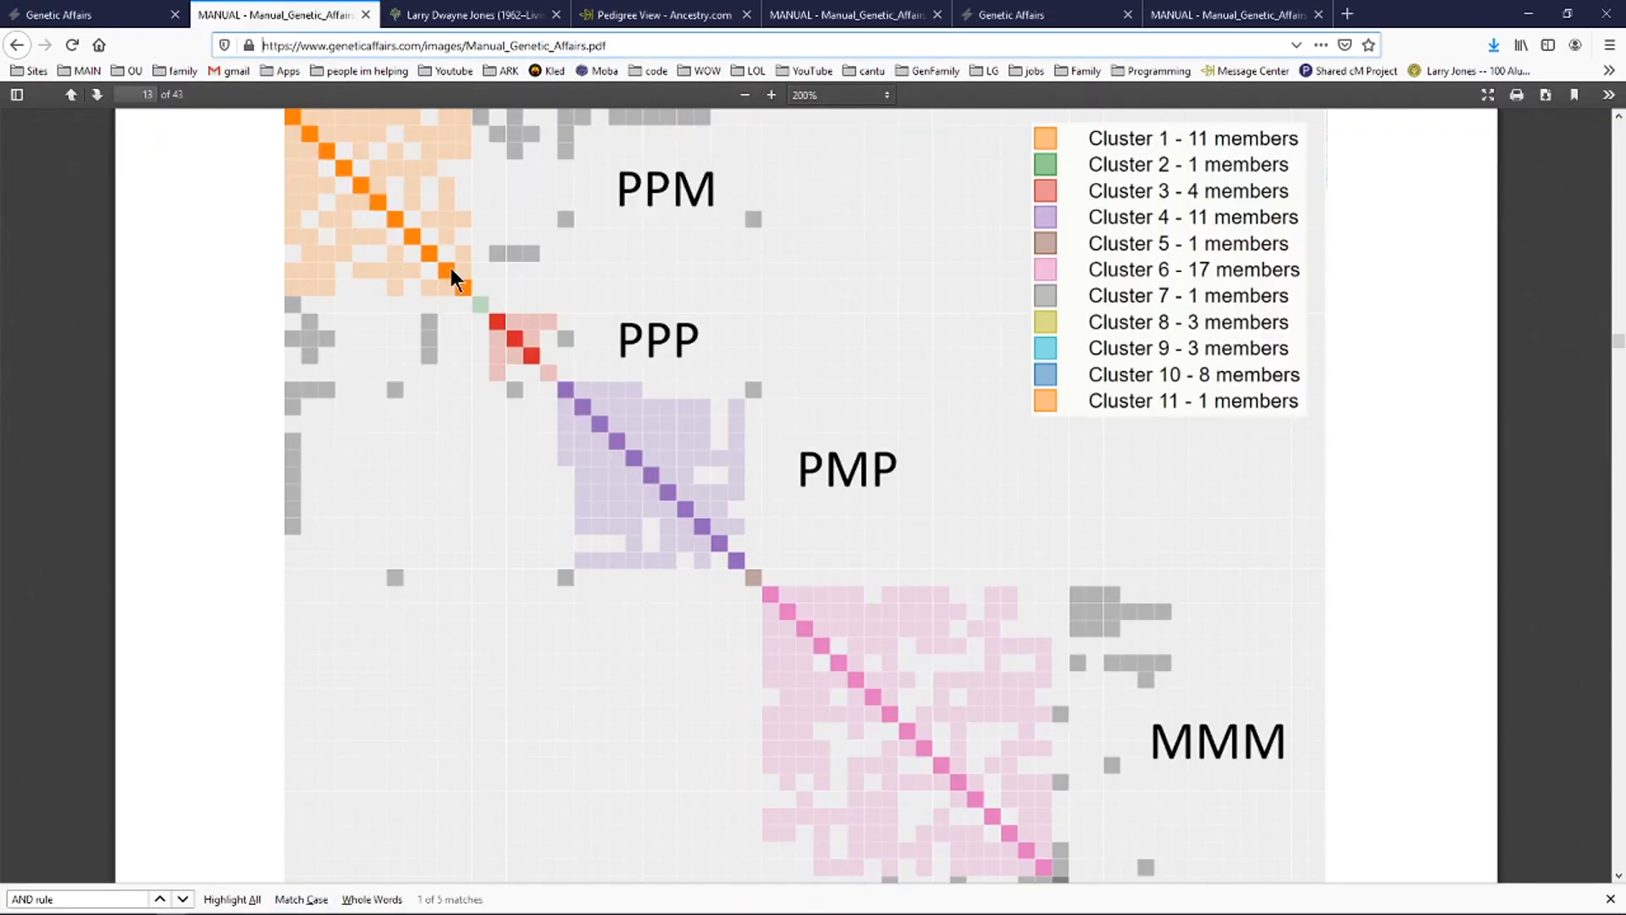
{"action": "mouse_move", "coordinate": [705, 267]}
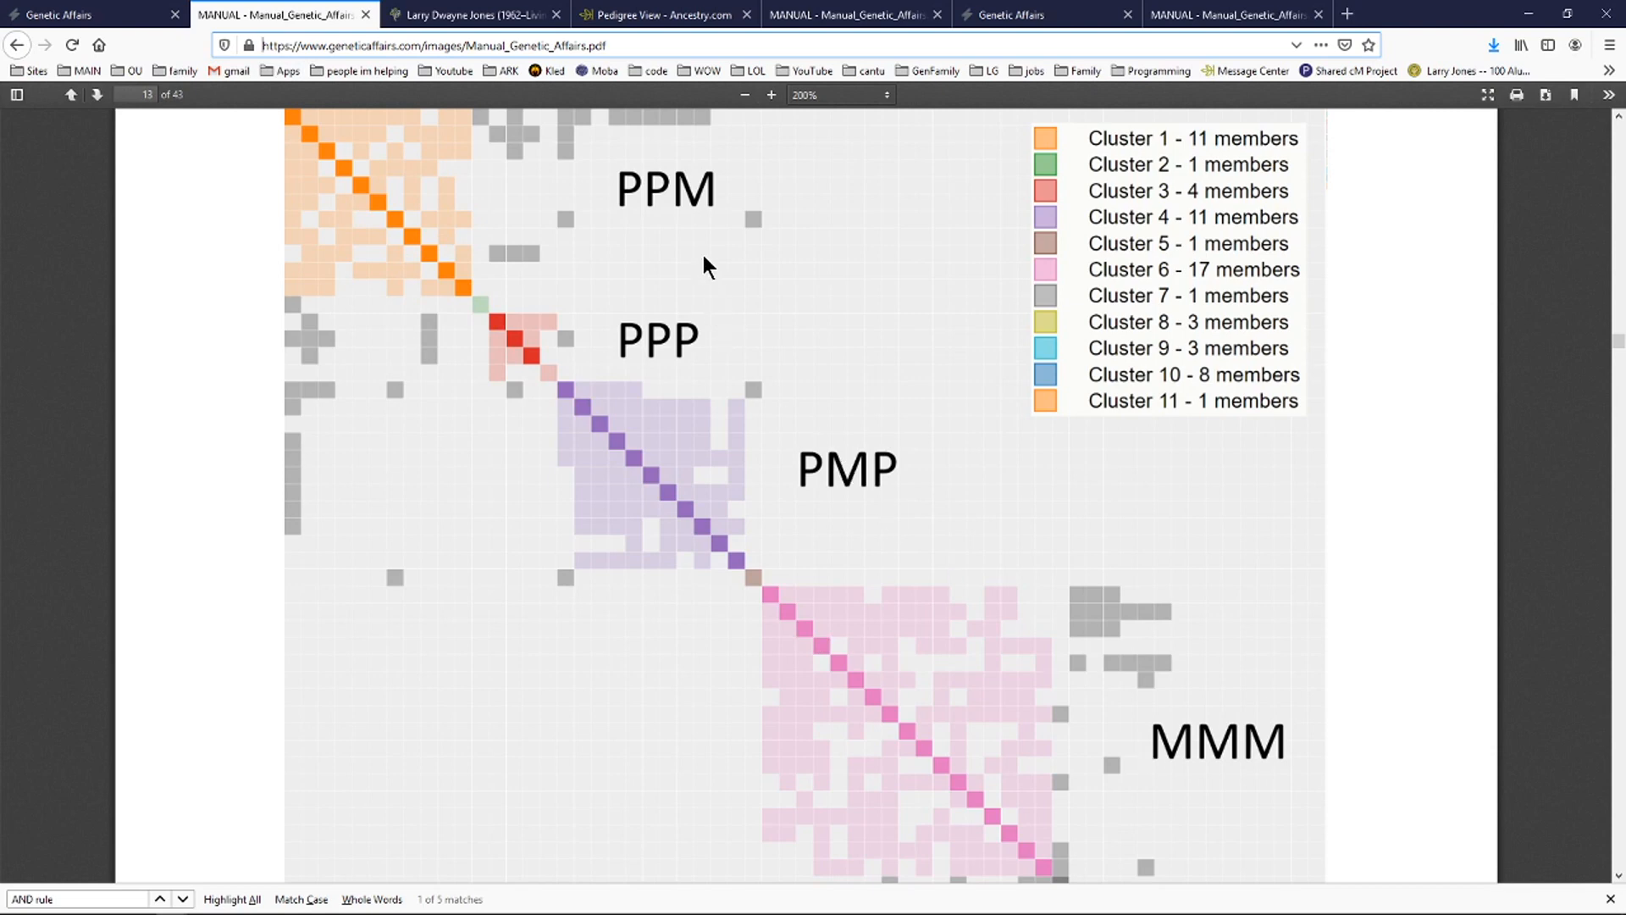
{"action": "mouse_move", "coordinate": [643, 236]}
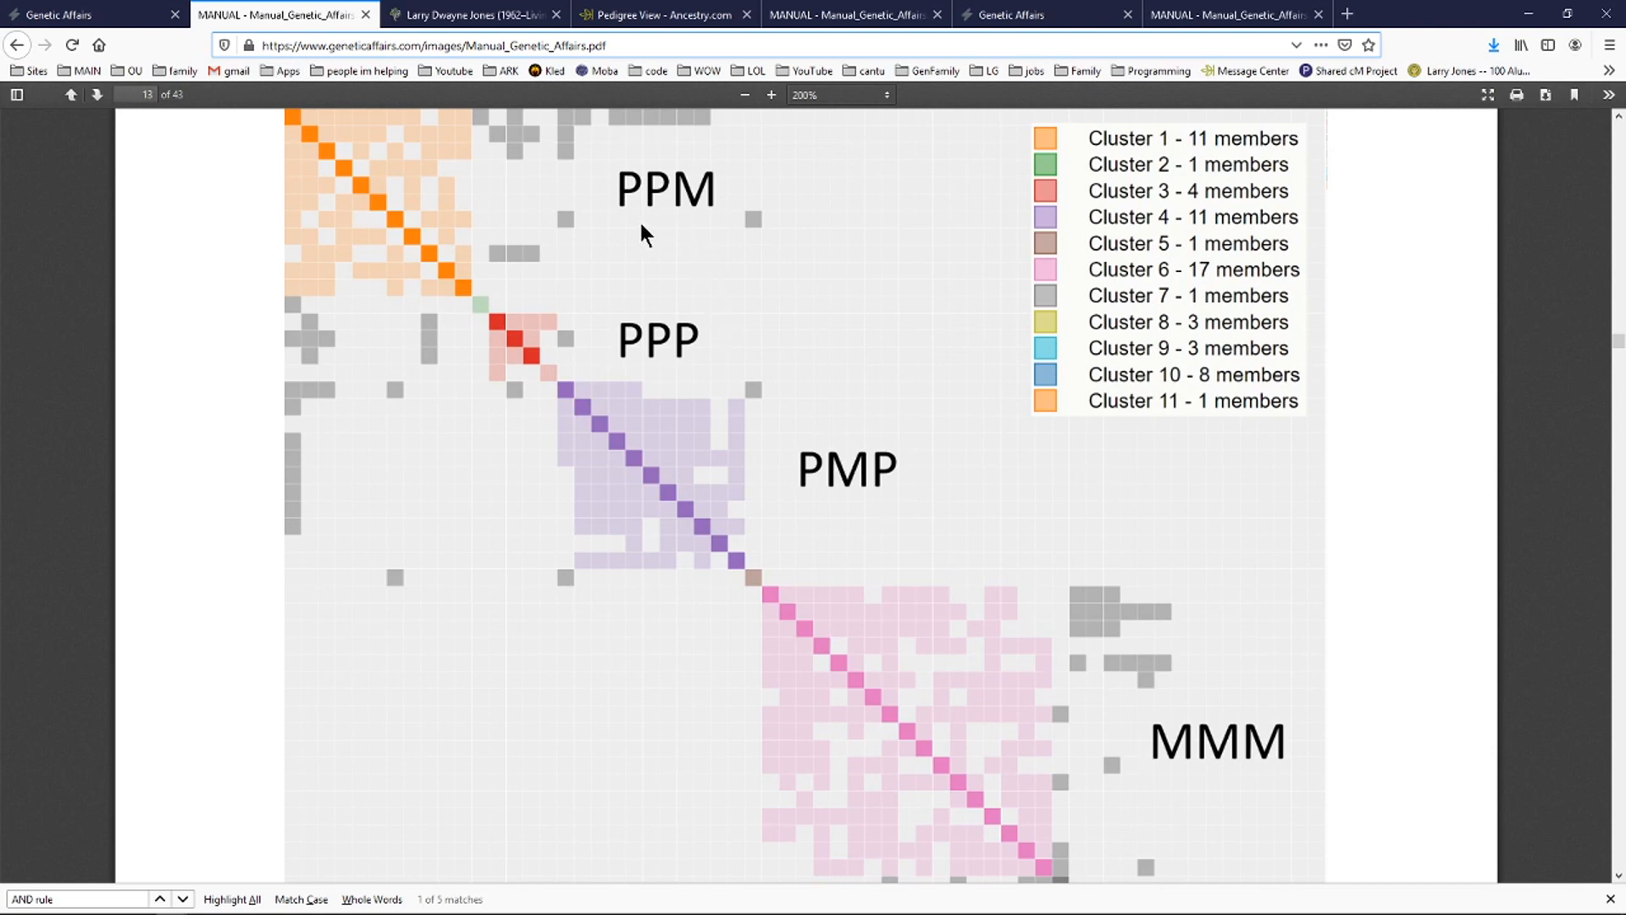
{"action": "mouse_move", "coordinate": [669, 278]}
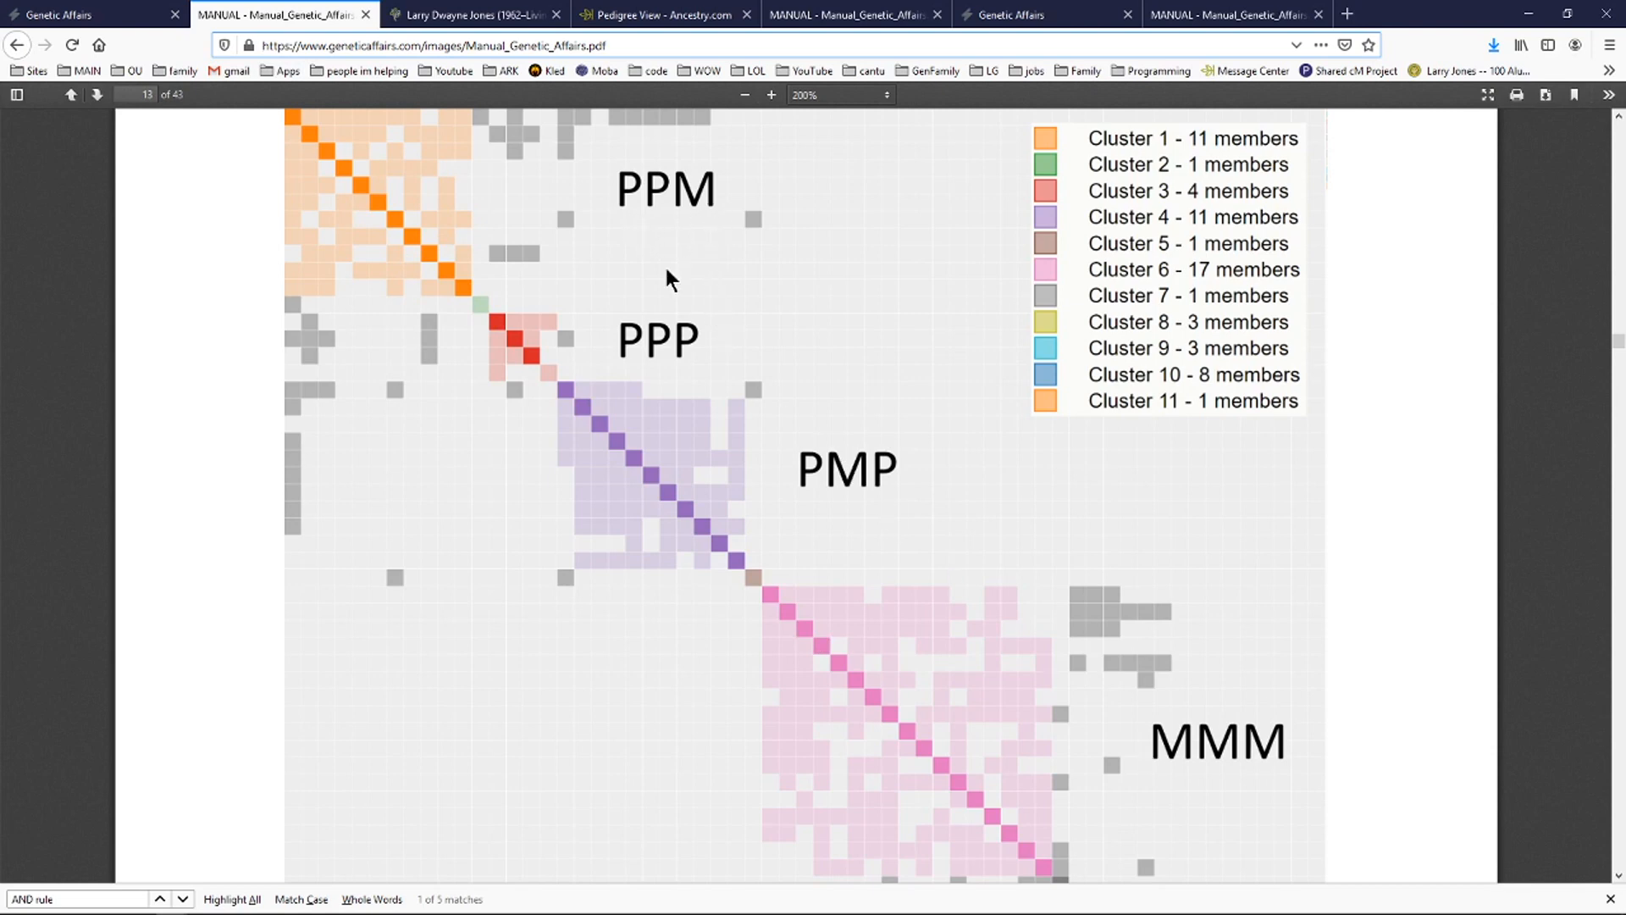
{"action": "mouse_move", "coordinate": [1234, 713]}
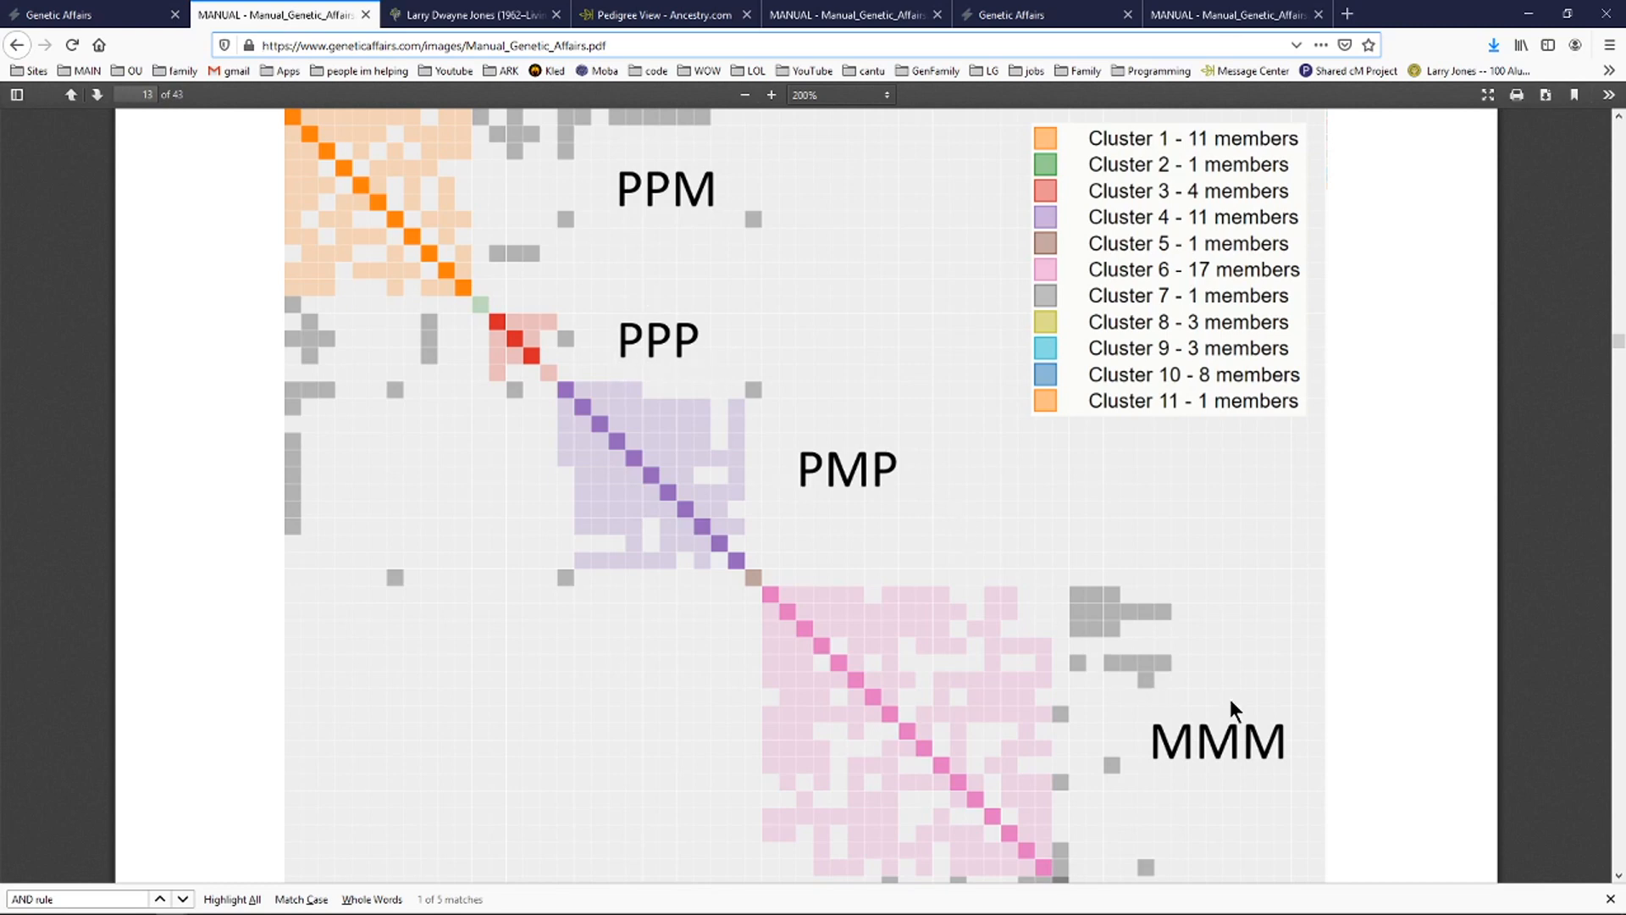
{"action": "mouse_move", "coordinate": [1146, 376]}
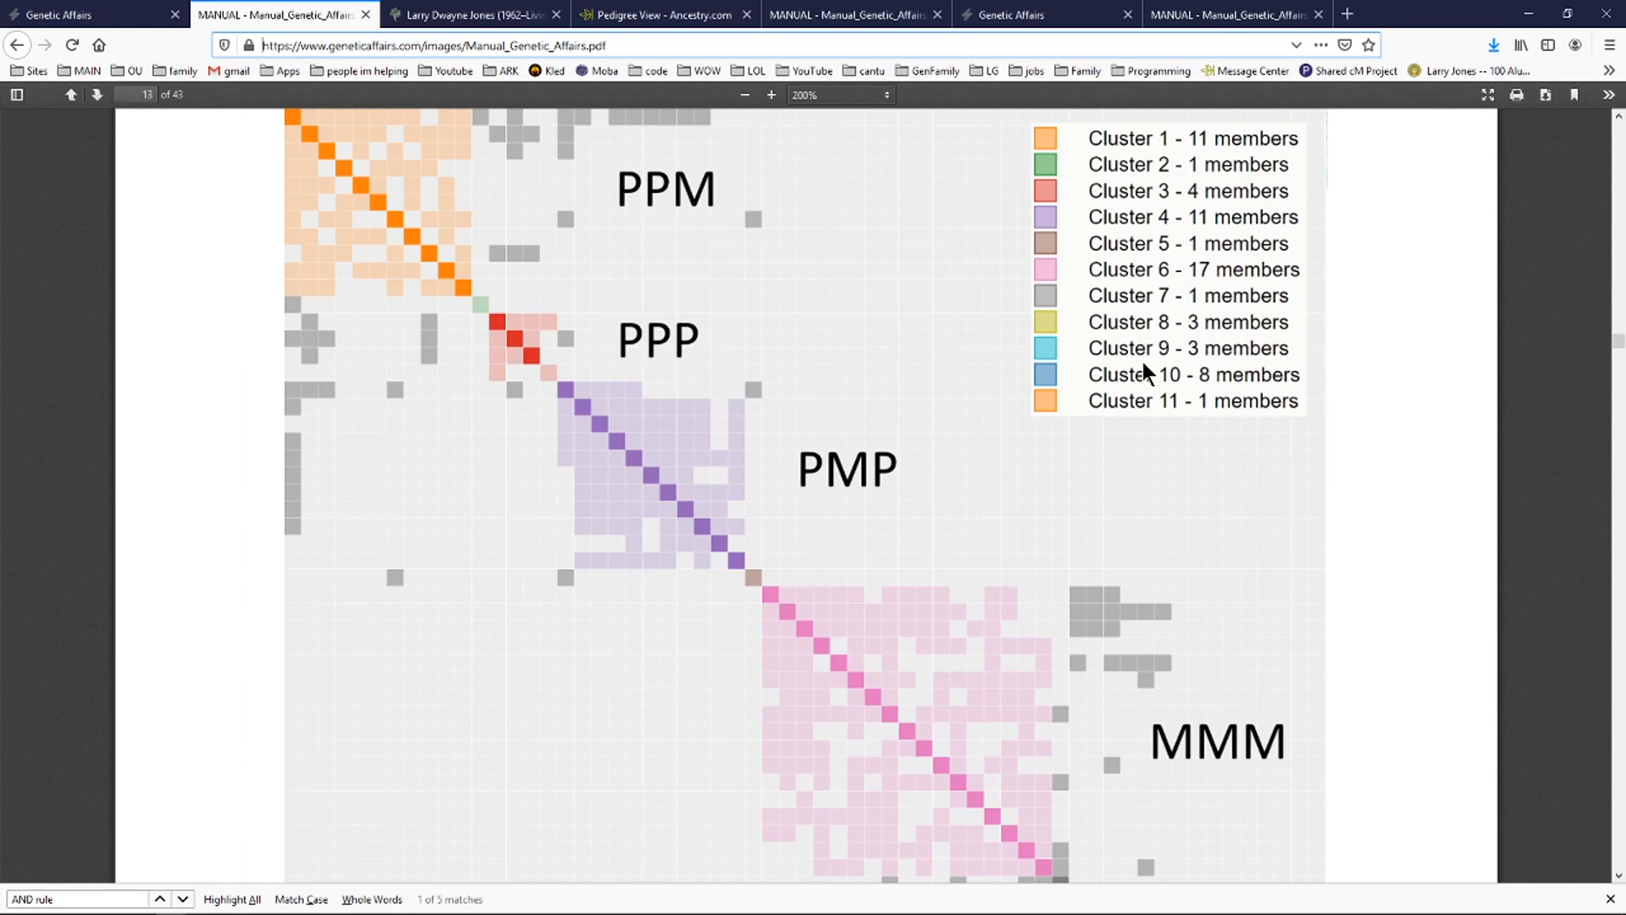
{"action": "mouse_move", "coordinate": [894, 710]}
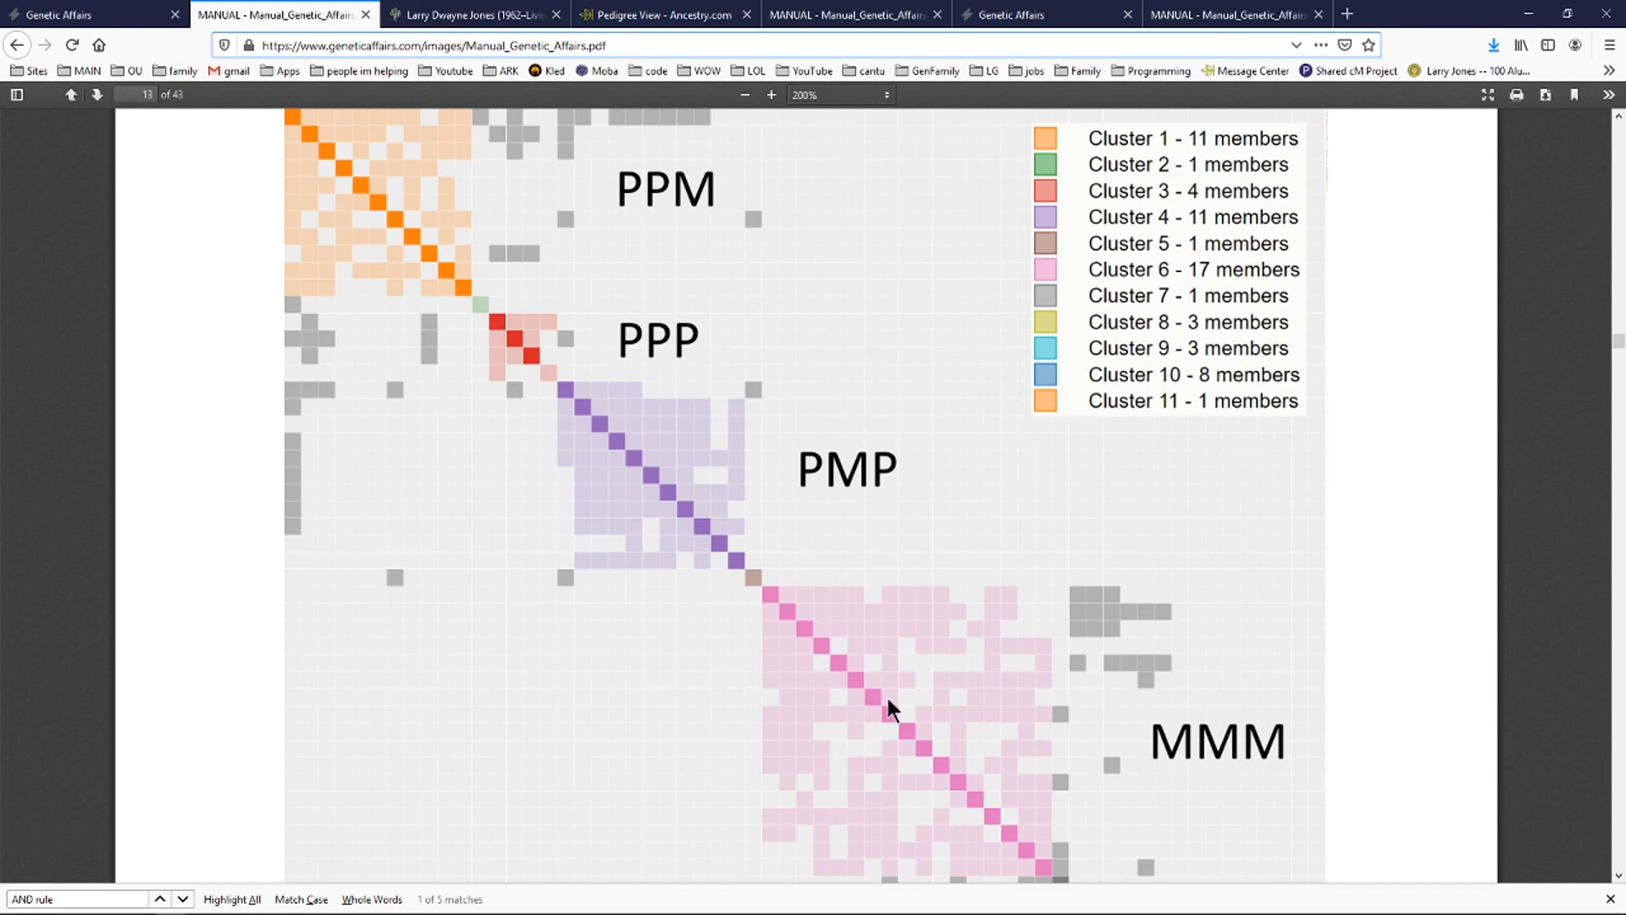
{"action": "mouse_move", "coordinate": [600, 403]}
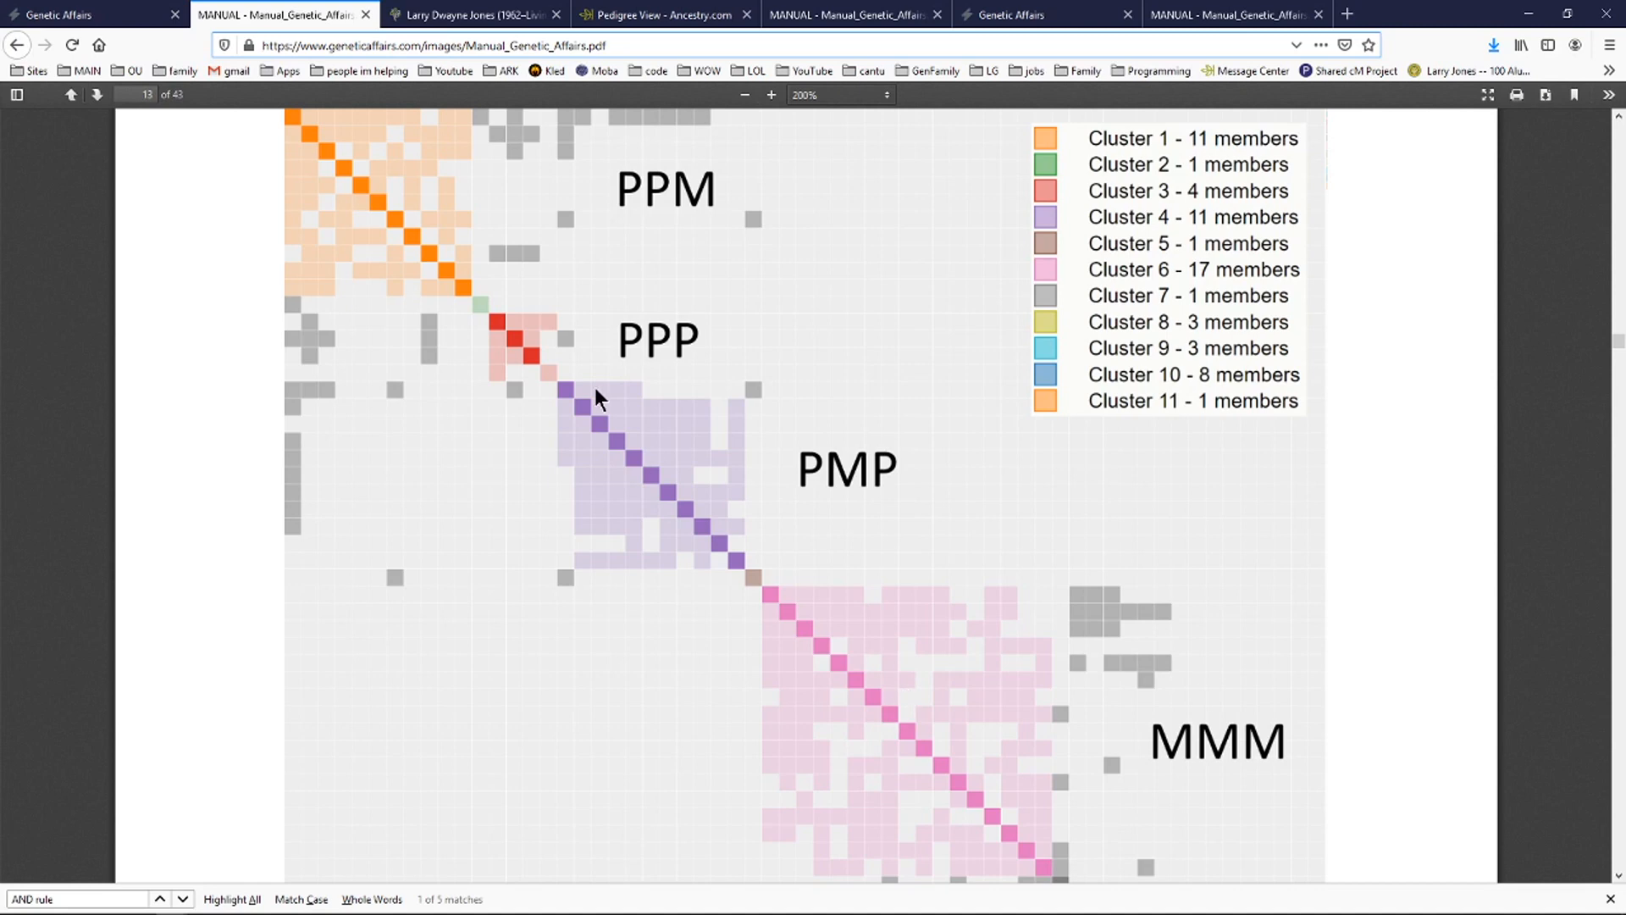
{"action": "mouse_move", "coordinate": [950, 732]}
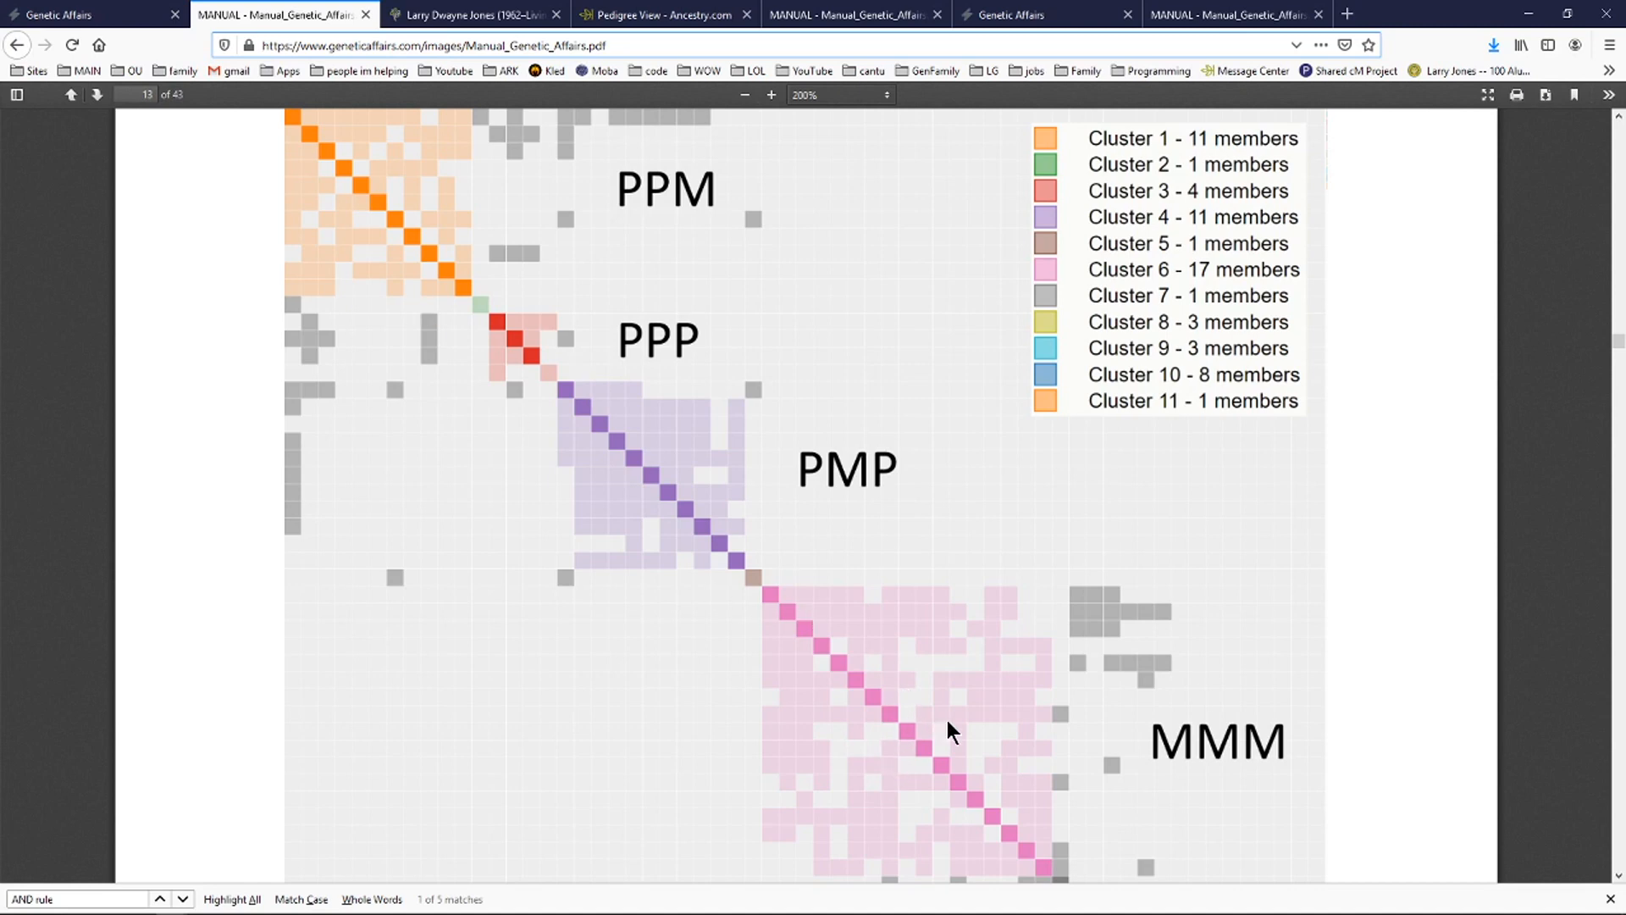
{"action": "mouse_move", "coordinate": [664, 535]}
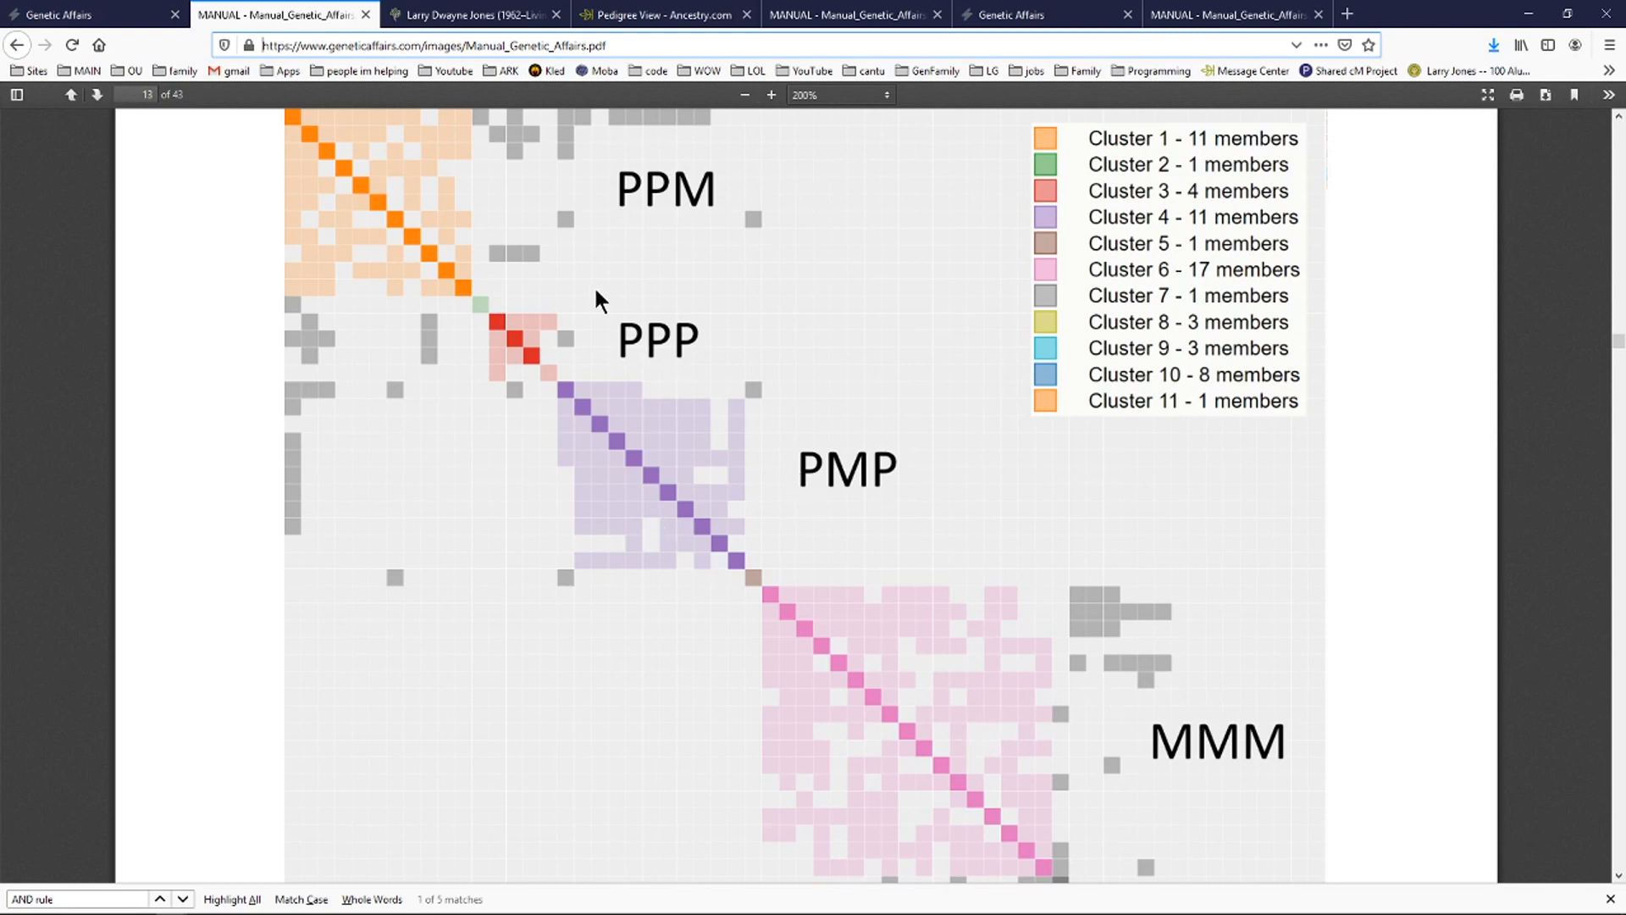
{"action": "mouse_move", "coordinate": [581, 228]}
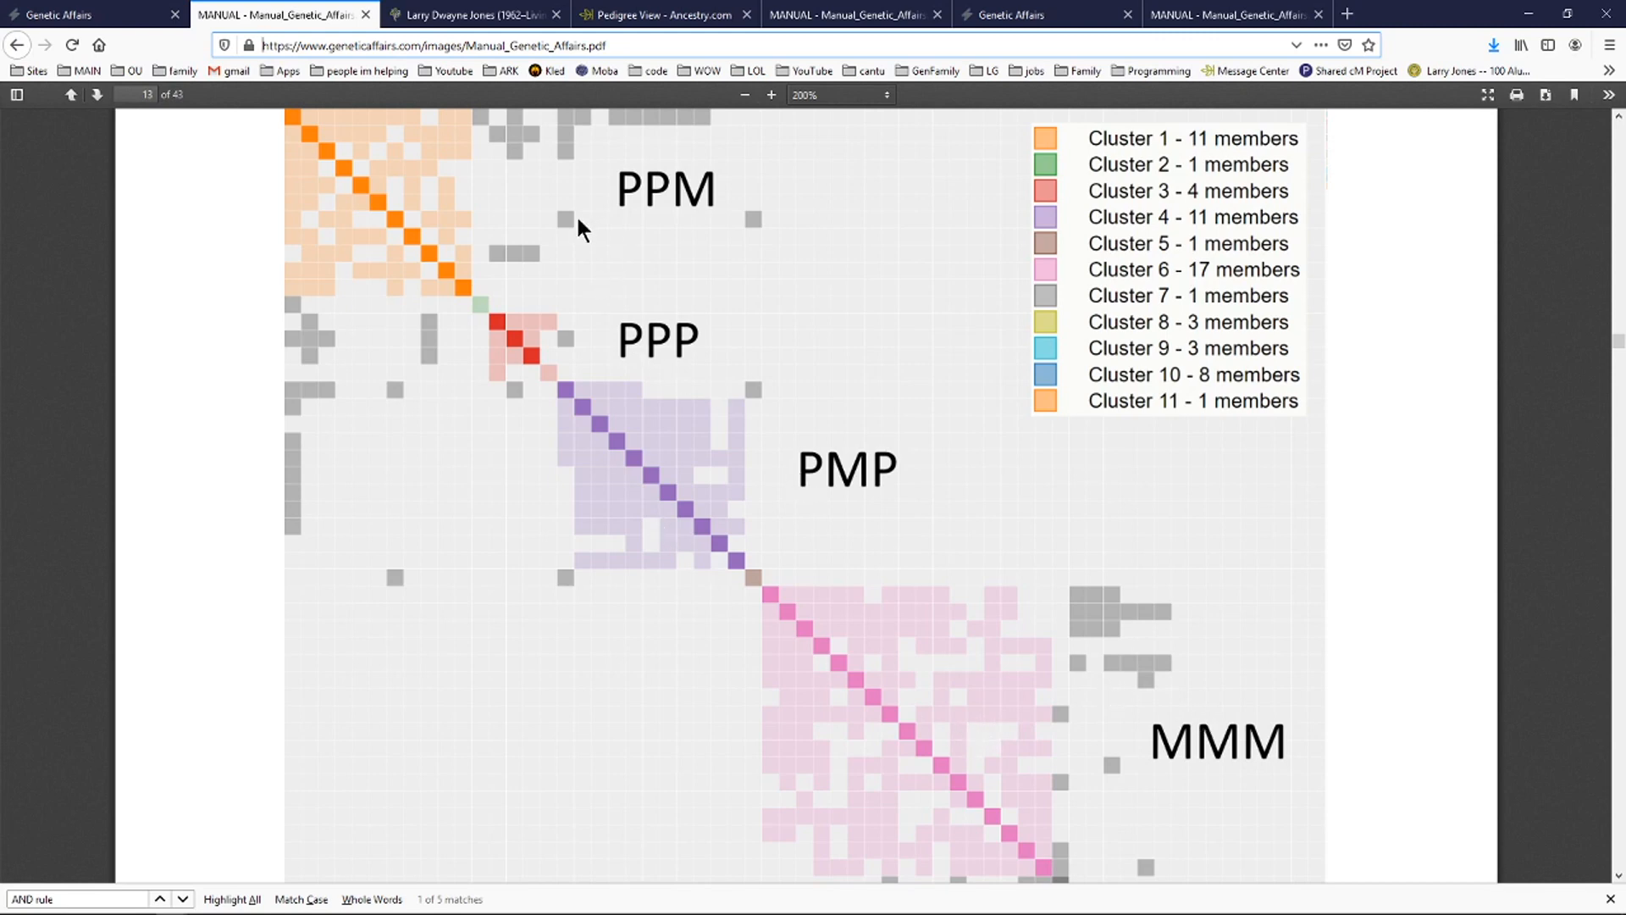
{"action": "mouse_move", "coordinate": [472, 14]}
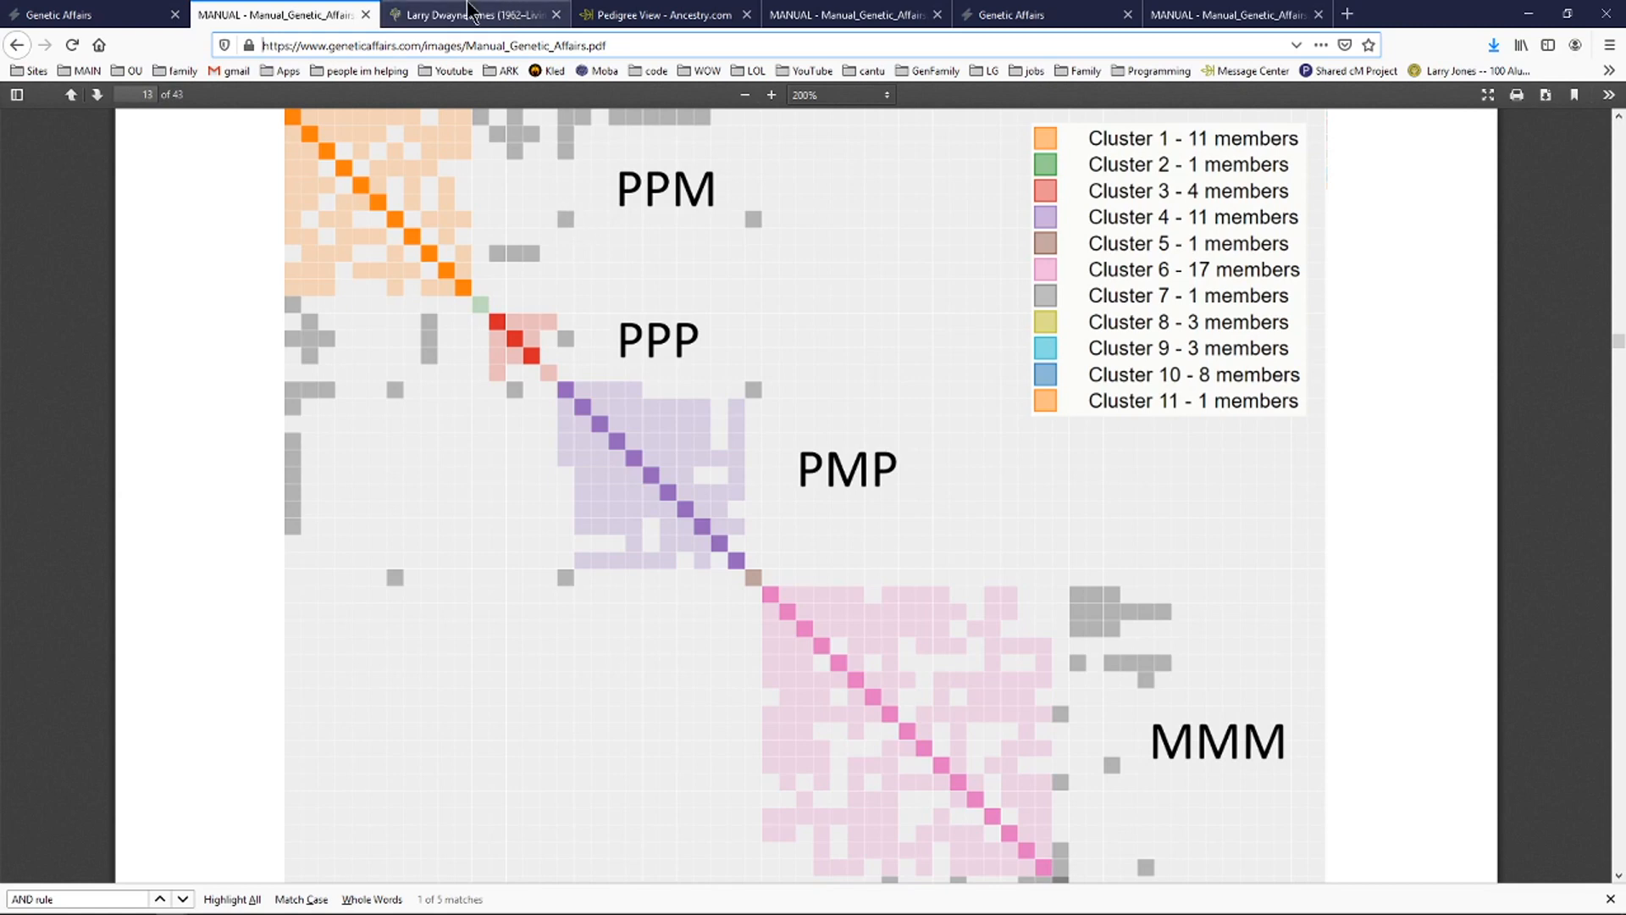
Show the FamilySearch source-shaded fan chart again after glancing at Ancestry's pedigree view.
{"action": "left_click", "coordinate": [472, 14]}
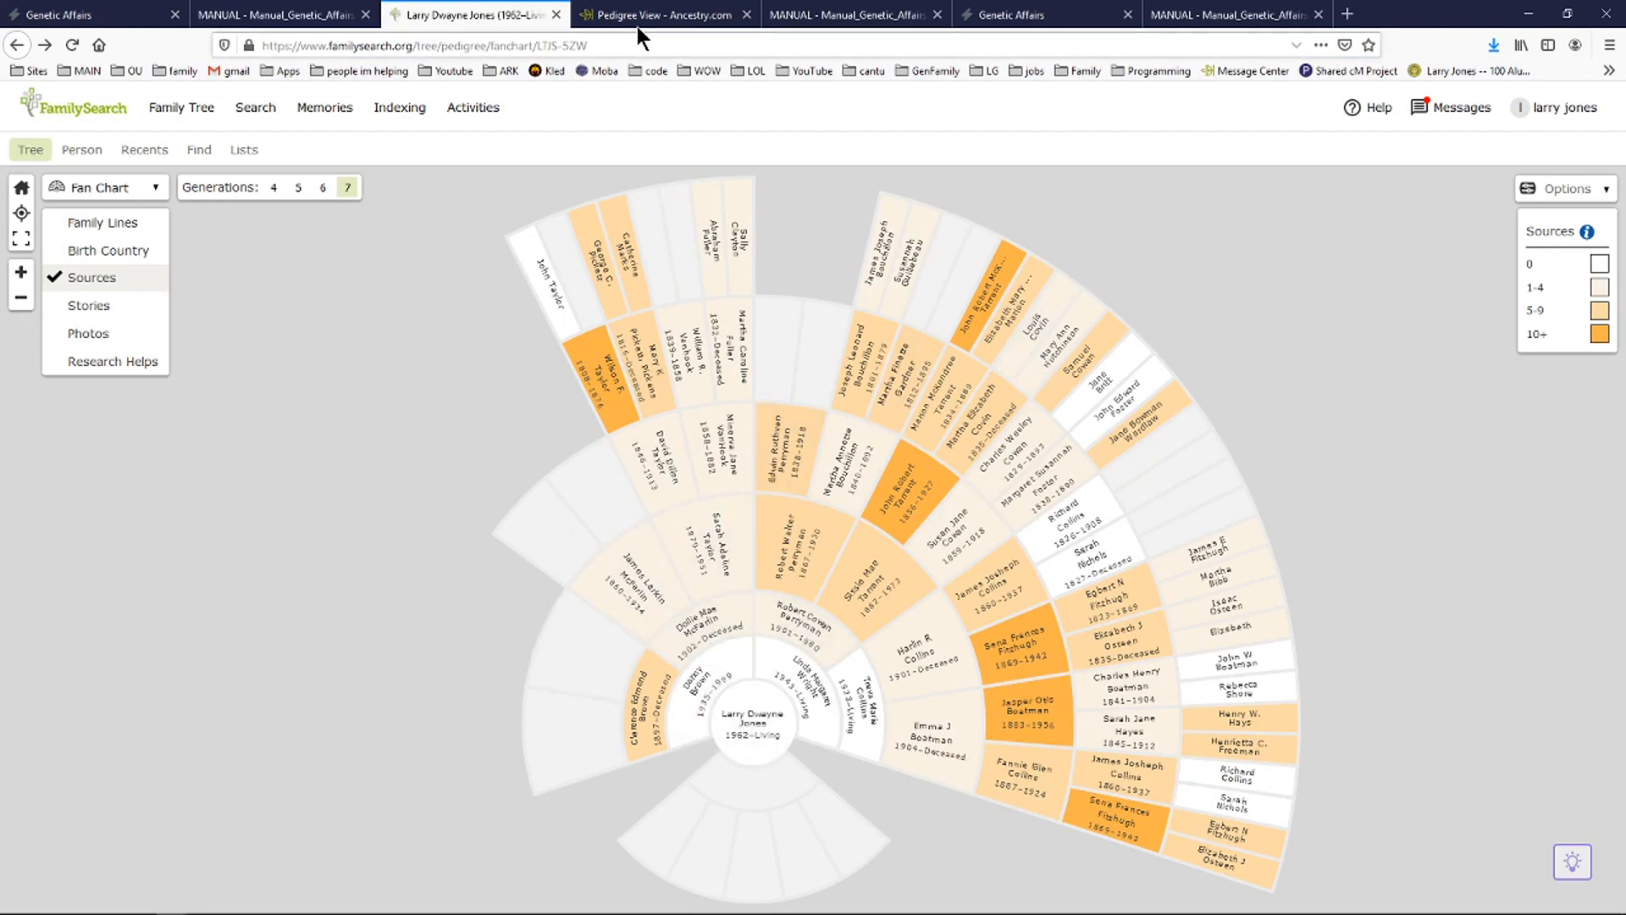
{"action": "mouse_move", "coordinate": [660, 15]}
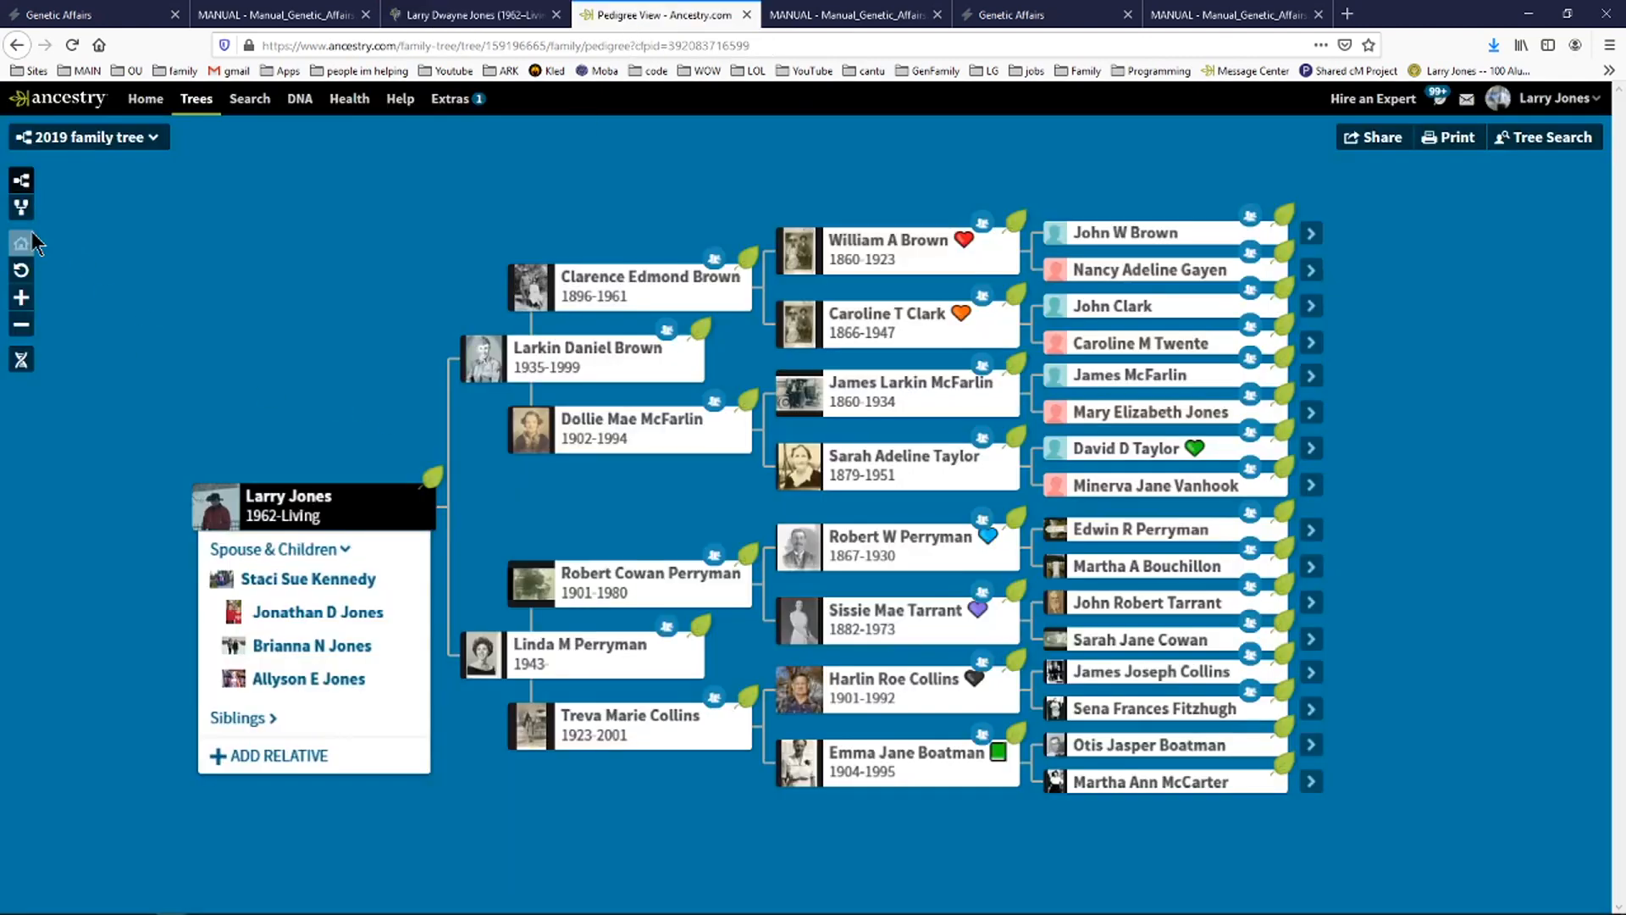
{"action": "left_click", "coordinate": [471, 14]}
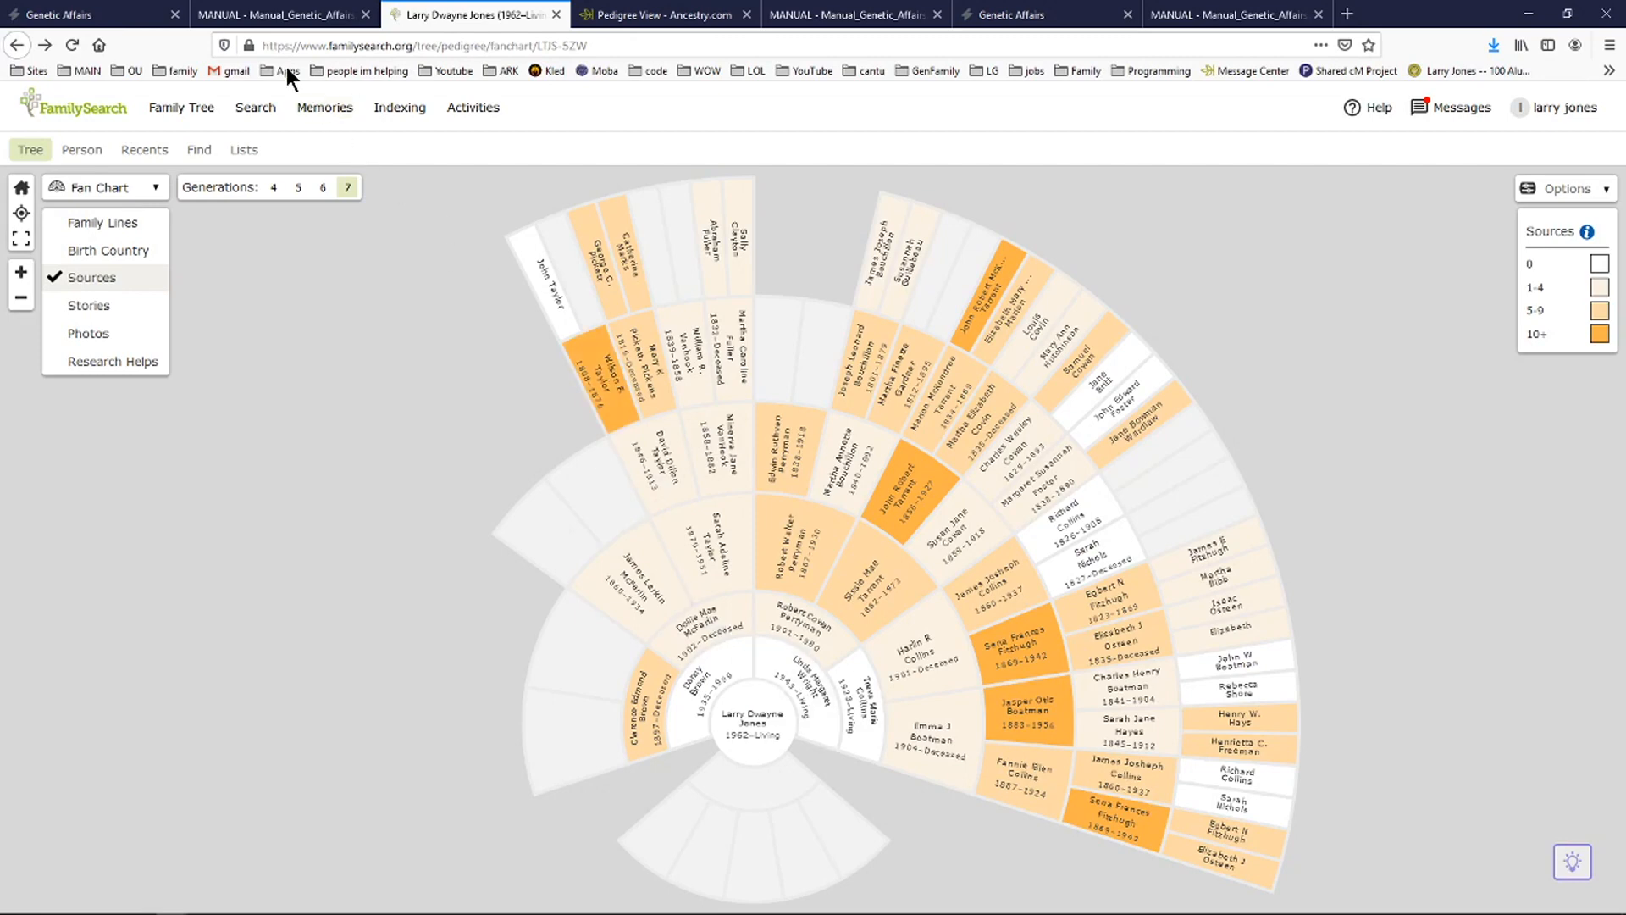
Bring back the manual's PPM, PPP, PMP and MMM cluster chart in the PDF viewer.
{"action": "left_click", "coordinate": [281, 14]}
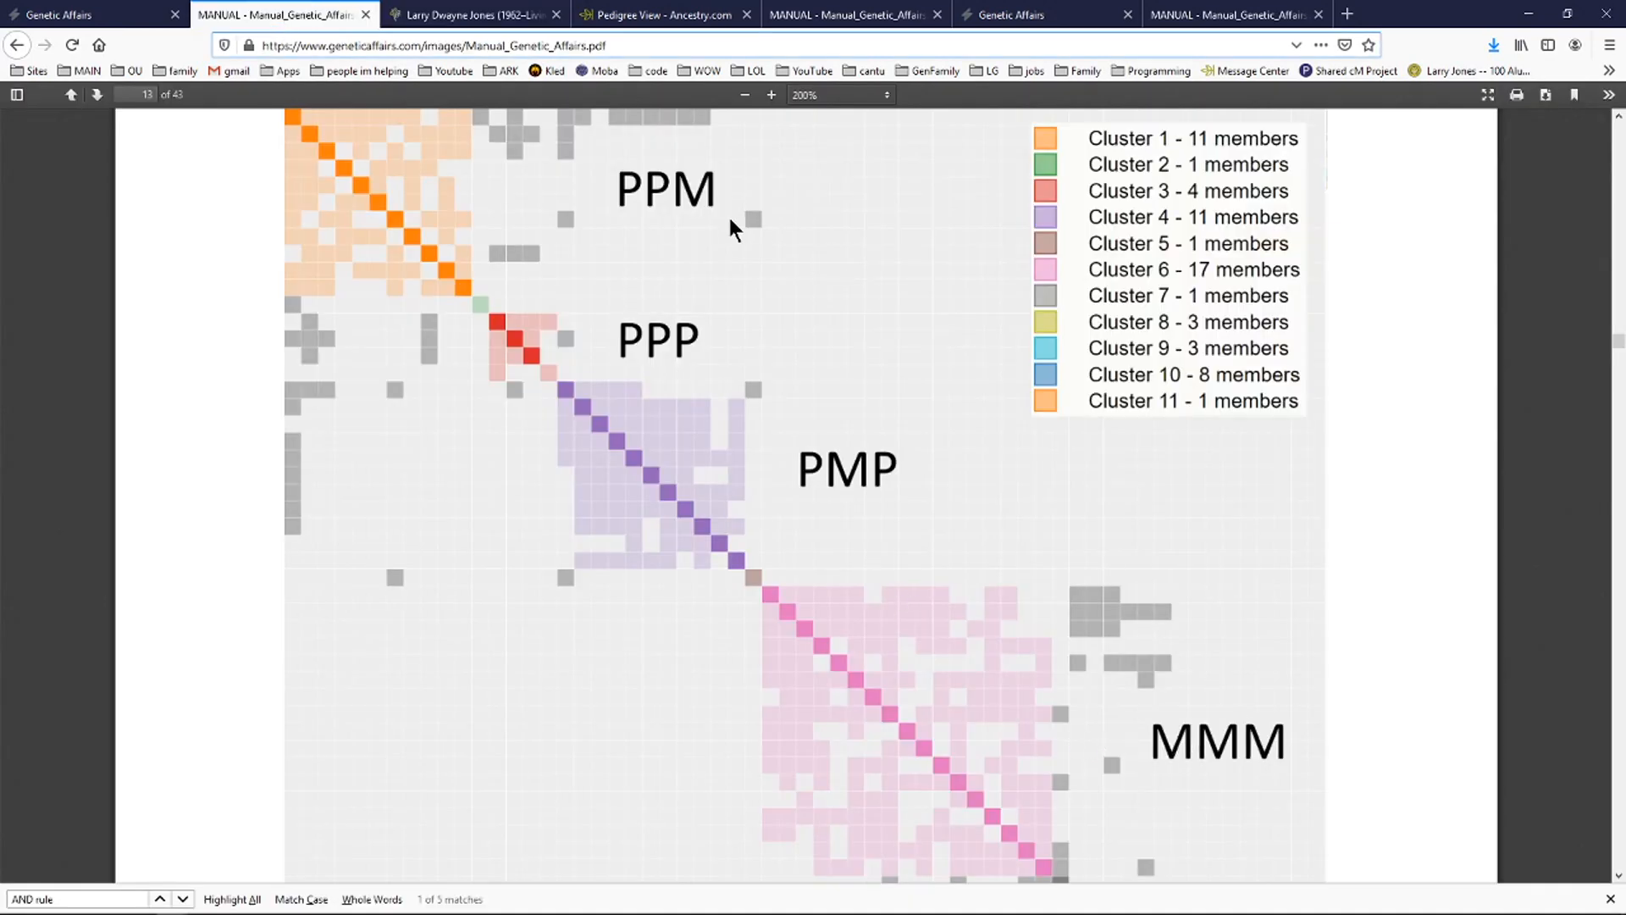
{"action": "left_click", "coordinate": [472, 14]}
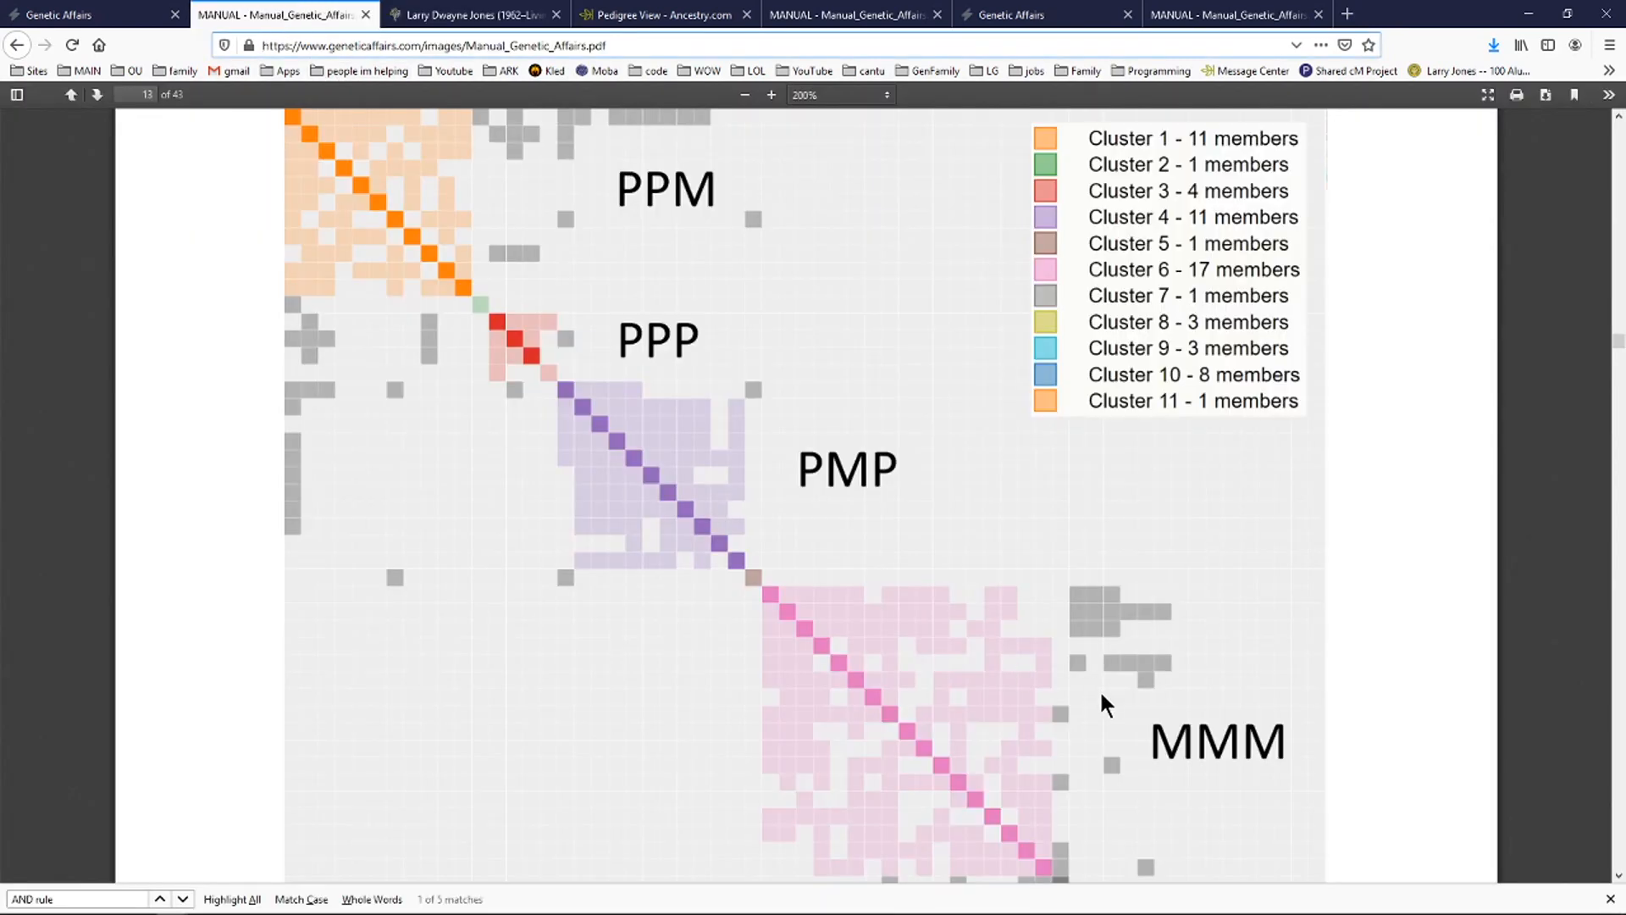
{"action": "mouse_move", "coordinate": [1244, 722]}
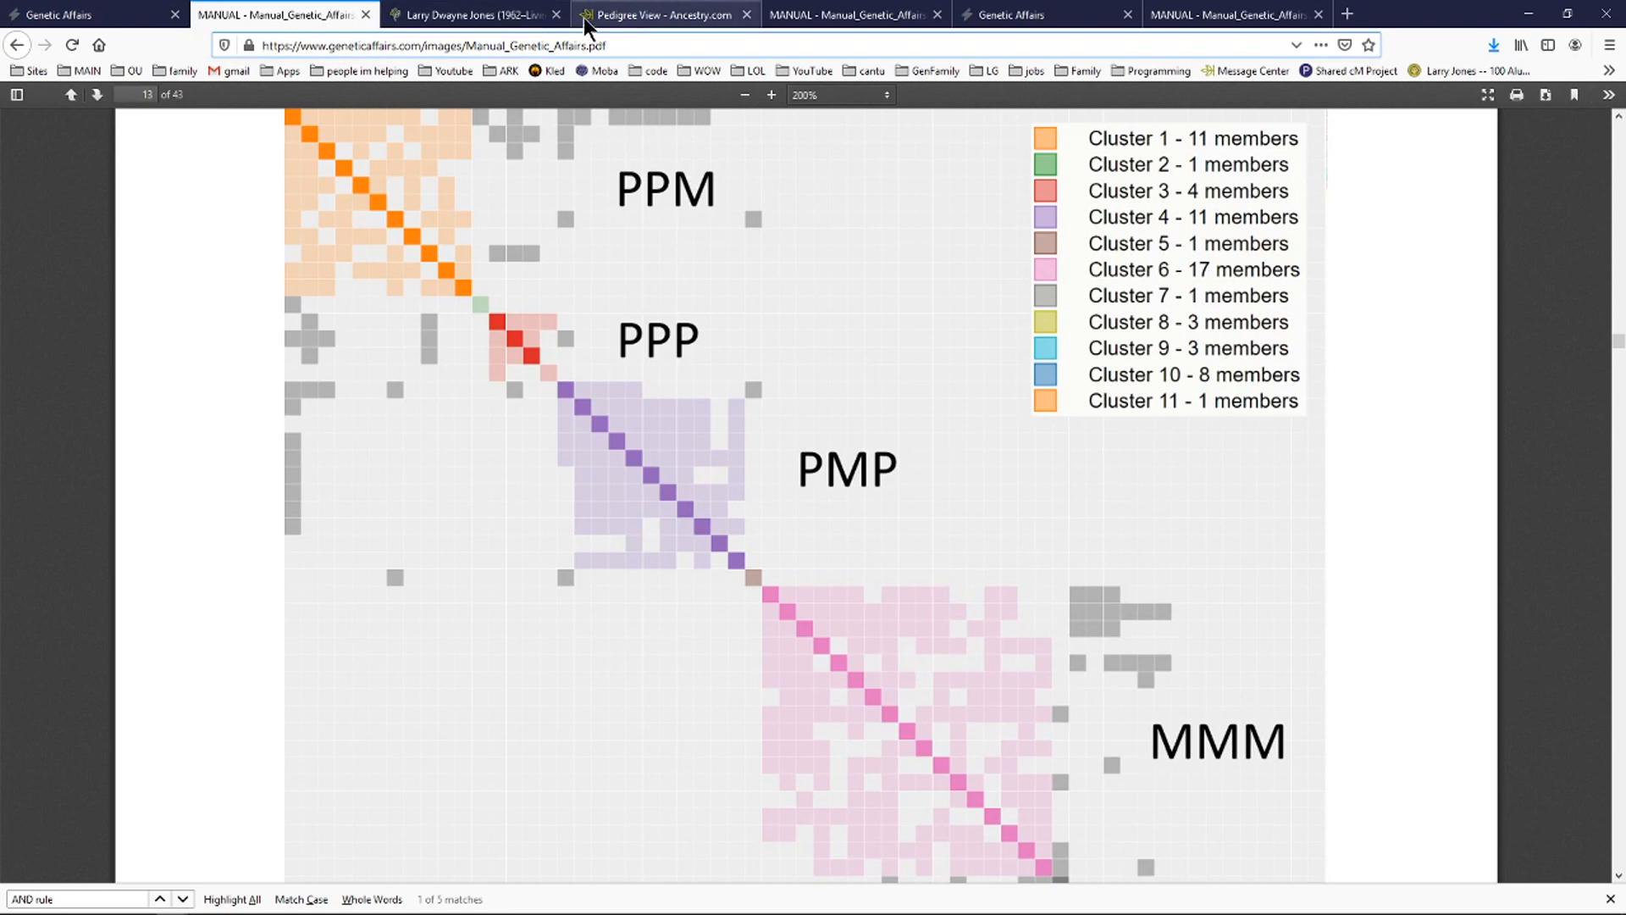
{"action": "mouse_move", "coordinate": [625, 17]}
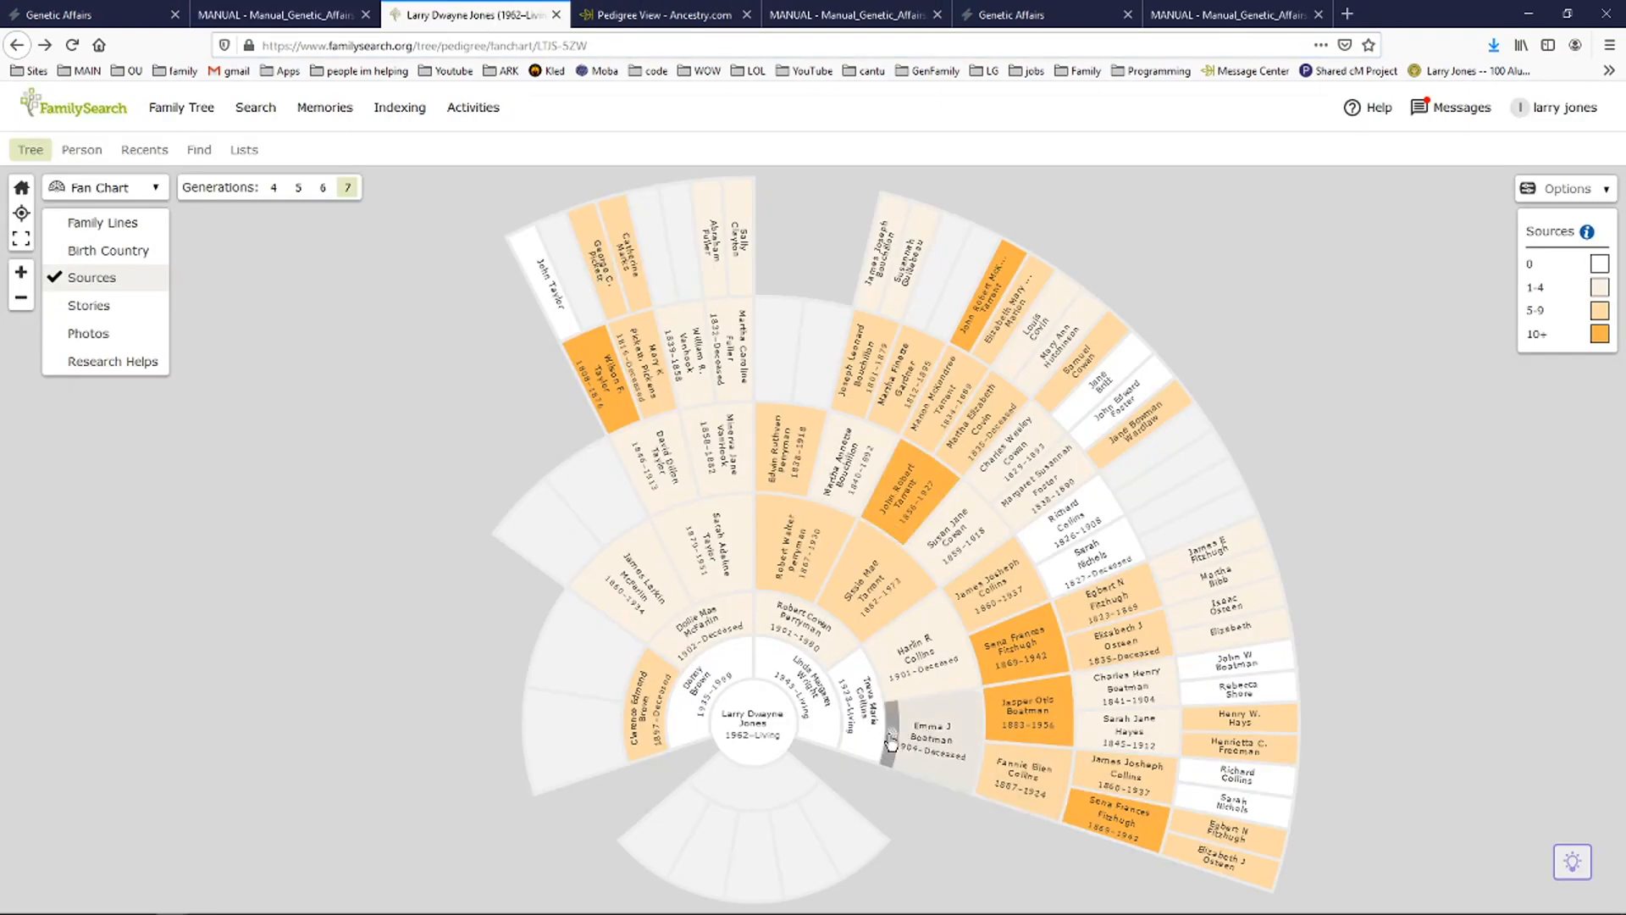
{"action": "mouse_move", "coordinate": [892, 752]}
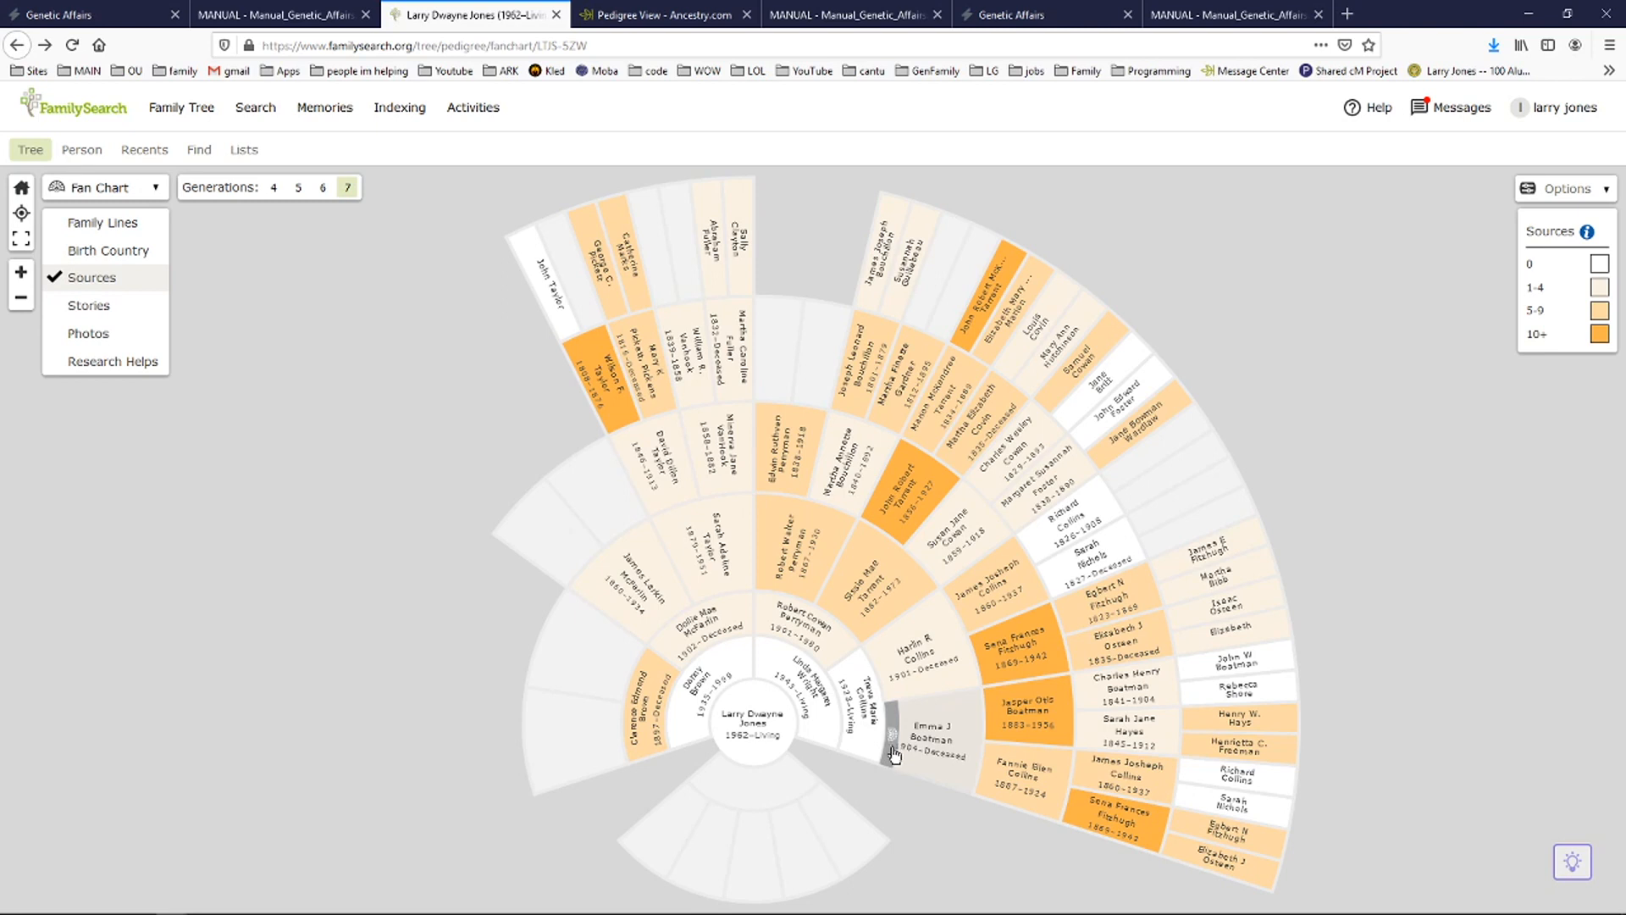
{"action": "mouse_move", "coordinate": [893, 748]}
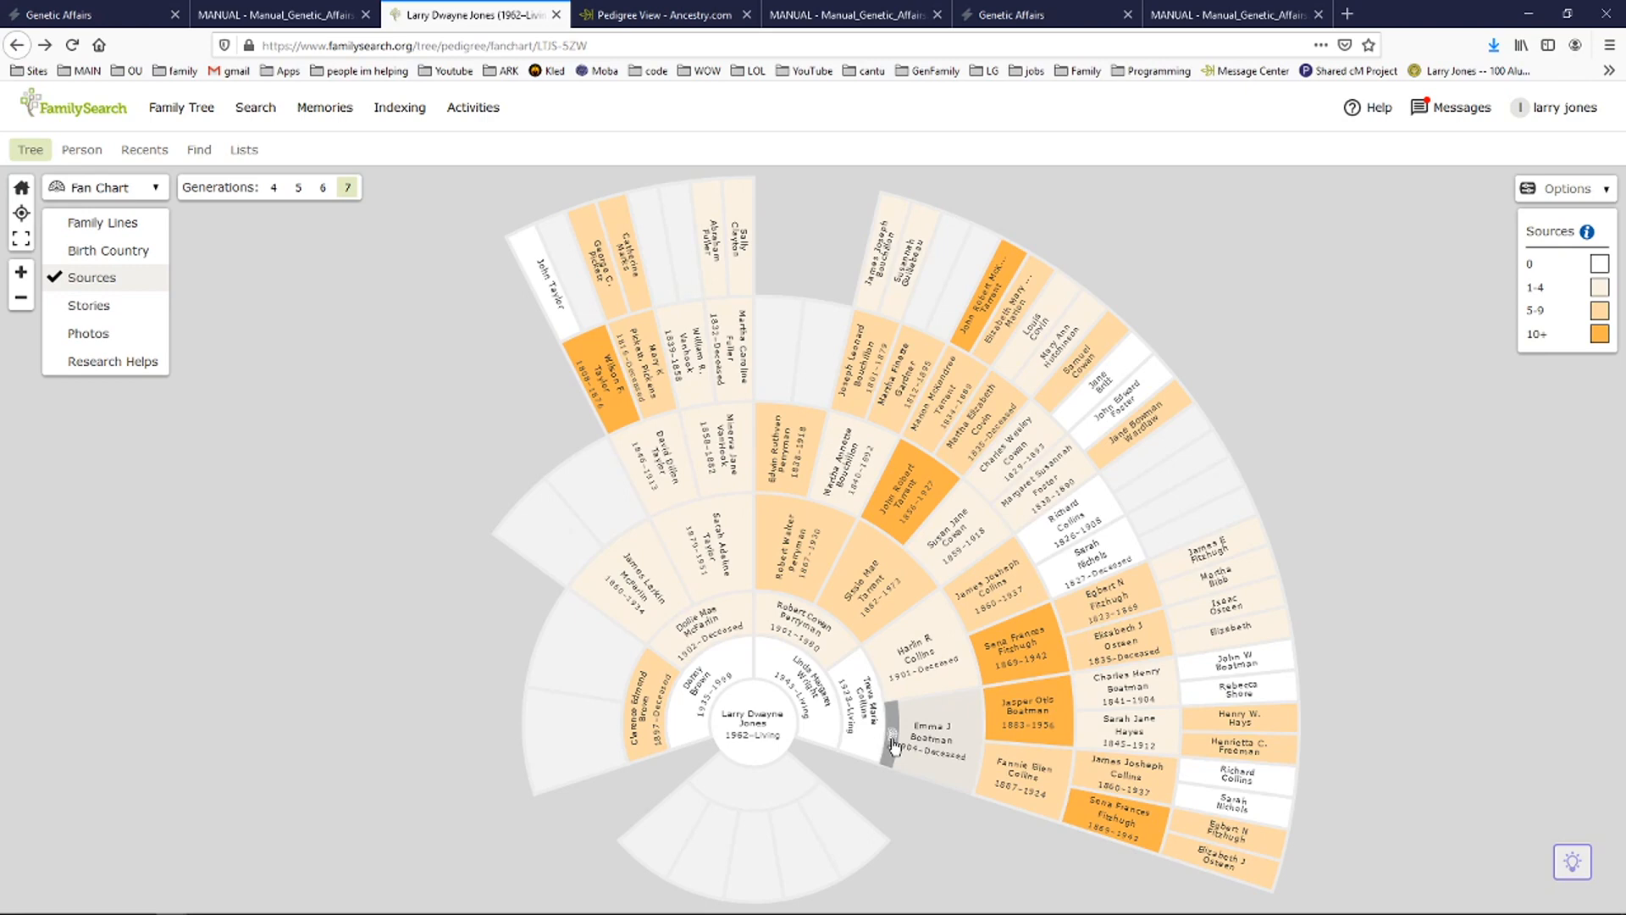
{"action": "left_click", "coordinate": [928, 729]}
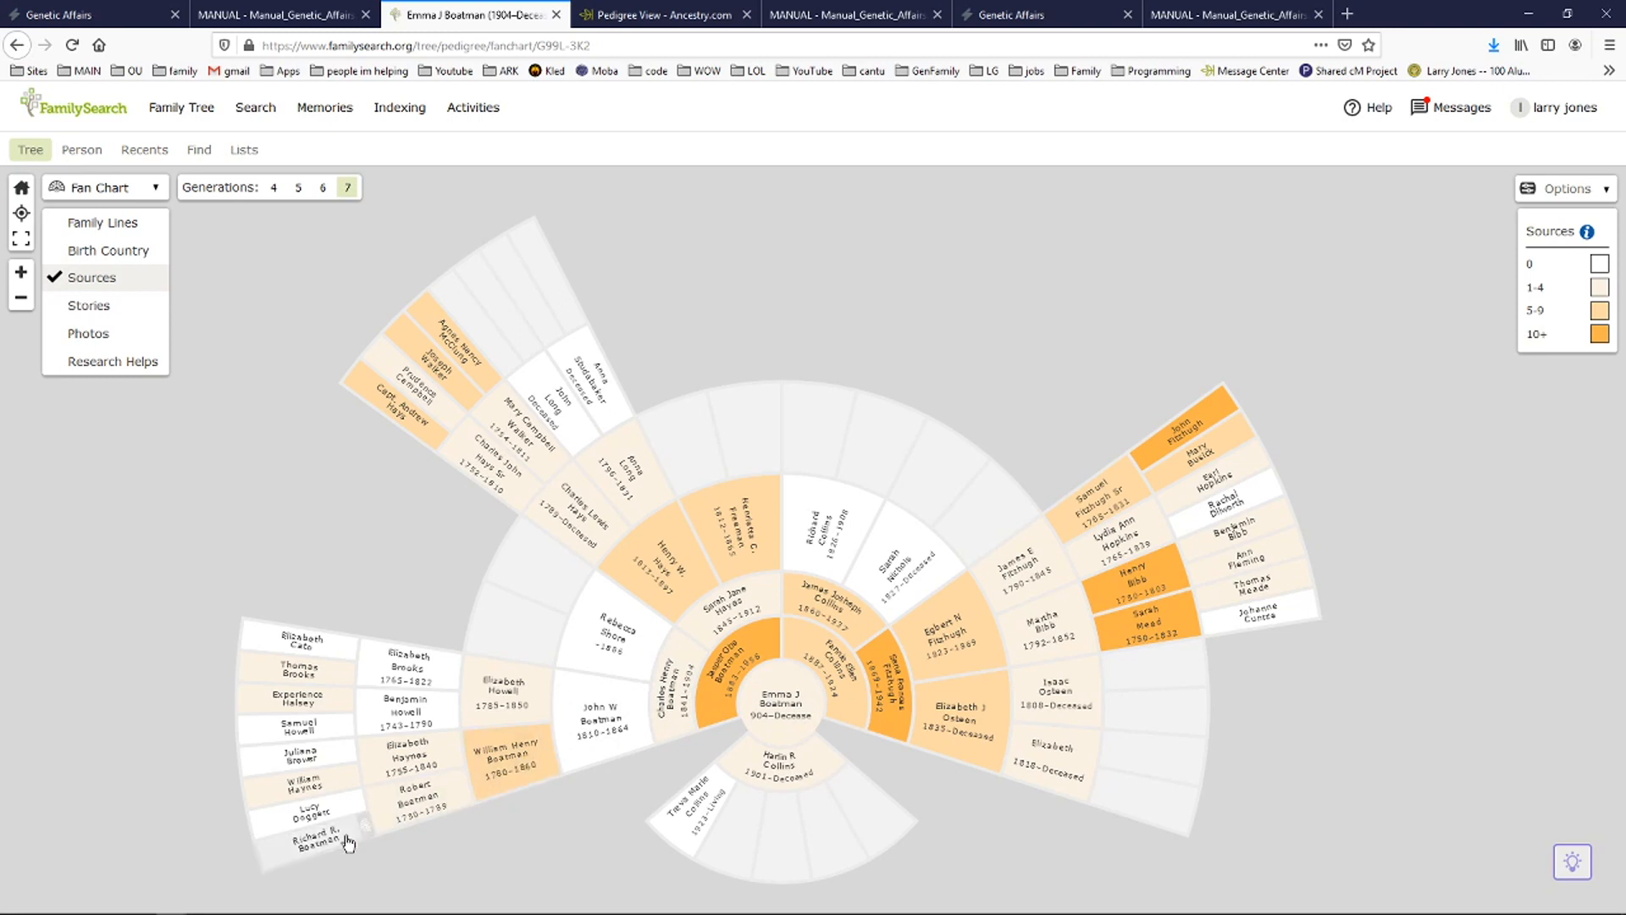
{"action": "mouse_move", "coordinate": [1209, 416]}
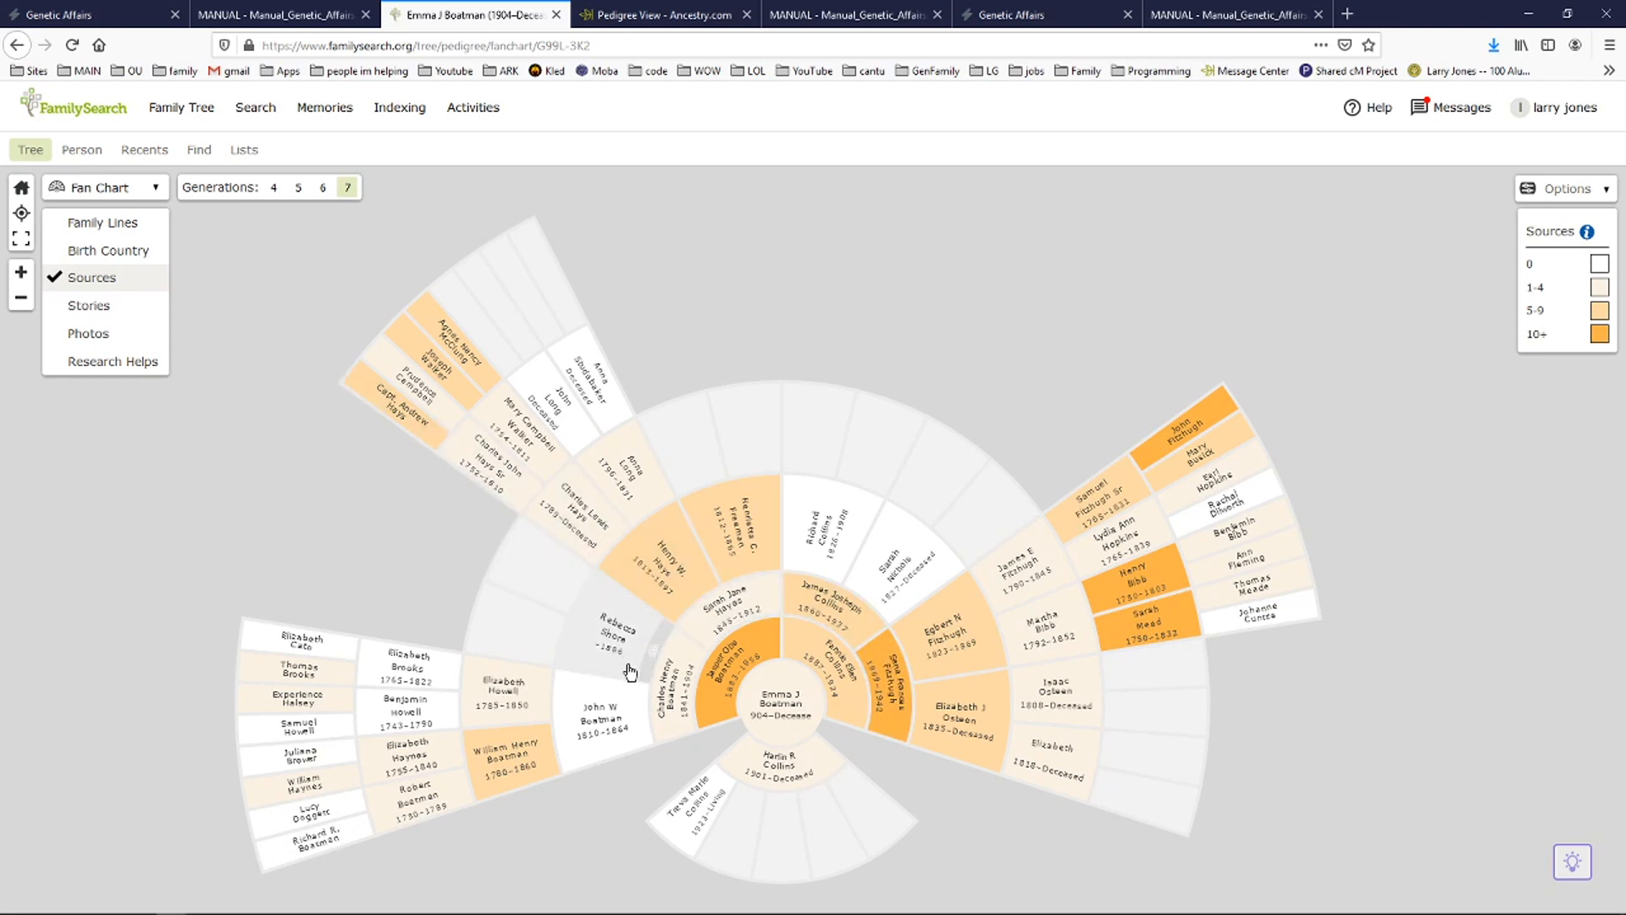
{"action": "mouse_move", "coordinate": [826, 577]}
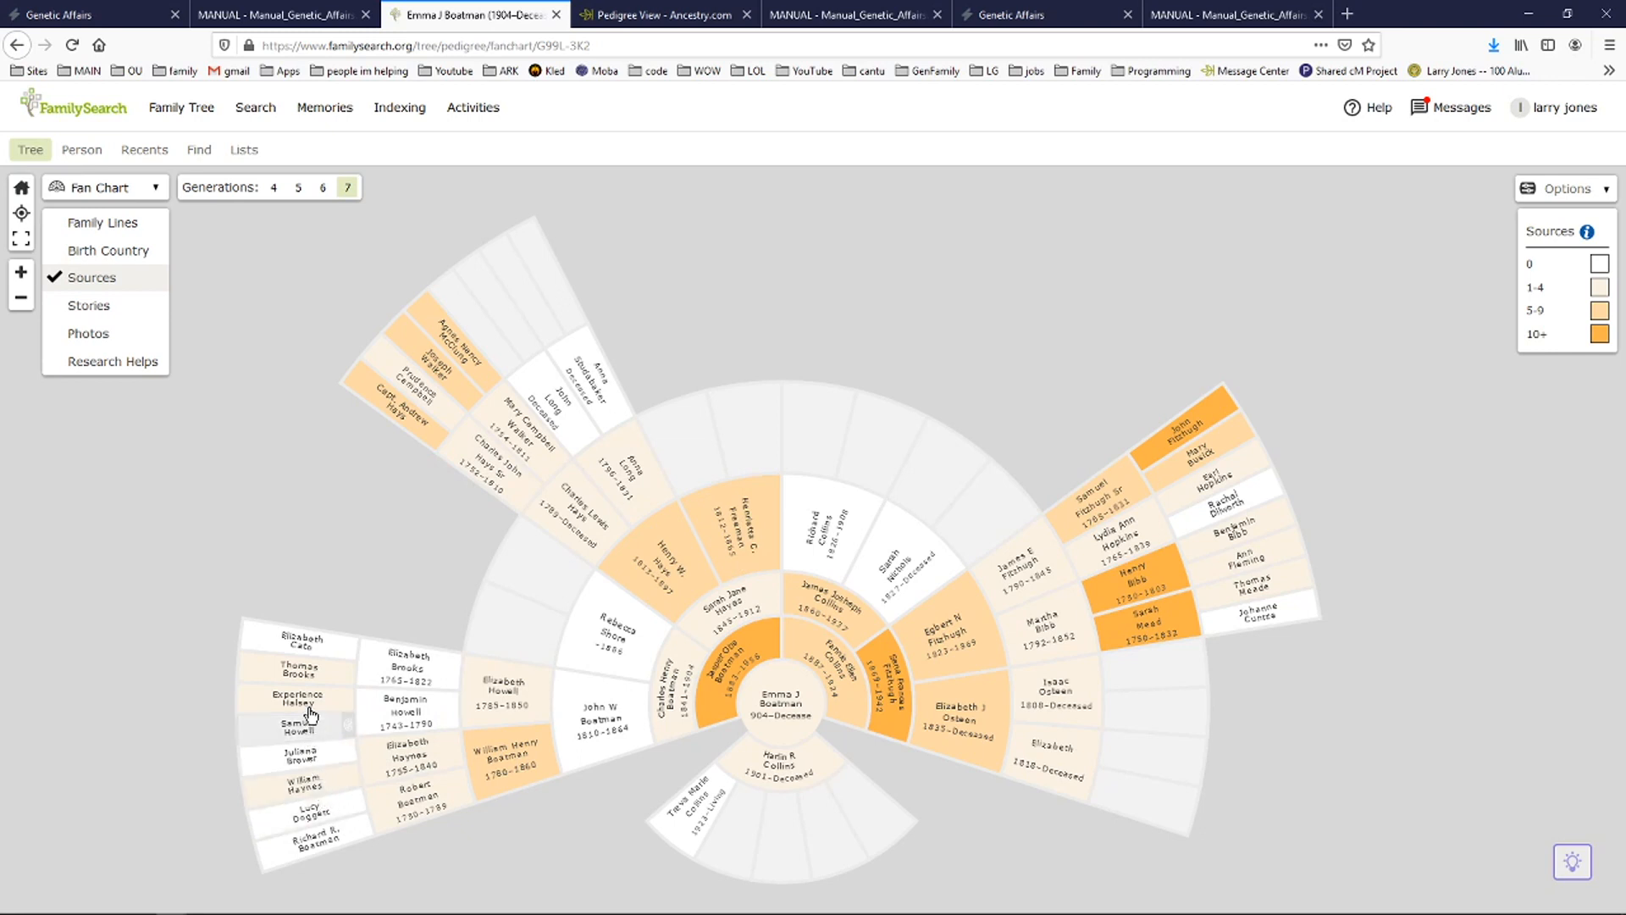
{"action": "mouse_move", "coordinate": [446, 413]}
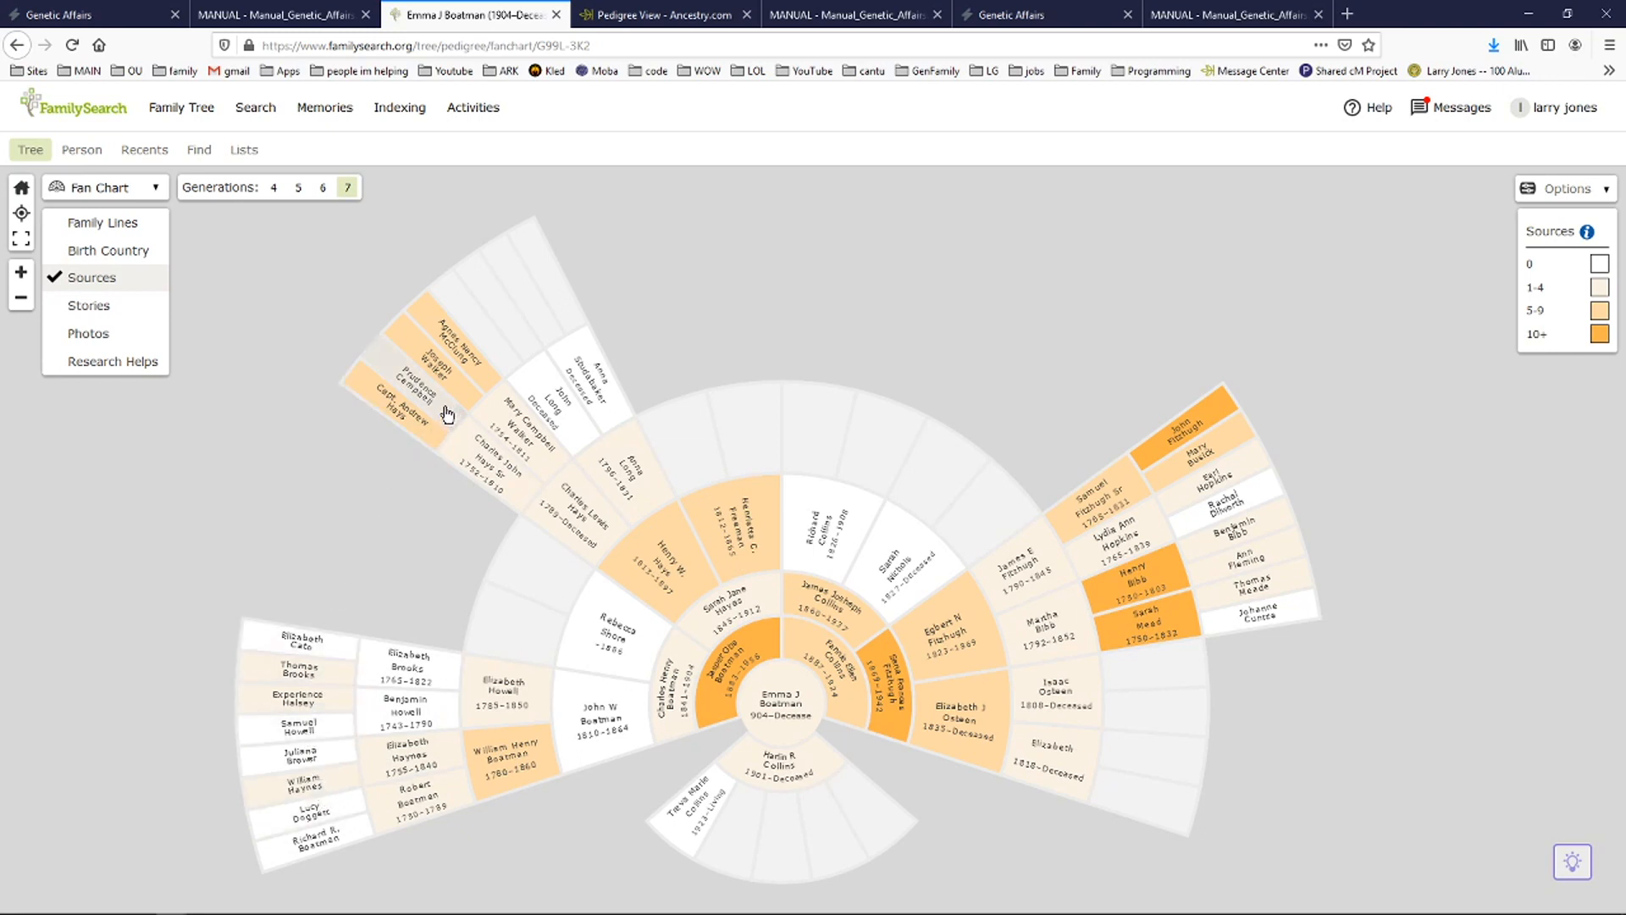
{"action": "mouse_move", "coordinate": [1017, 537]}
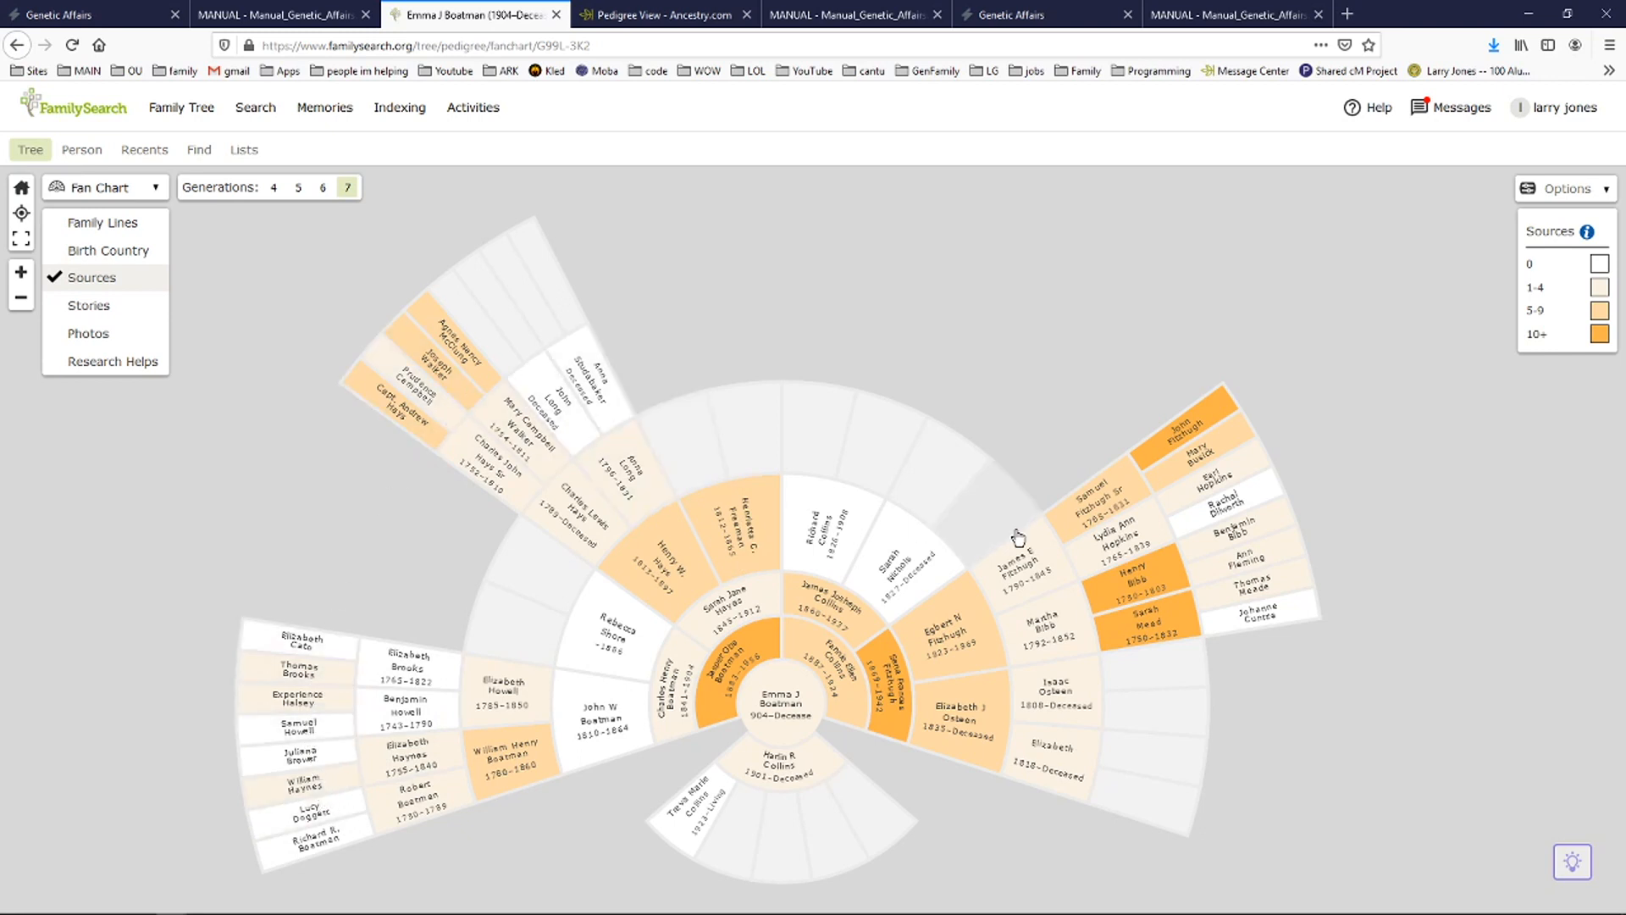
Return to the manual's PPM/PPP/PMP/MMM cluster chart after a quick FamilySearch check.
{"action": "left_click", "coordinate": [280, 15]}
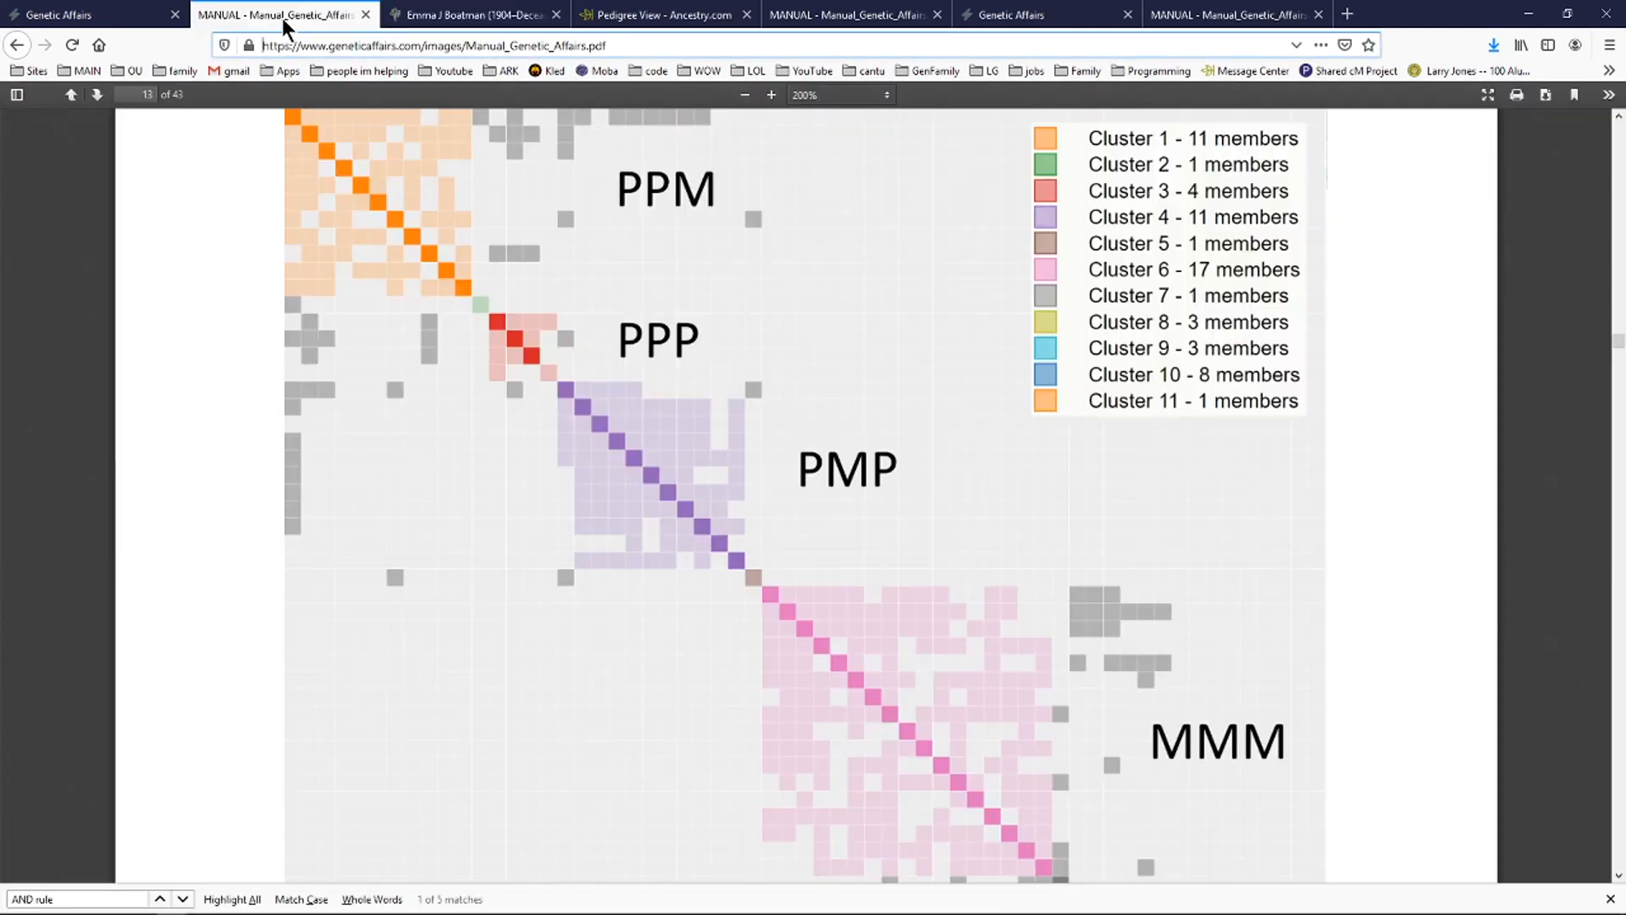
{"action": "mouse_move", "coordinate": [1170, 747]}
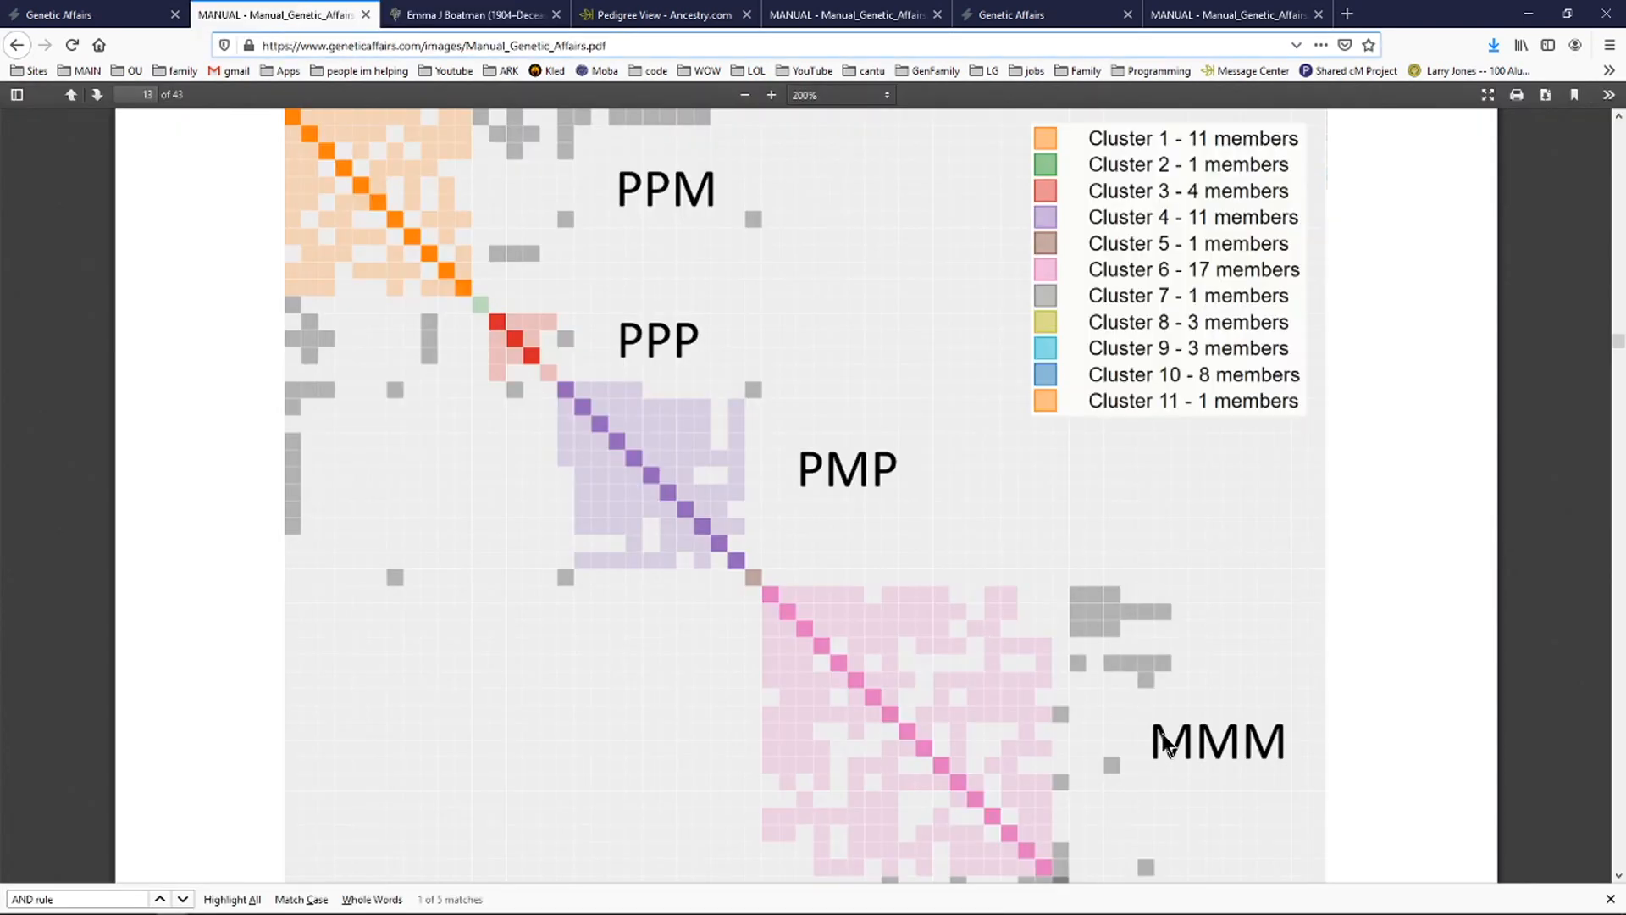
{"action": "mouse_move", "coordinate": [773, 623]}
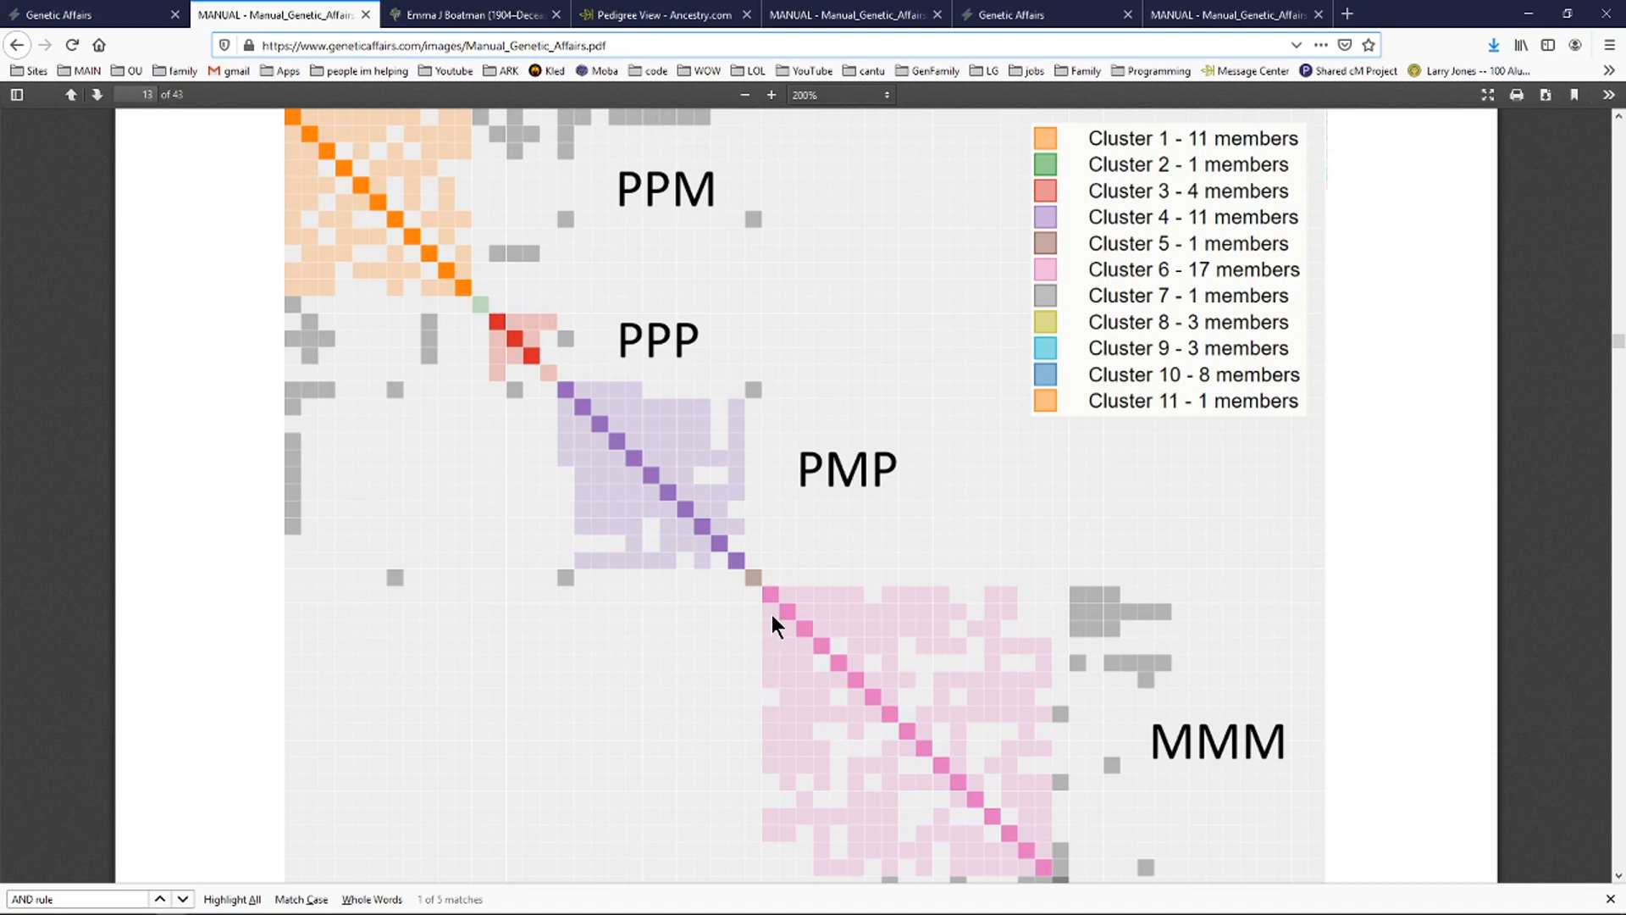
{"action": "mouse_move", "coordinate": [778, 678]}
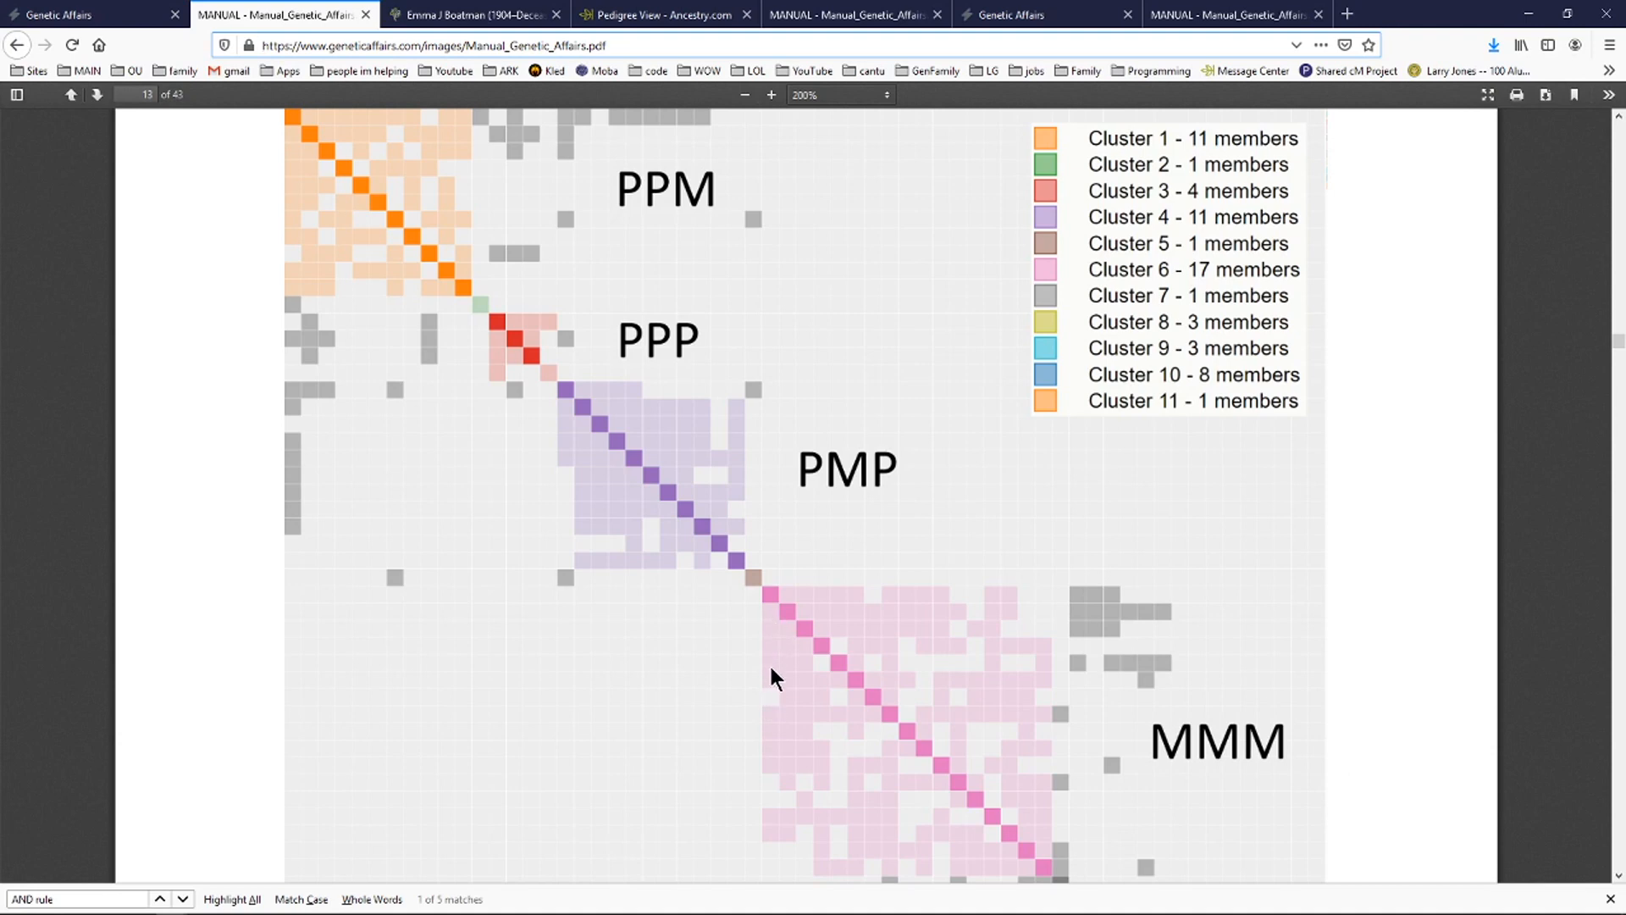
{"action": "mouse_move", "coordinate": [777, 766]}
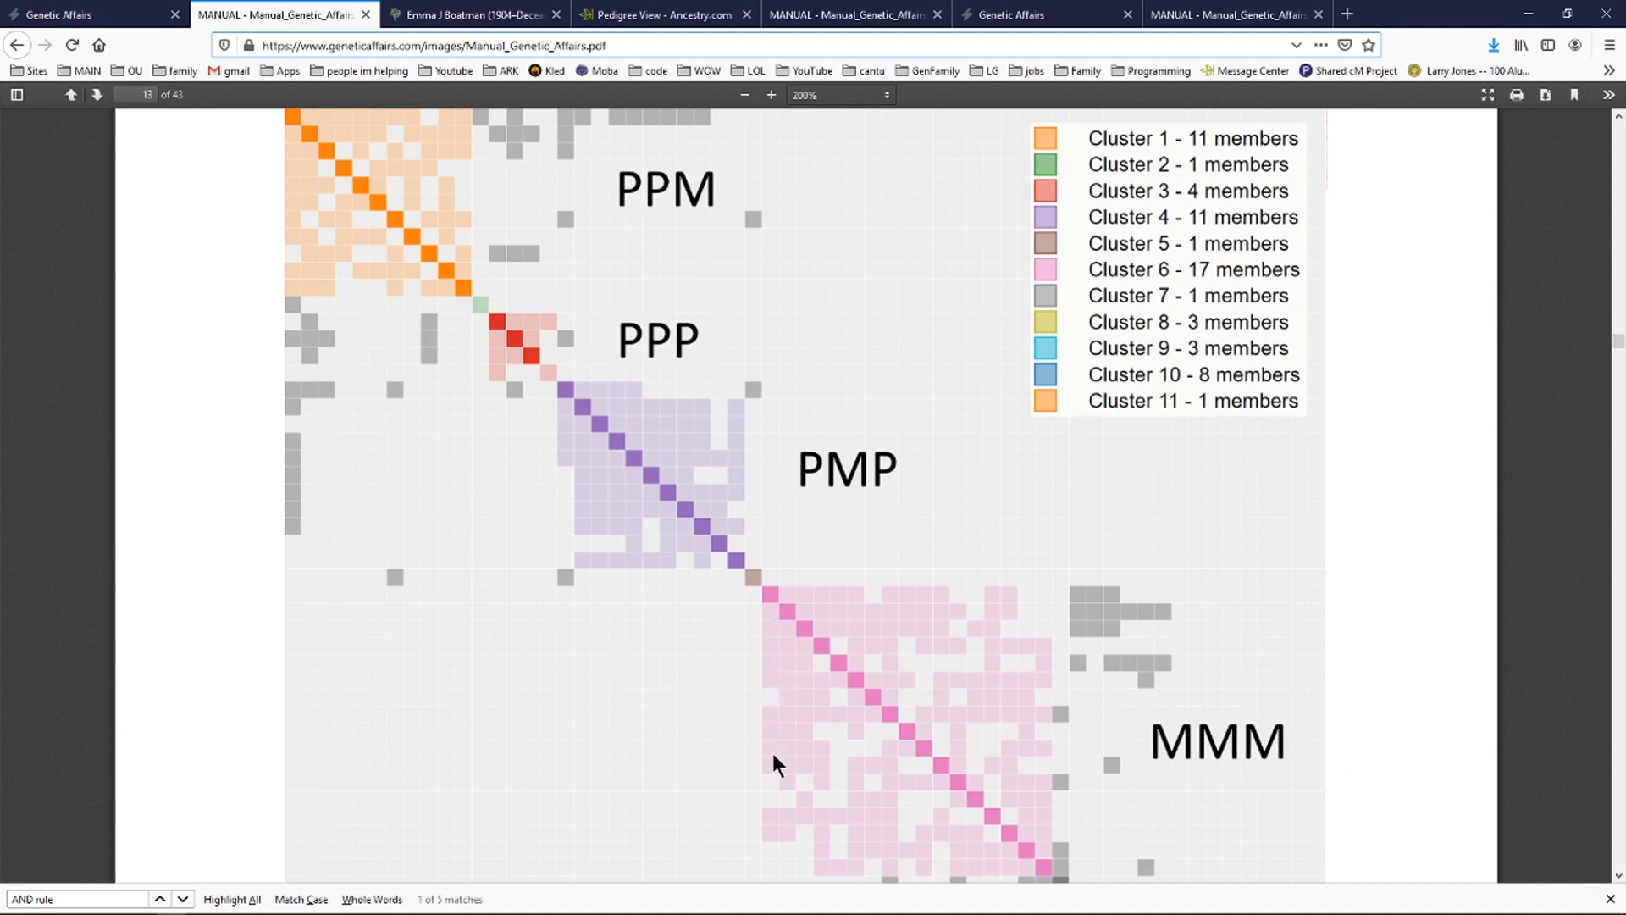
{"action": "mouse_move", "coordinate": [823, 814]}
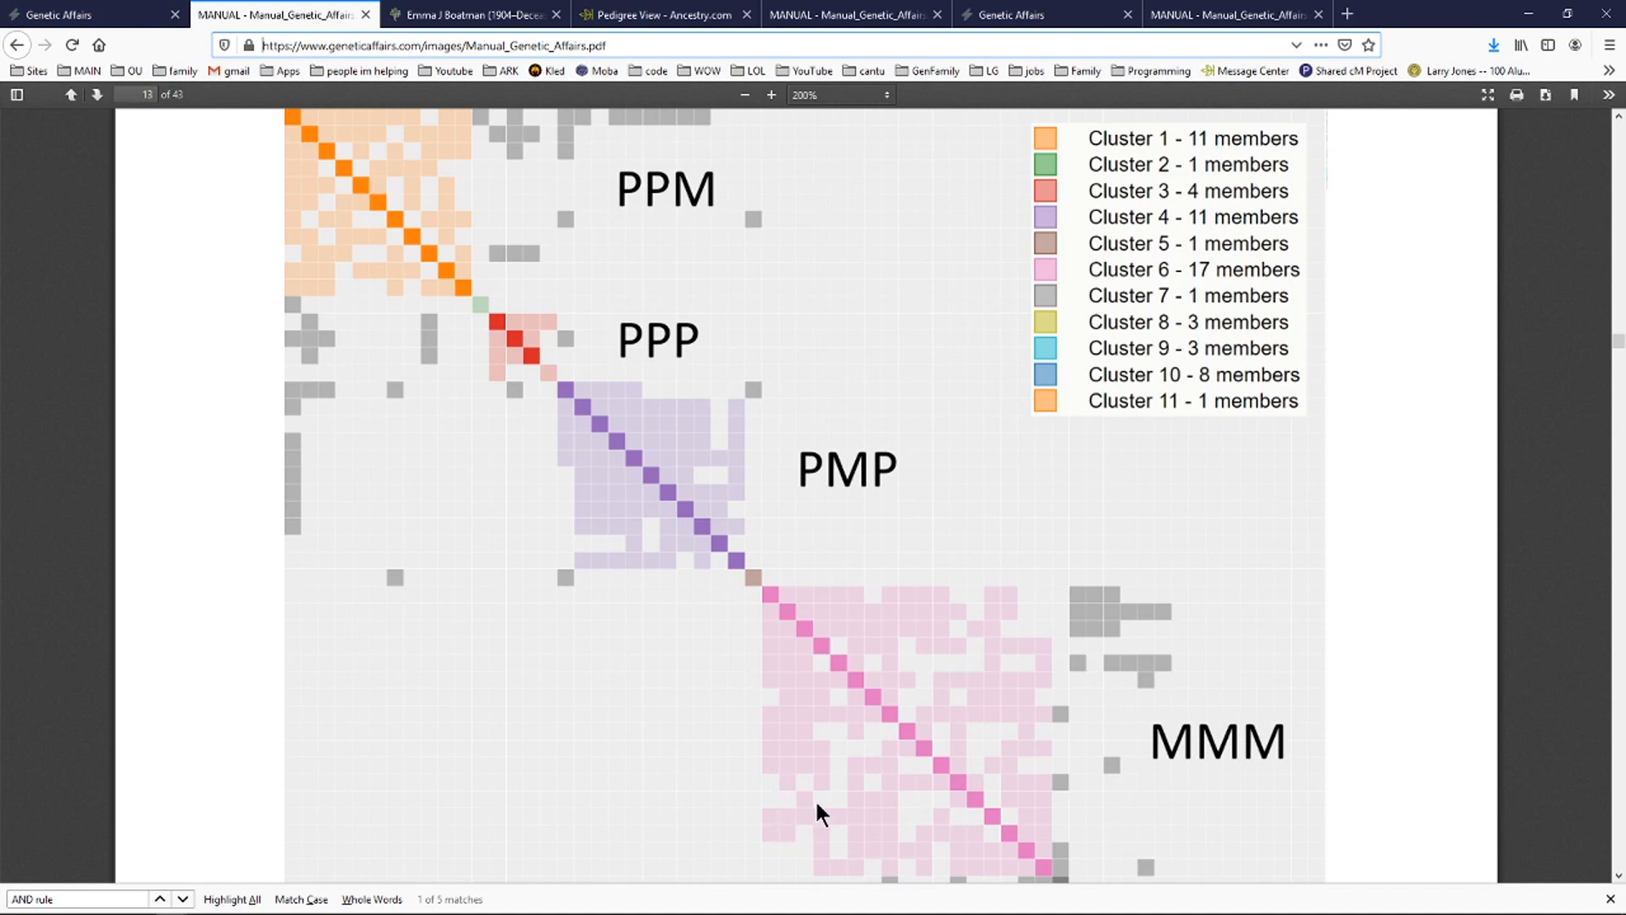
{"action": "mouse_move", "coordinate": [911, 643]}
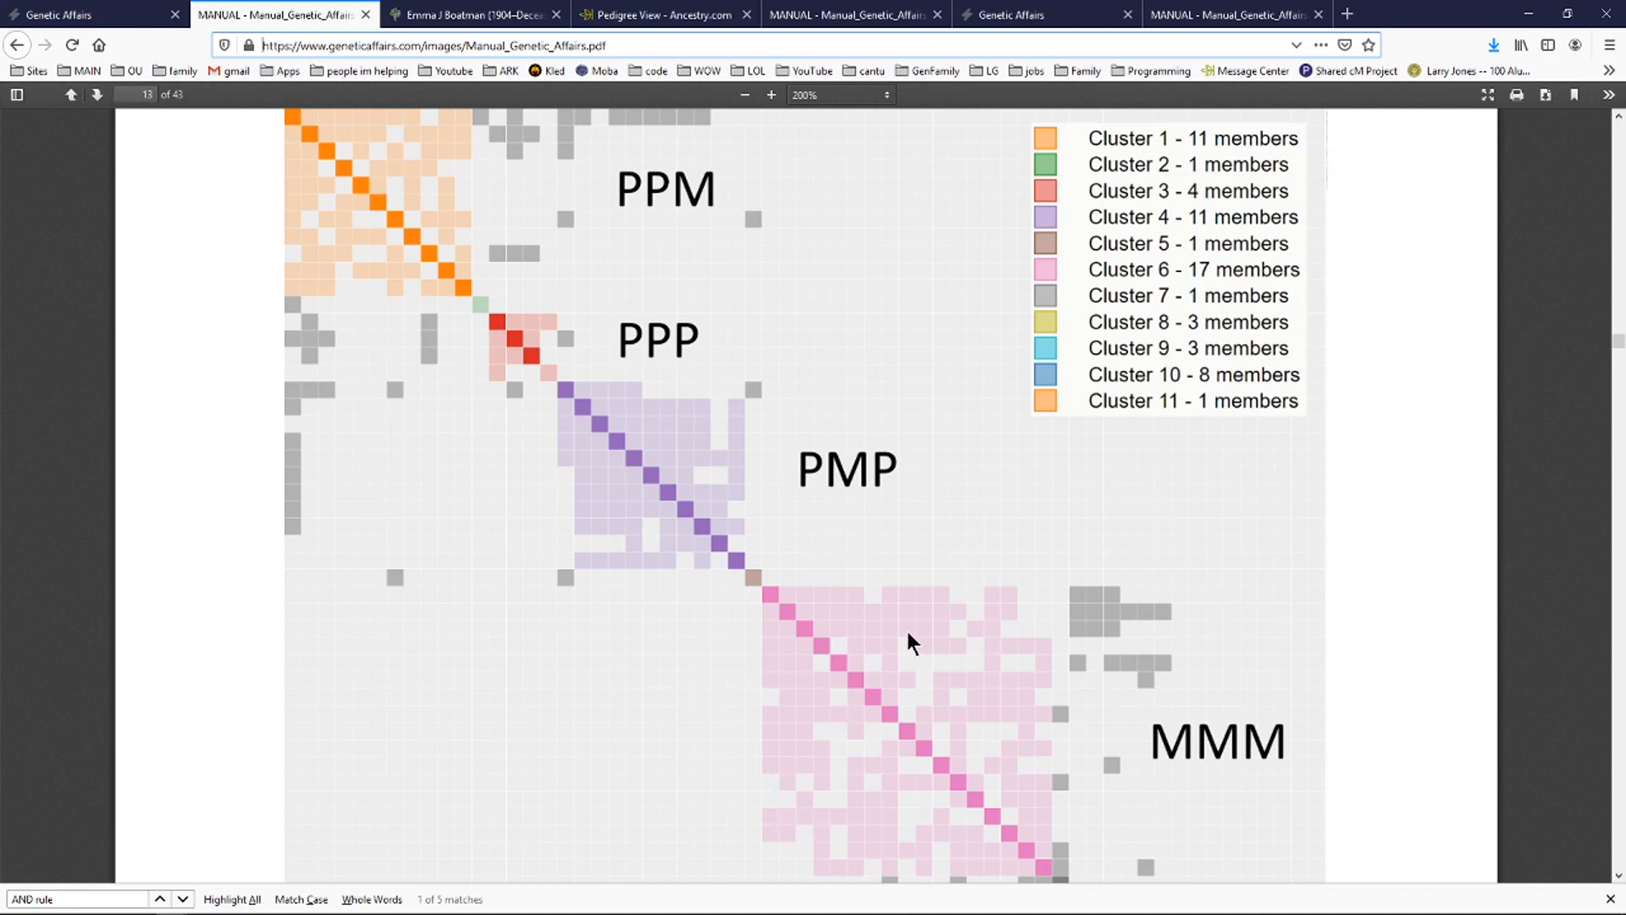
{"action": "mouse_move", "coordinate": [1258, 722]}
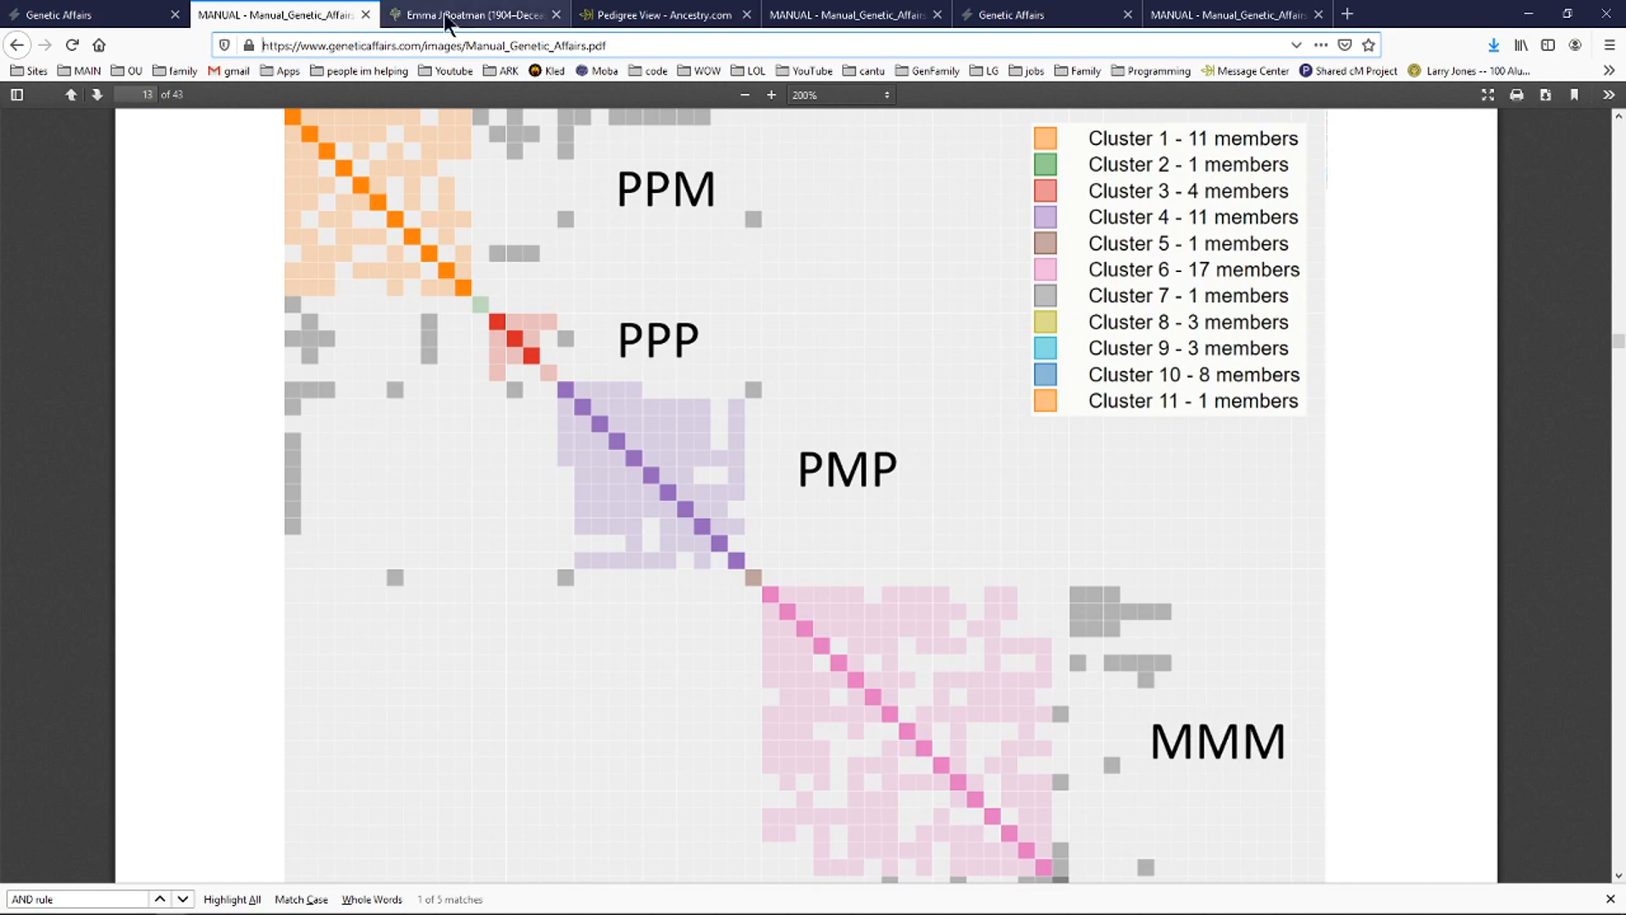
{"action": "left_click", "coordinate": [473, 14]}
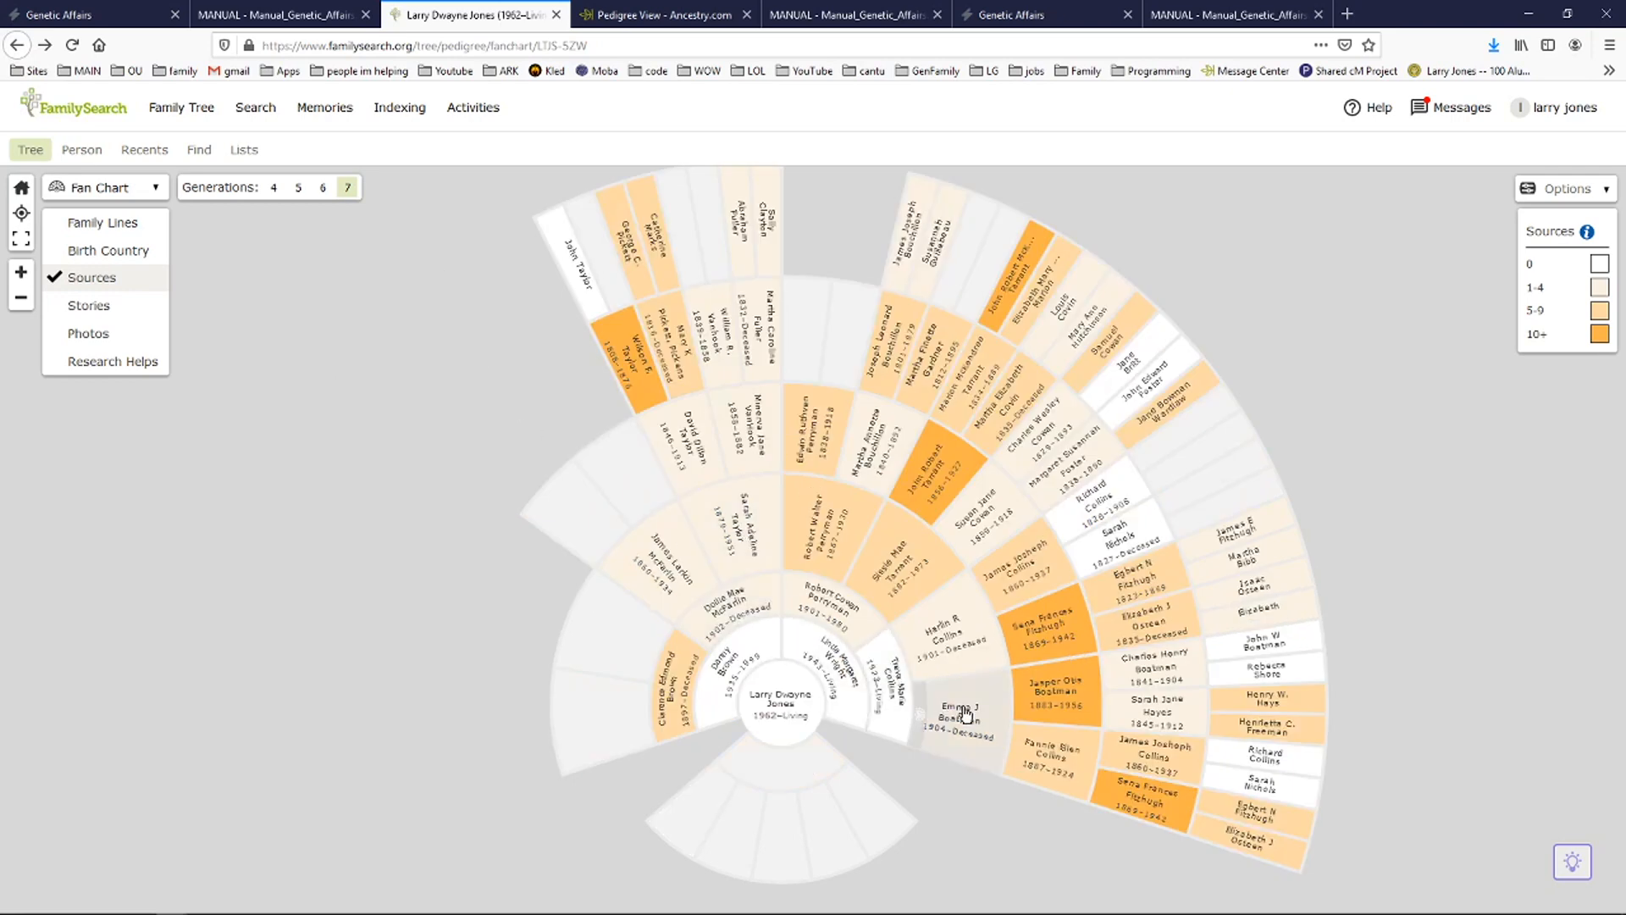
{"action": "left_click", "coordinate": [281, 14]}
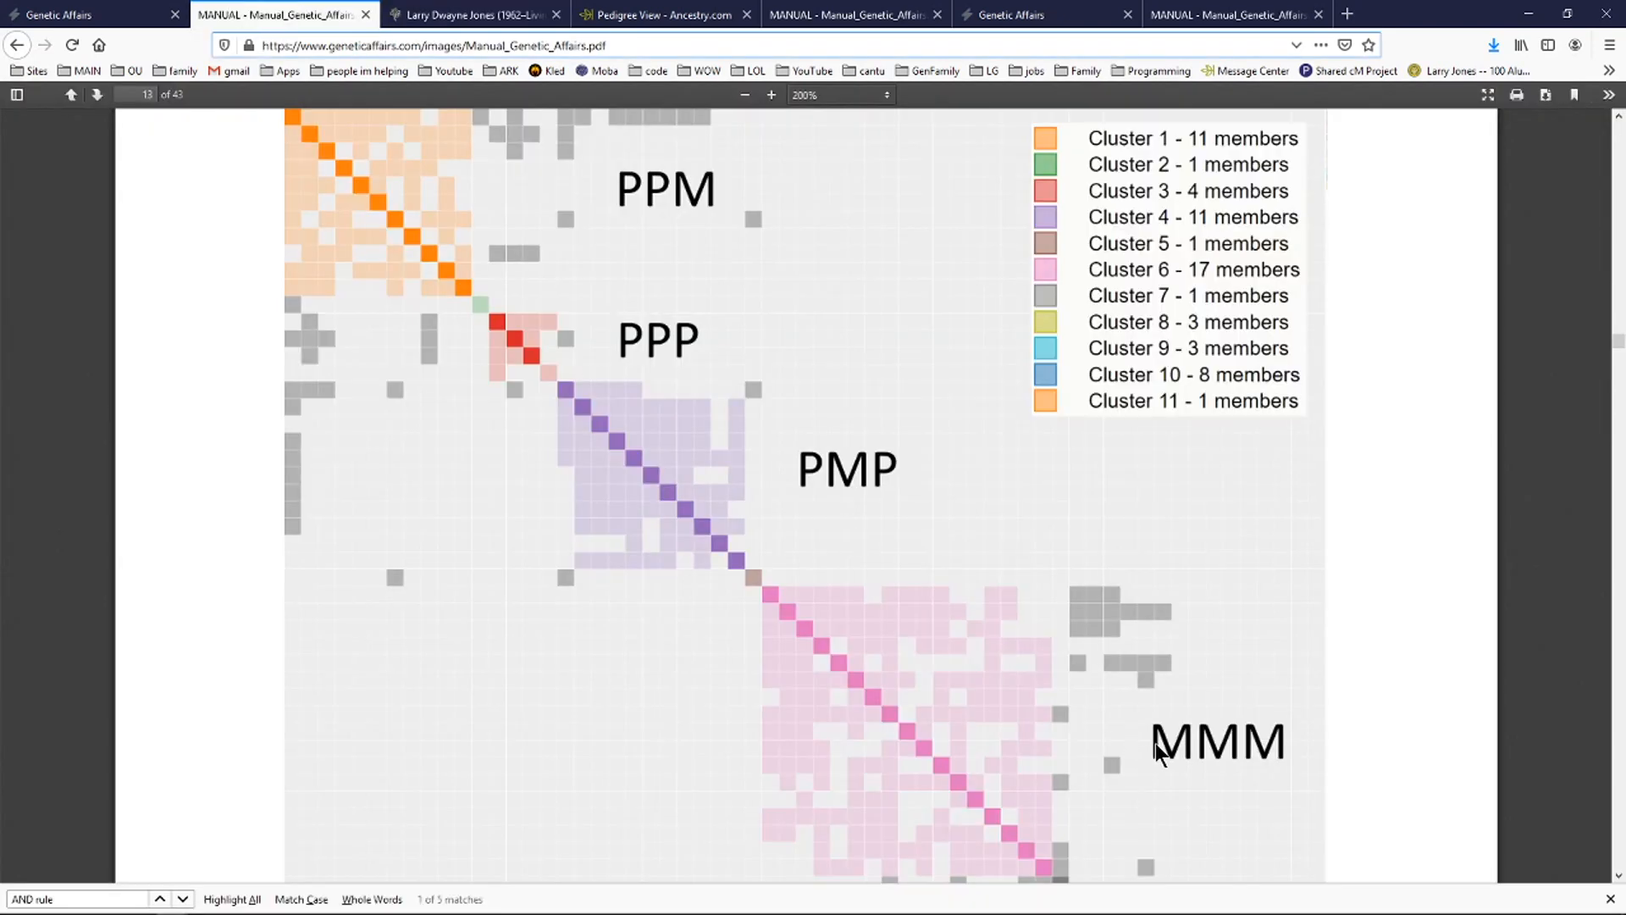
{"action": "mouse_move", "coordinate": [638, 314]}
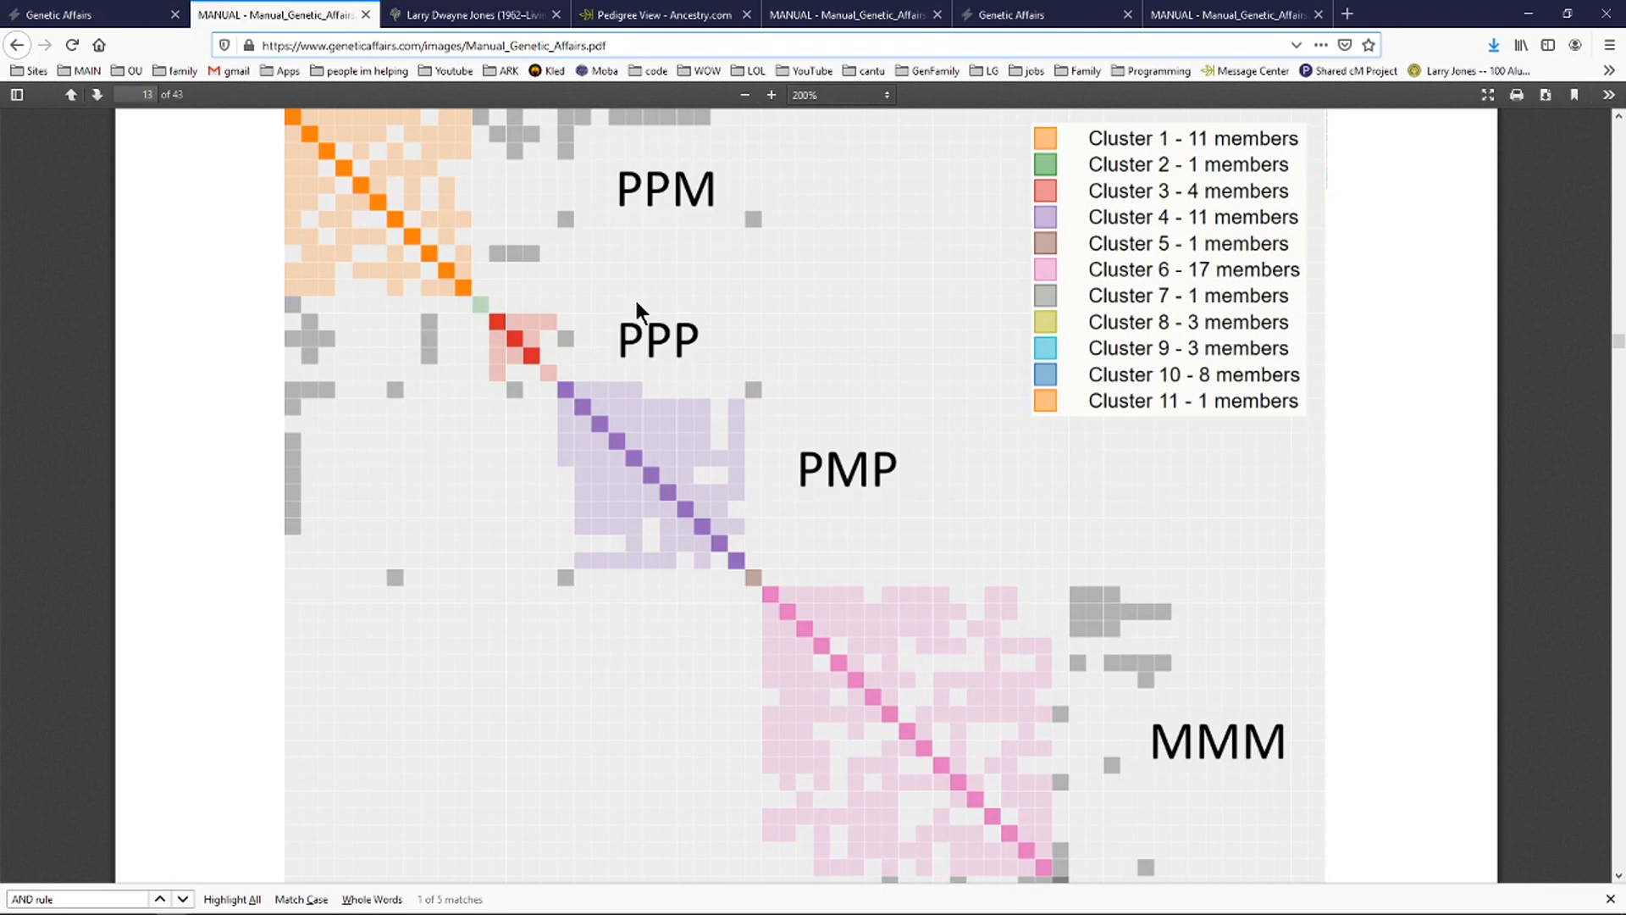
{"action": "mouse_move", "coordinate": [693, 365]}
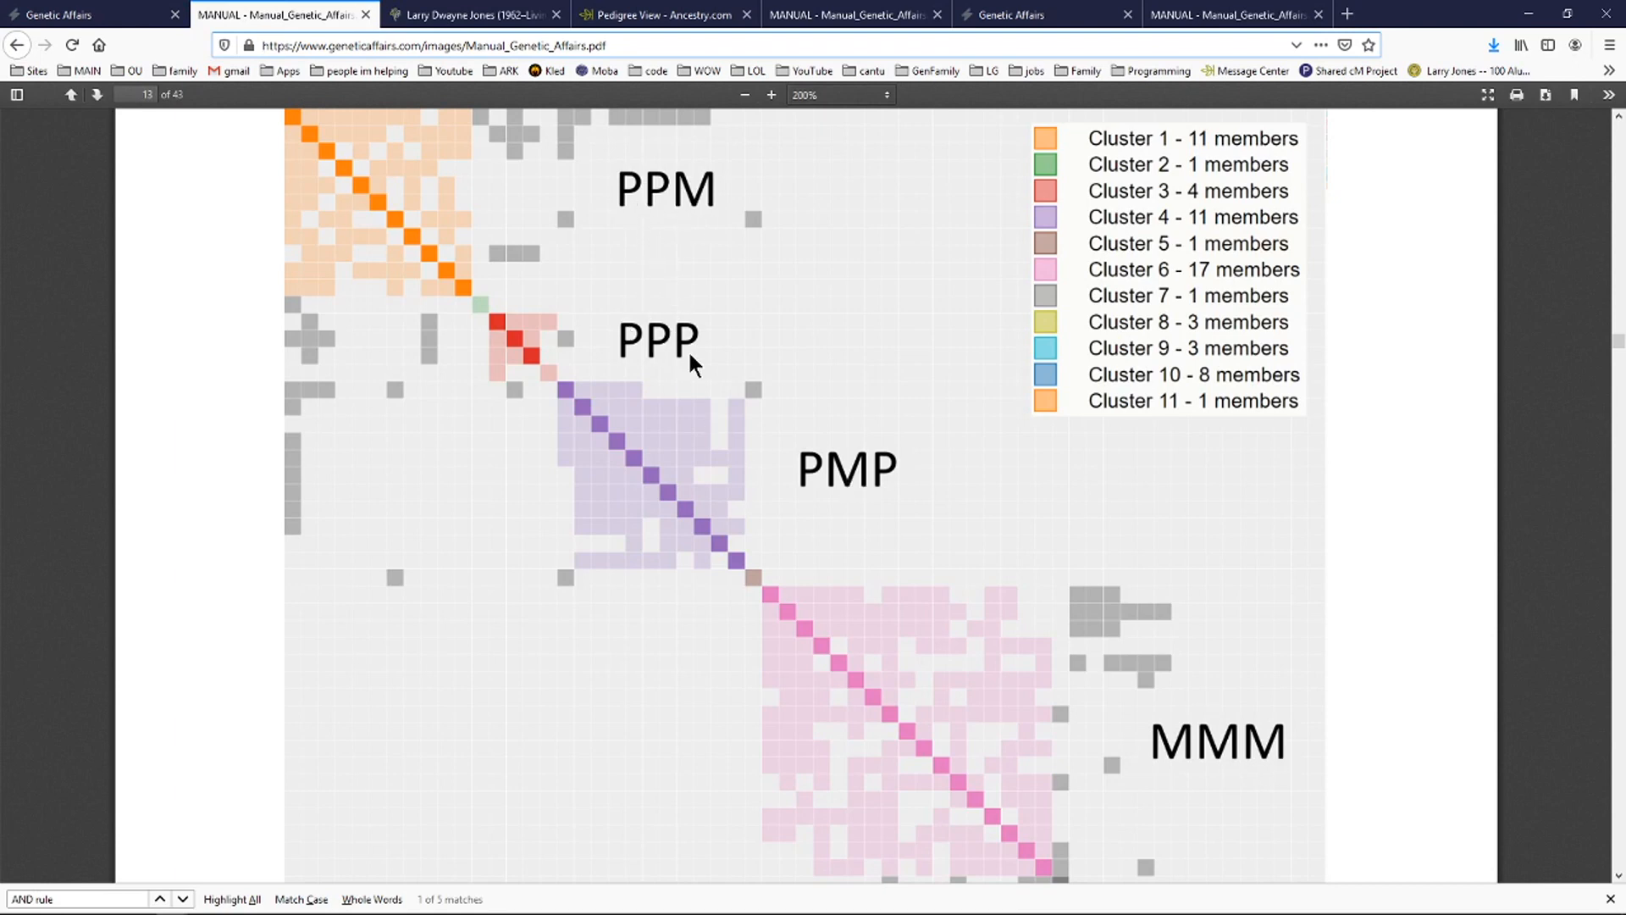
{"action": "mouse_move", "coordinate": [713, 352]}
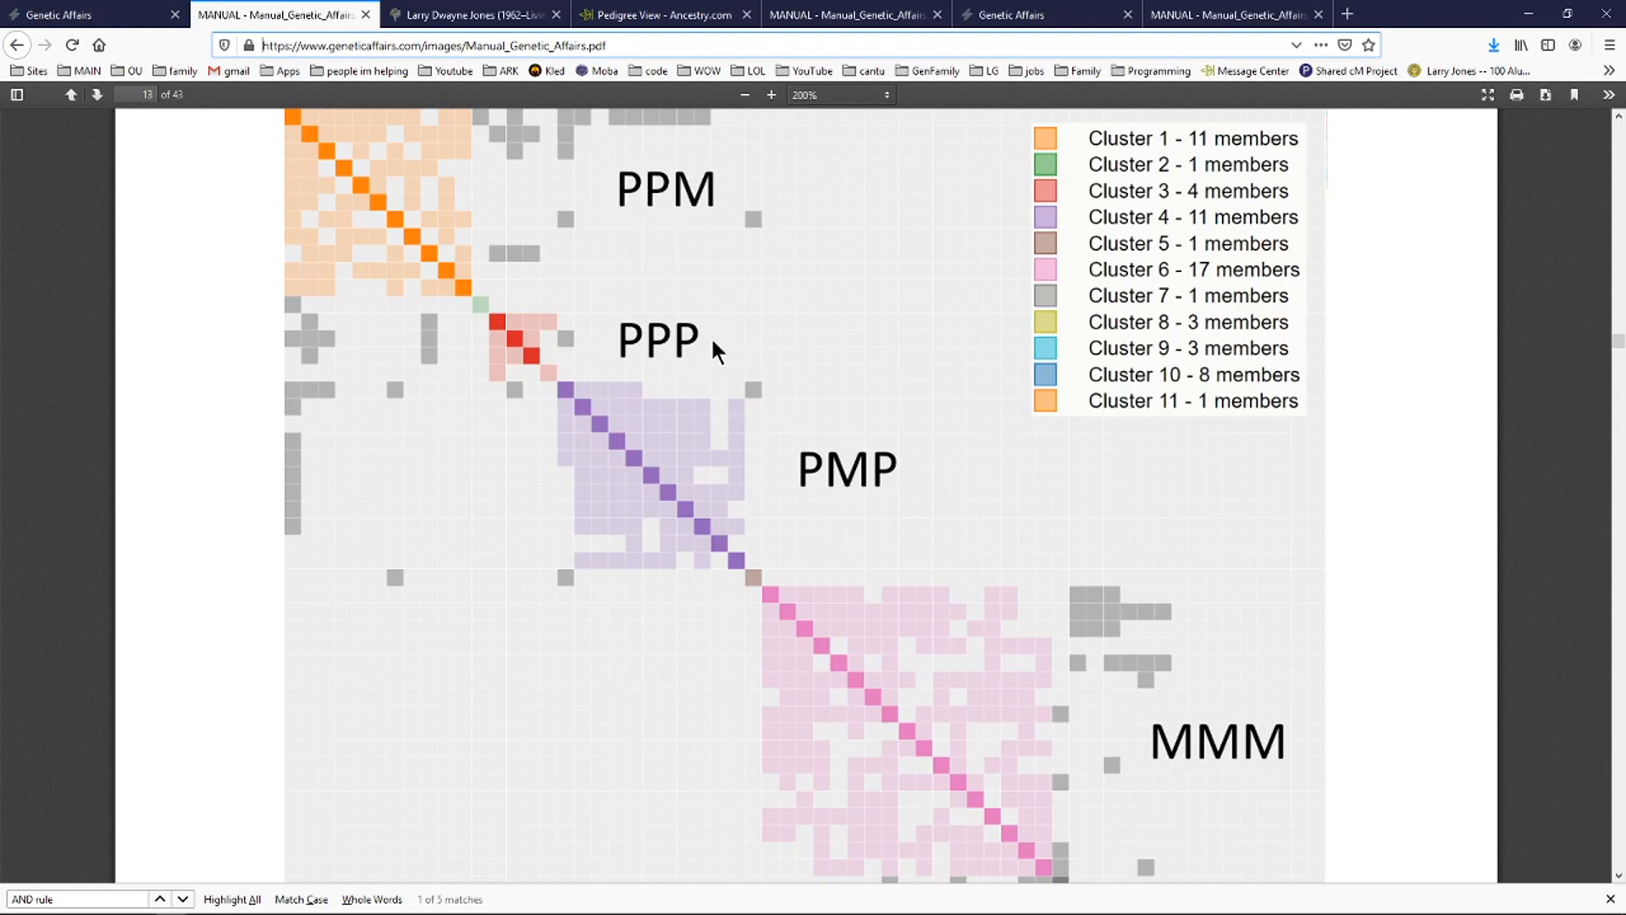
{"action": "mouse_move", "coordinate": [700, 213]}
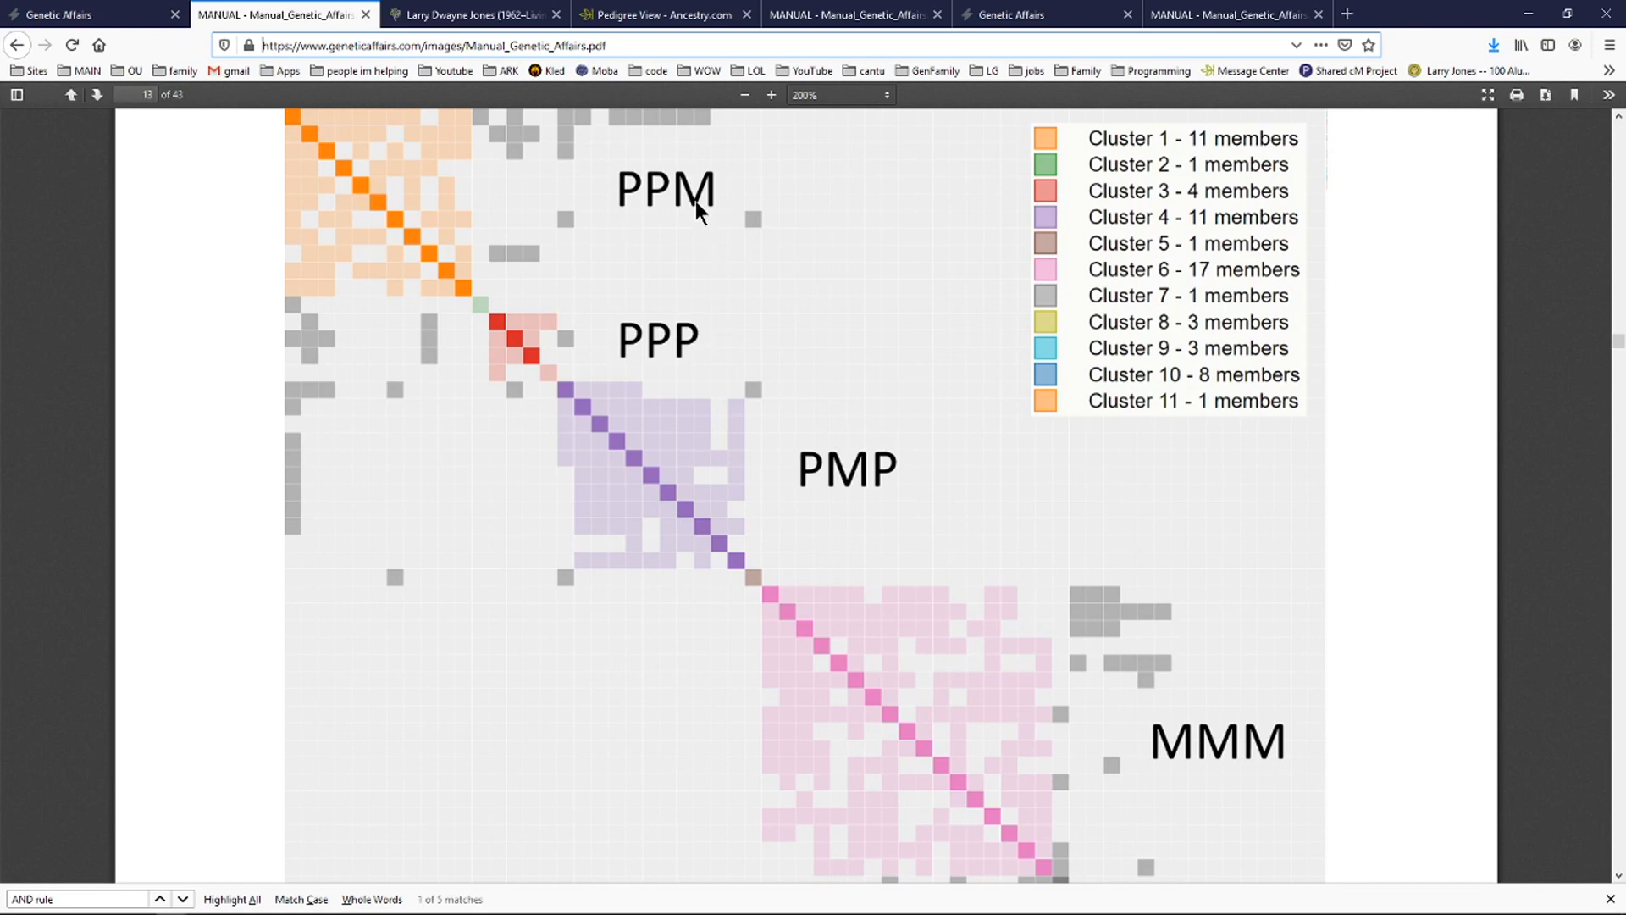
{"action": "mouse_move", "coordinate": [664, 223]}
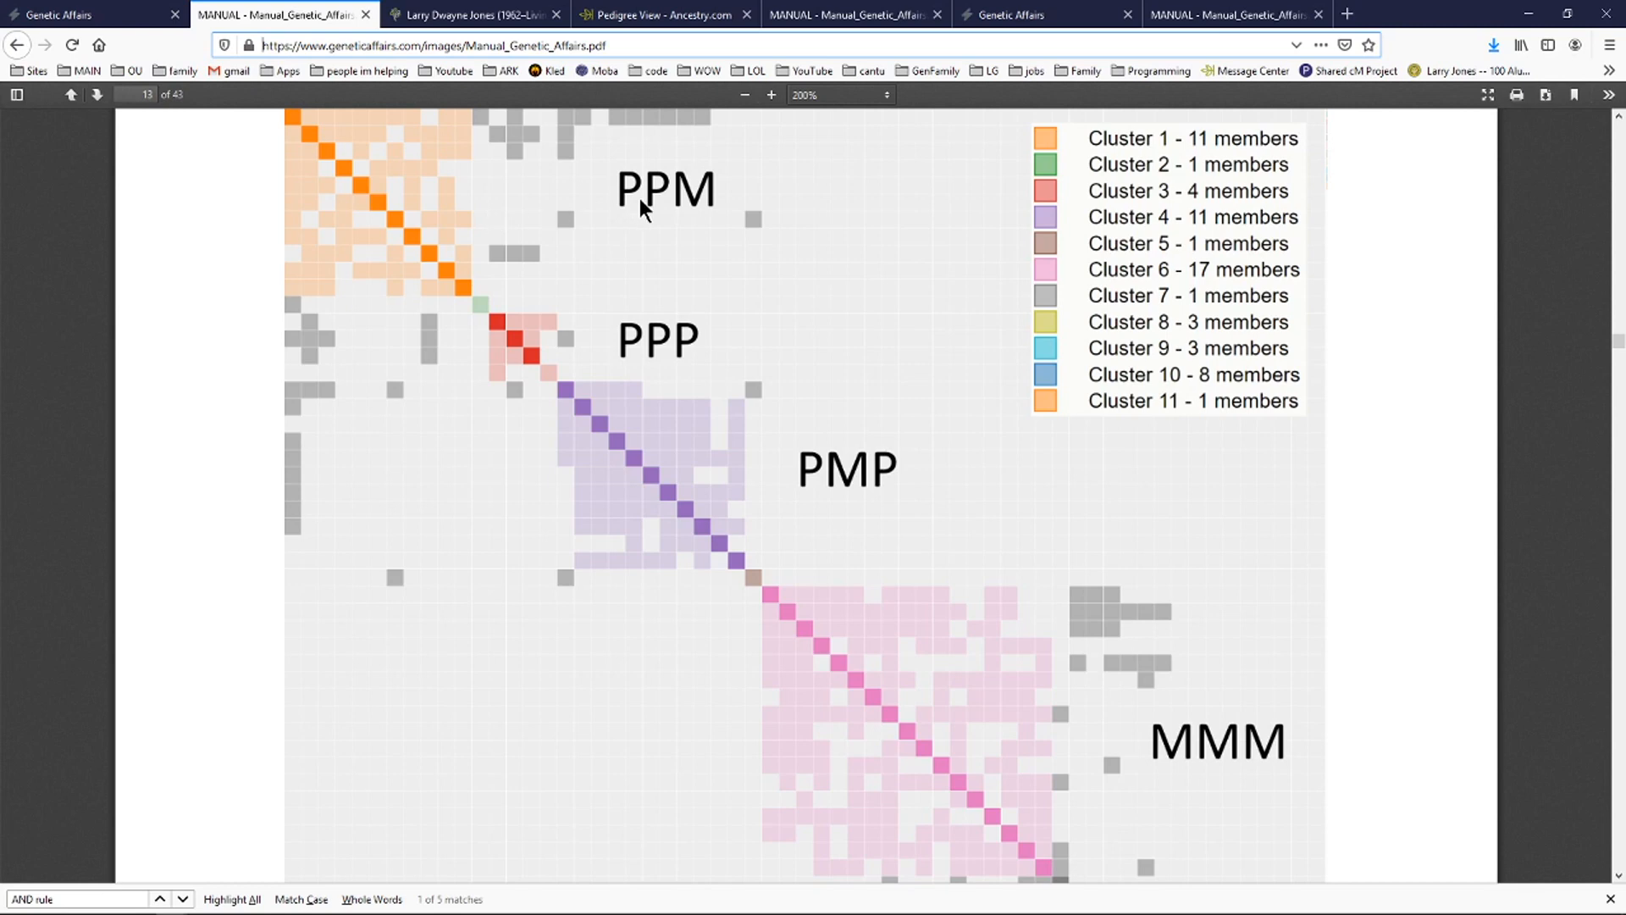
{"action": "left_click", "coordinate": [664, 15]}
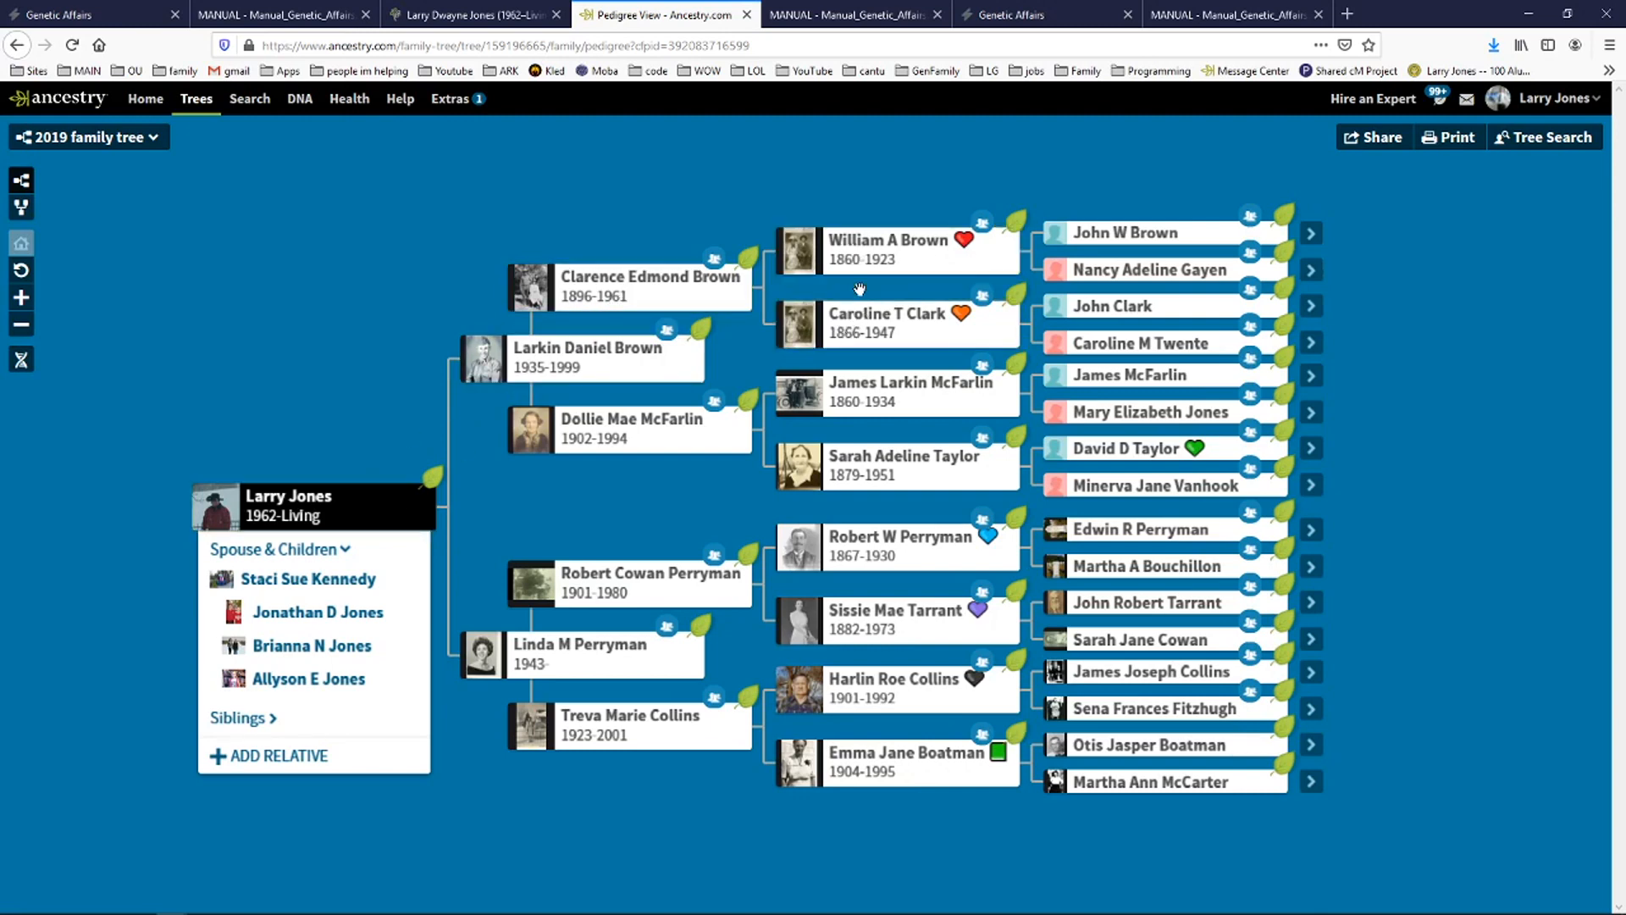
{"action": "mouse_move", "coordinate": [1089, 246]}
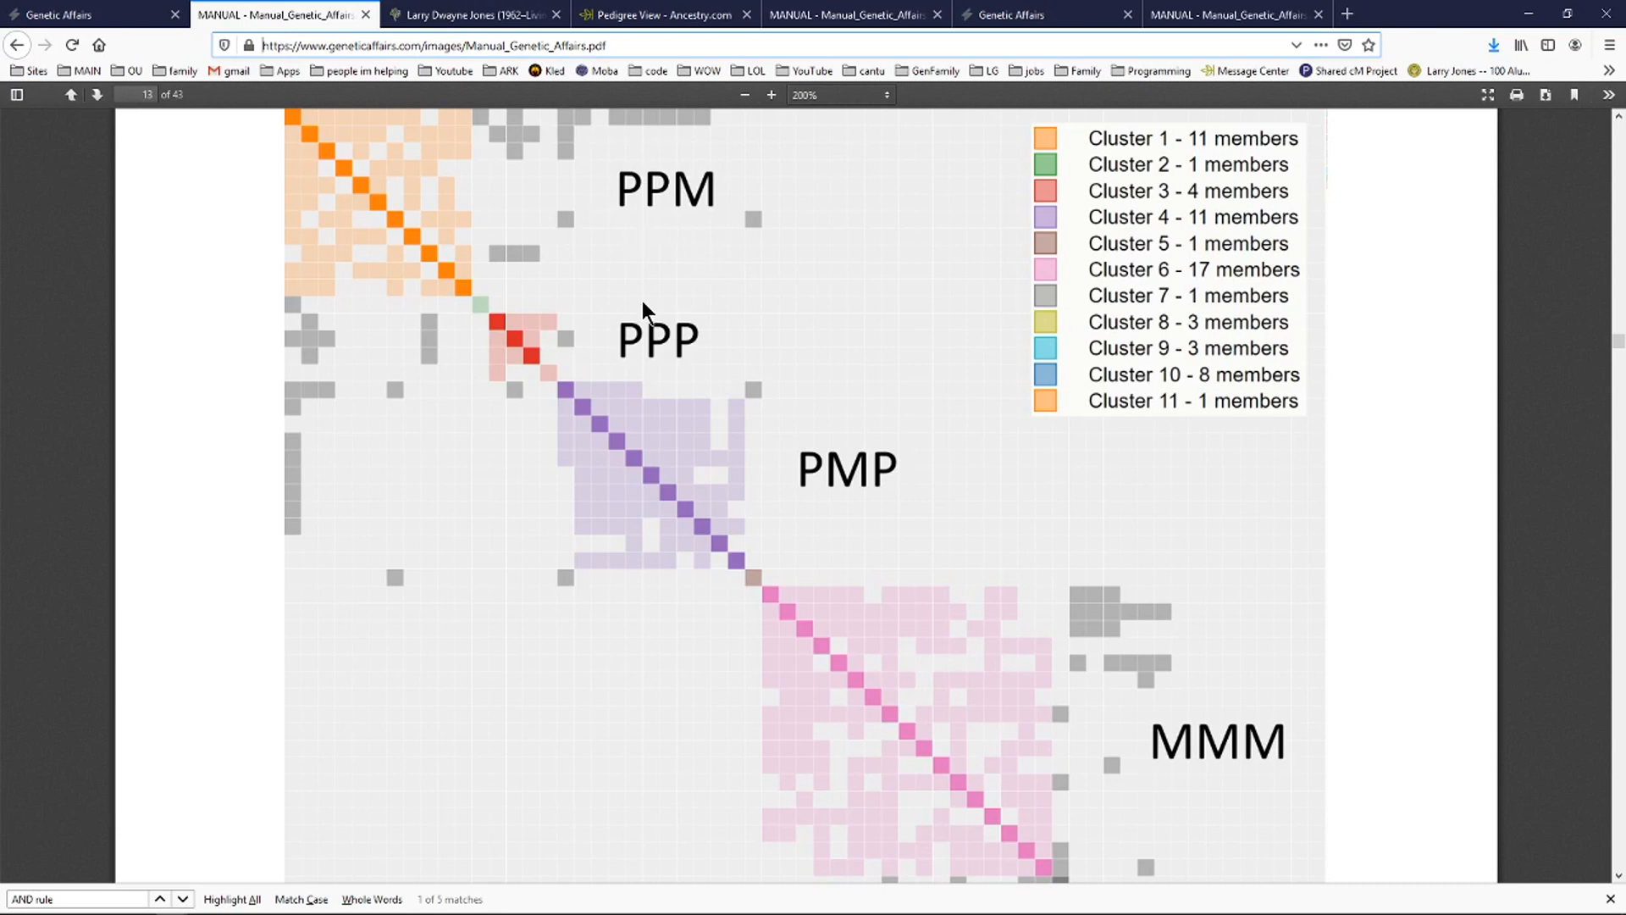
{"action": "mouse_move", "coordinate": [434, 200]}
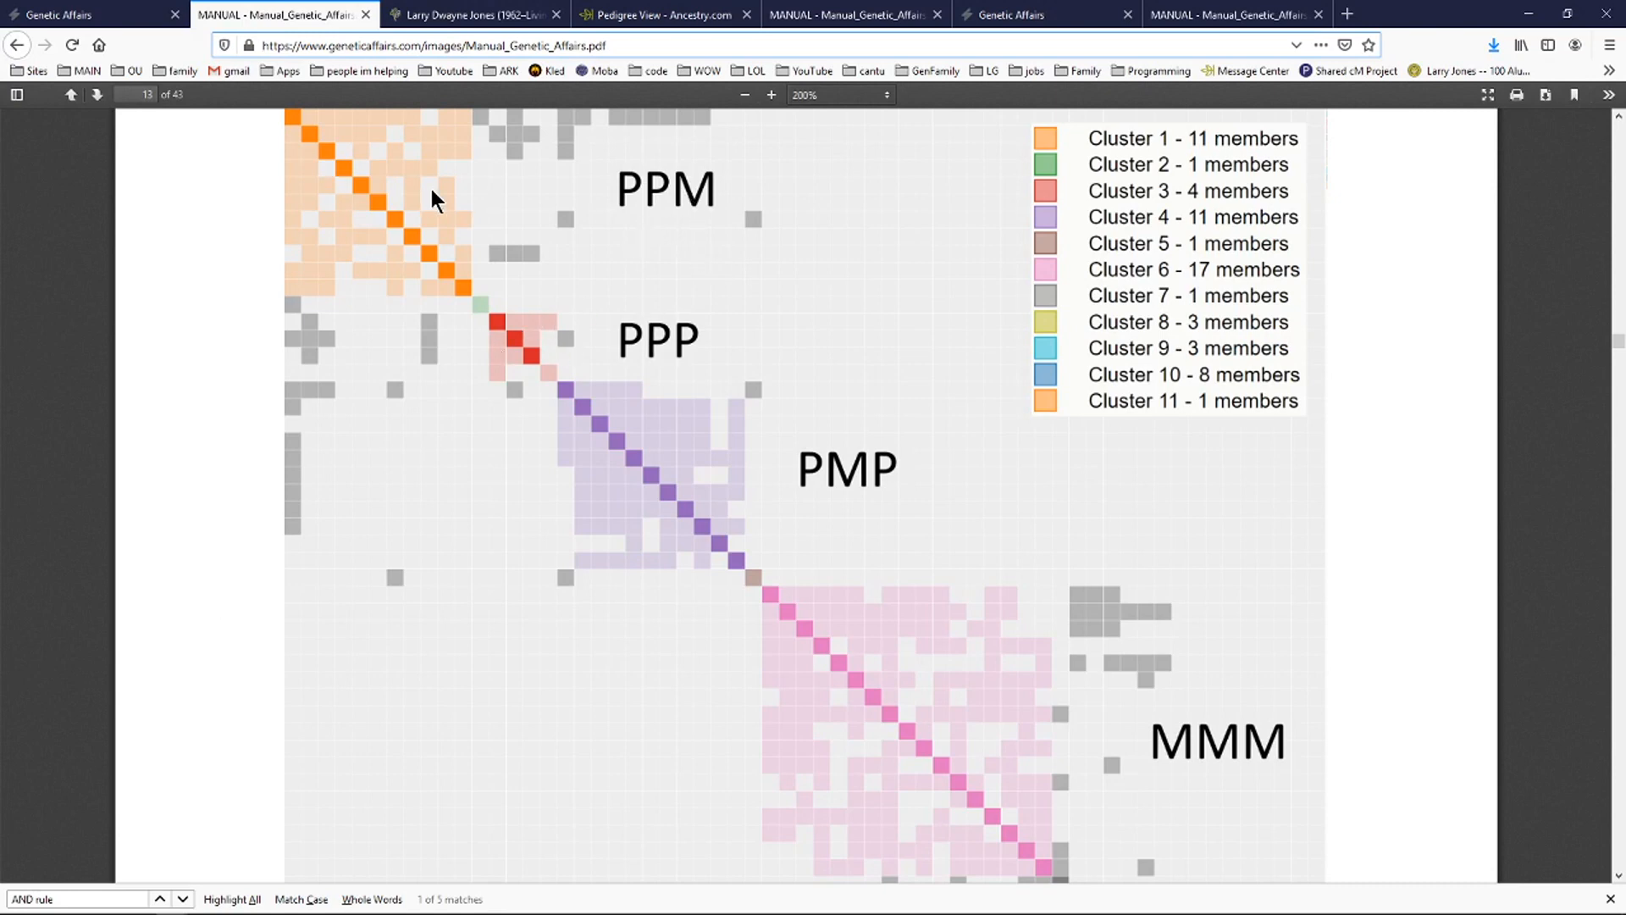
{"action": "mouse_move", "coordinate": [477, 14]}
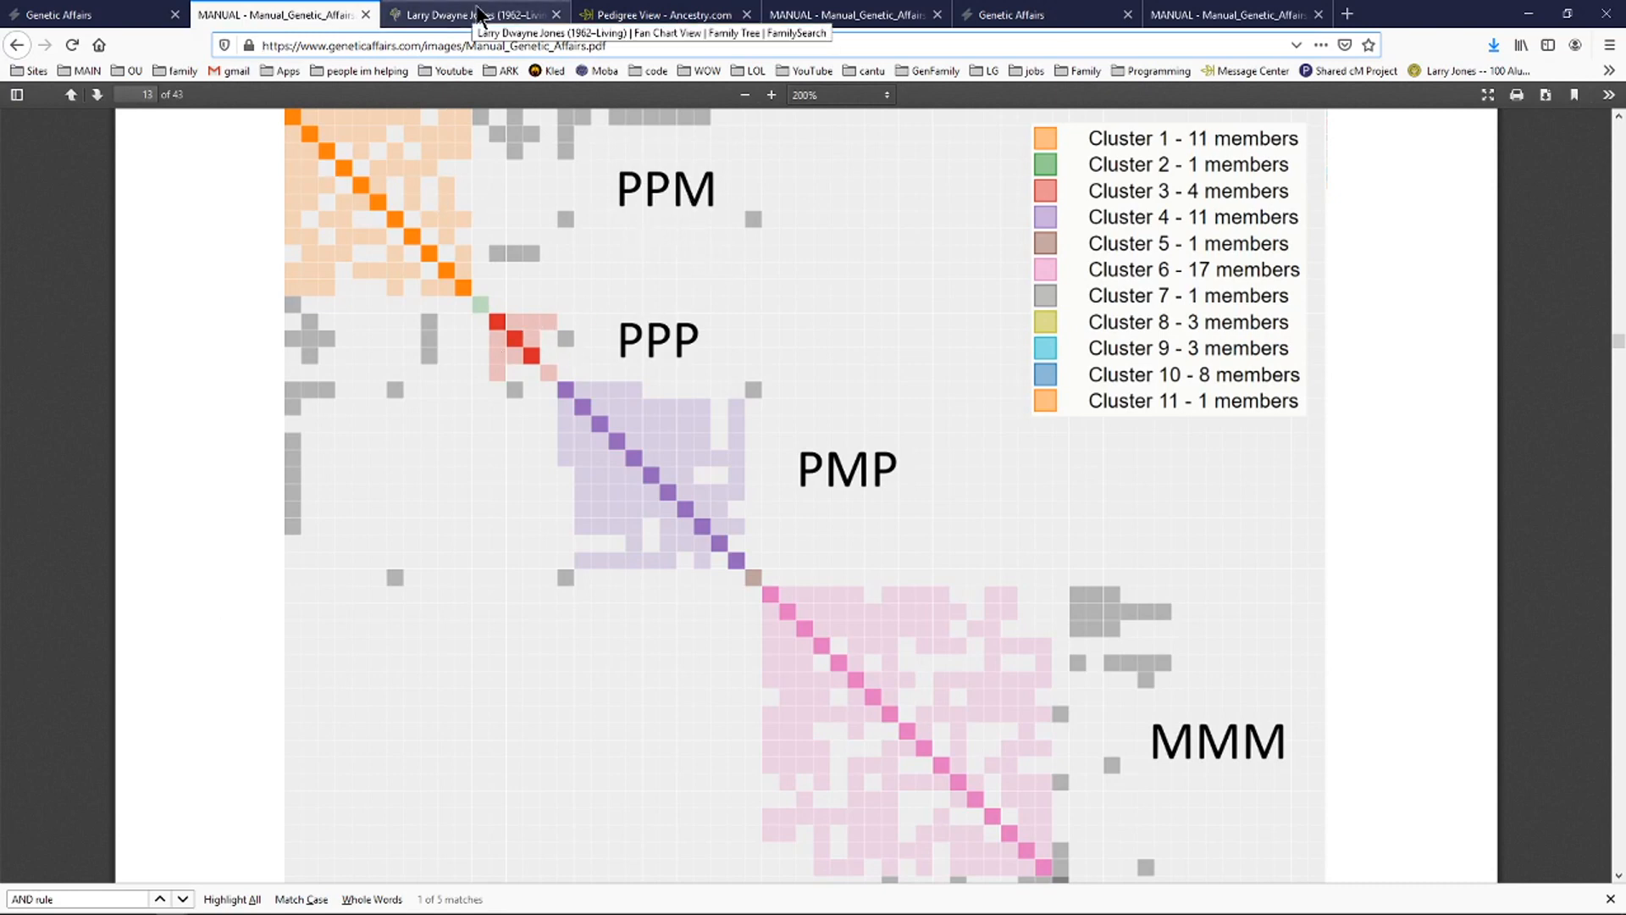
{"action": "mouse_move", "coordinate": [700, 11]}
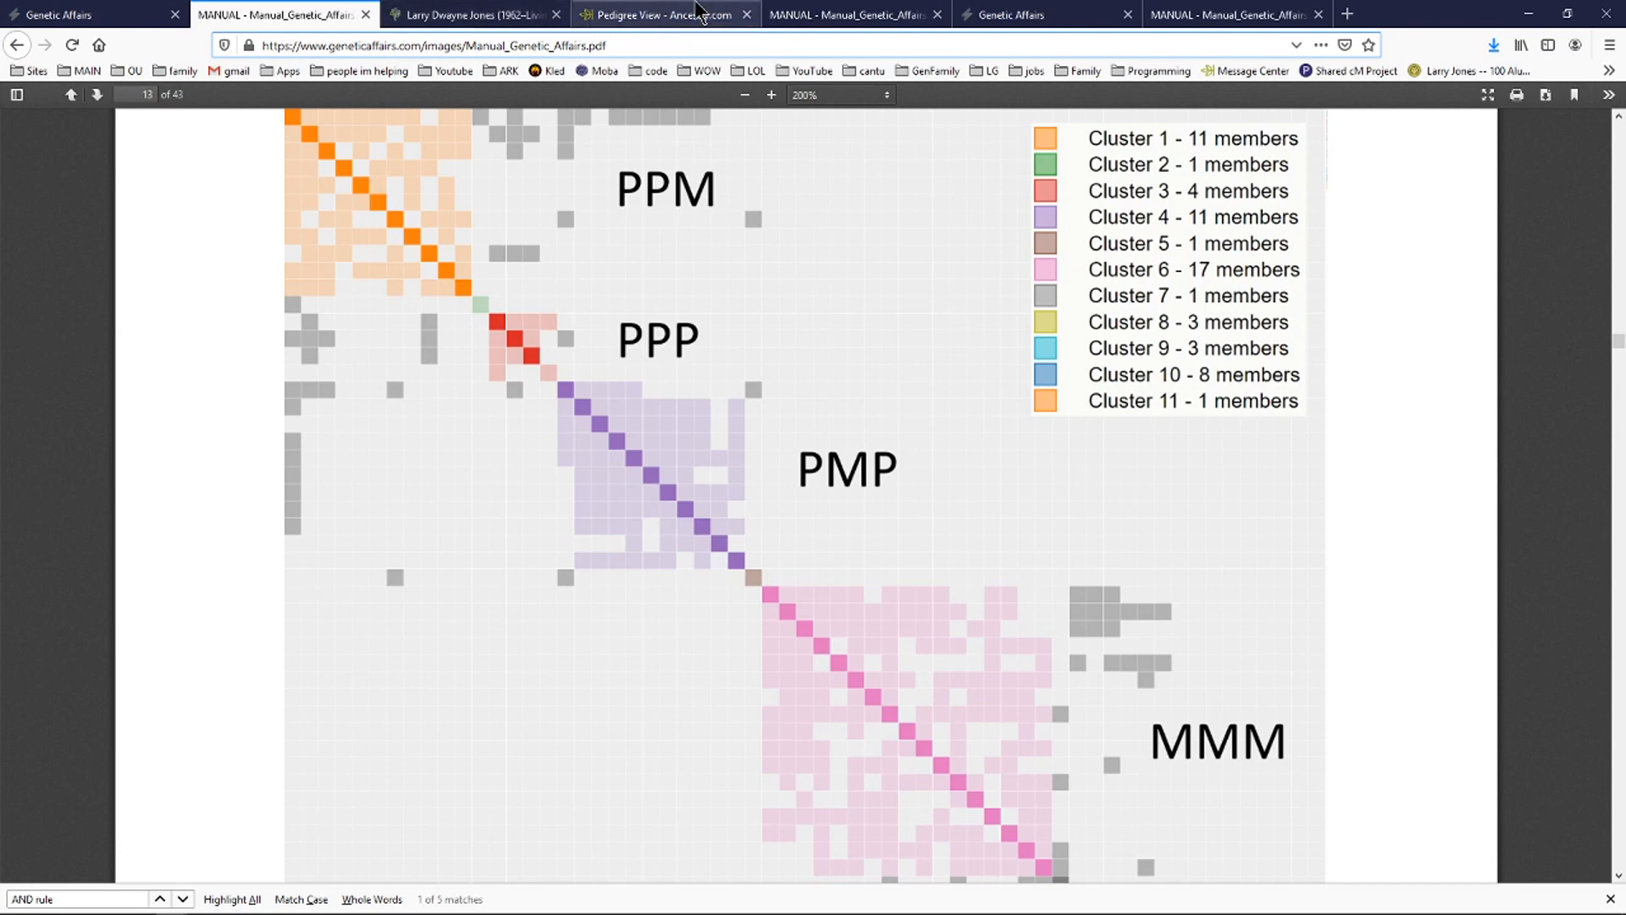
{"action": "left_click", "coordinate": [664, 14]}
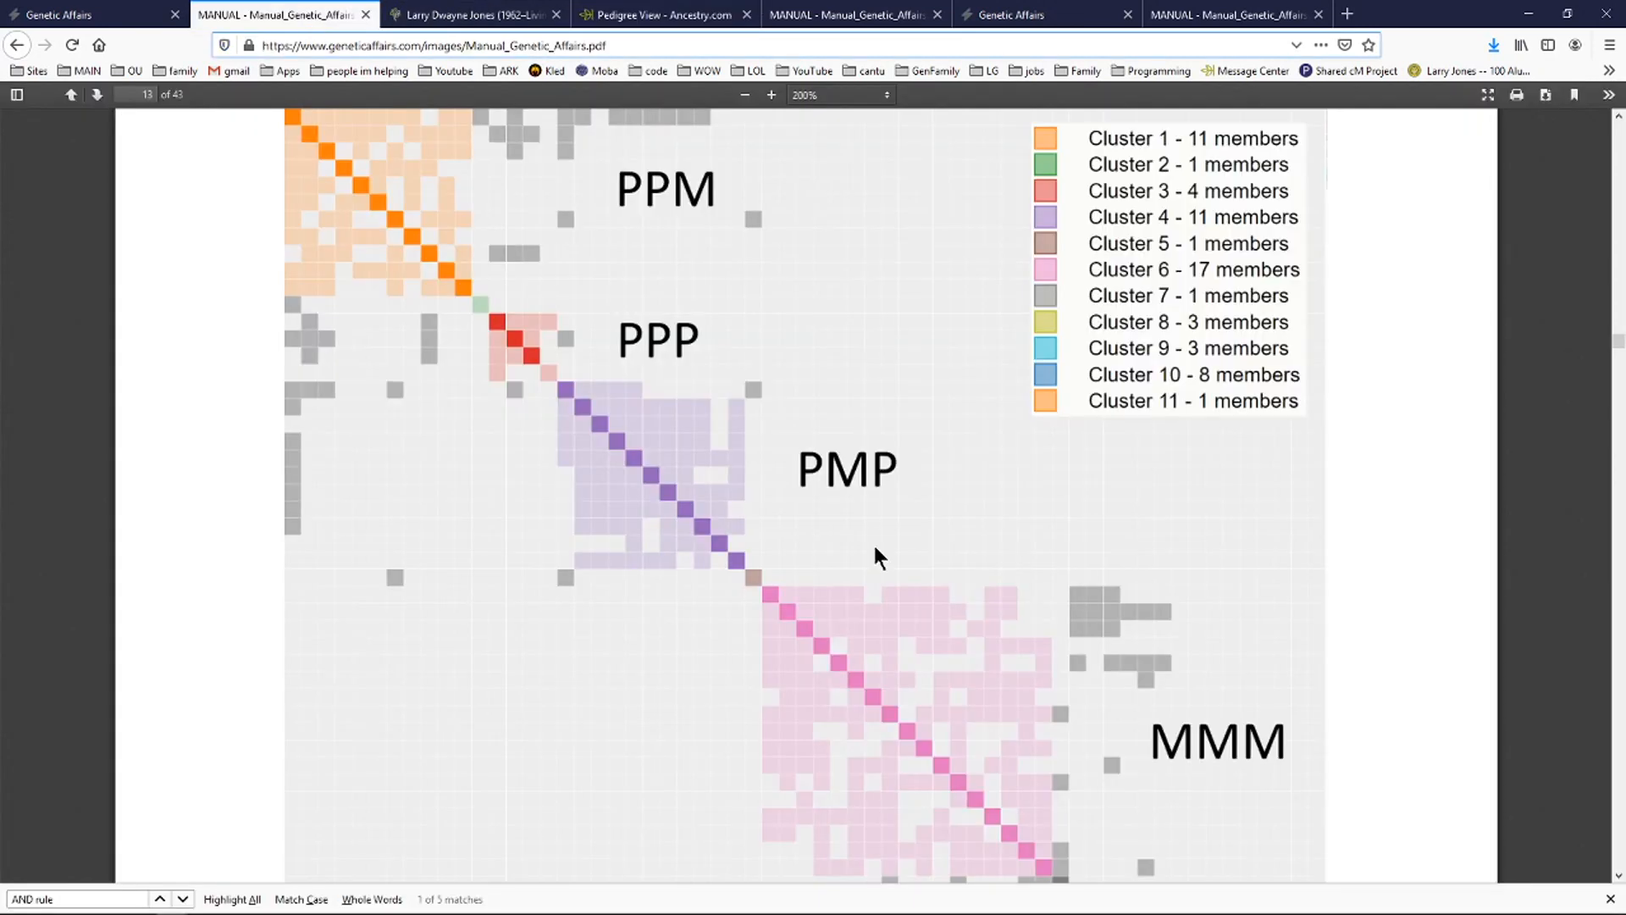
{"action": "mouse_move", "coordinate": [725, 351]}
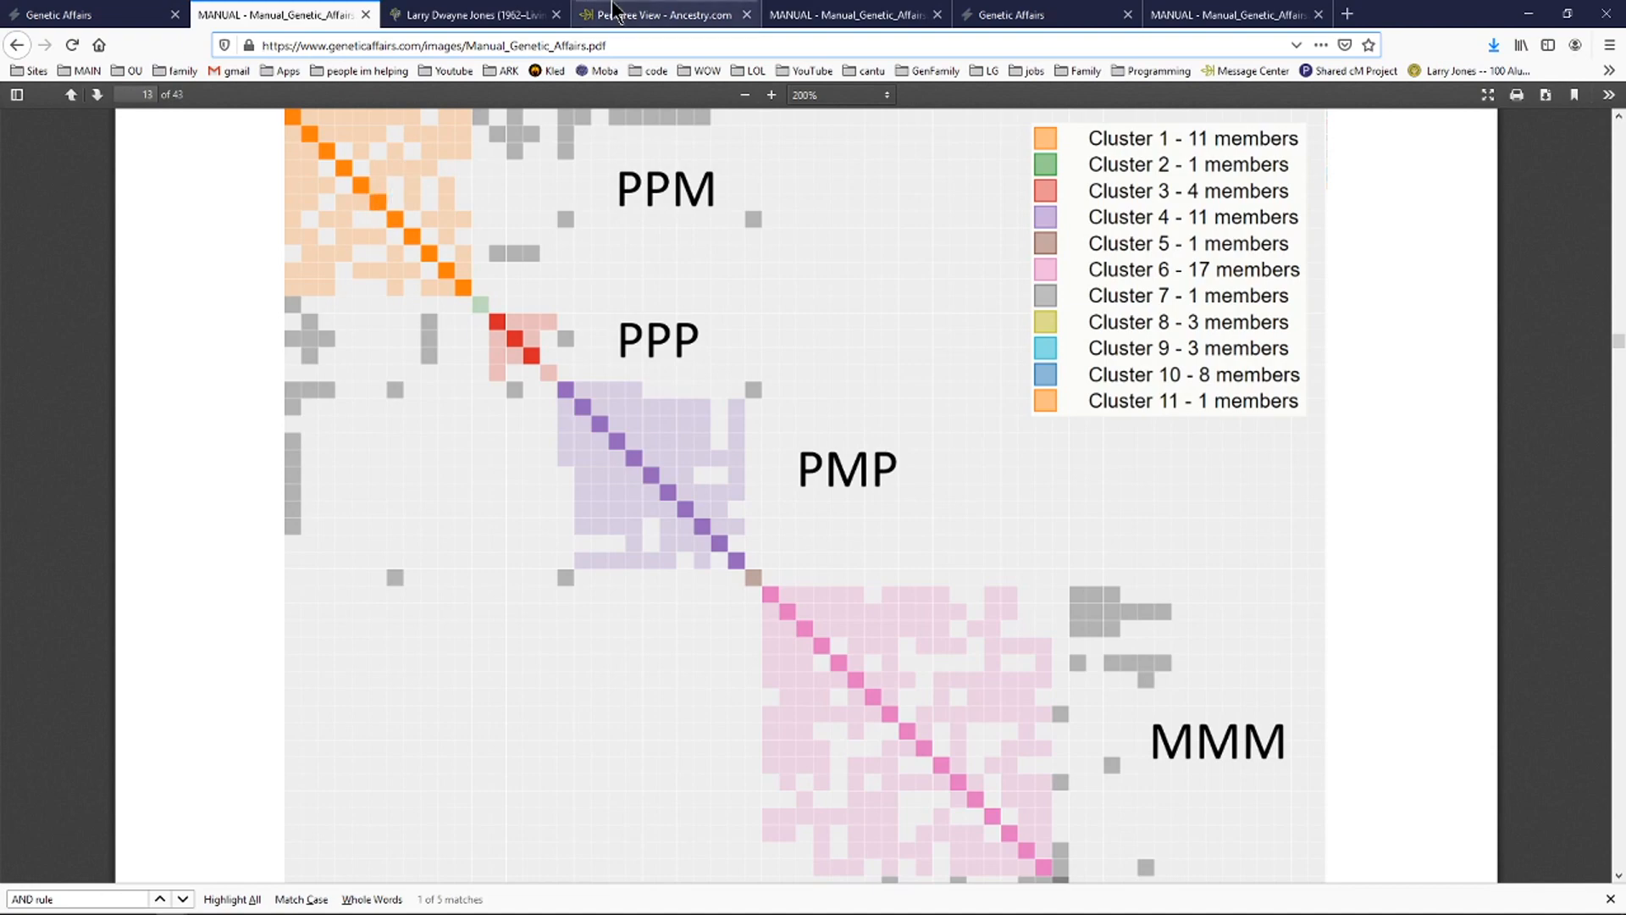
{"action": "left_click", "coordinate": [664, 15]}
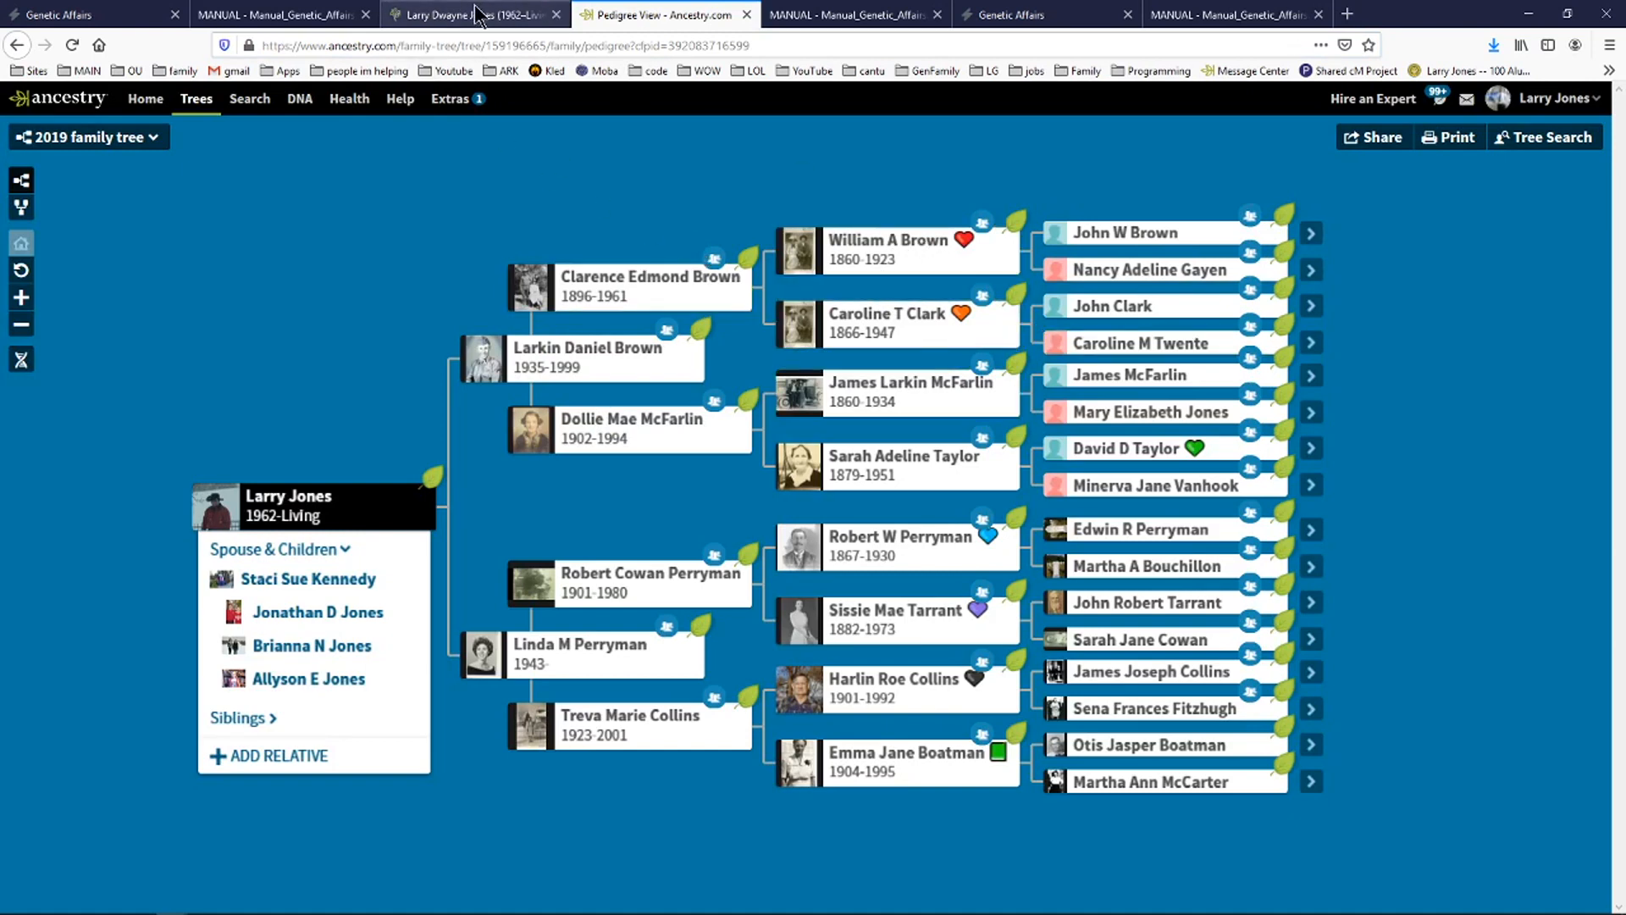
Go back to the Genetic Affairs manual's PPM/PPP/PMP/MMM cluster chart.
{"action": "left_click", "coordinate": [472, 14]}
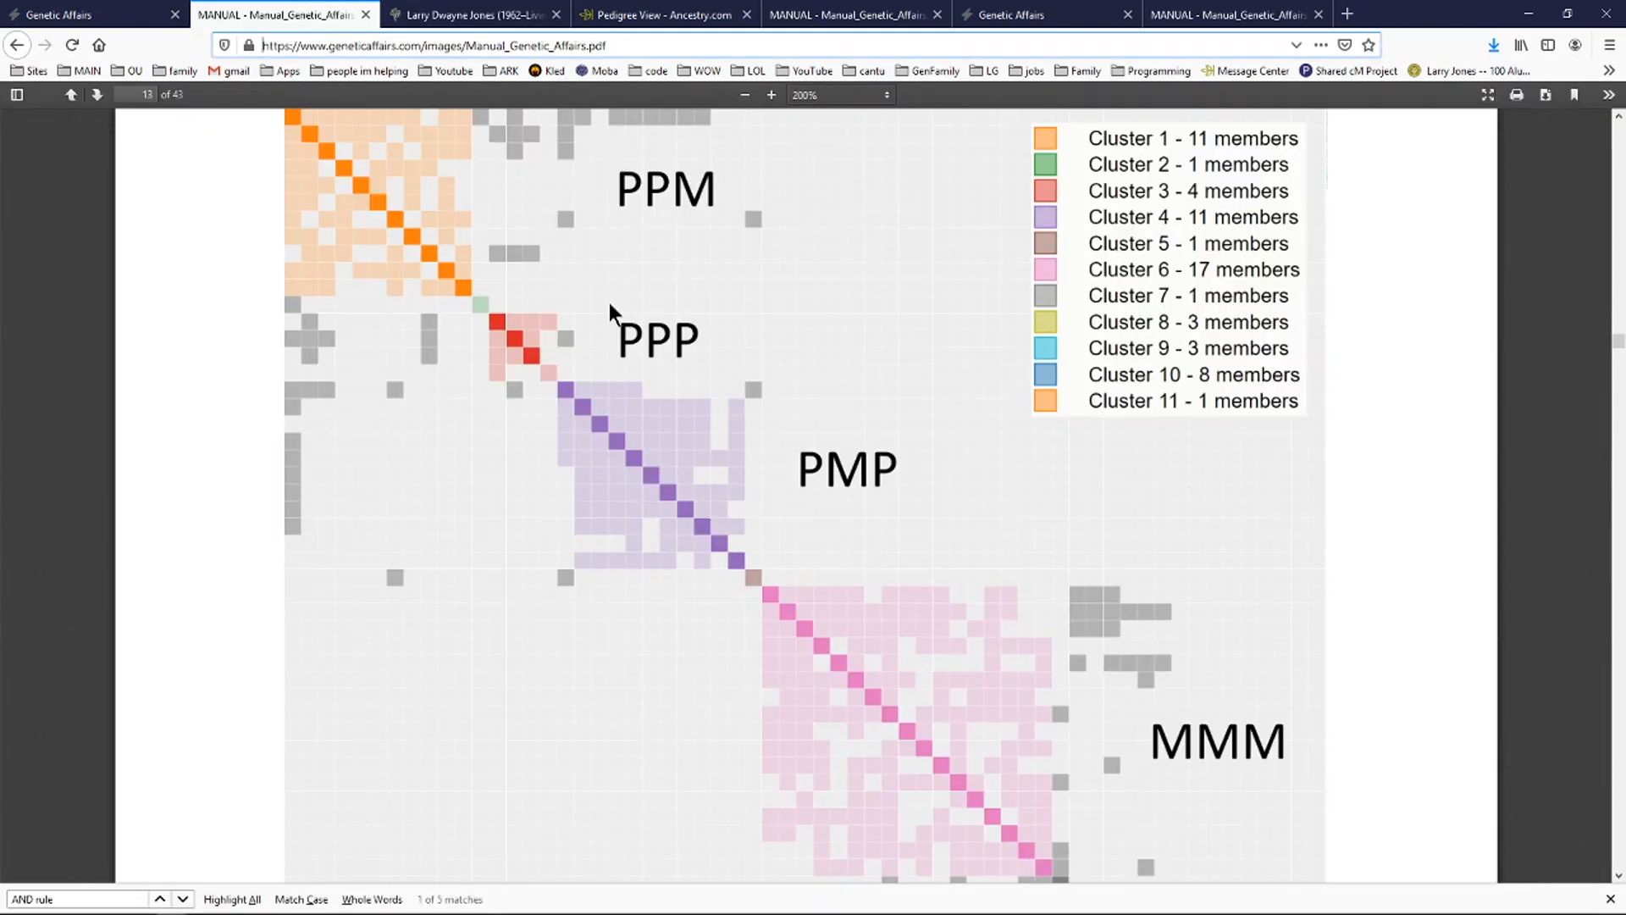
{"action": "mouse_move", "coordinate": [719, 355]}
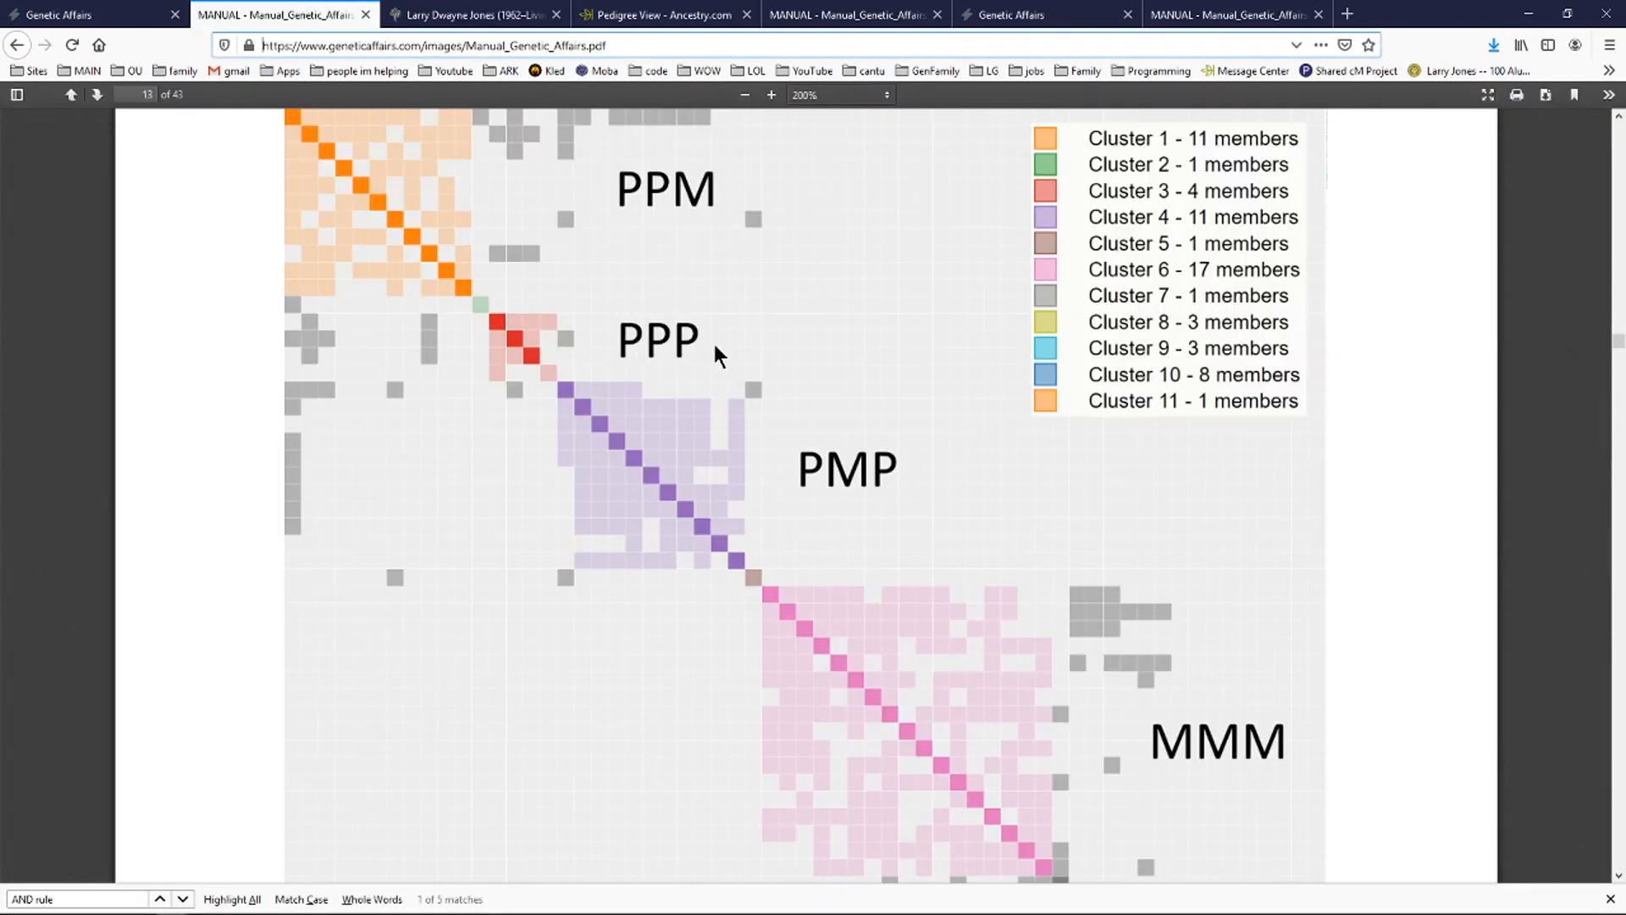
{"action": "mouse_move", "coordinate": [674, 347]}
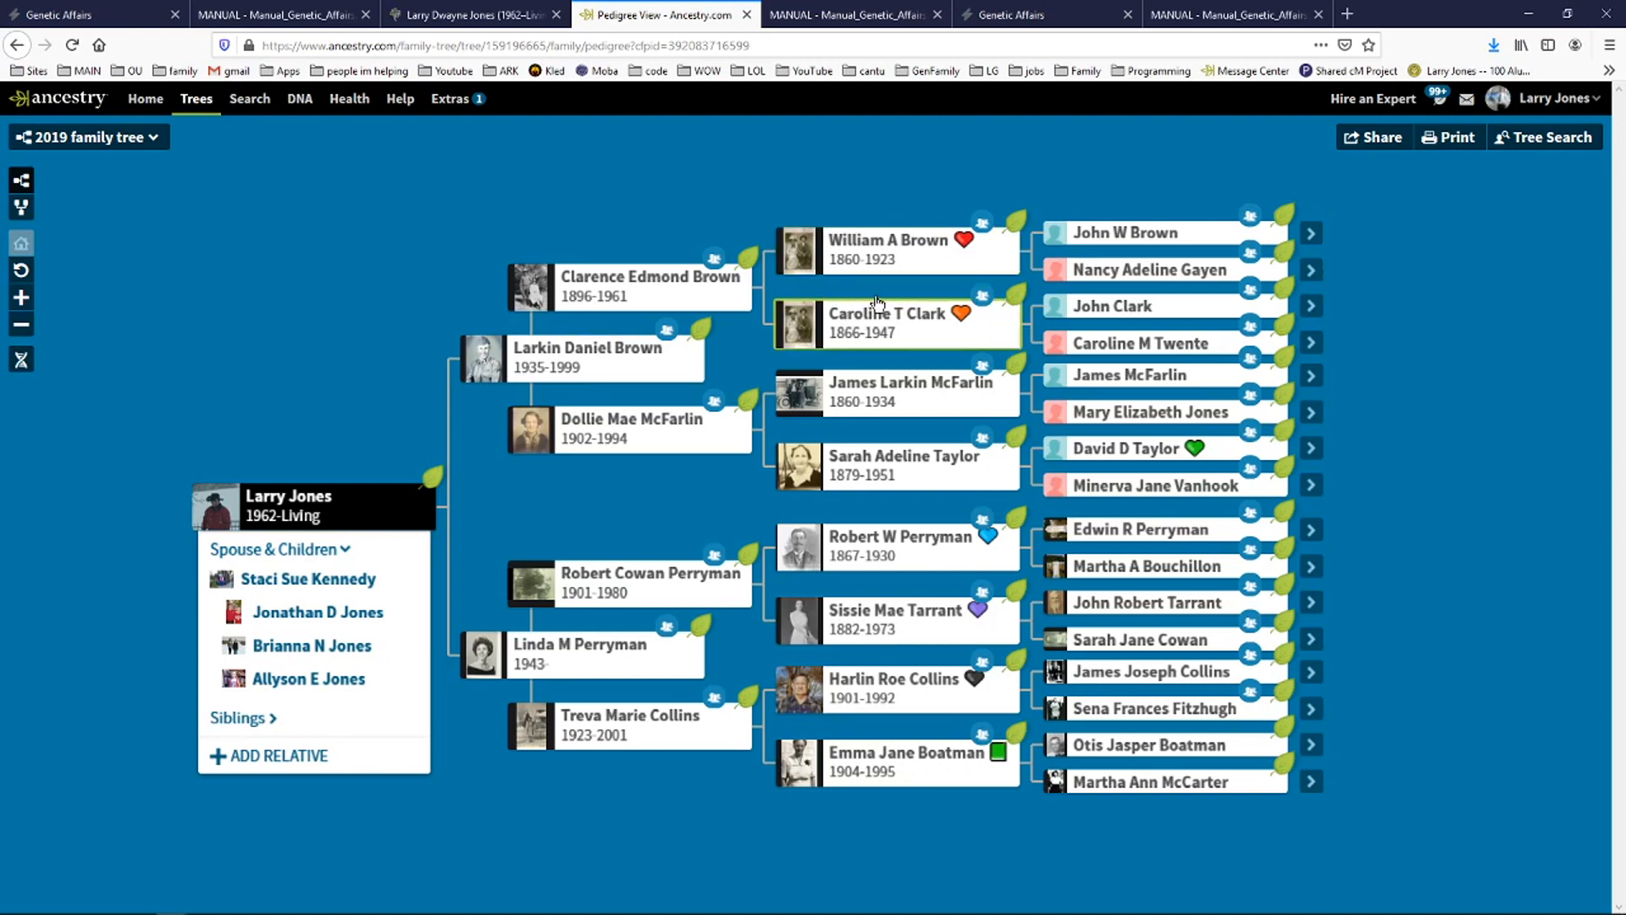
{"action": "mouse_move", "coordinate": [1110, 231]}
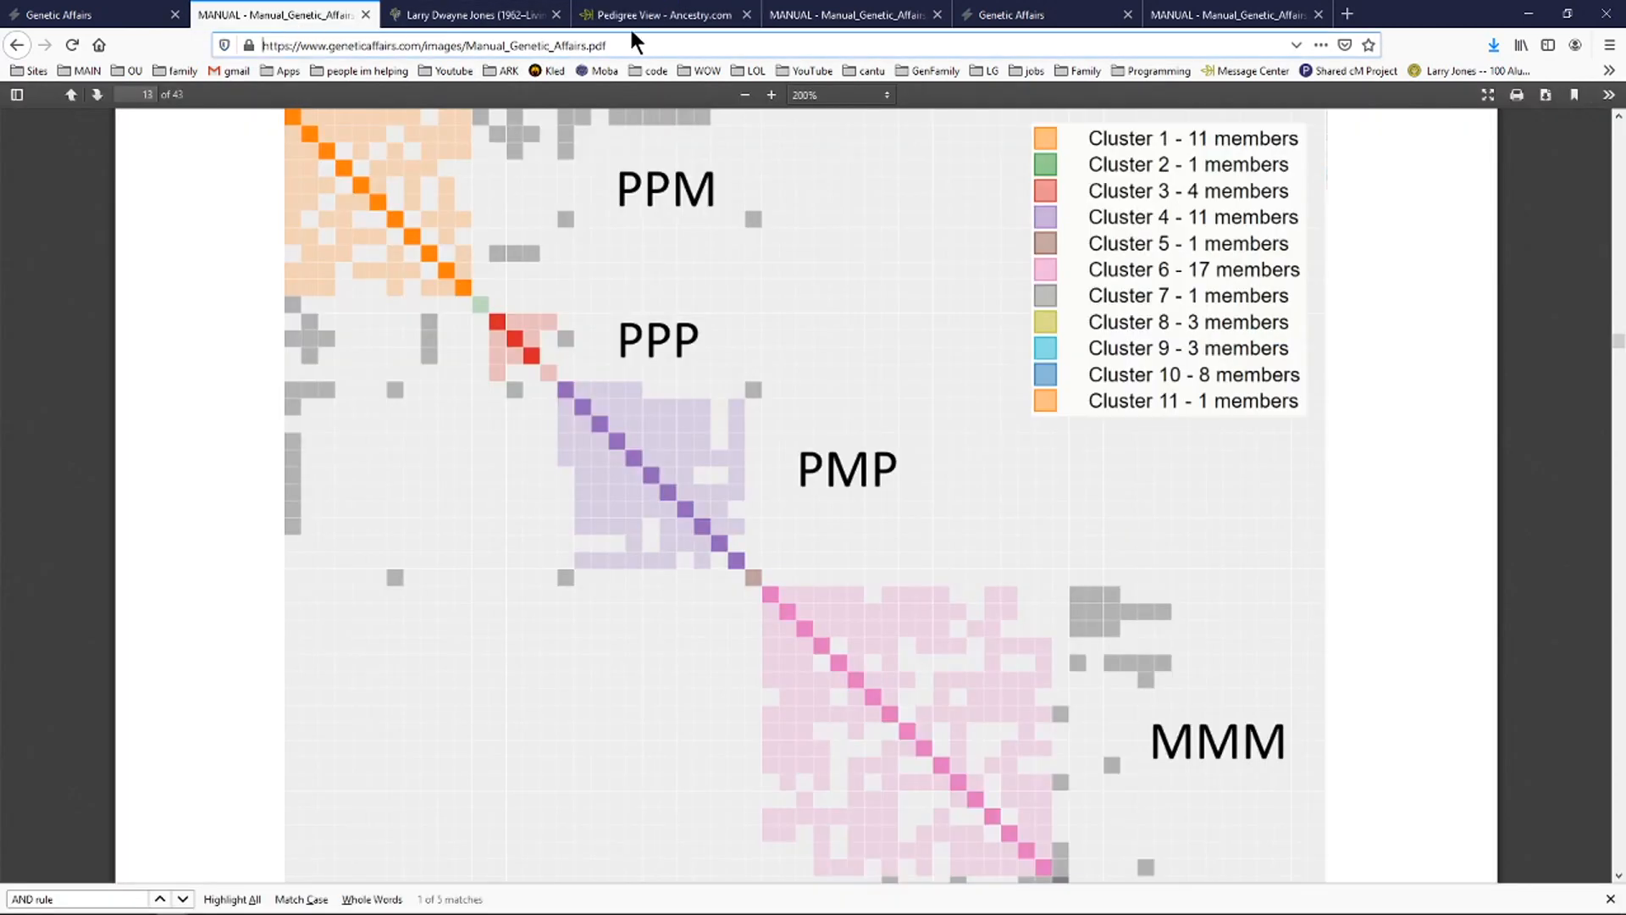
{"action": "mouse_move", "coordinate": [1169, 725]}
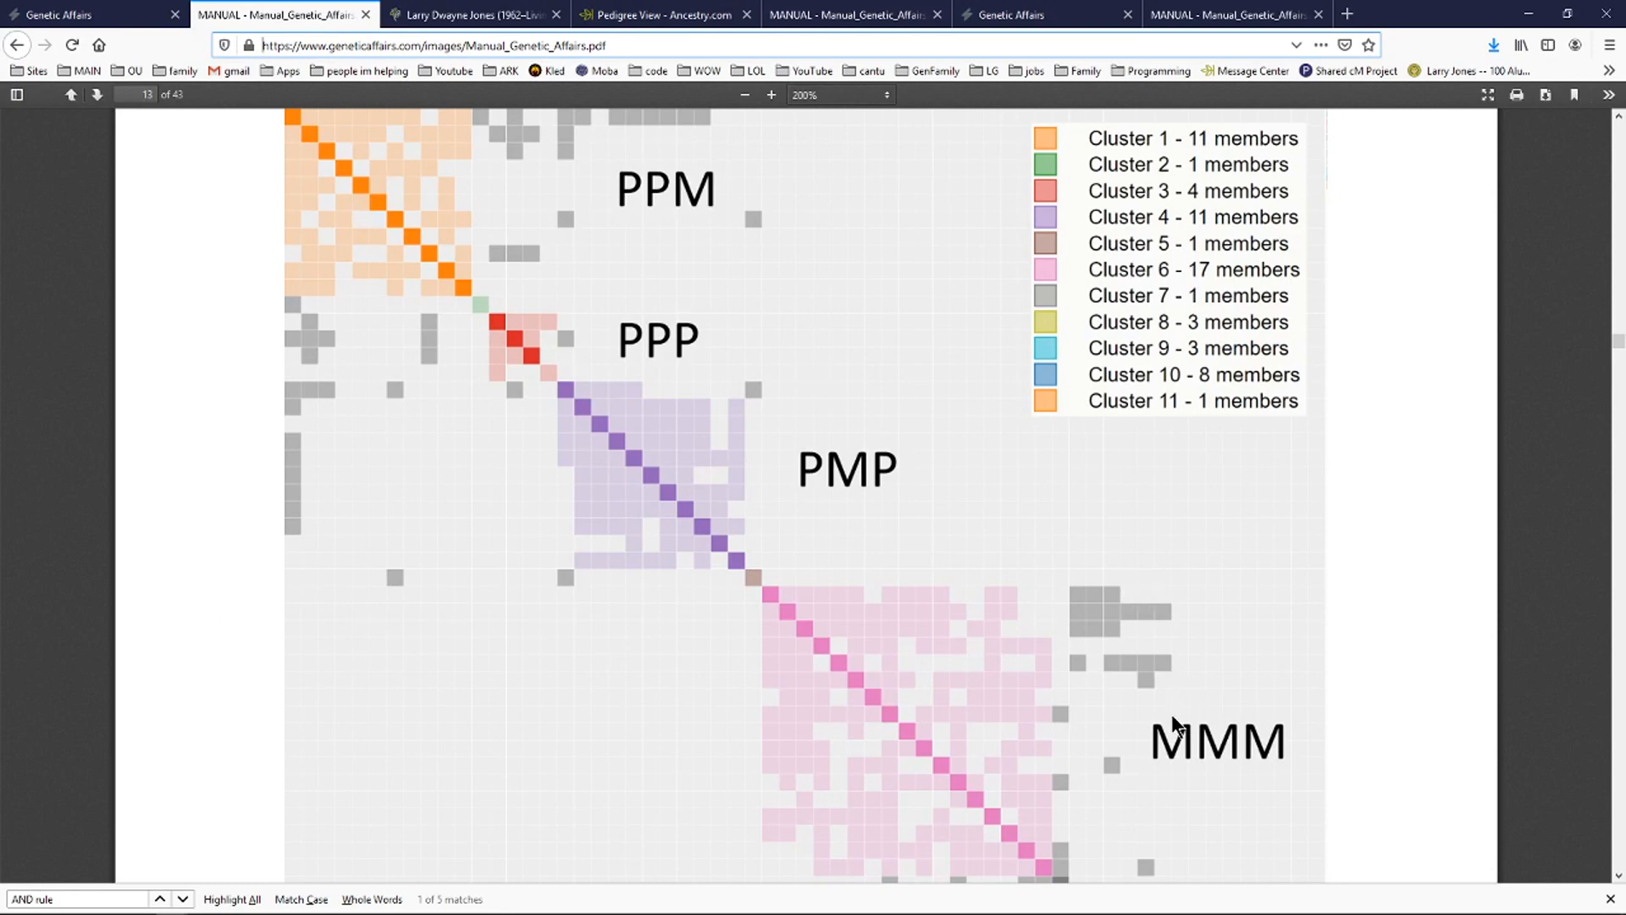
{"action": "mouse_move", "coordinate": [669, 604]}
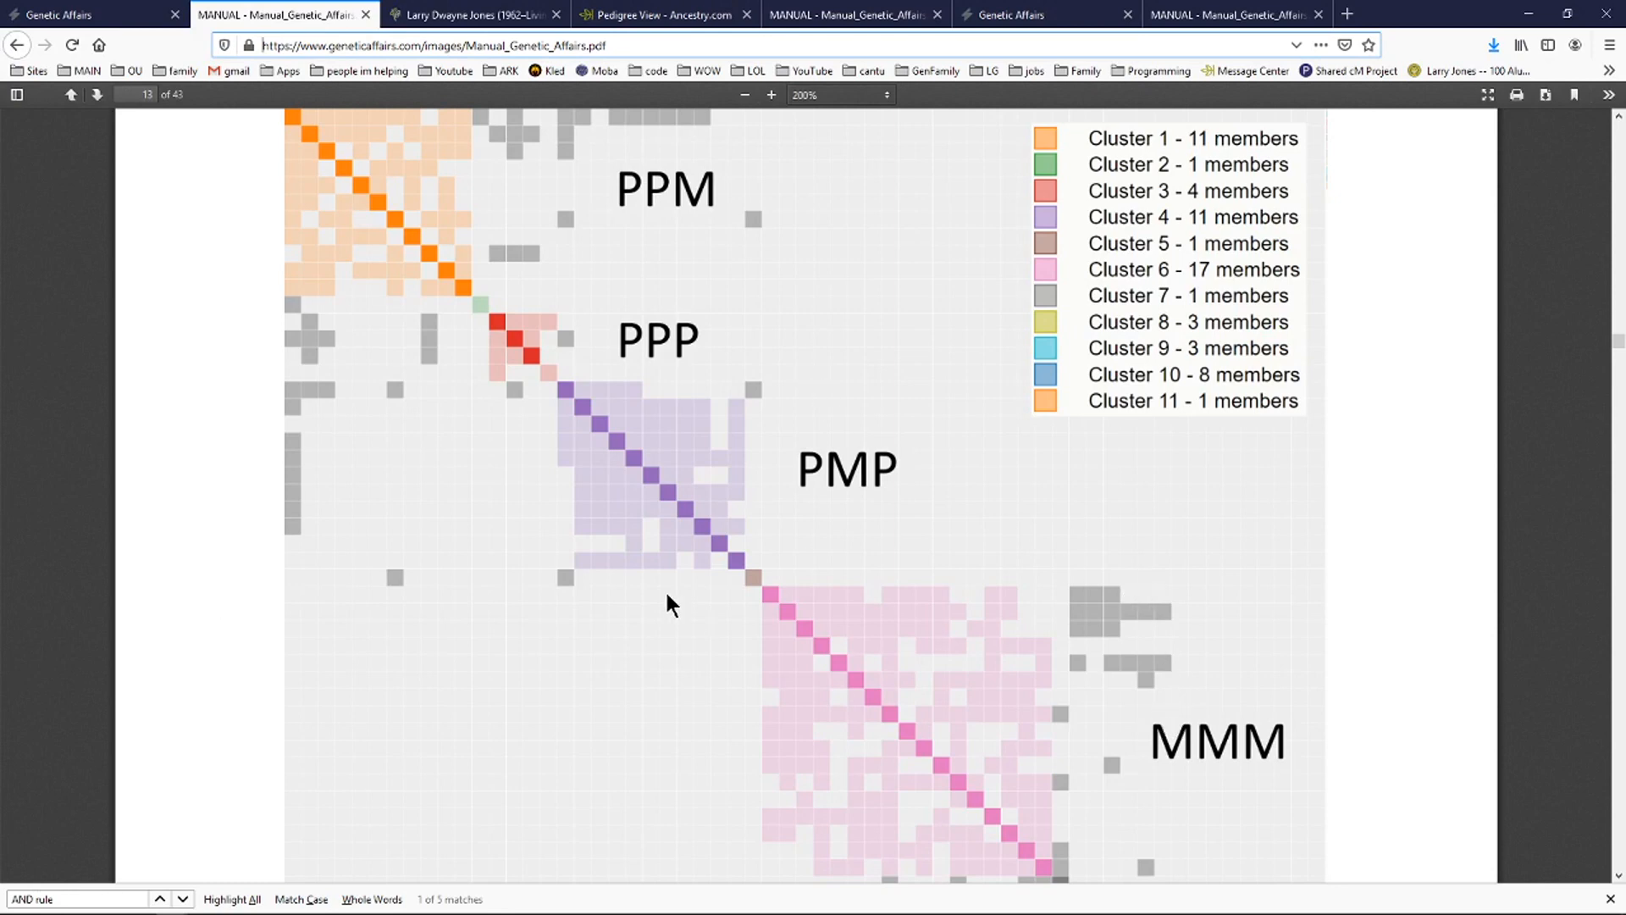
{"action": "mouse_move", "coordinate": [679, 347]}
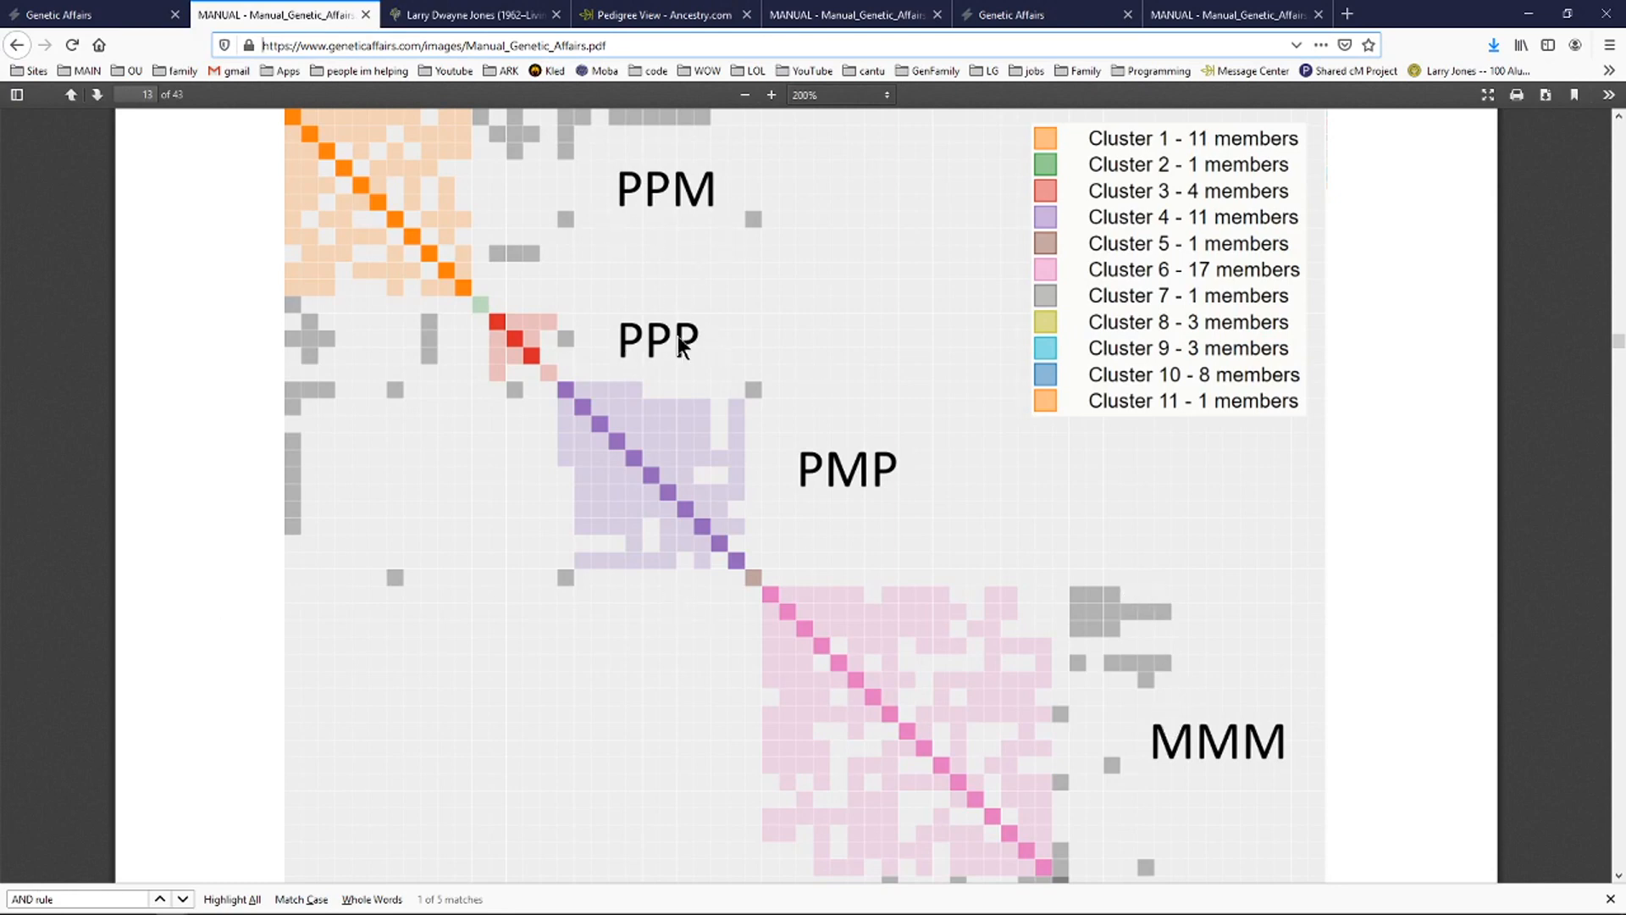
{"action": "mouse_move", "coordinate": [643, 329]}
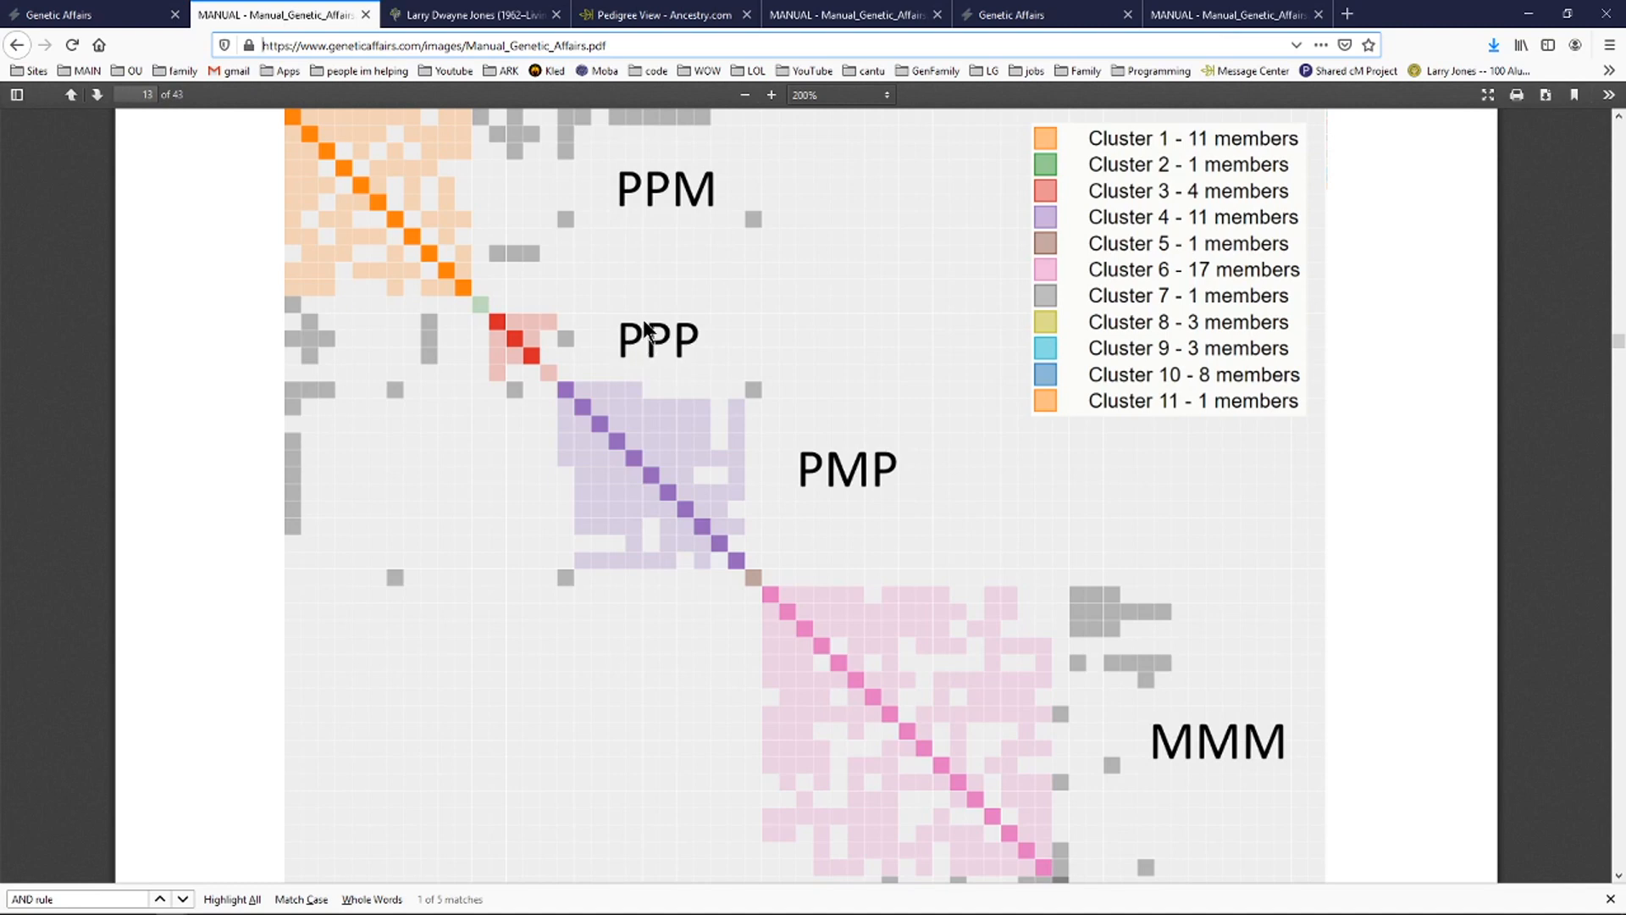
{"action": "mouse_move", "coordinate": [835, 93]}
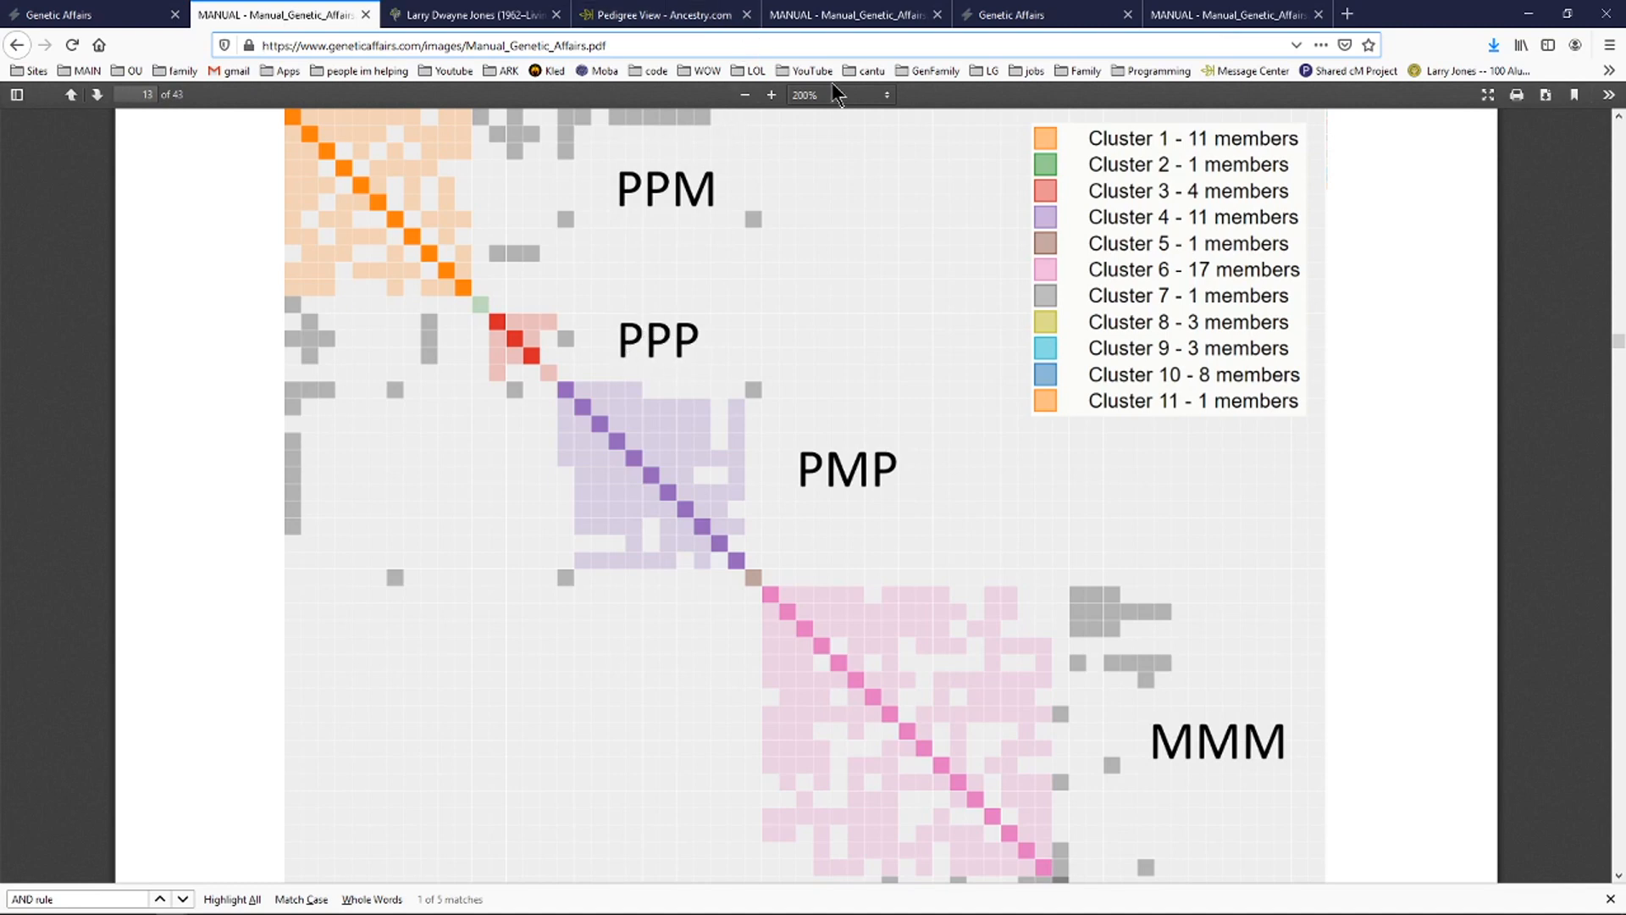
{"action": "mouse_move", "coordinate": [824, 46]}
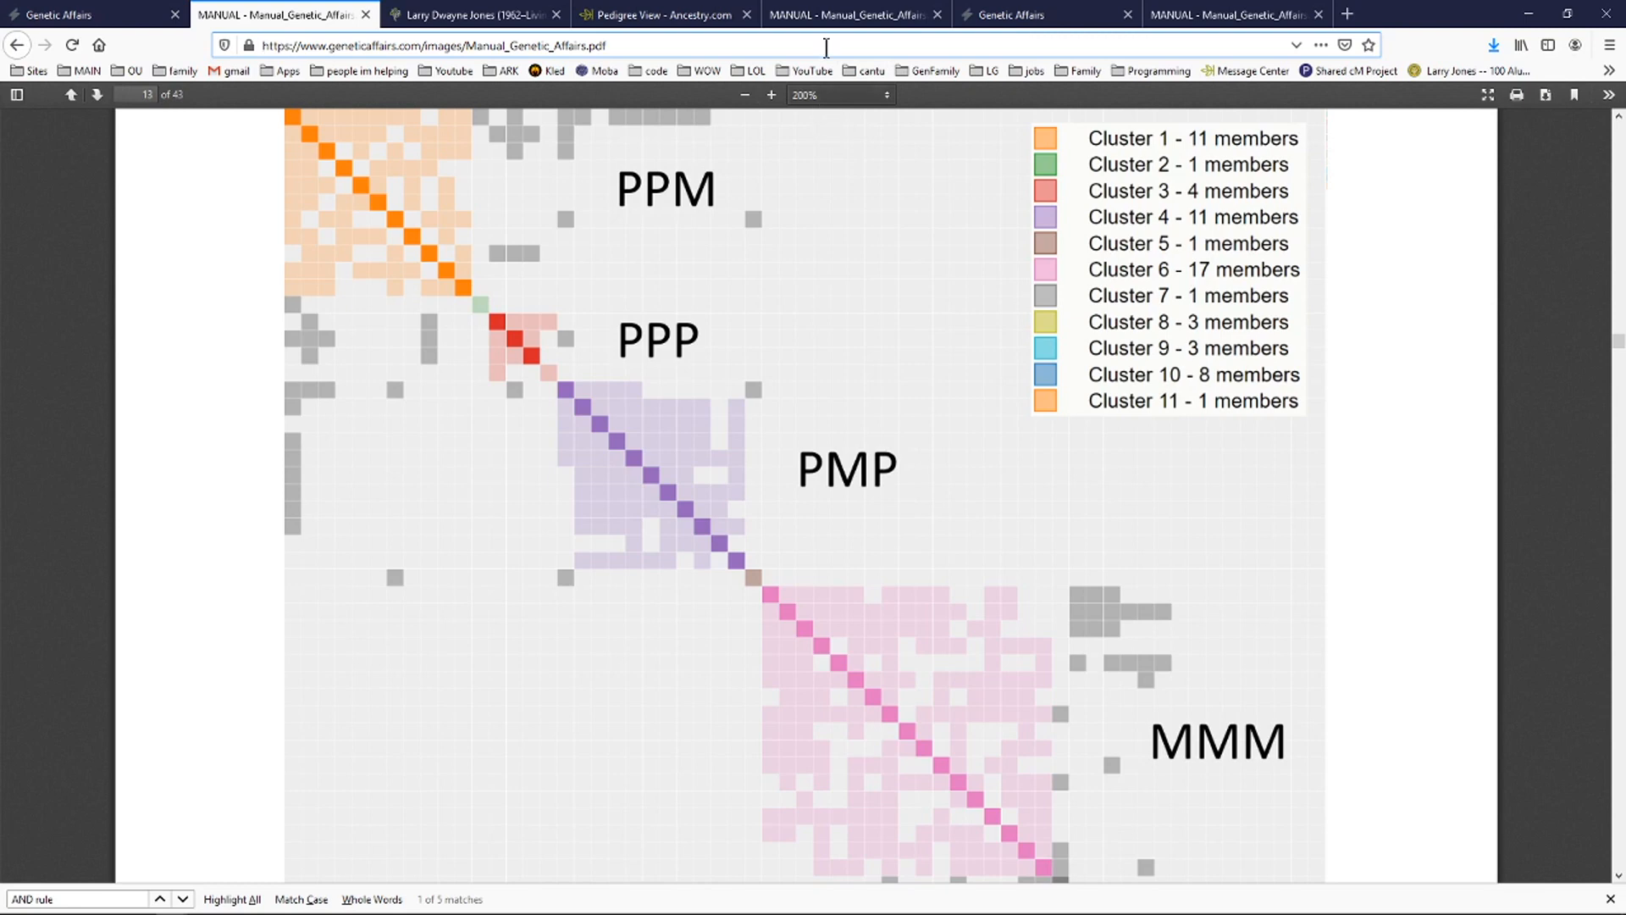
{"action": "mouse_move", "coordinate": [835, 14]}
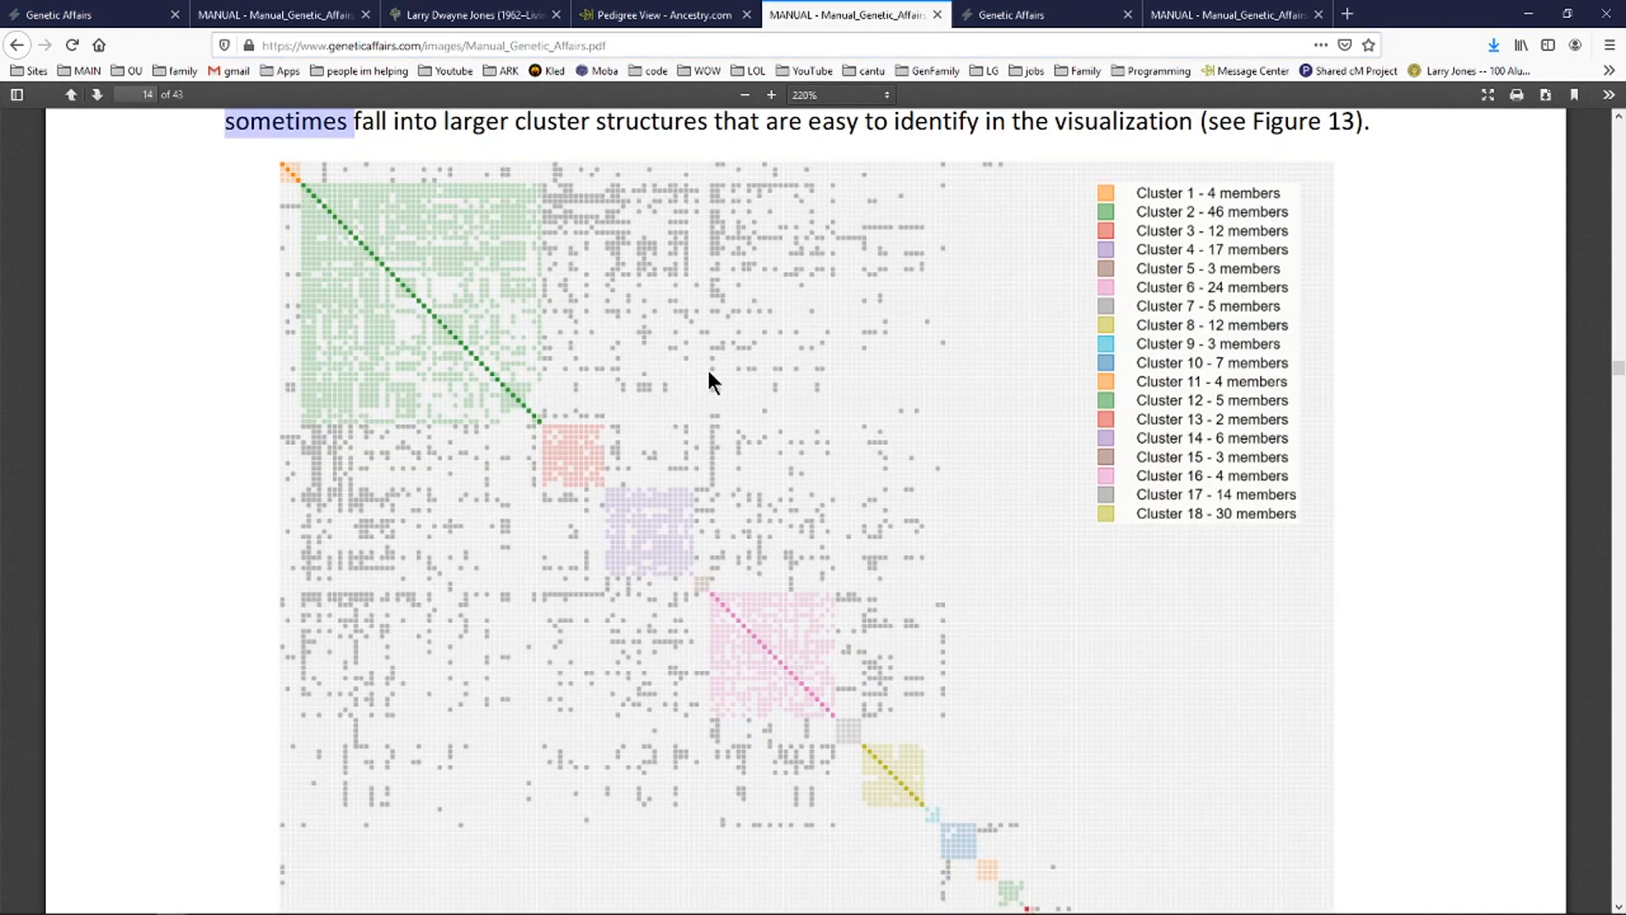
{"action": "mouse_move", "coordinate": [697, 375]}
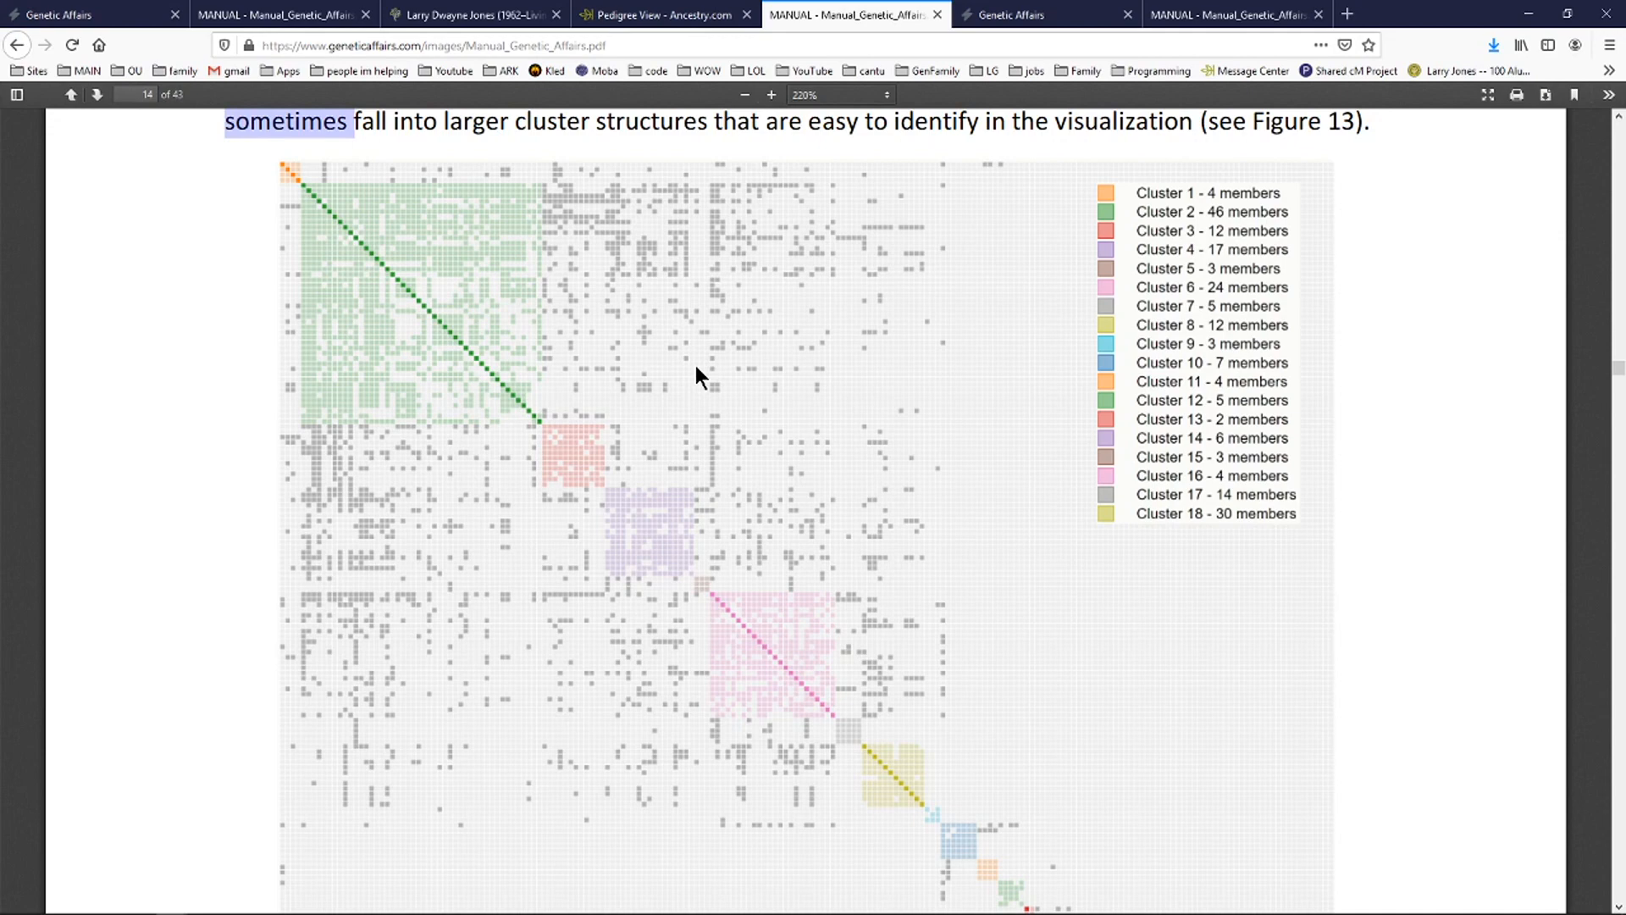
Revisit the first manual copy's cluster chart and scroll down toward the 18-cluster chart.
{"action": "left_click", "coordinate": [282, 14]}
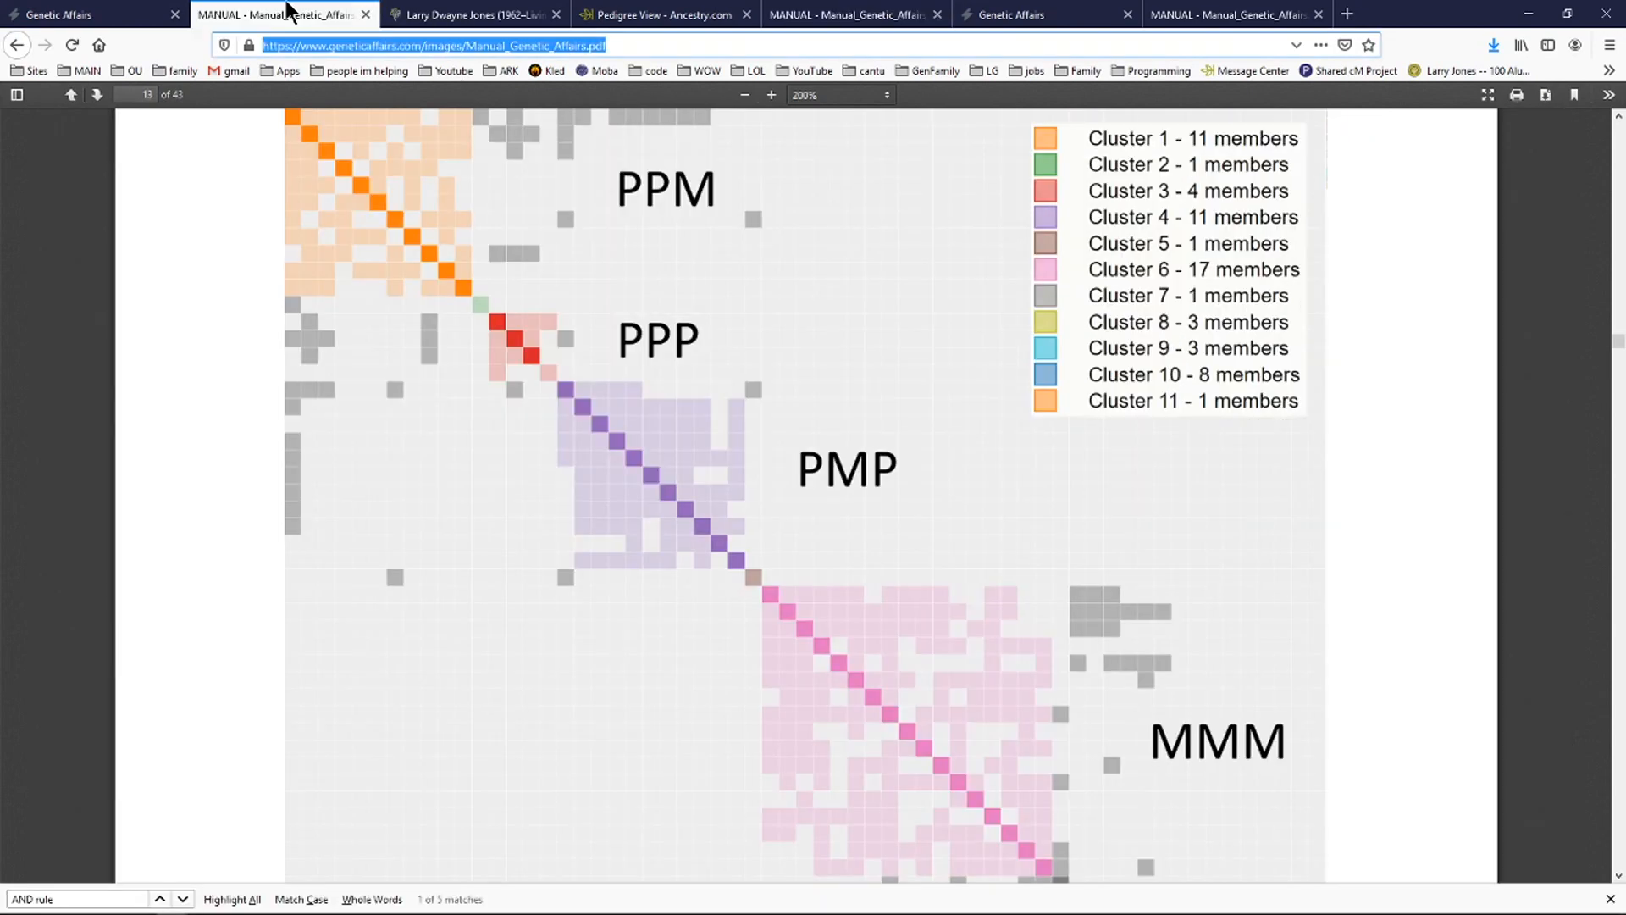
{"action": "scroll", "scroll_direction": "down", "scroll_amount": 3}
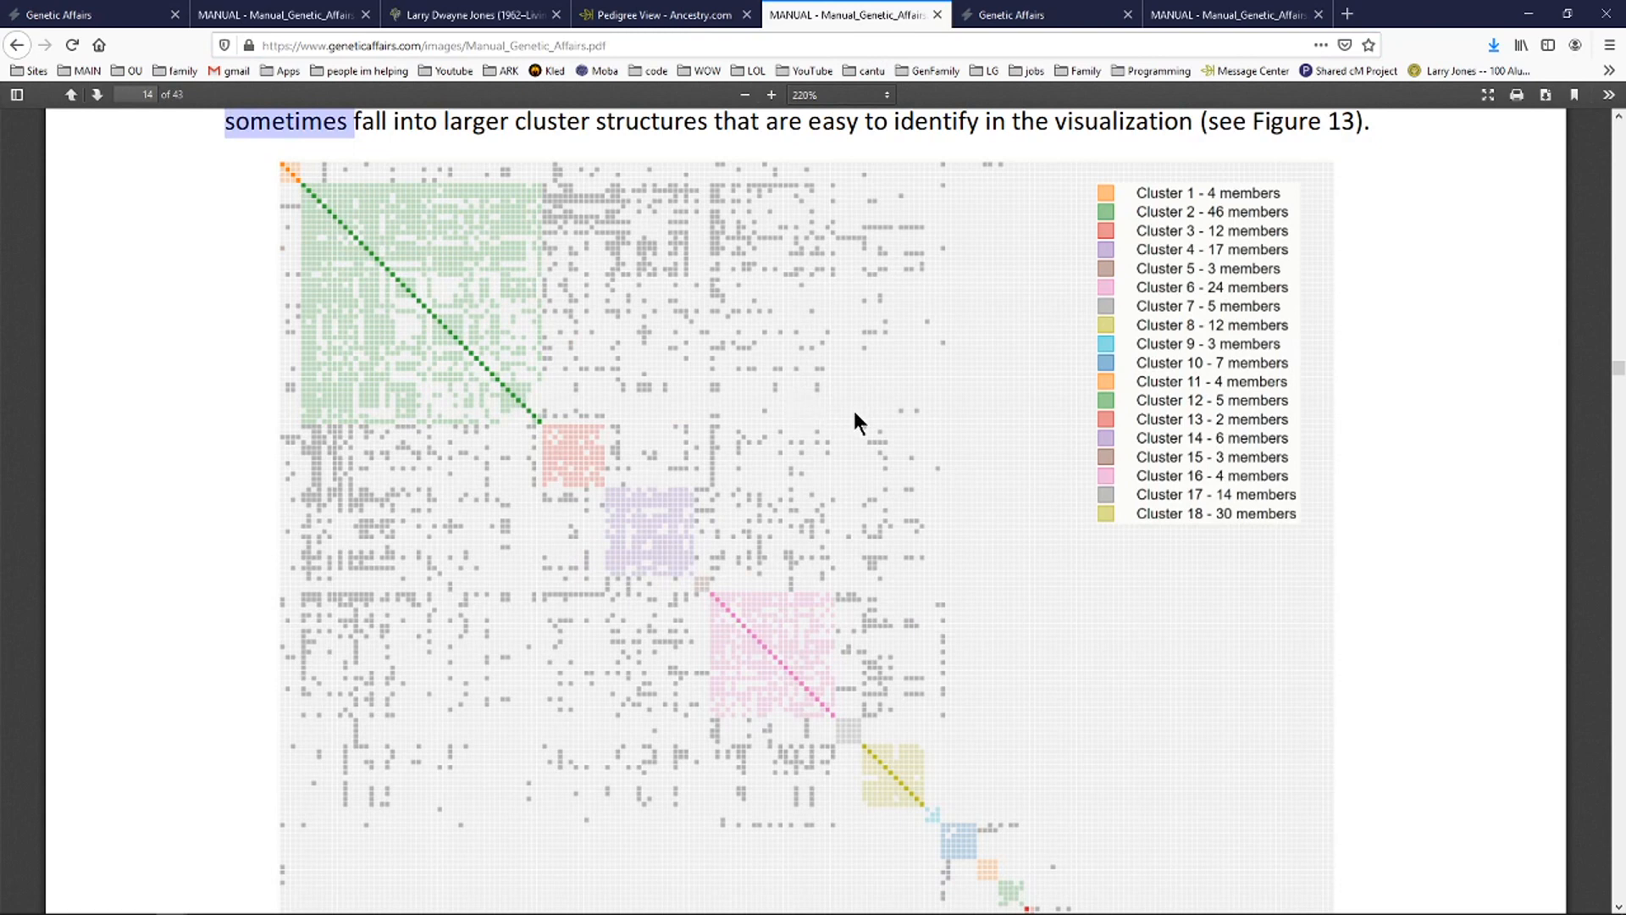
{"action": "mouse_move", "coordinate": [666, 589]}
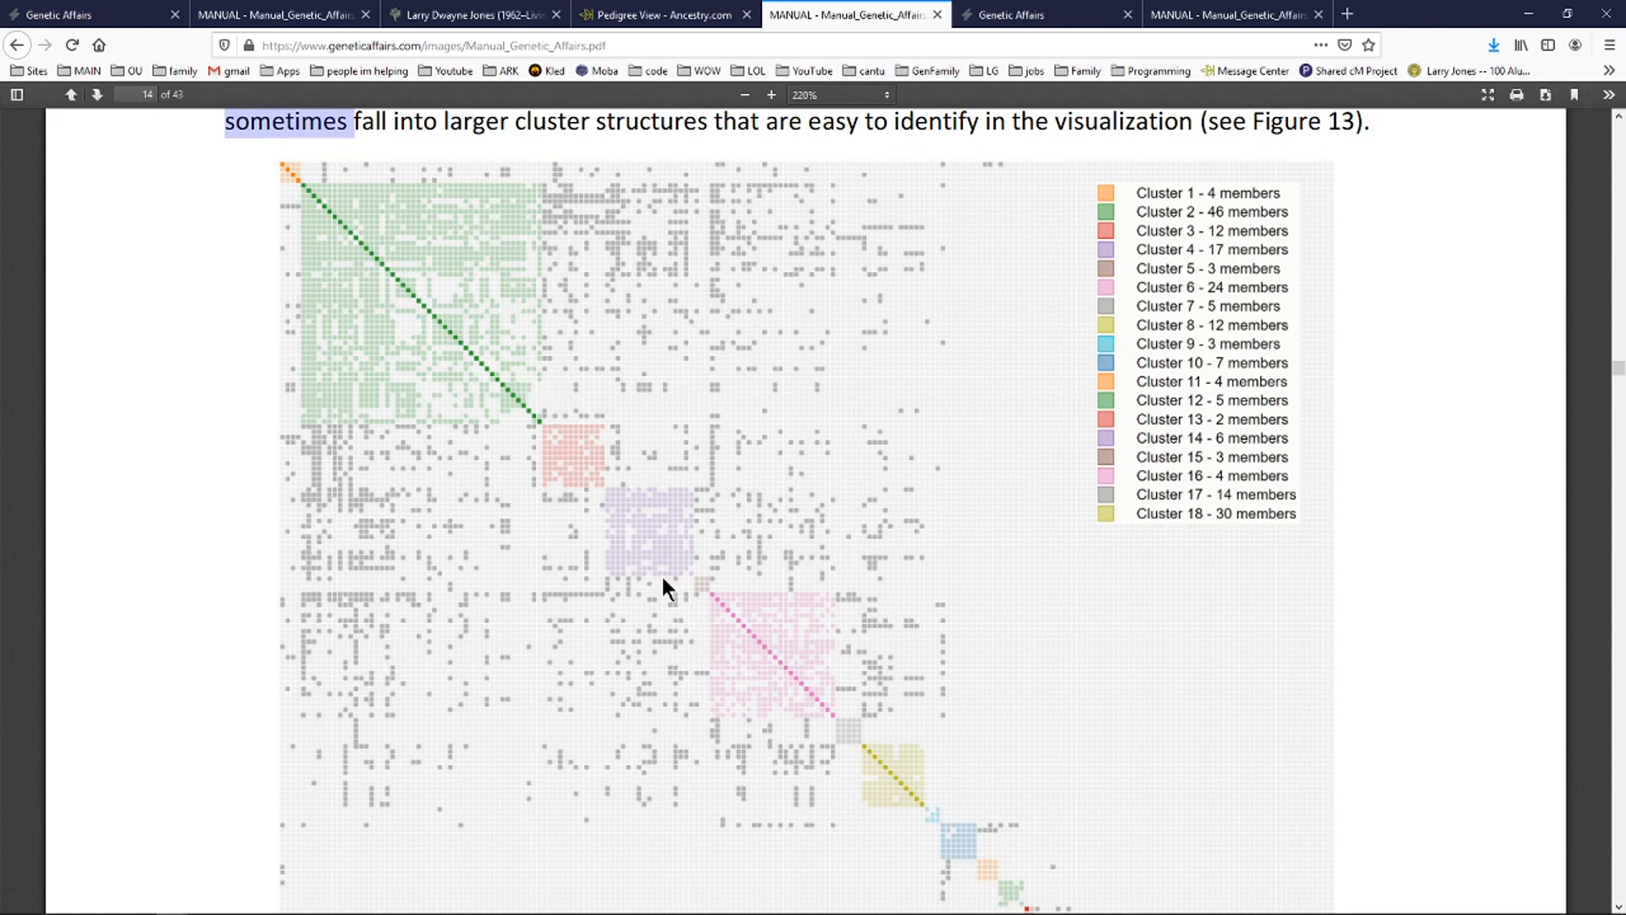
{"action": "mouse_move", "coordinate": [334, 582]}
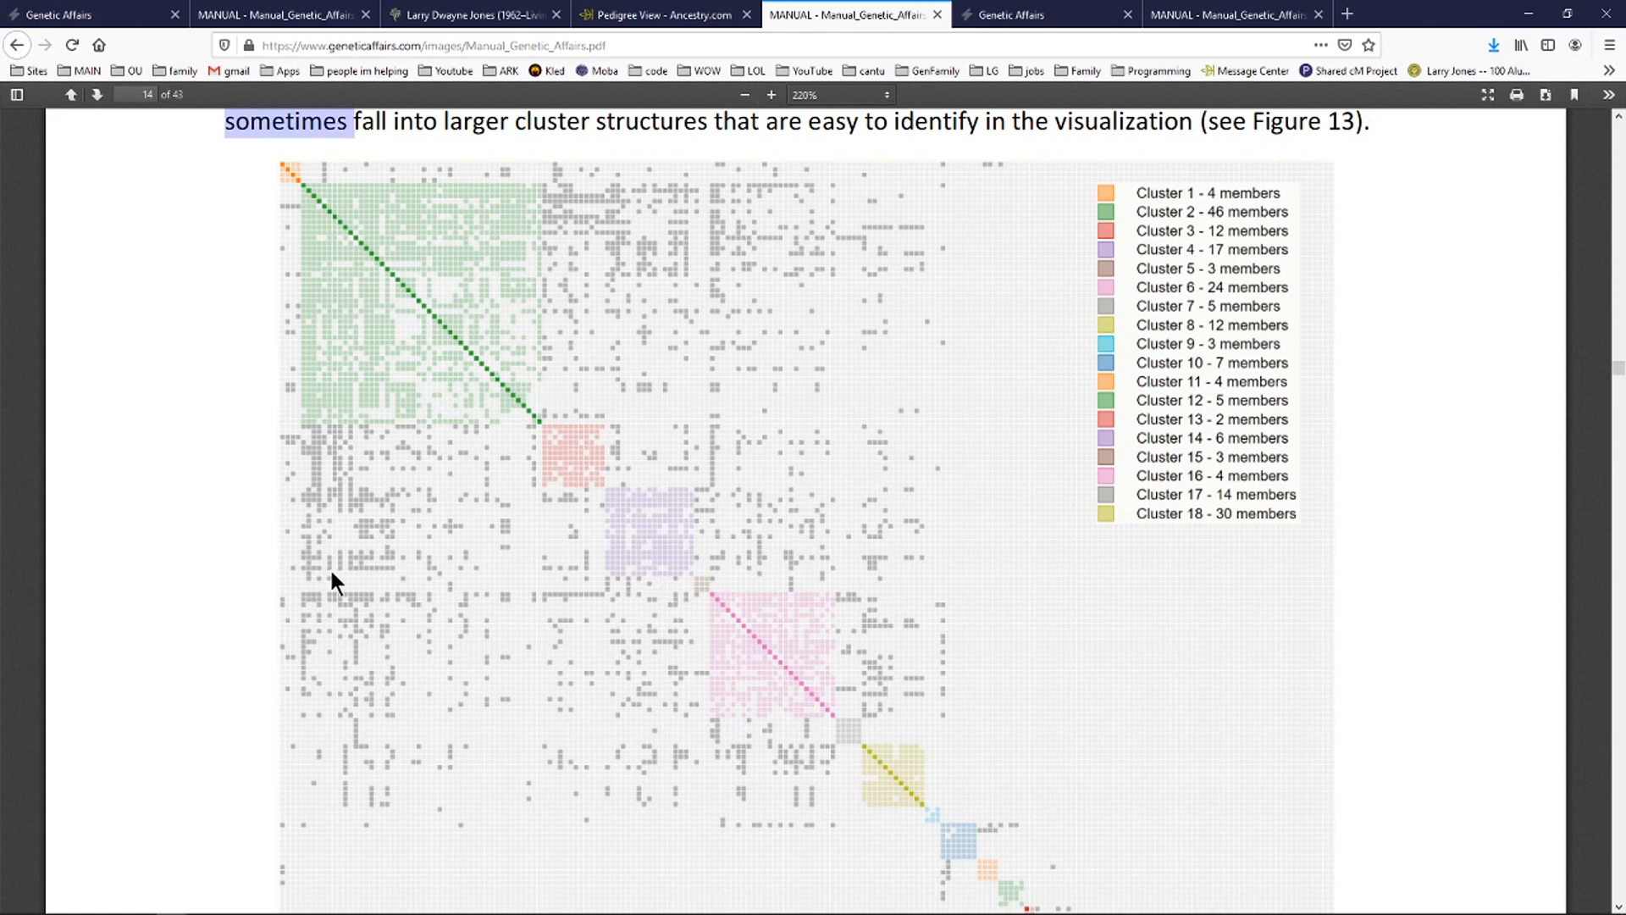
{"action": "mouse_move", "coordinate": [152, 582]}
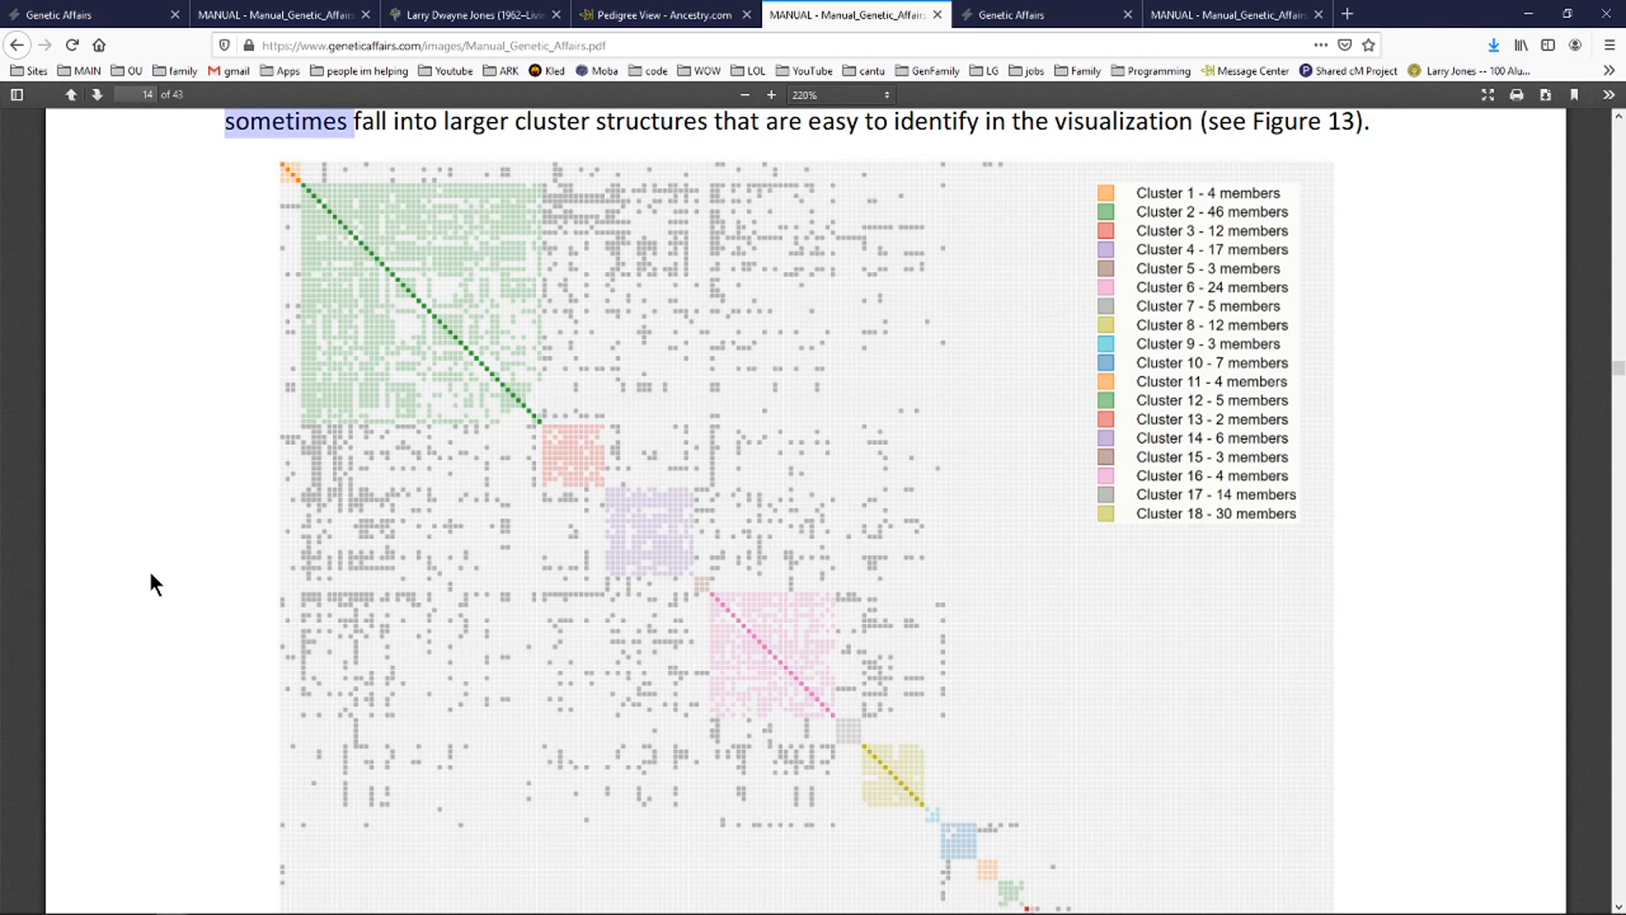
{"action": "mouse_move", "coordinate": [348, 578]}
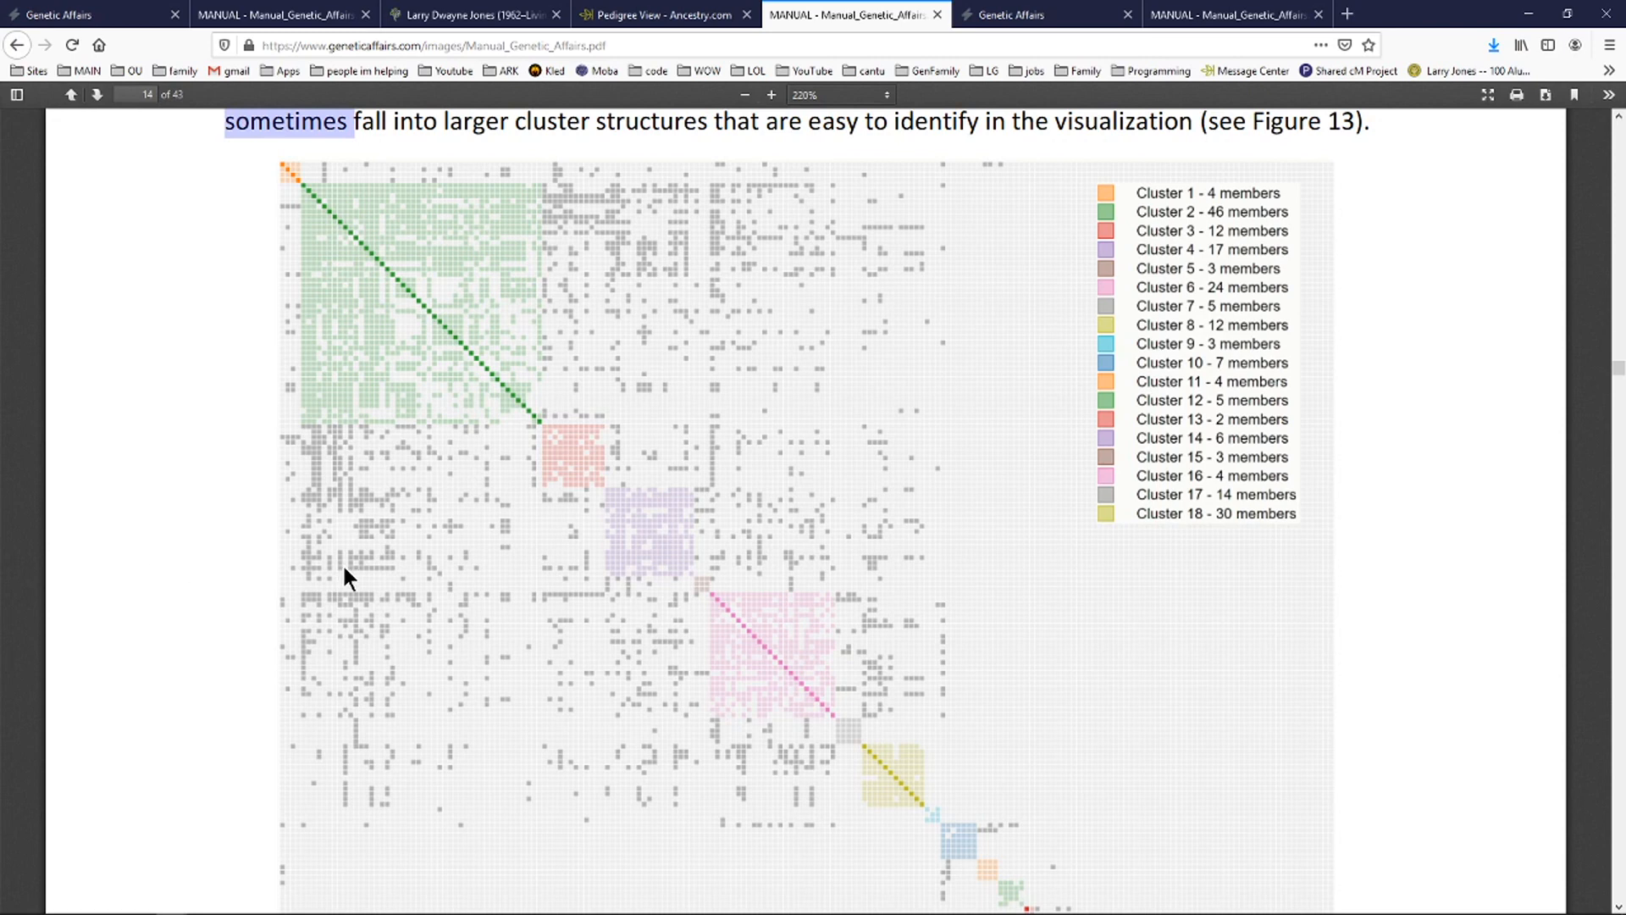
{"action": "mouse_move", "coordinate": [371, 630]}
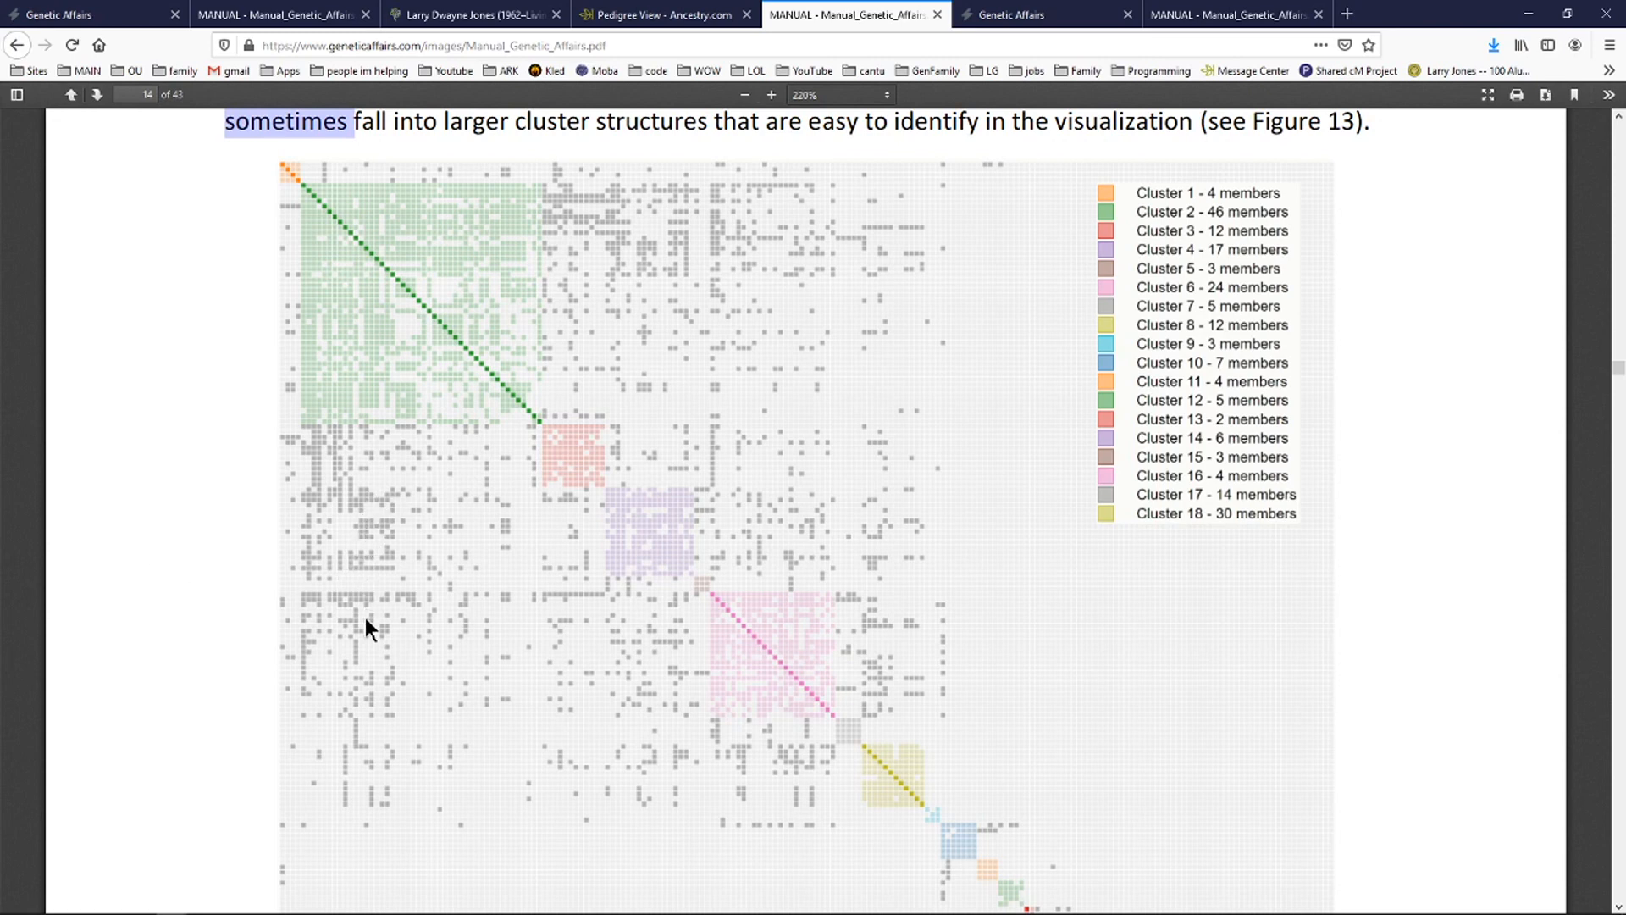
{"action": "mouse_move", "coordinate": [364, 713]}
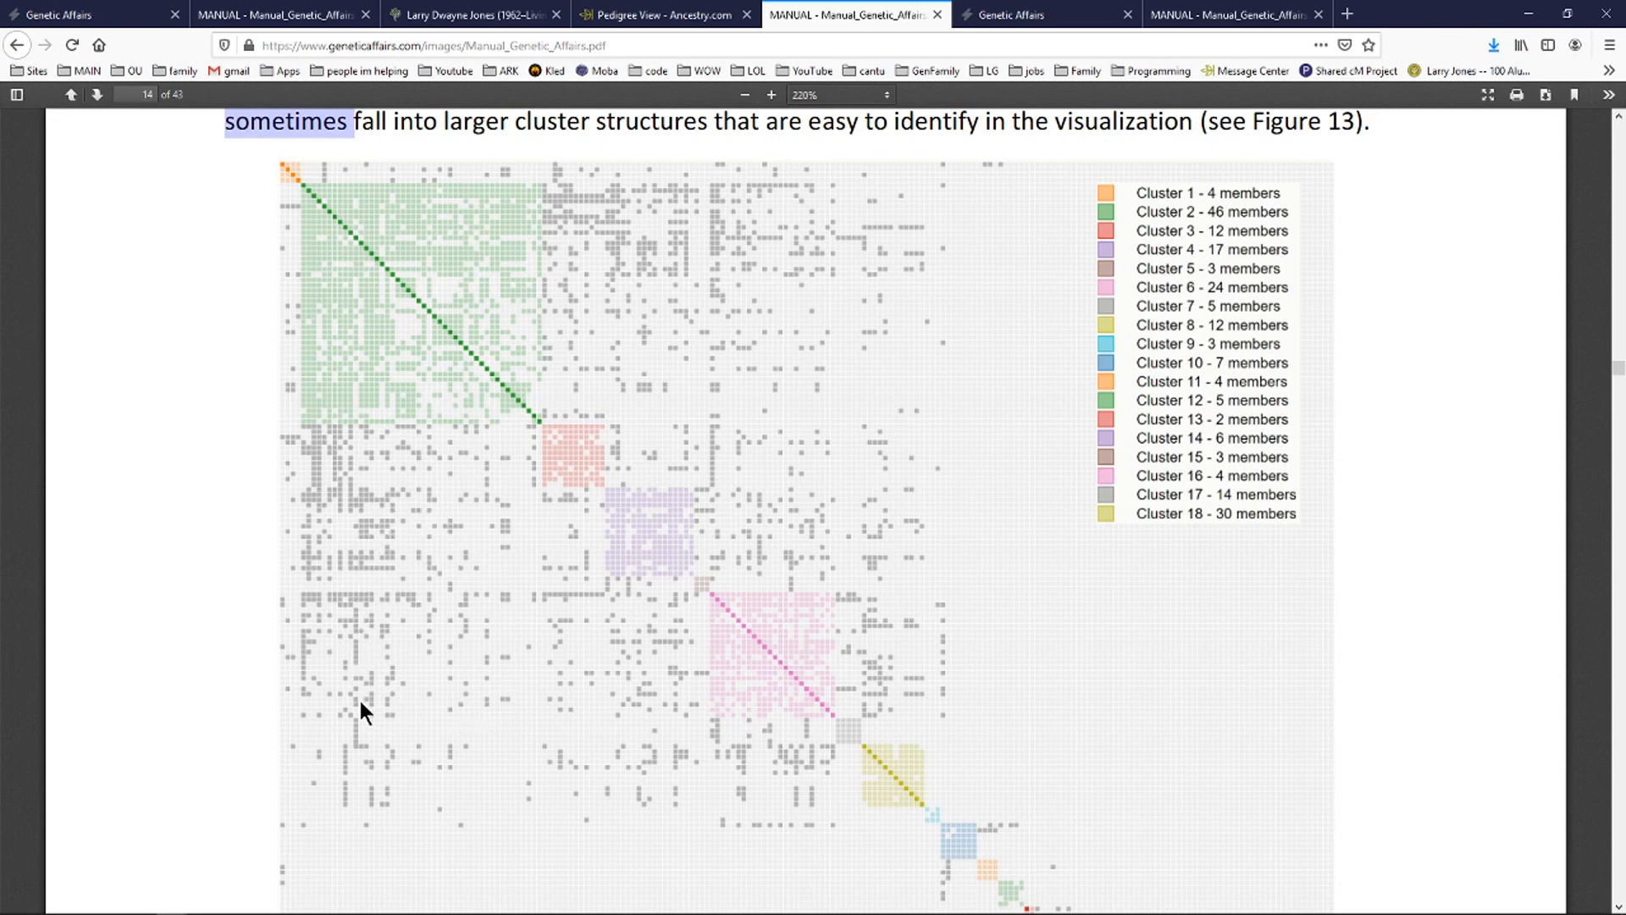
{"action": "mouse_move", "coordinate": [527, 725]}
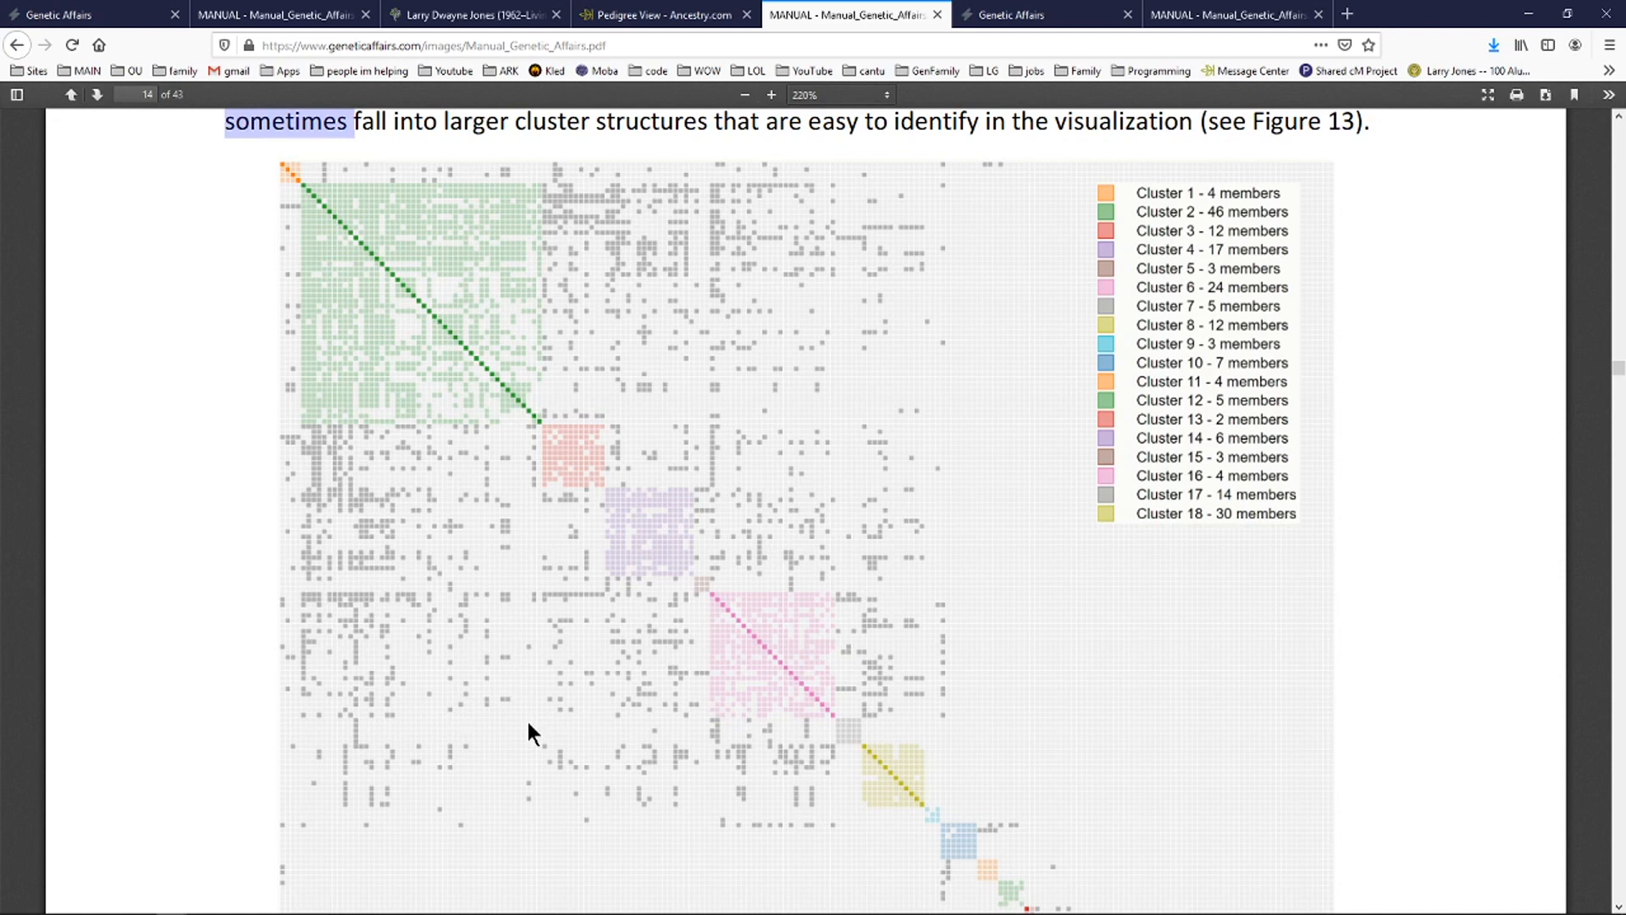
{"action": "mouse_move", "coordinate": [581, 493]}
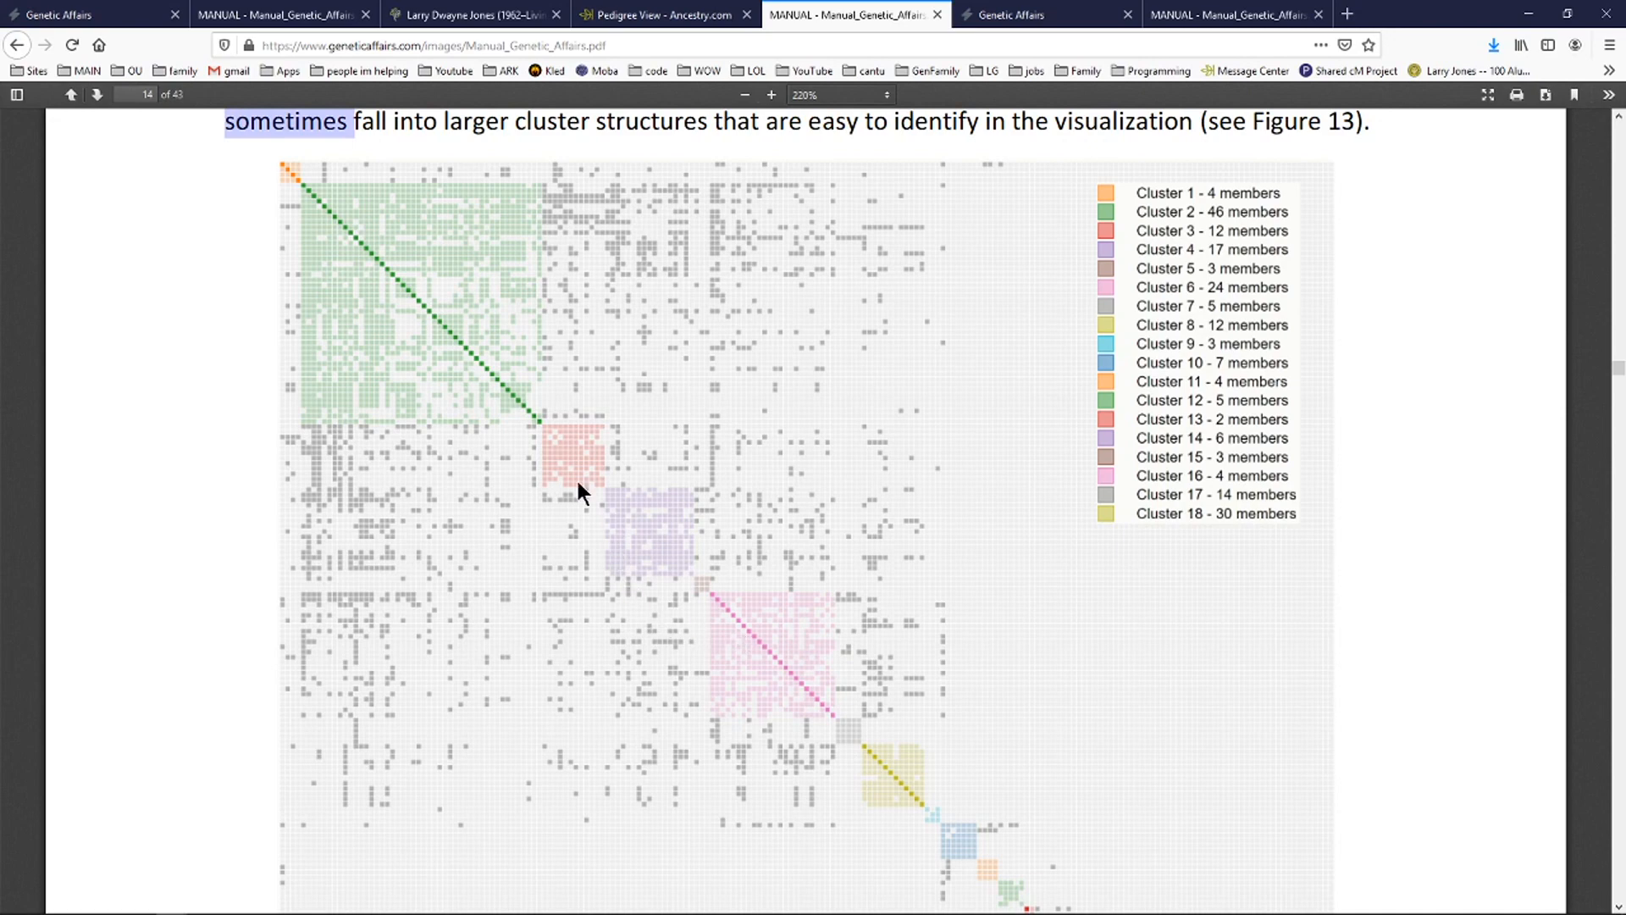
{"action": "mouse_move", "coordinate": [175, 188]}
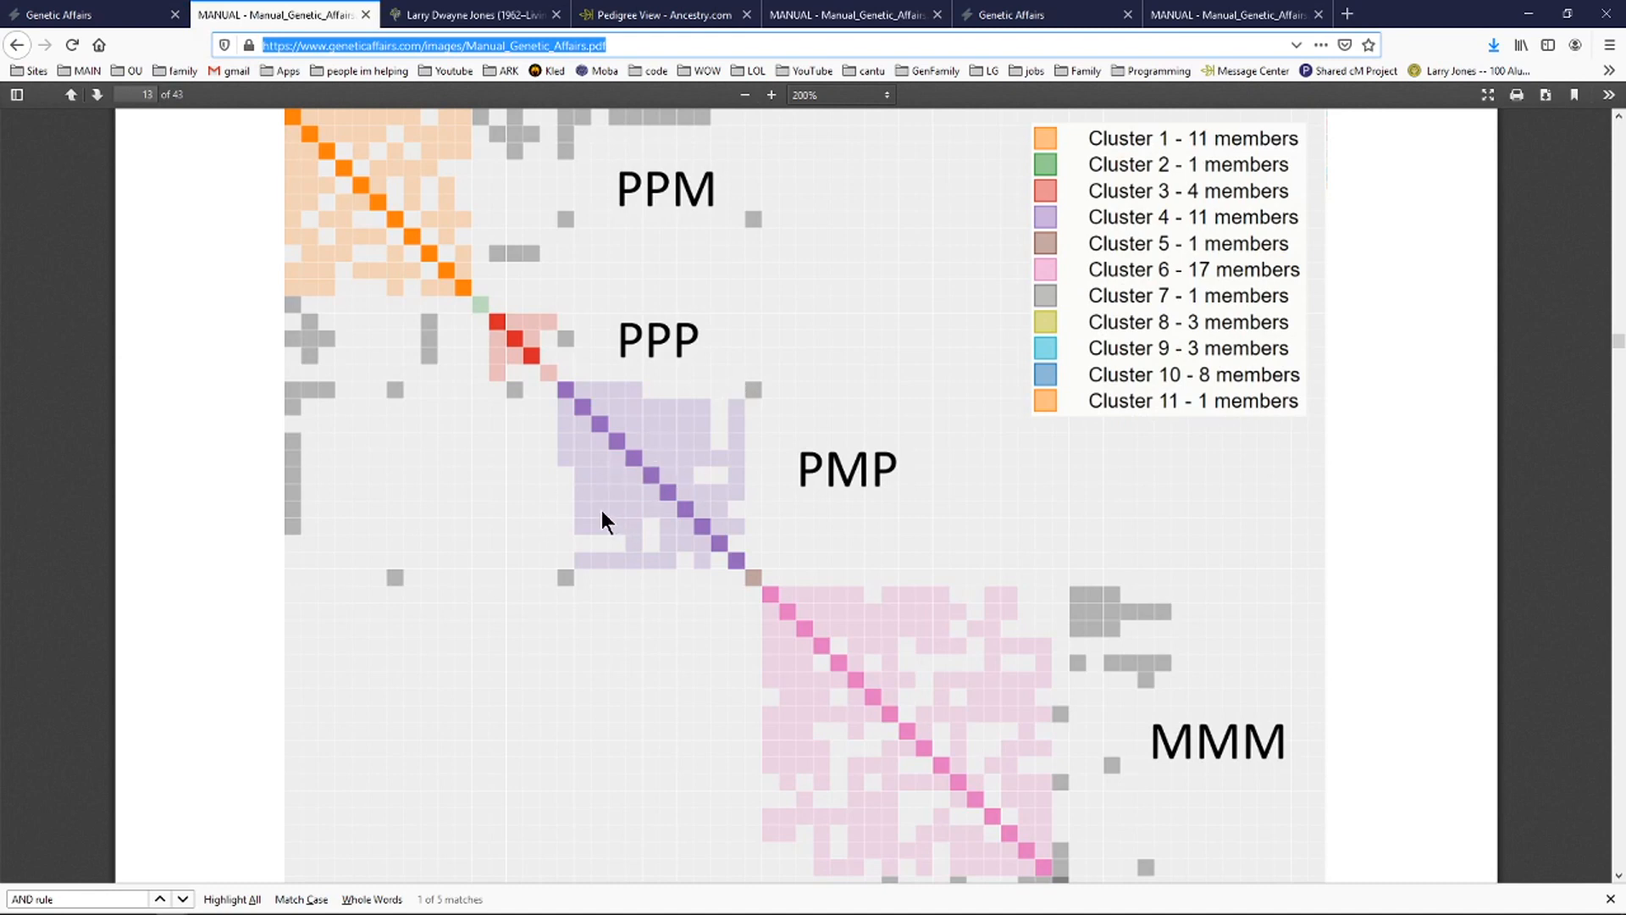
Bring up manual page 14 showing Figure 13's 18-cluster heatmap.
{"action": "left_click", "coordinate": [97, 94]}
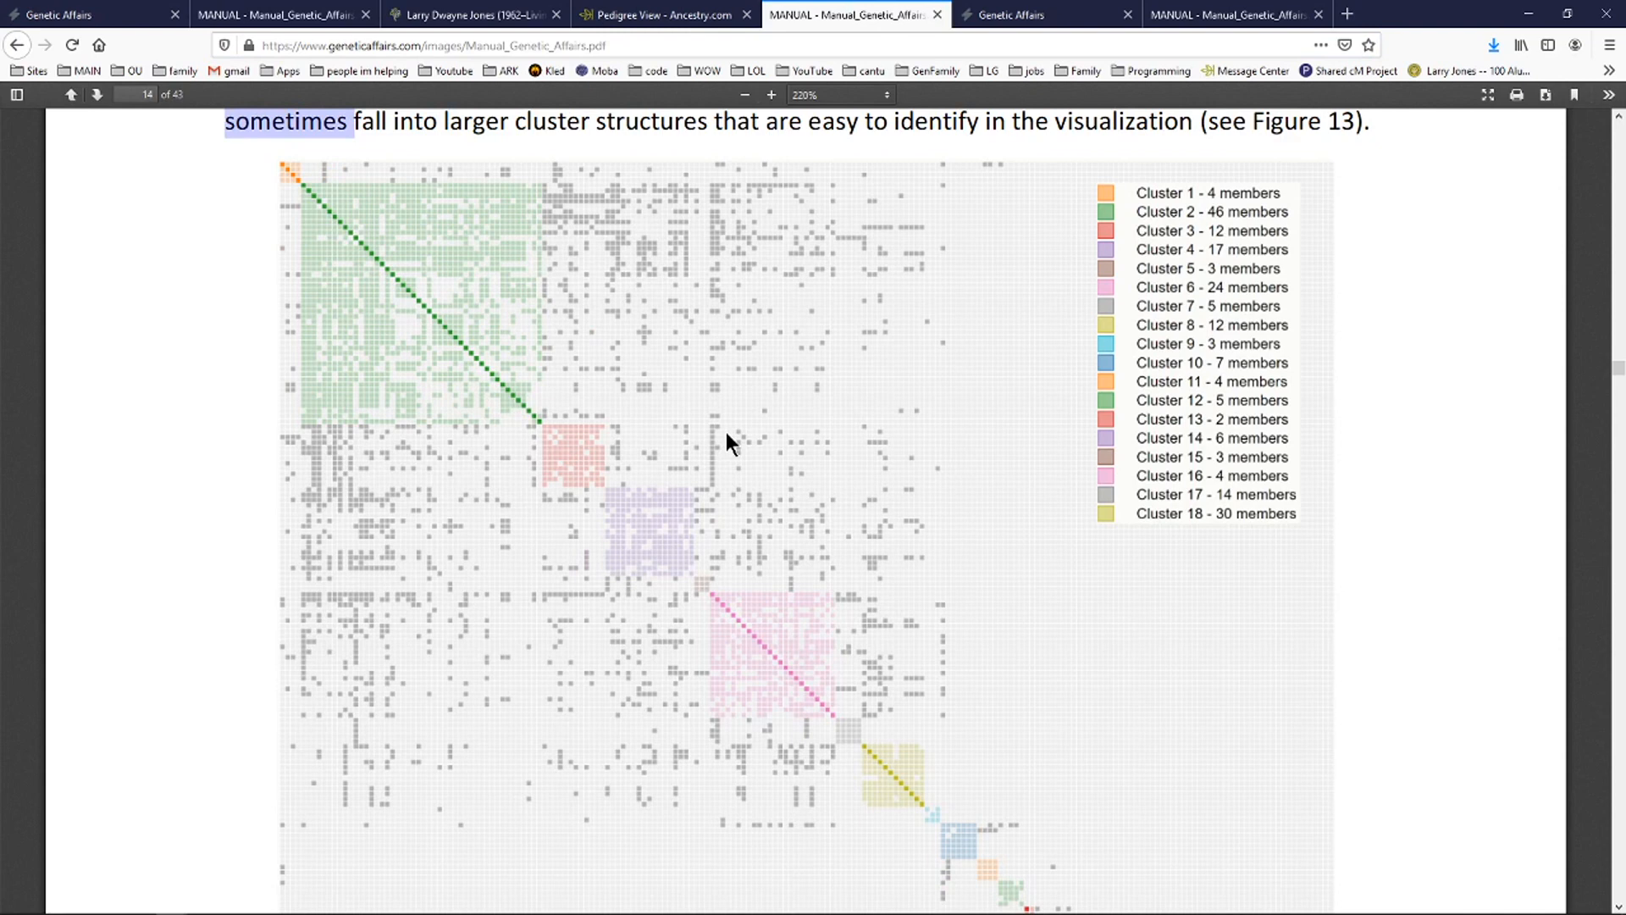
{"action": "mouse_move", "coordinate": [422, 496]}
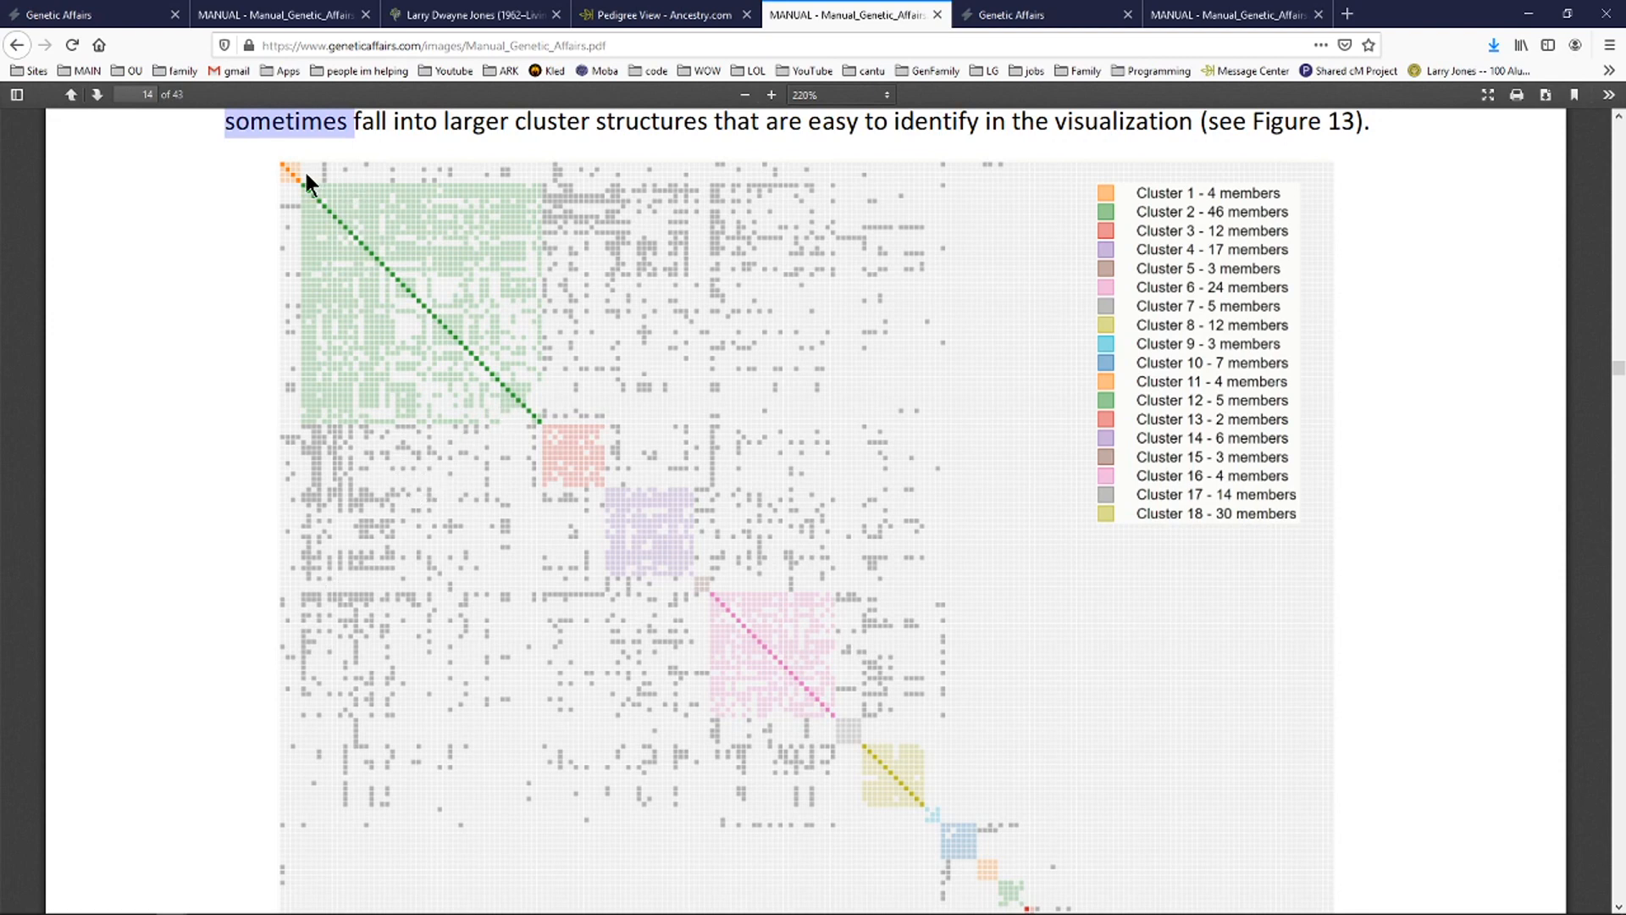
{"action": "mouse_move", "coordinate": [1011, 186]}
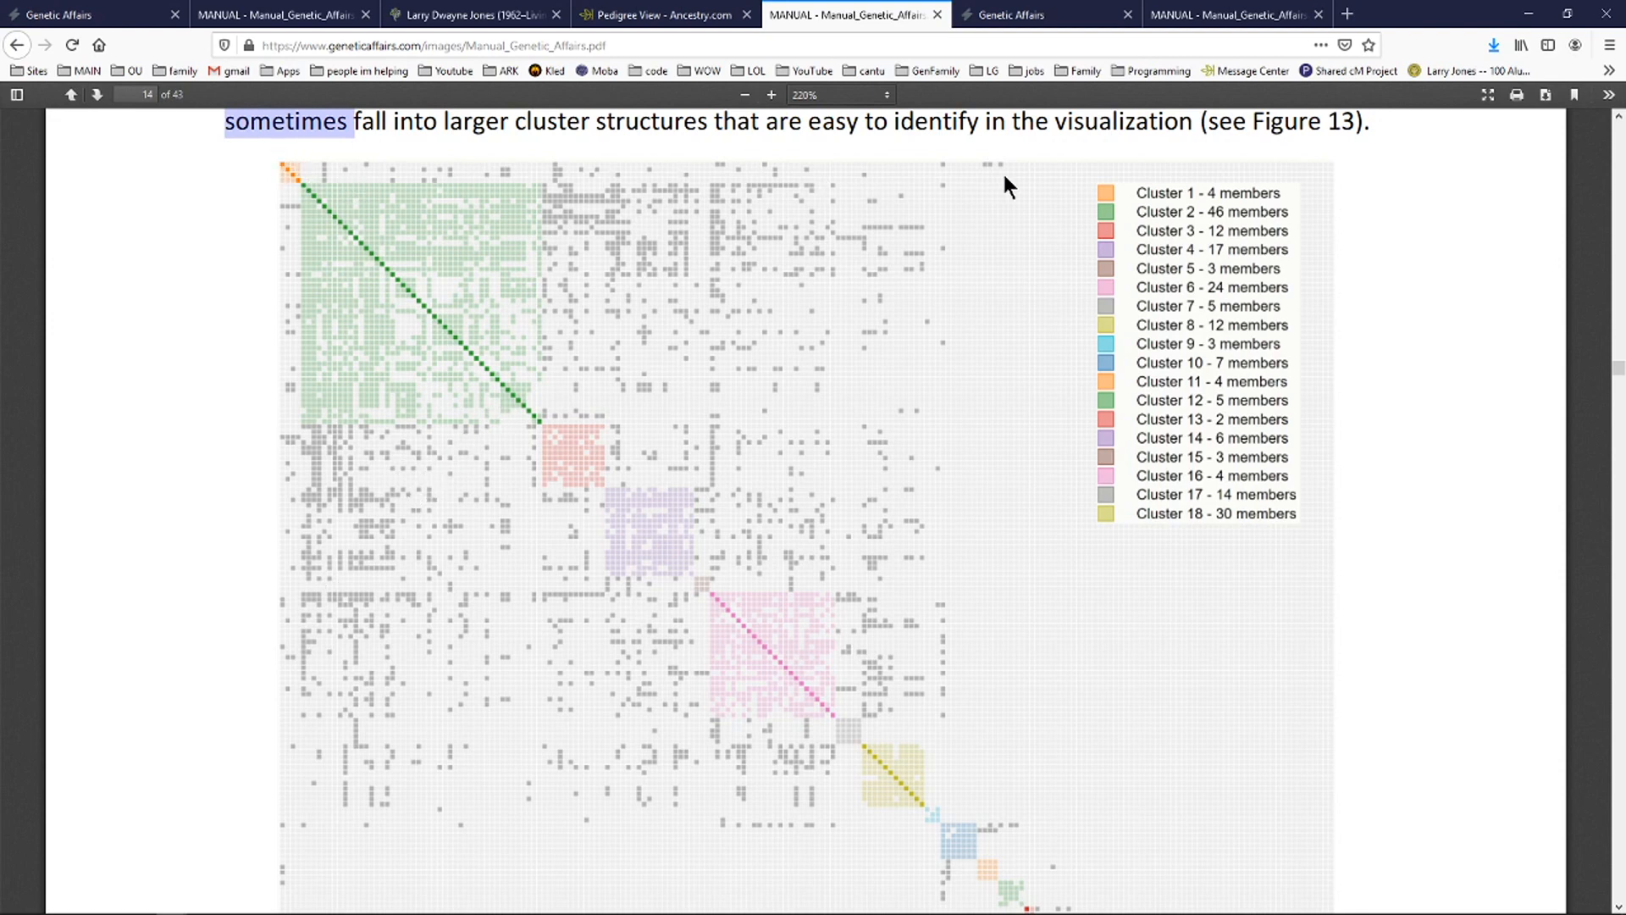
{"action": "mouse_move", "coordinate": [241, 189]}
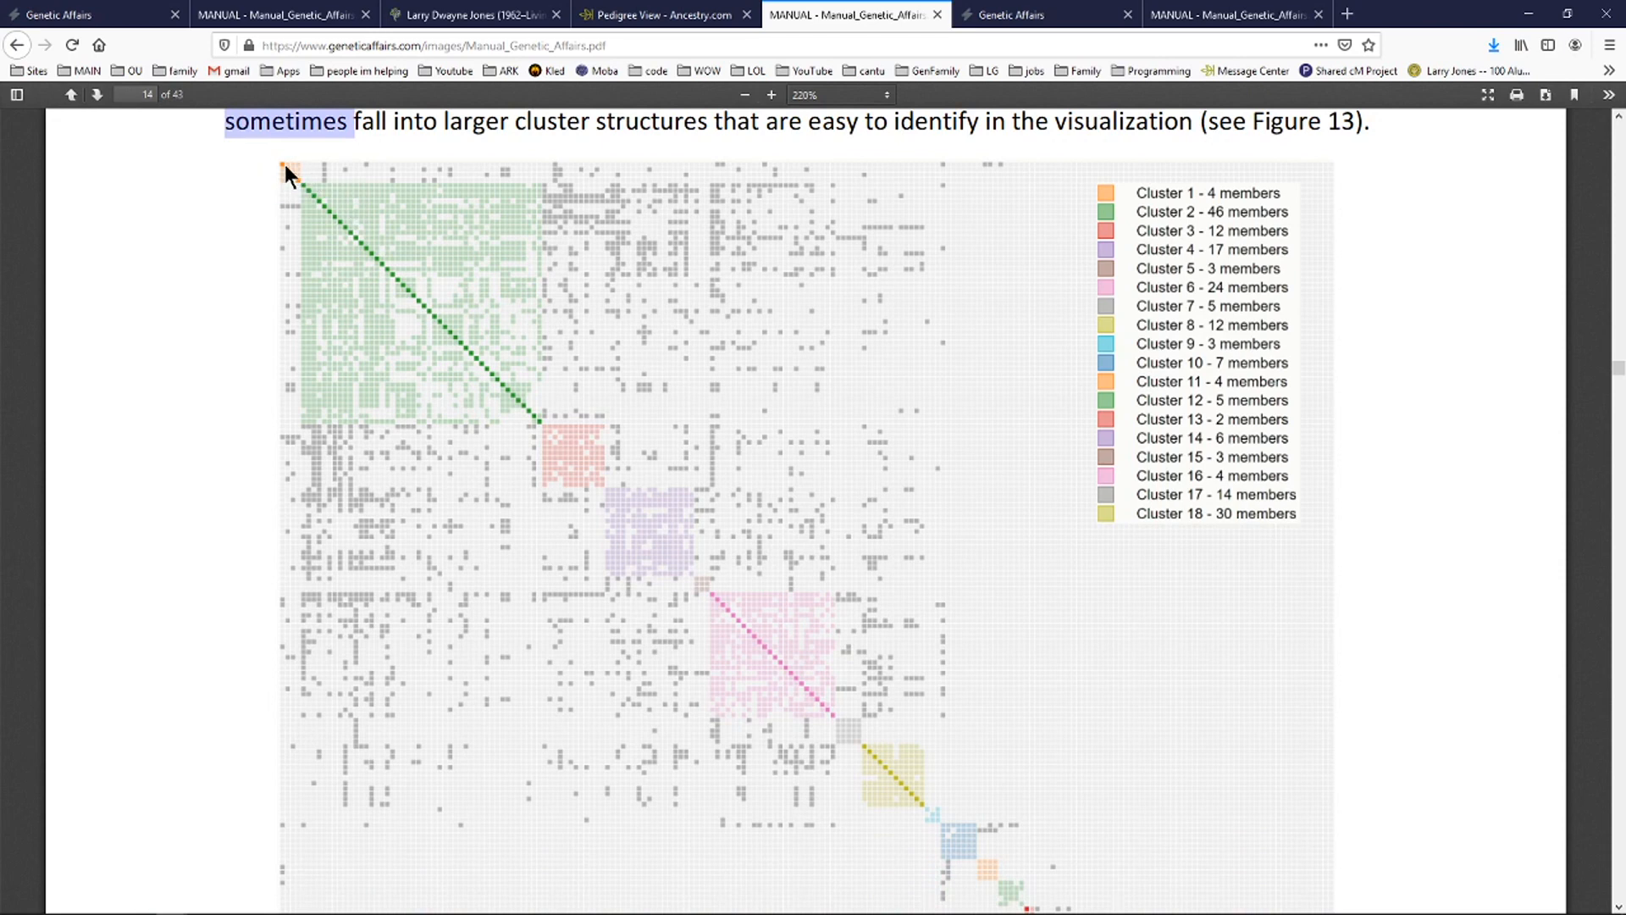
{"action": "mouse_move", "coordinate": [303, 197]}
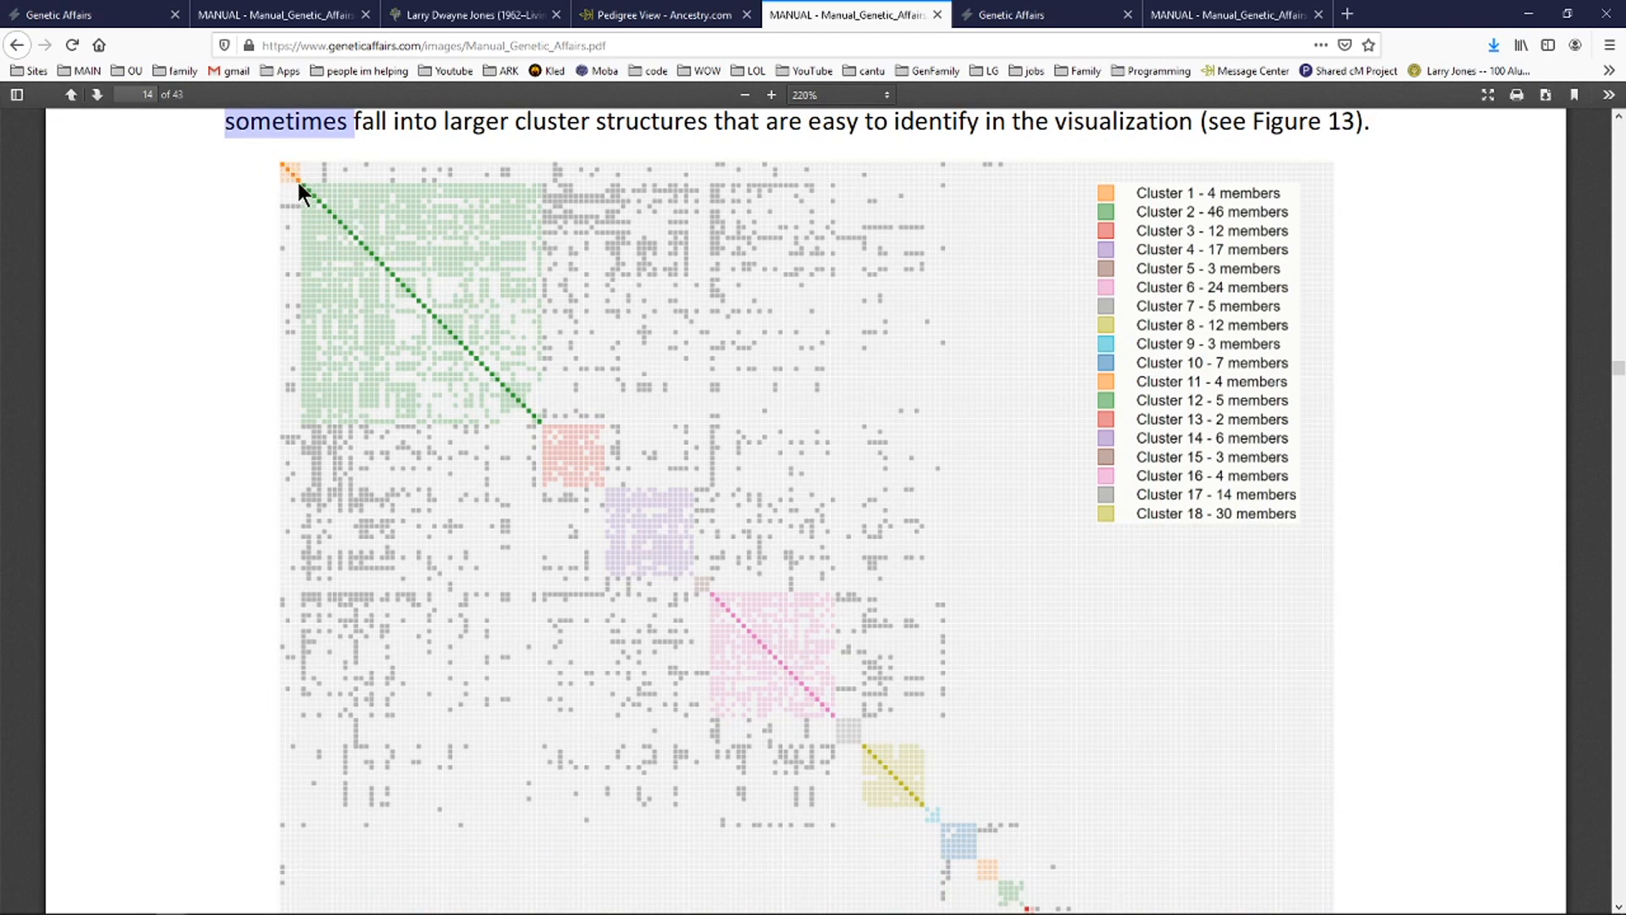
{"action": "mouse_move", "coordinate": [318, 210]}
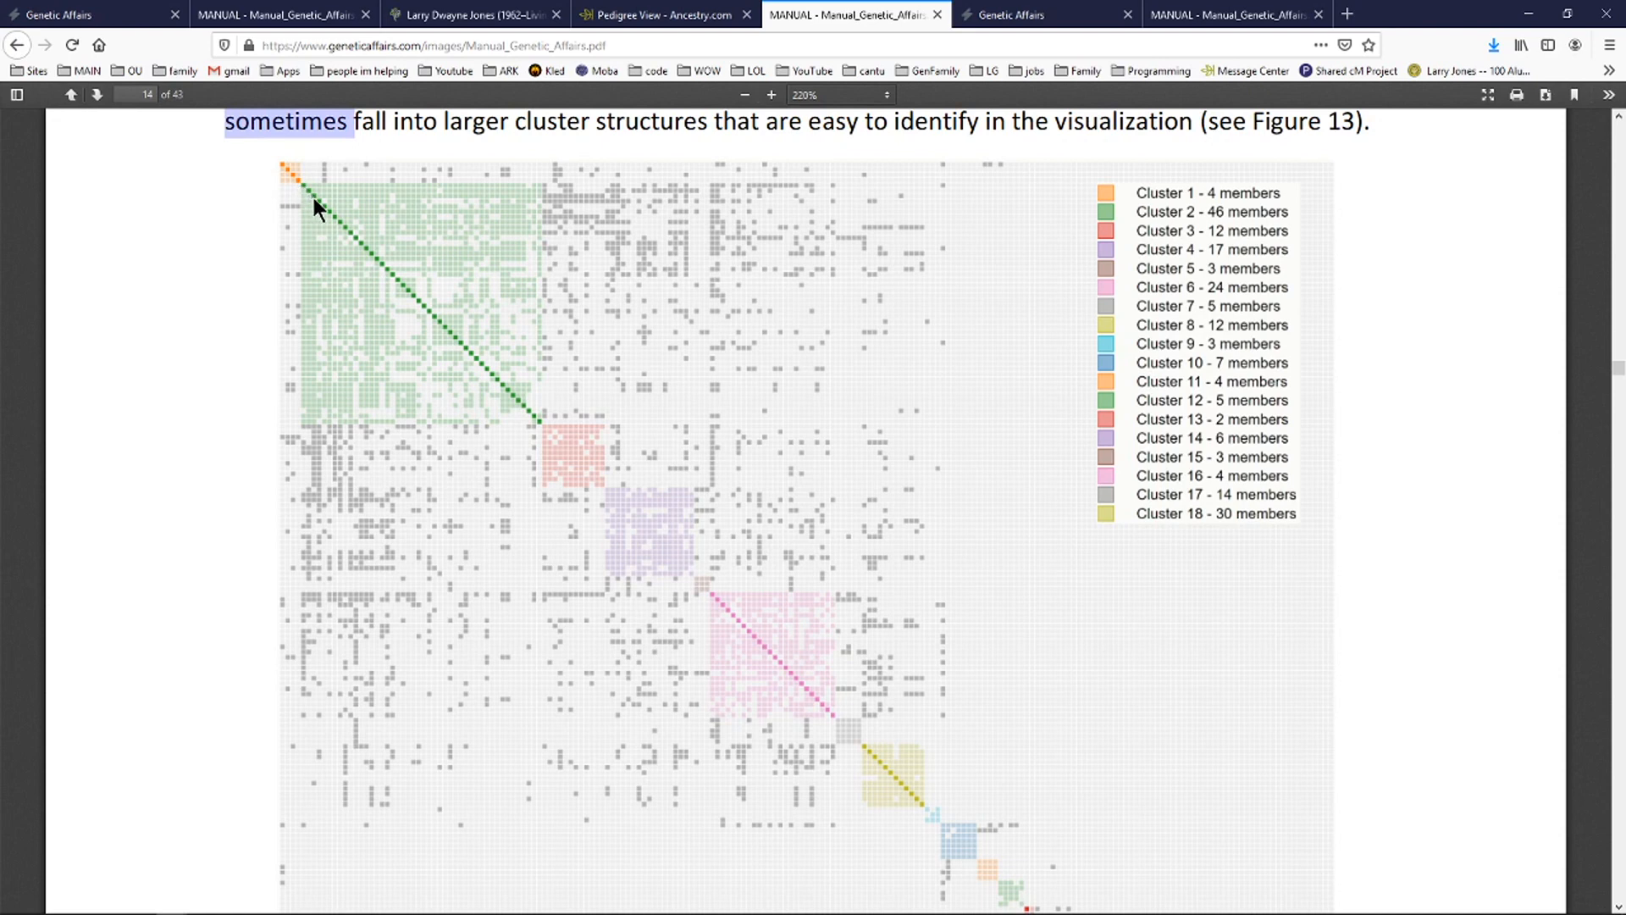
{"action": "mouse_move", "coordinate": [336, 221]}
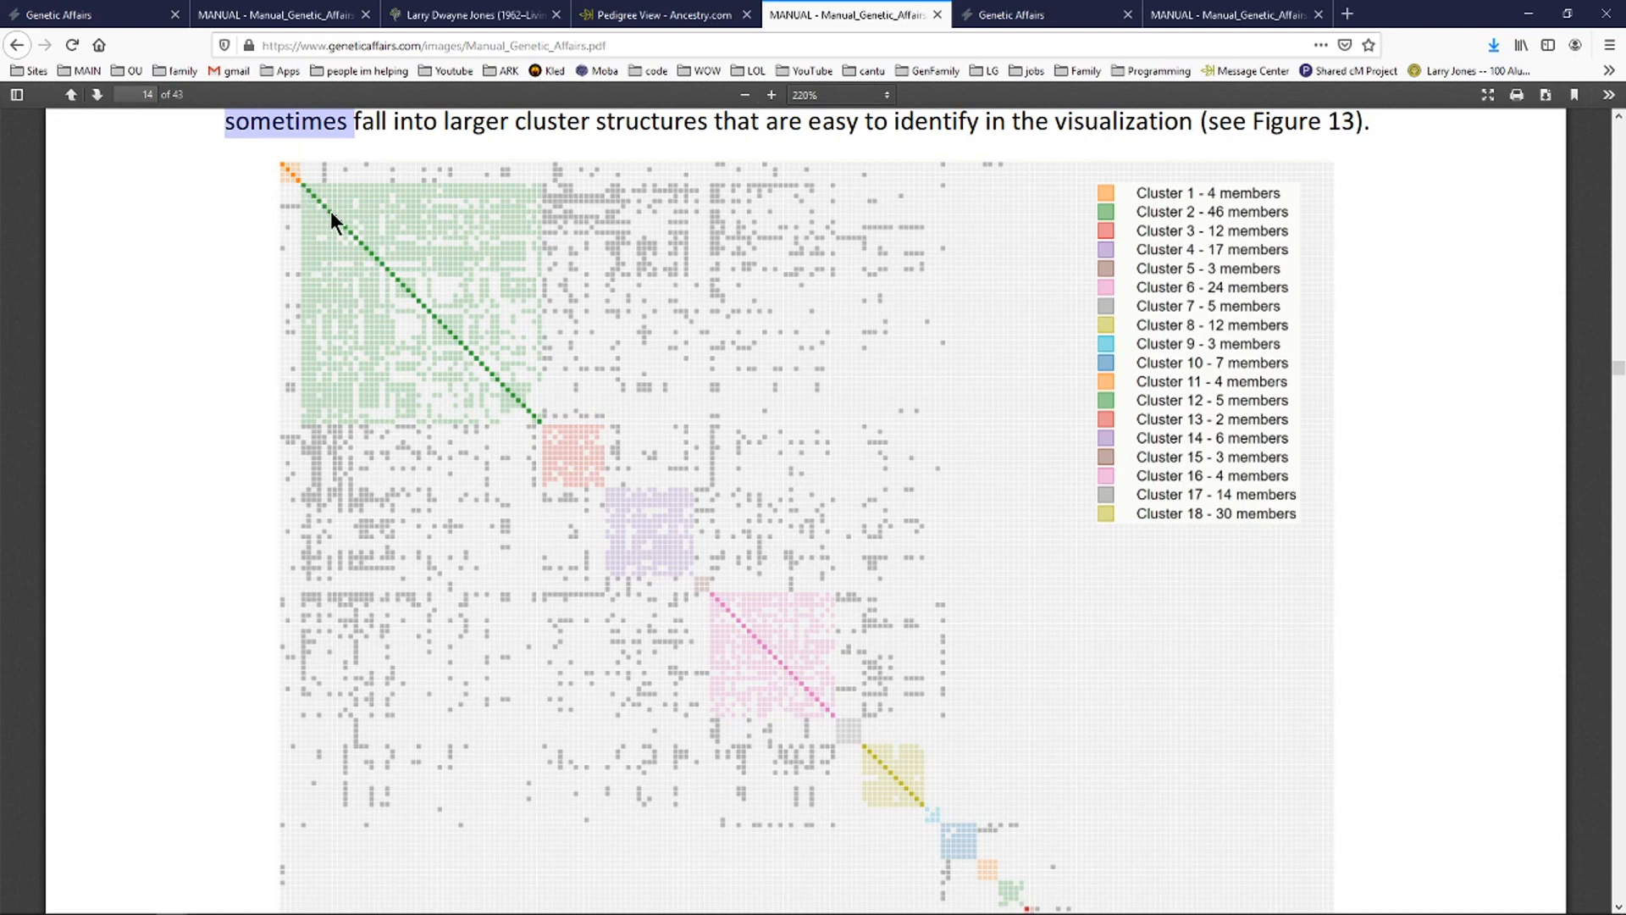
{"action": "mouse_move", "coordinate": [357, 243]}
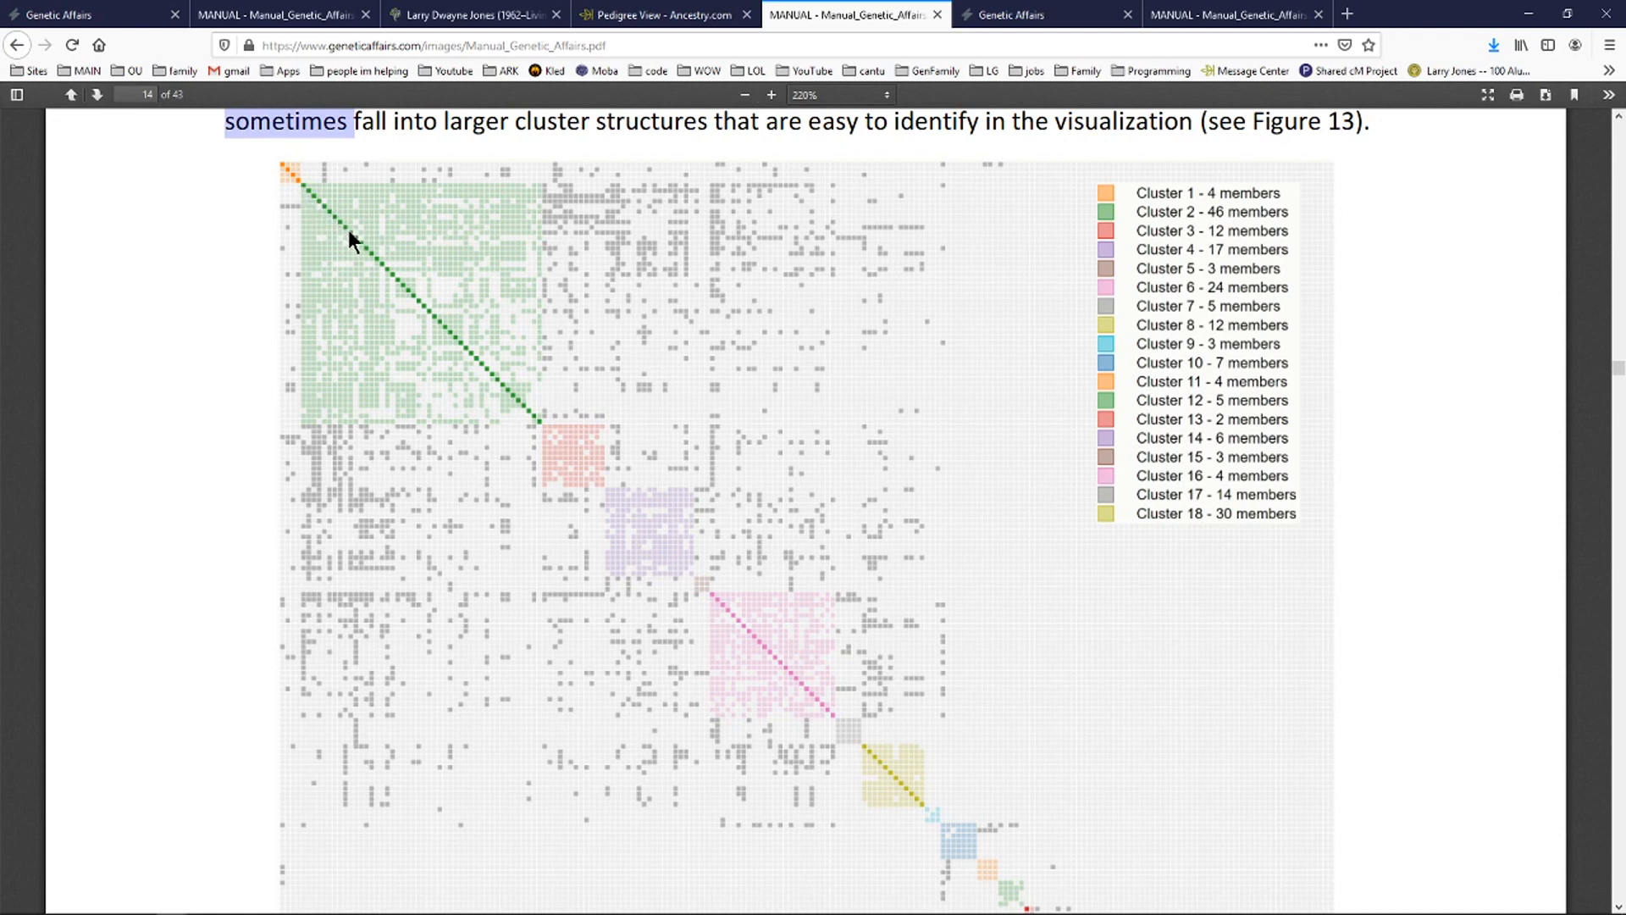
{"action": "mouse_move", "coordinate": [371, 259]}
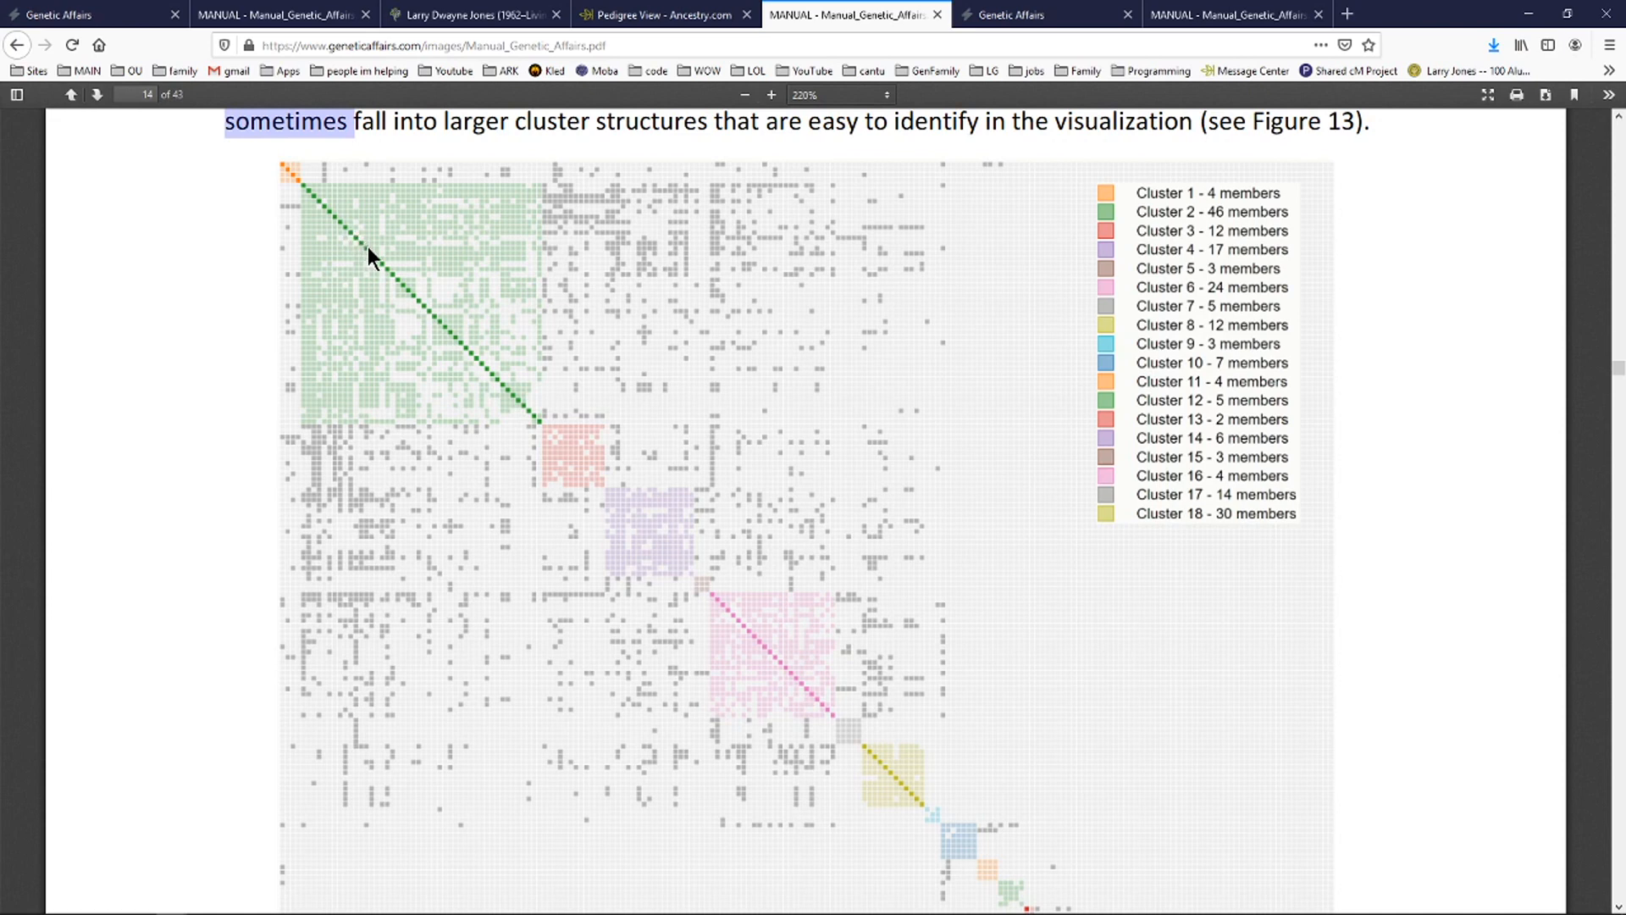
{"action": "mouse_move", "coordinate": [463, 350]}
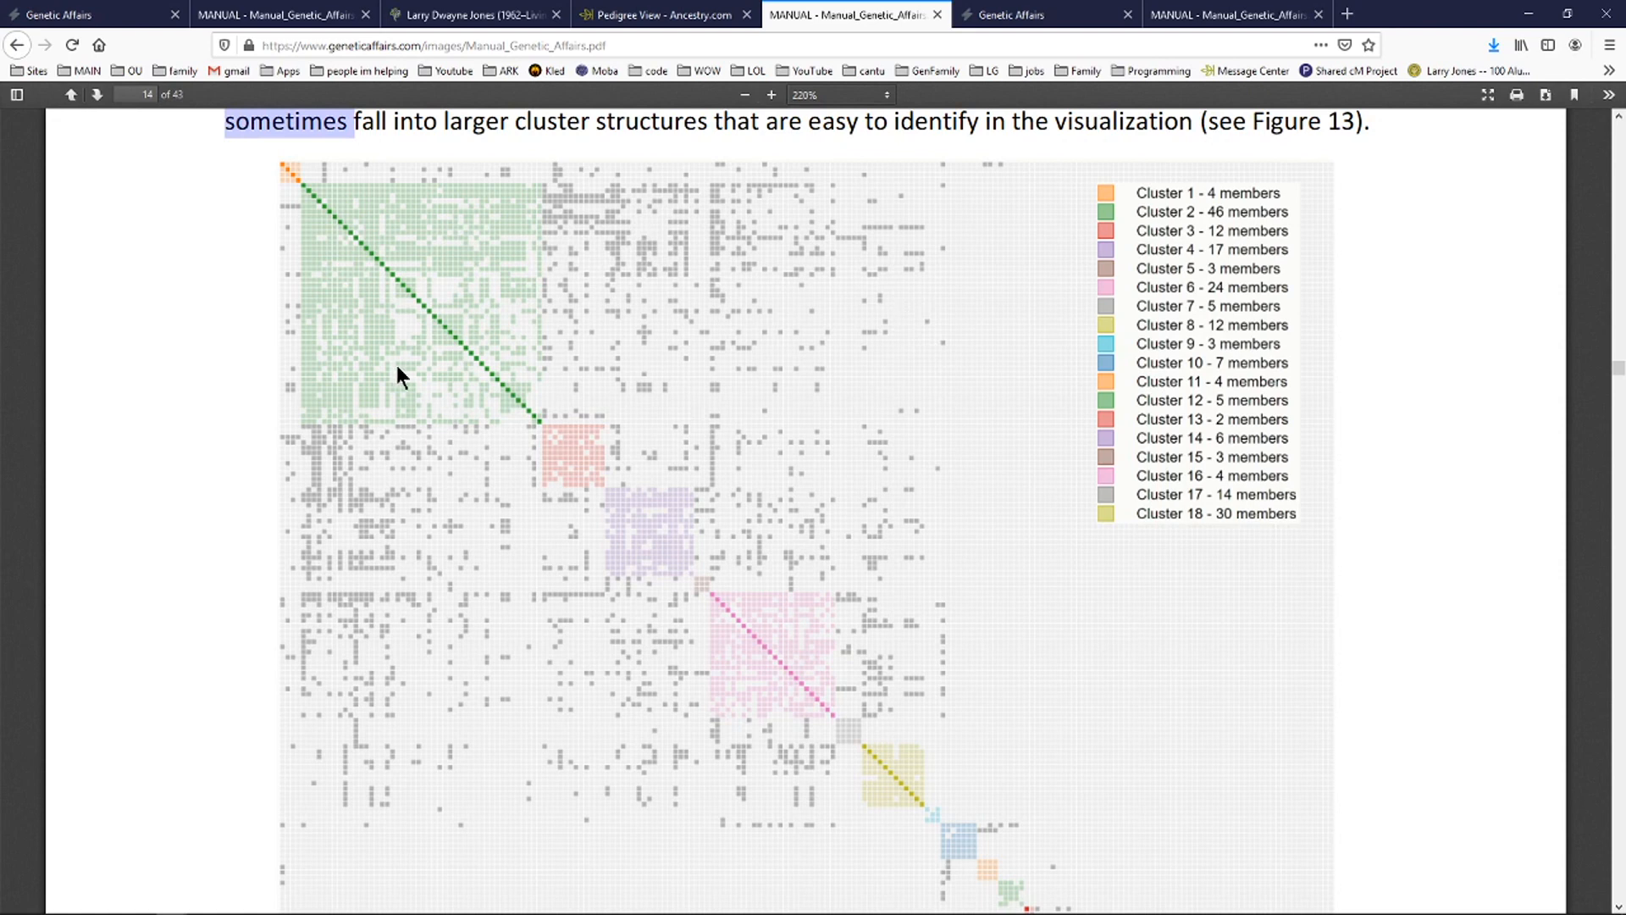
{"action": "mouse_move", "coordinate": [319, 220]}
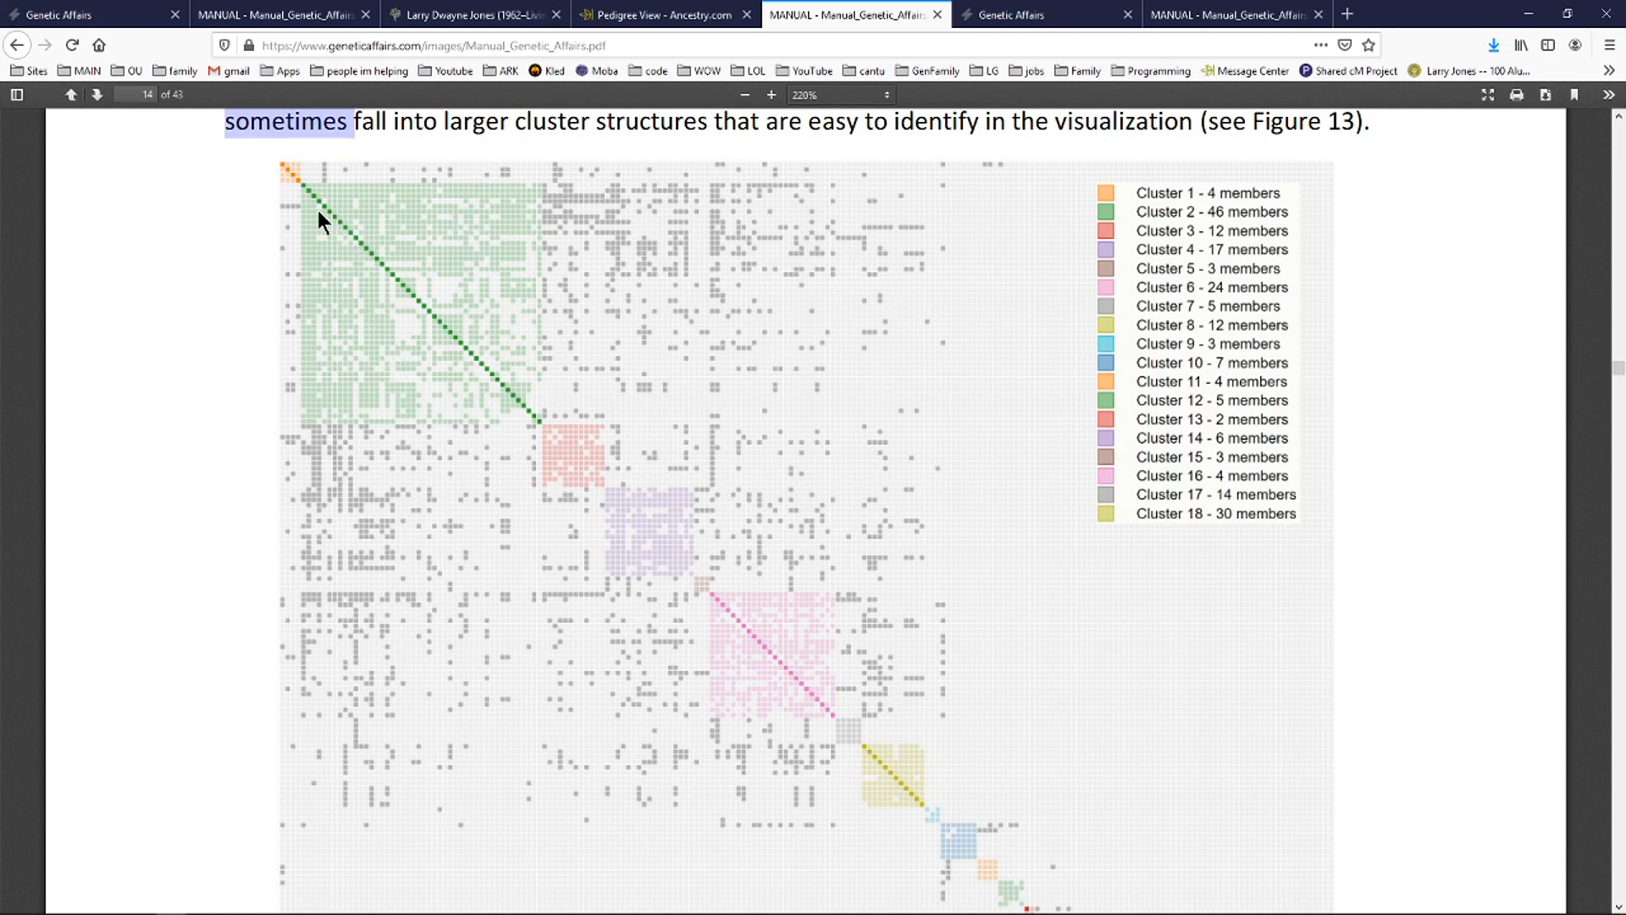
{"action": "mouse_move", "coordinate": [423, 166]}
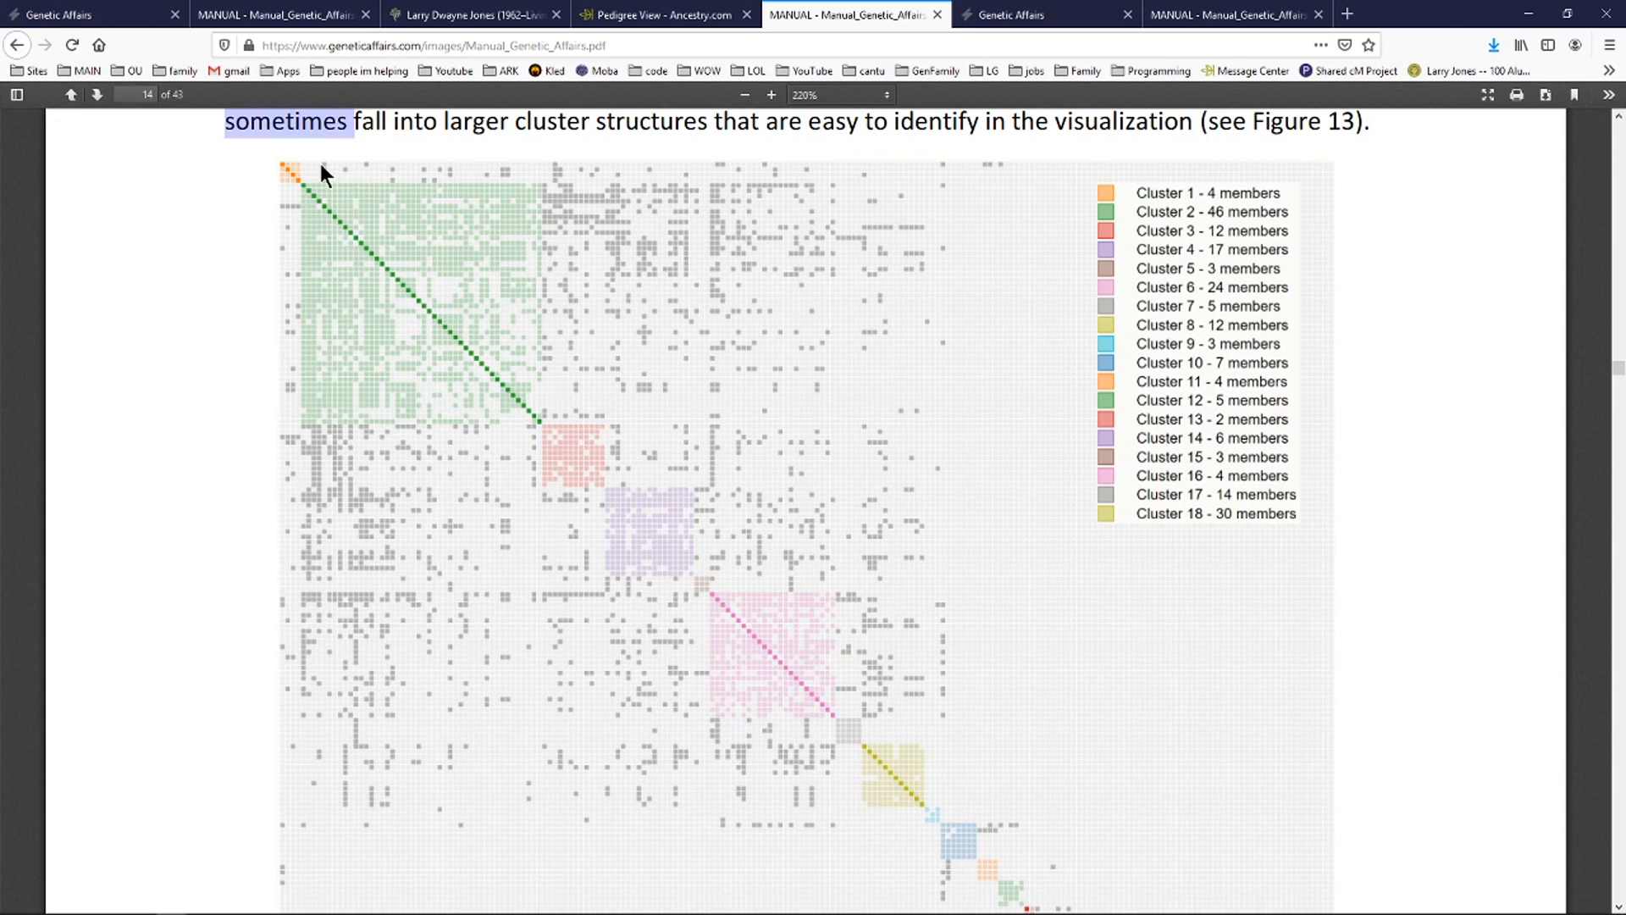
{"action": "mouse_move", "coordinate": [309, 174]}
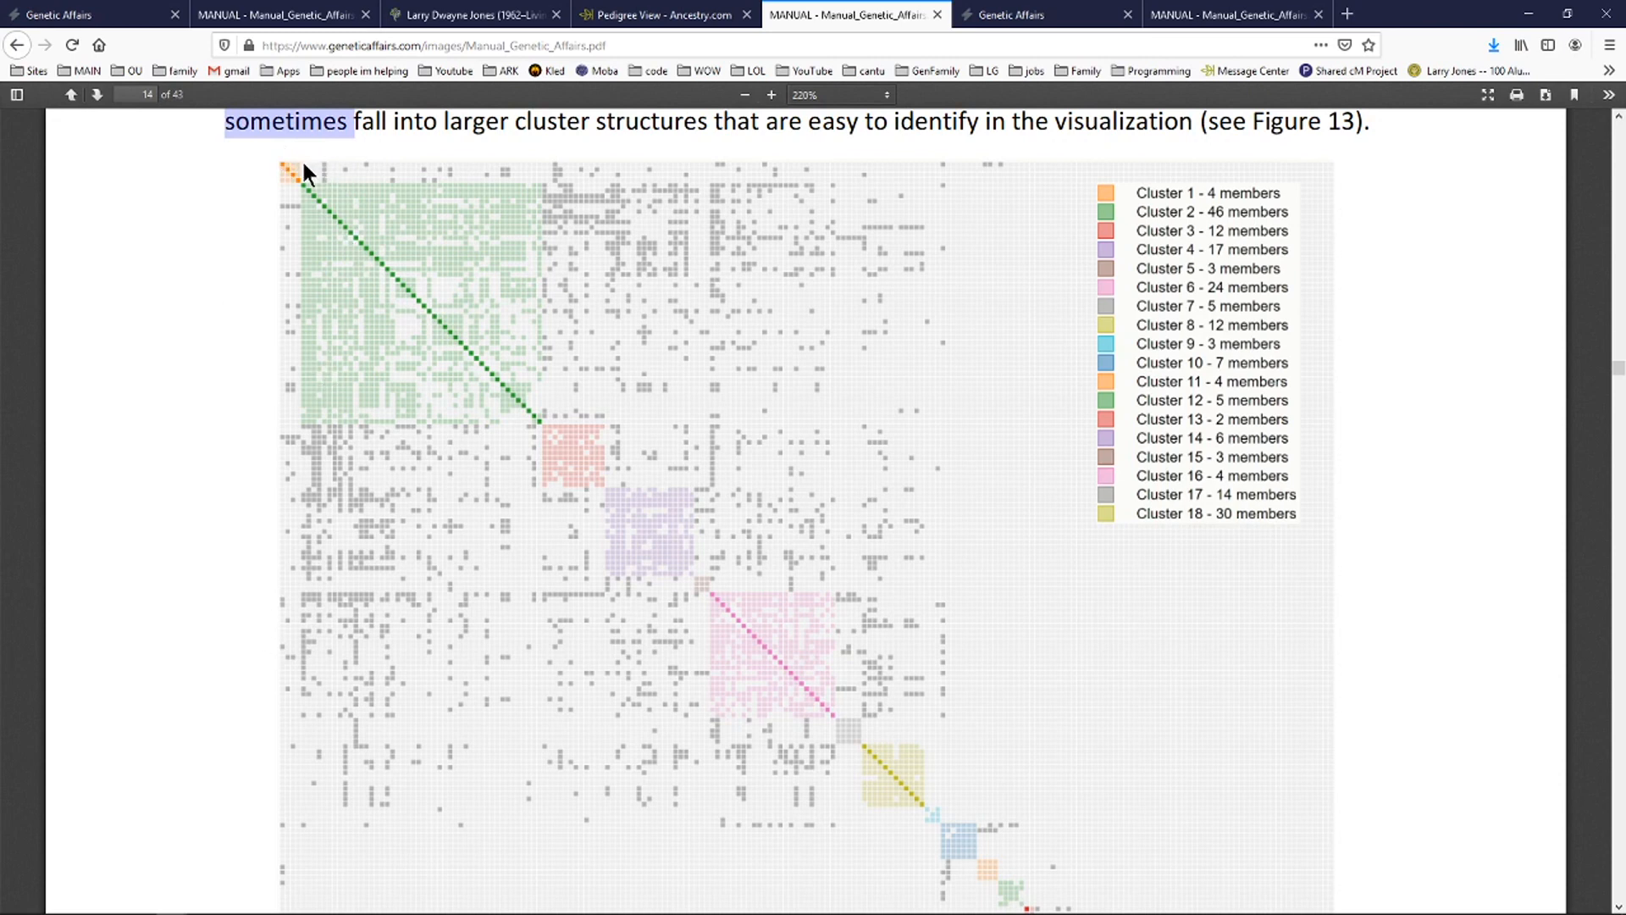
{"action": "mouse_move", "coordinate": [260, 424]}
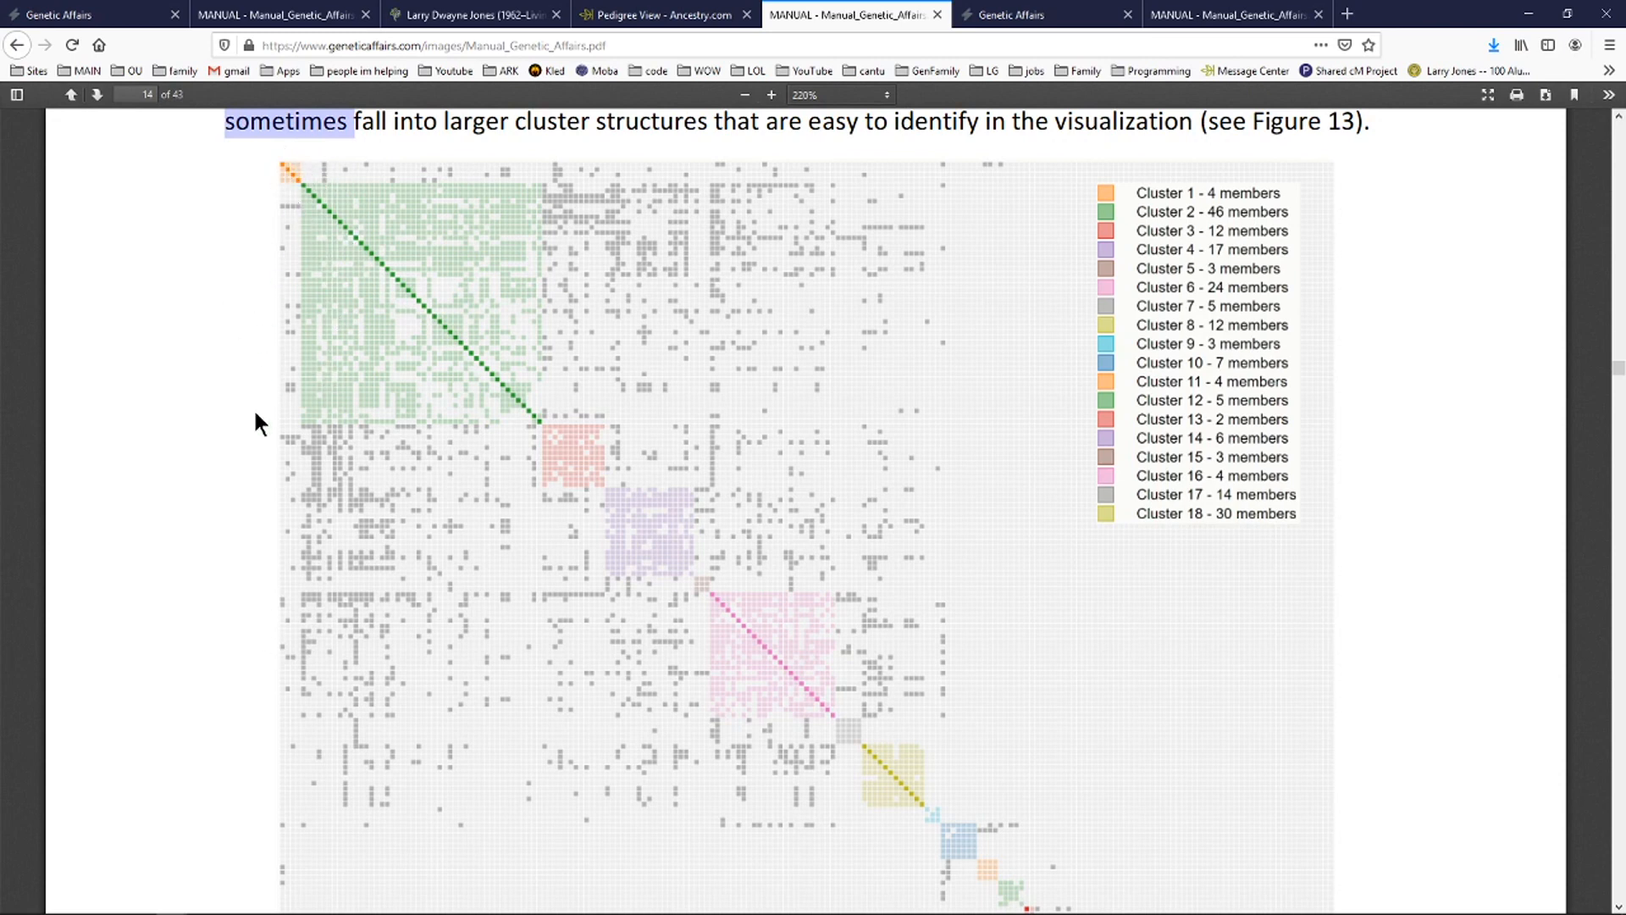
{"action": "mouse_move", "coordinate": [316, 174]}
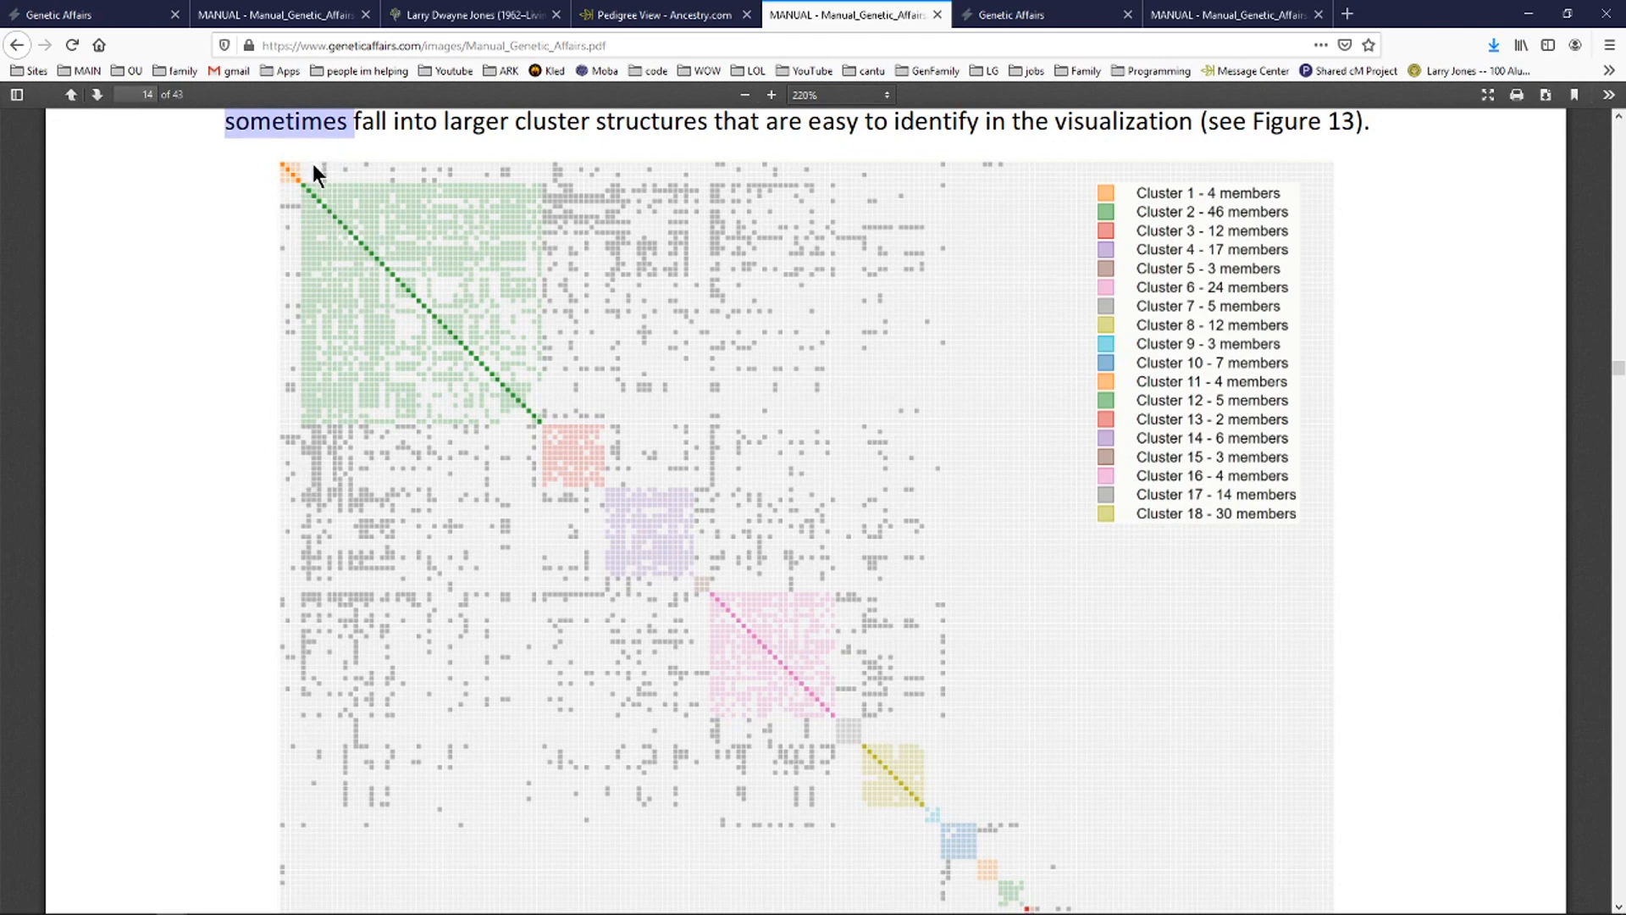
{"action": "mouse_move", "coordinate": [321, 180]}
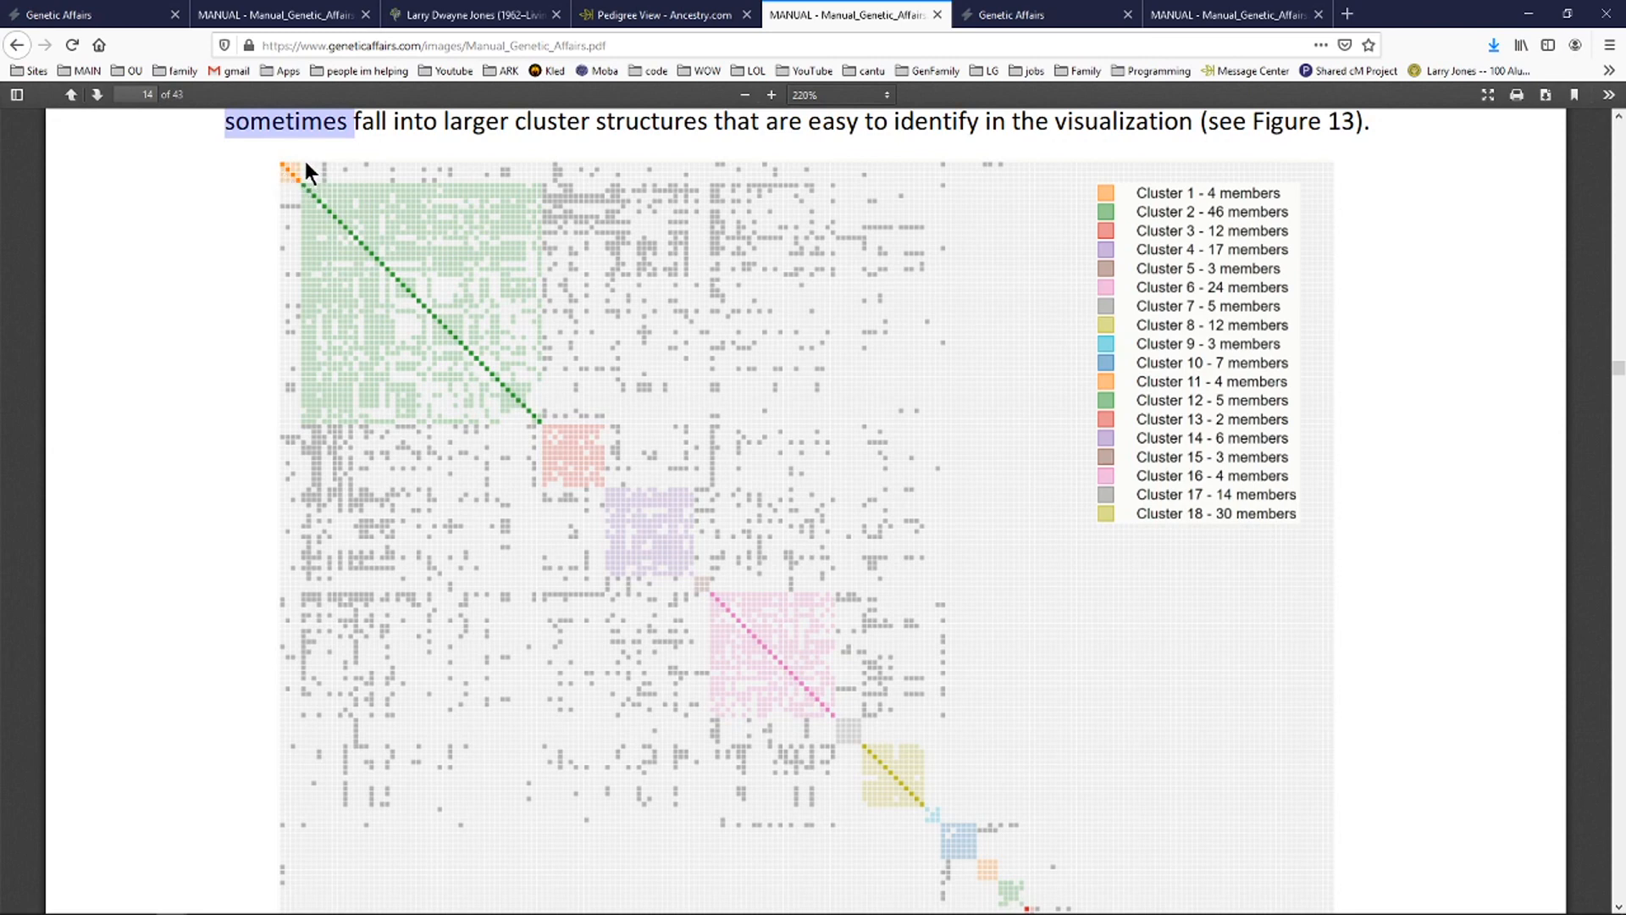
{"action": "mouse_move", "coordinate": [318, 240]}
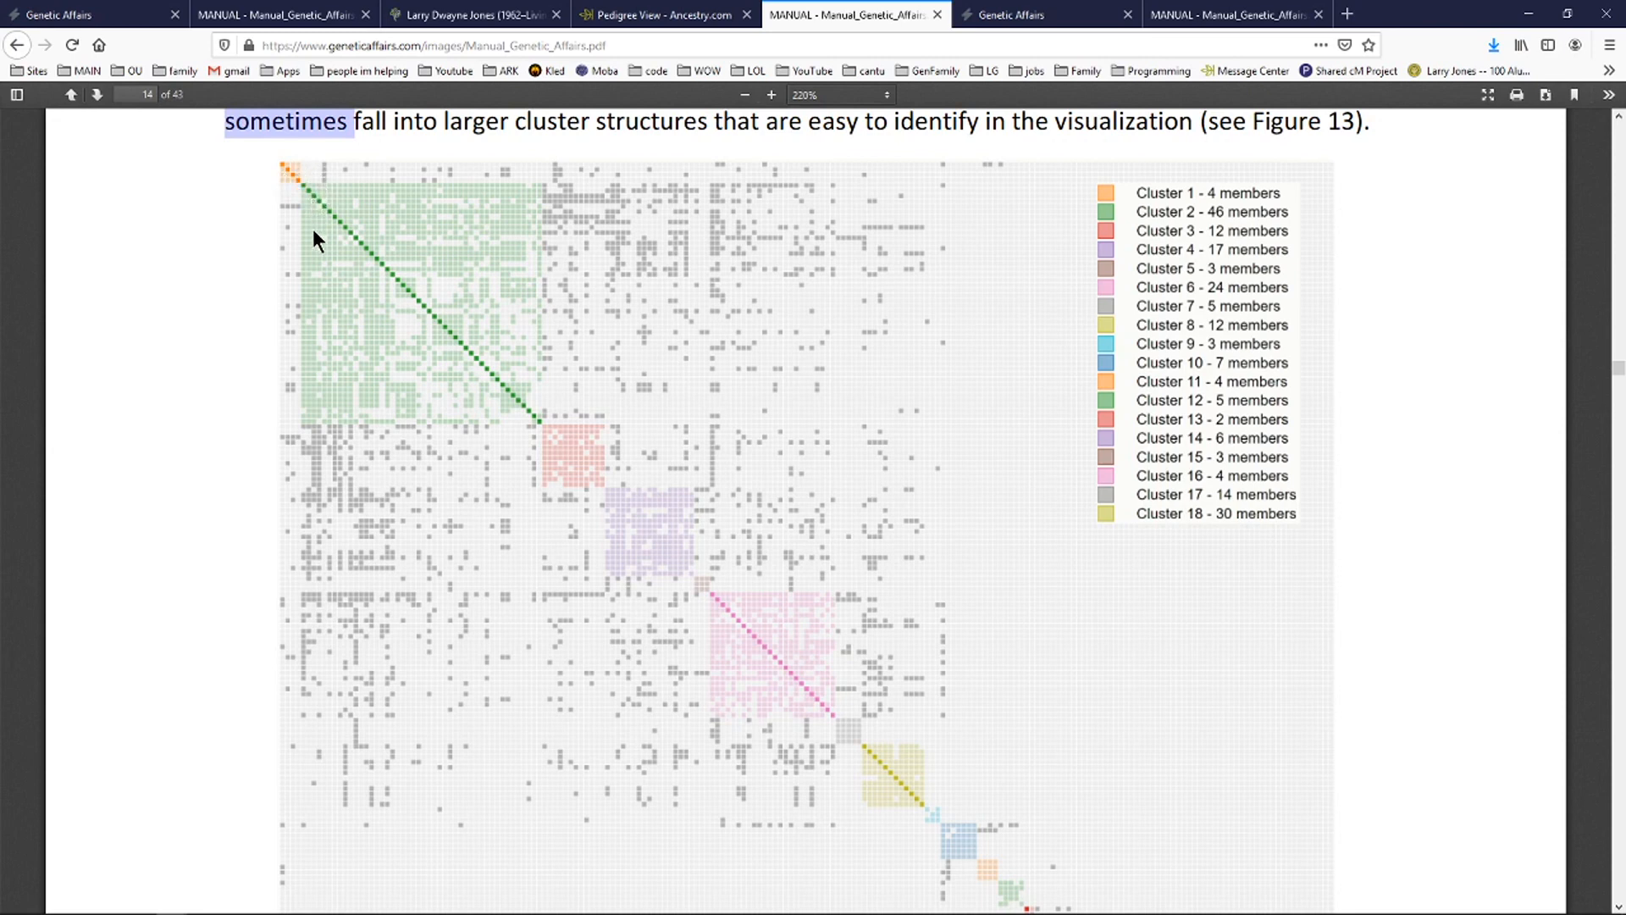
{"action": "mouse_move", "coordinate": [319, 402]}
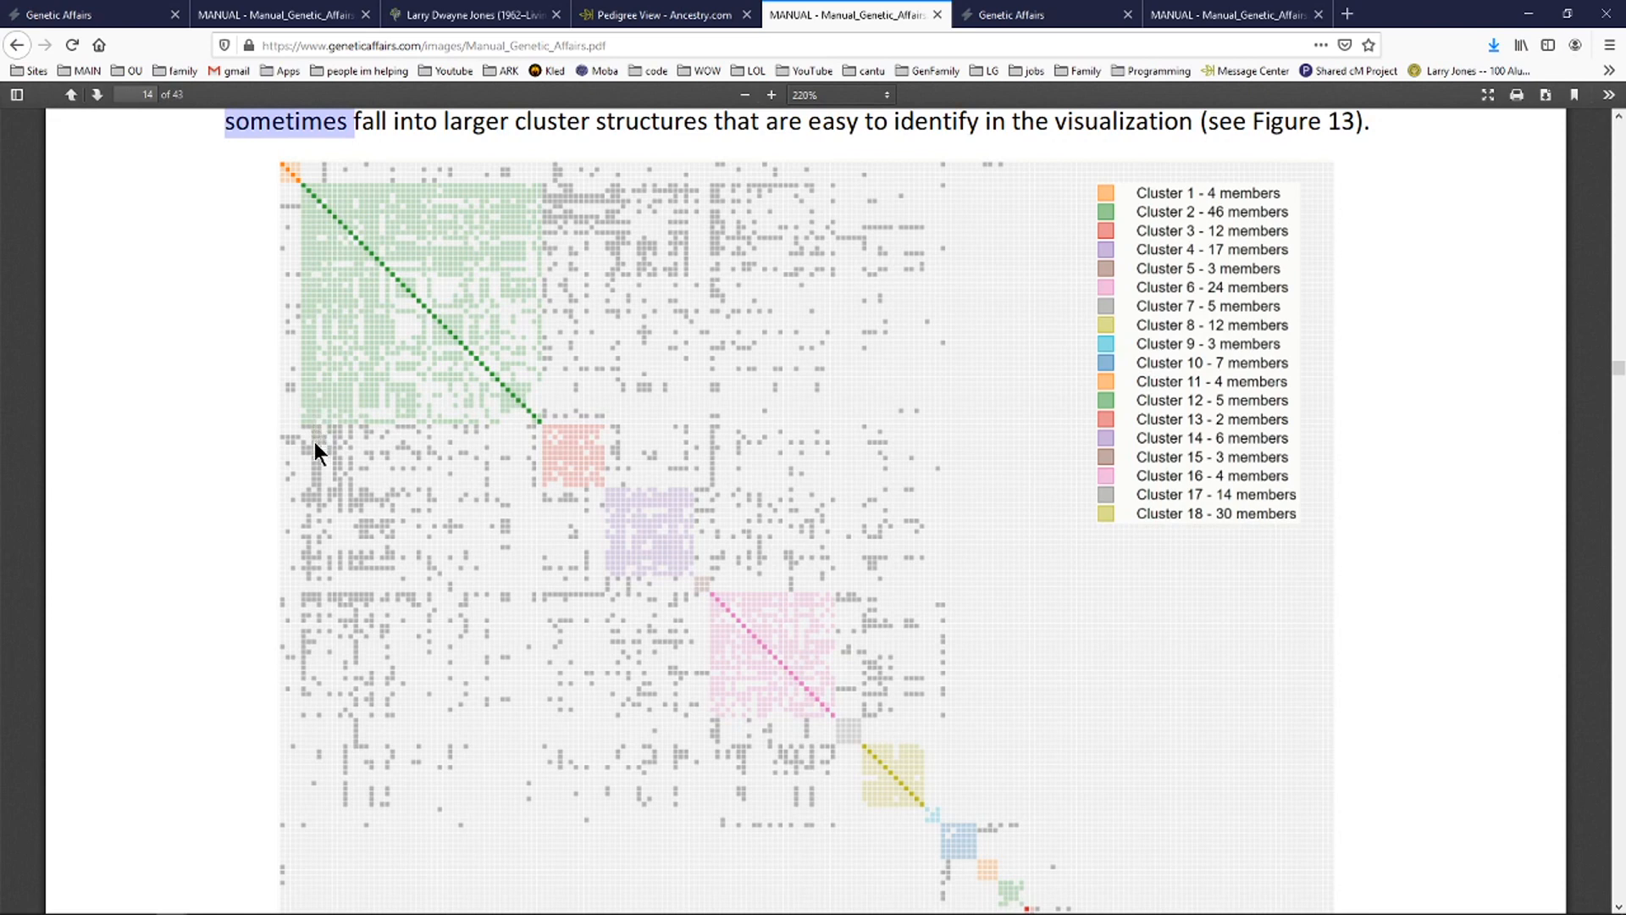
{"action": "mouse_move", "coordinate": [548, 499]}
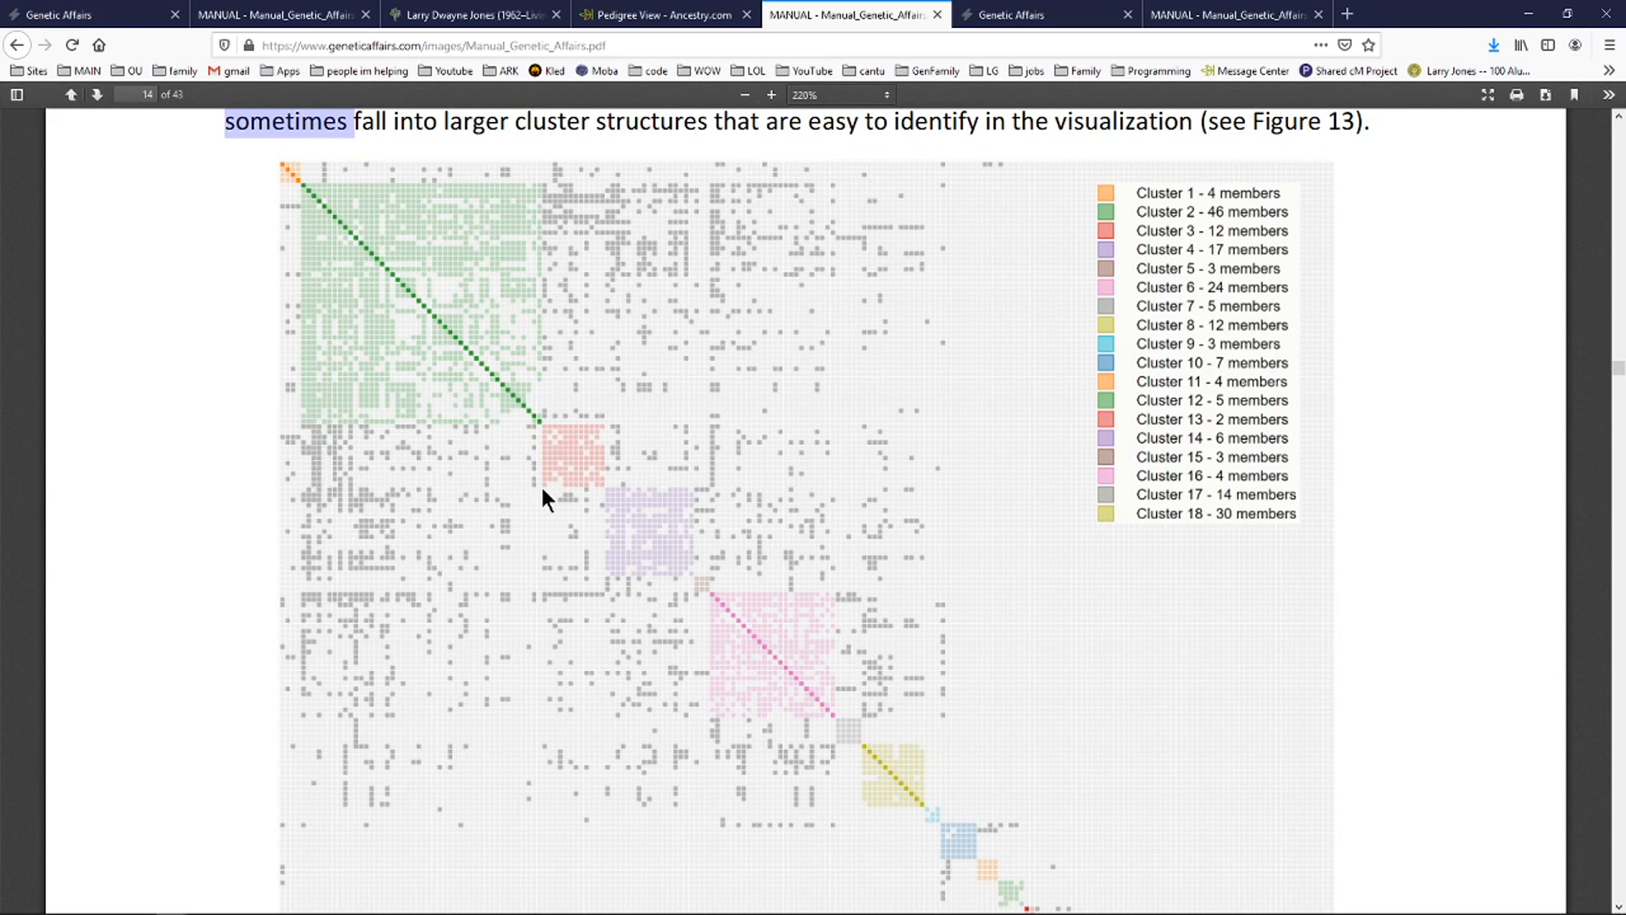
{"action": "mouse_move", "coordinate": [307, 205]}
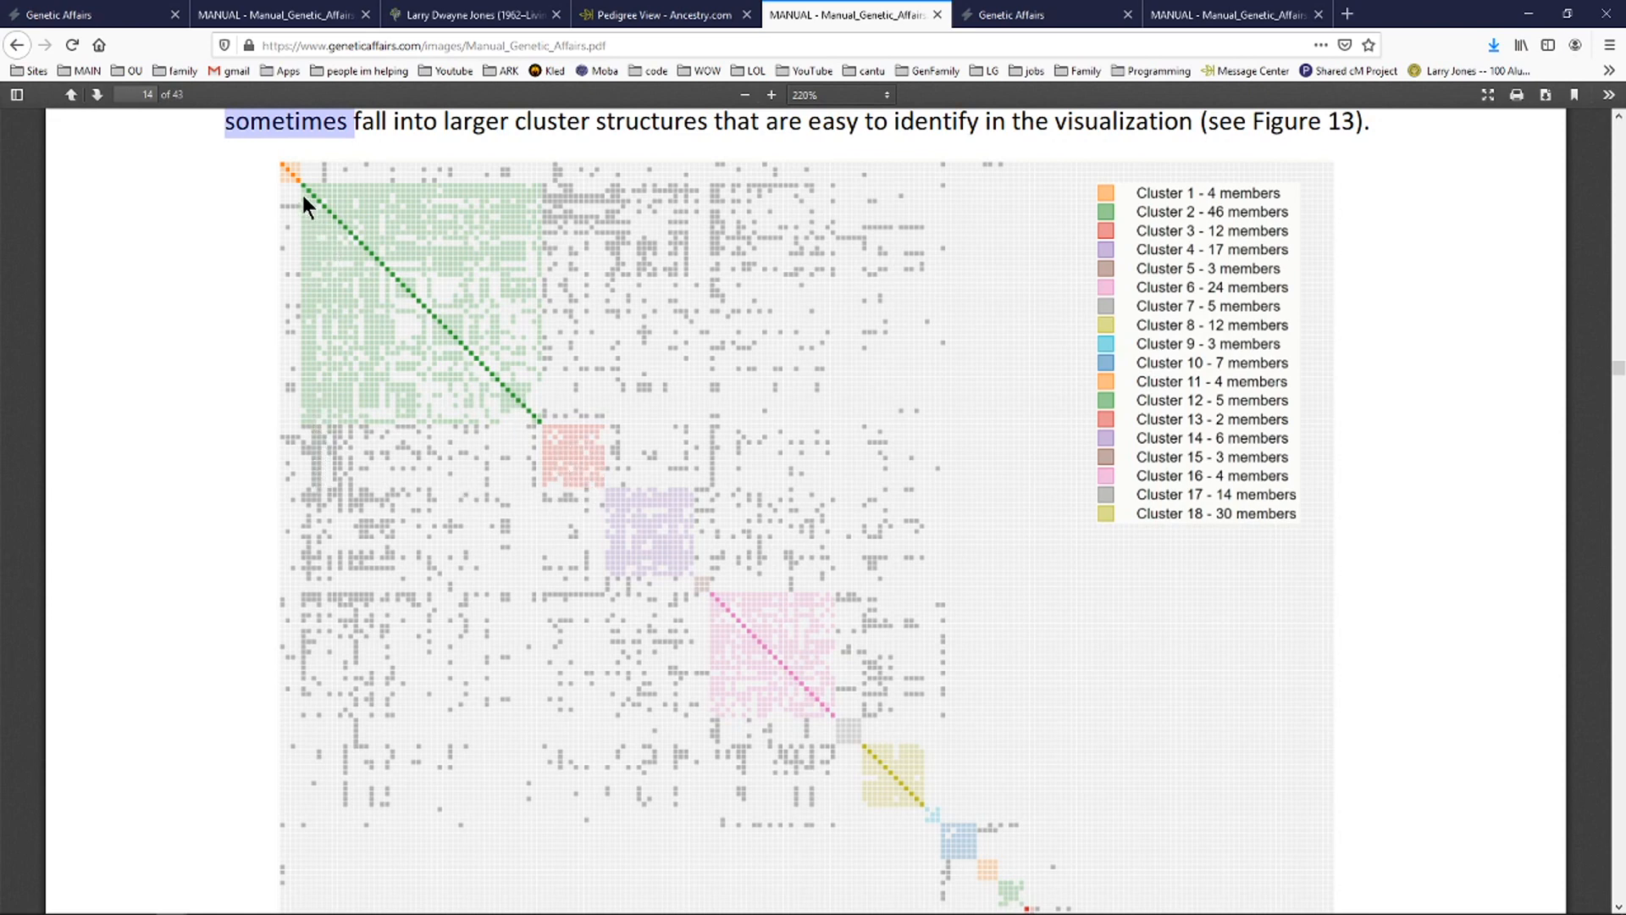
{"action": "mouse_move", "coordinate": [311, 190]}
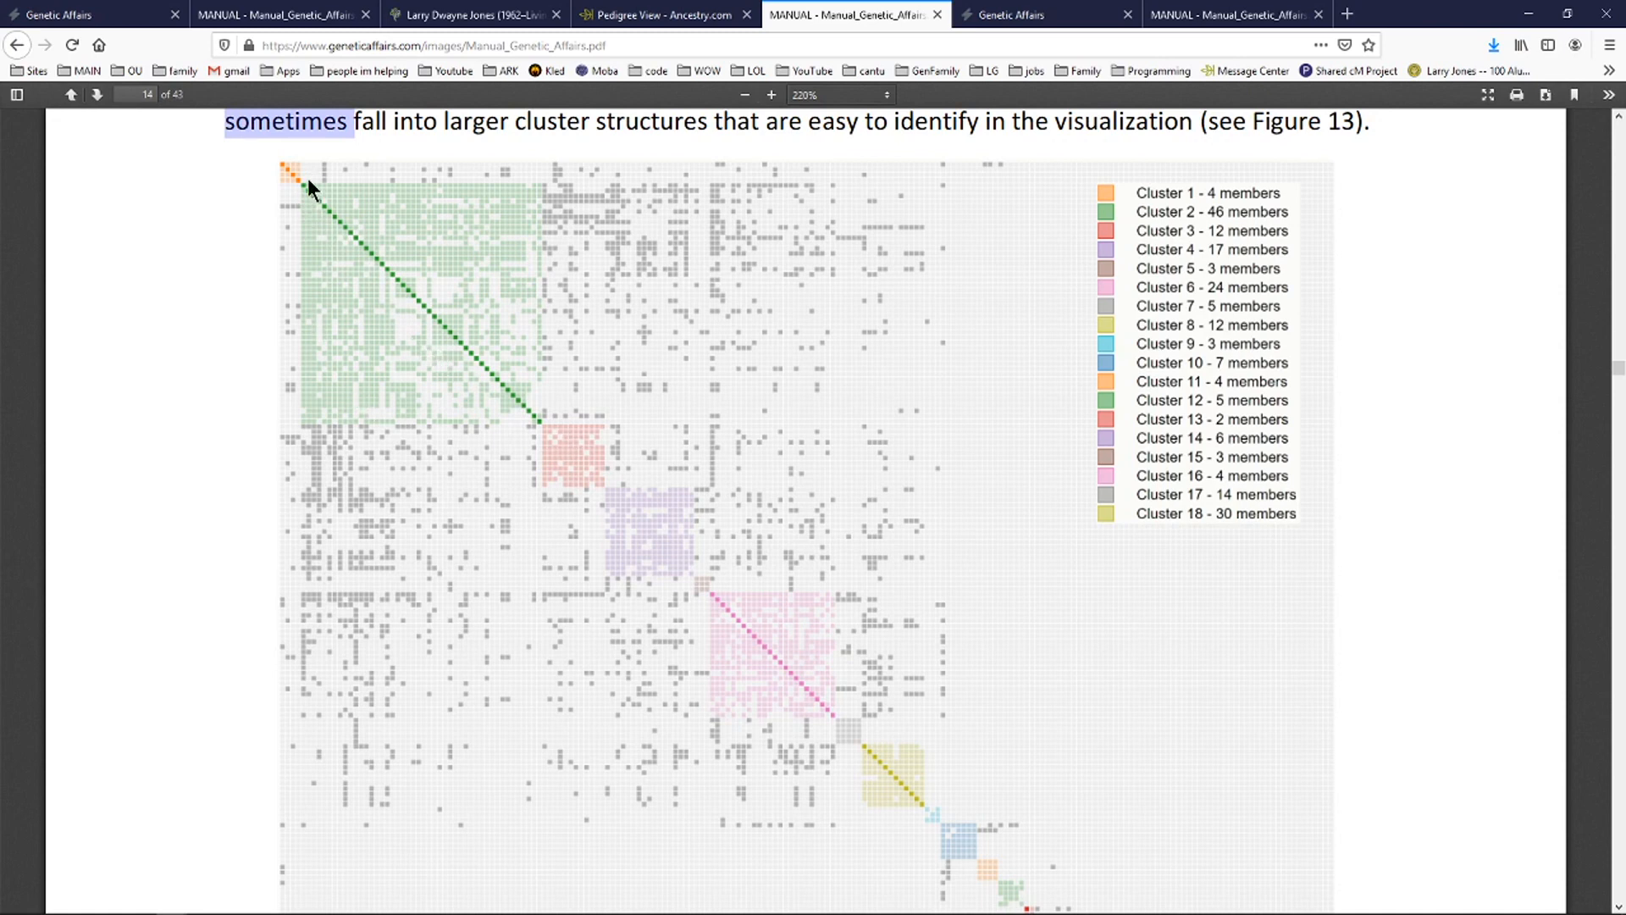
{"action": "mouse_move", "coordinate": [619, 464]}
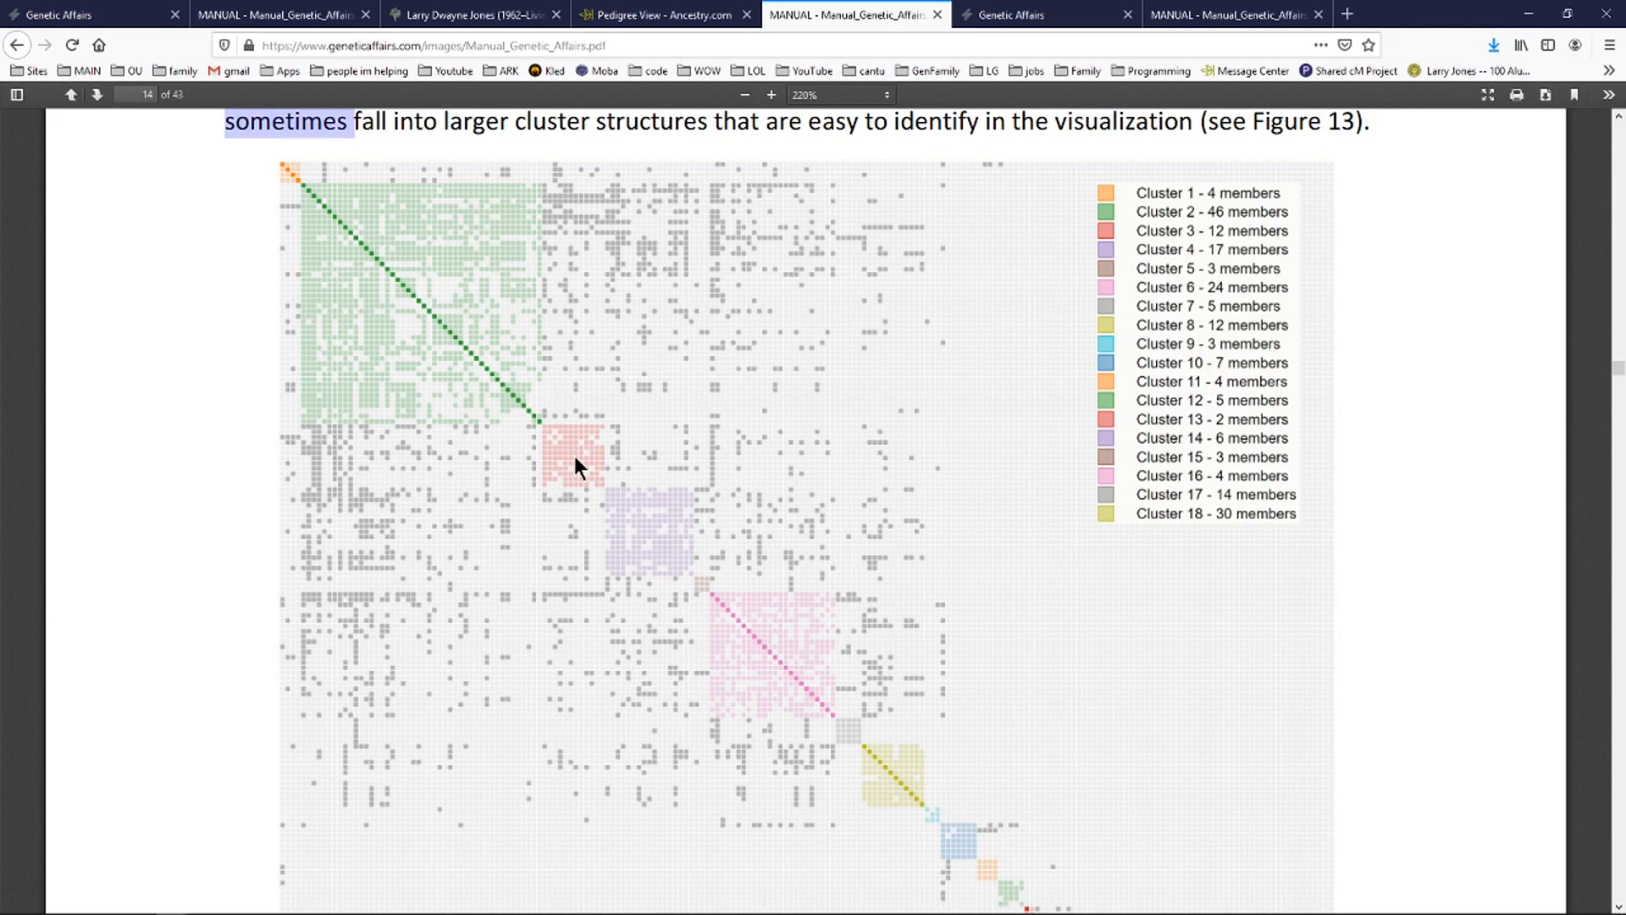
{"action": "mouse_move", "coordinate": [581, 478]}
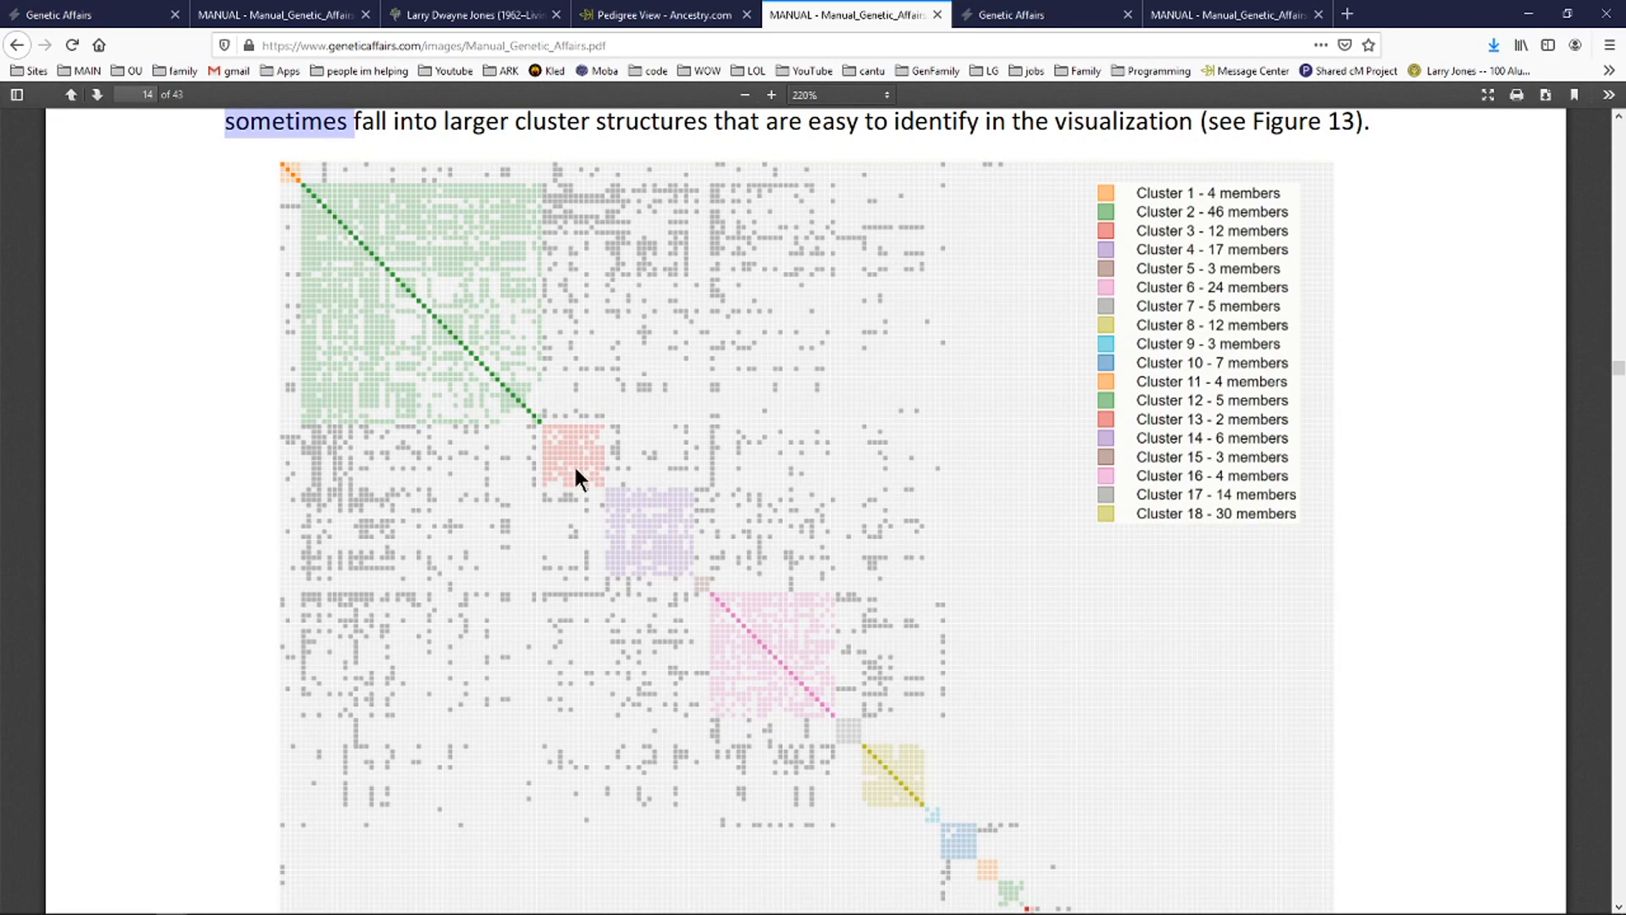
{"action": "mouse_move", "coordinate": [664, 15]}
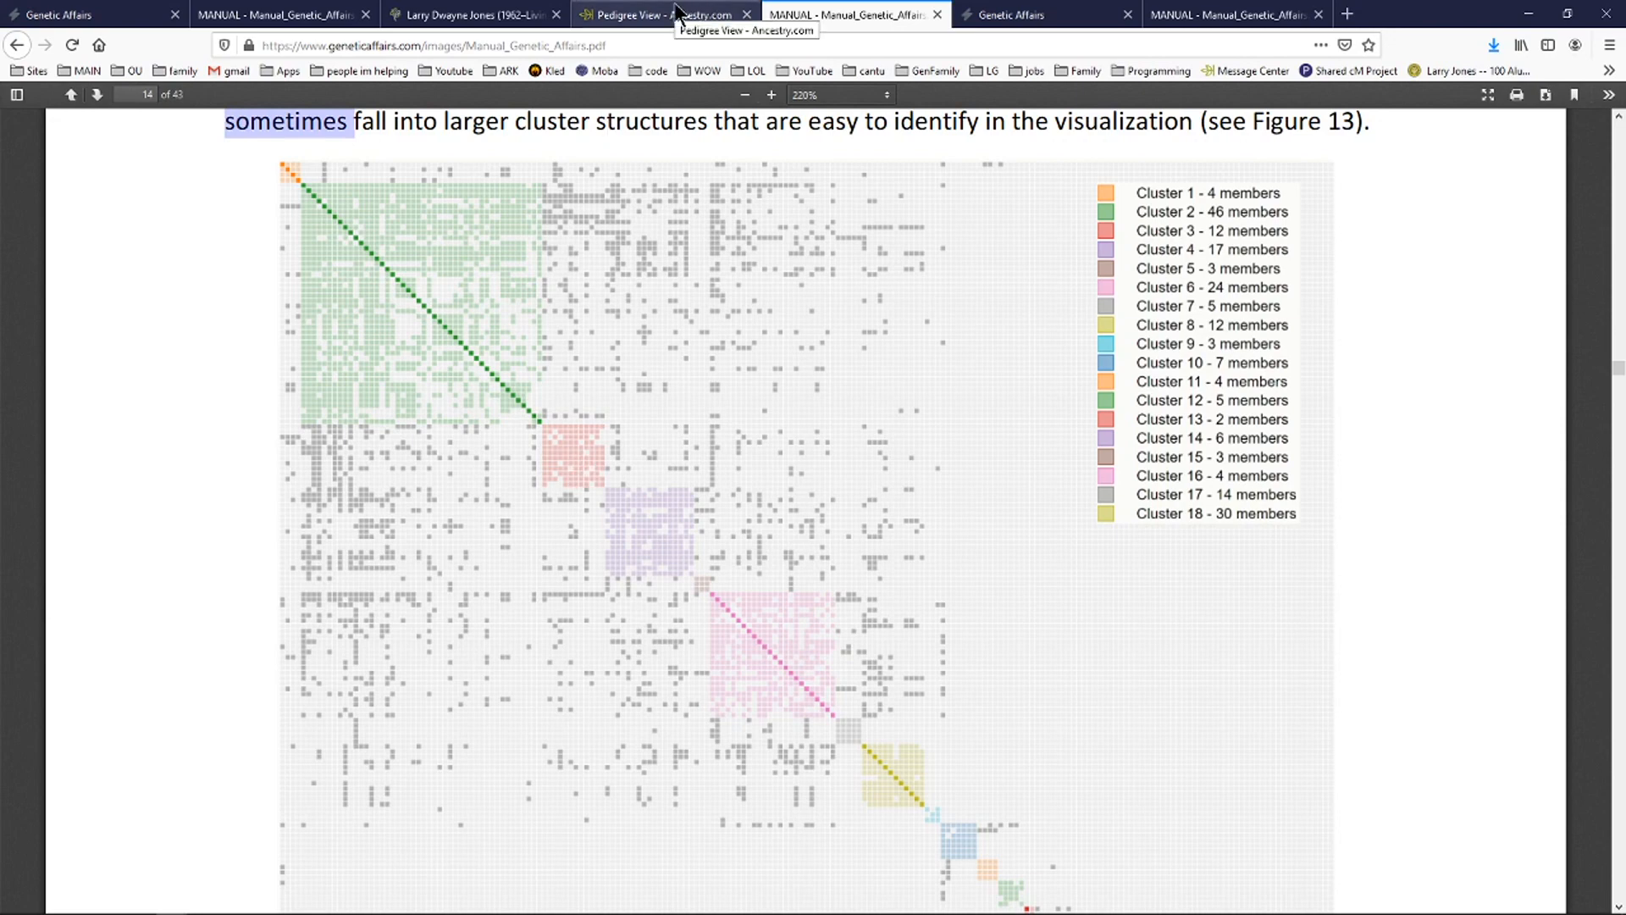
{"action": "left_click", "coordinate": [658, 14]}
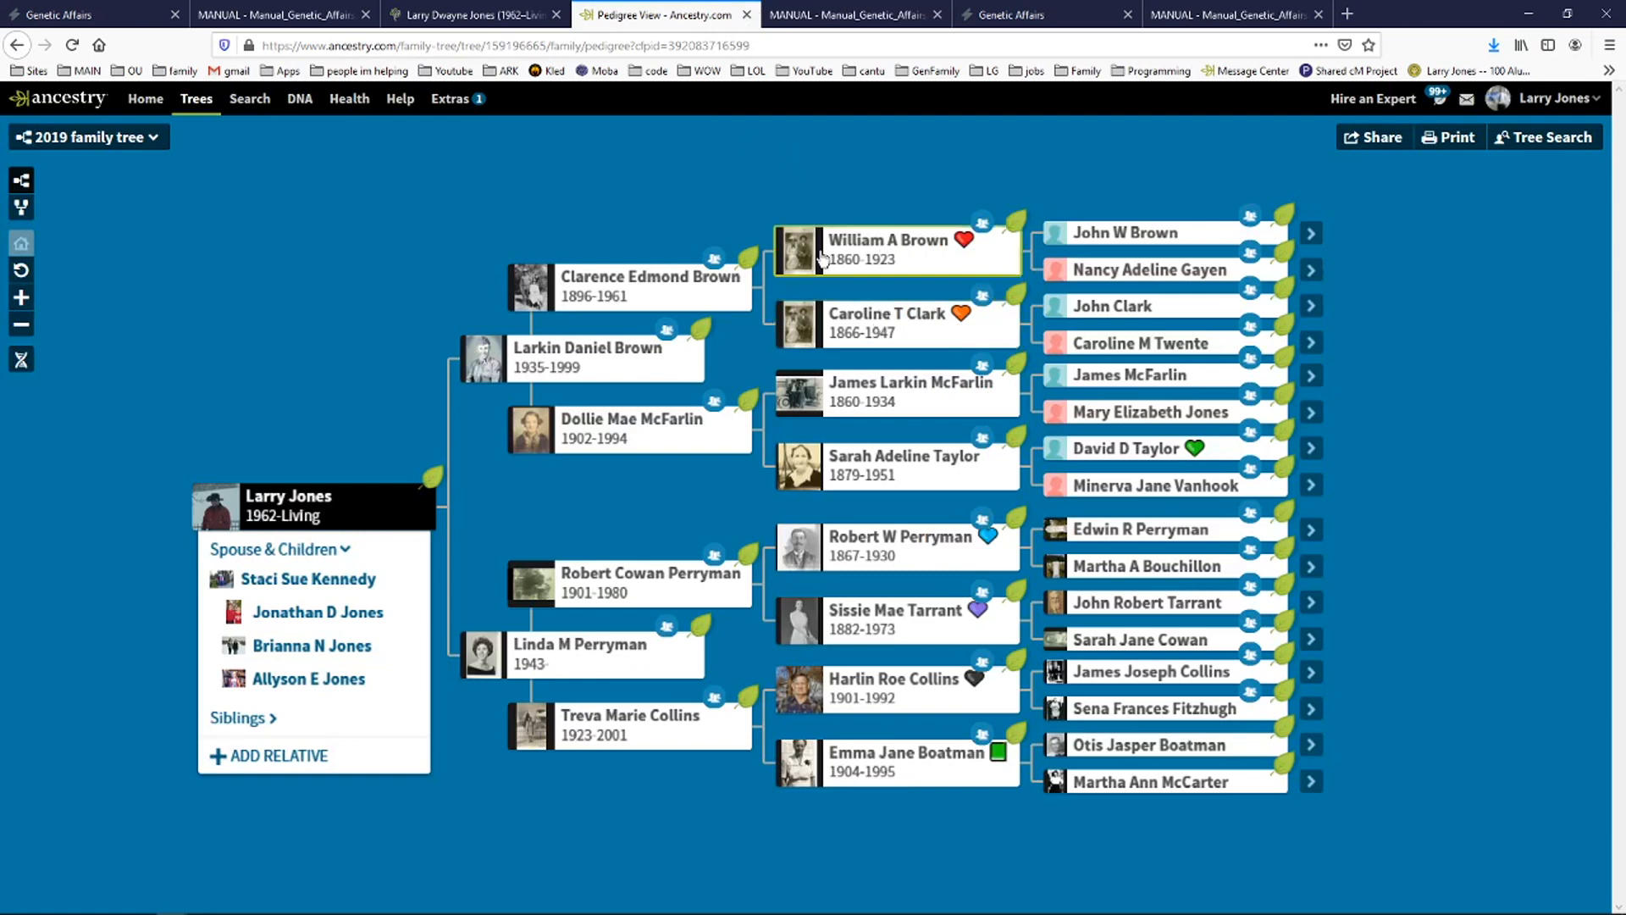
{"action": "mouse_move", "coordinate": [648, 288]}
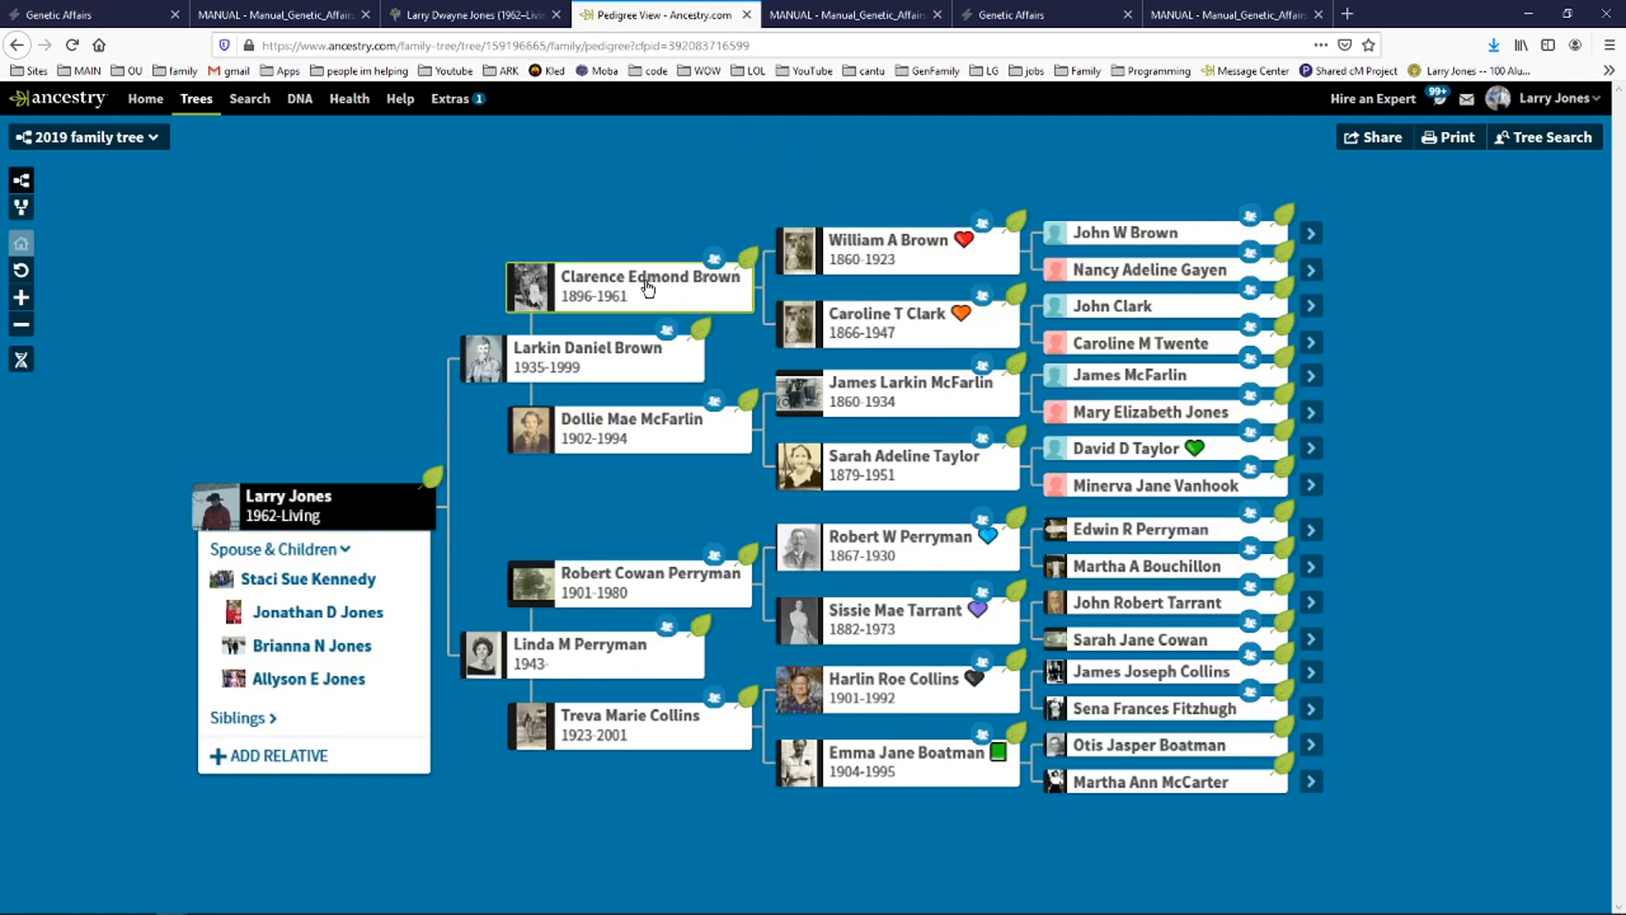
{"action": "mouse_move", "coordinate": [625, 299]}
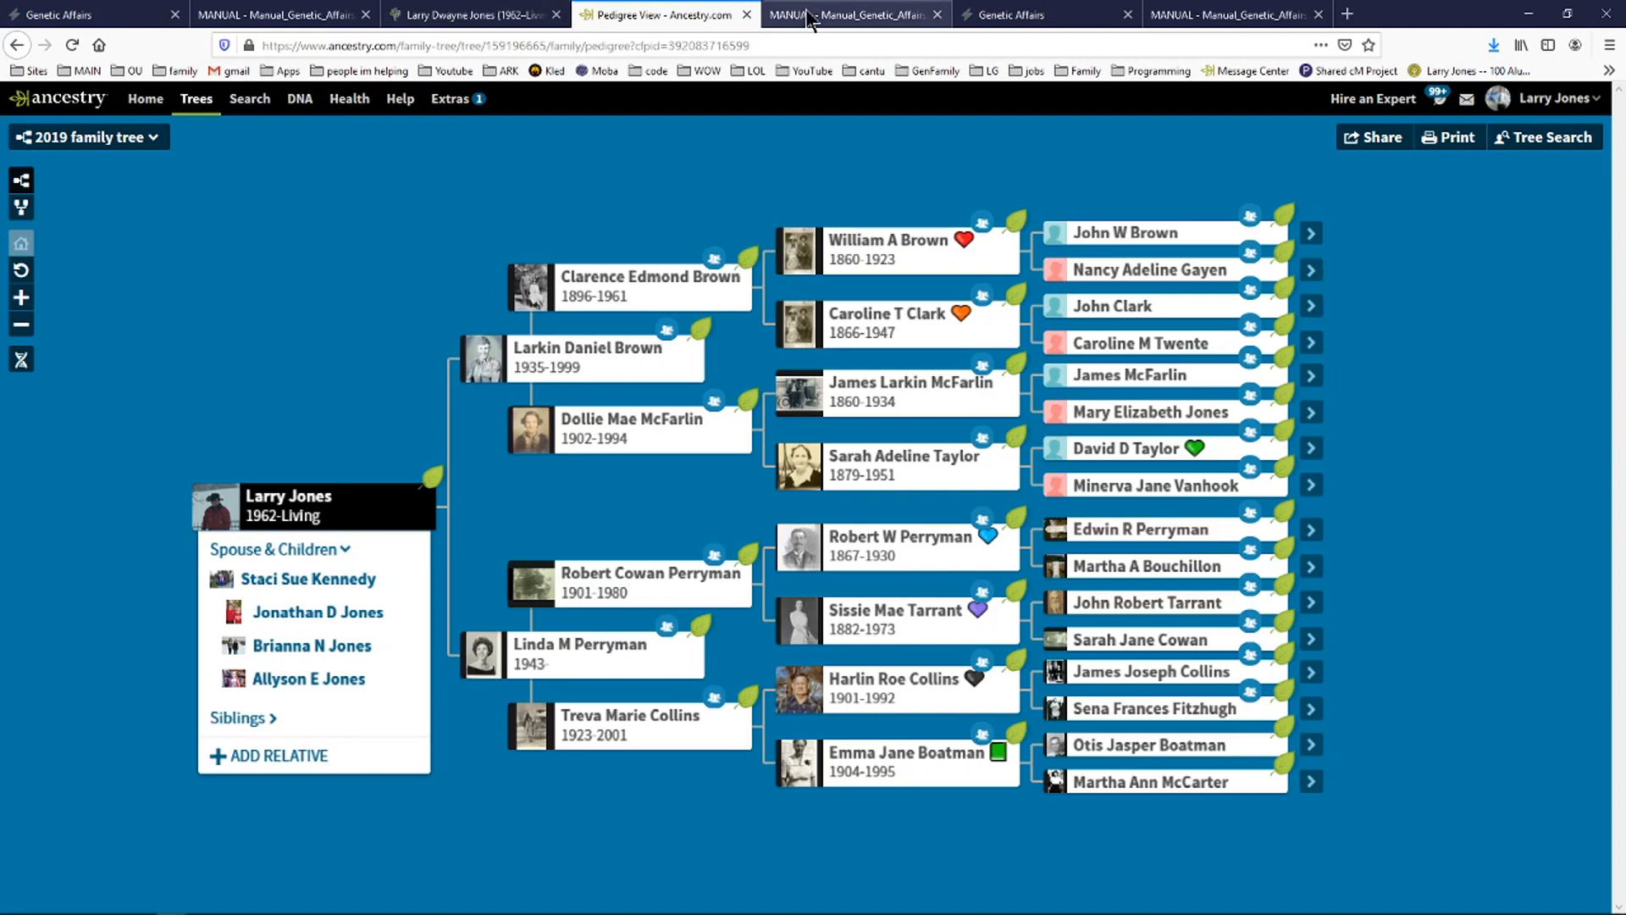
{"action": "left_click", "coordinate": [851, 14]}
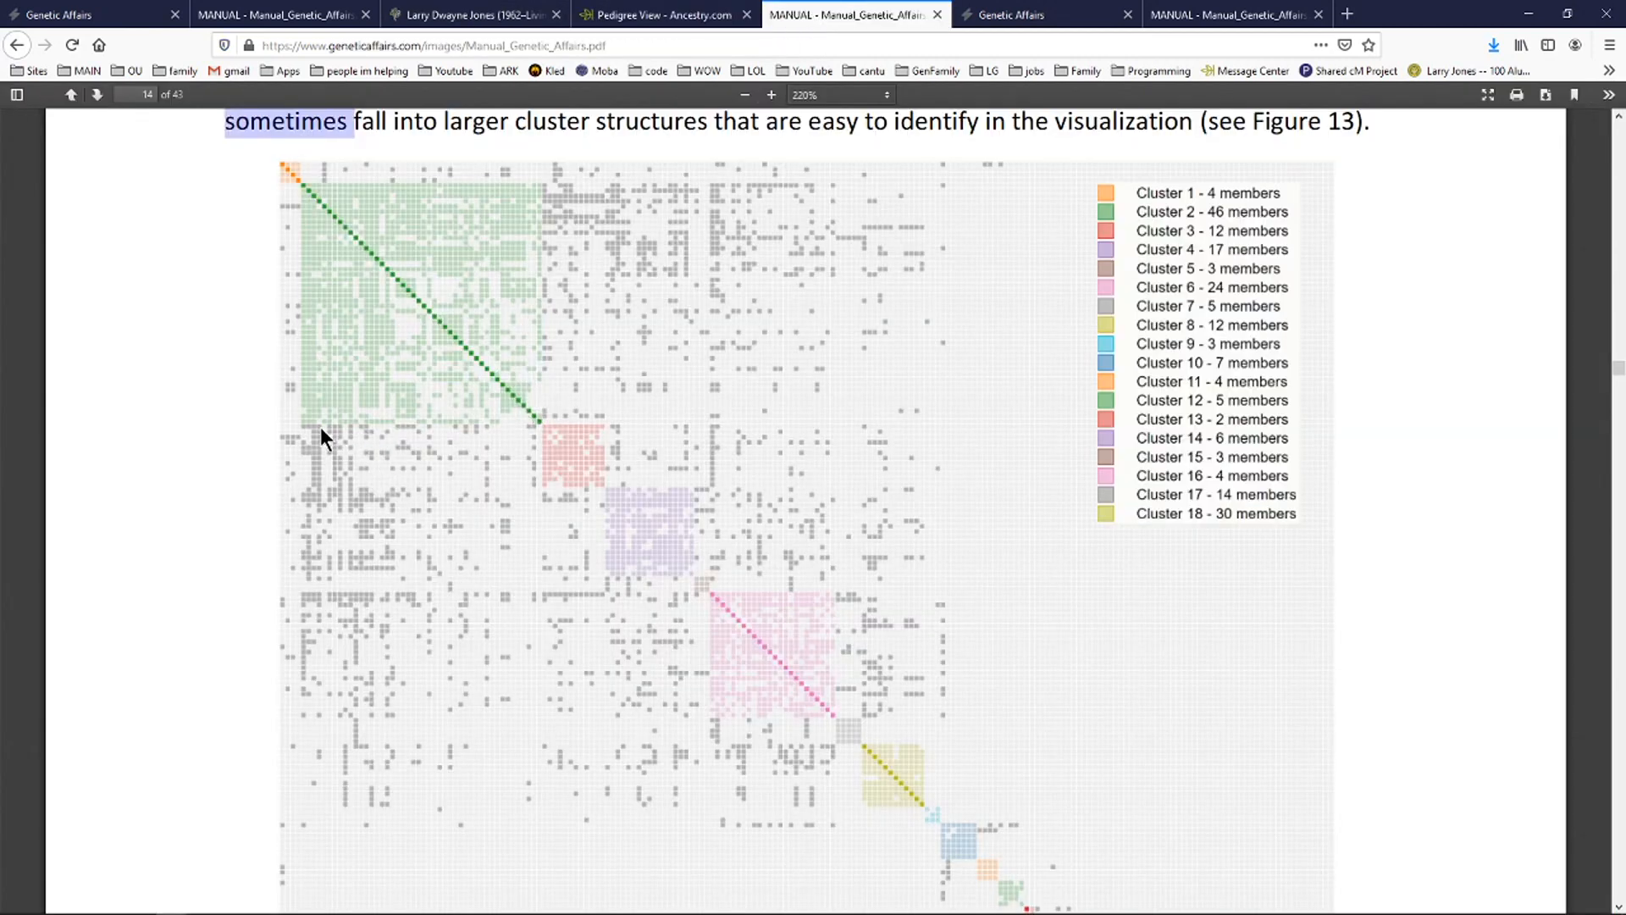
{"action": "mouse_move", "coordinate": [664, 519]}
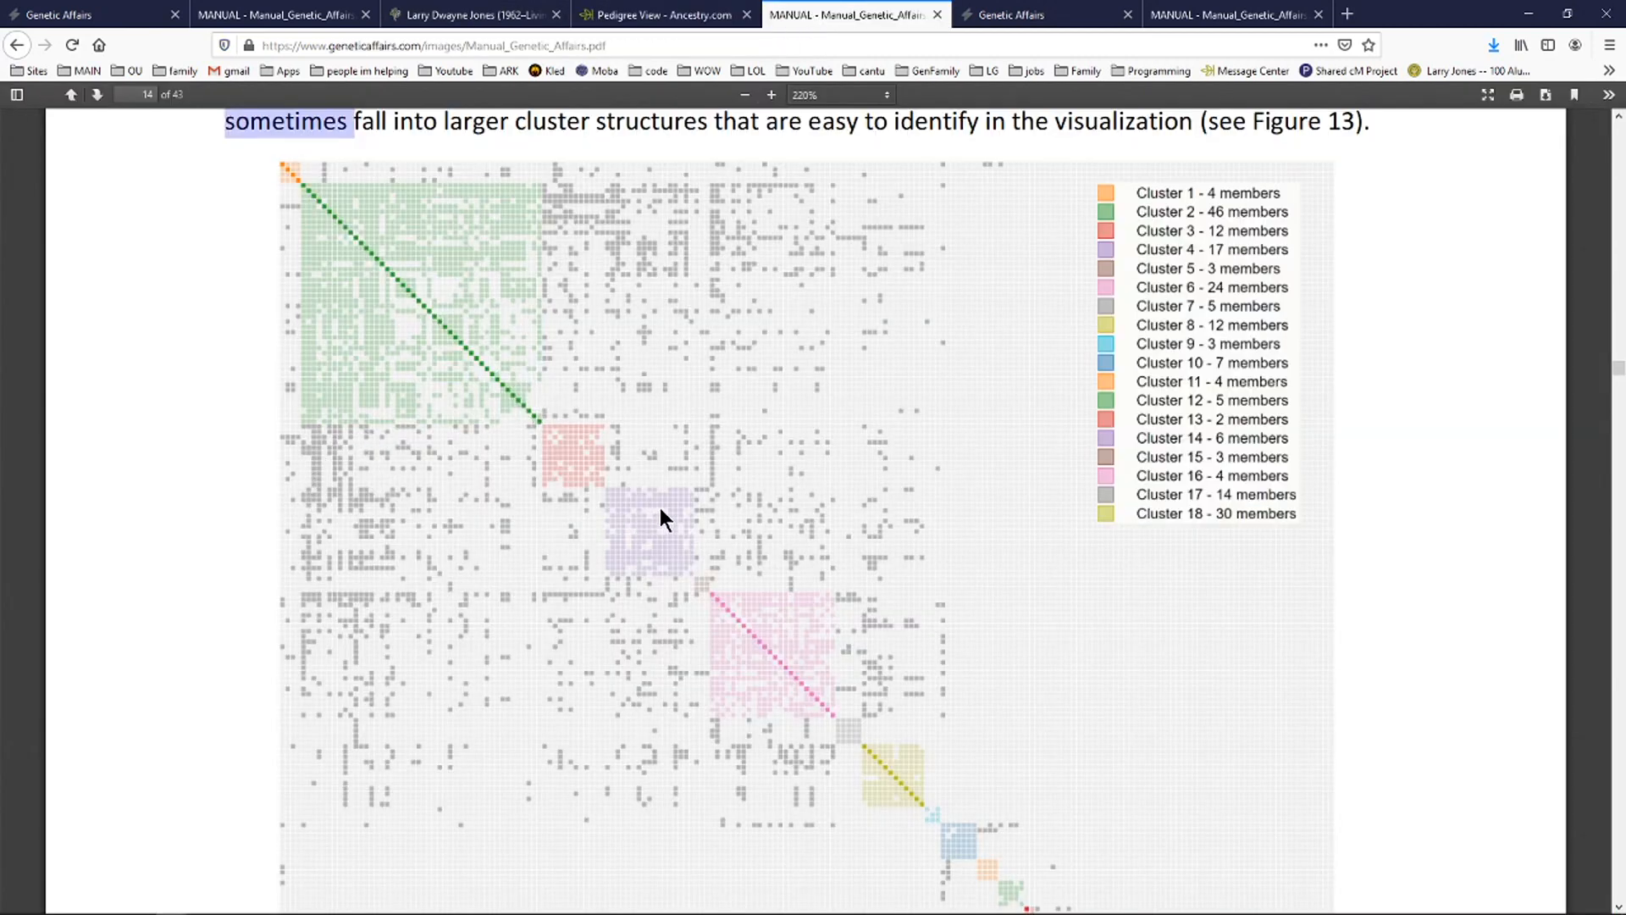
{"action": "mouse_move", "coordinate": [333, 448]}
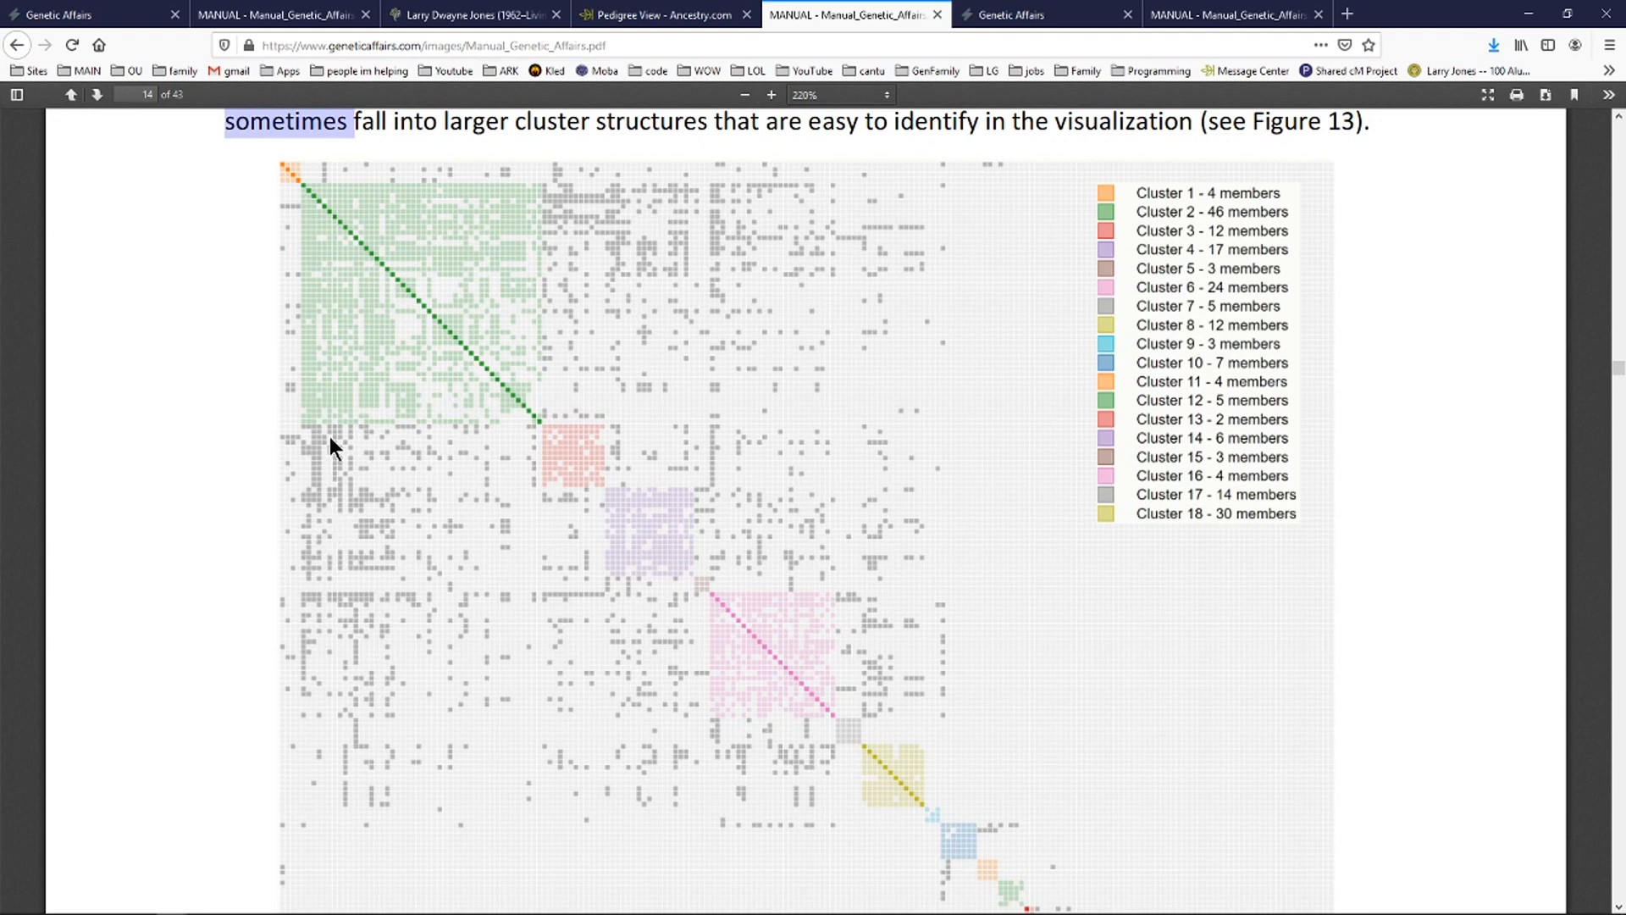
{"action": "mouse_move", "coordinate": [645, 524]}
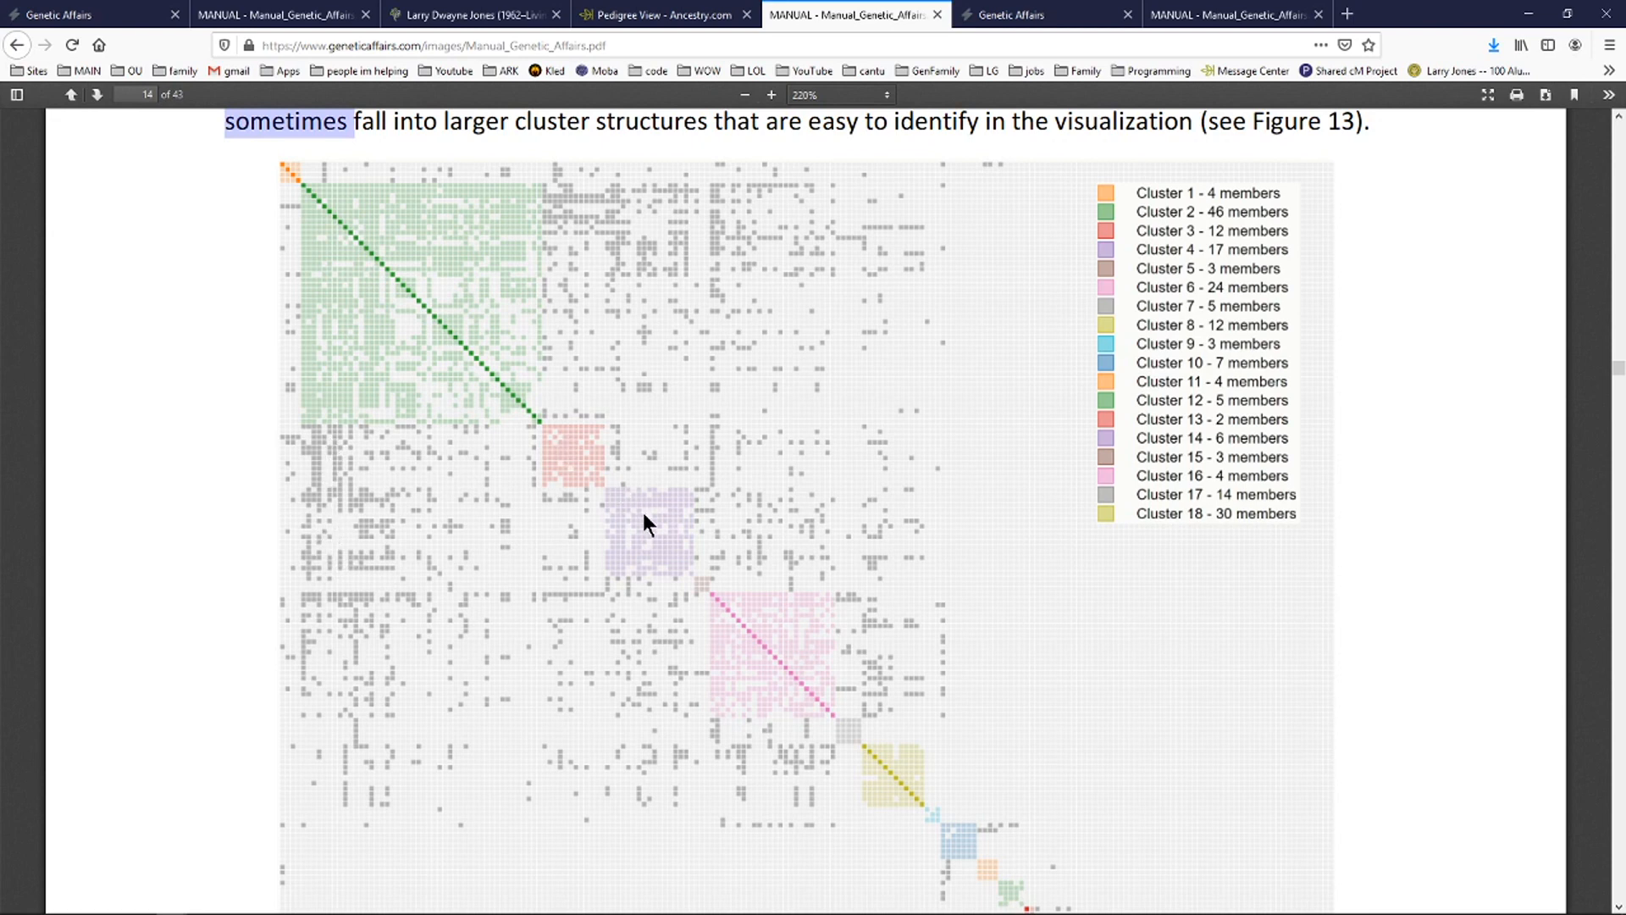
{"action": "mouse_move", "coordinate": [609, 488]}
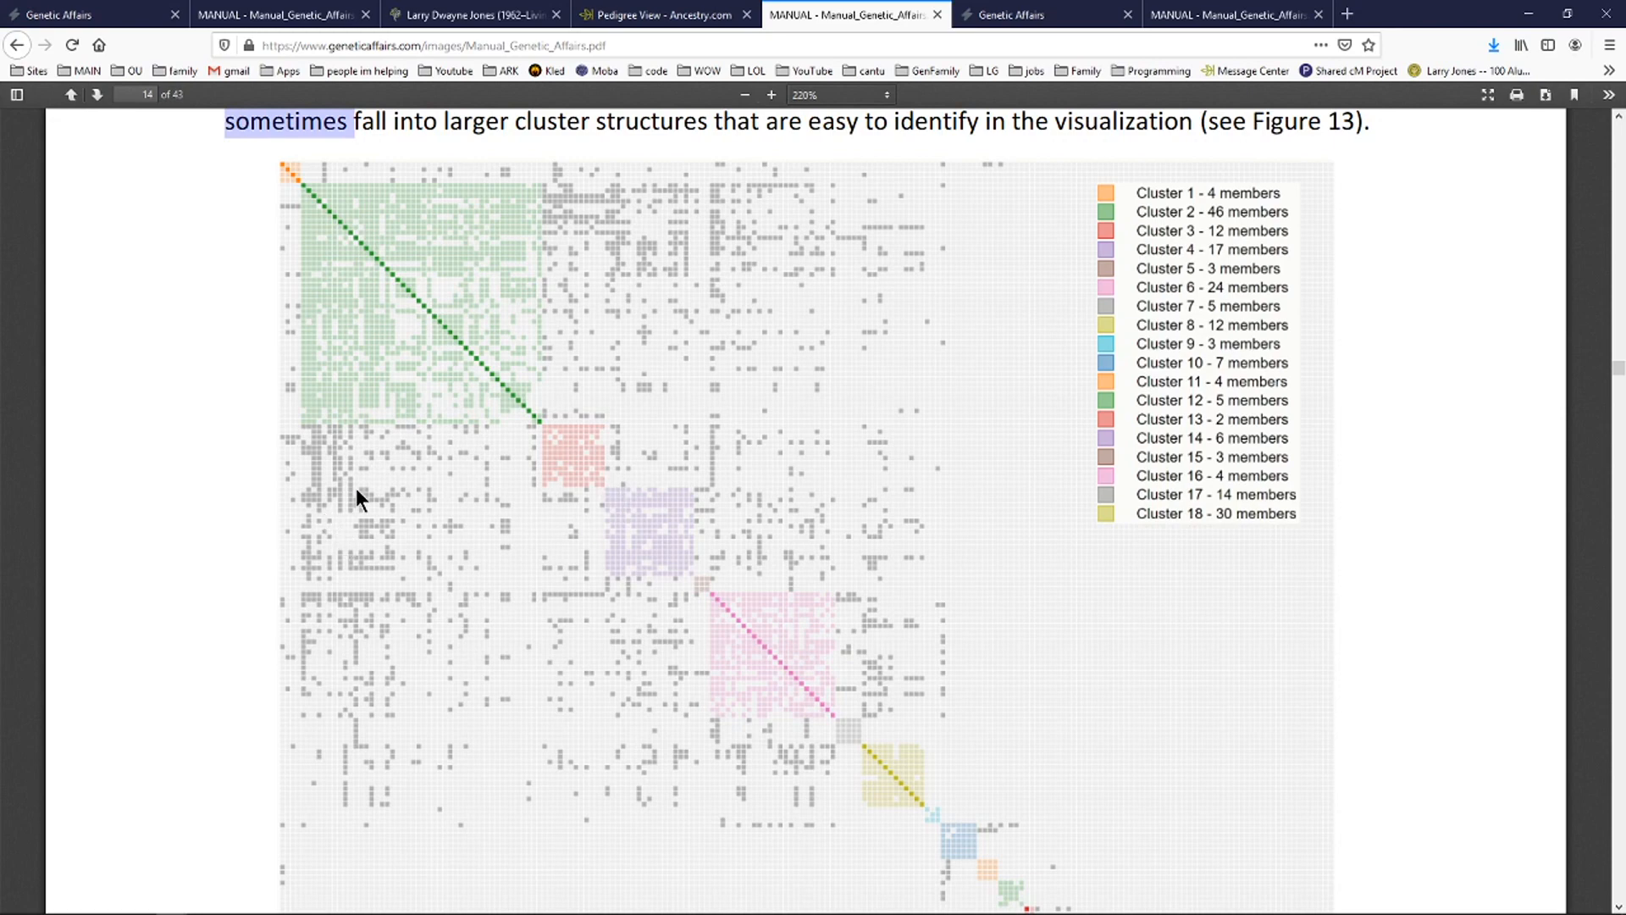
{"action": "left_click", "coordinate": [664, 14]}
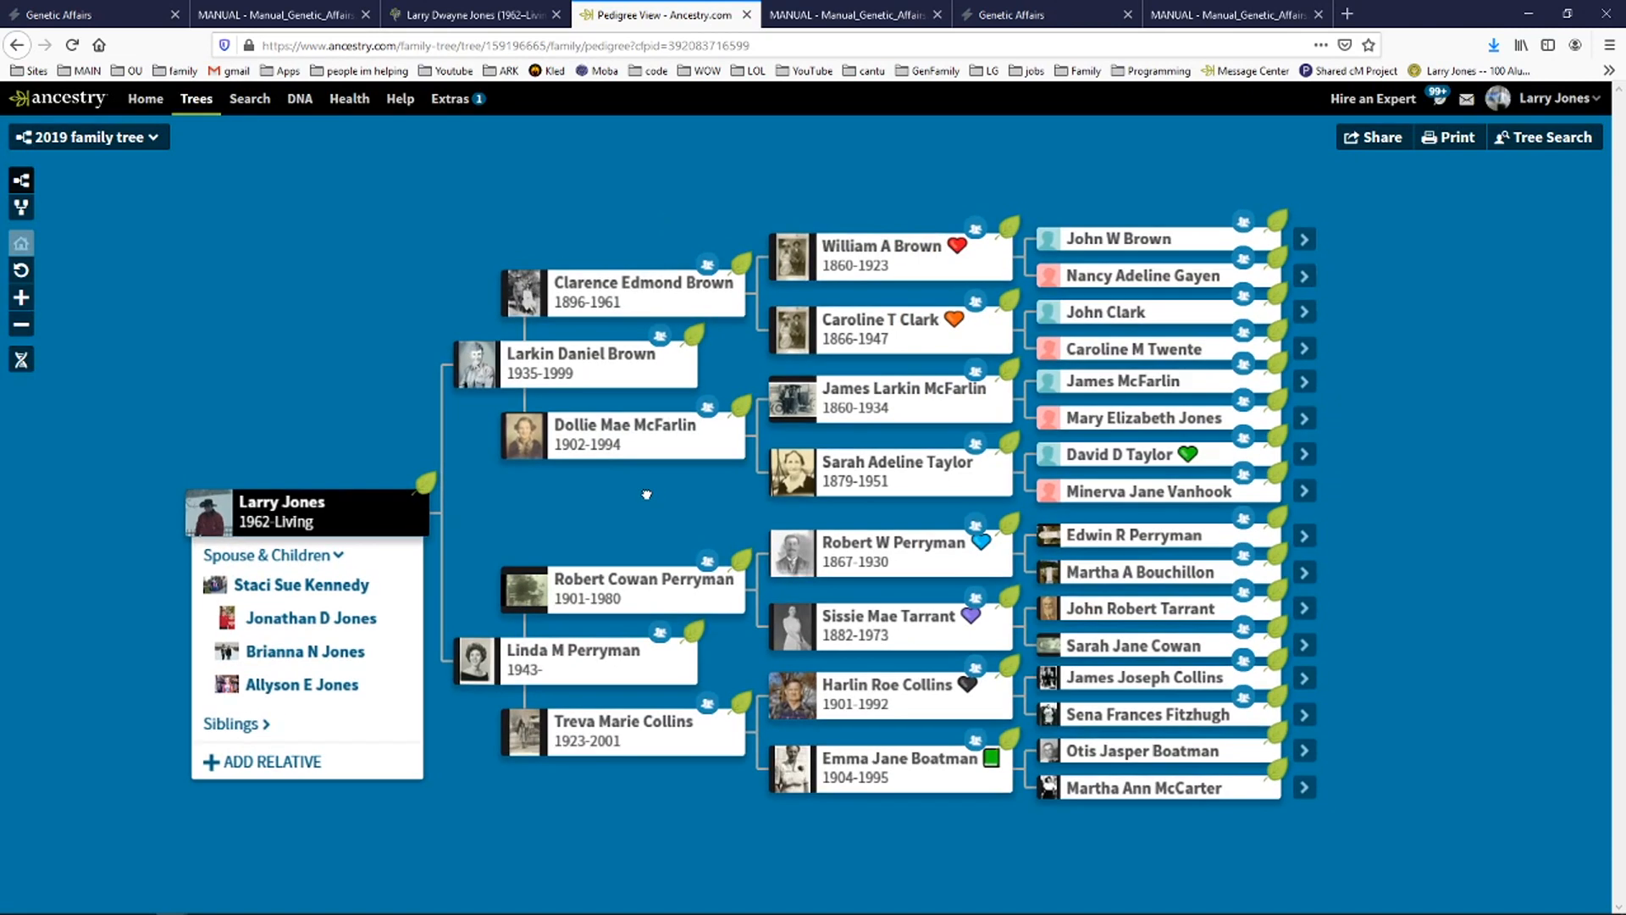
{"action": "mouse_move", "coordinate": [835, 255]}
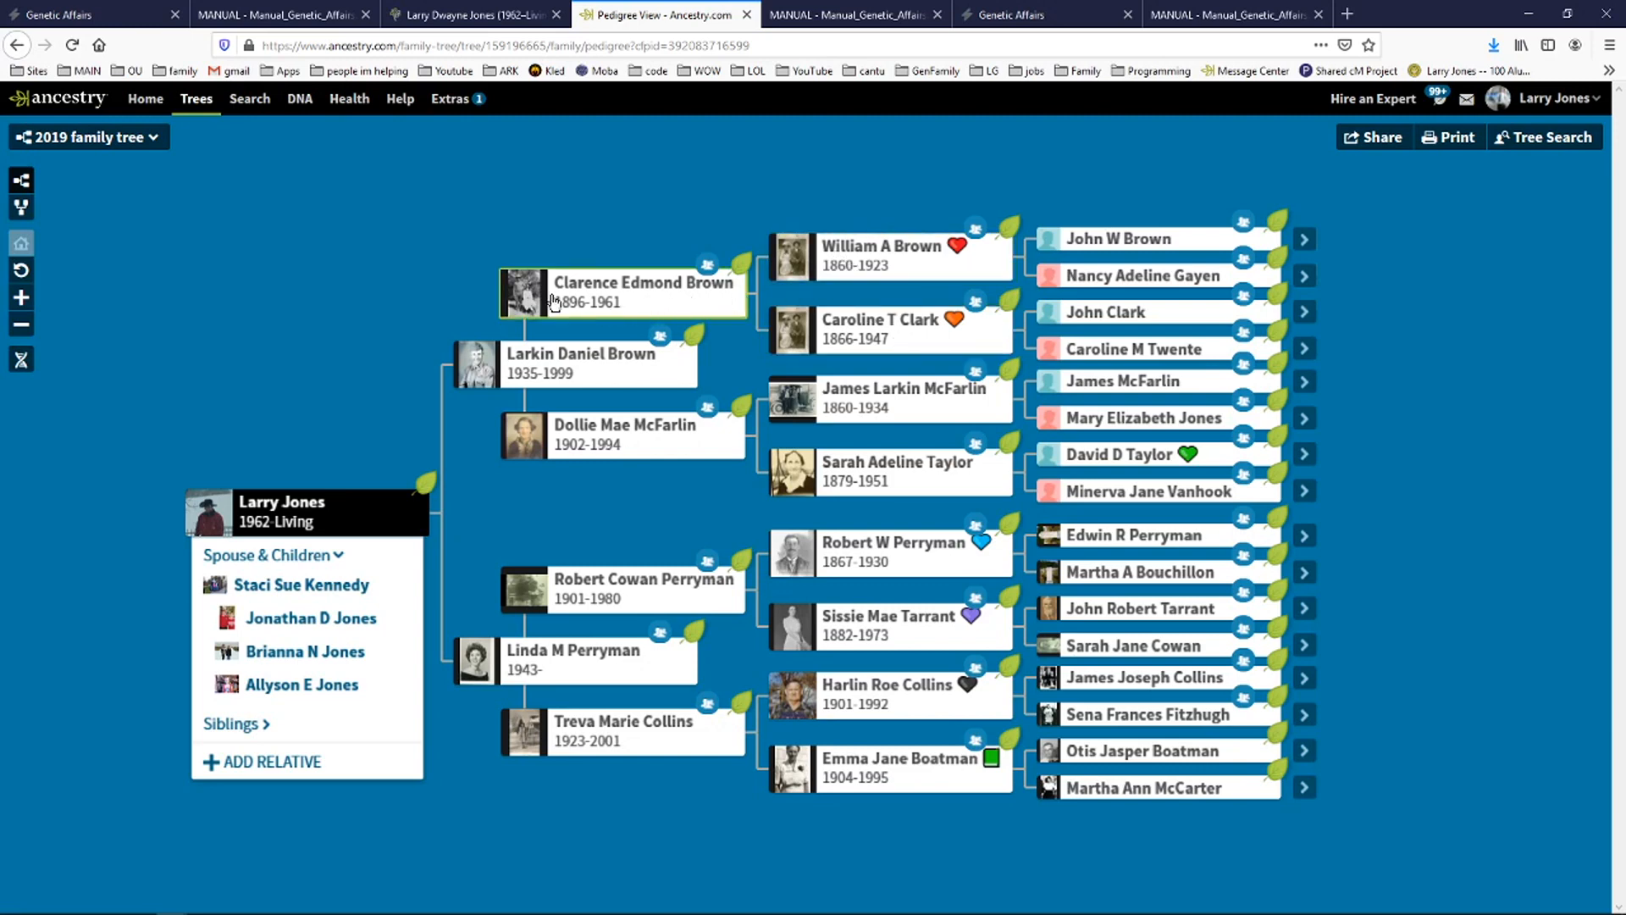
{"action": "mouse_move", "coordinate": [59, 281]}
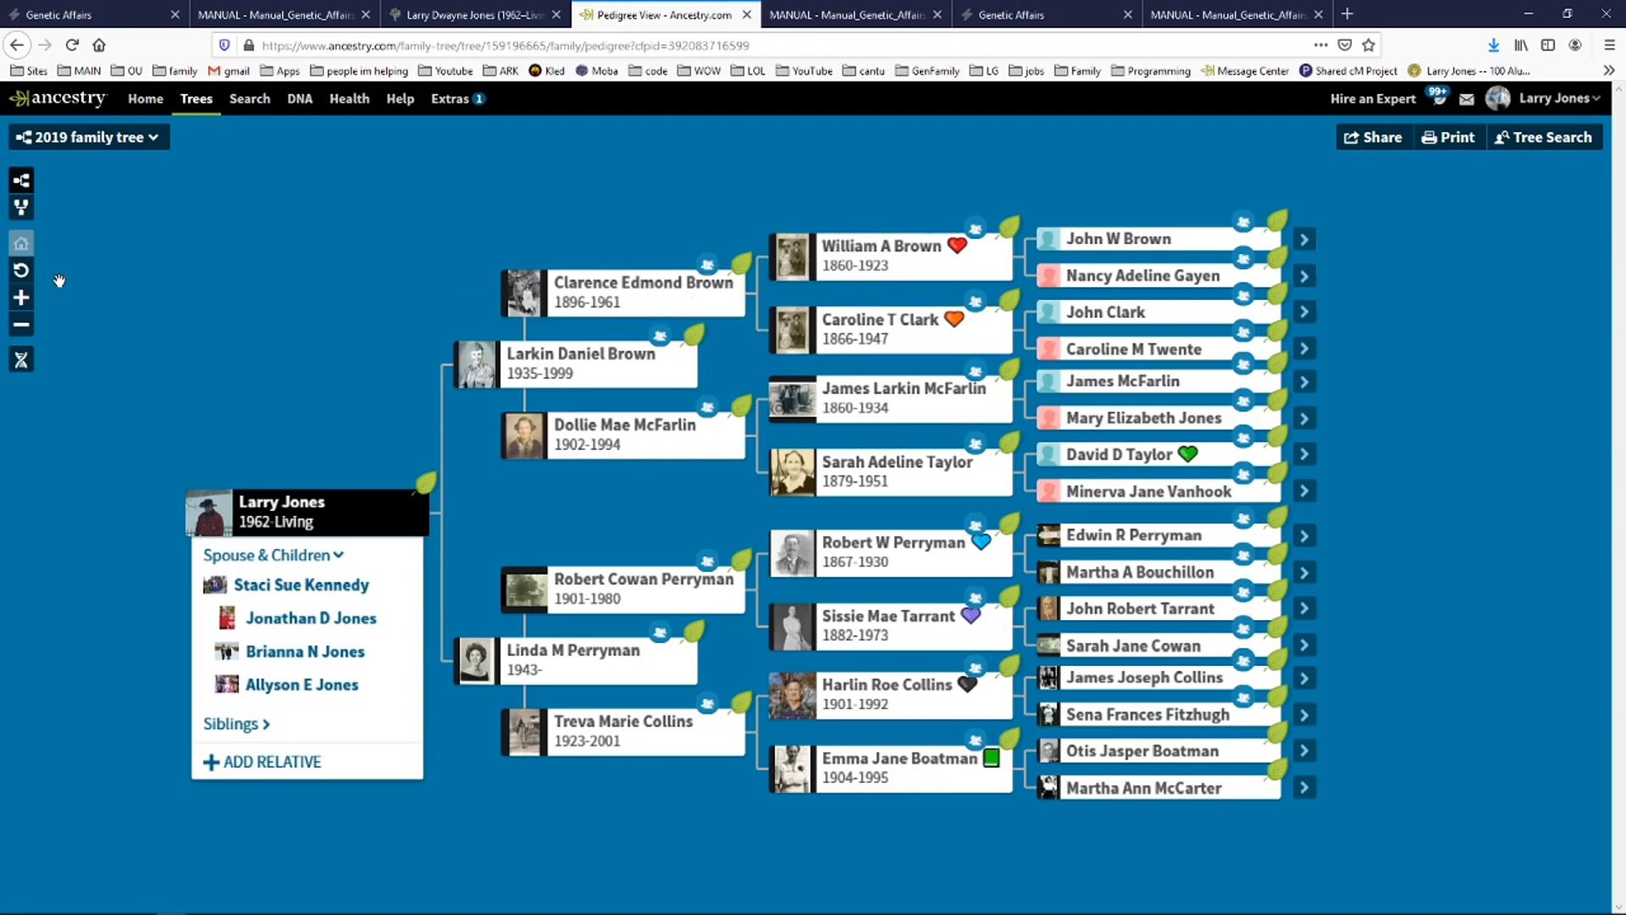
{"action": "left_click", "coordinate": [472, 15]}
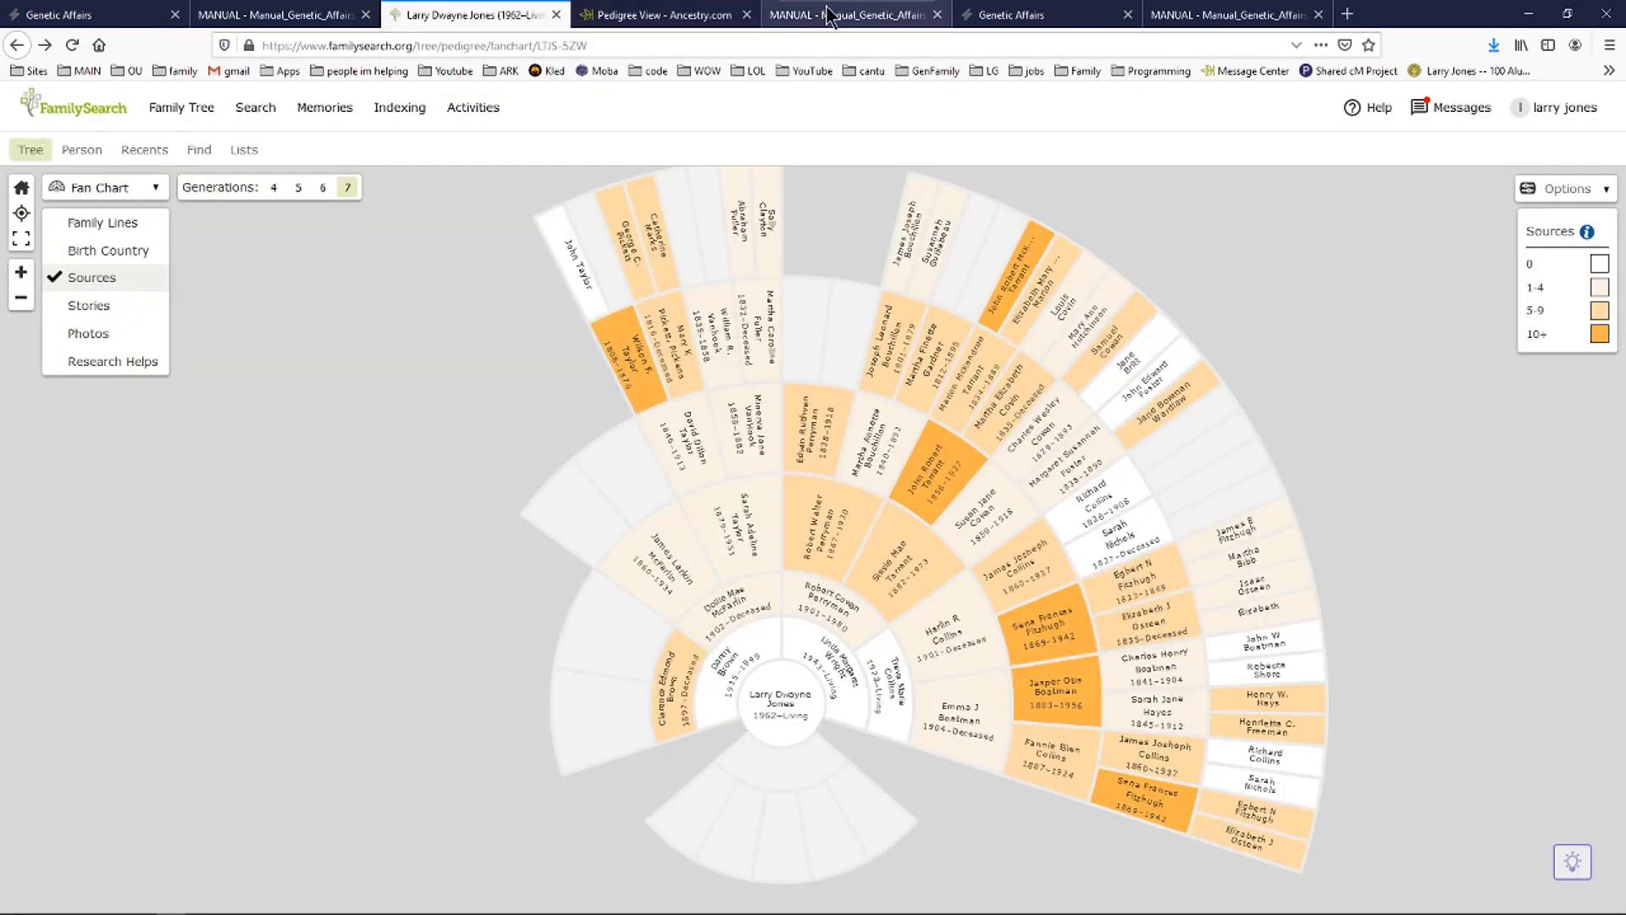
{"action": "left_click", "coordinate": [850, 14]}
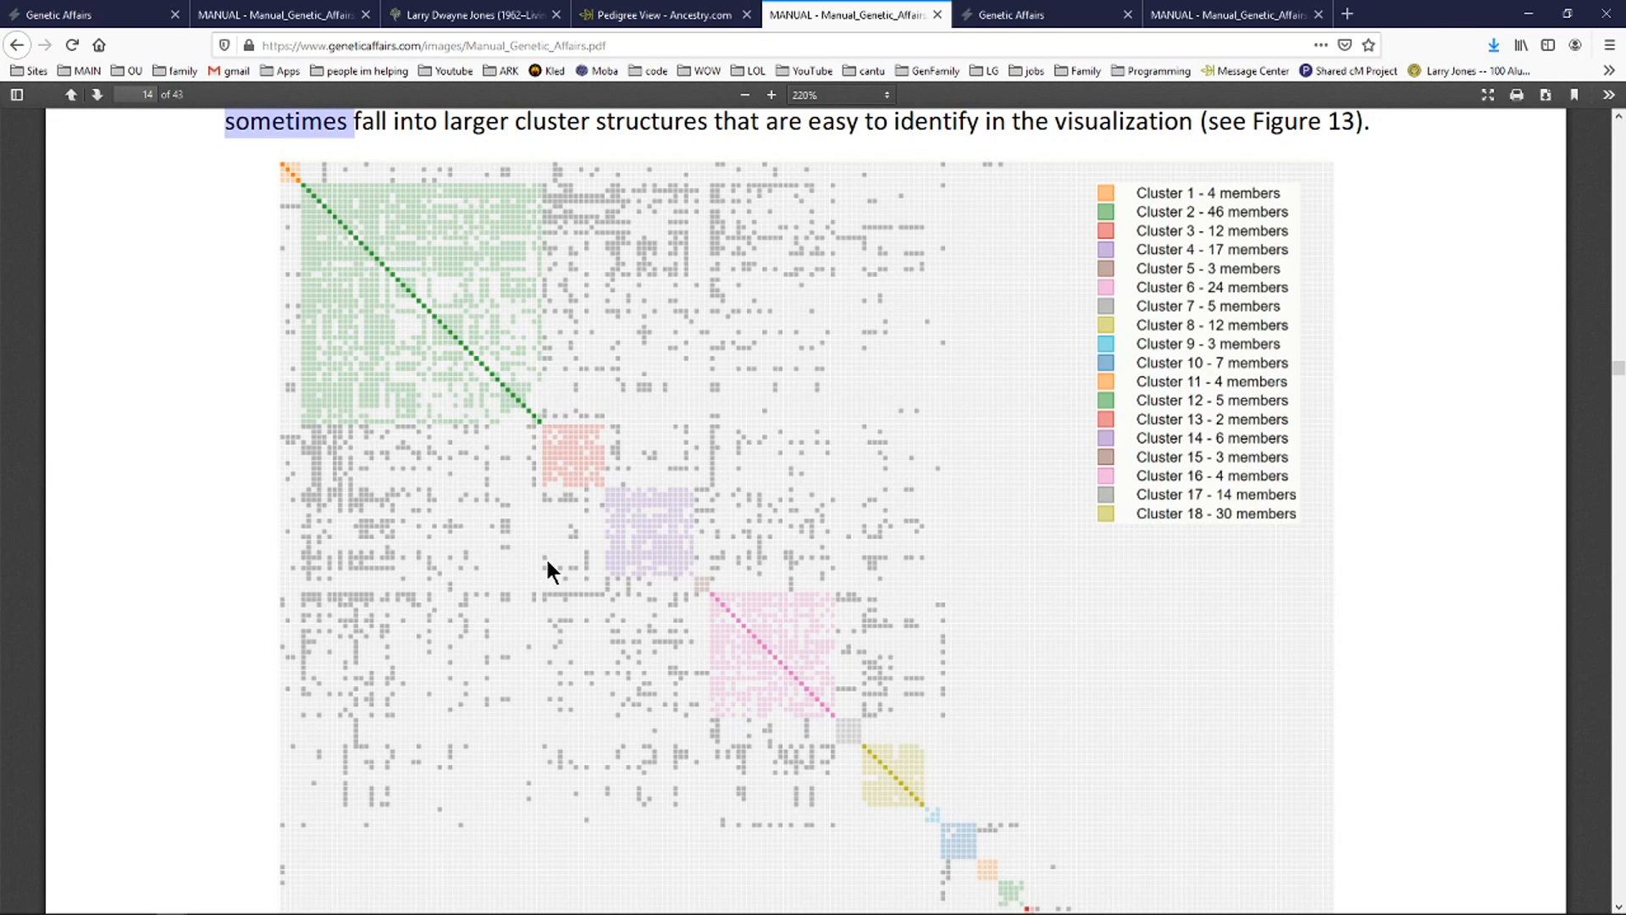
{"action": "mouse_move", "coordinate": [562, 435]}
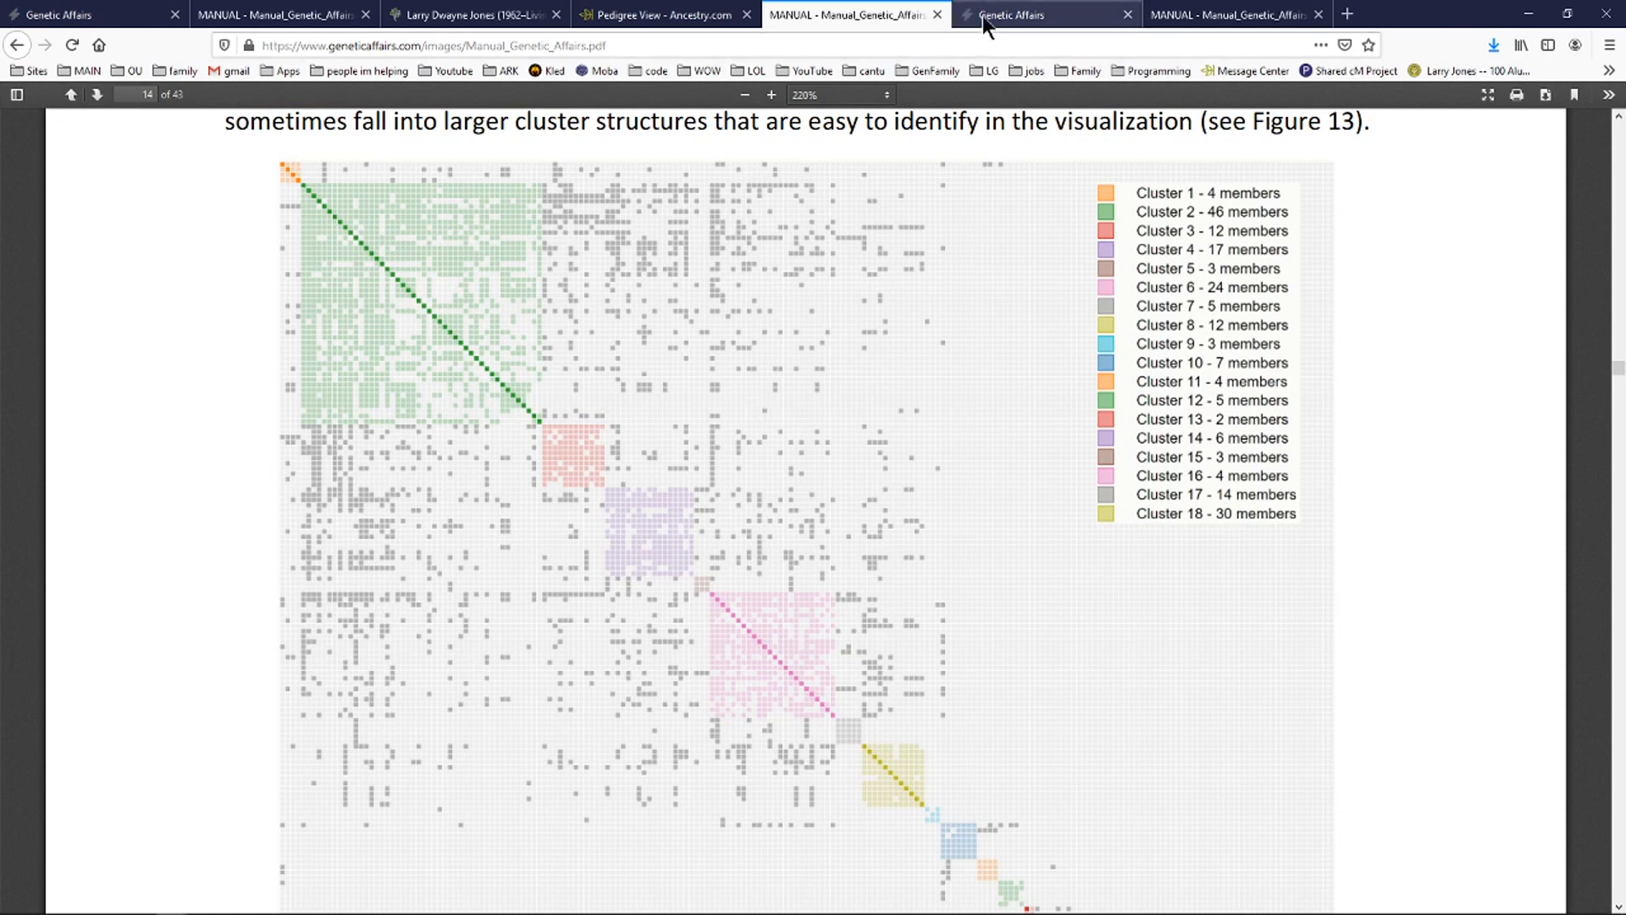
{"action": "mouse_move", "coordinate": [1021, 13]}
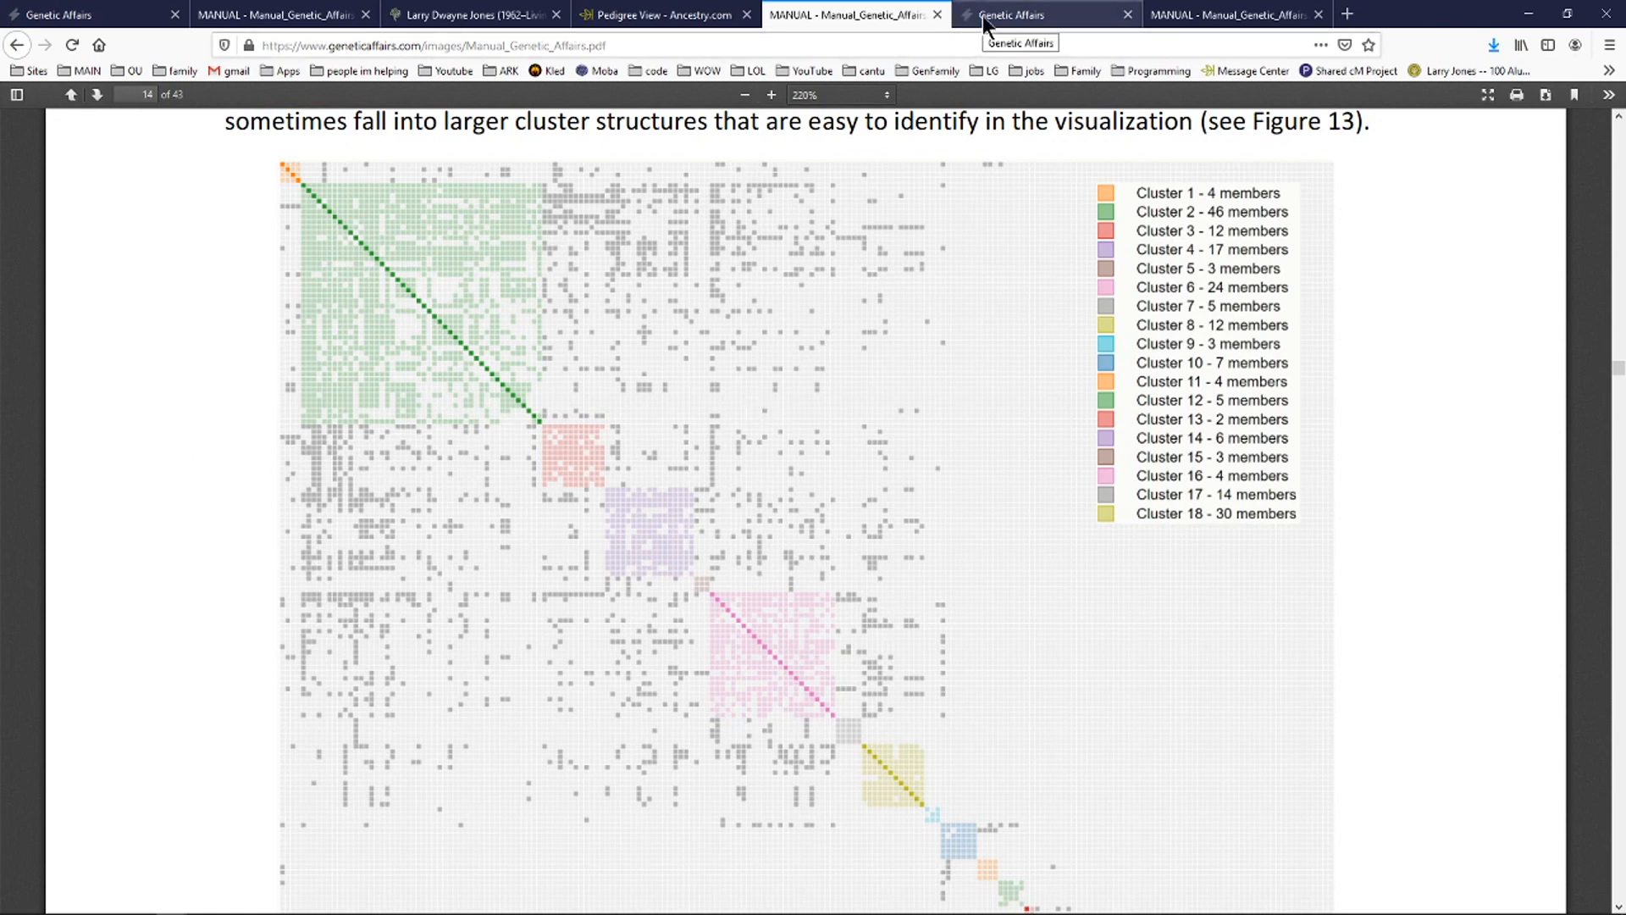
Open the Hybrid AutoCluster settings page and highlight its title and 100-credit pricing sentence.
{"action": "left_click", "coordinate": [1036, 13]}
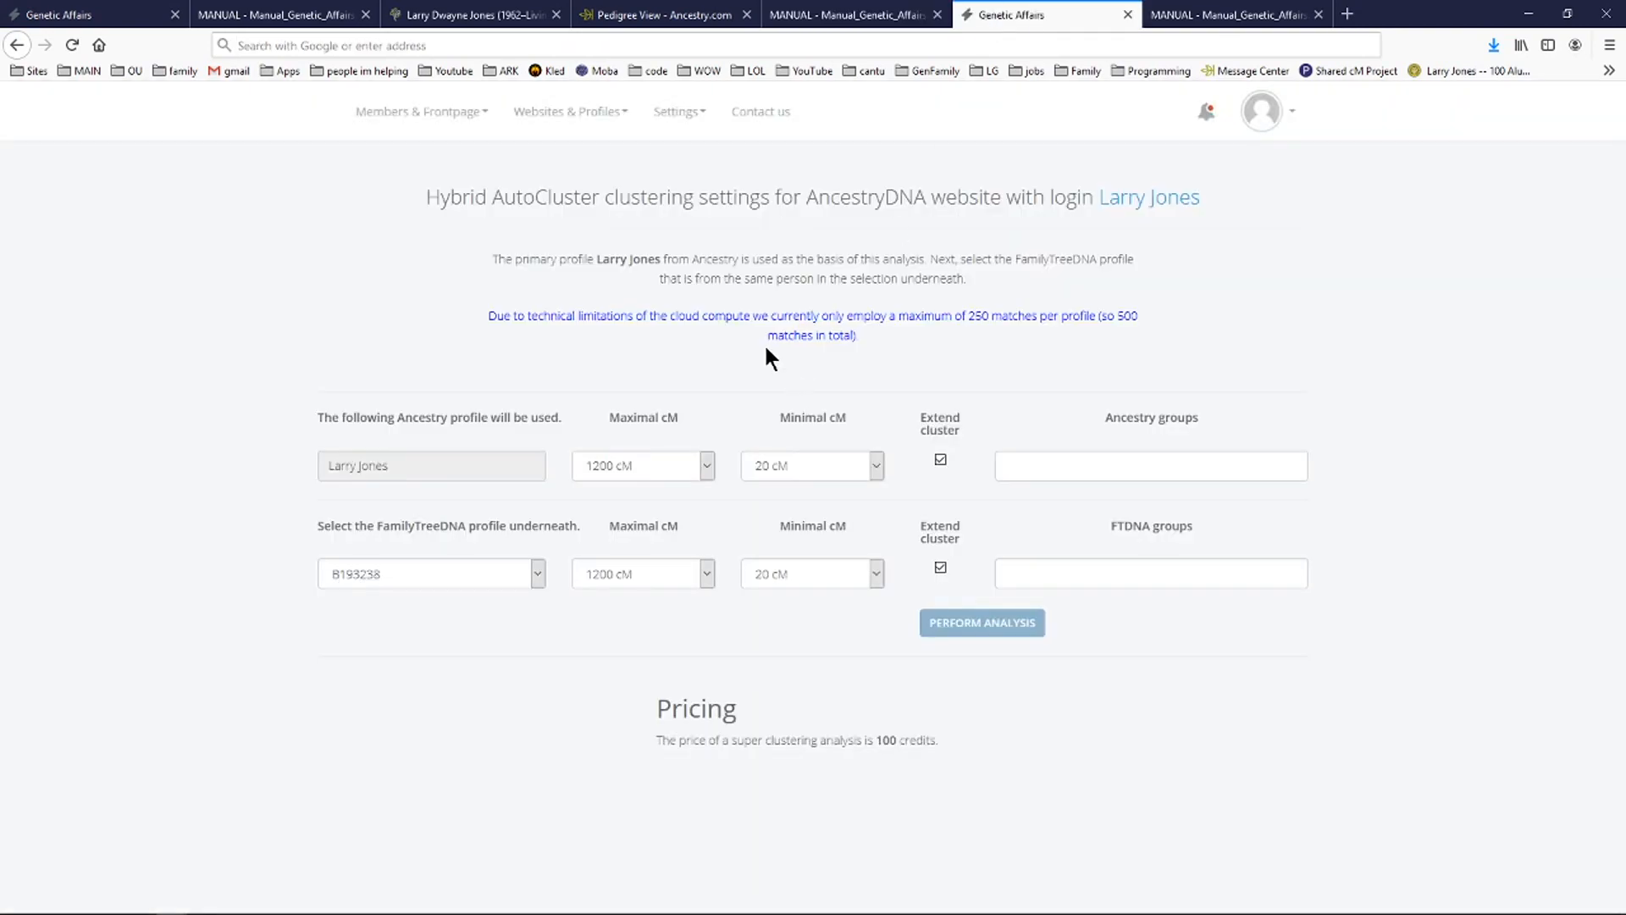
{"action": "double_click", "coordinate": [510, 198]}
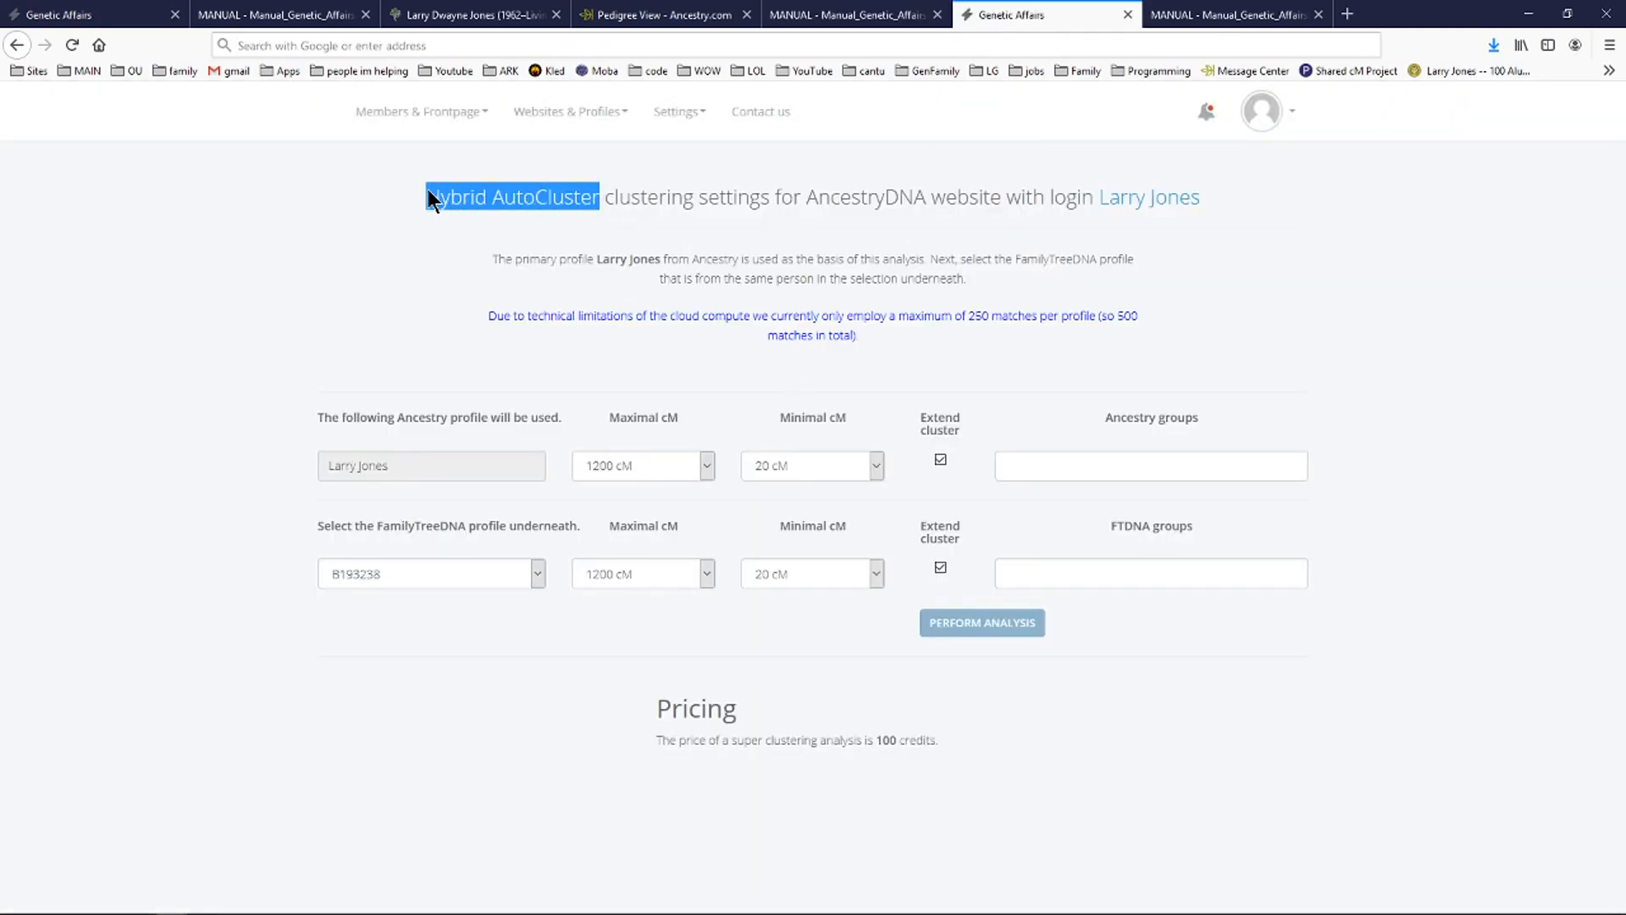
{"action": "left_click", "coordinate": [719, 214]}
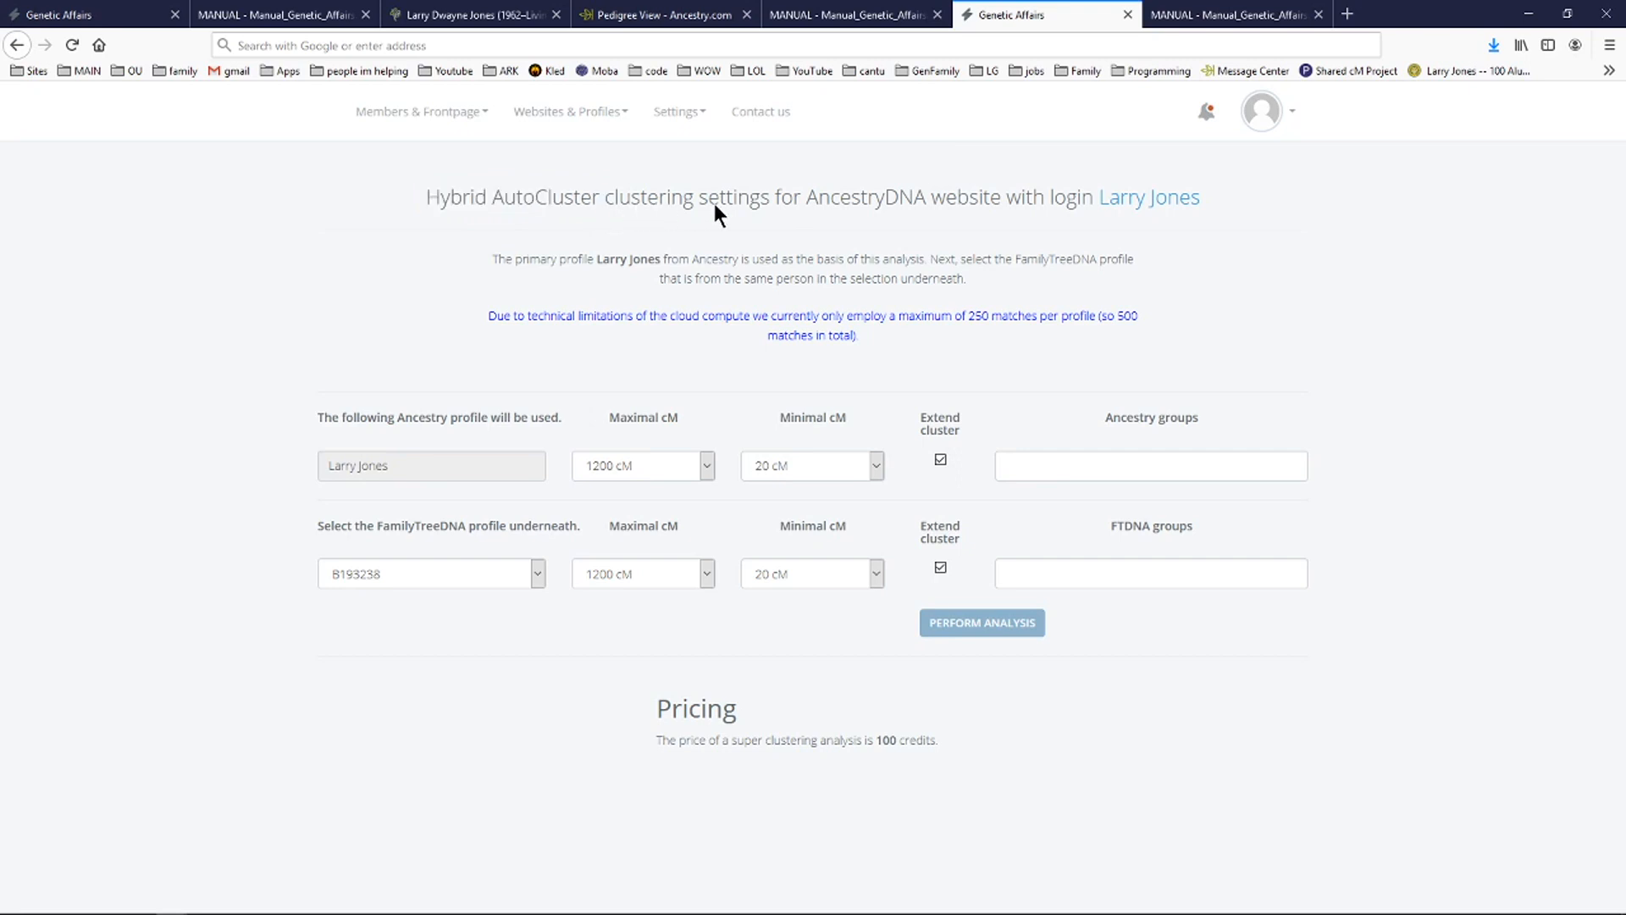
{"action": "mouse_move", "coordinate": [807, 588]}
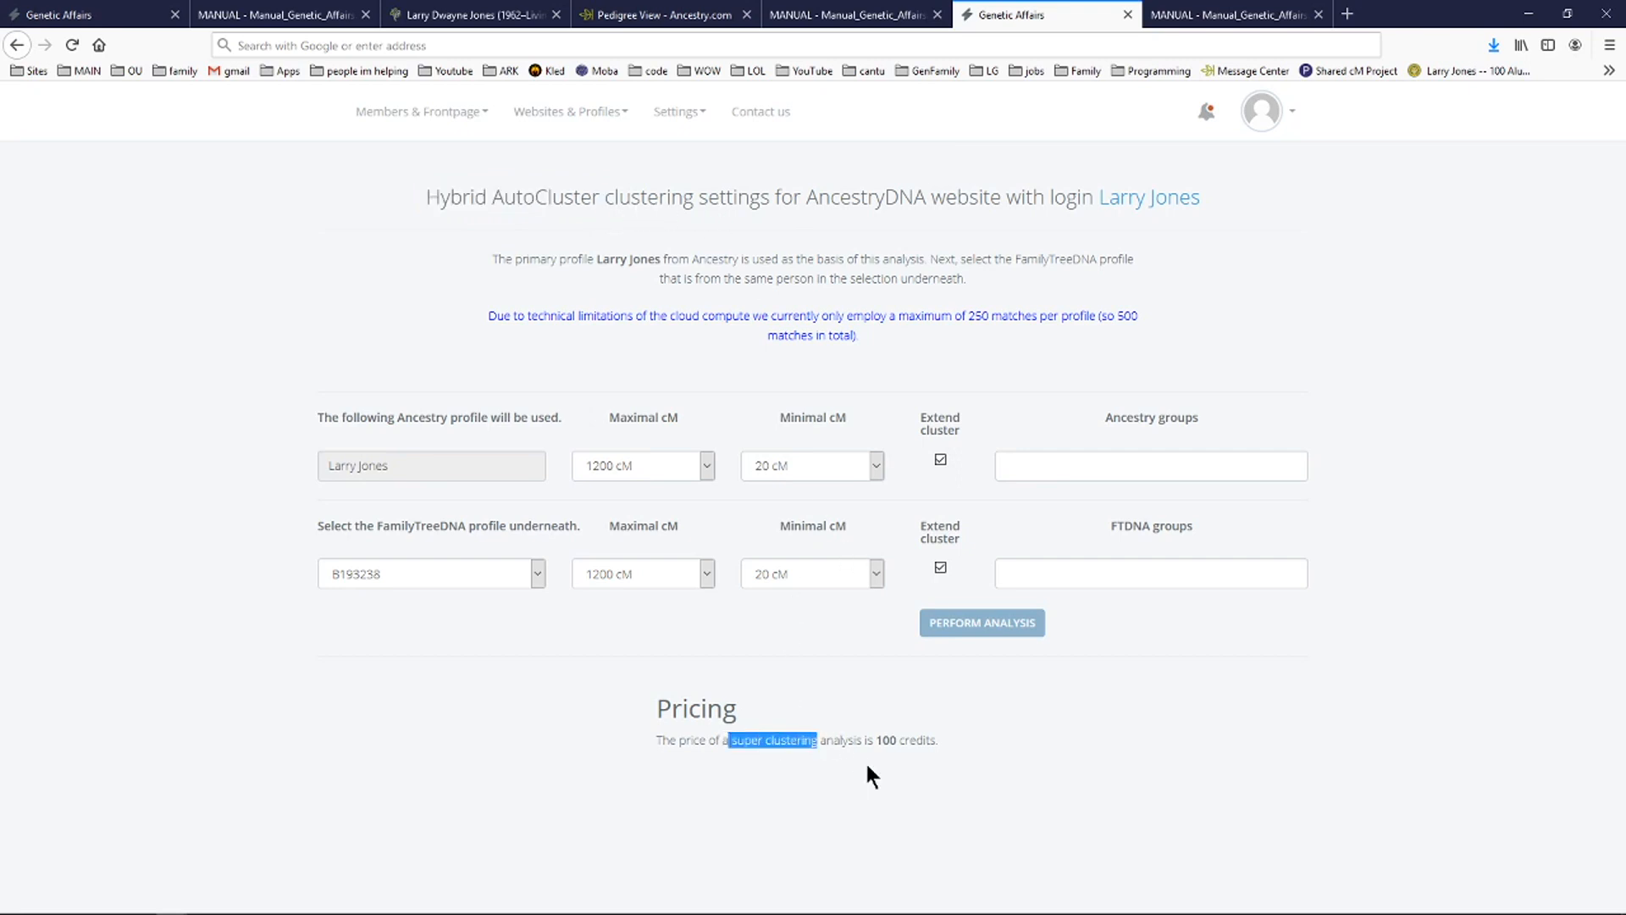
{"action": "left_click", "coordinate": [943, 752]}
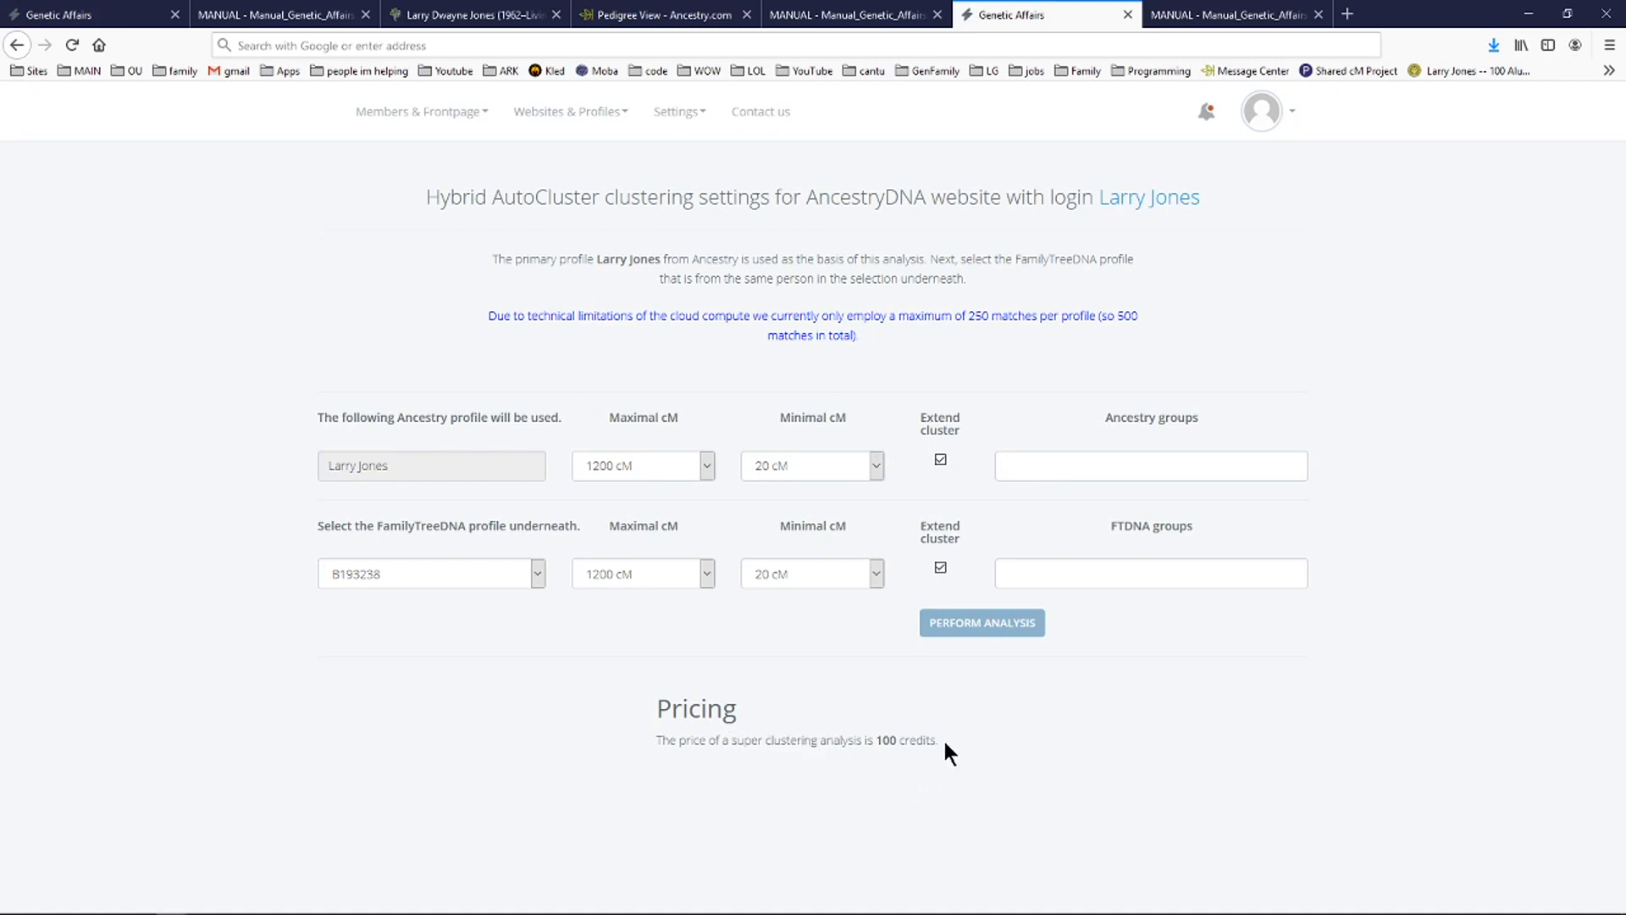
{"action": "left_click_drag", "start_coordinate": [942, 739], "coordinate": [655, 739]}
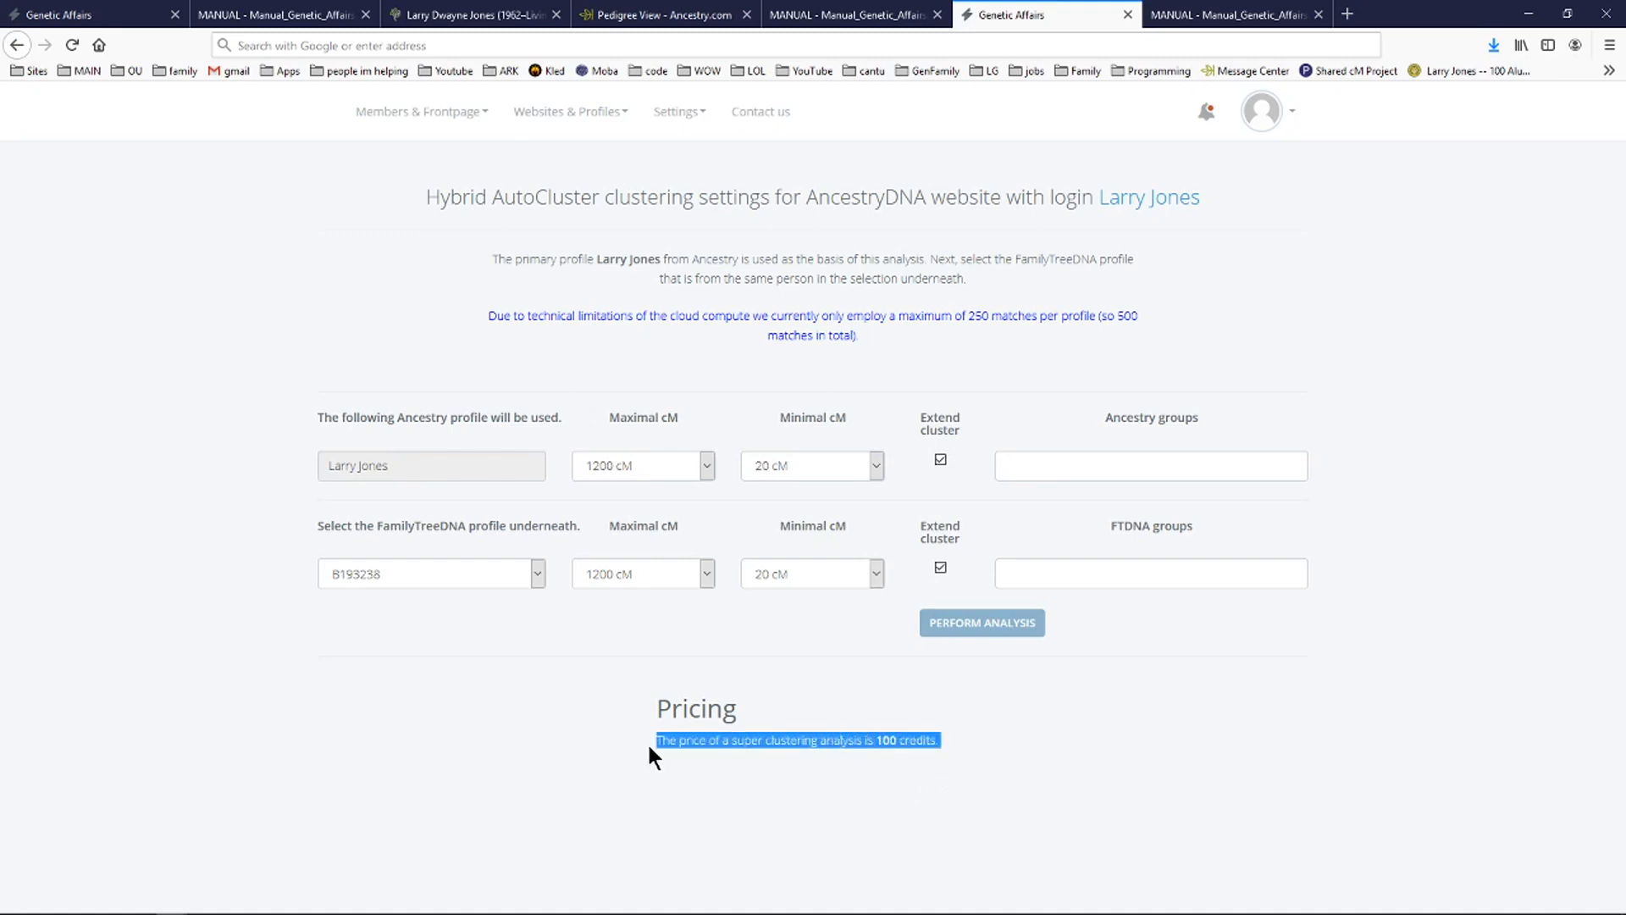
{"action": "mouse_move", "coordinate": [745, 740]}
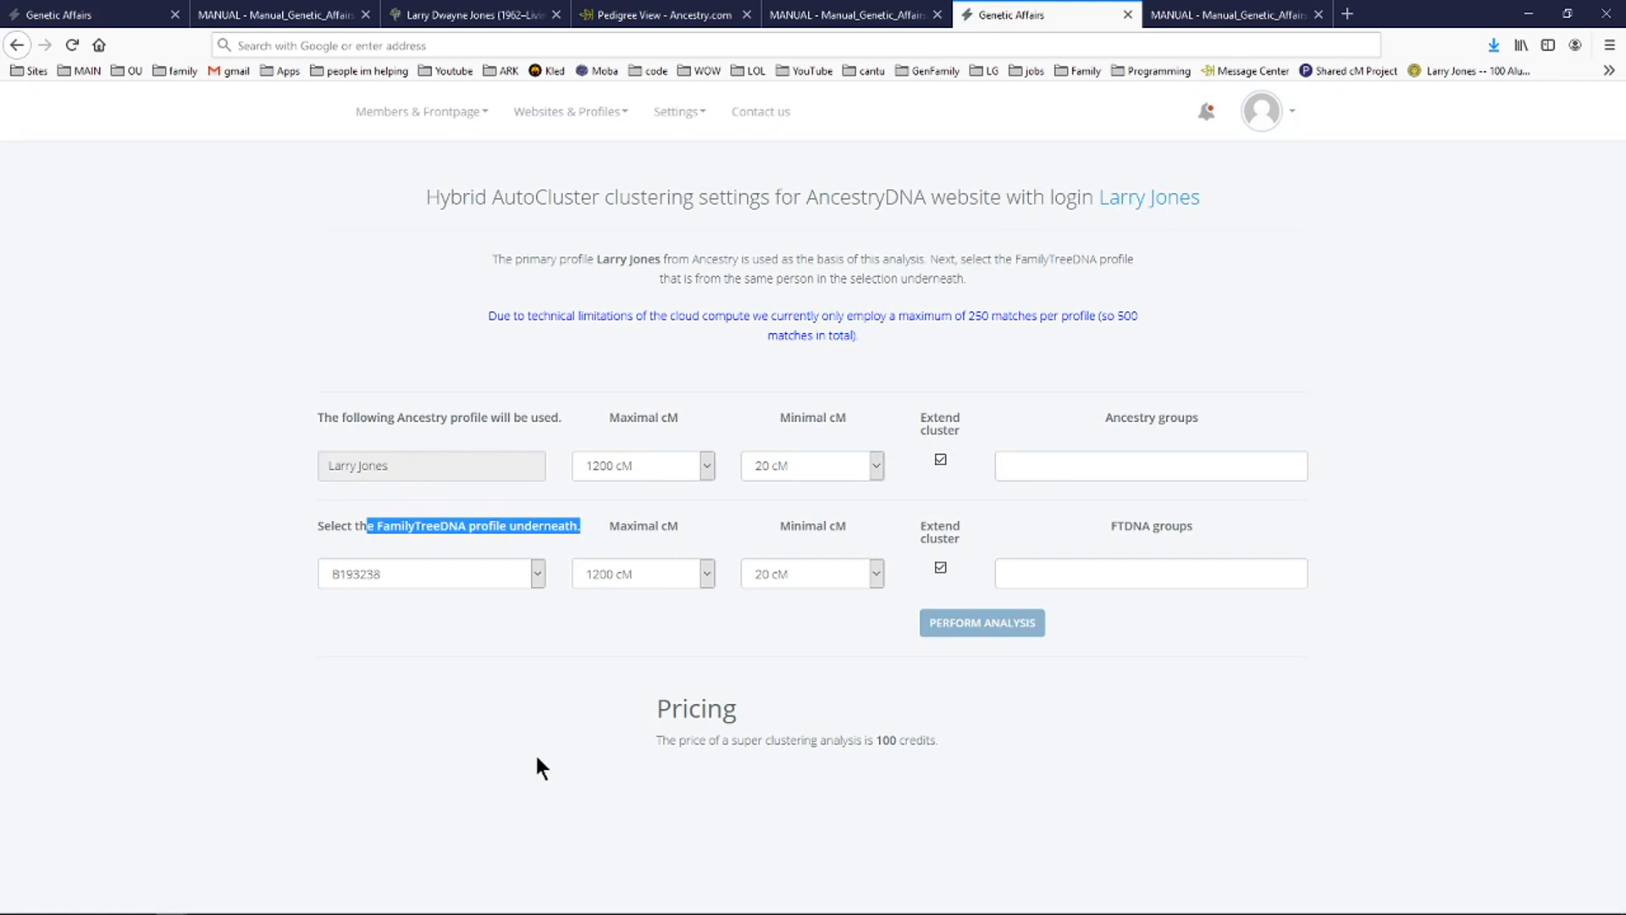
{"action": "mouse_move", "coordinate": [981, 640]}
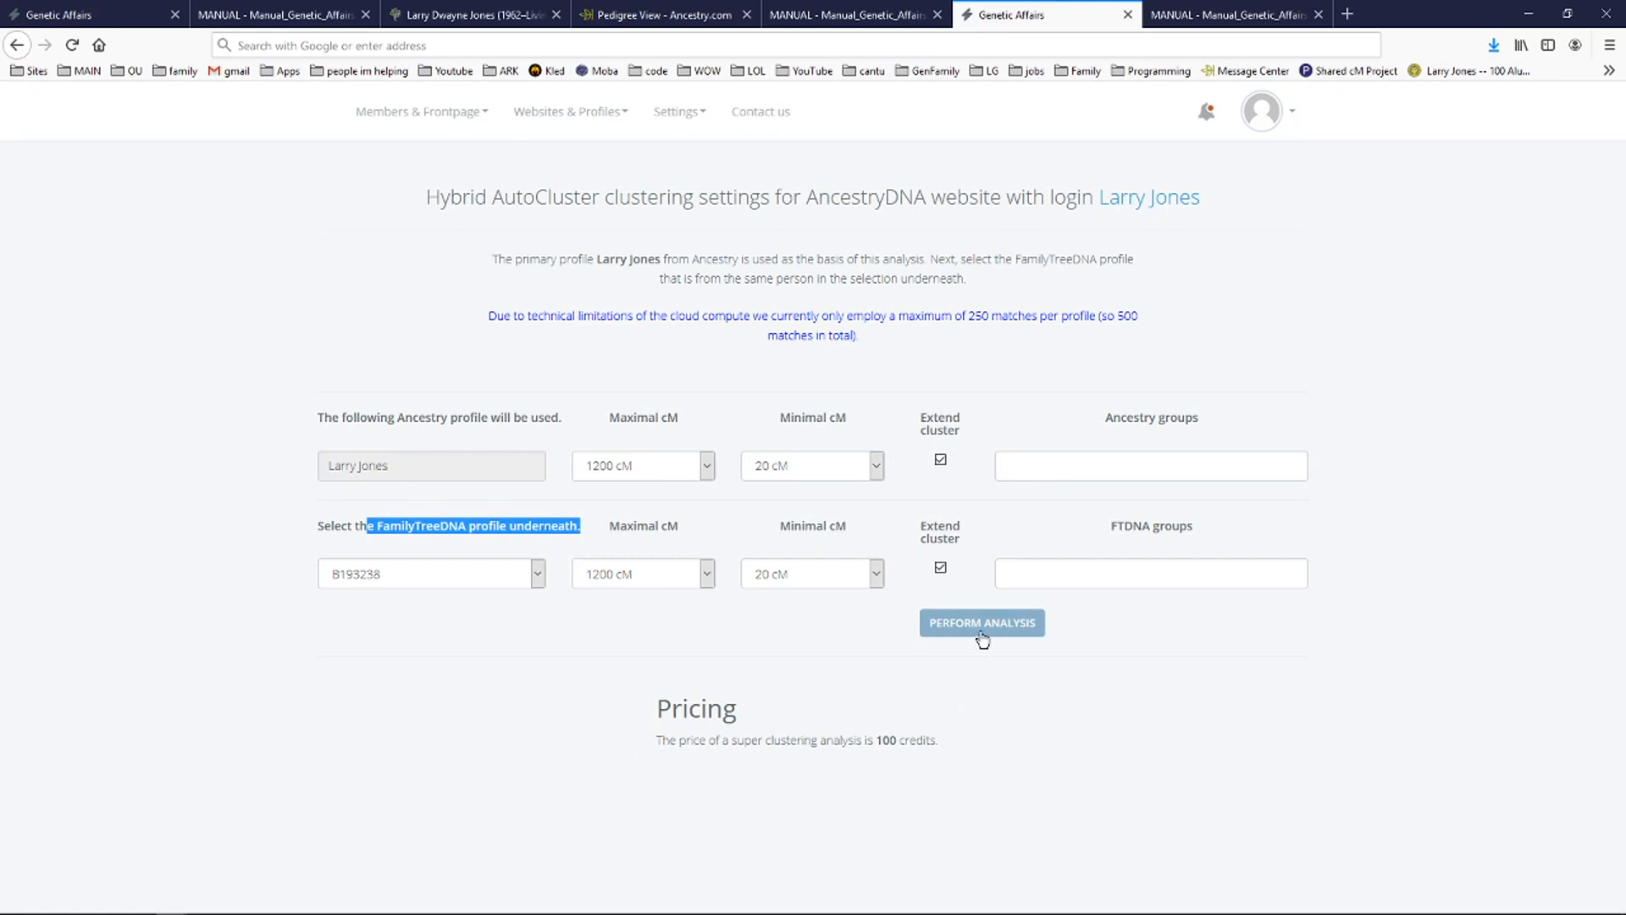
{"action": "mouse_move", "coordinate": [924, 651]}
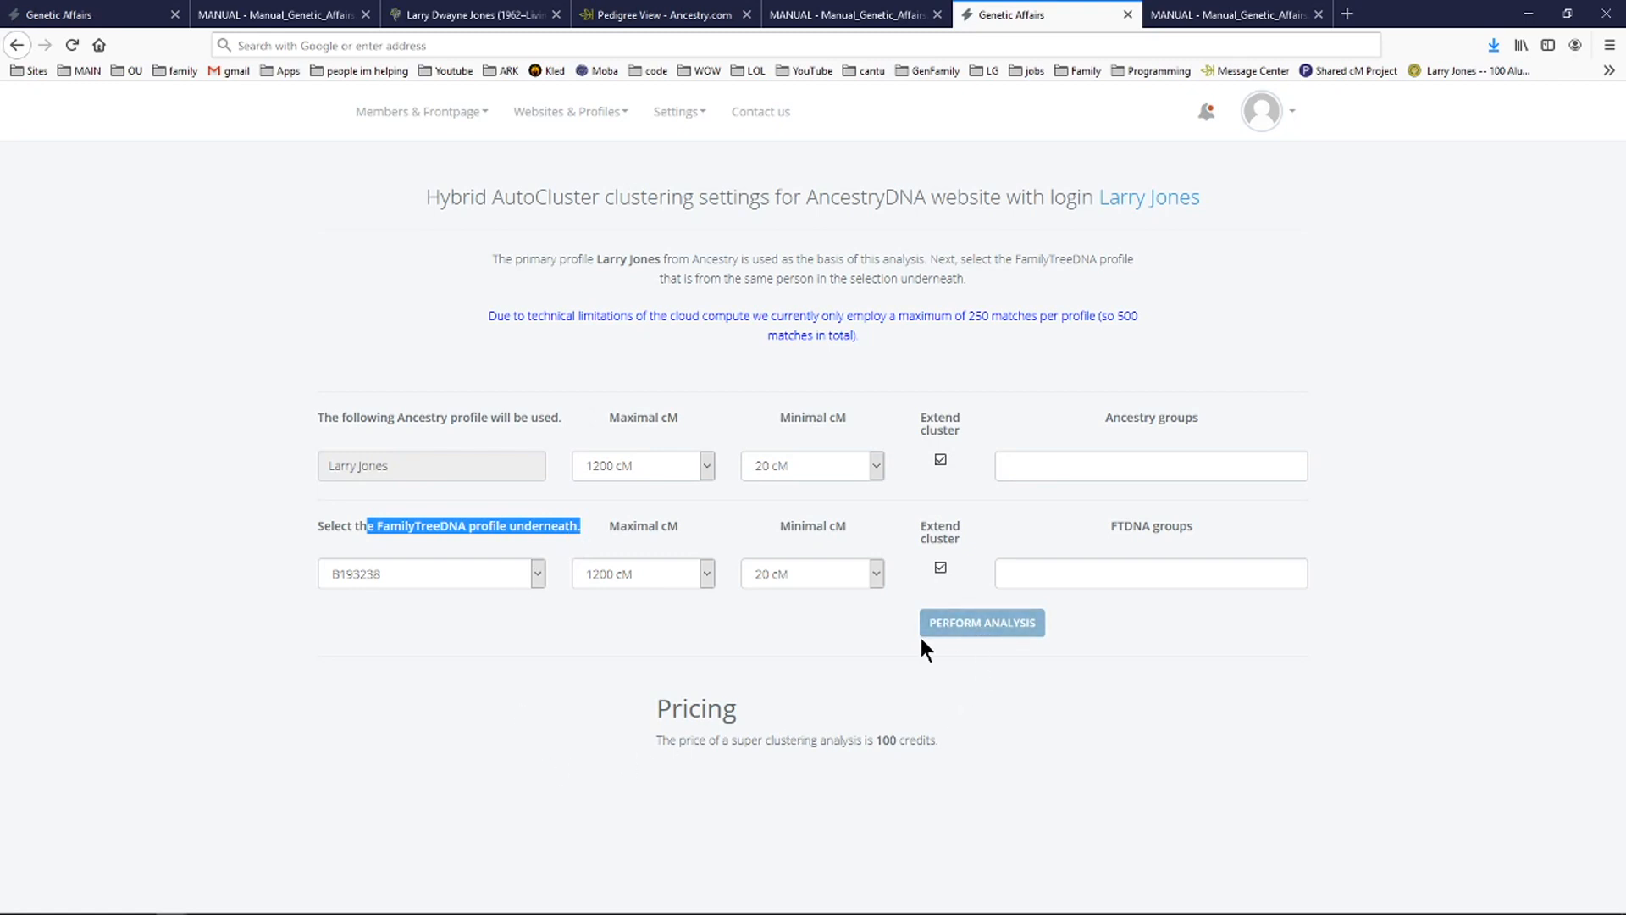
{"action": "mouse_move", "coordinate": [749, 716]}
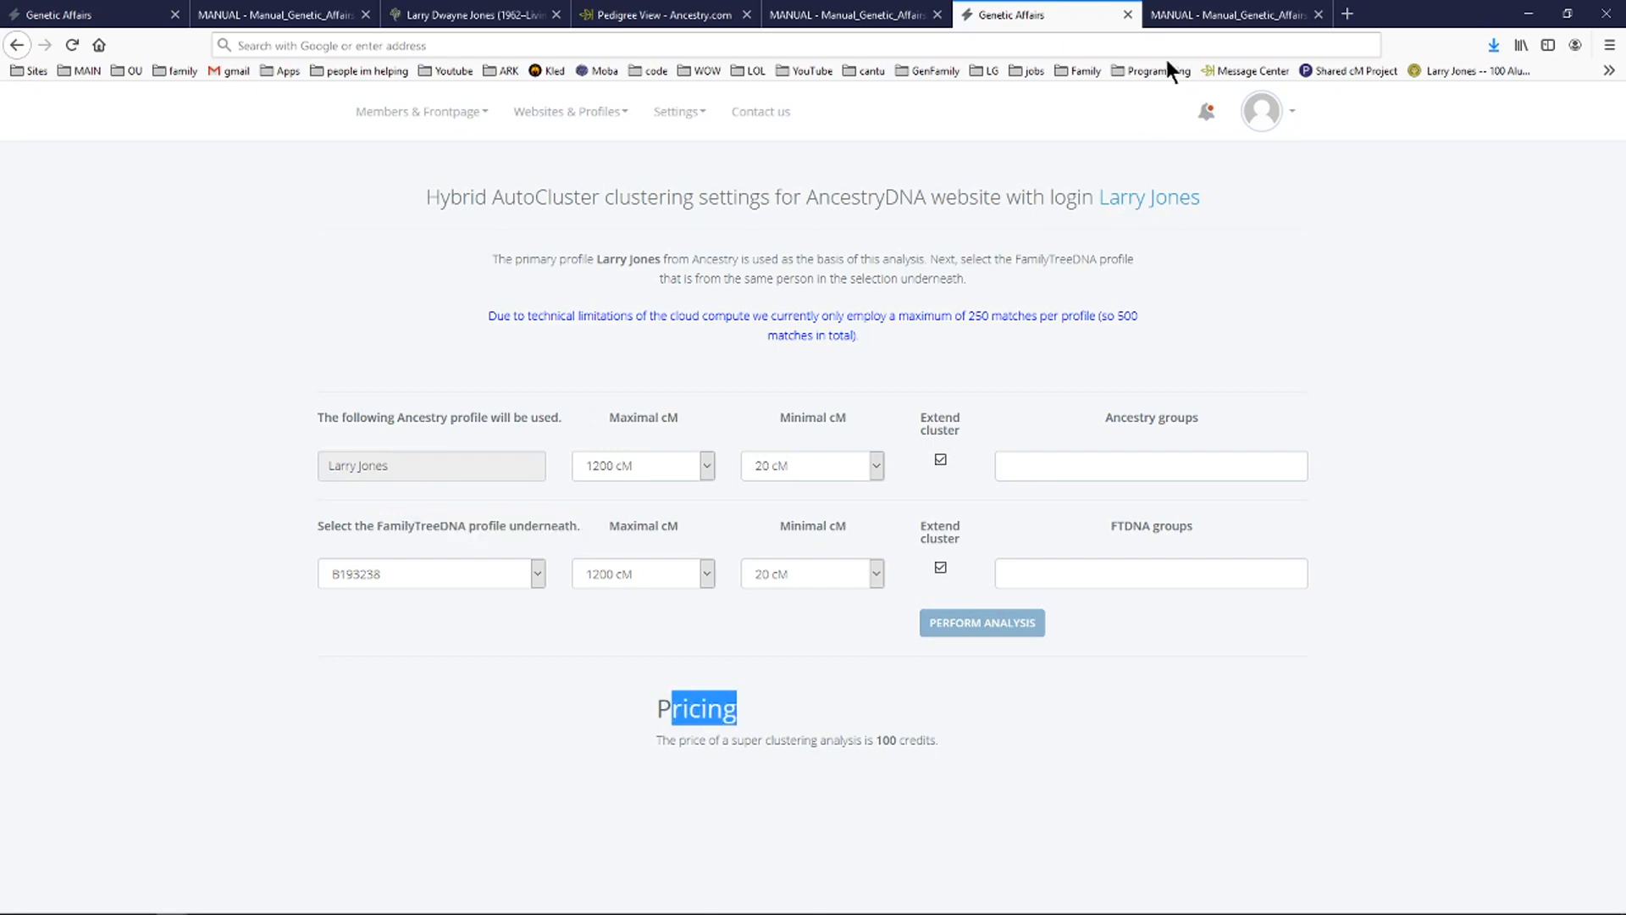
{"action": "left_click", "coordinate": [1233, 15]}
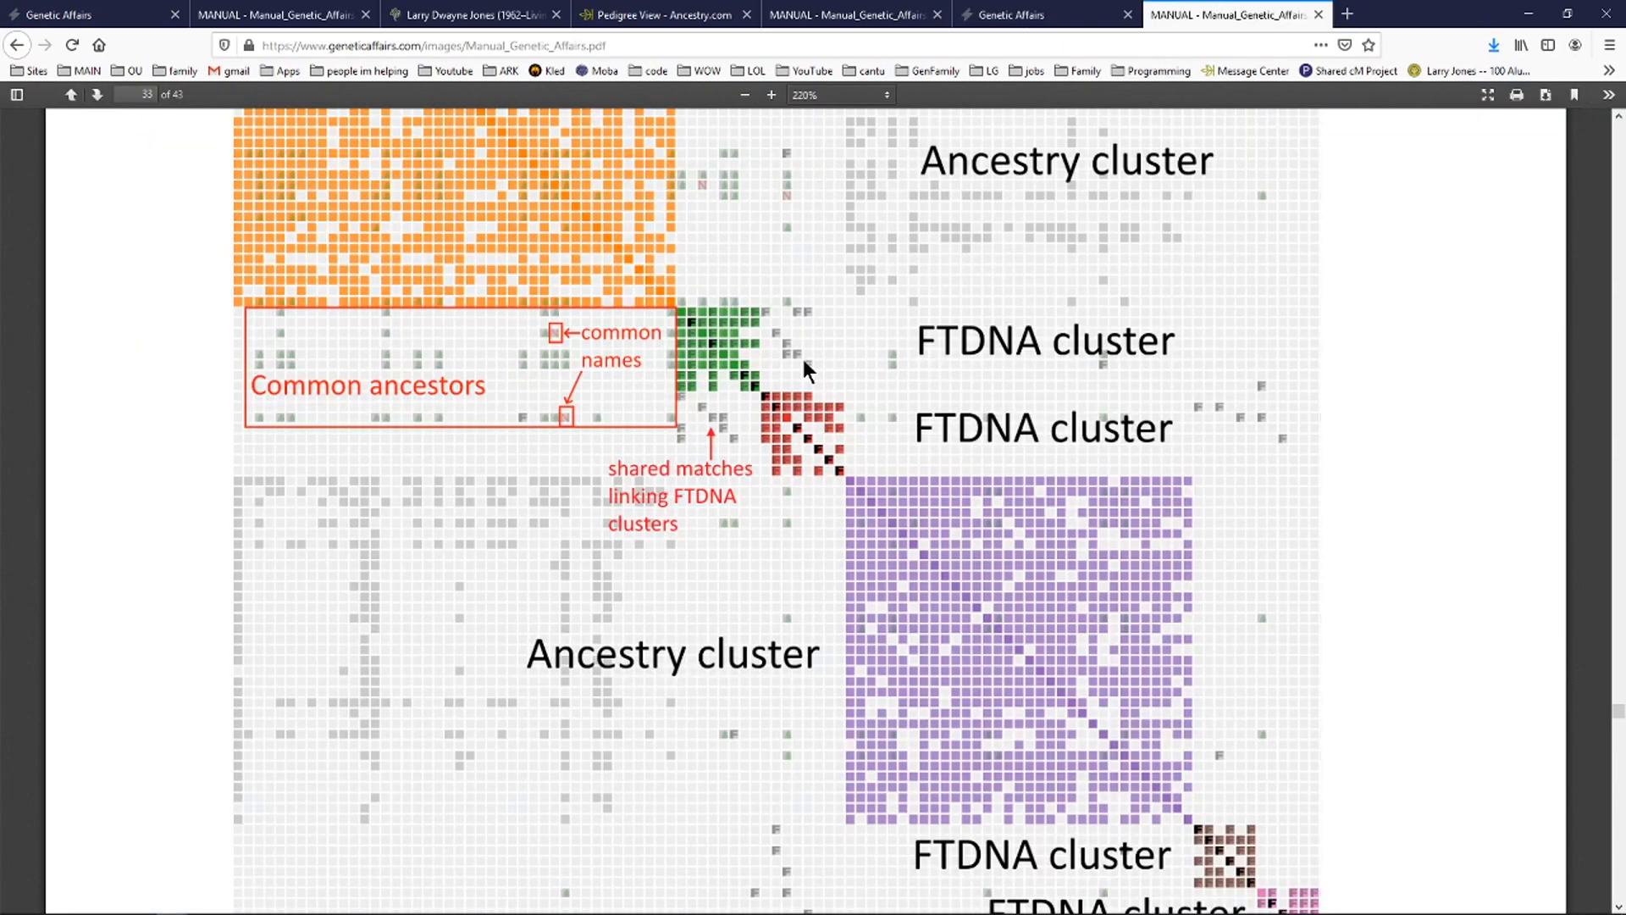
{"action": "mouse_move", "coordinate": [736, 347]}
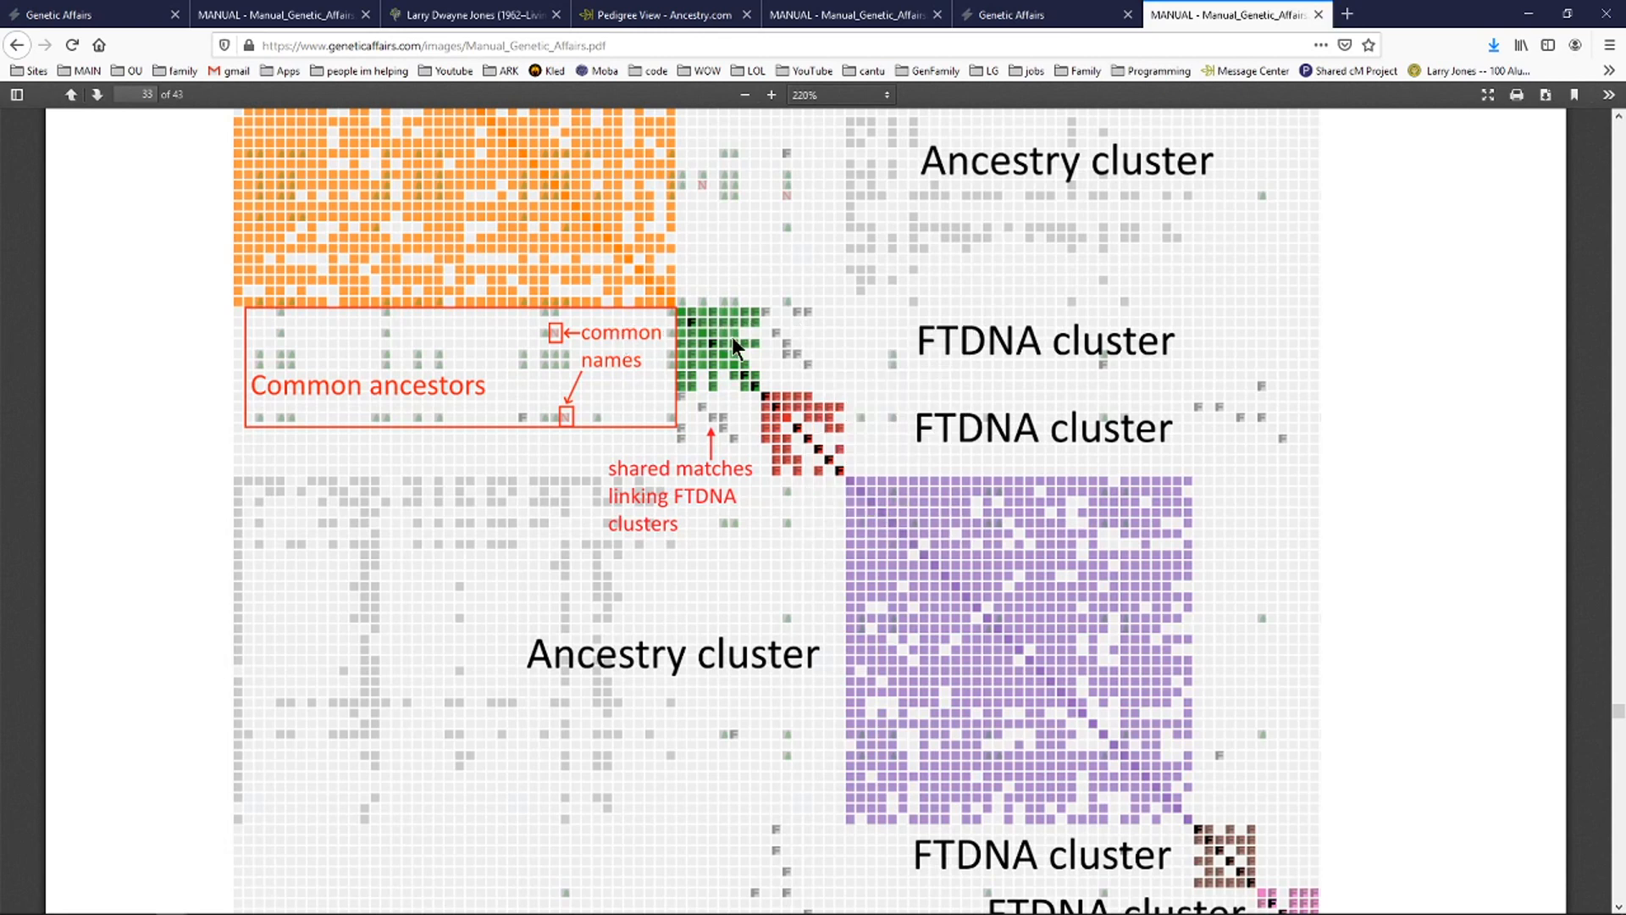
{"action": "mouse_move", "coordinate": [285, 314]}
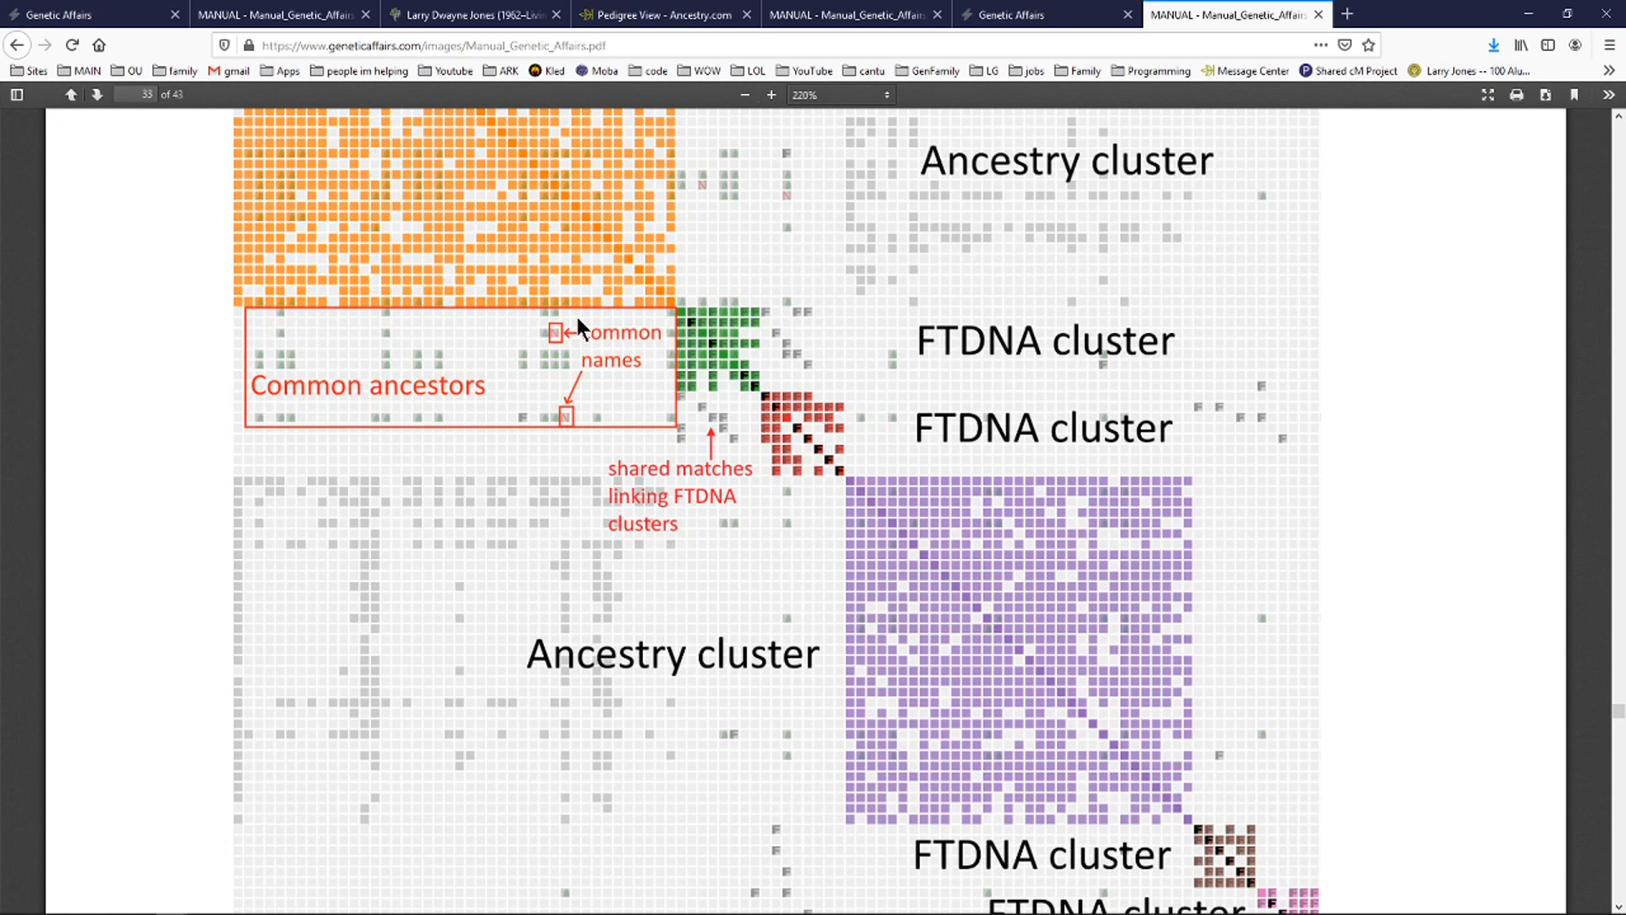
{"action": "mouse_move", "coordinate": [573, 304]}
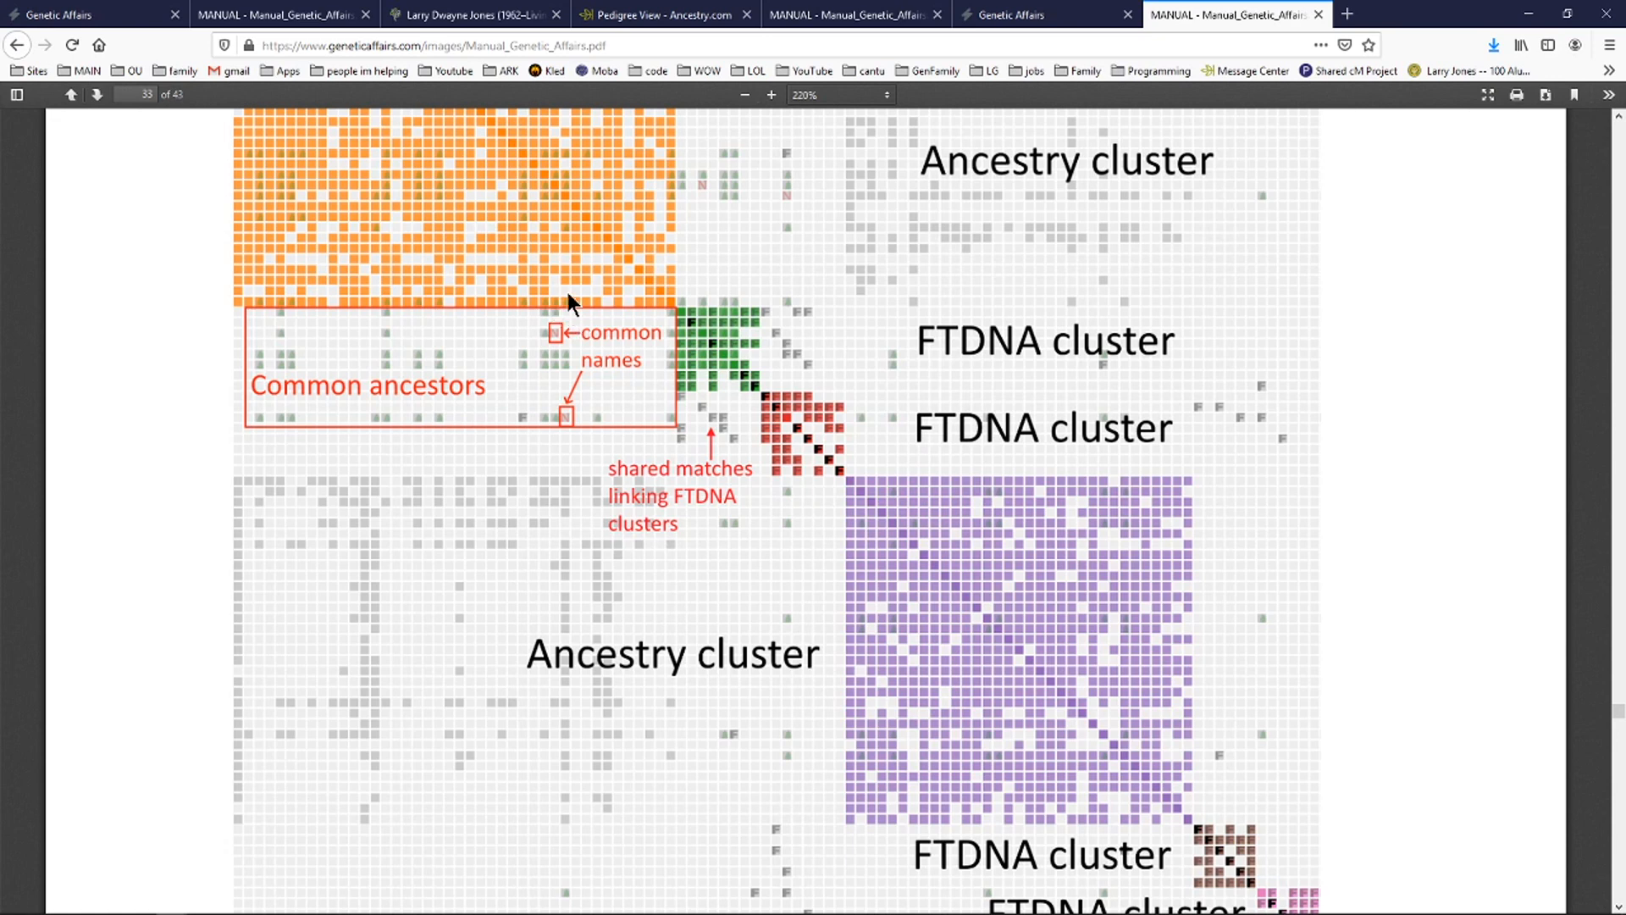
{"action": "mouse_move", "coordinate": [588, 443]}
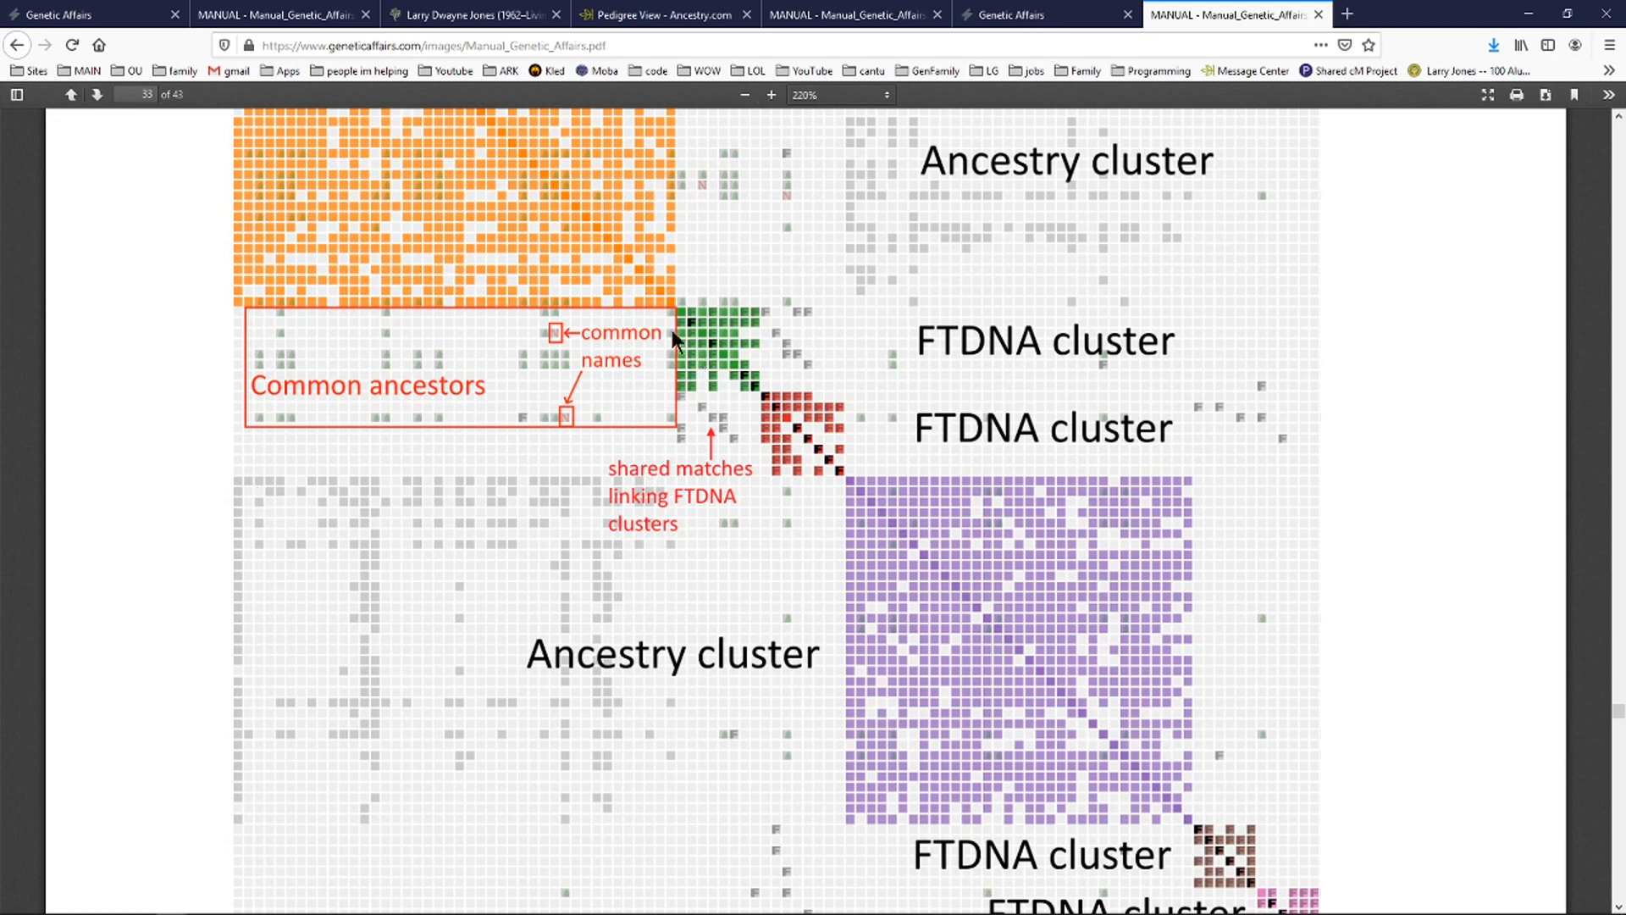
{"action": "mouse_move", "coordinate": [736, 337]}
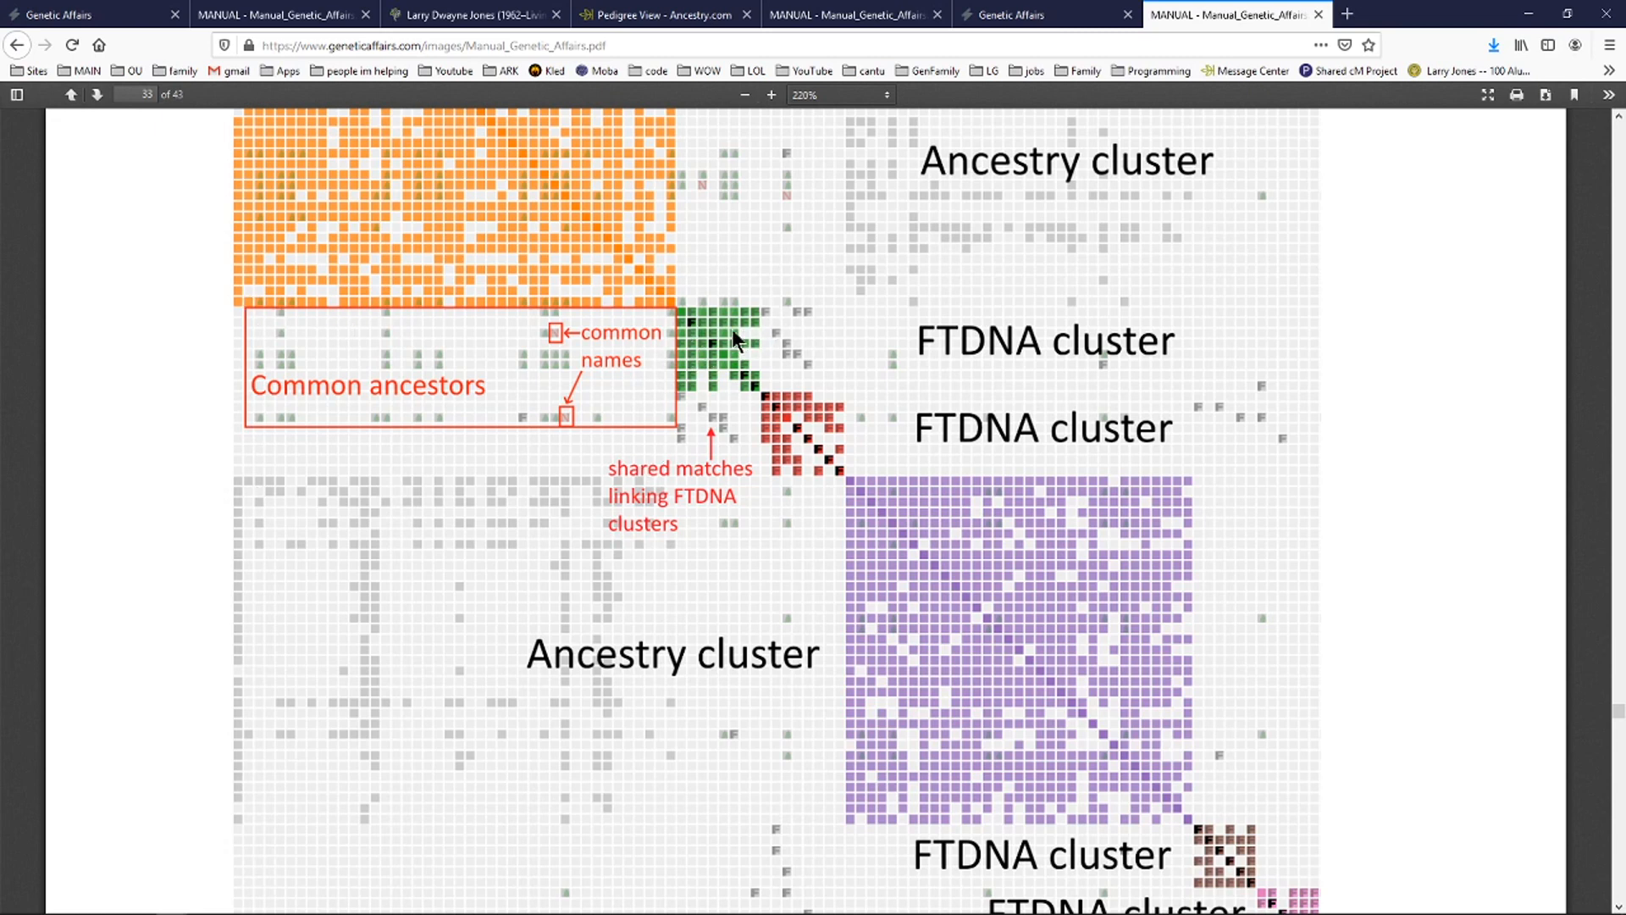
{"action": "mouse_move", "coordinate": [516, 335]}
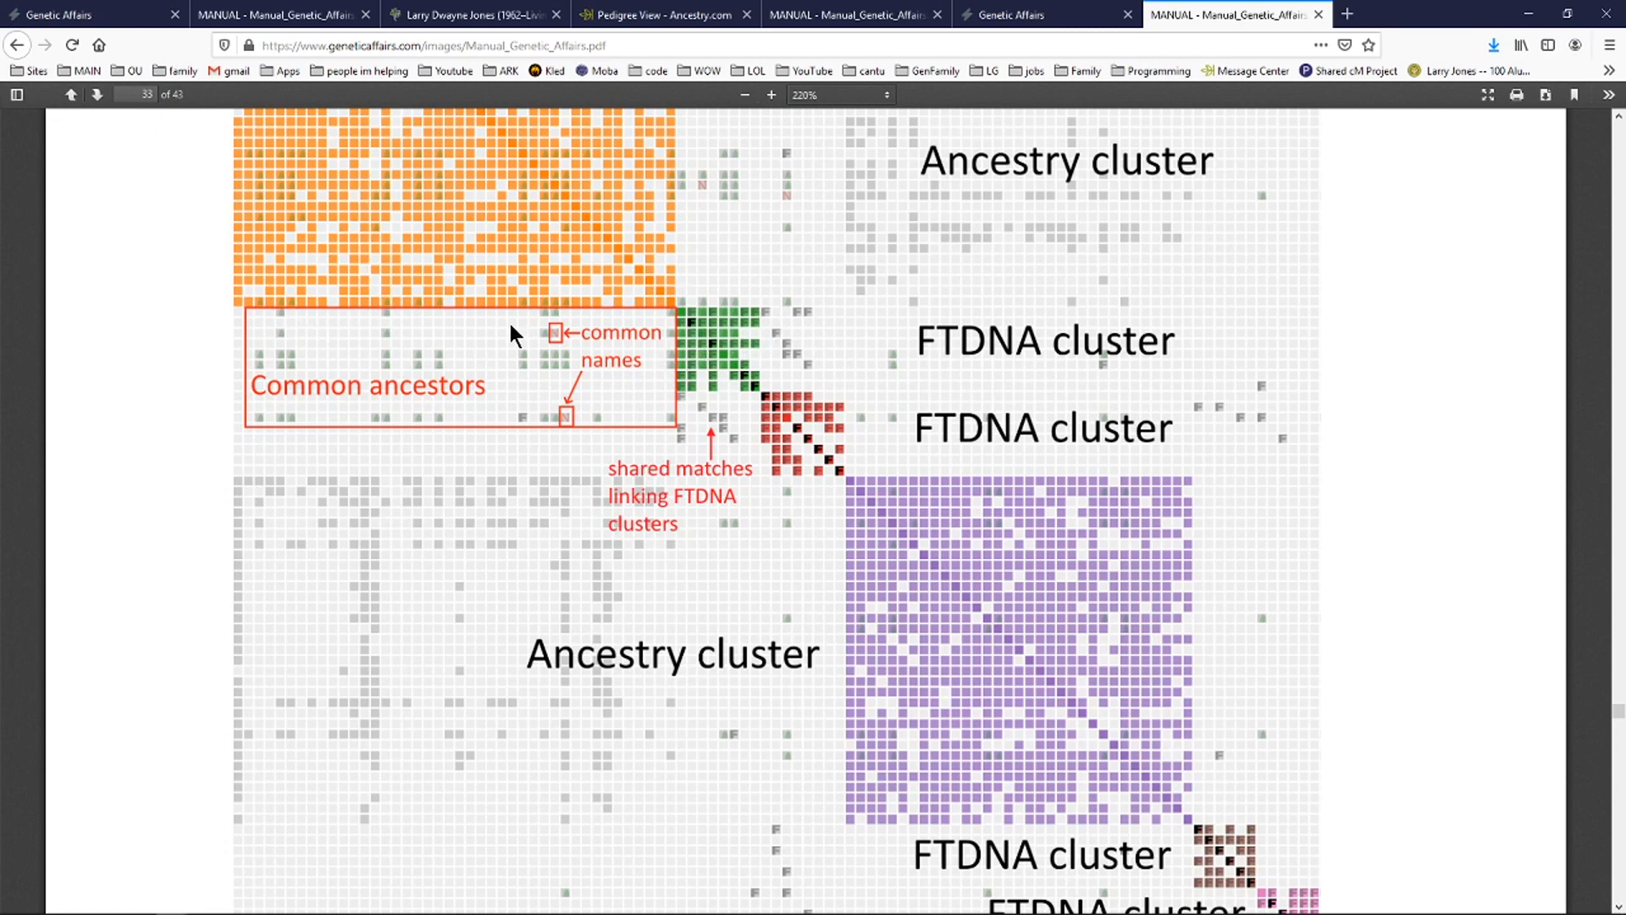
{"action": "mouse_move", "coordinate": [548, 368]}
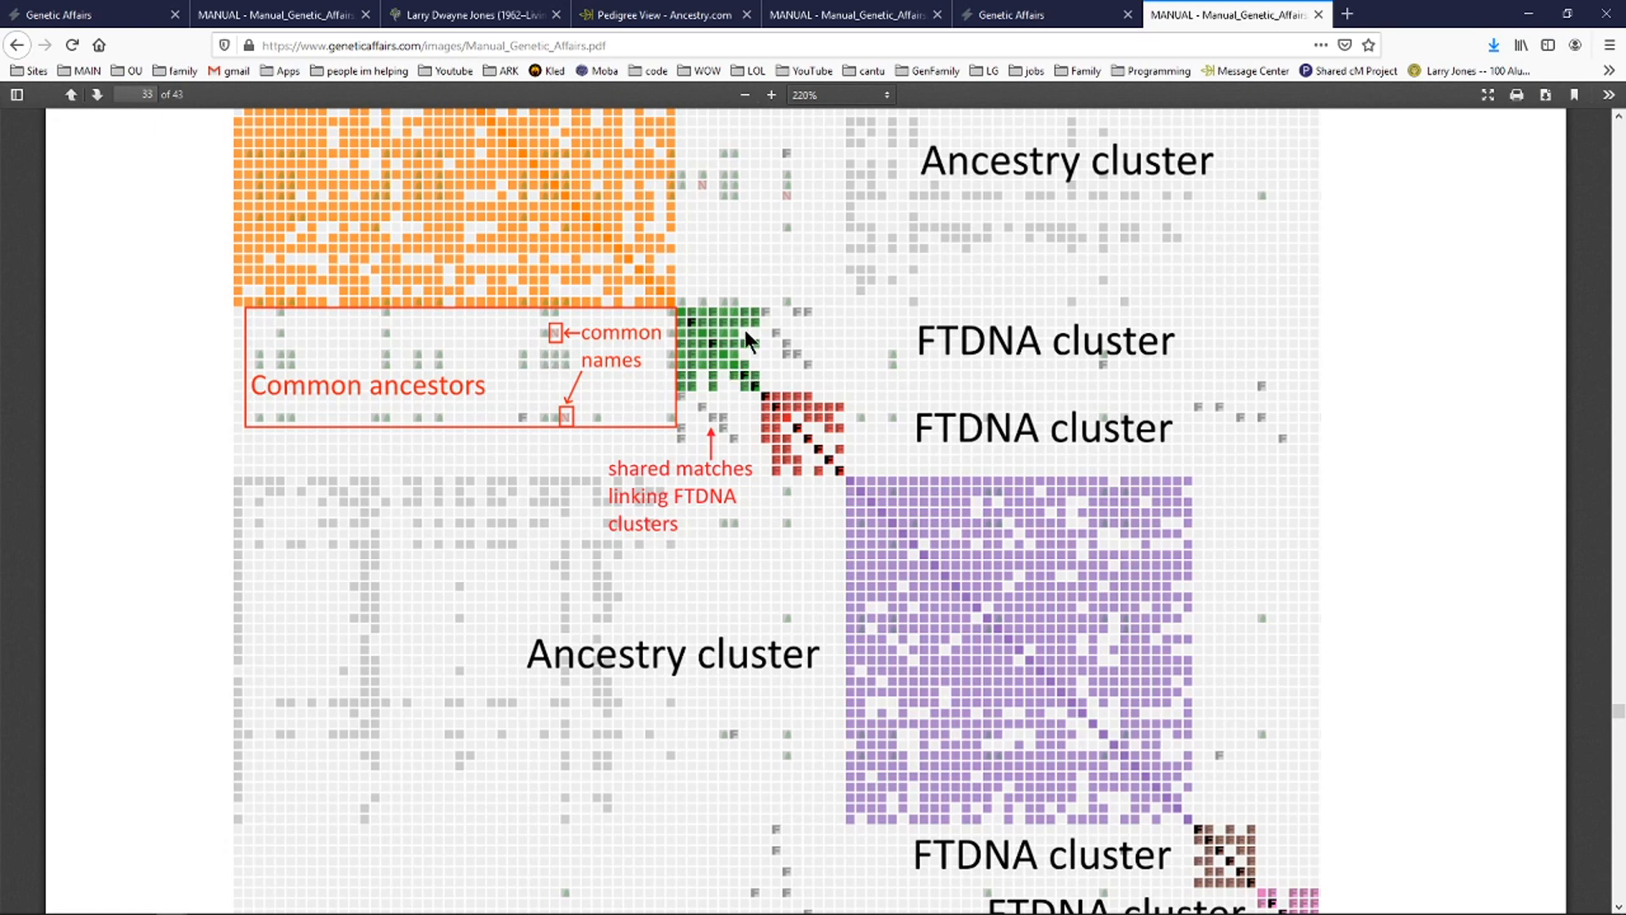
{"action": "mouse_move", "coordinate": [690, 329]}
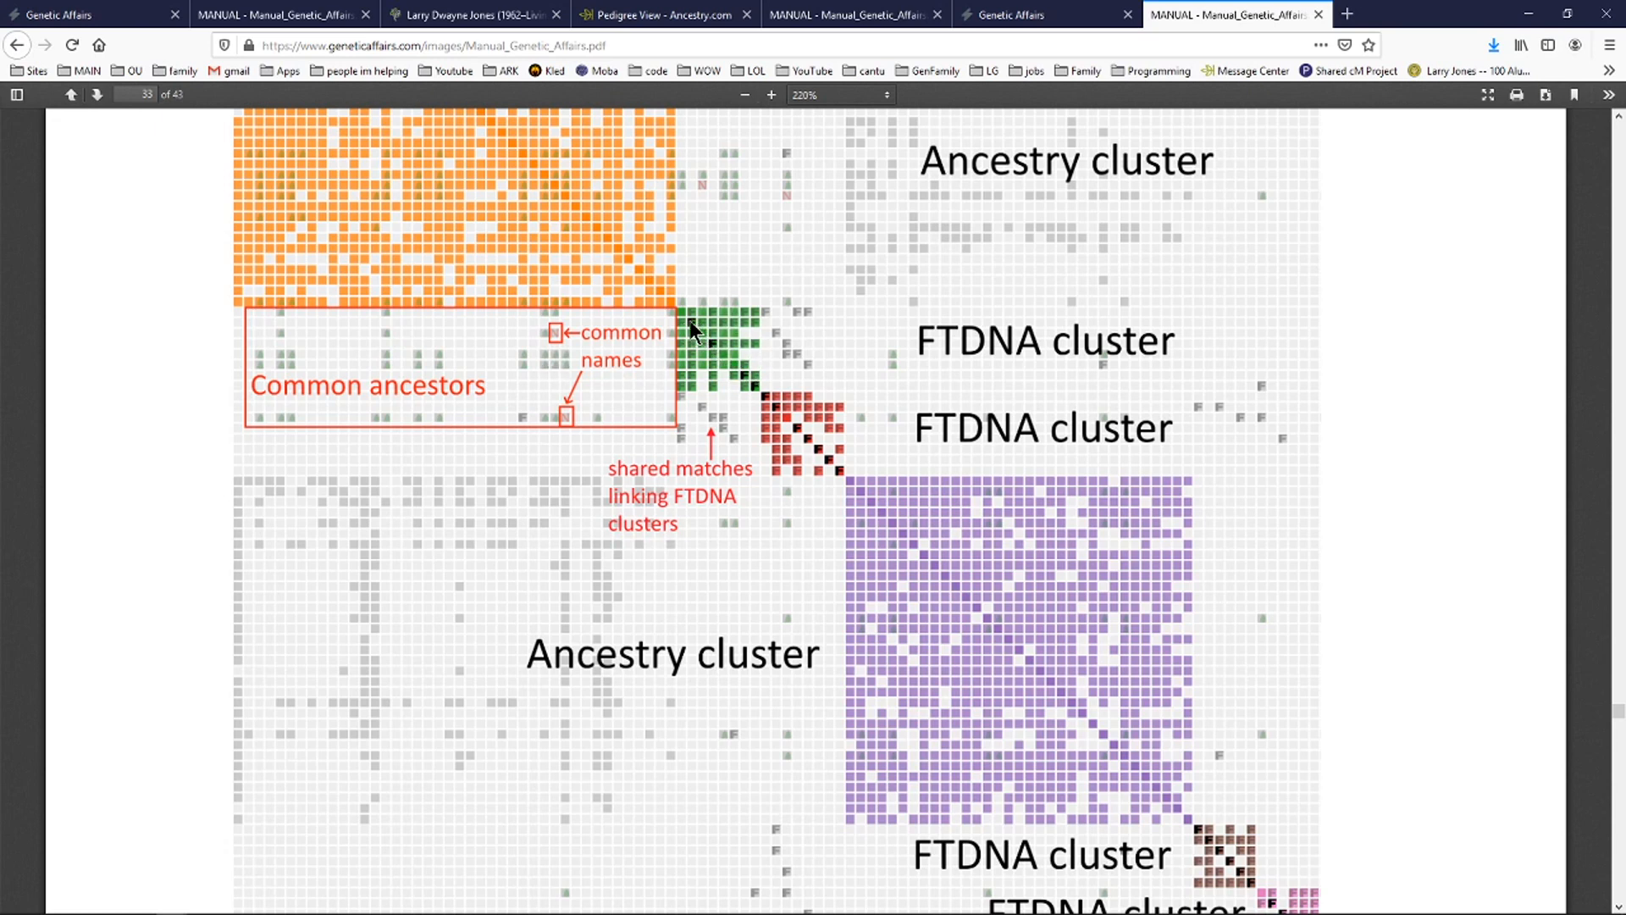
{"action": "mouse_move", "coordinate": [710, 335]}
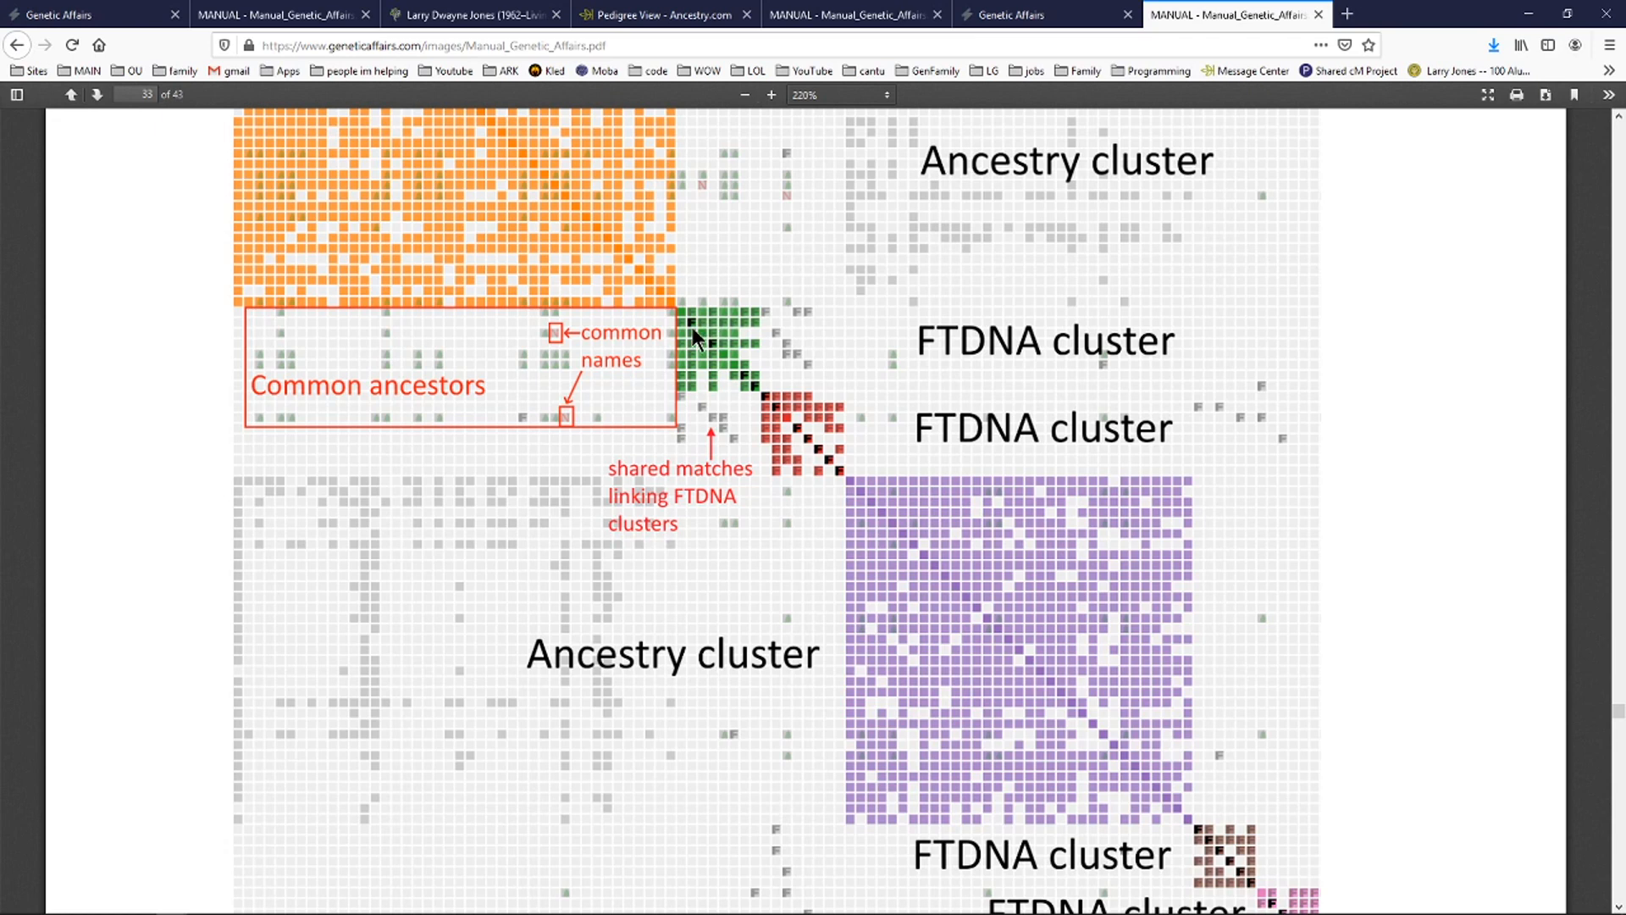
{"action": "mouse_move", "coordinate": [710, 337]}
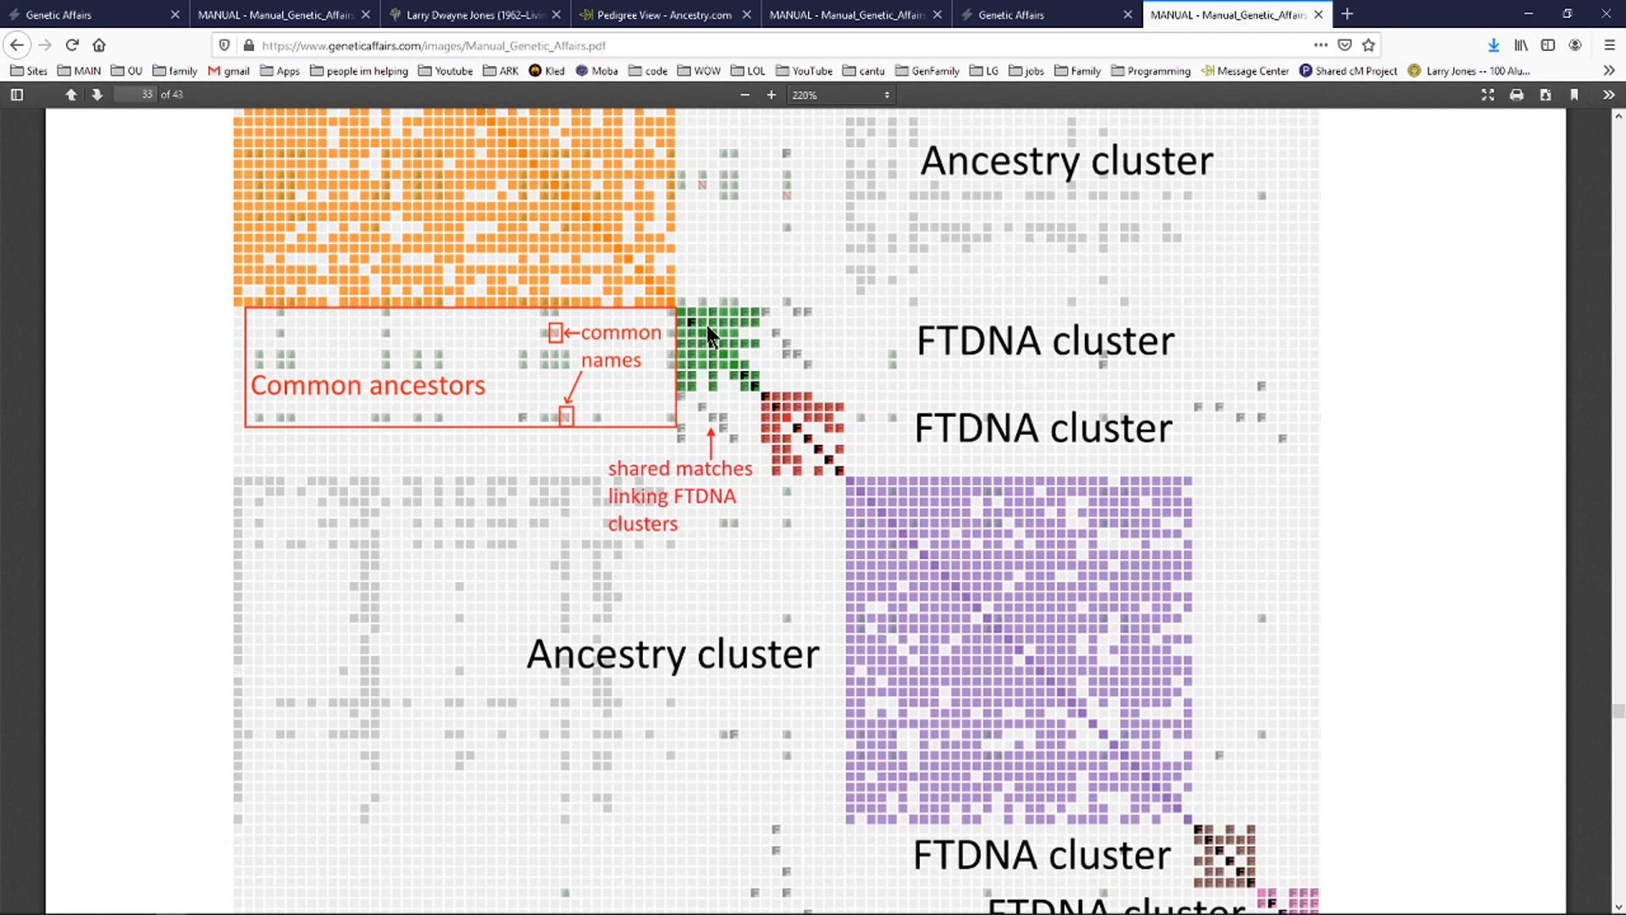
{"action": "mouse_move", "coordinate": [764, 337]}
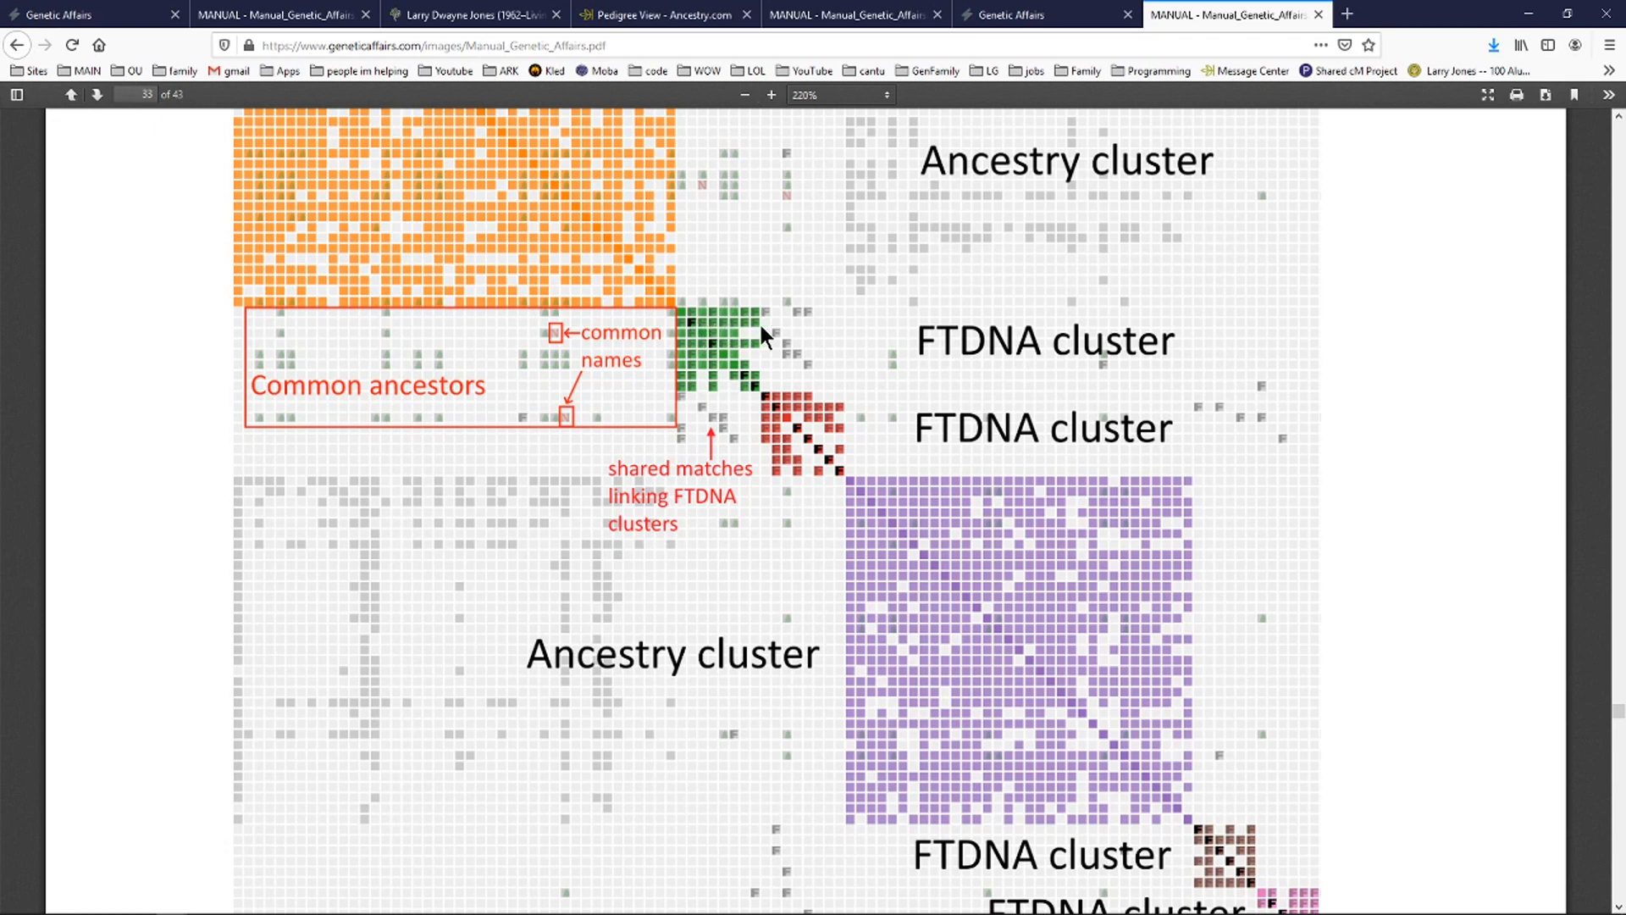
{"action": "mouse_move", "coordinate": [721, 338]}
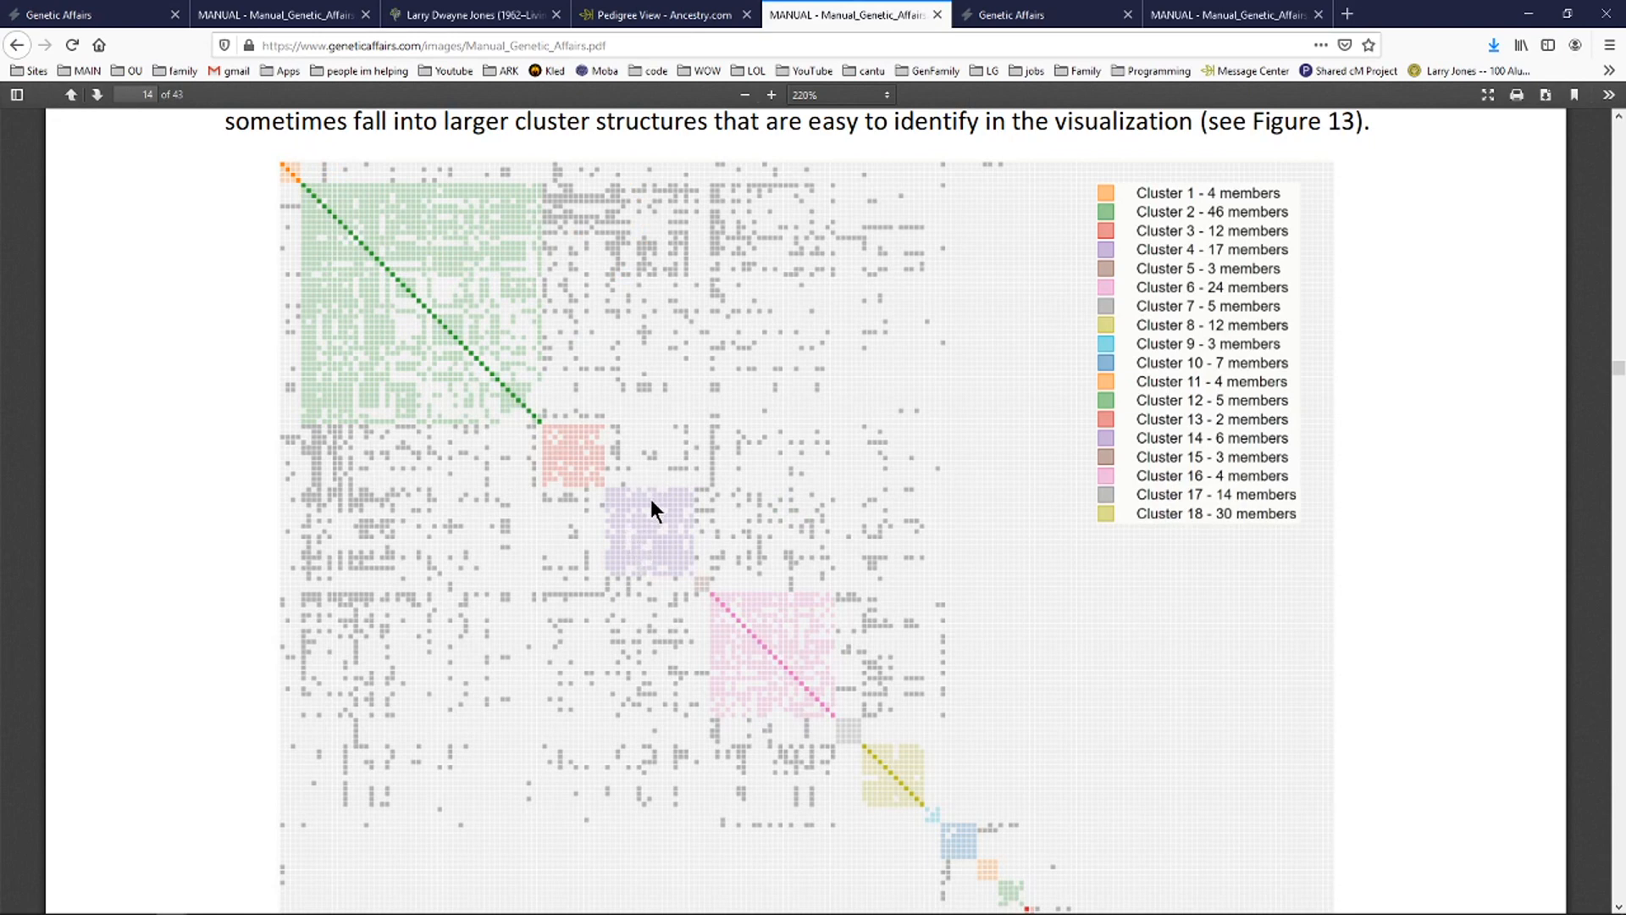
{"action": "mouse_move", "coordinate": [581, 458]}
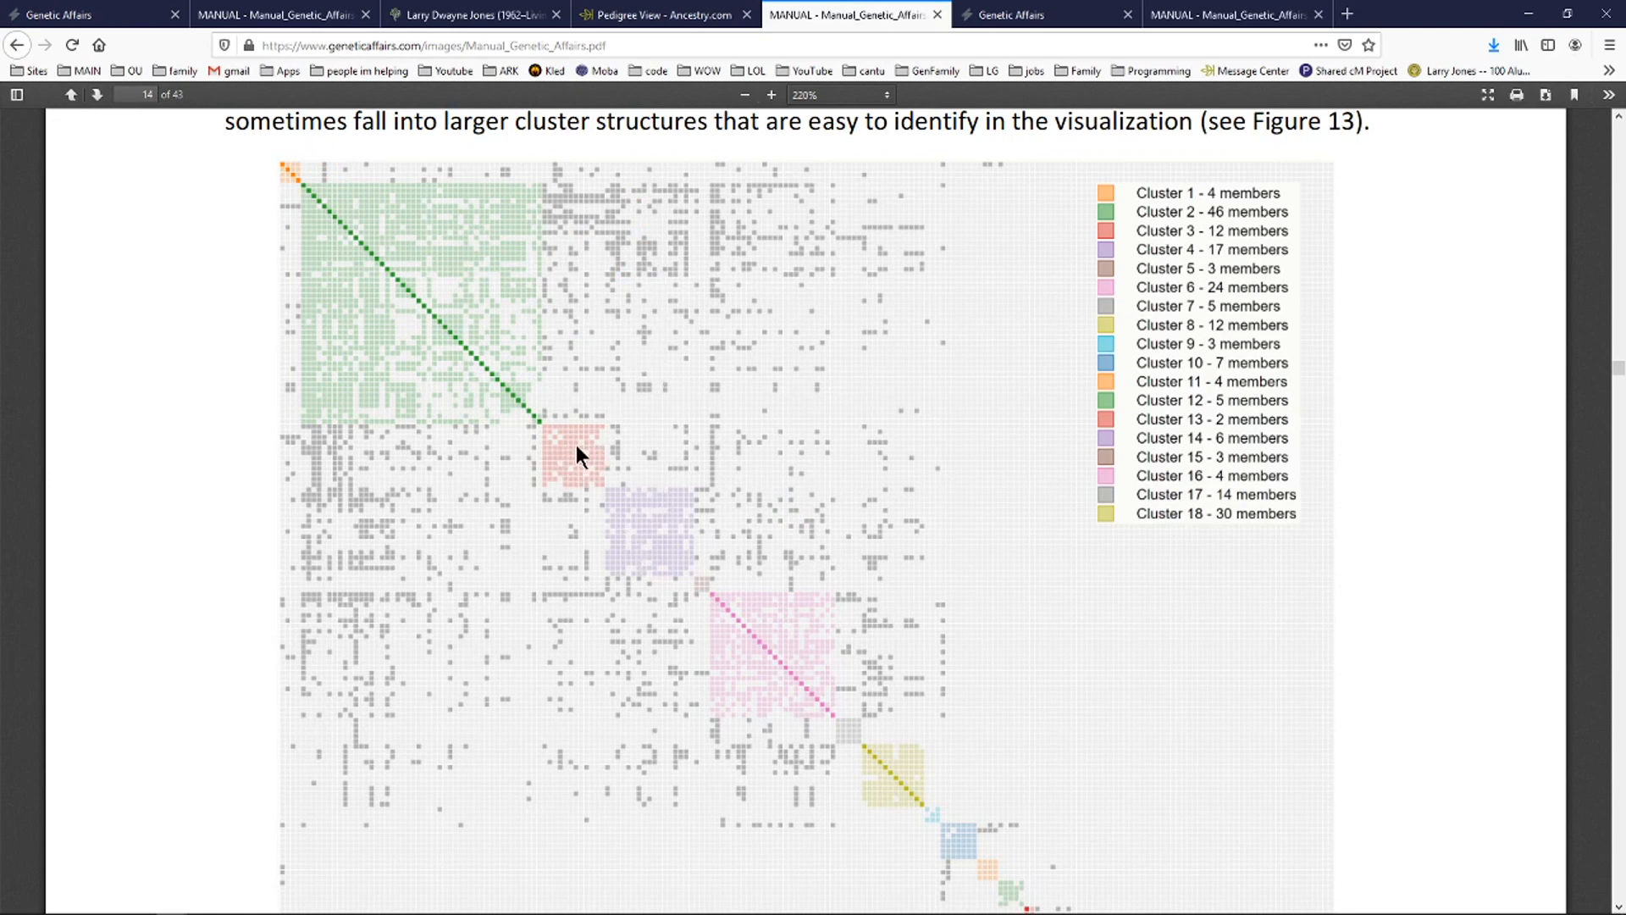
{"action": "mouse_move", "coordinate": [585, 458]}
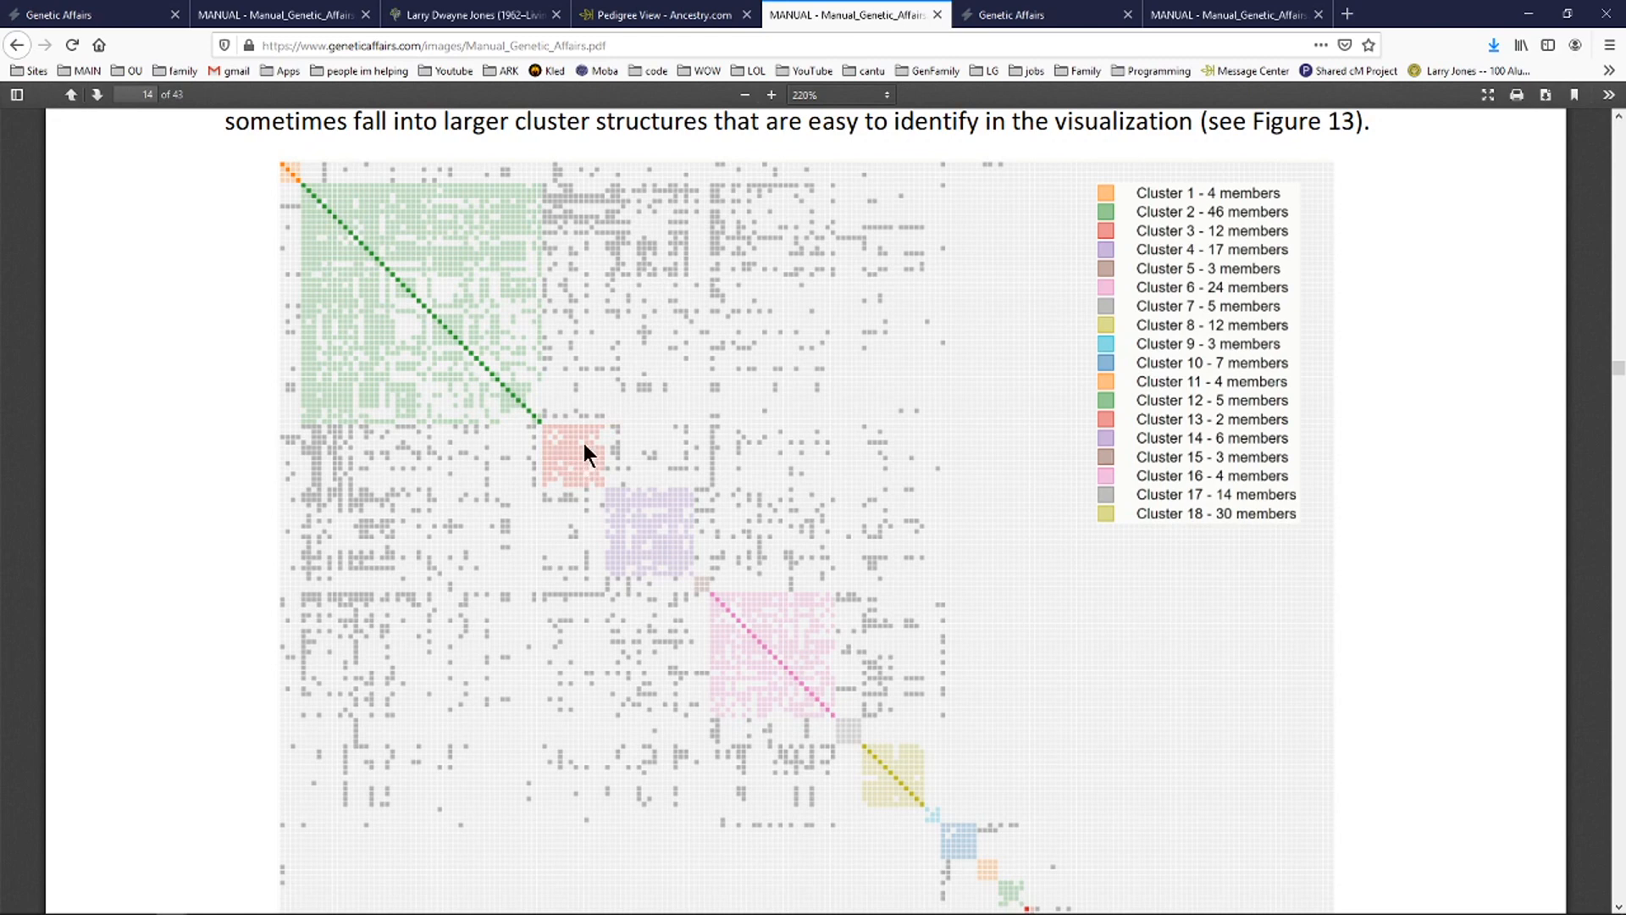
{"action": "mouse_move", "coordinate": [582, 477]}
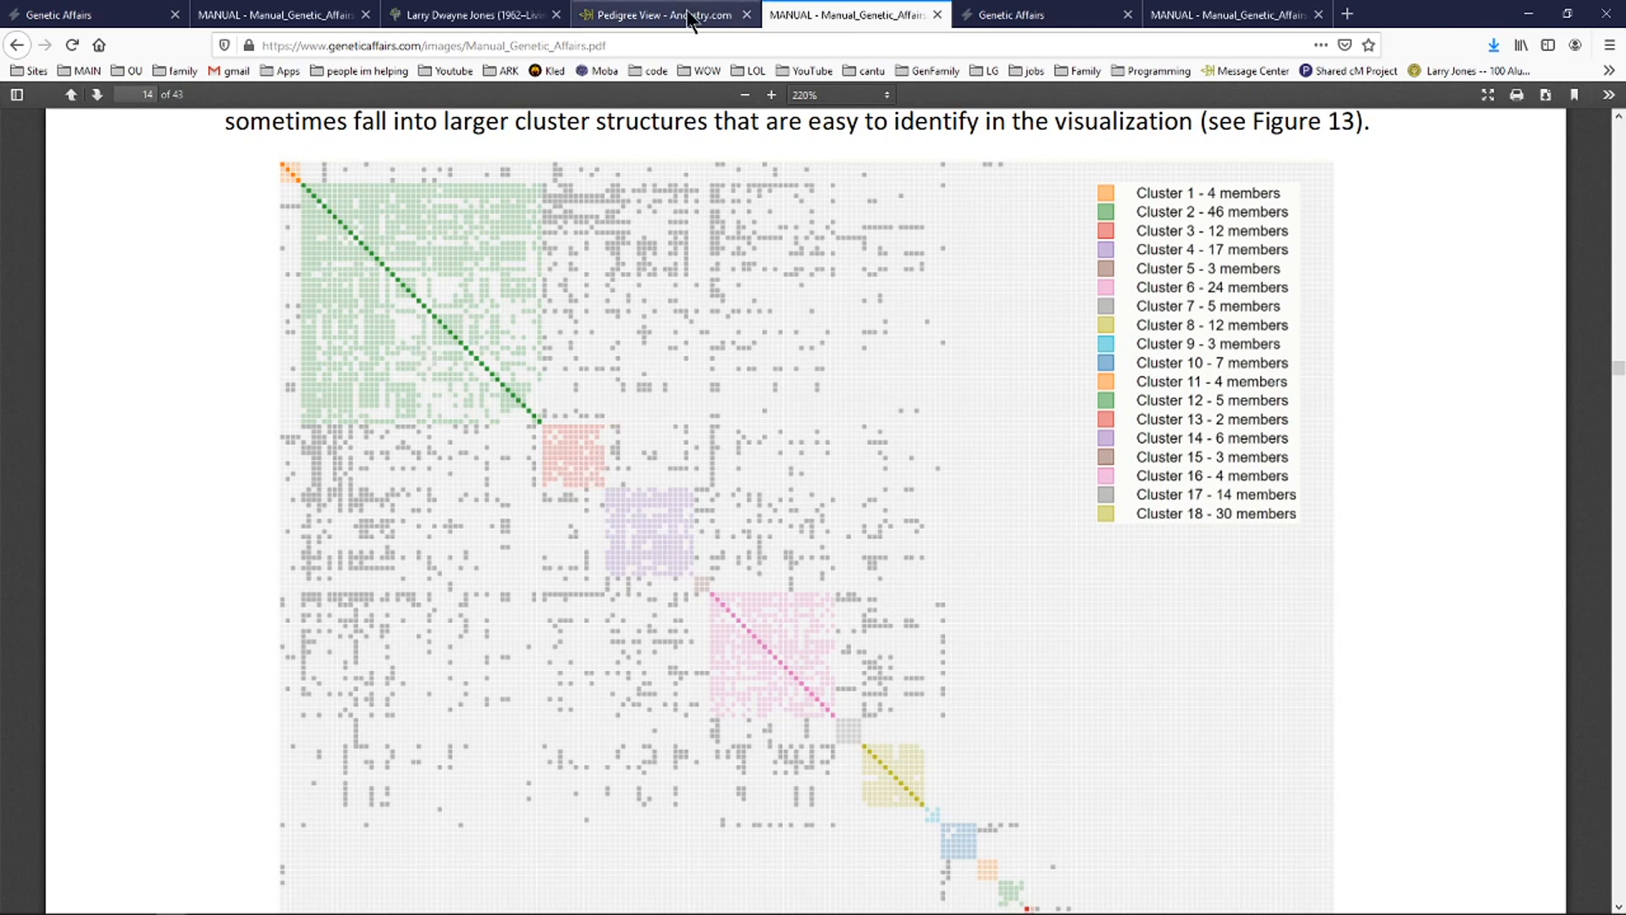
Show the manual's page 14 chart of 18 colour-coded DNA match clusters.
{"action": "left_click", "coordinate": [1045, 15]}
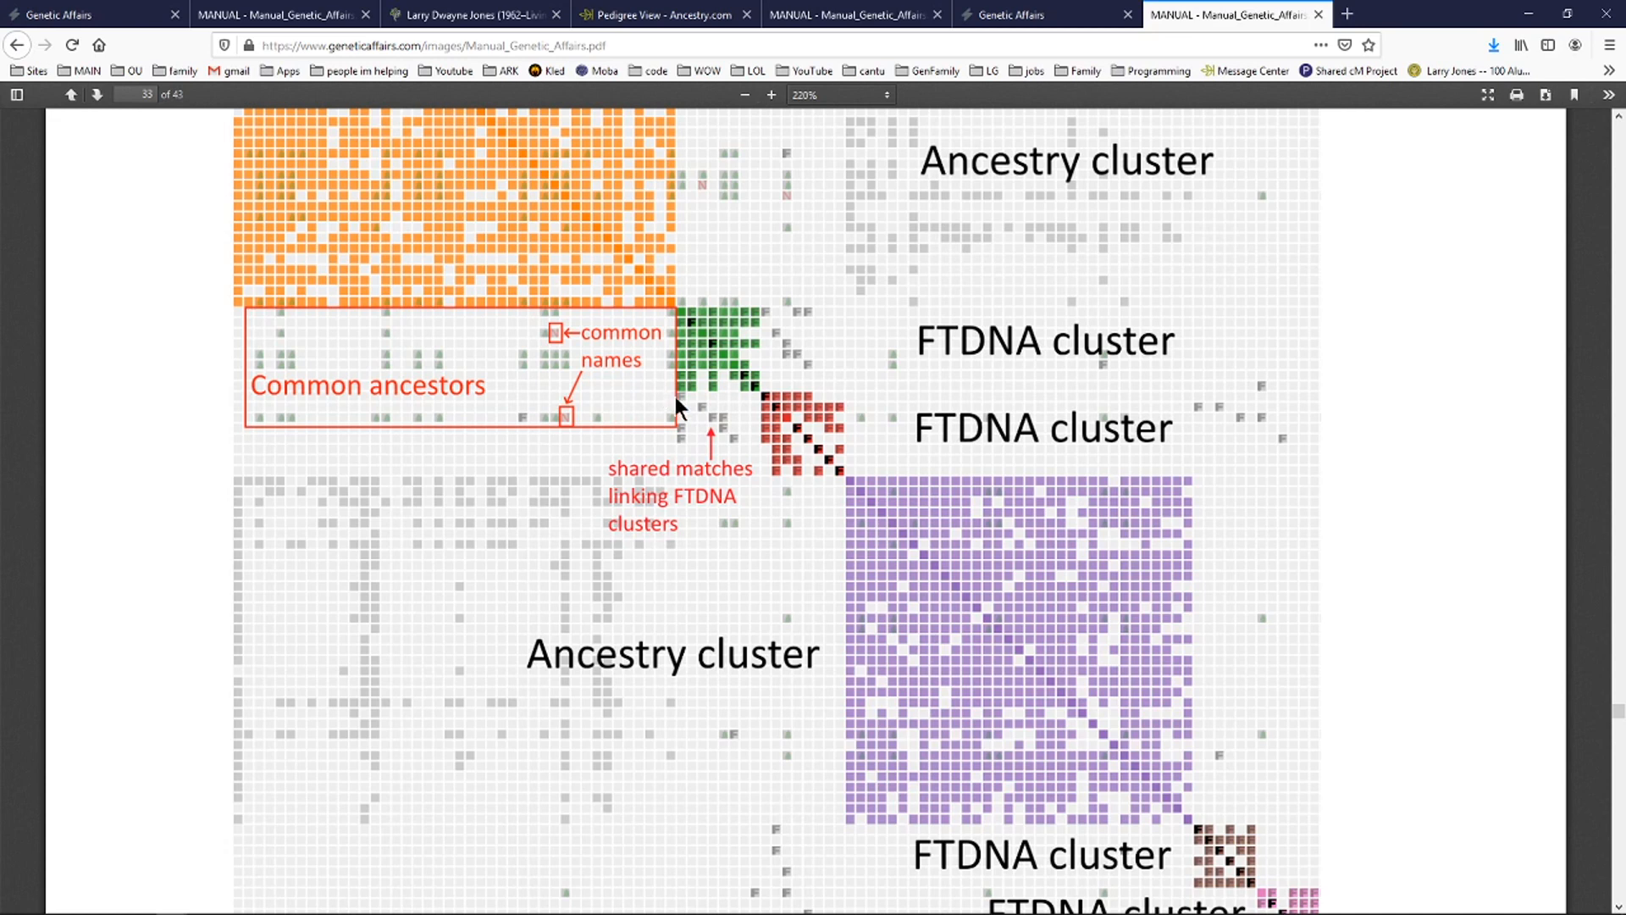
{"action": "mouse_move", "coordinate": [802, 213]}
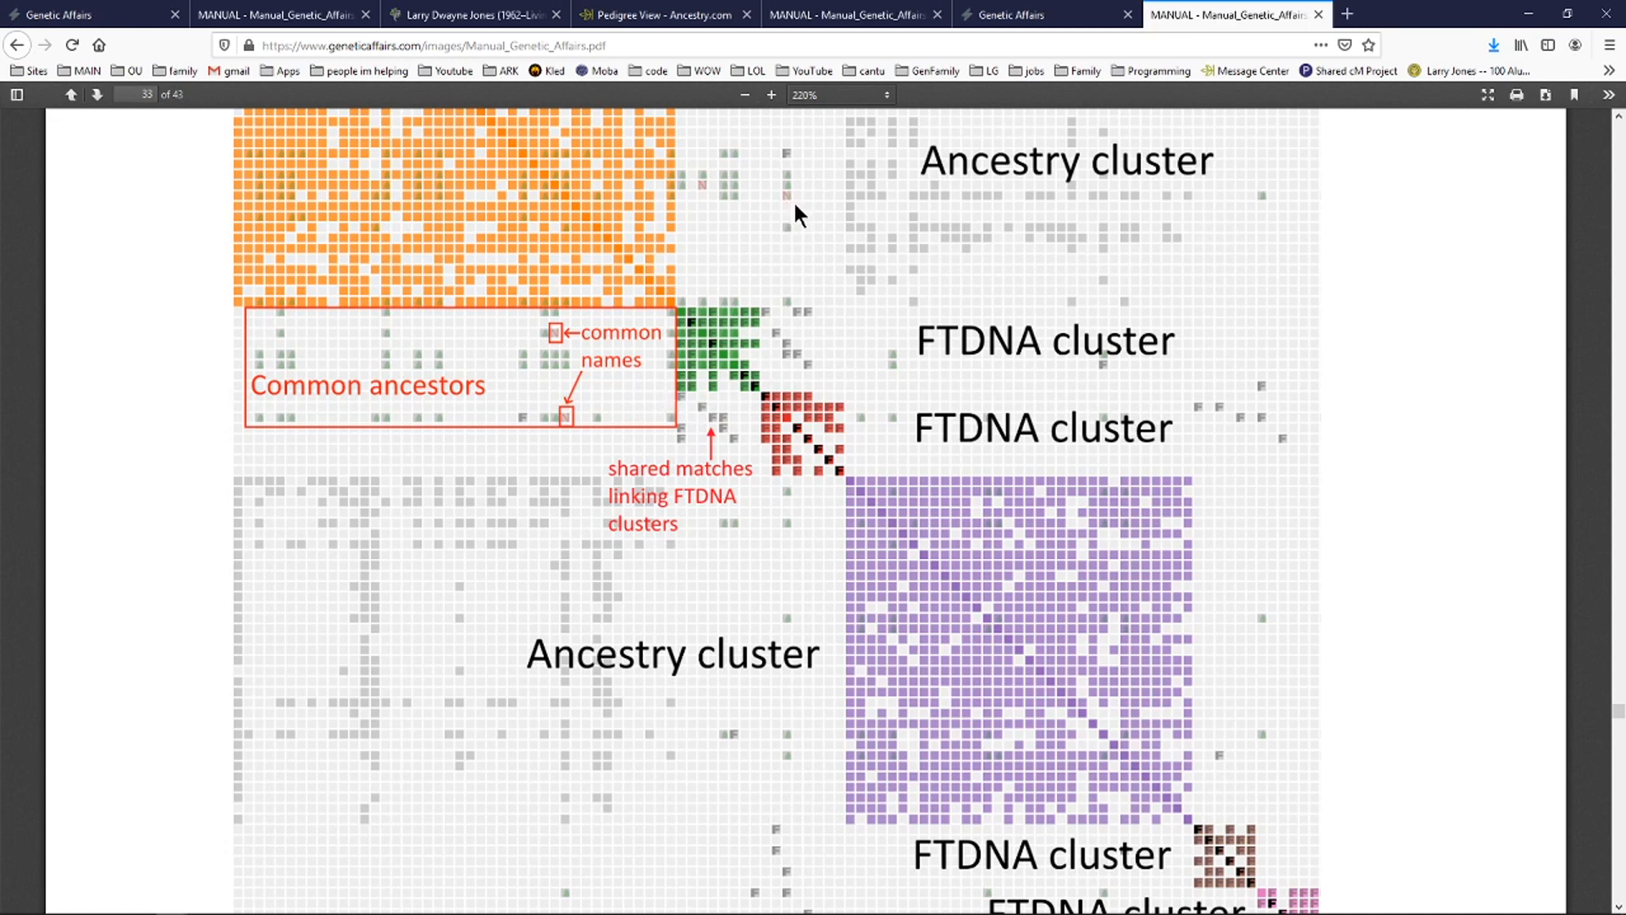
{"action": "mouse_move", "coordinate": [578, 346]}
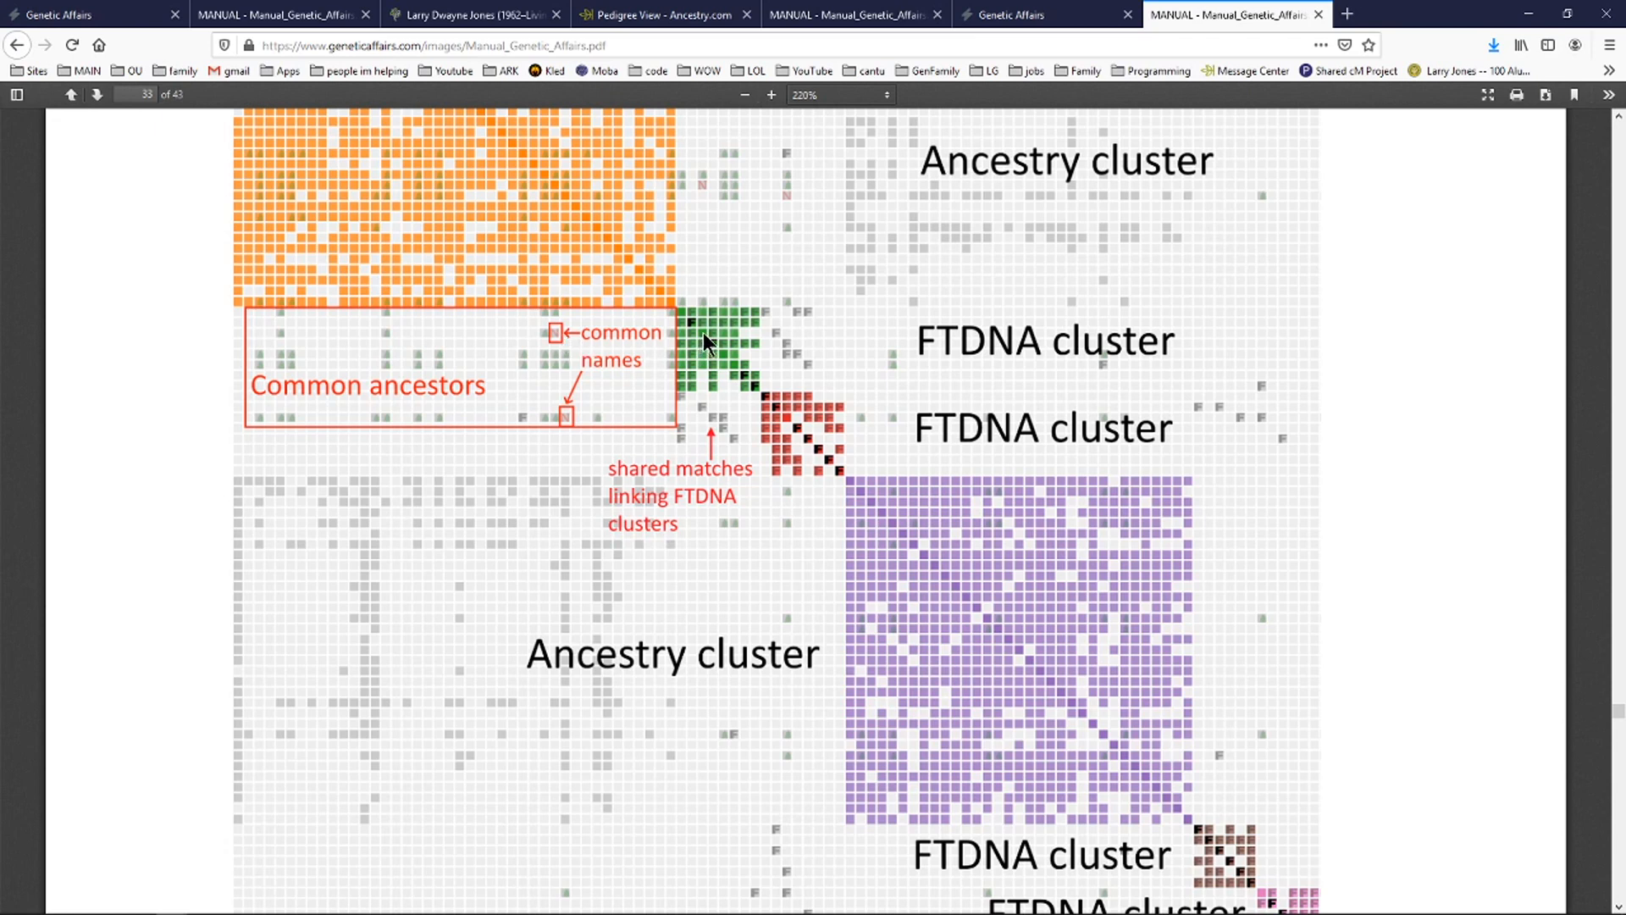
{"action": "mouse_move", "coordinate": [555, 239]}
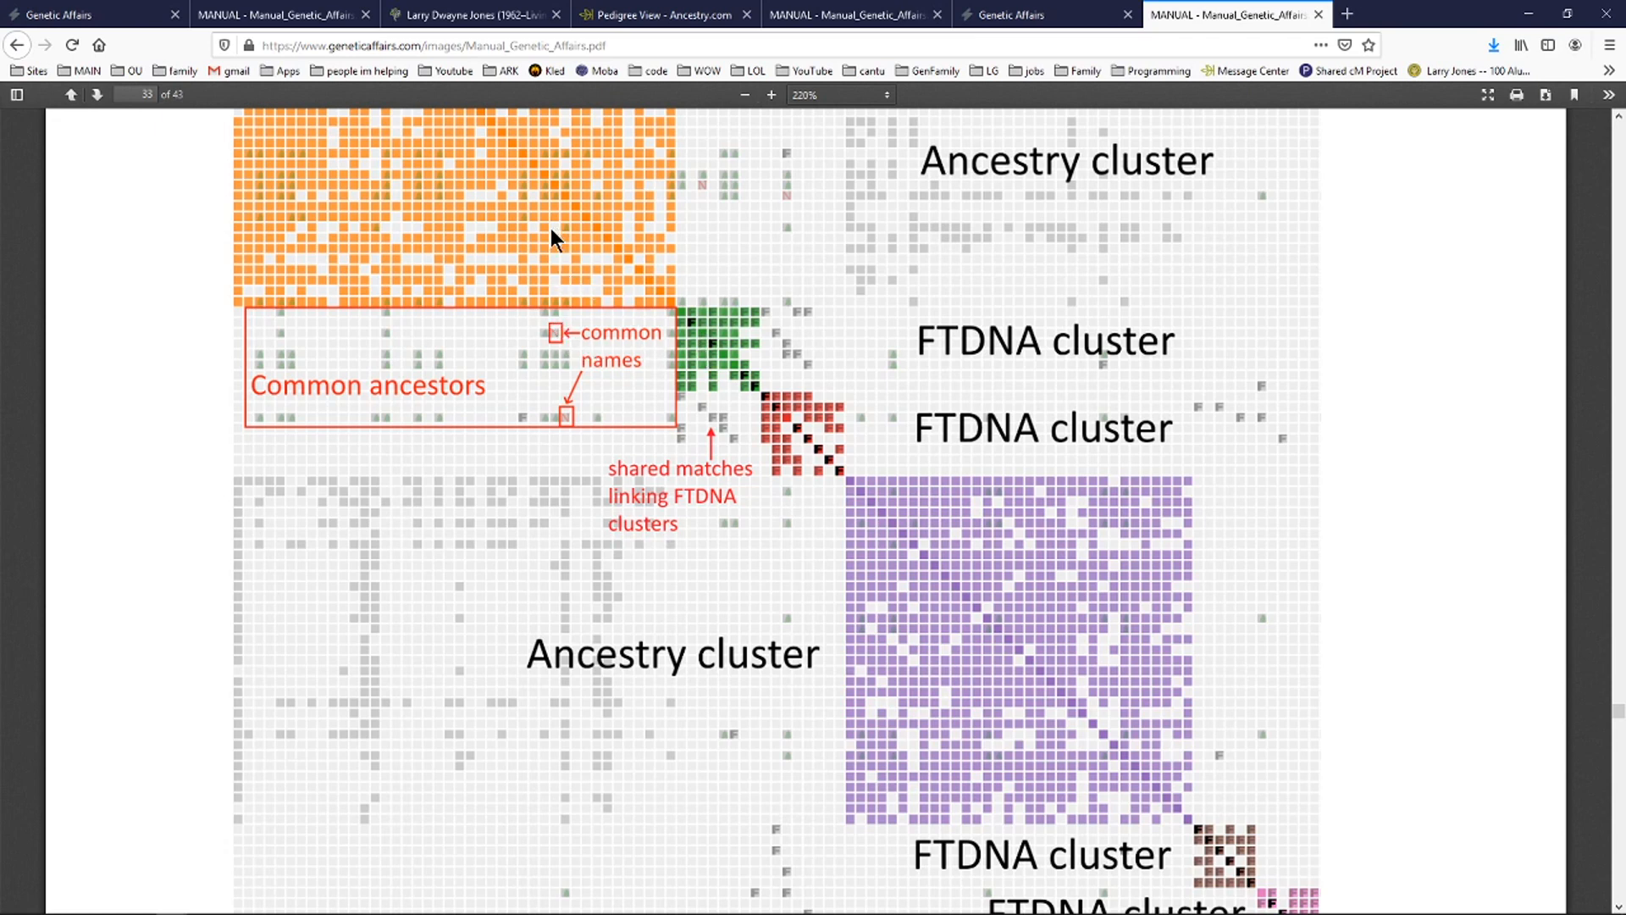
{"action": "mouse_move", "coordinate": [600, 360]}
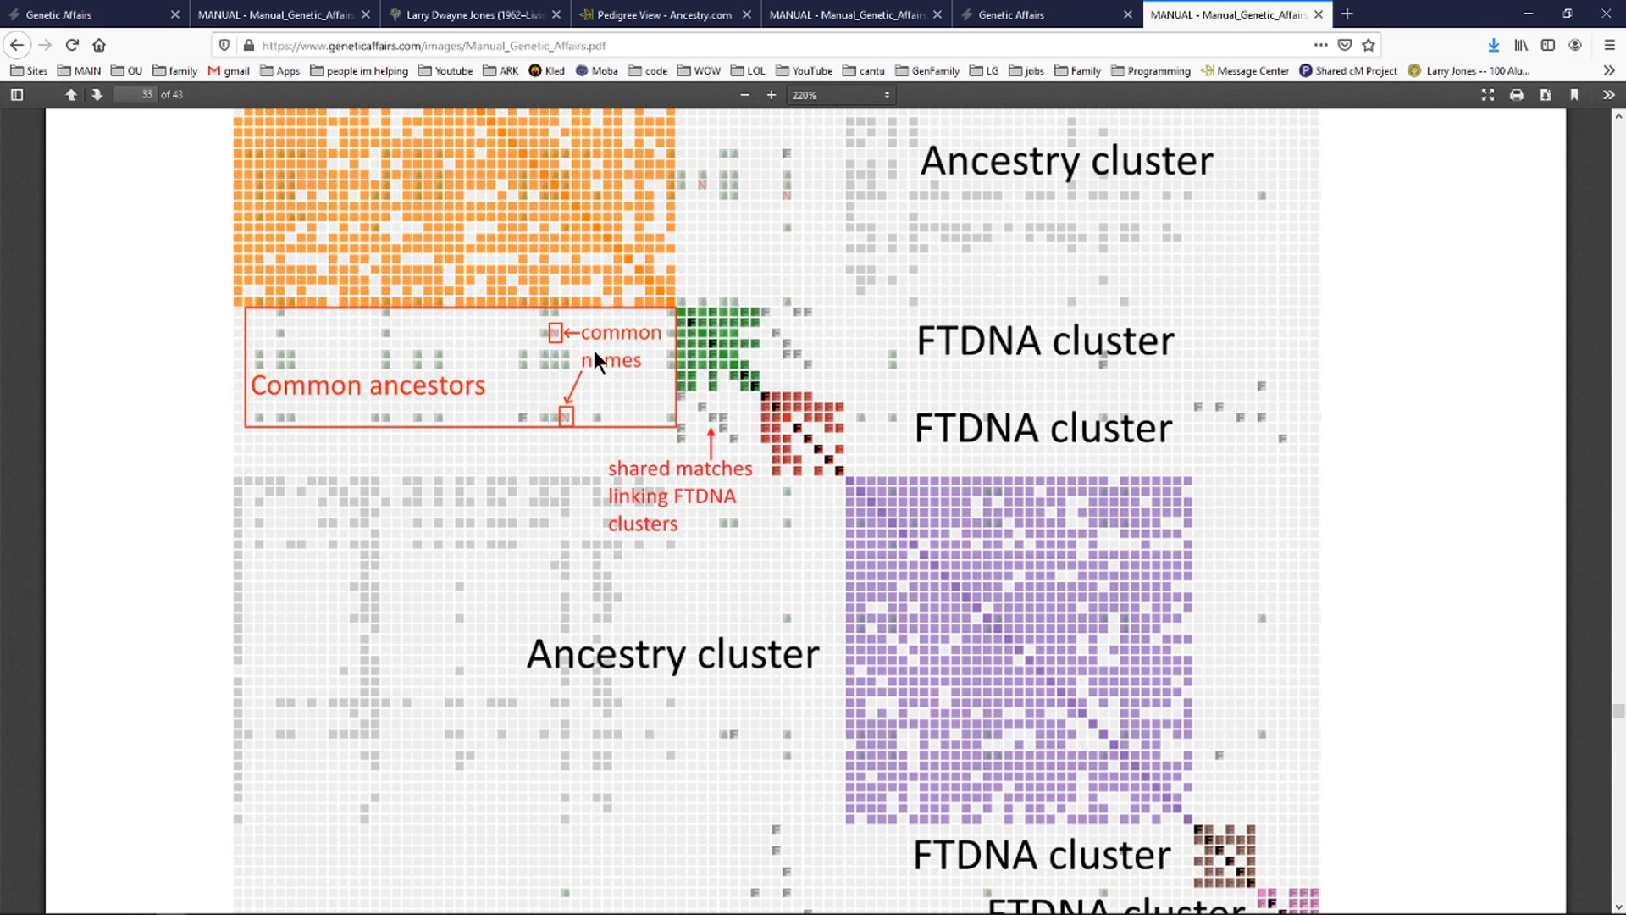
{"action": "mouse_move", "coordinate": [724, 375]}
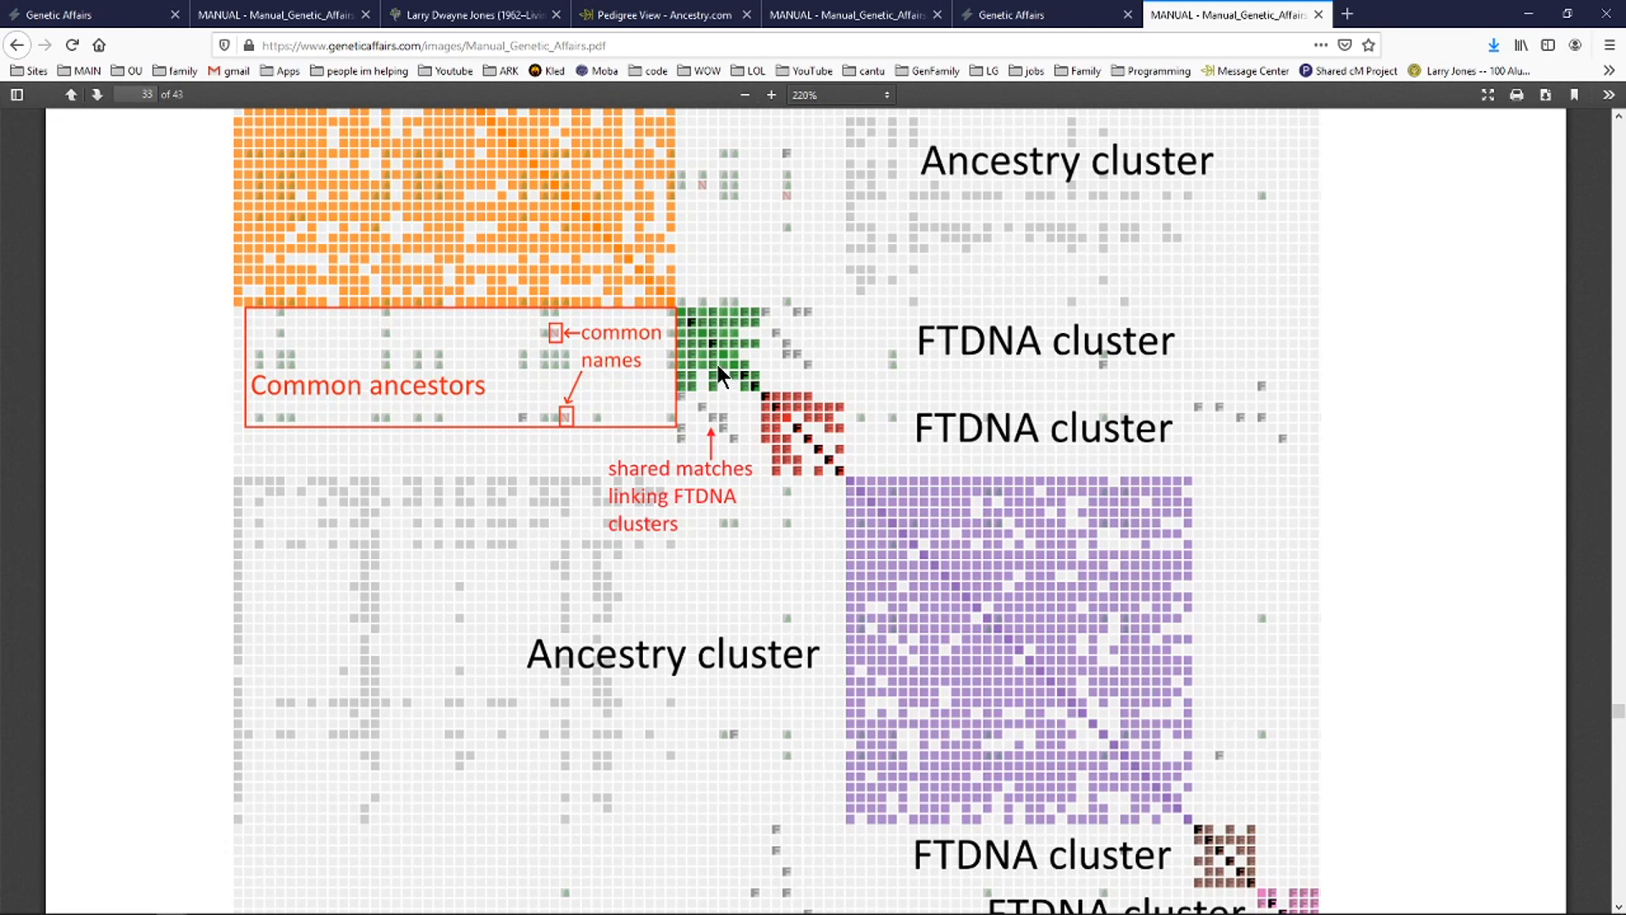
{"action": "mouse_move", "coordinate": [605, 272]}
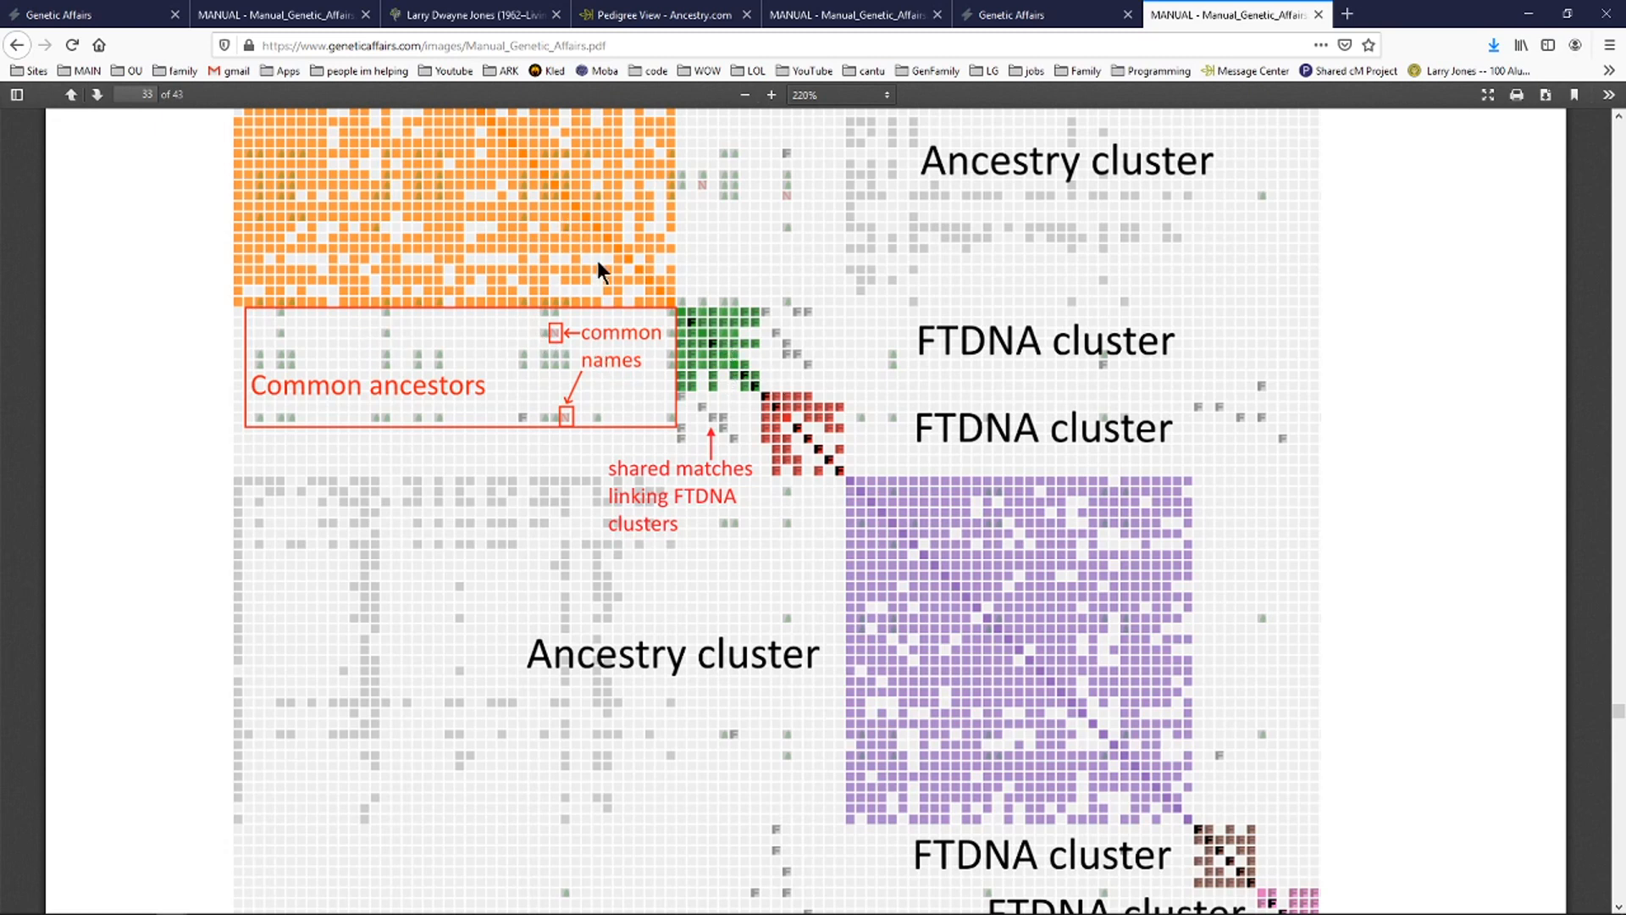
{"action": "mouse_move", "coordinate": [739, 359]}
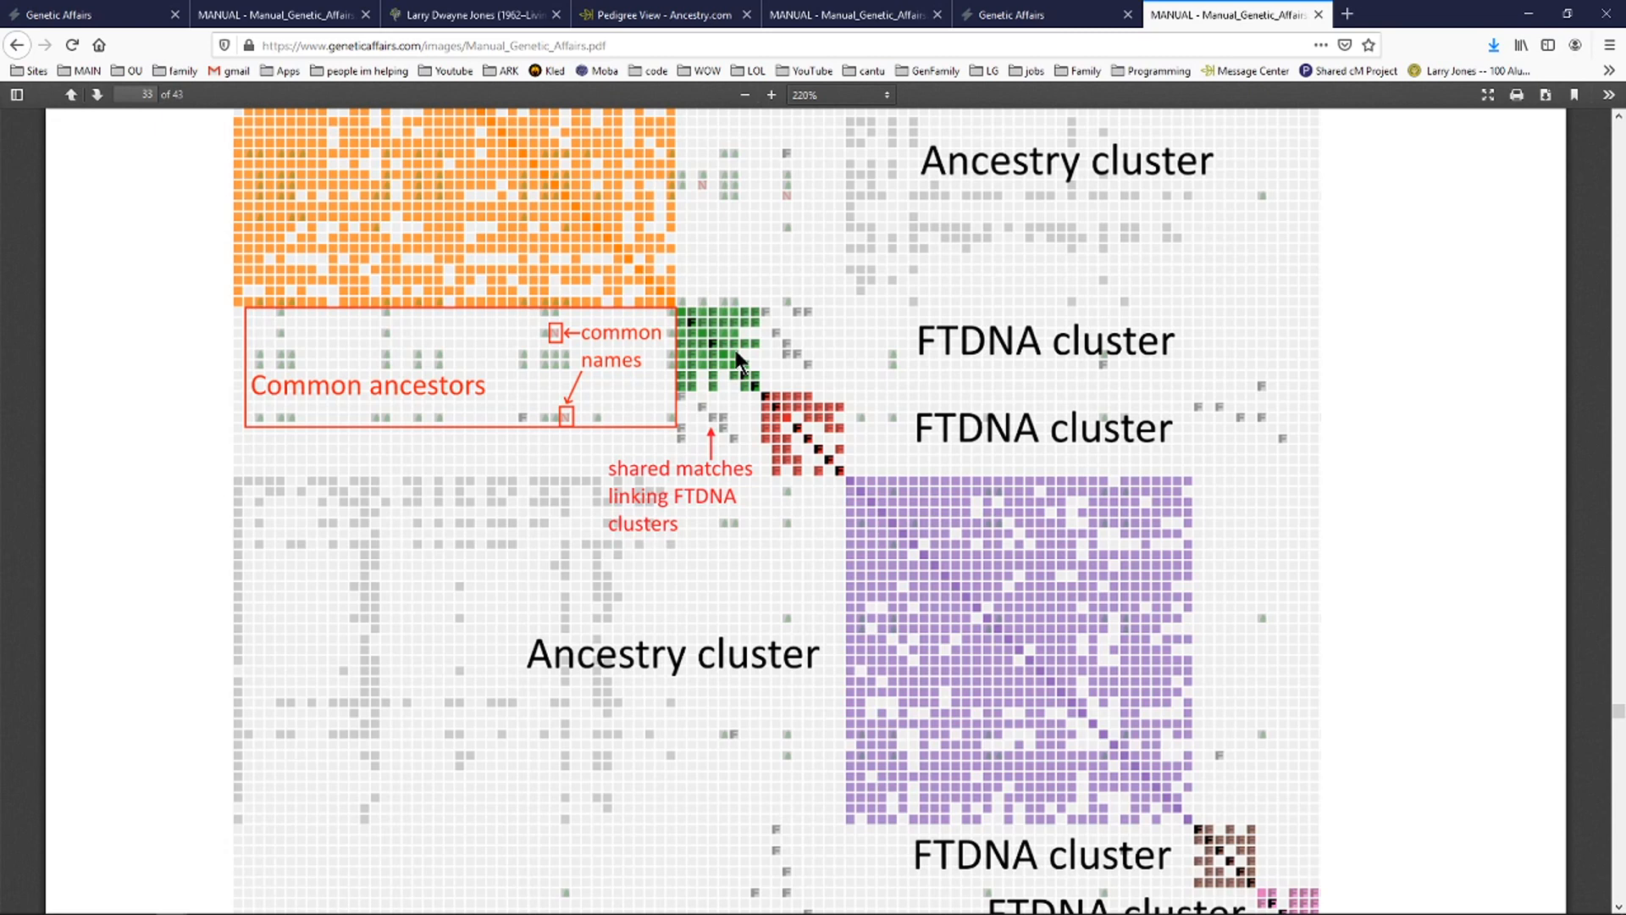
{"action": "mouse_move", "coordinate": [659, 314]}
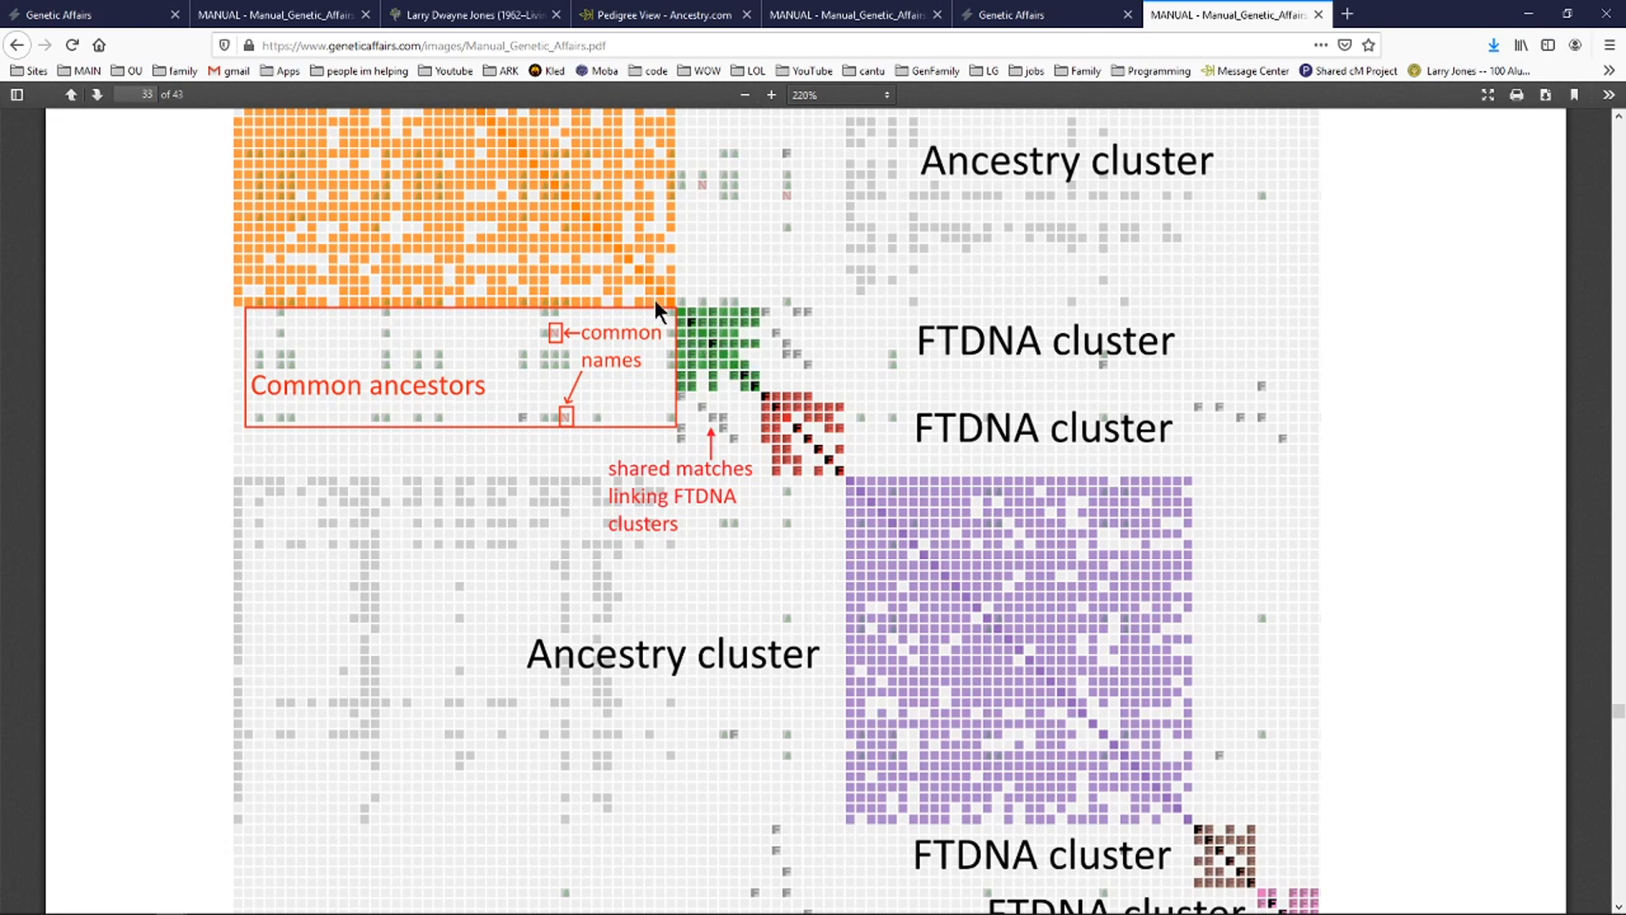
{"action": "mouse_move", "coordinate": [703, 384]}
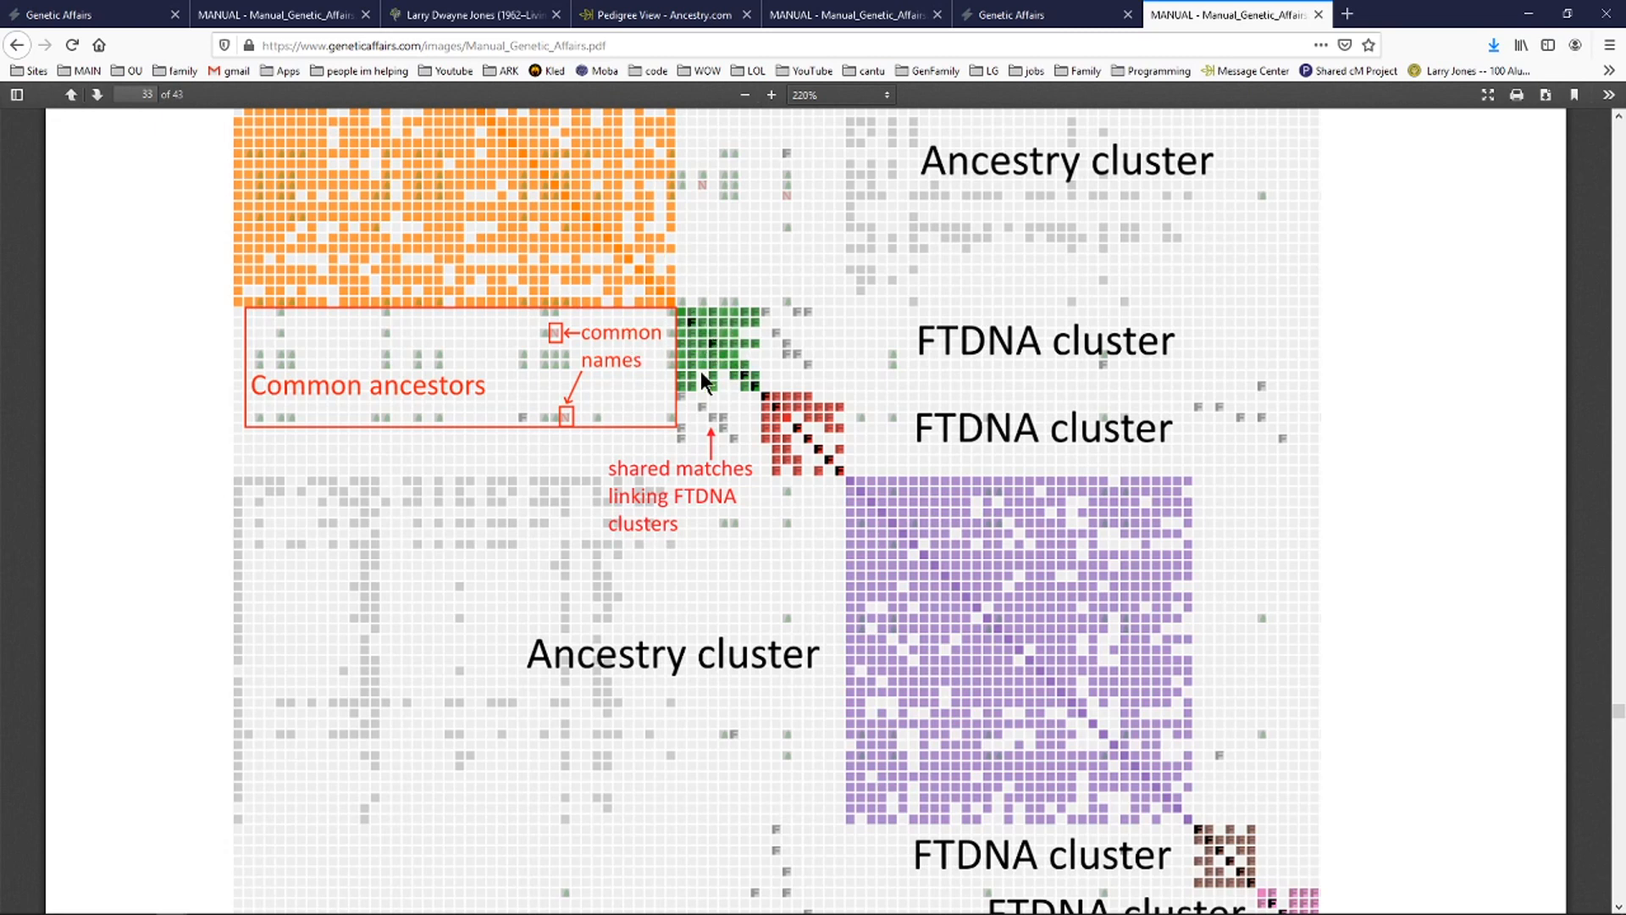
{"action": "mouse_move", "coordinate": [550, 405]}
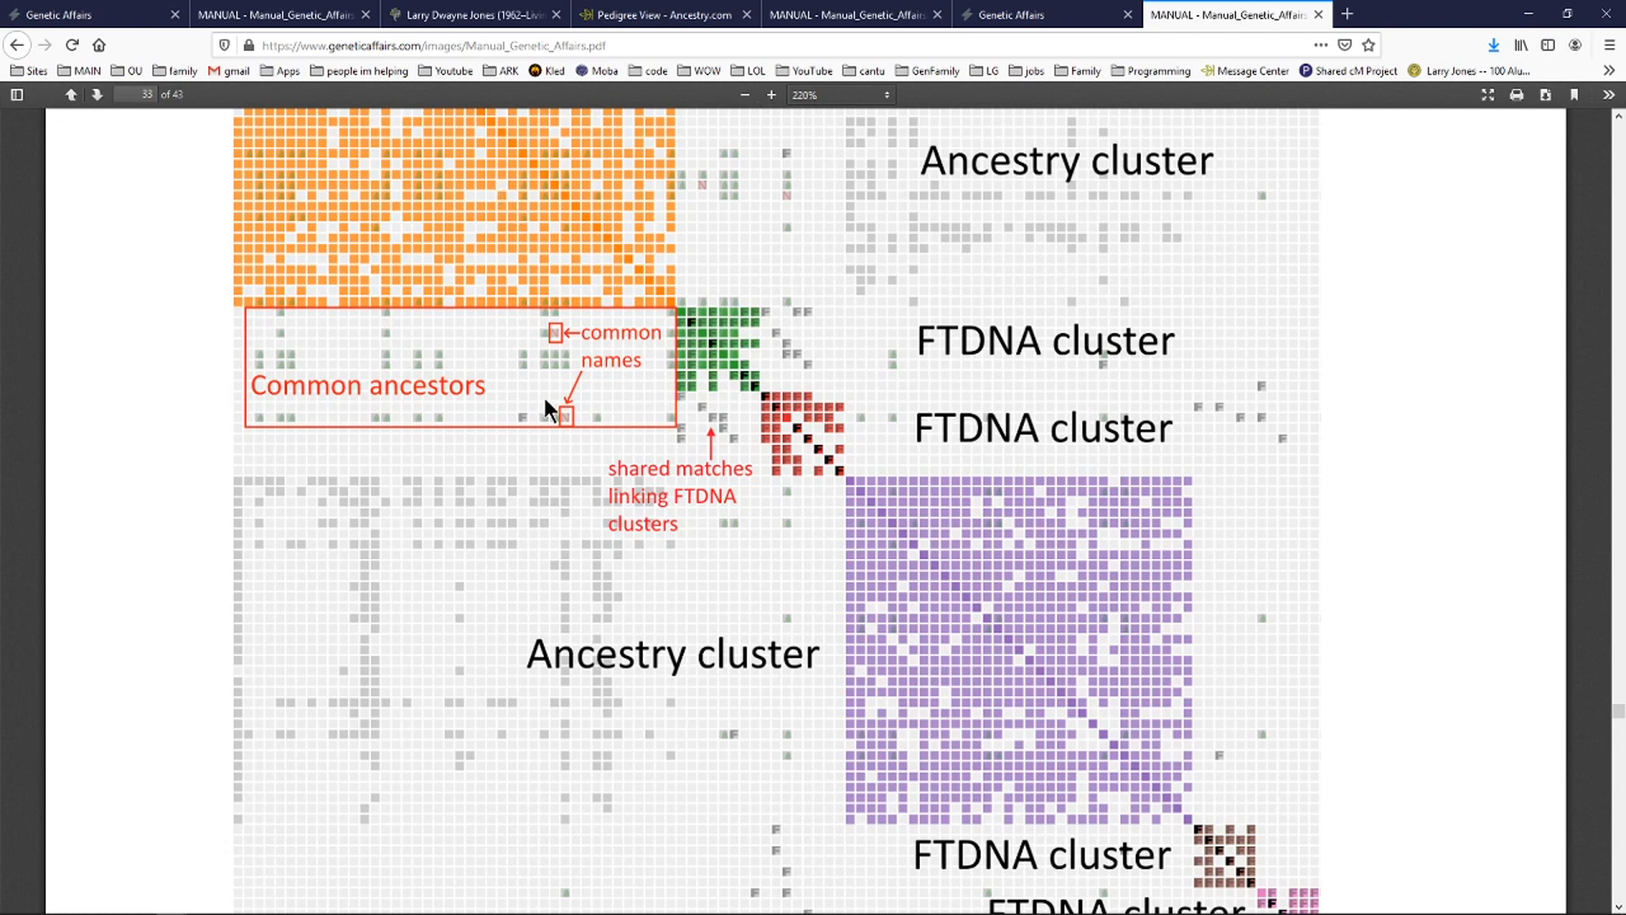
{"action": "mouse_move", "coordinate": [607, 373]}
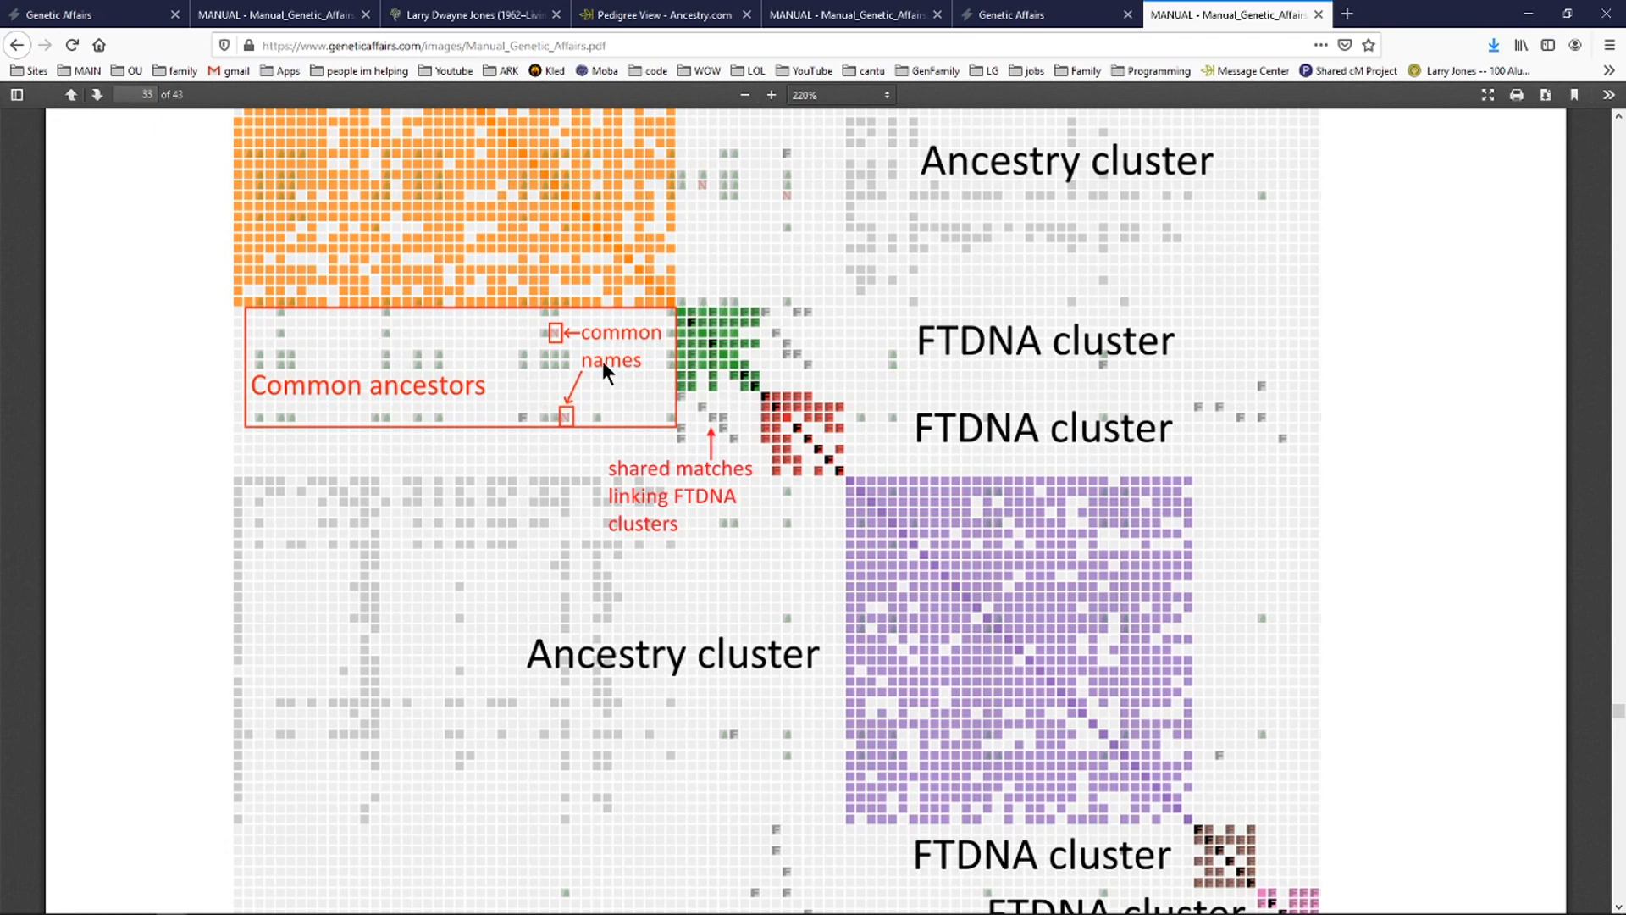
{"action": "mouse_move", "coordinate": [723, 407]}
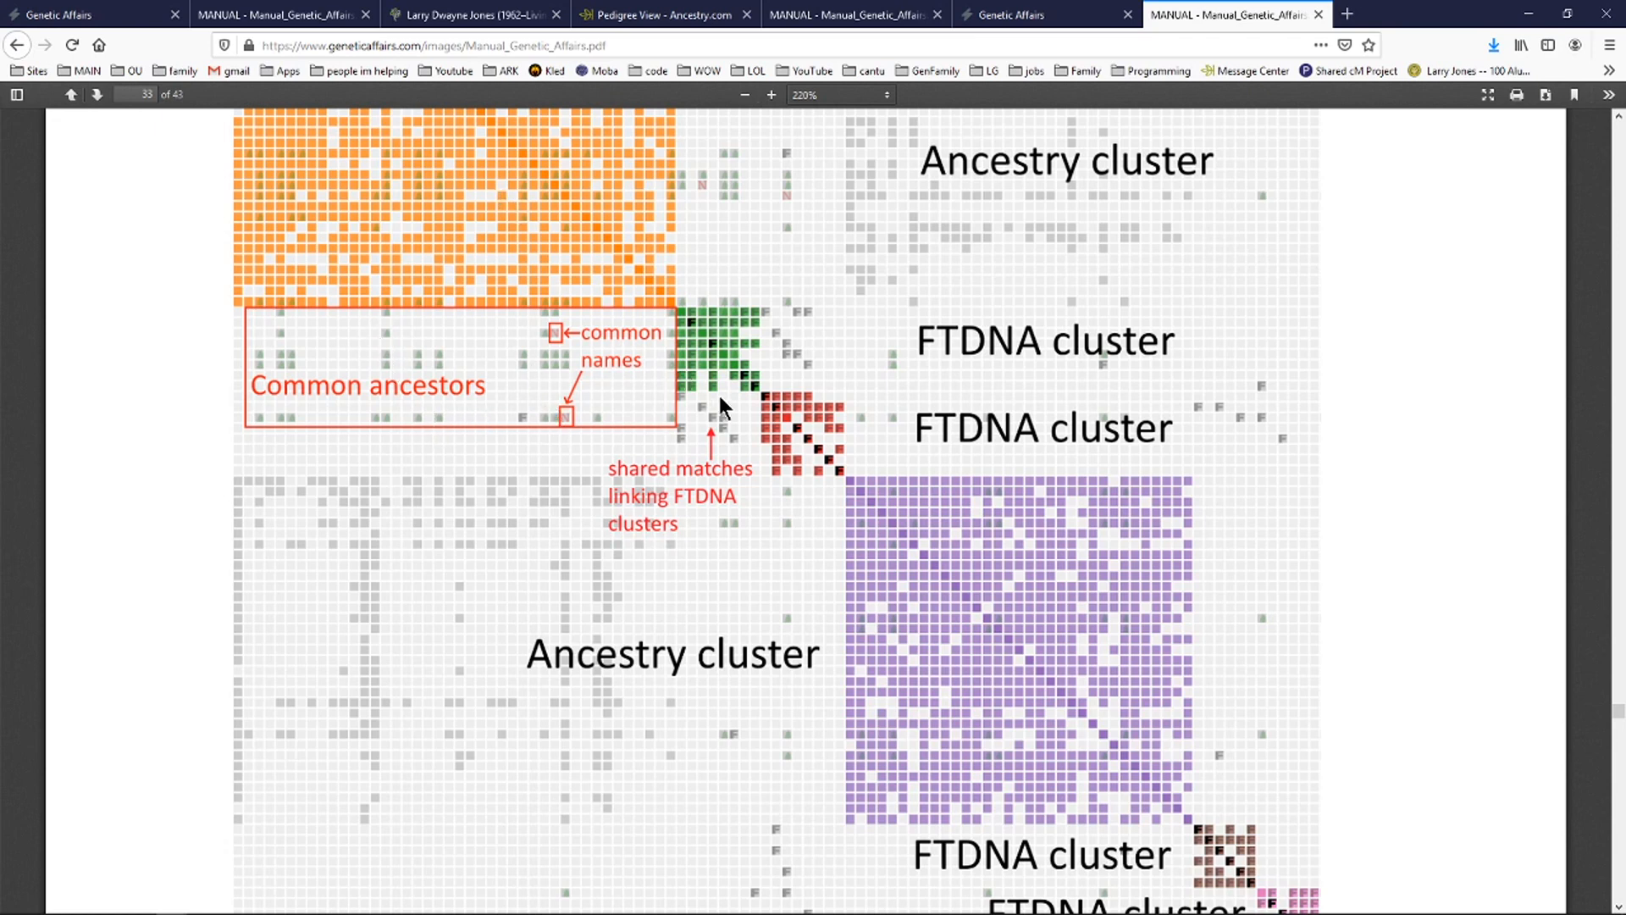
{"action": "mouse_move", "coordinate": [961, 373]}
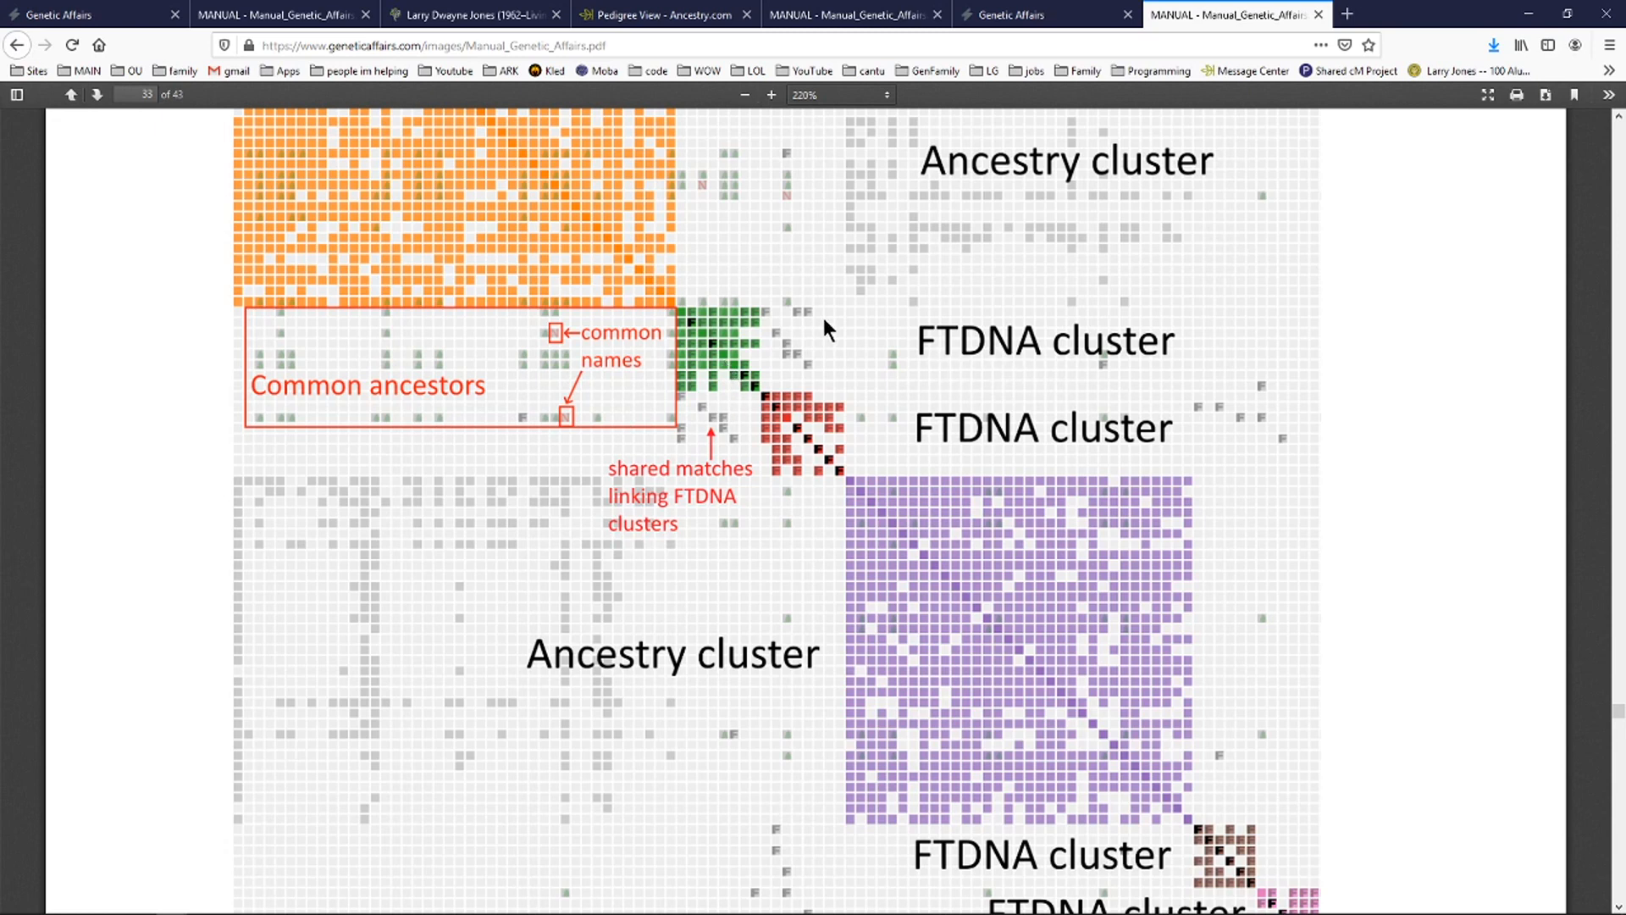
{"action": "mouse_move", "coordinate": [677, 350]}
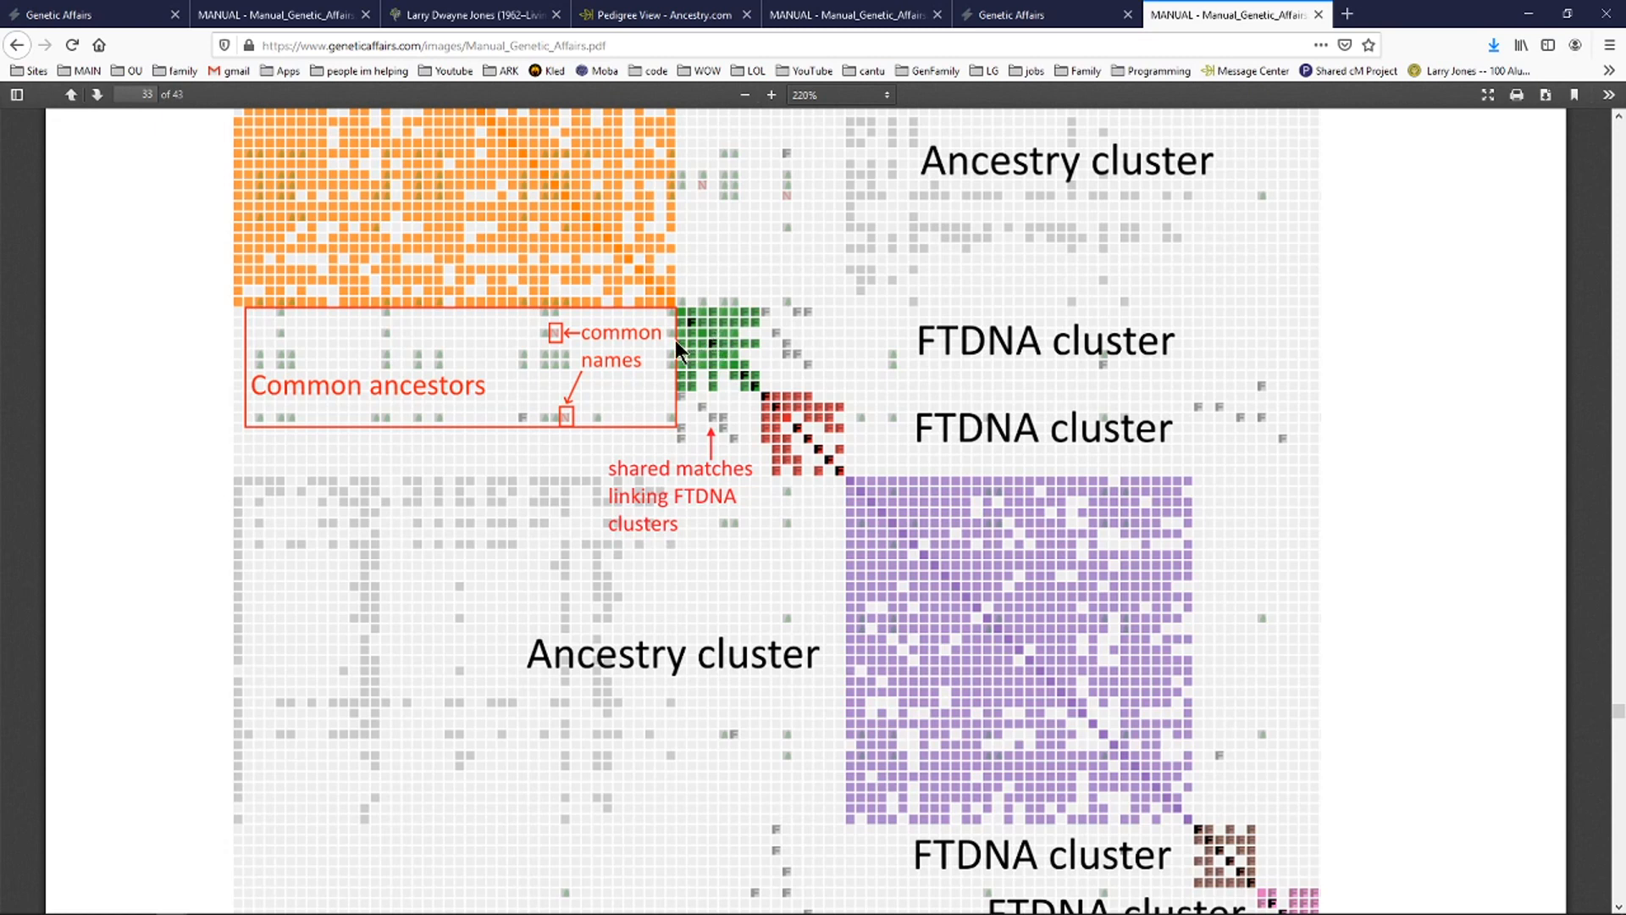
{"action": "mouse_move", "coordinate": [476, 287]}
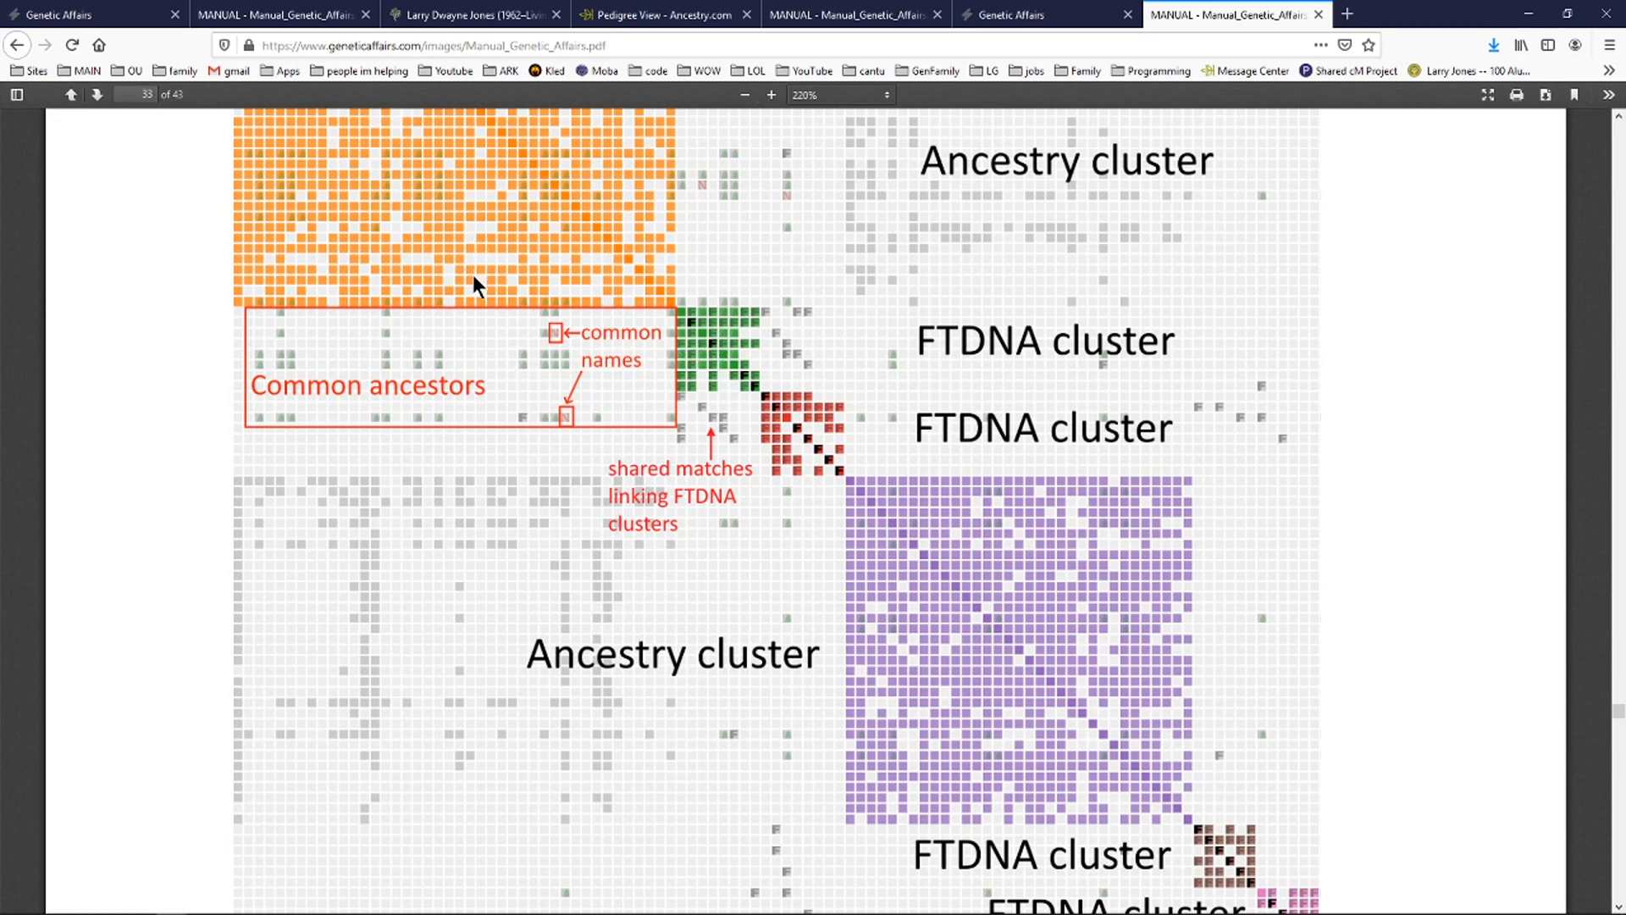
{"action": "mouse_move", "coordinate": [478, 285]}
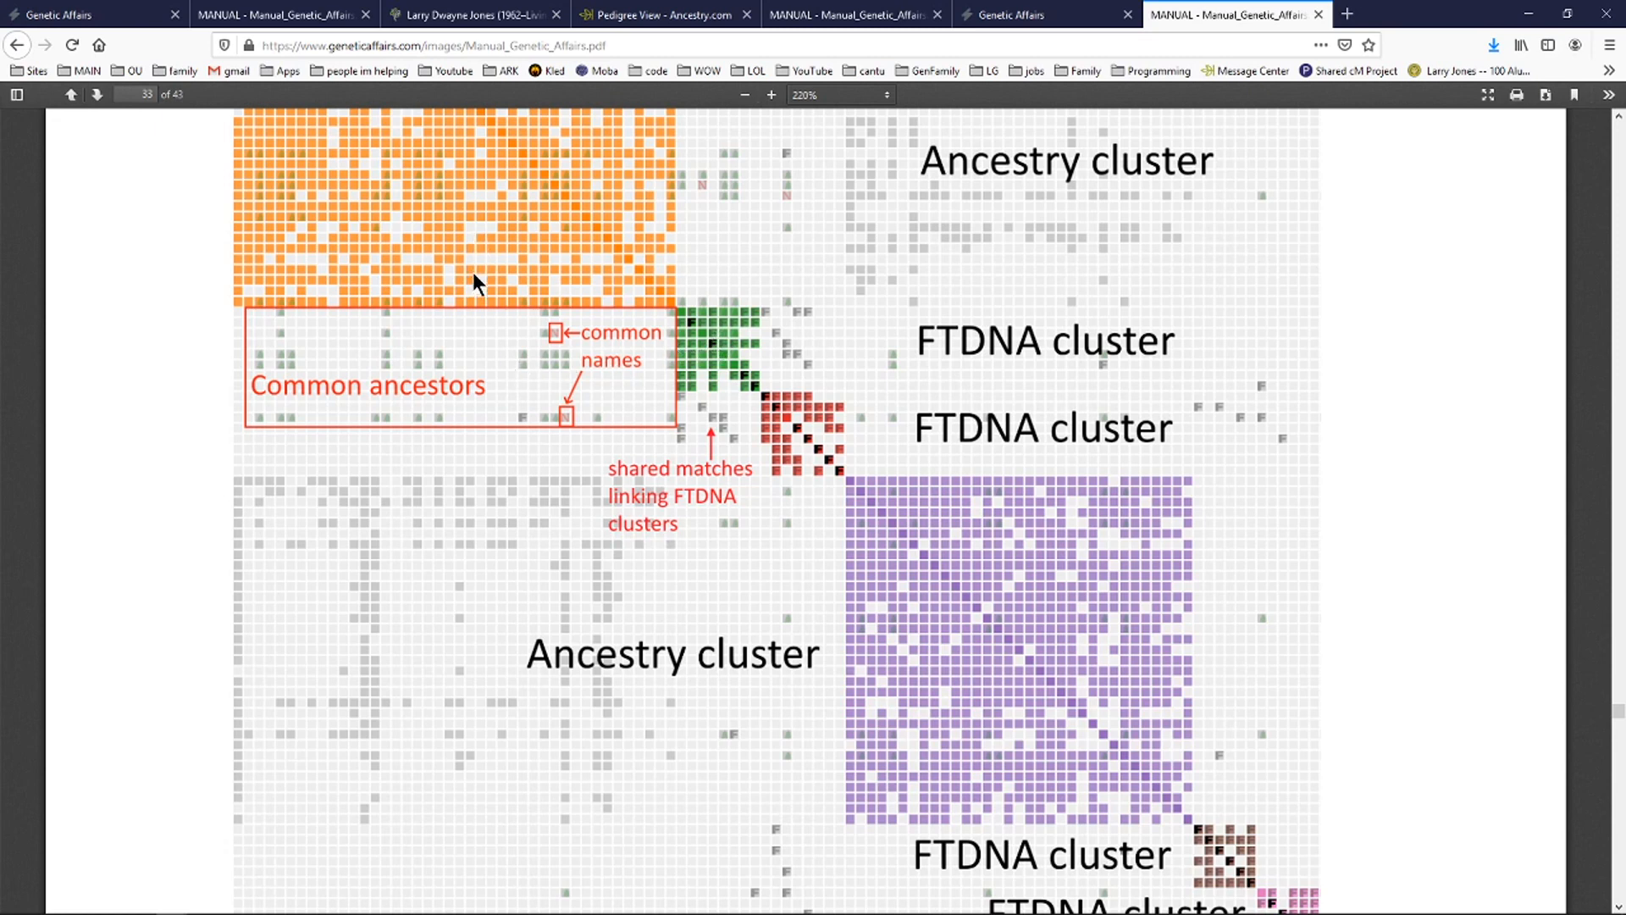
{"action": "mouse_move", "coordinate": [609, 371]}
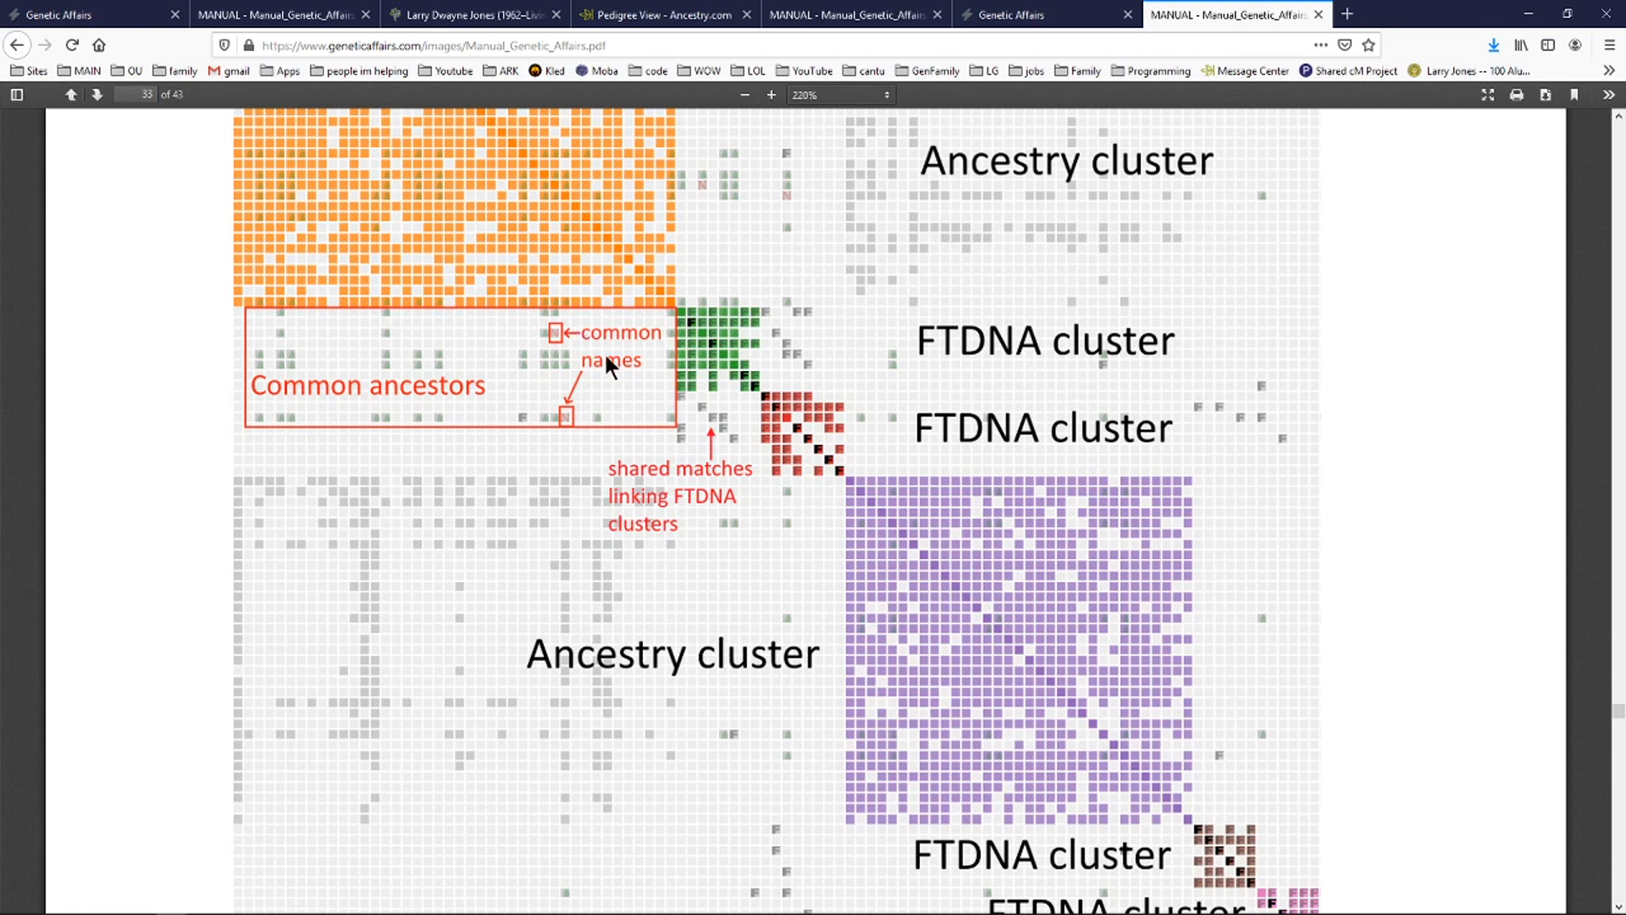
{"action": "mouse_move", "coordinate": [716, 382]}
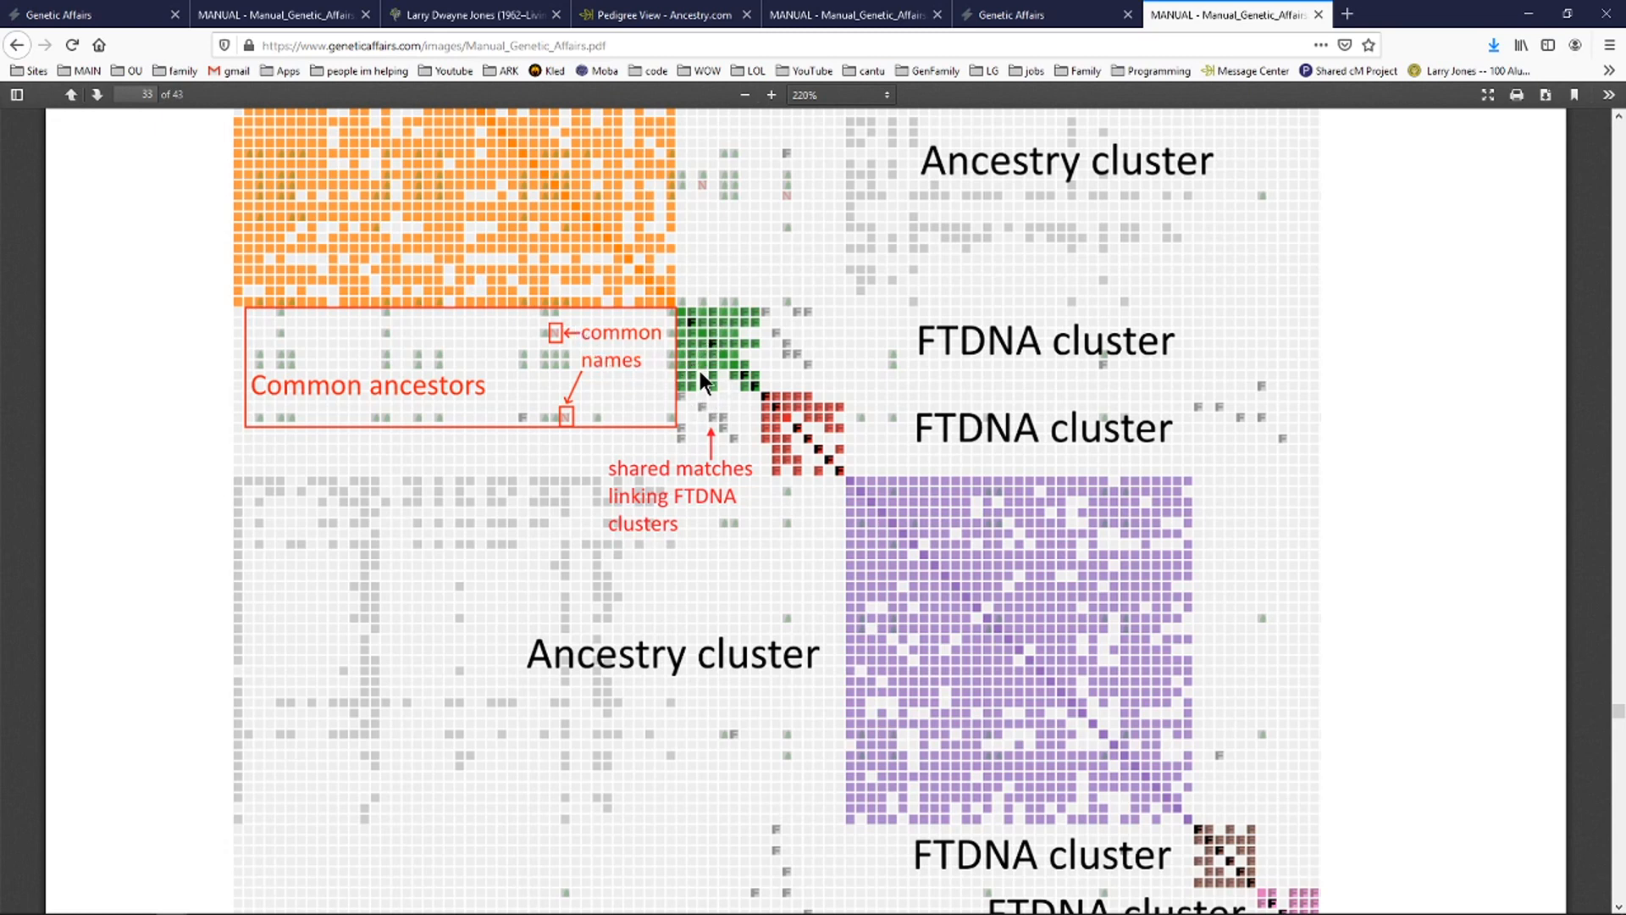
{"action": "mouse_move", "coordinate": [712, 334]}
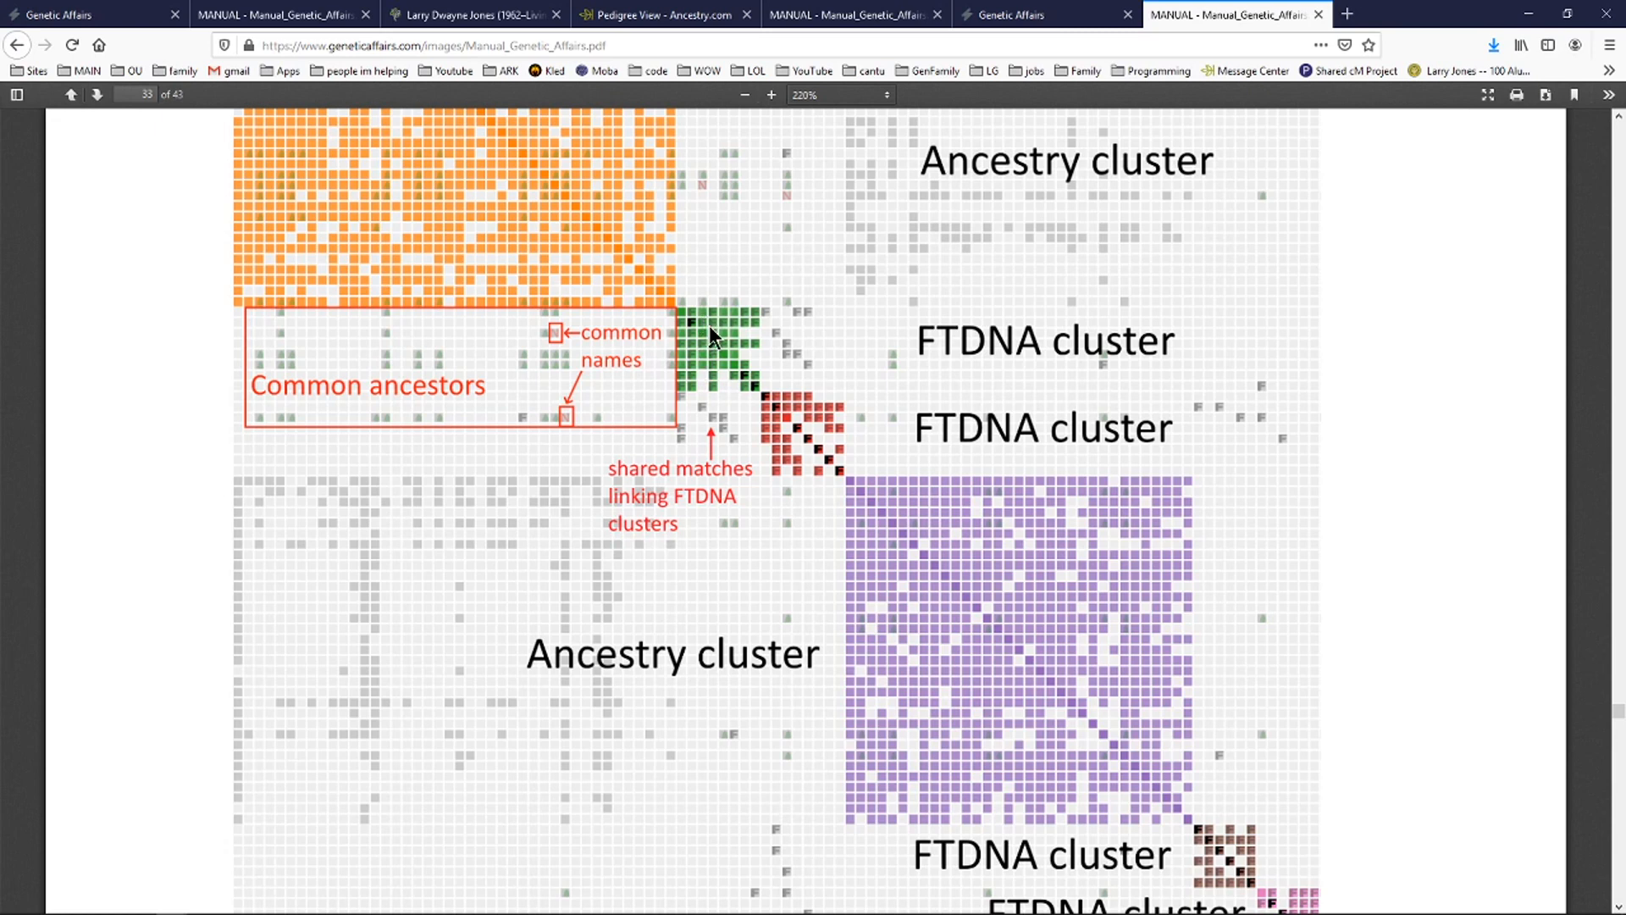
{"action": "mouse_move", "coordinate": [701, 361]}
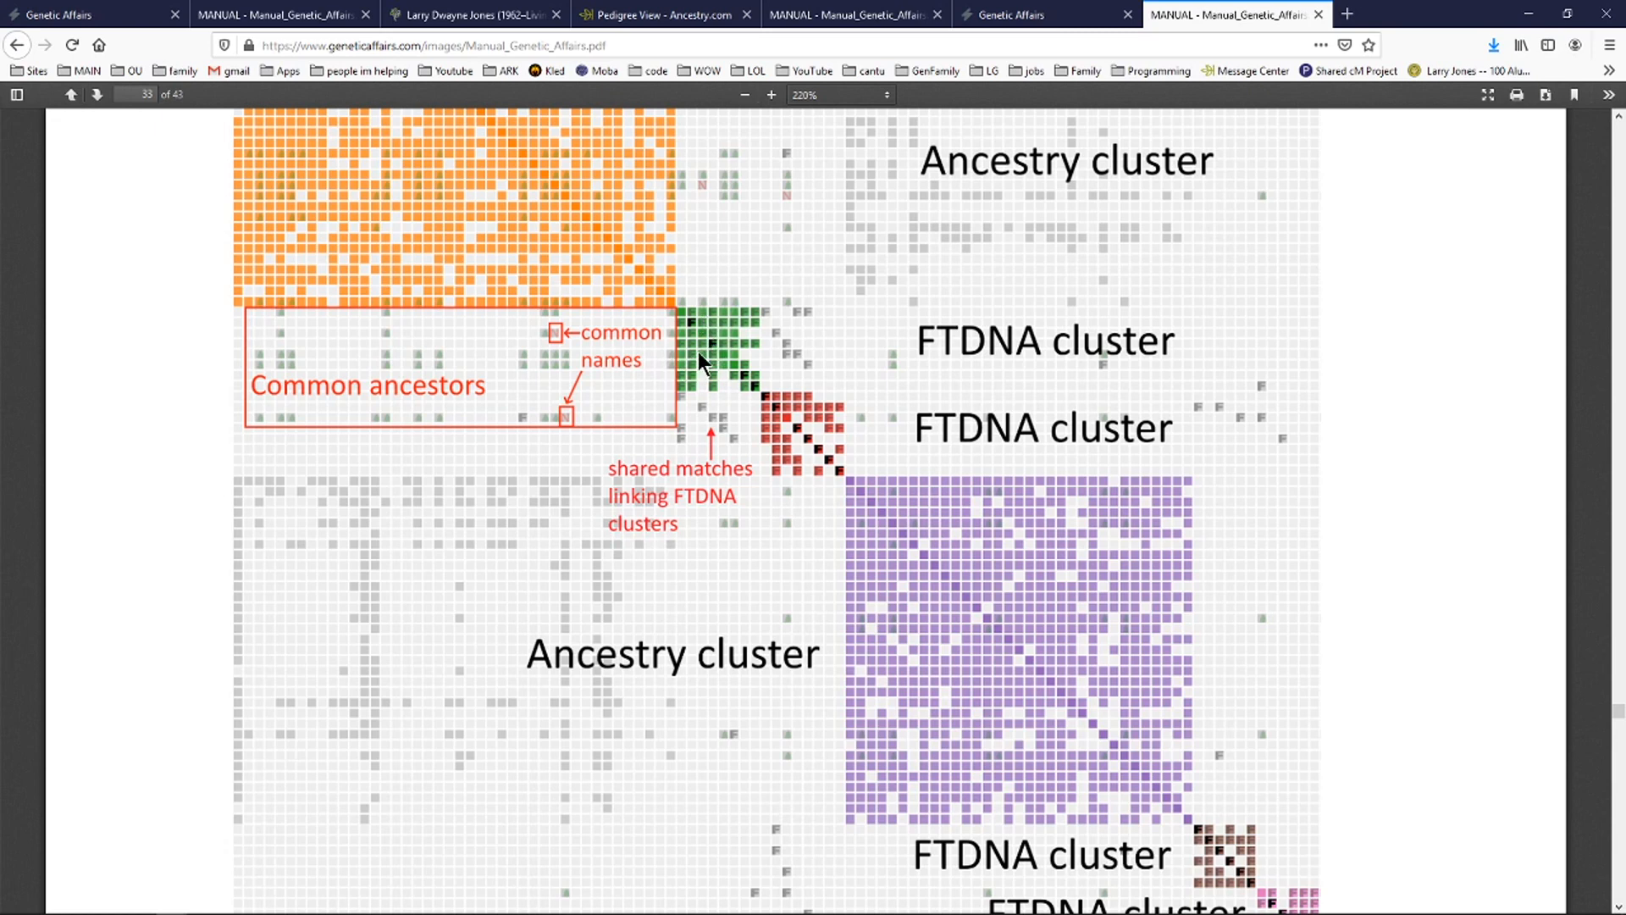
{"action": "mouse_move", "coordinate": [558, 345]}
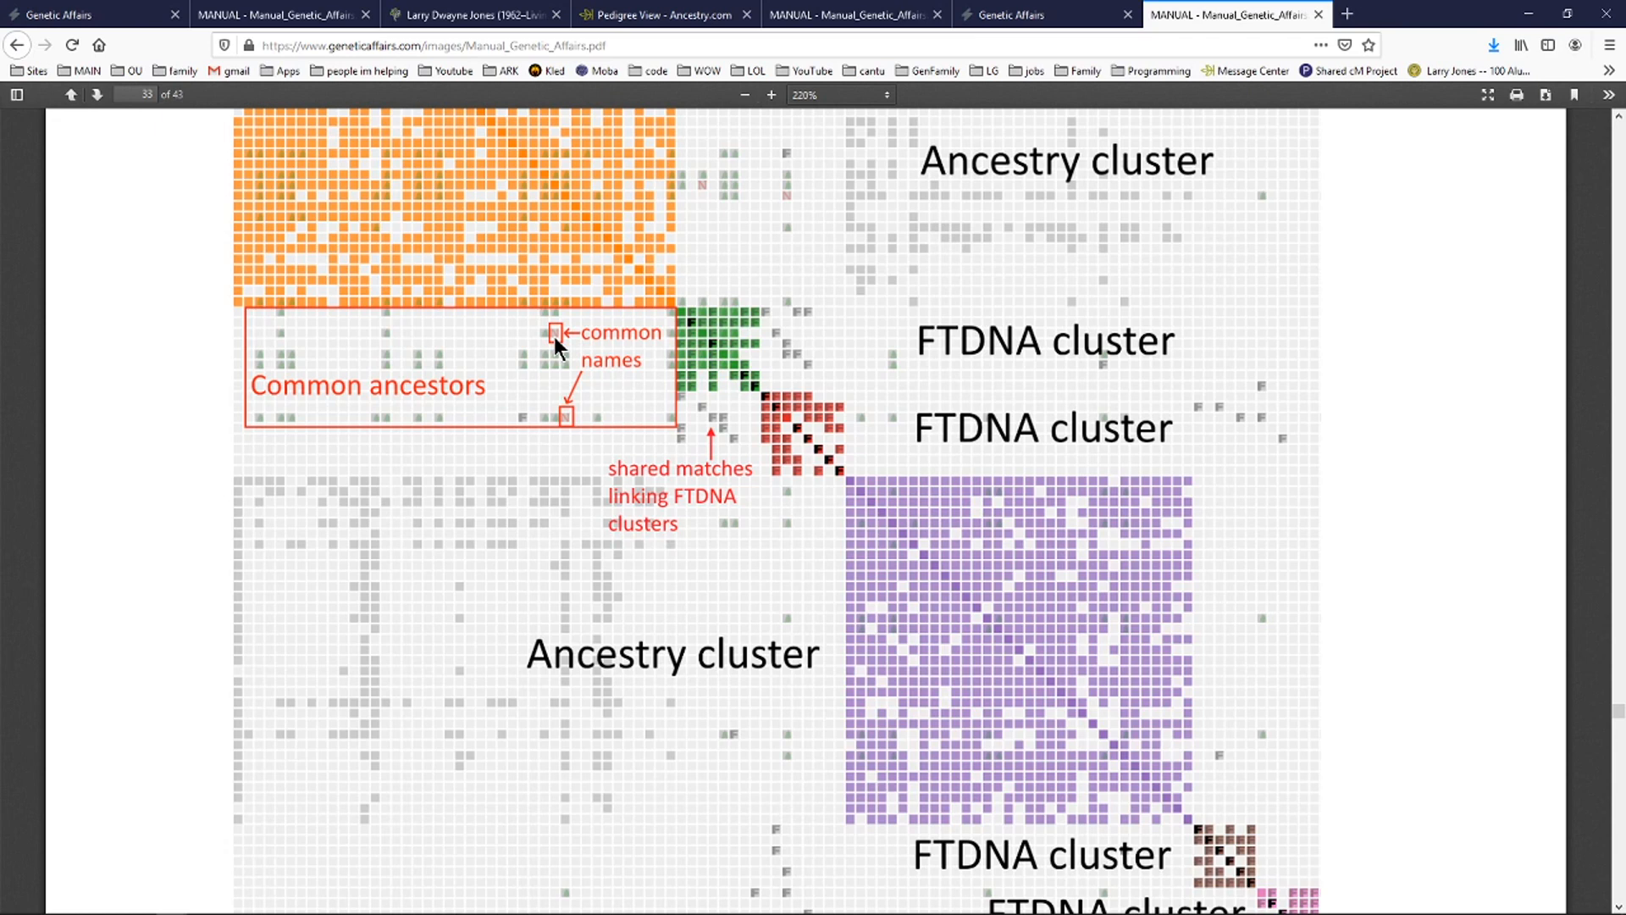
{"action": "mouse_move", "coordinate": [564, 359]}
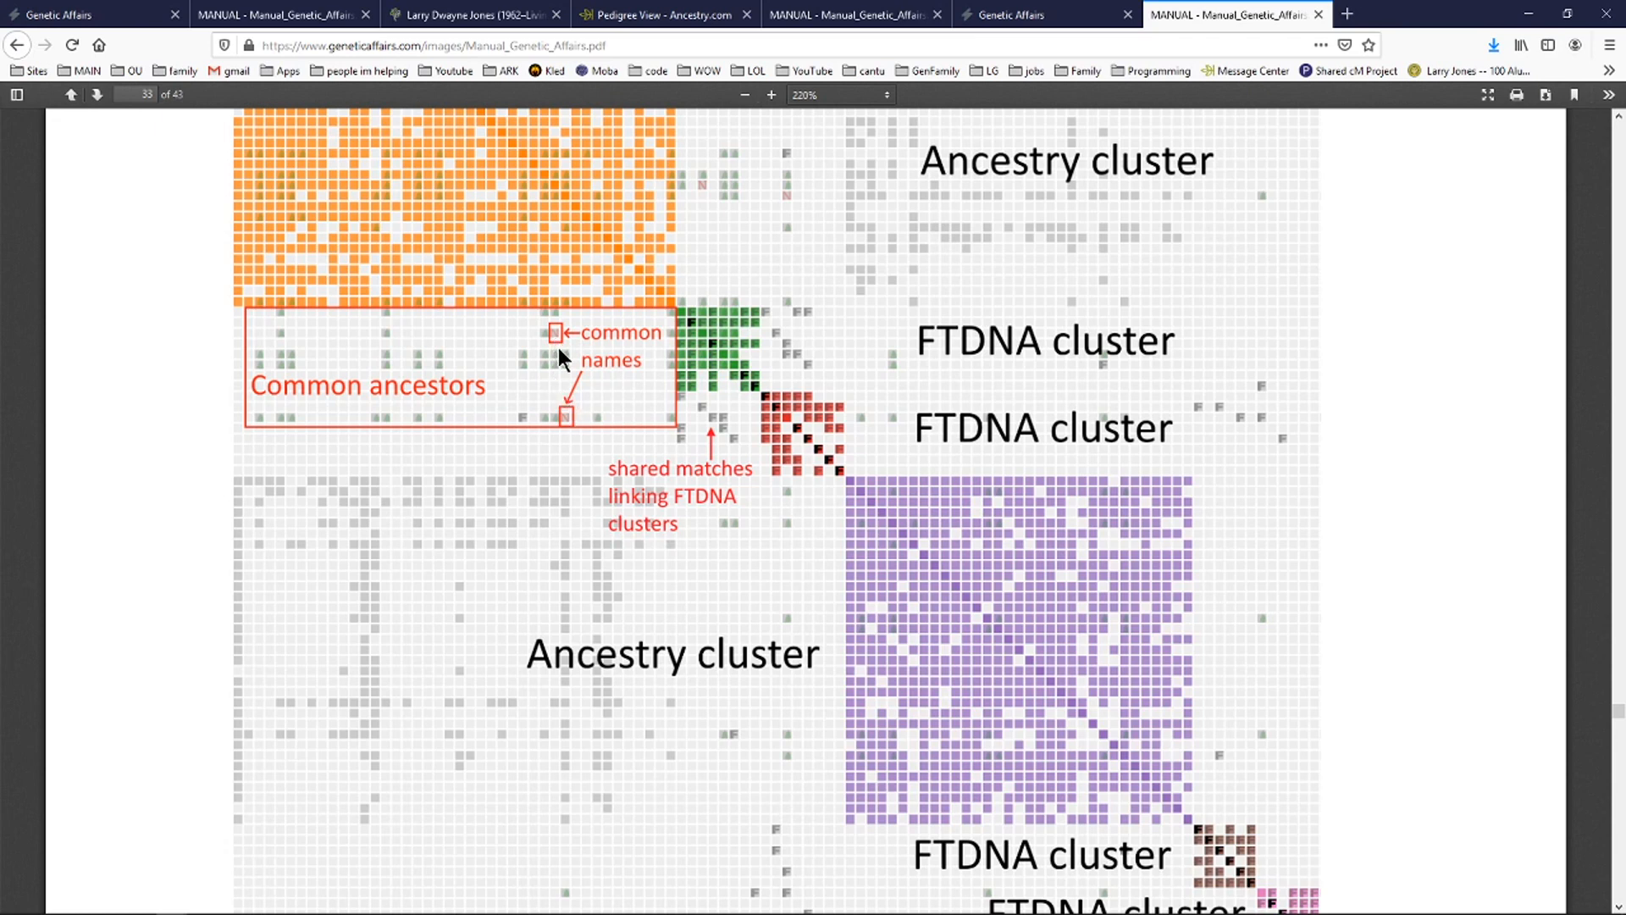
{"action": "mouse_move", "coordinate": [793, 207]}
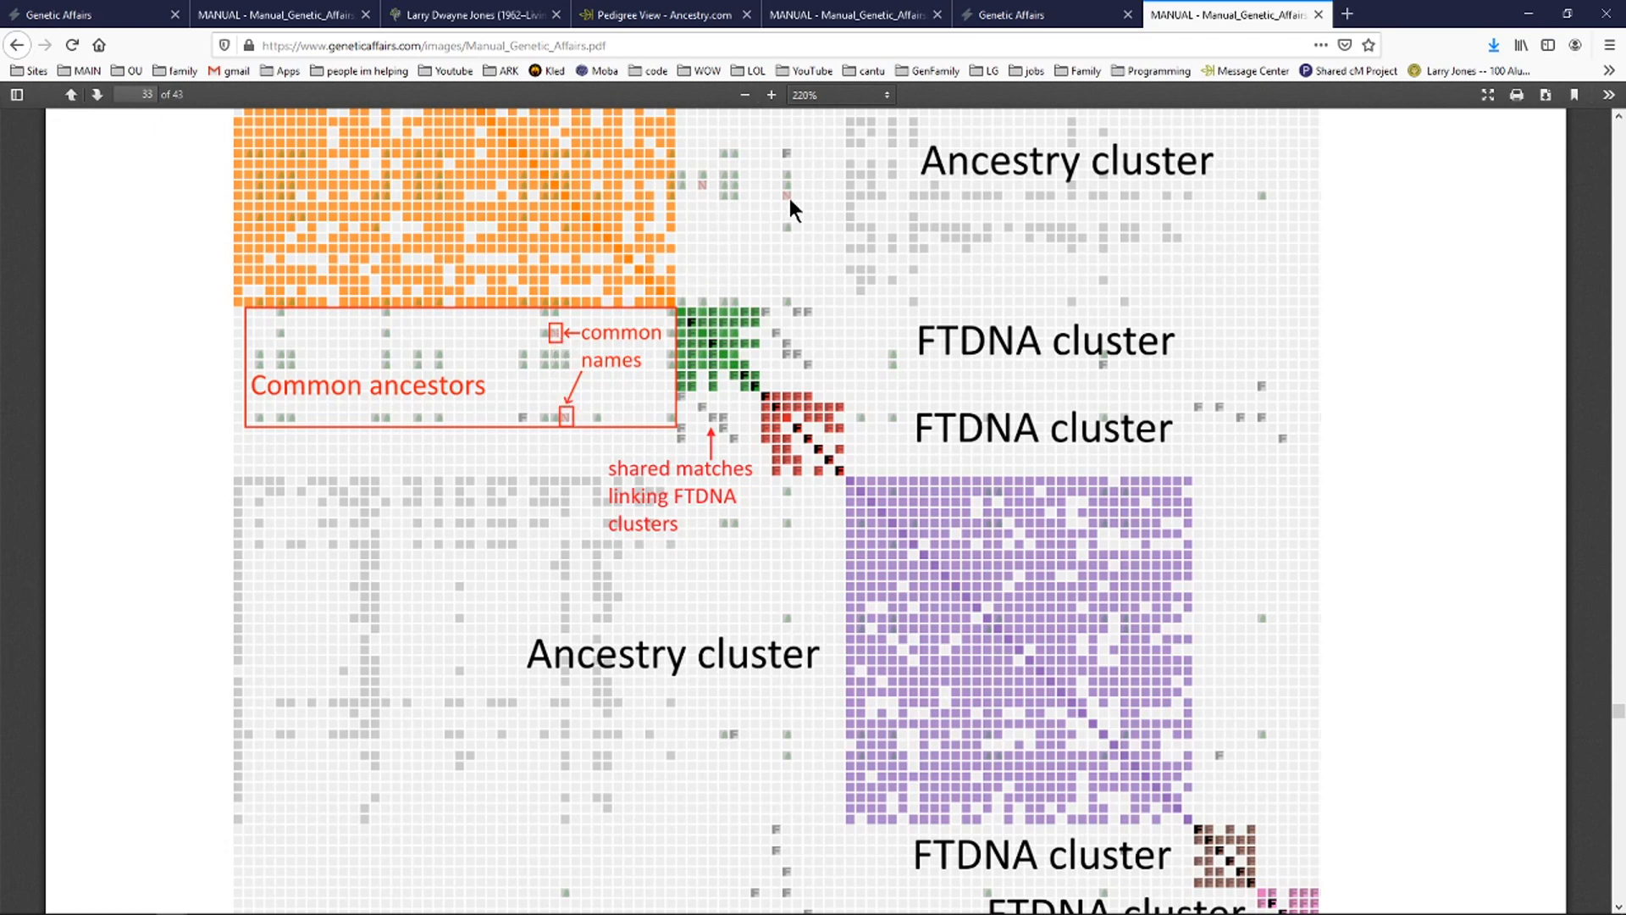
{"action": "mouse_move", "coordinate": [790, 208]}
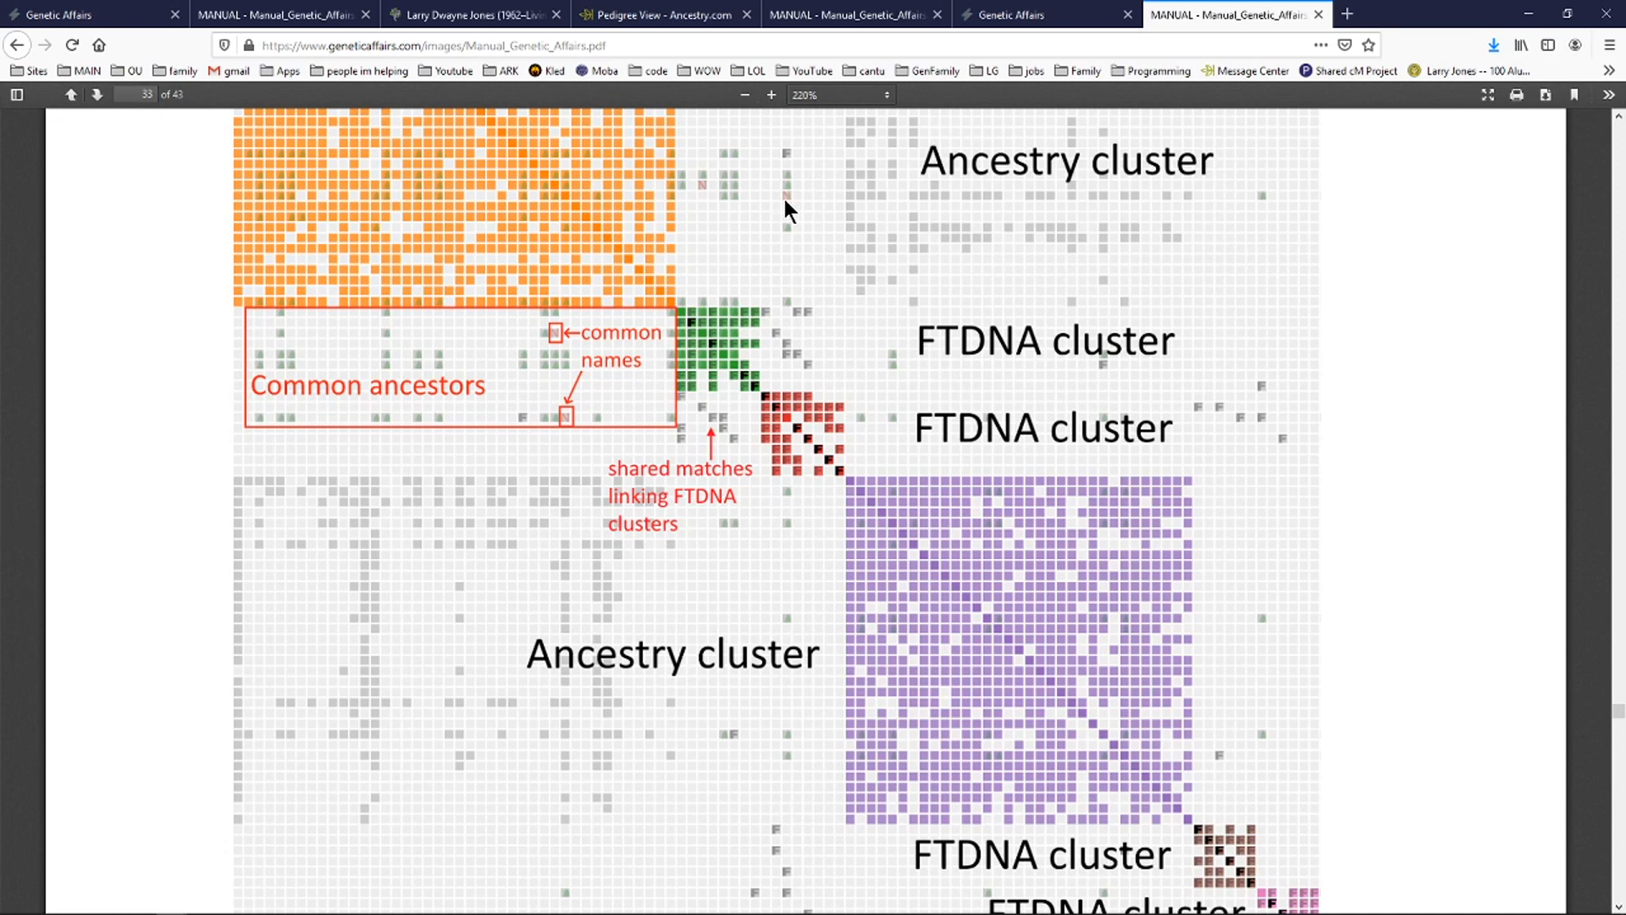
{"action": "mouse_move", "coordinate": [605, 429]}
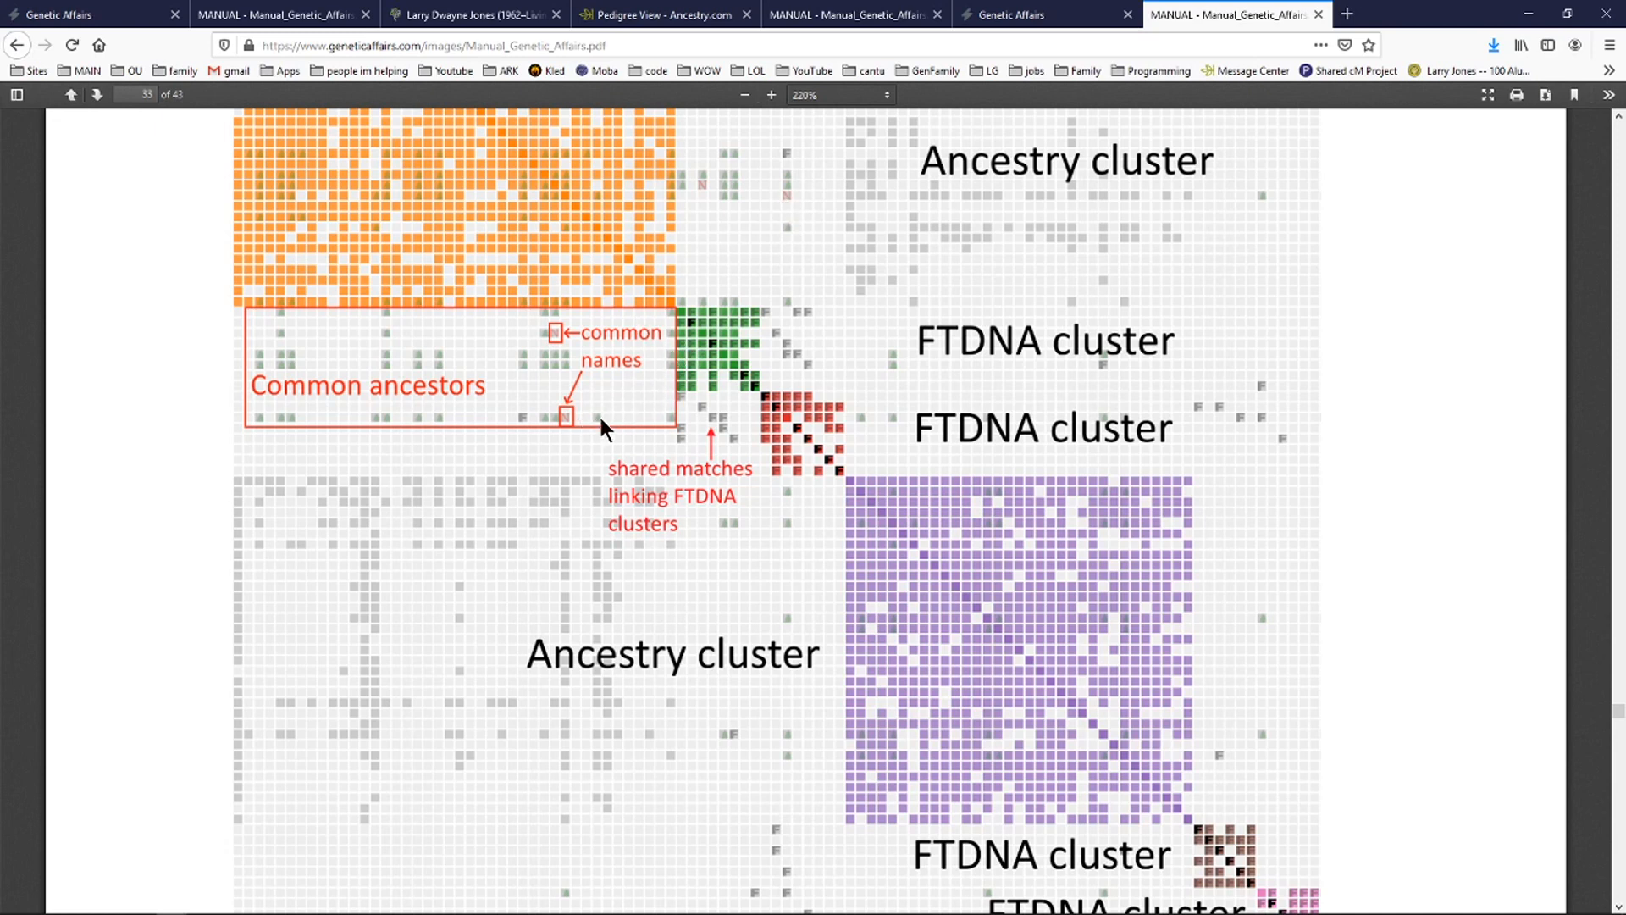
{"action": "mouse_move", "coordinate": [570, 430]}
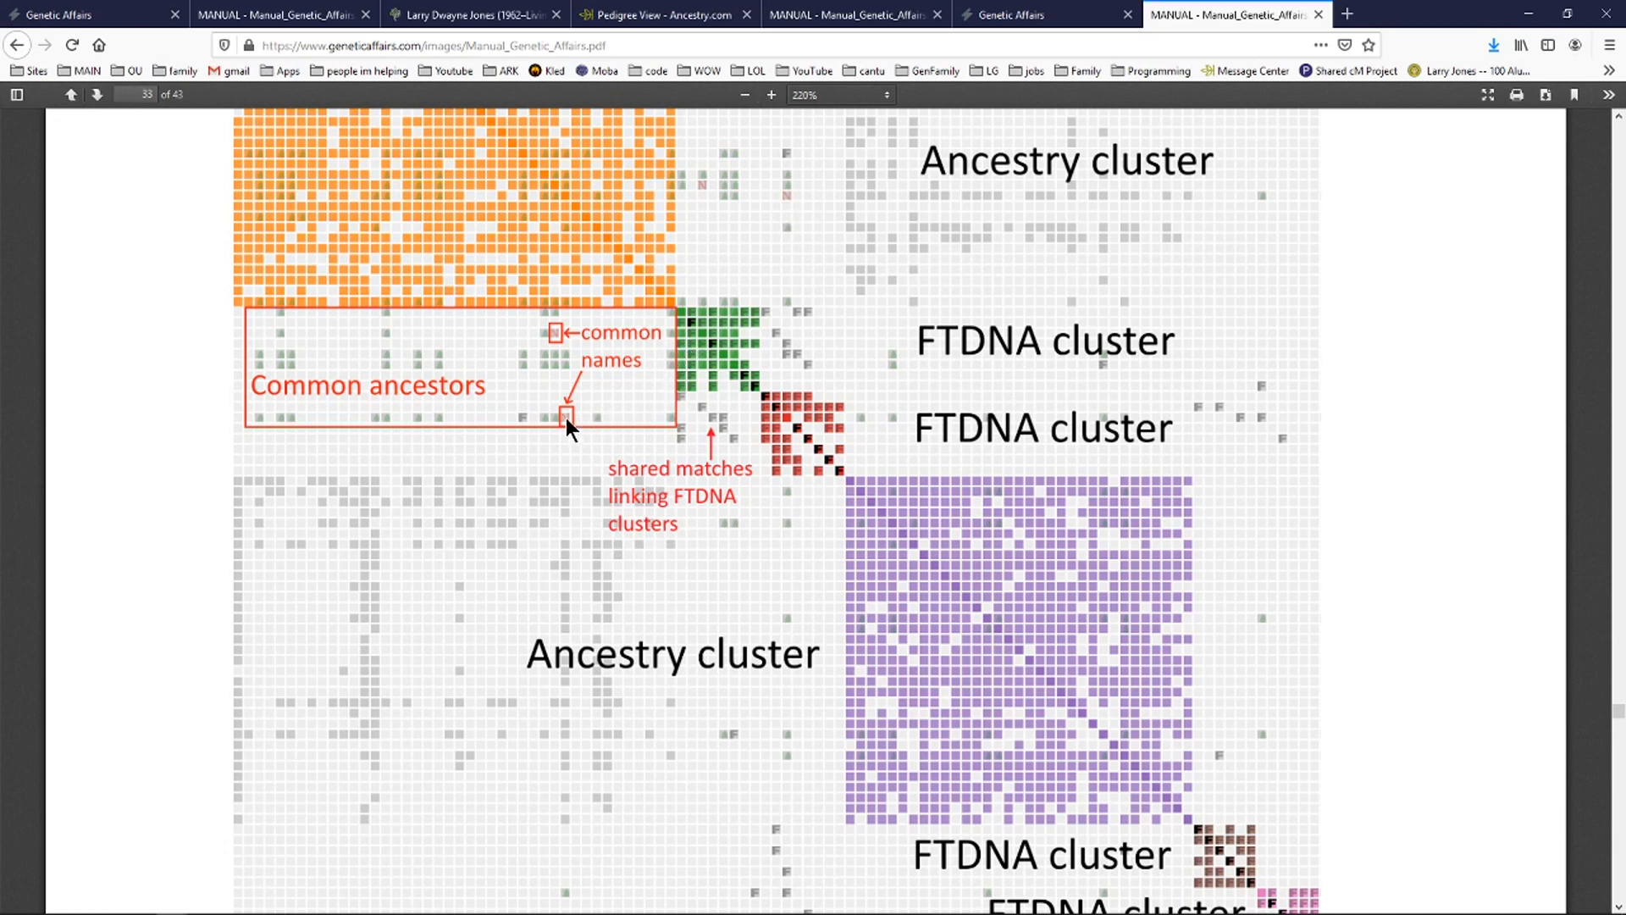
{"action": "mouse_move", "coordinate": [744, 757]}
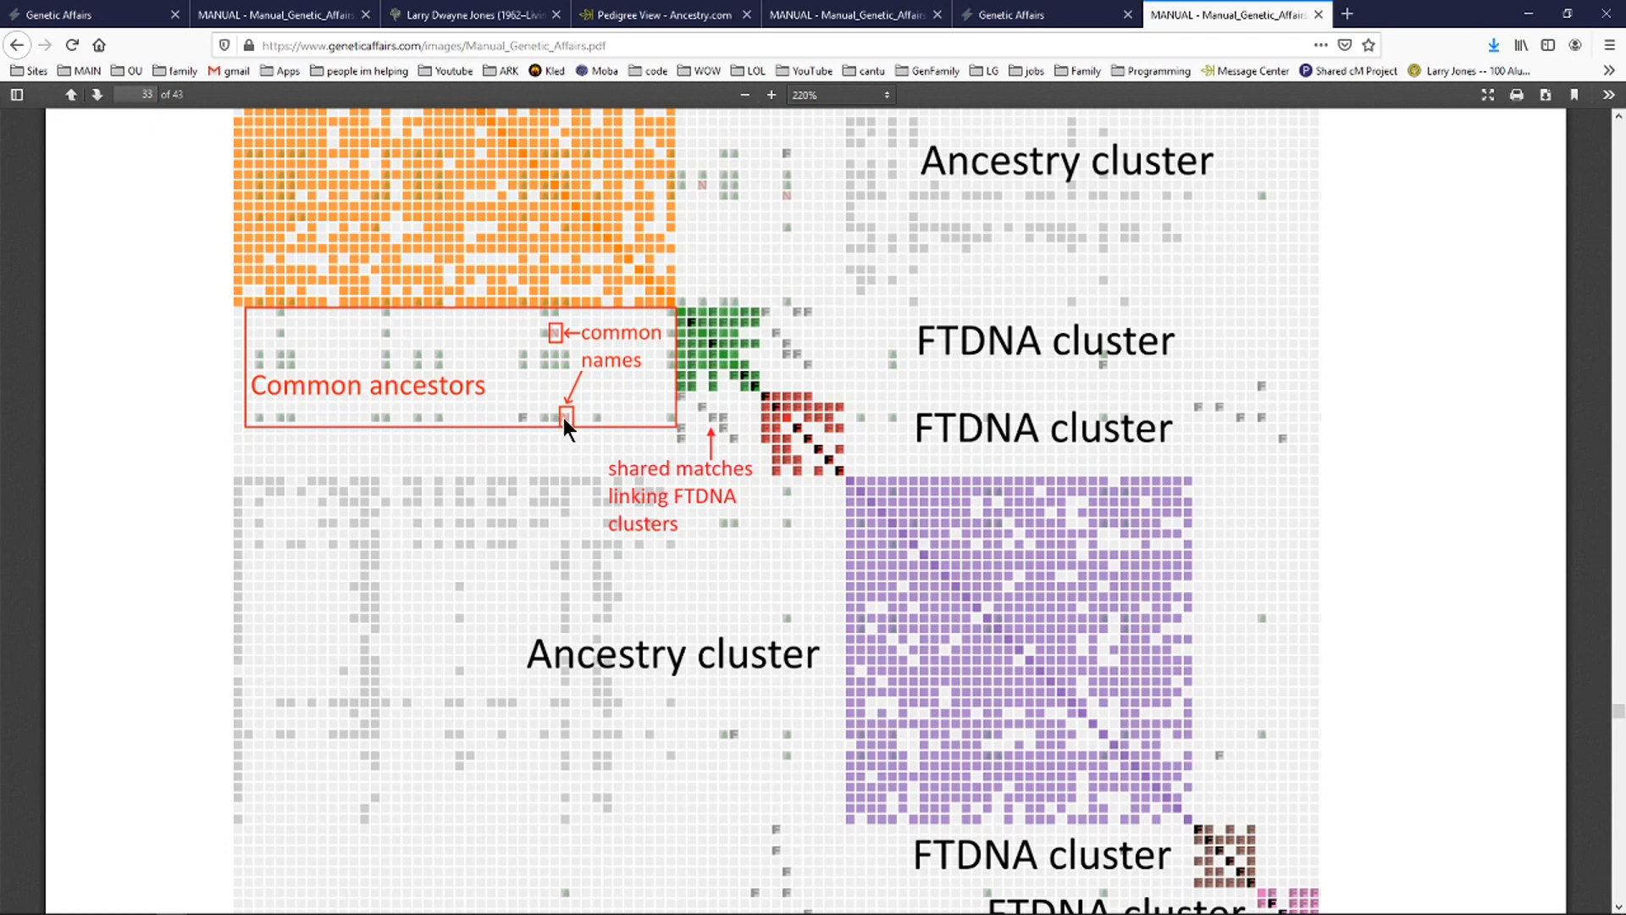
{"action": "mouse_move", "coordinate": [1488, 766]}
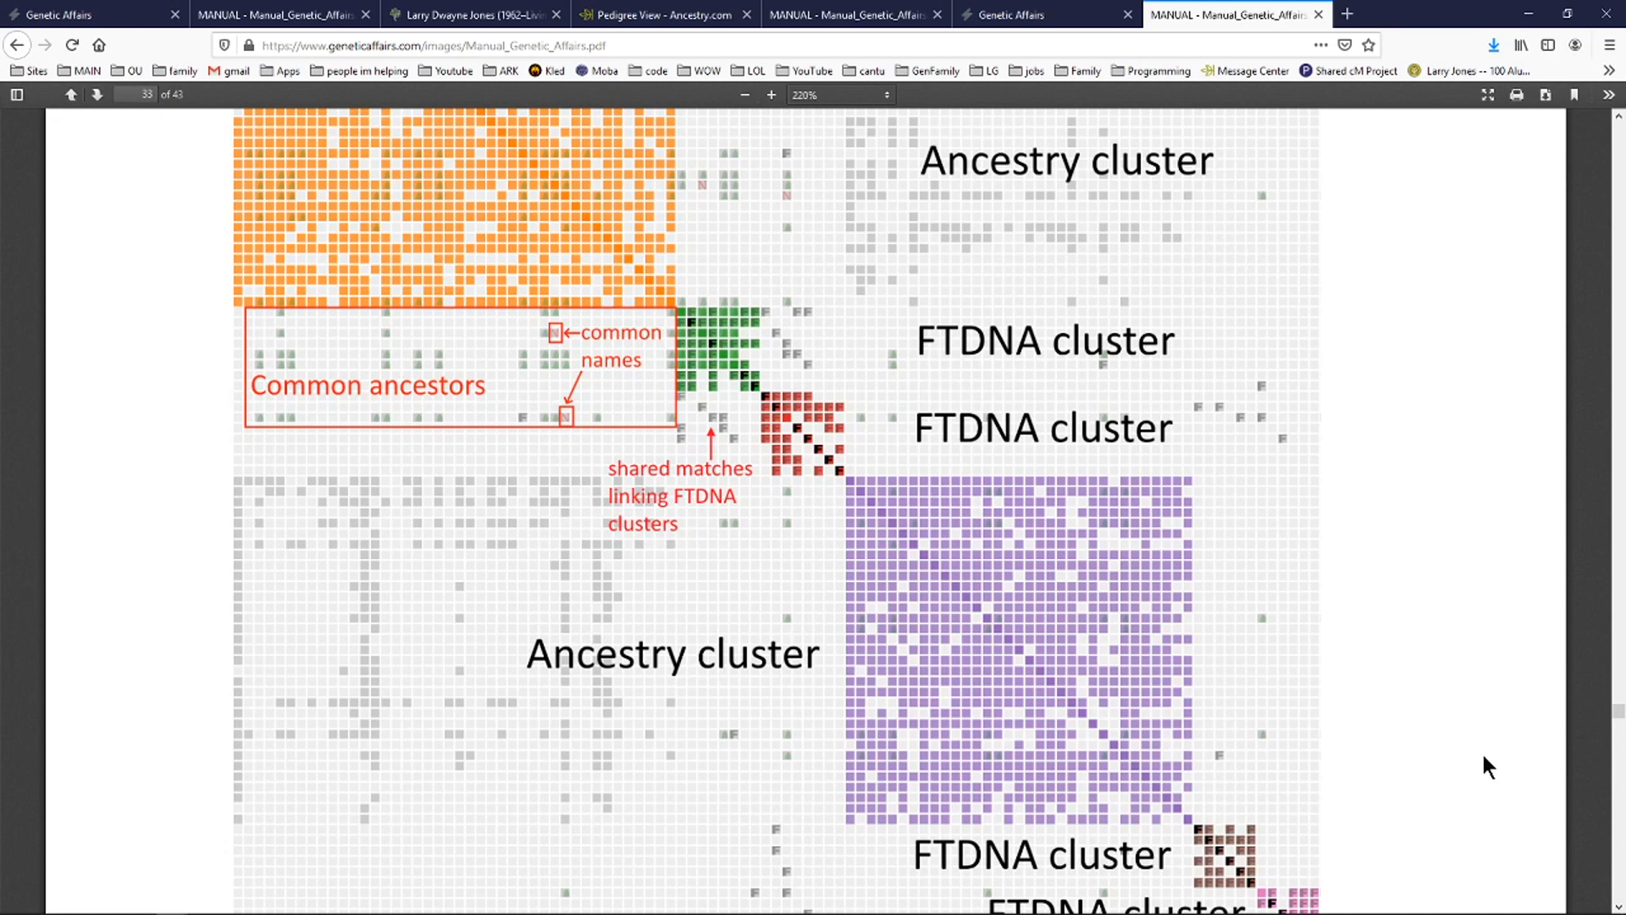
{"action": "mouse_move", "coordinate": [670, 810]}
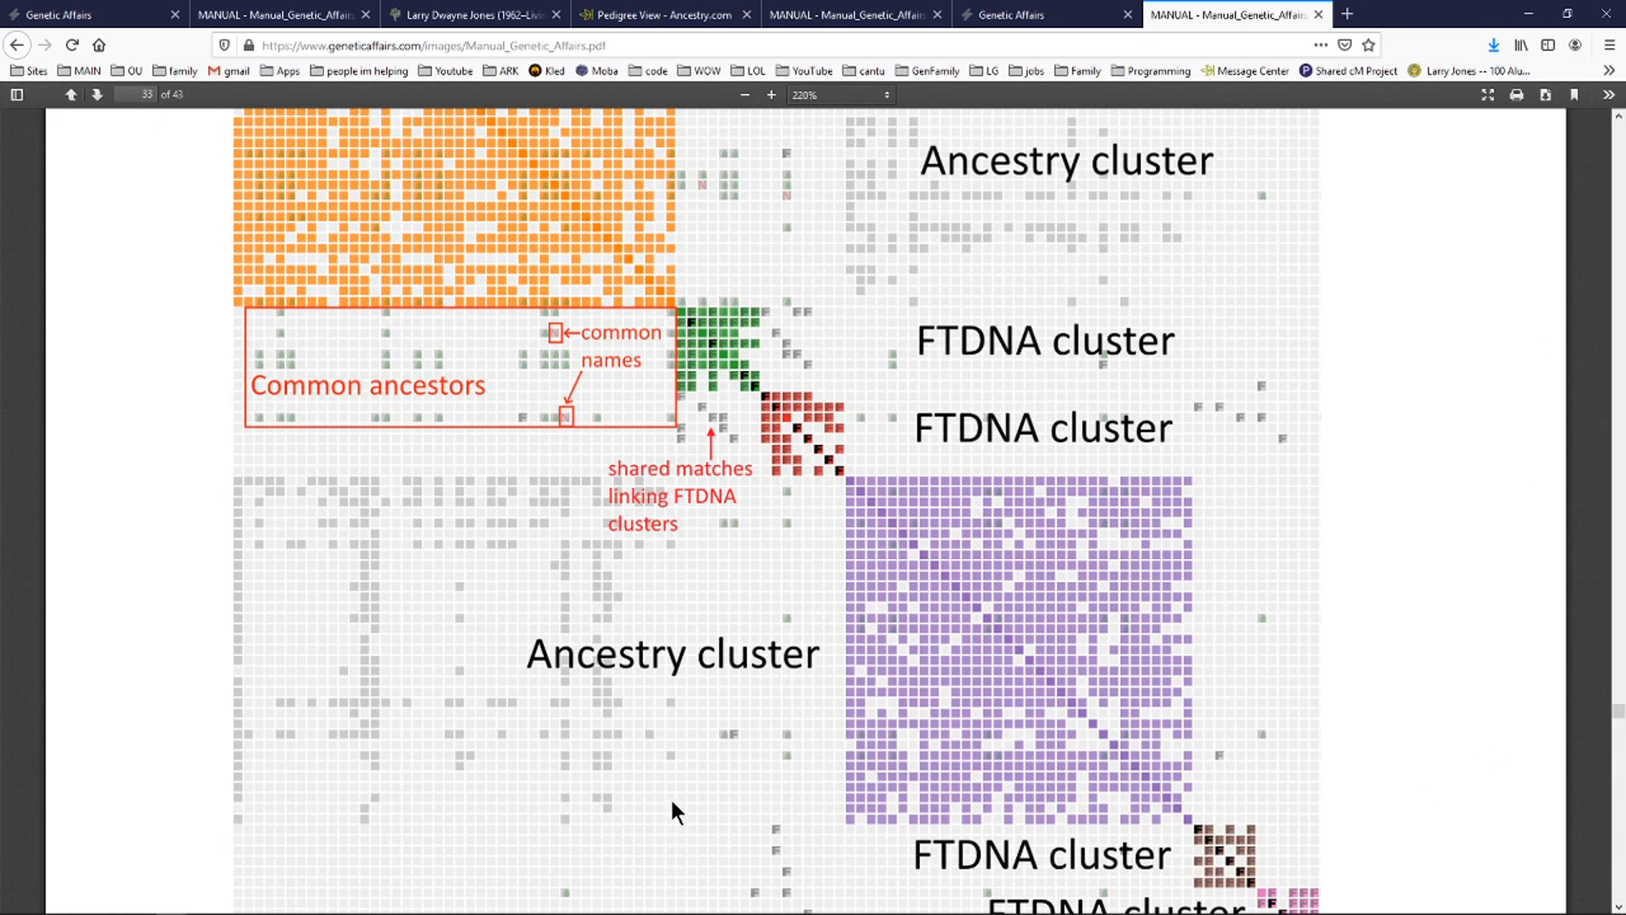
{"action": "mouse_move", "coordinate": [724, 824]}
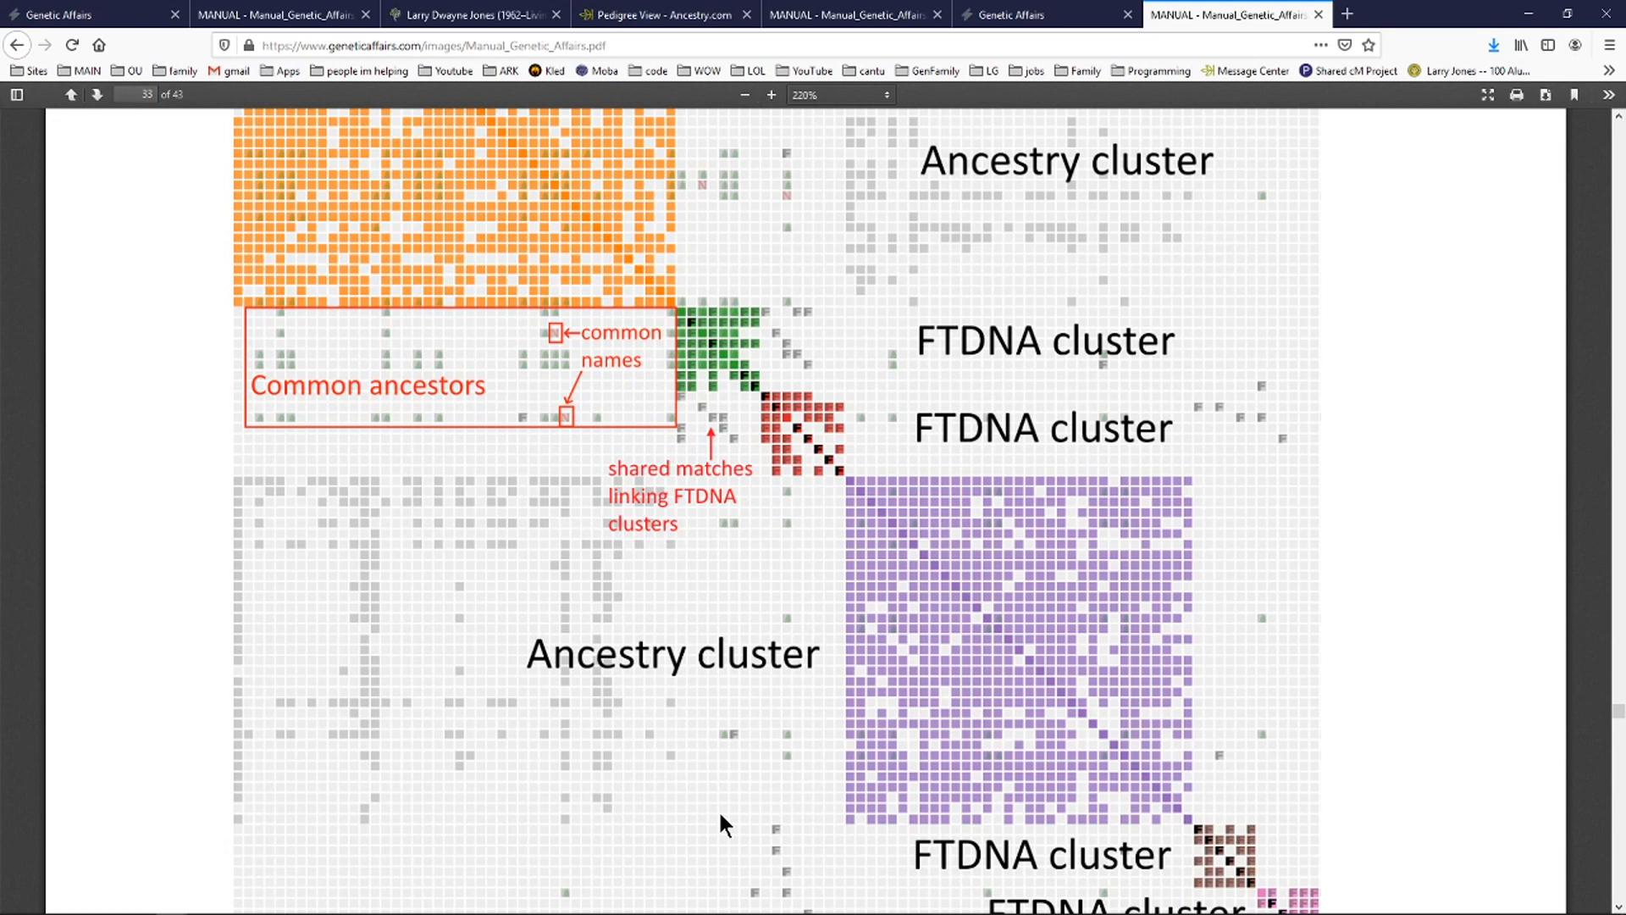
{"action": "mouse_move", "coordinate": [985, 615]}
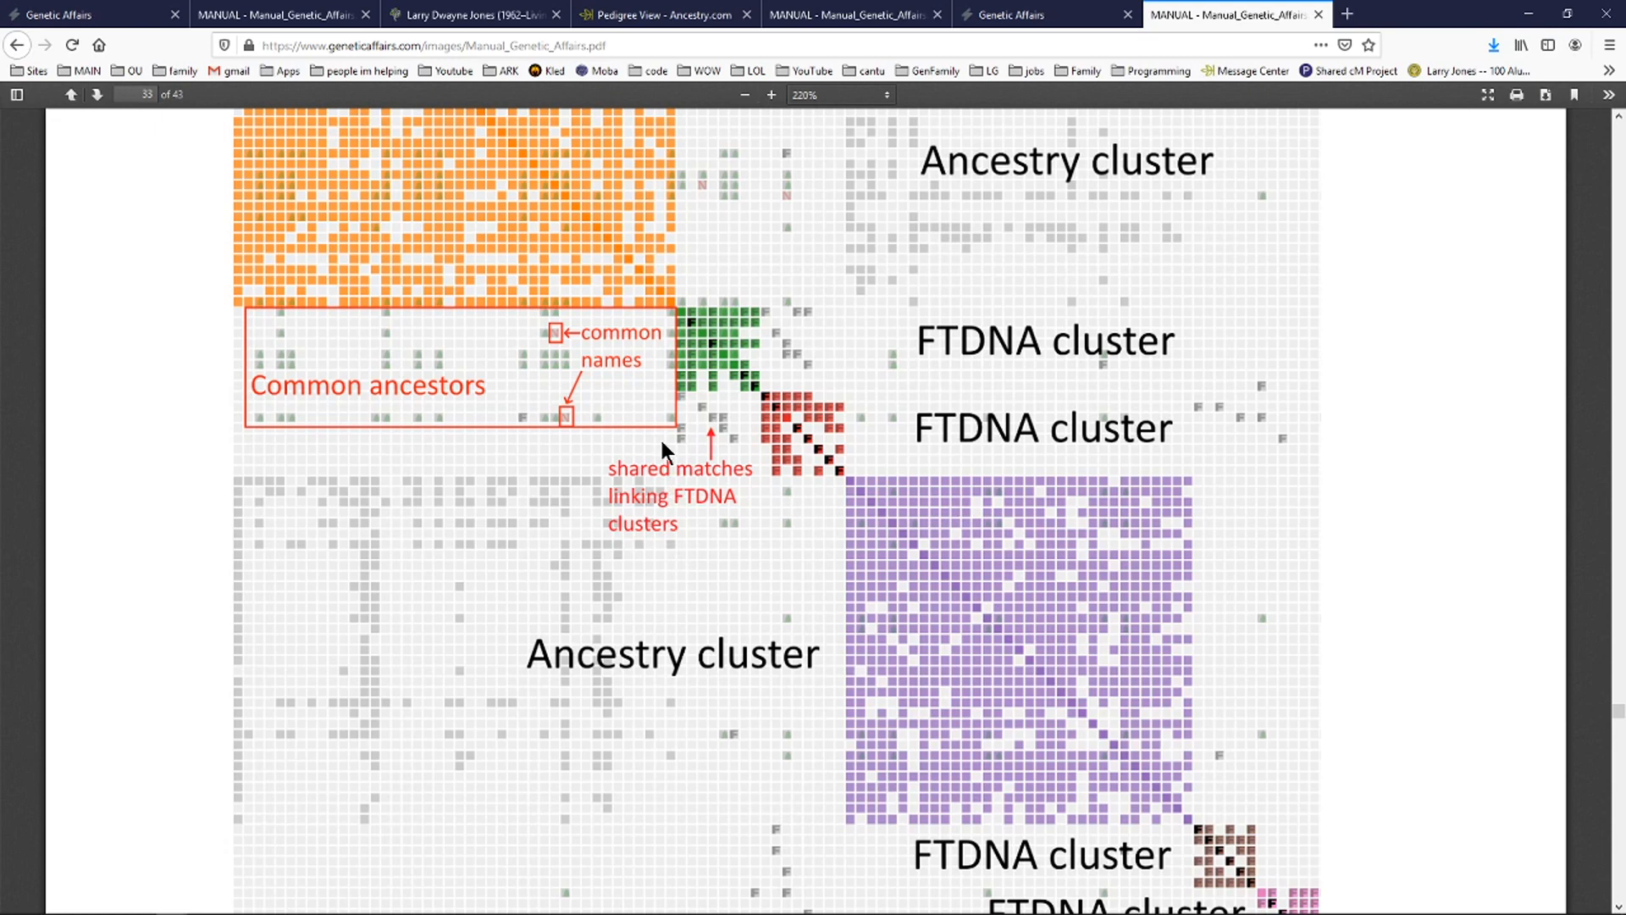
{"action": "mouse_move", "coordinate": [570, 192]}
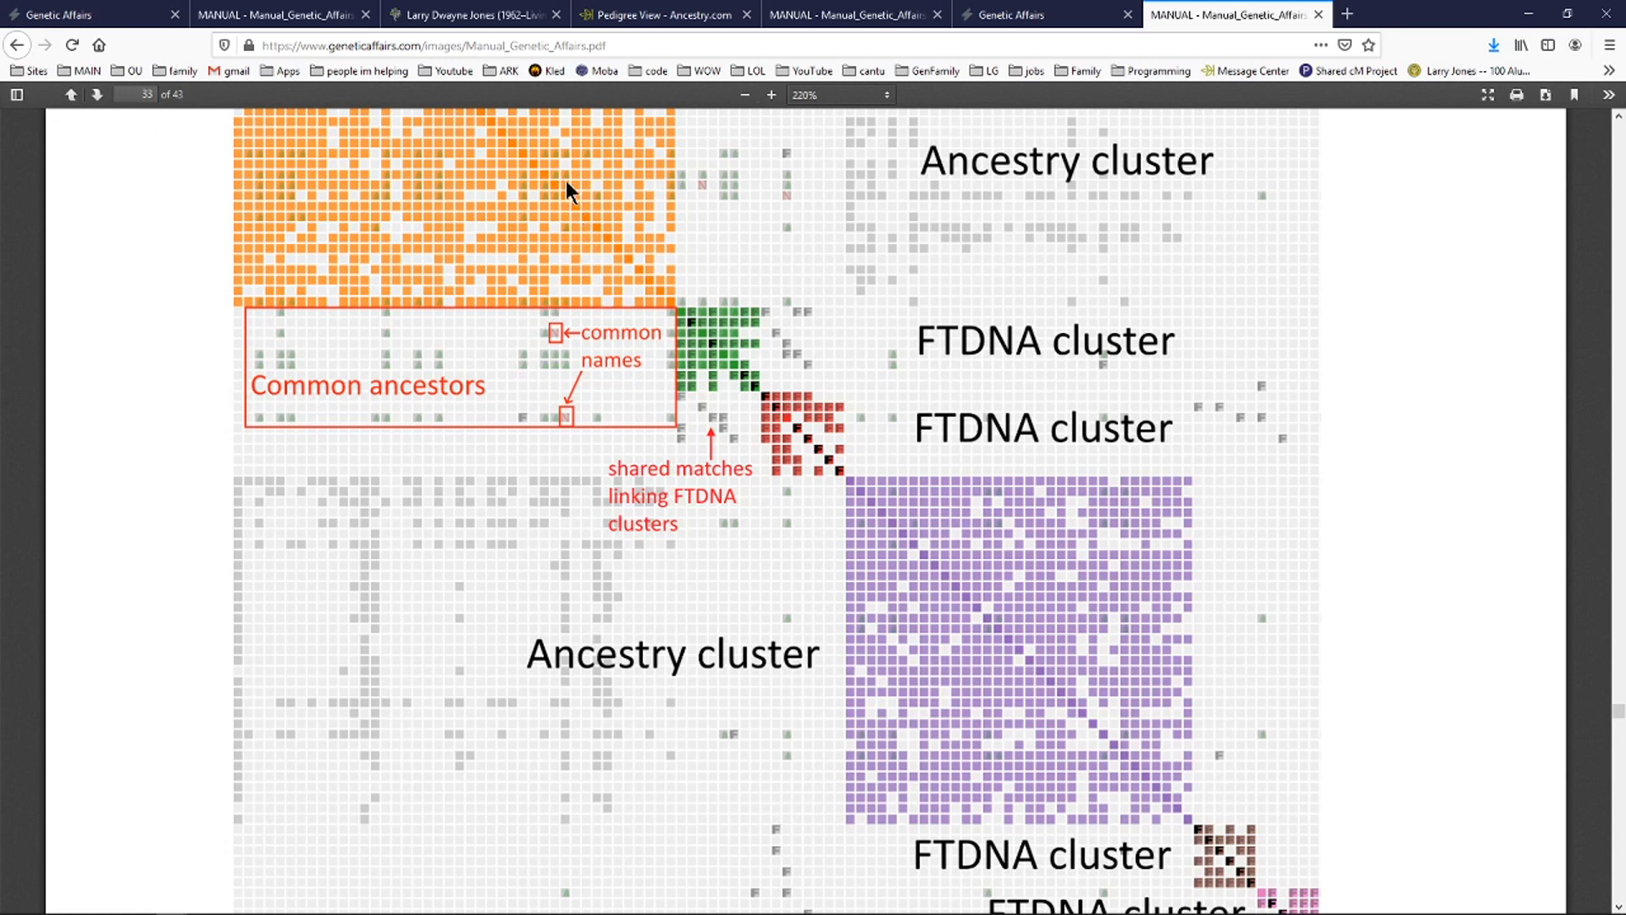
{"action": "mouse_move", "coordinate": [440, 207]}
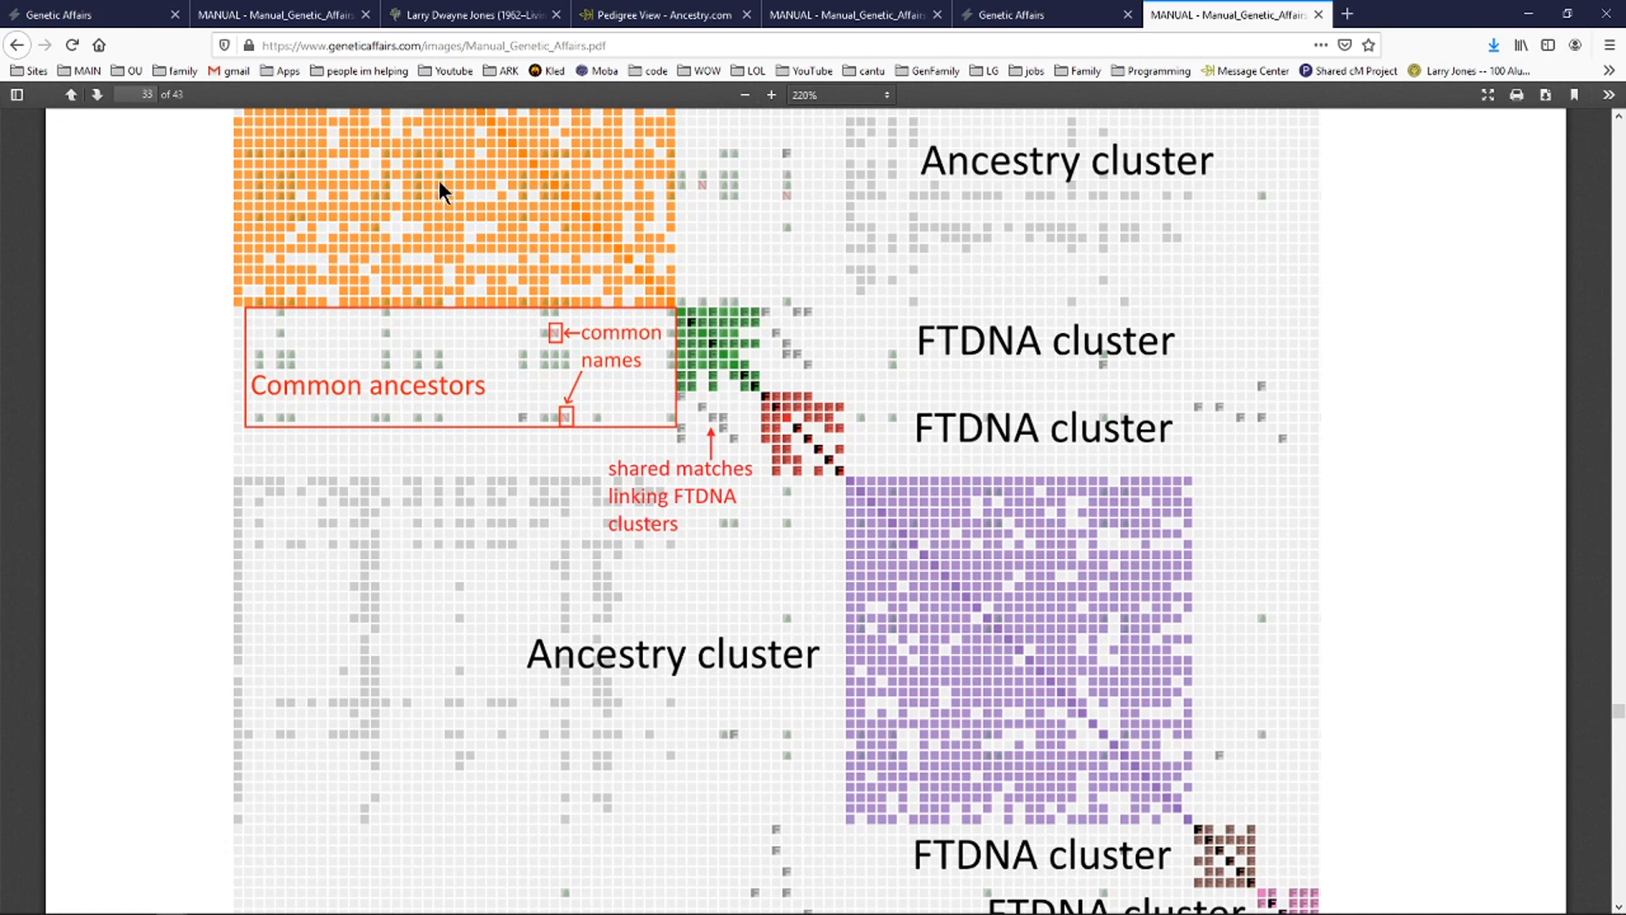
{"action": "mouse_move", "coordinate": [444, 214]}
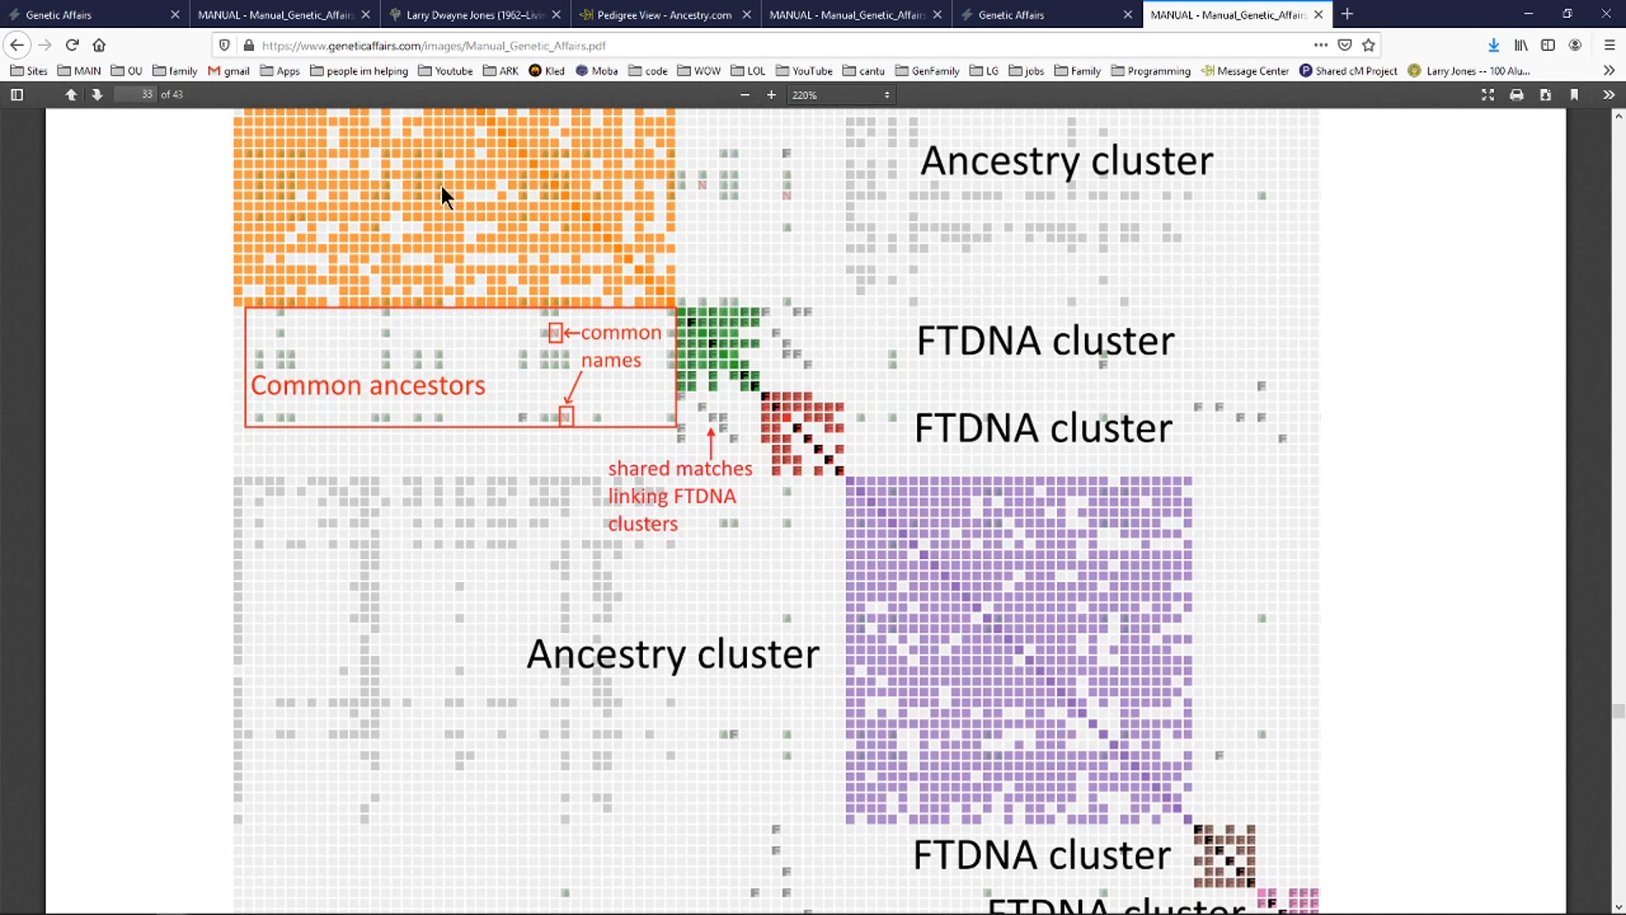
{"action": "mouse_move", "coordinate": [503, 257]}
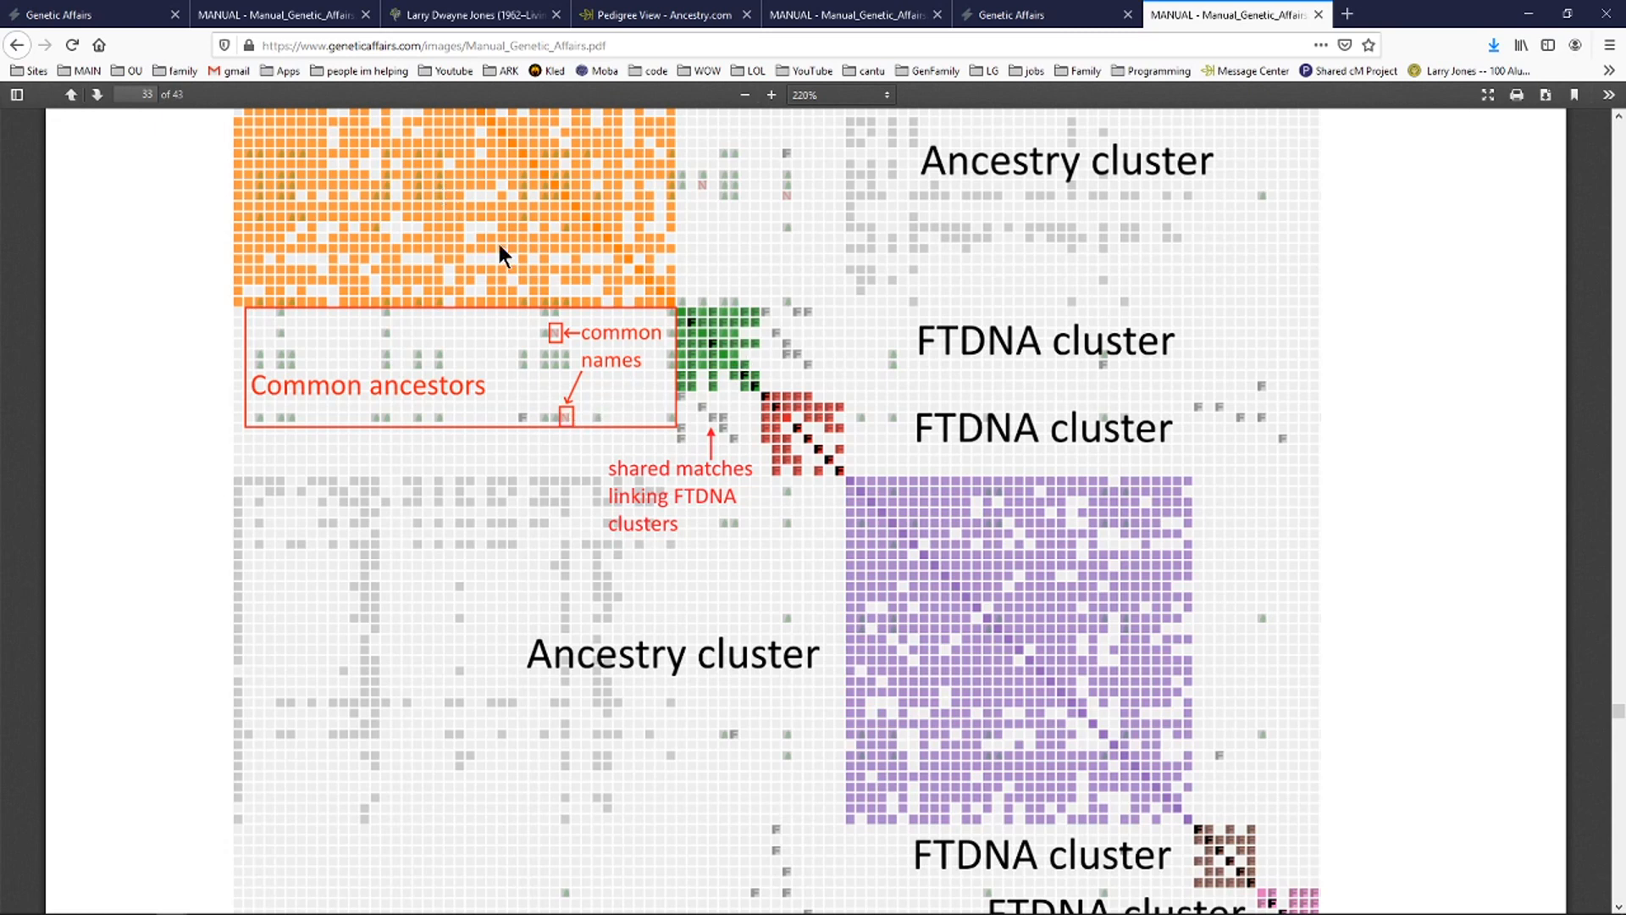
{"action": "mouse_move", "coordinate": [443, 204]}
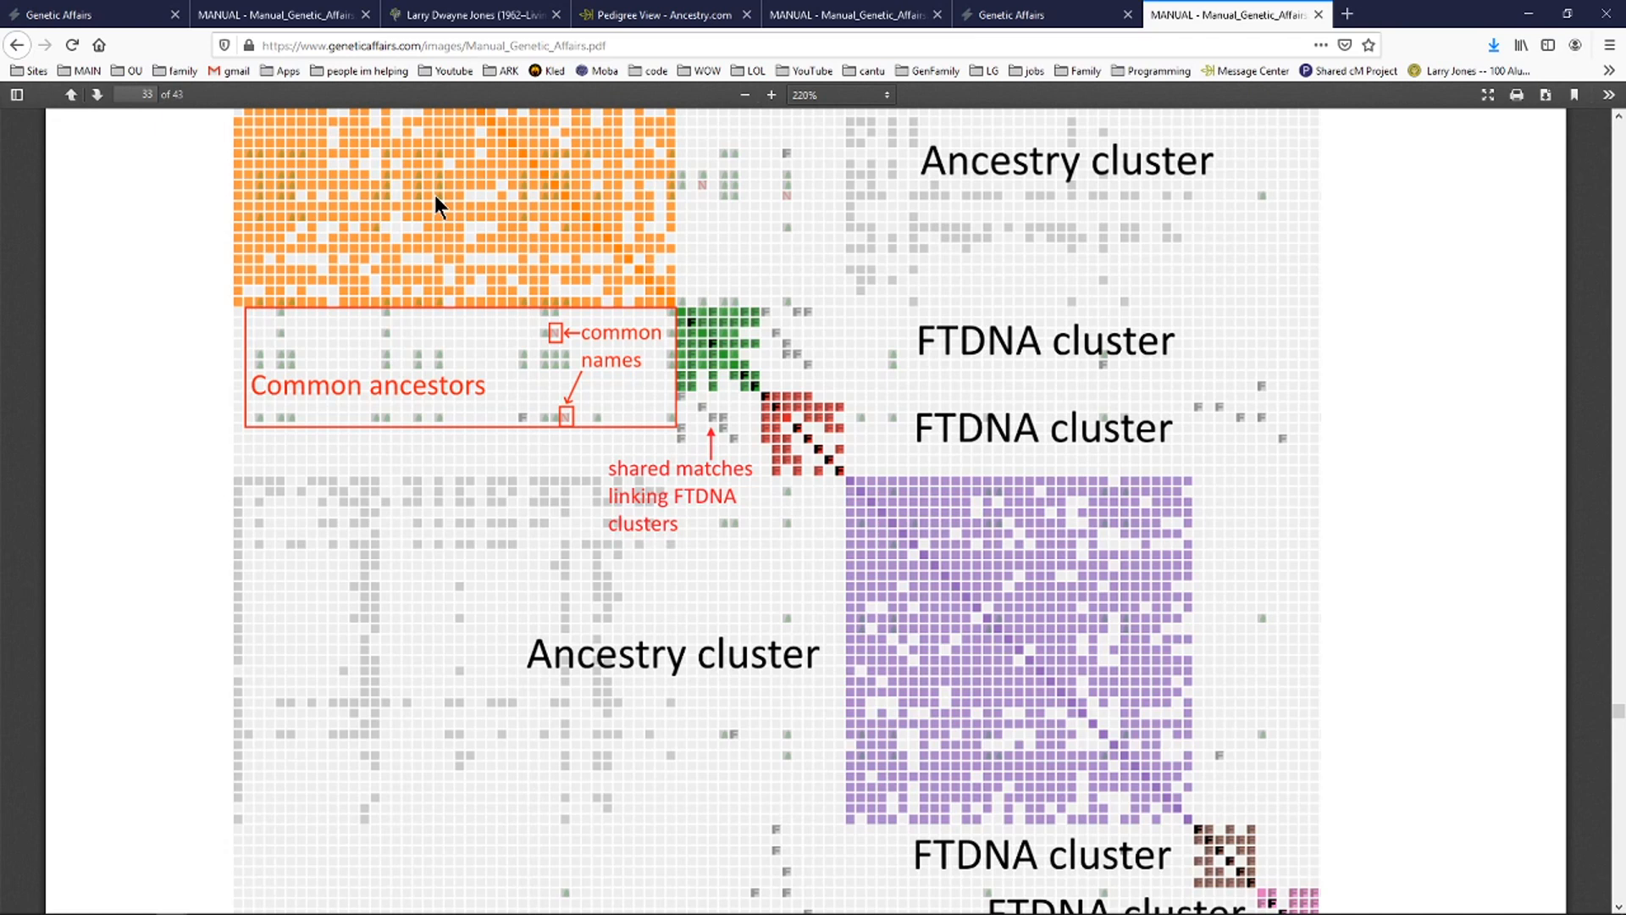
{"action": "mouse_move", "coordinate": [766, 405]}
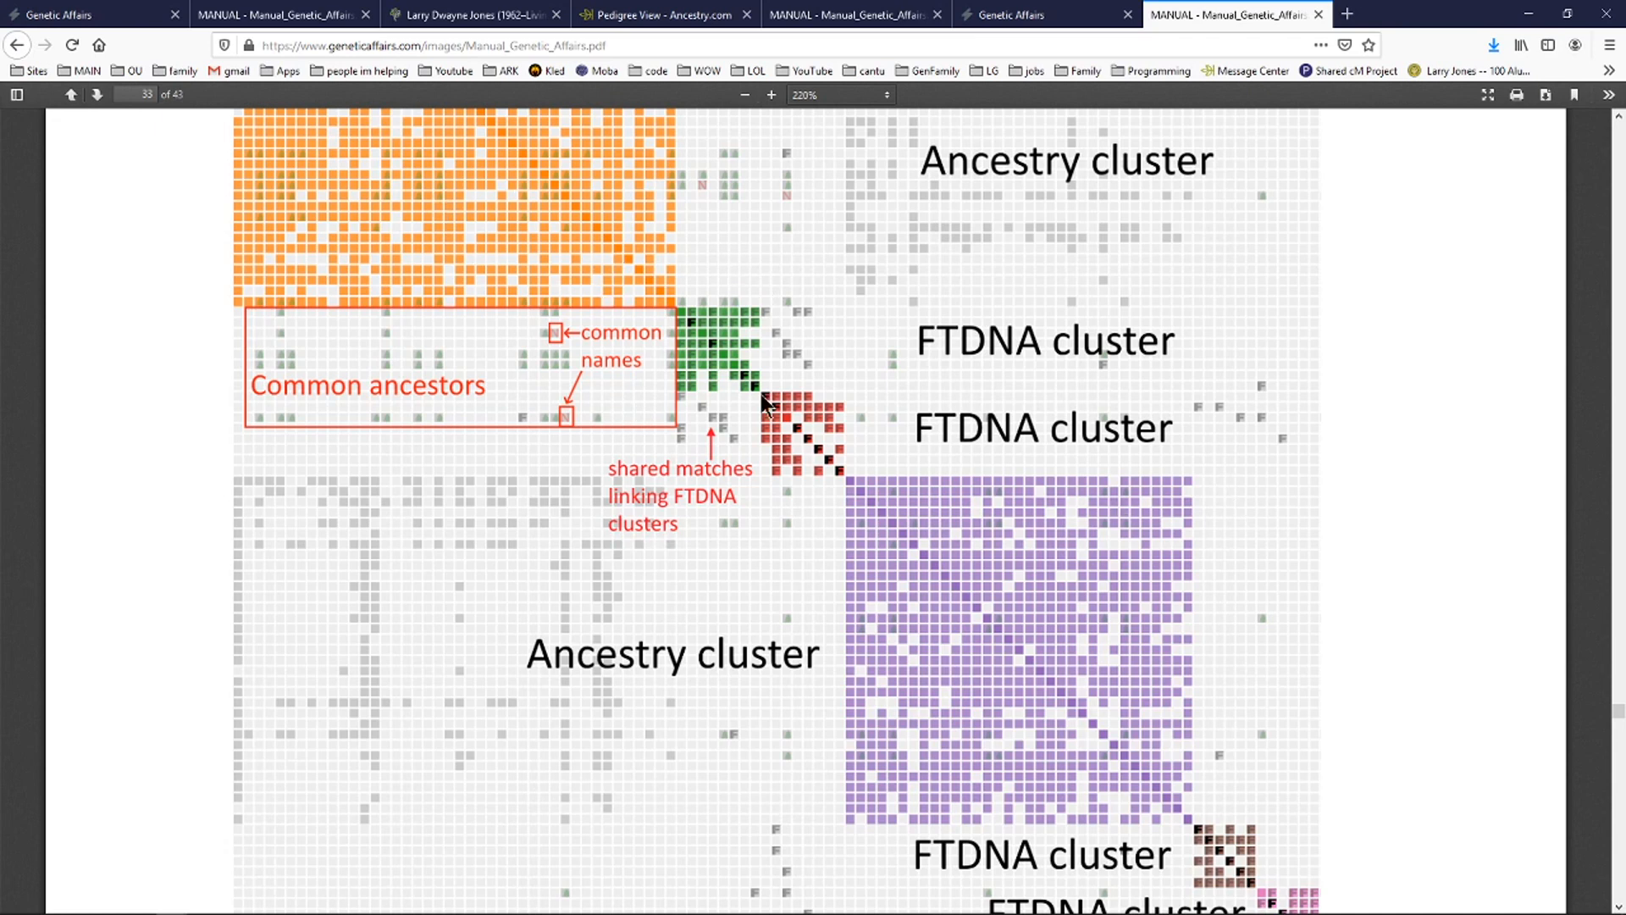
{"action": "mouse_move", "coordinate": [1355, 480]}
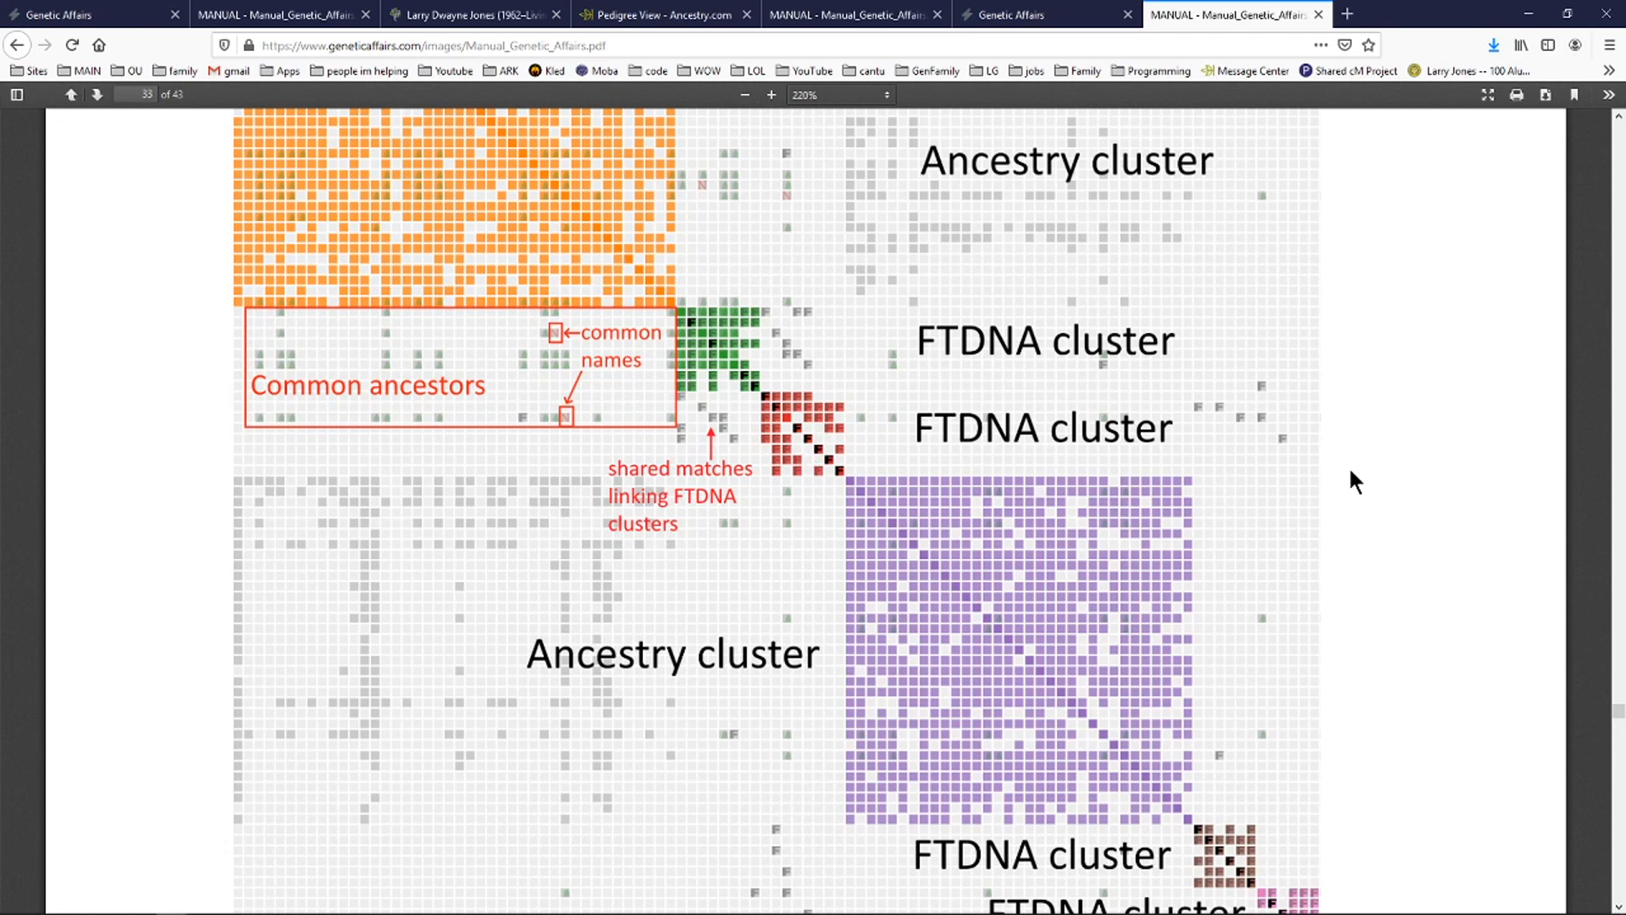
{"action": "mouse_move", "coordinate": [1344, 482]}
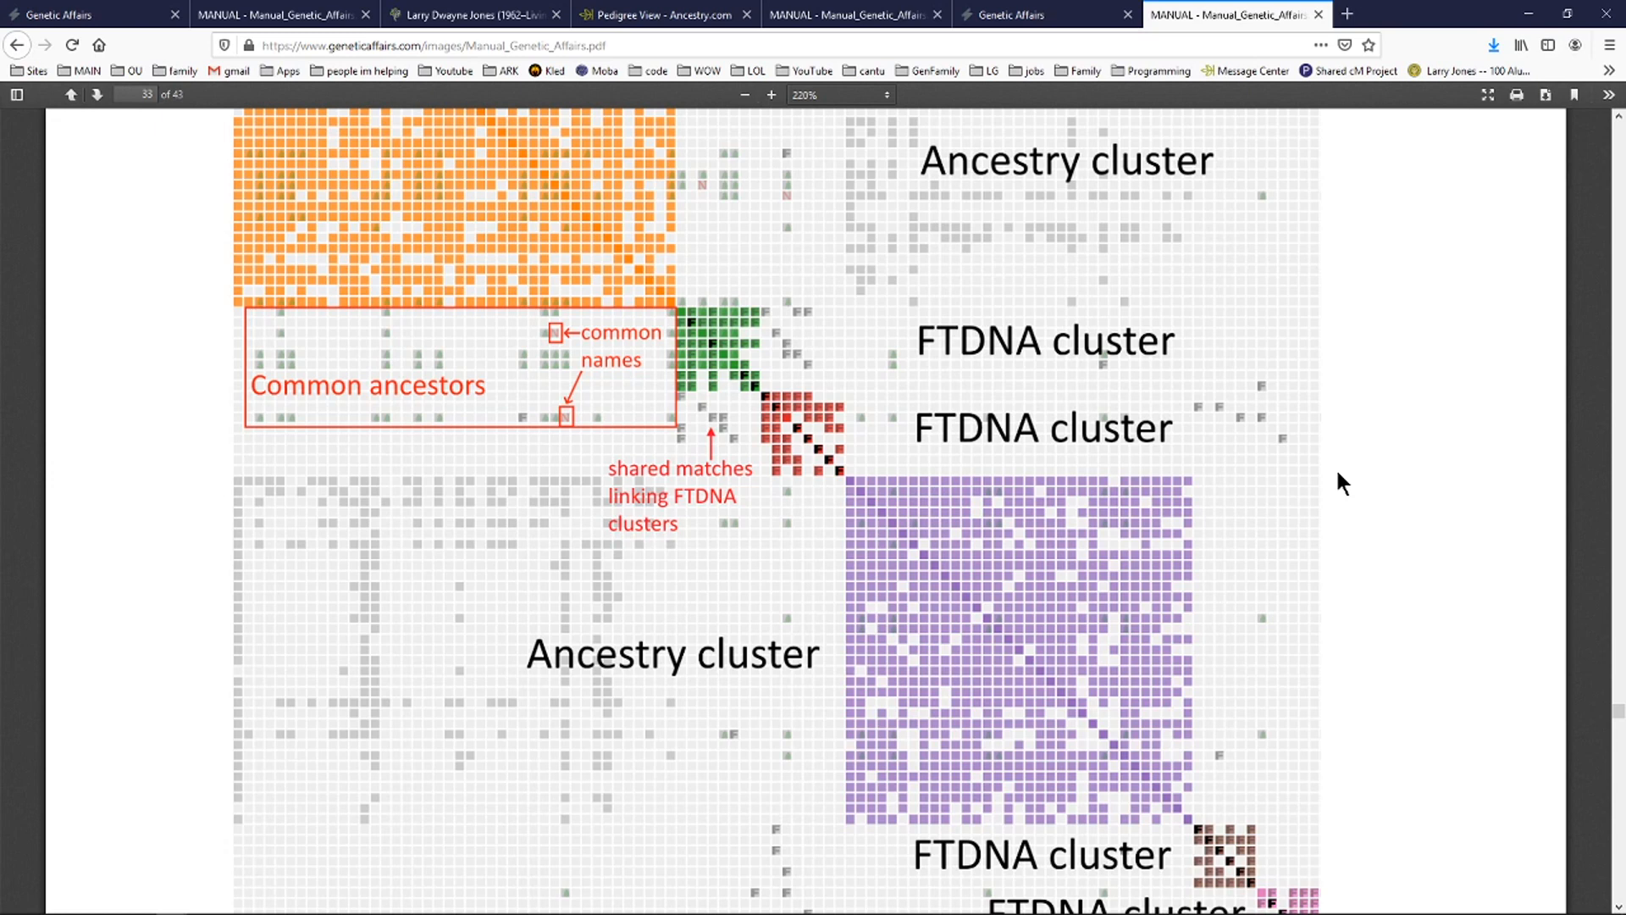
{"action": "mouse_move", "coordinate": [564, 345]}
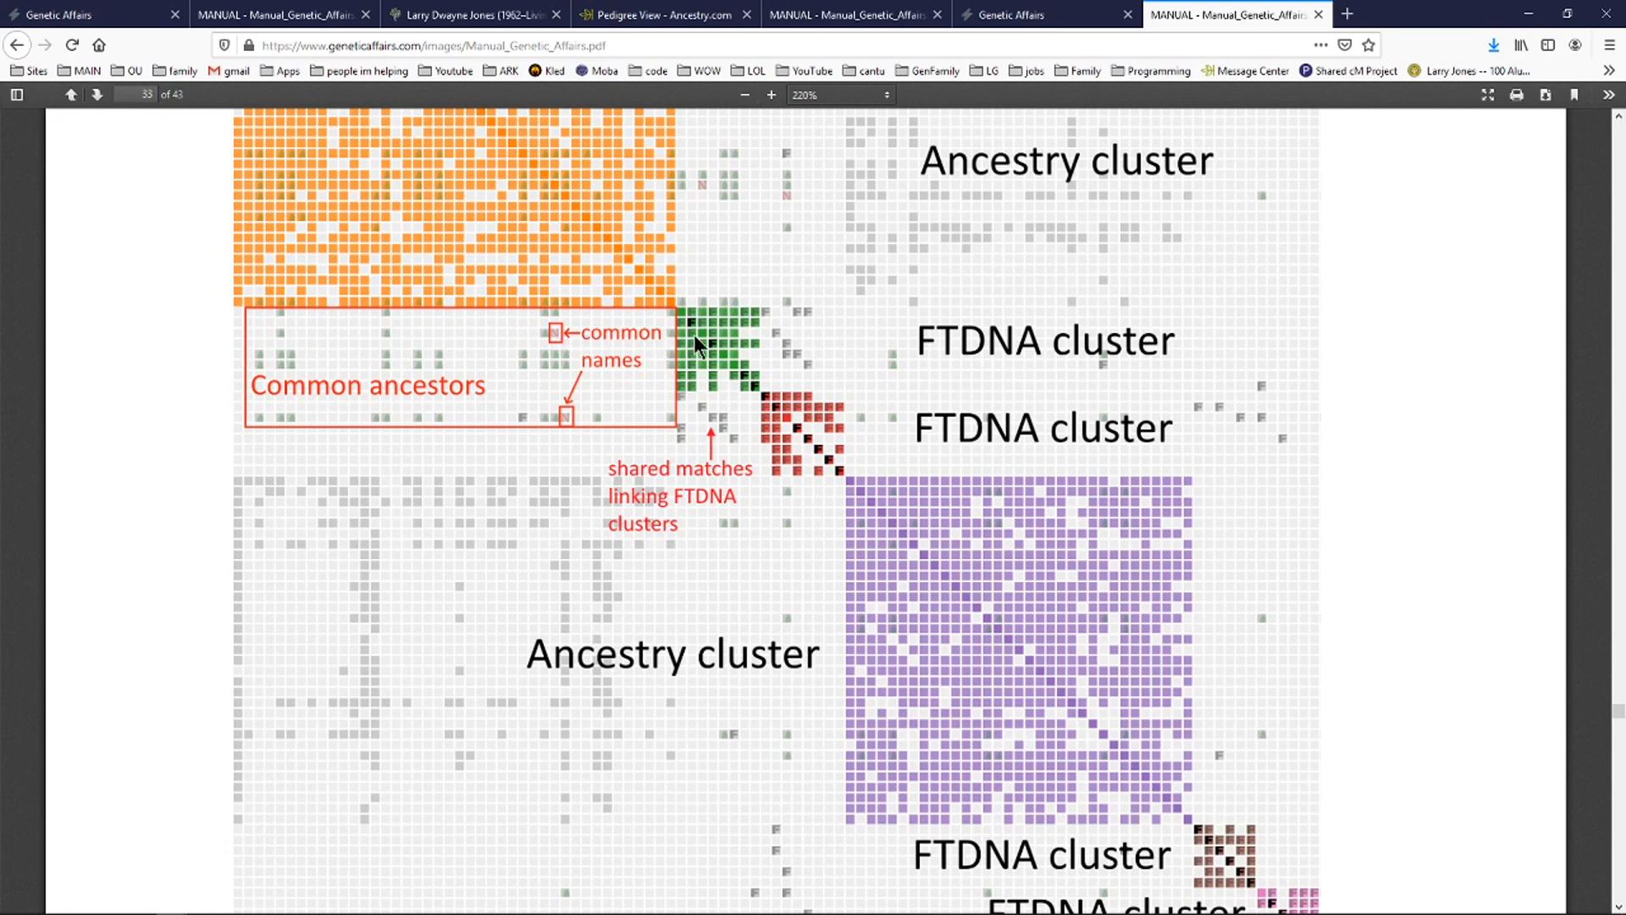
{"action": "mouse_move", "coordinate": [796, 304]}
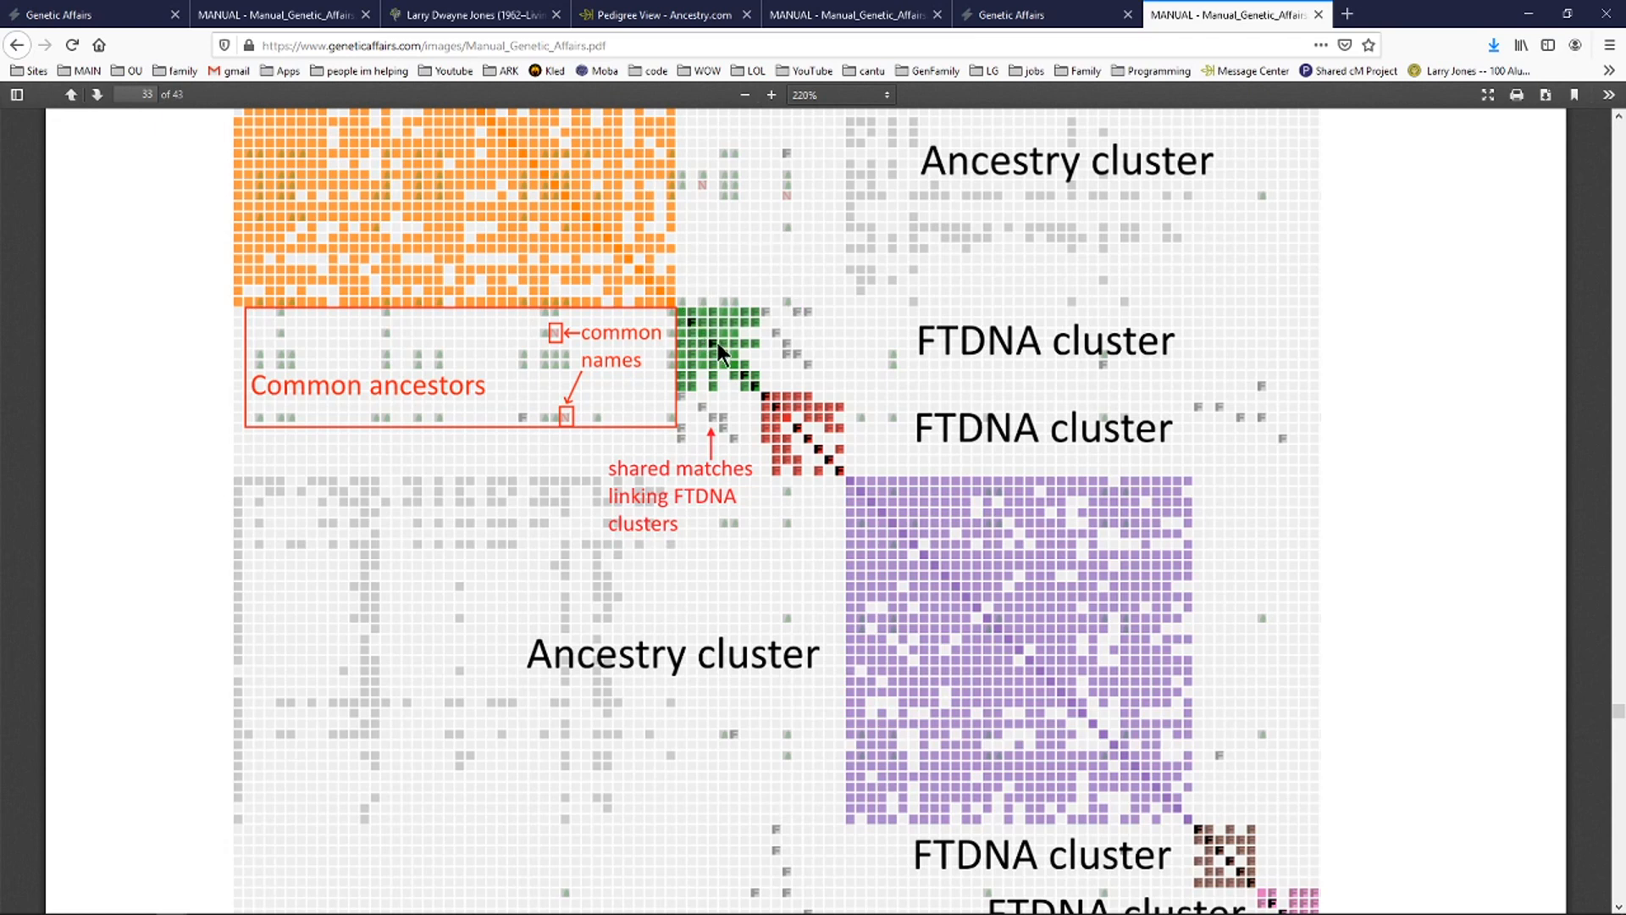
{"action": "mouse_move", "coordinate": [521, 270]}
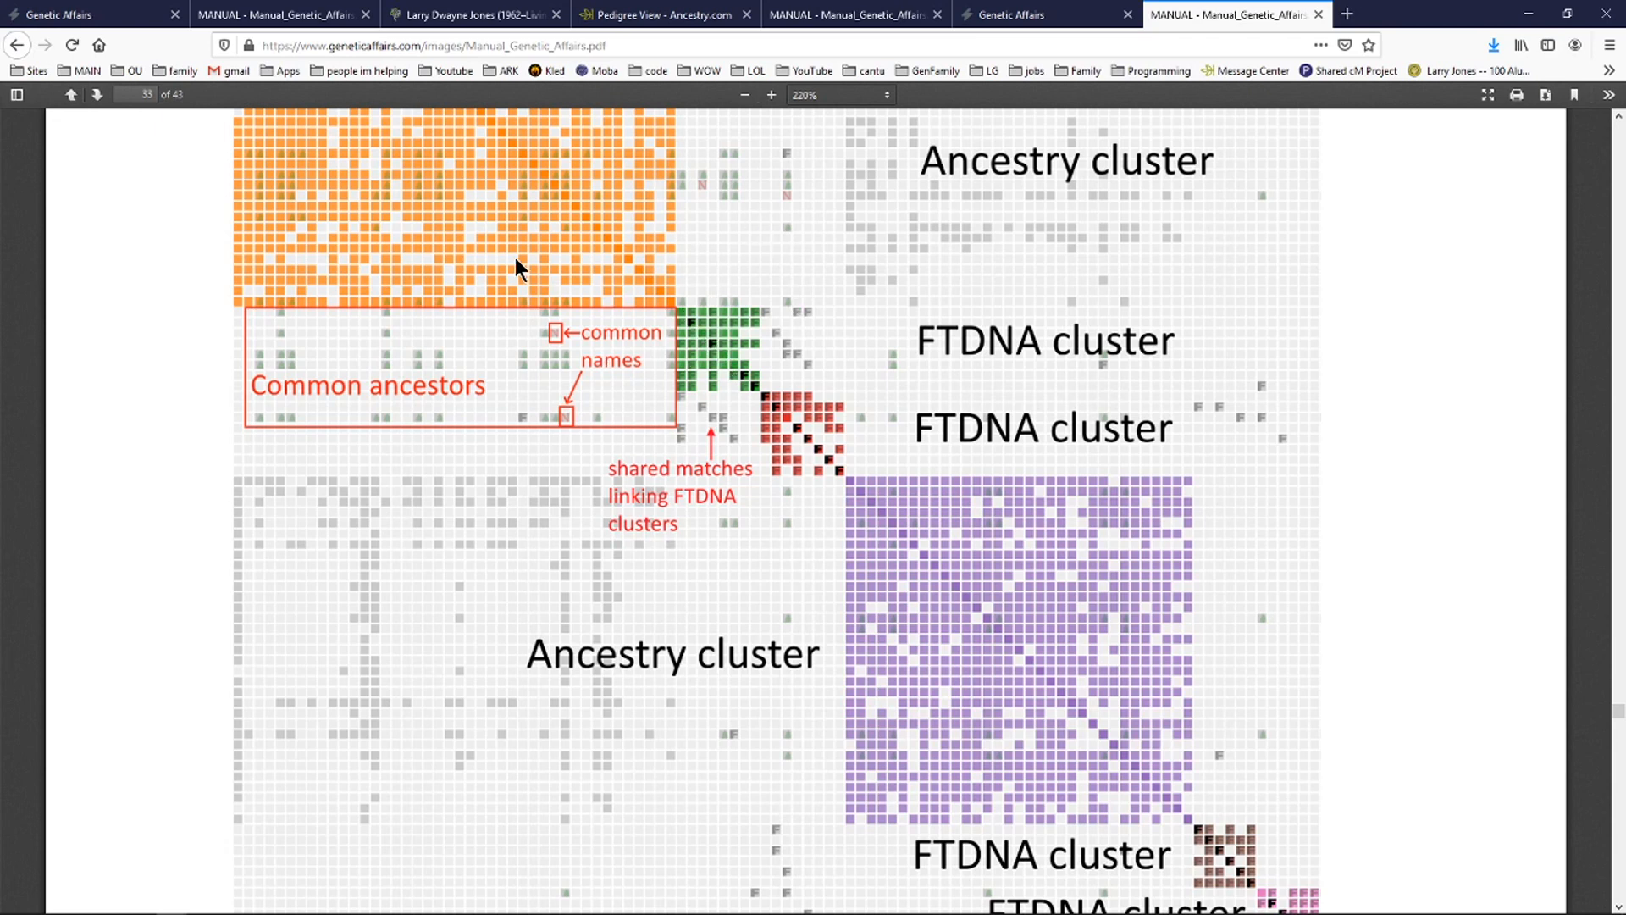
{"action": "mouse_move", "coordinate": [467, 373]}
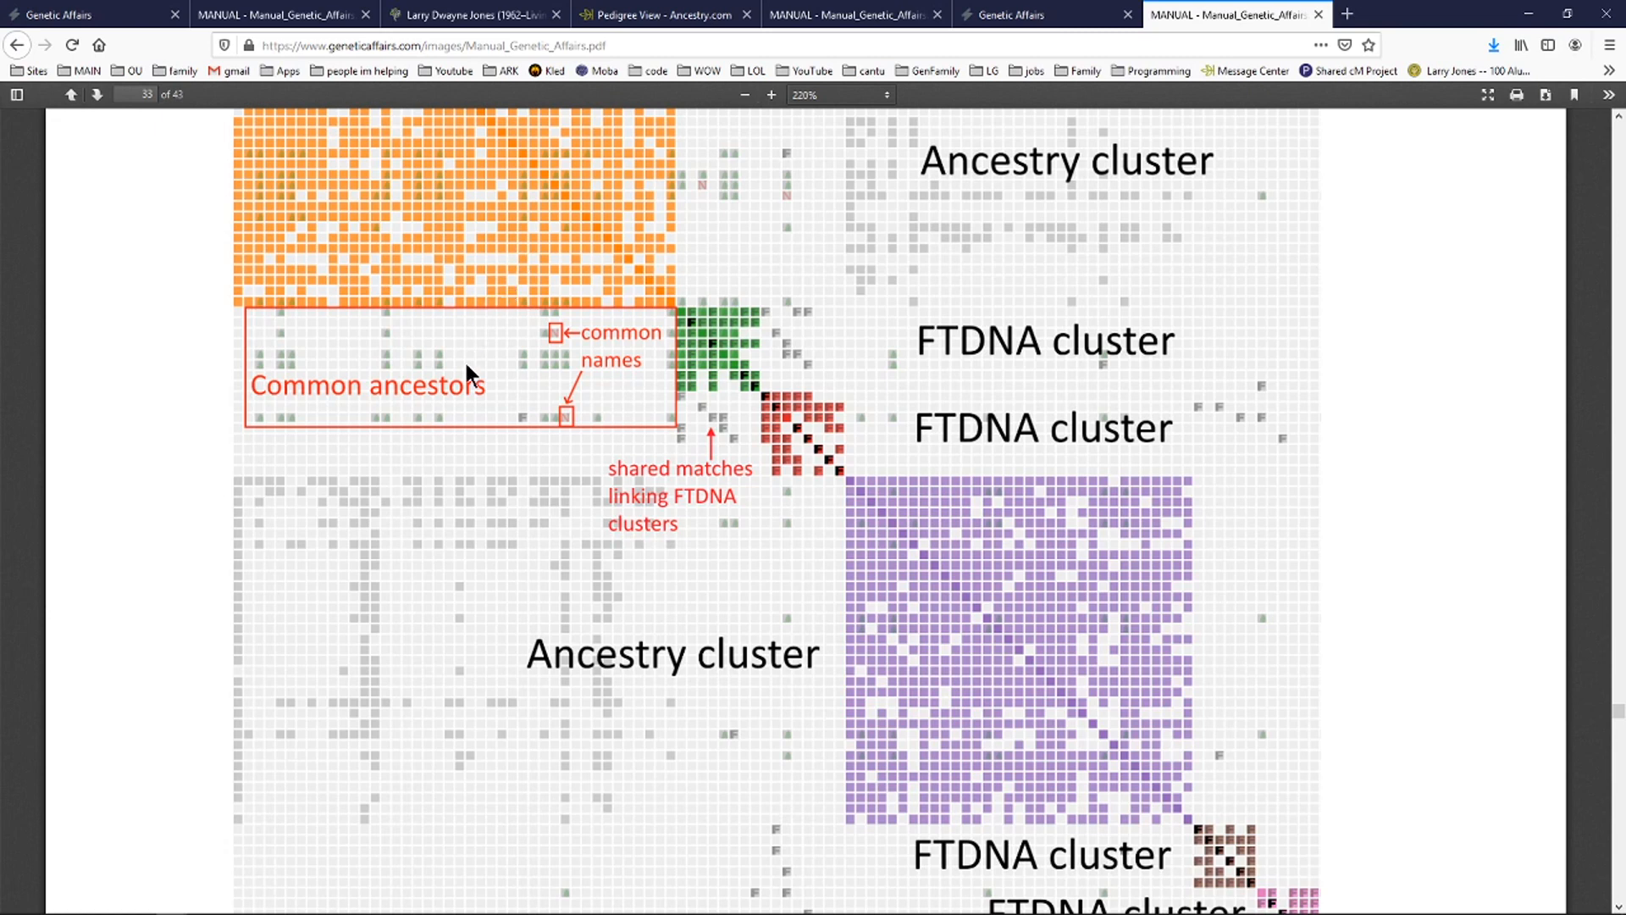
{"action": "mouse_move", "coordinate": [648, 466]}
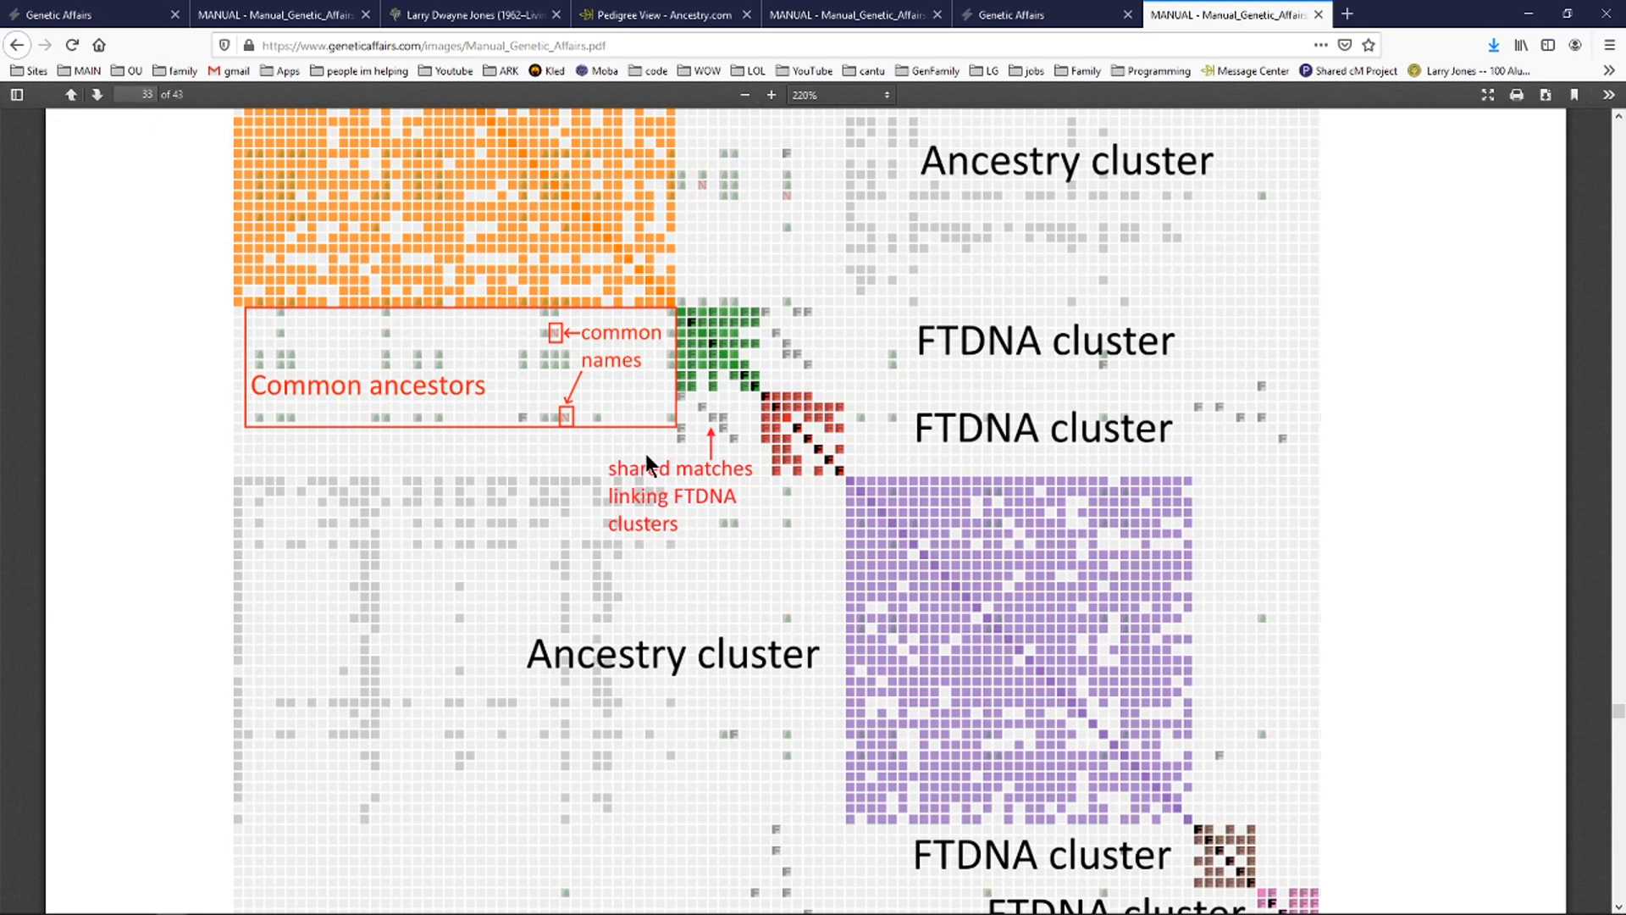
{"action": "mouse_move", "coordinate": [982, 374]}
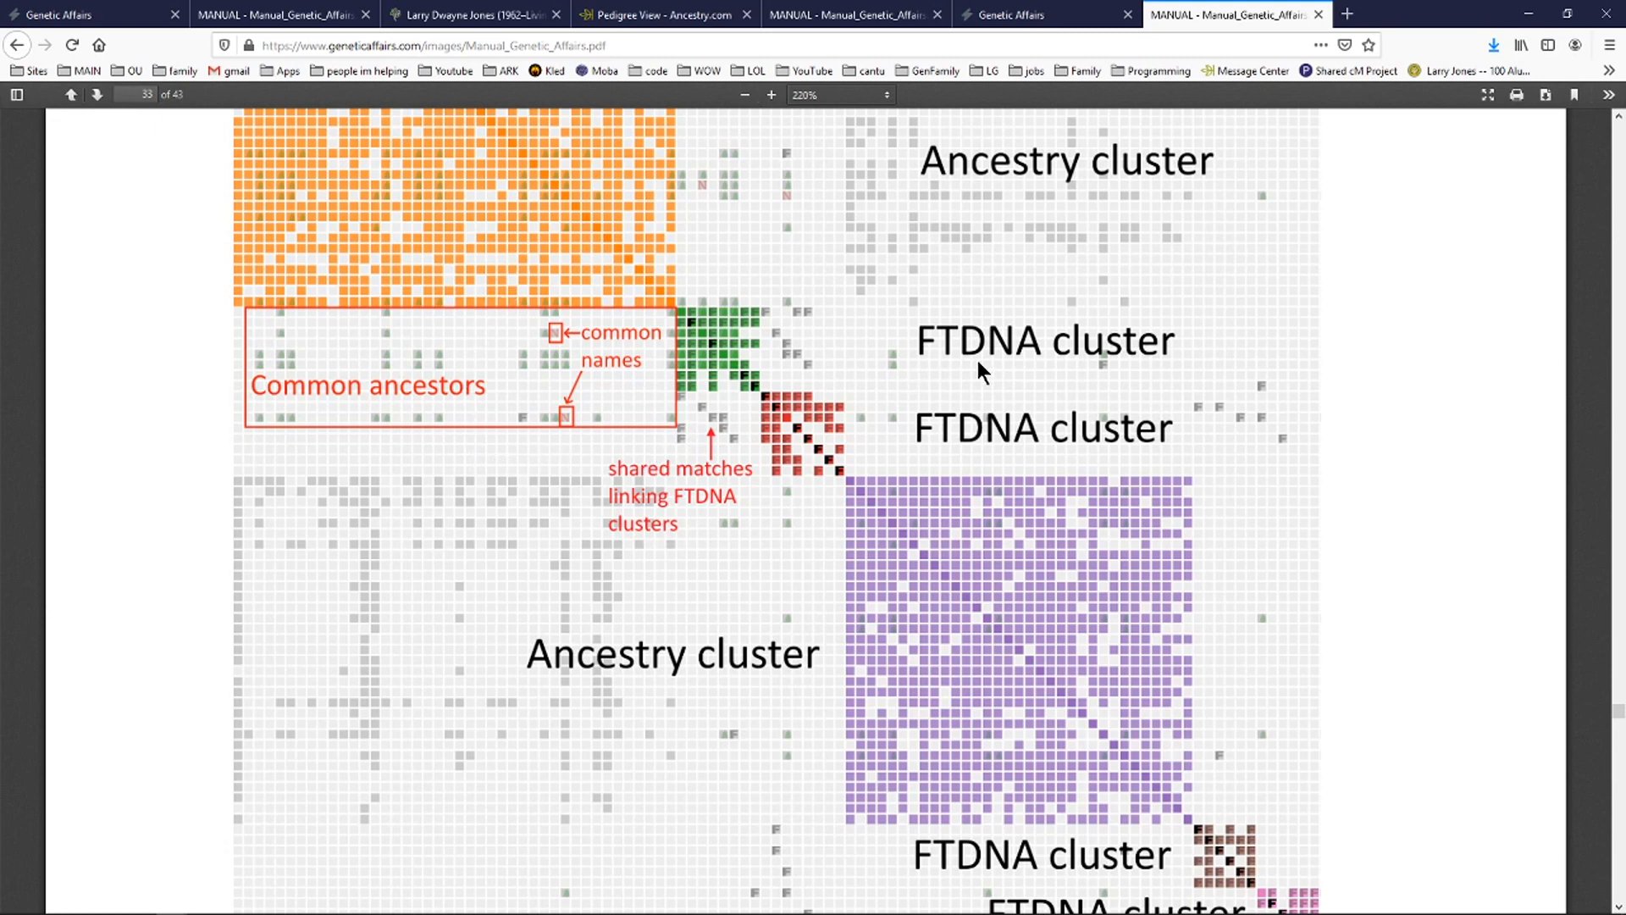
{"action": "mouse_move", "coordinate": [523, 181]}
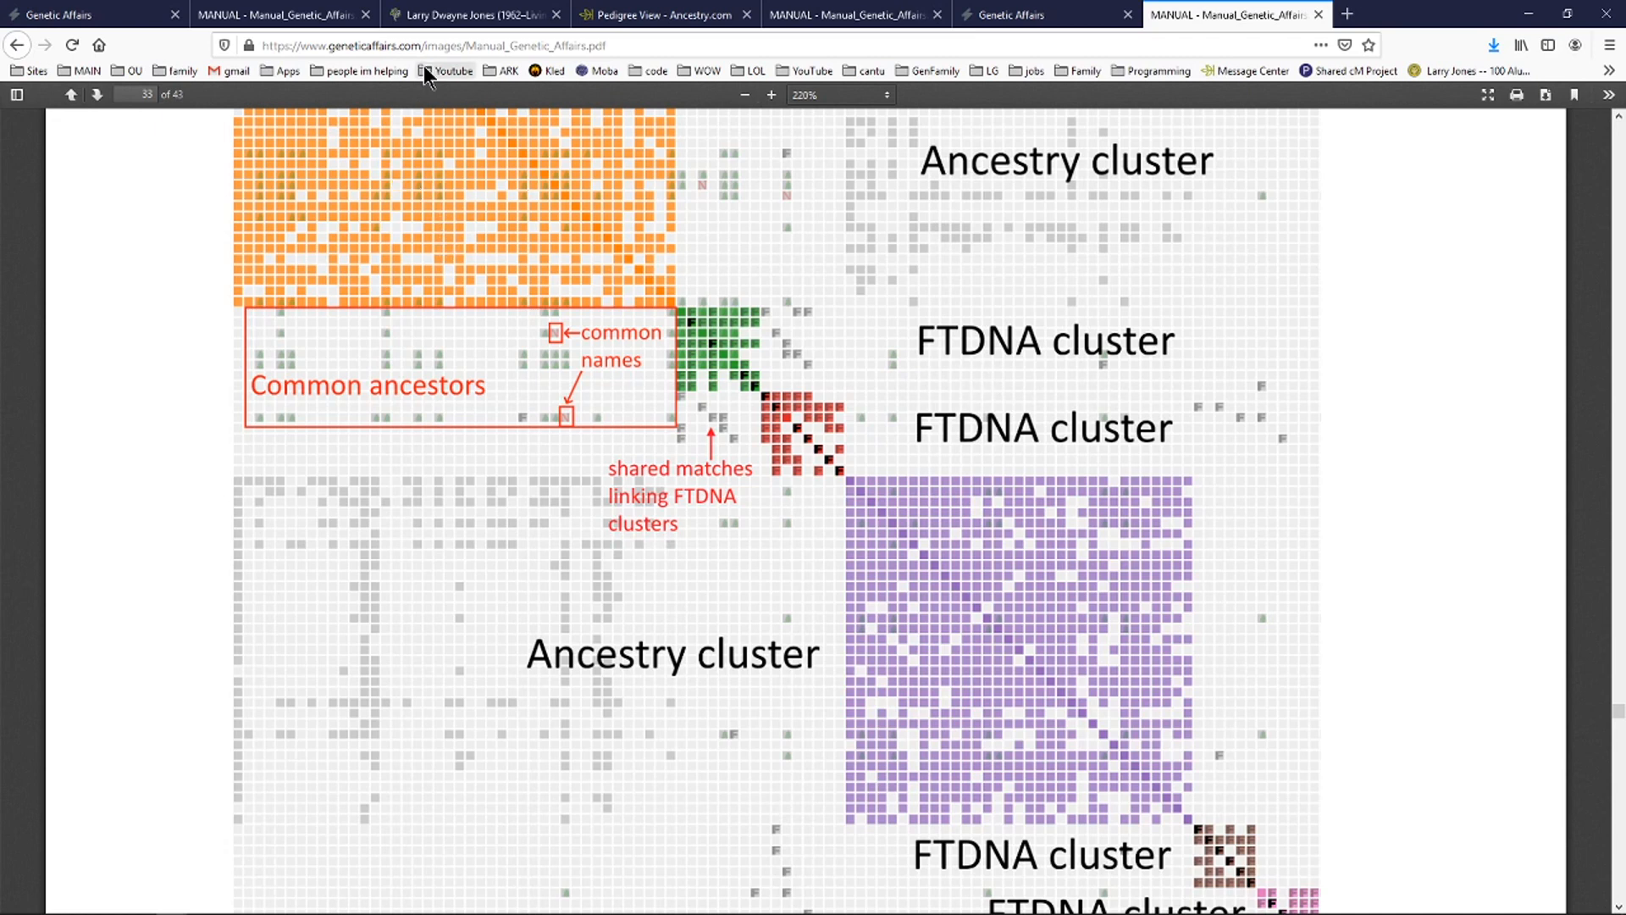
{"action": "mouse_move", "coordinate": [463, 223]}
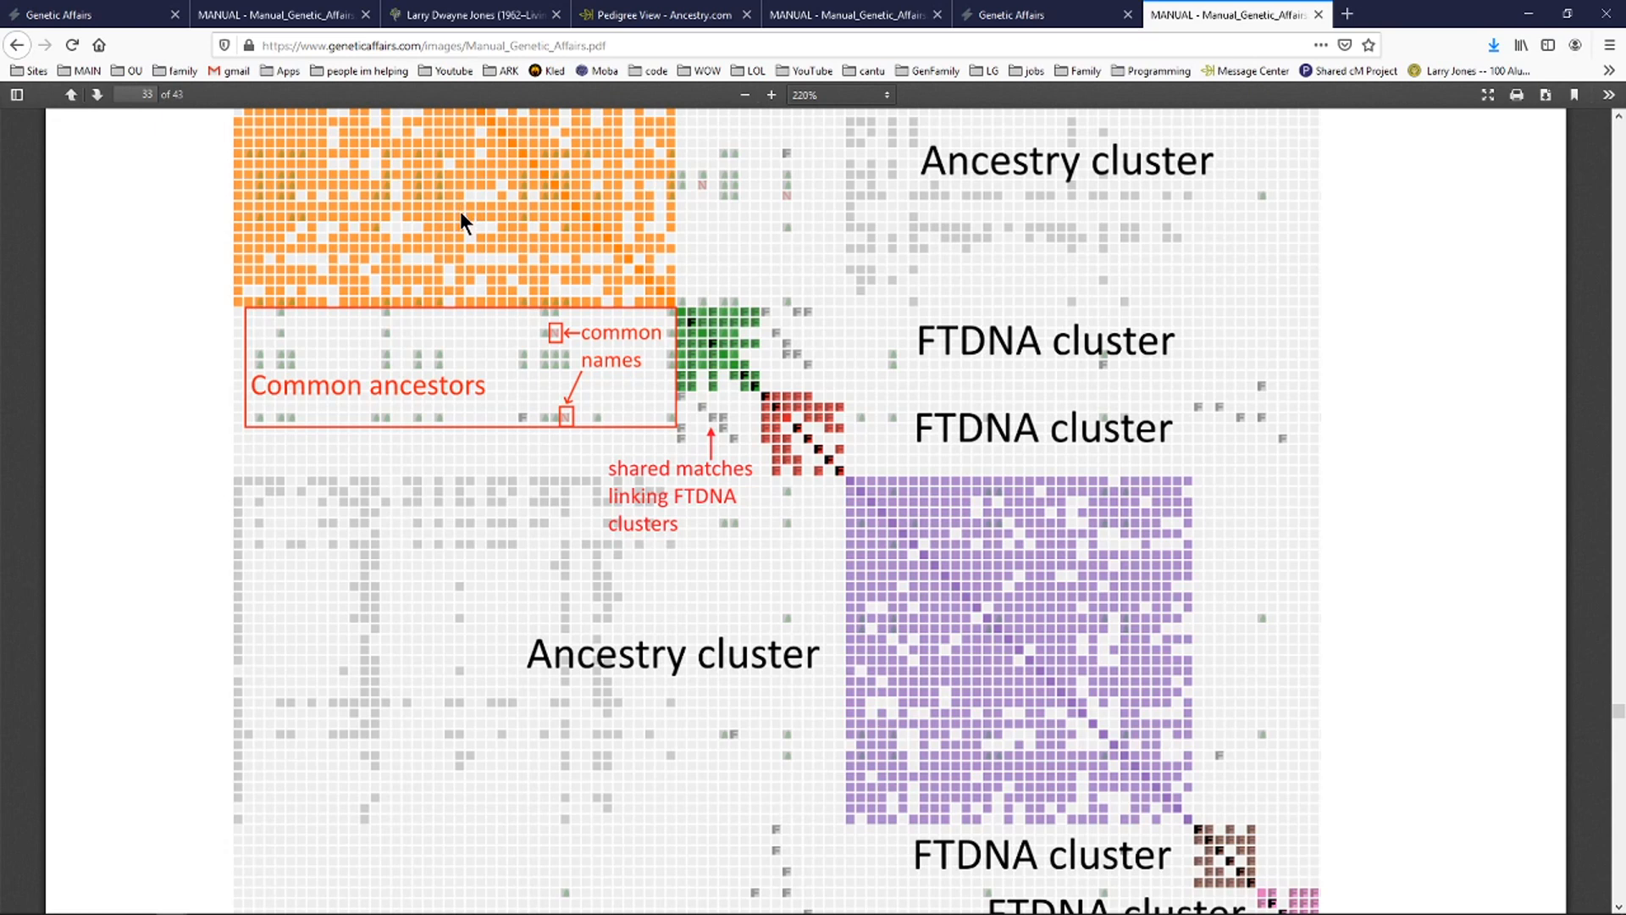
{"action": "mouse_move", "coordinate": [756, 355]}
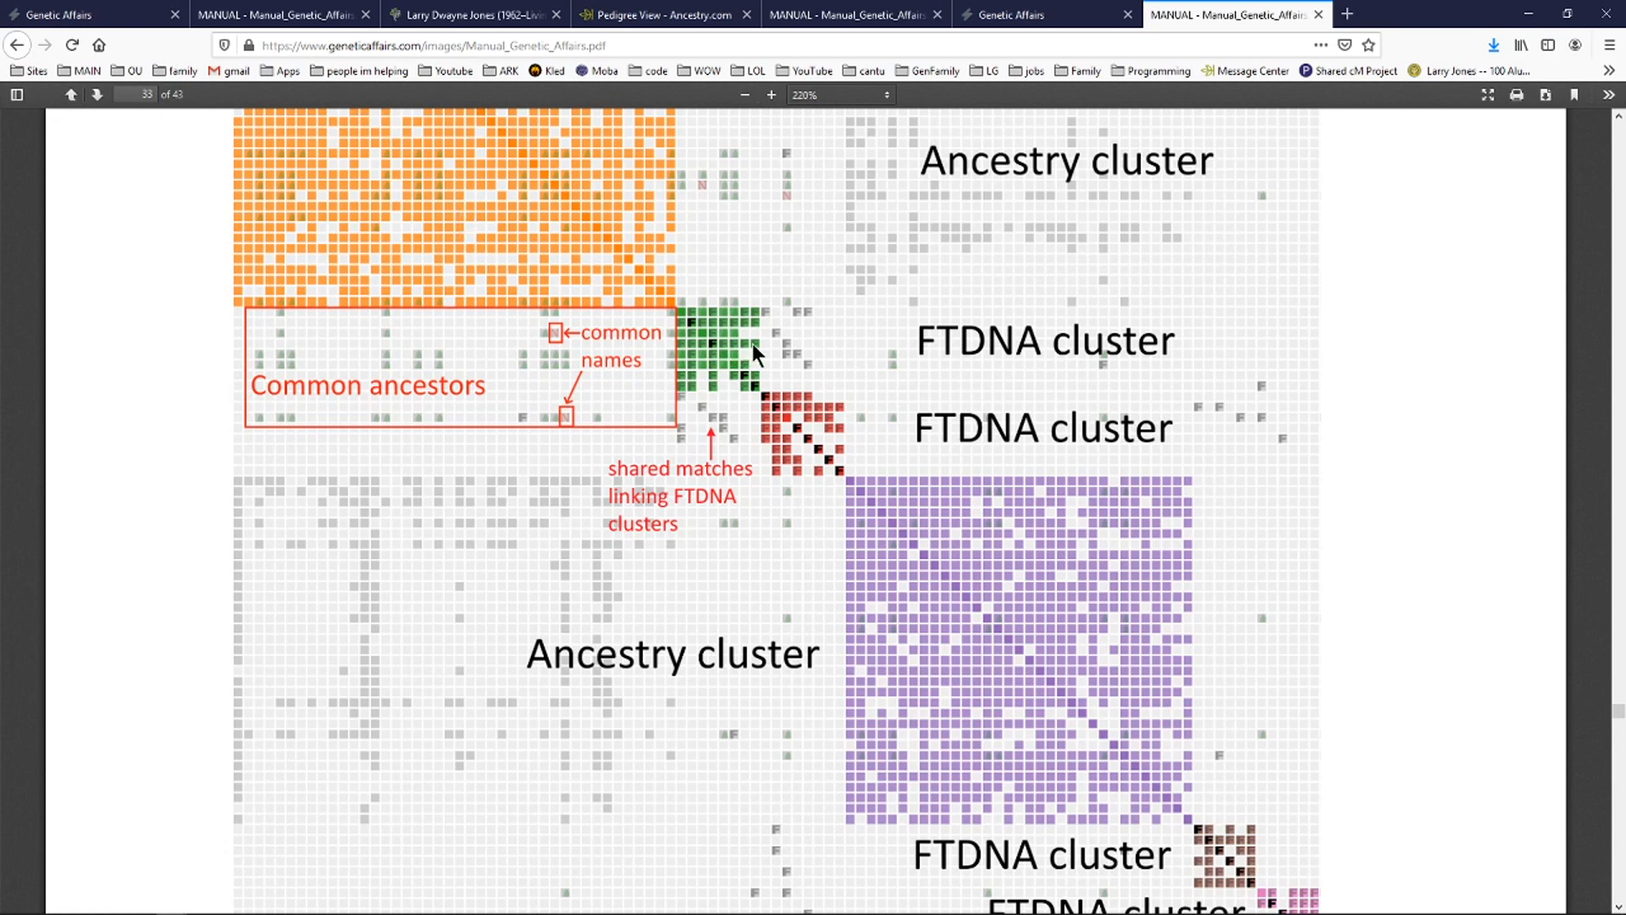
{"action": "mouse_move", "coordinate": [841, 352]}
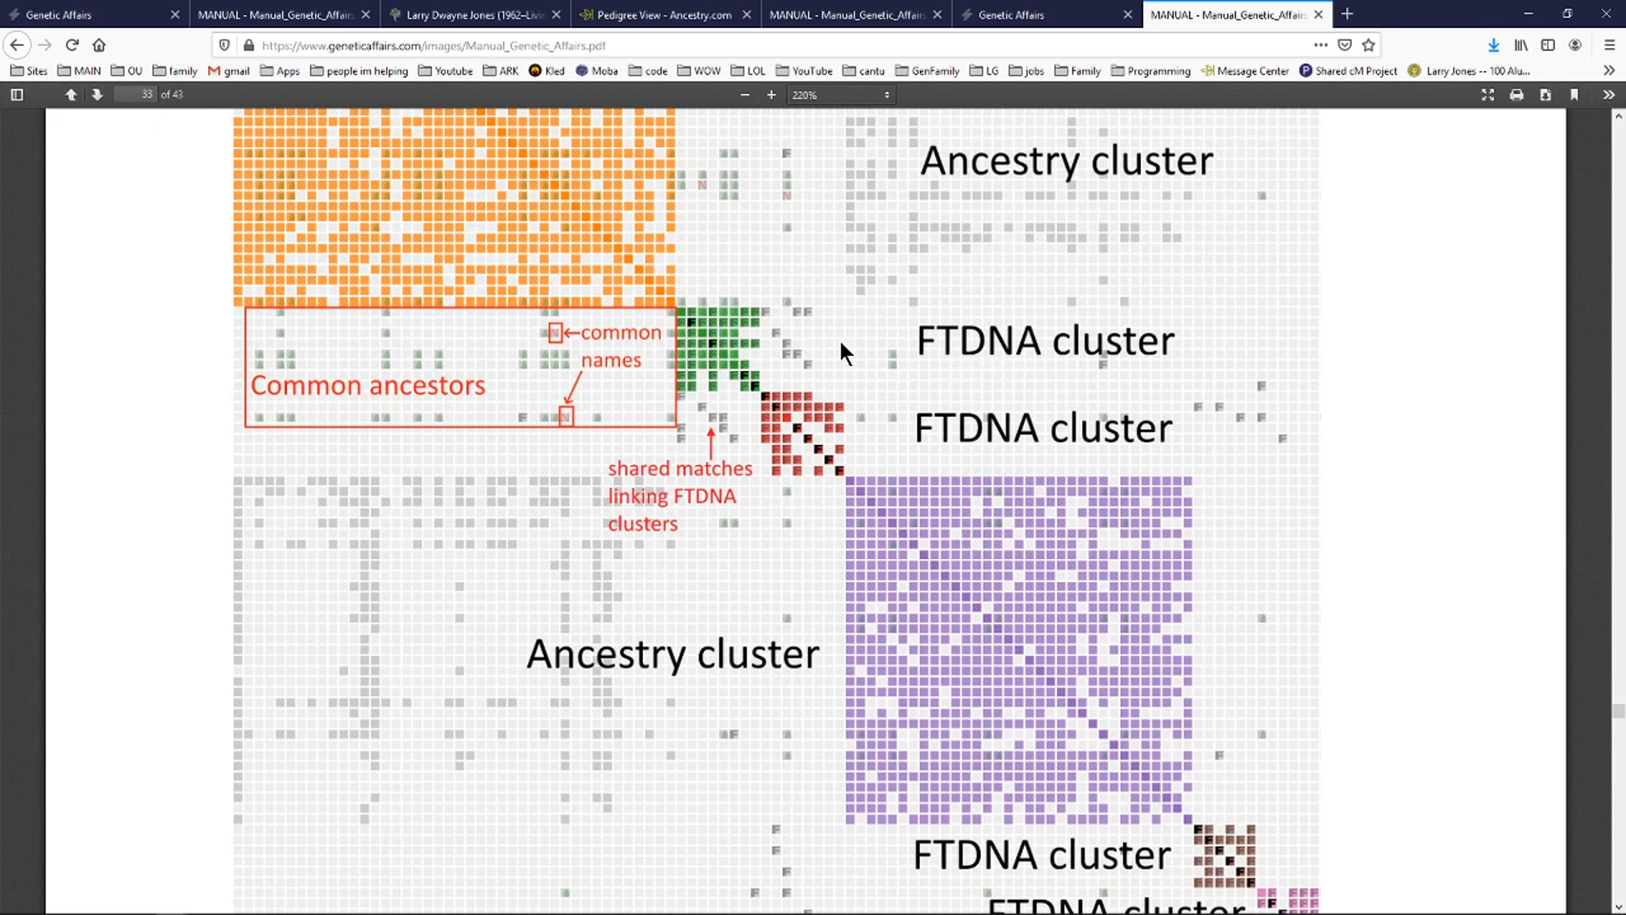
{"action": "mouse_move", "coordinate": [975, 351]}
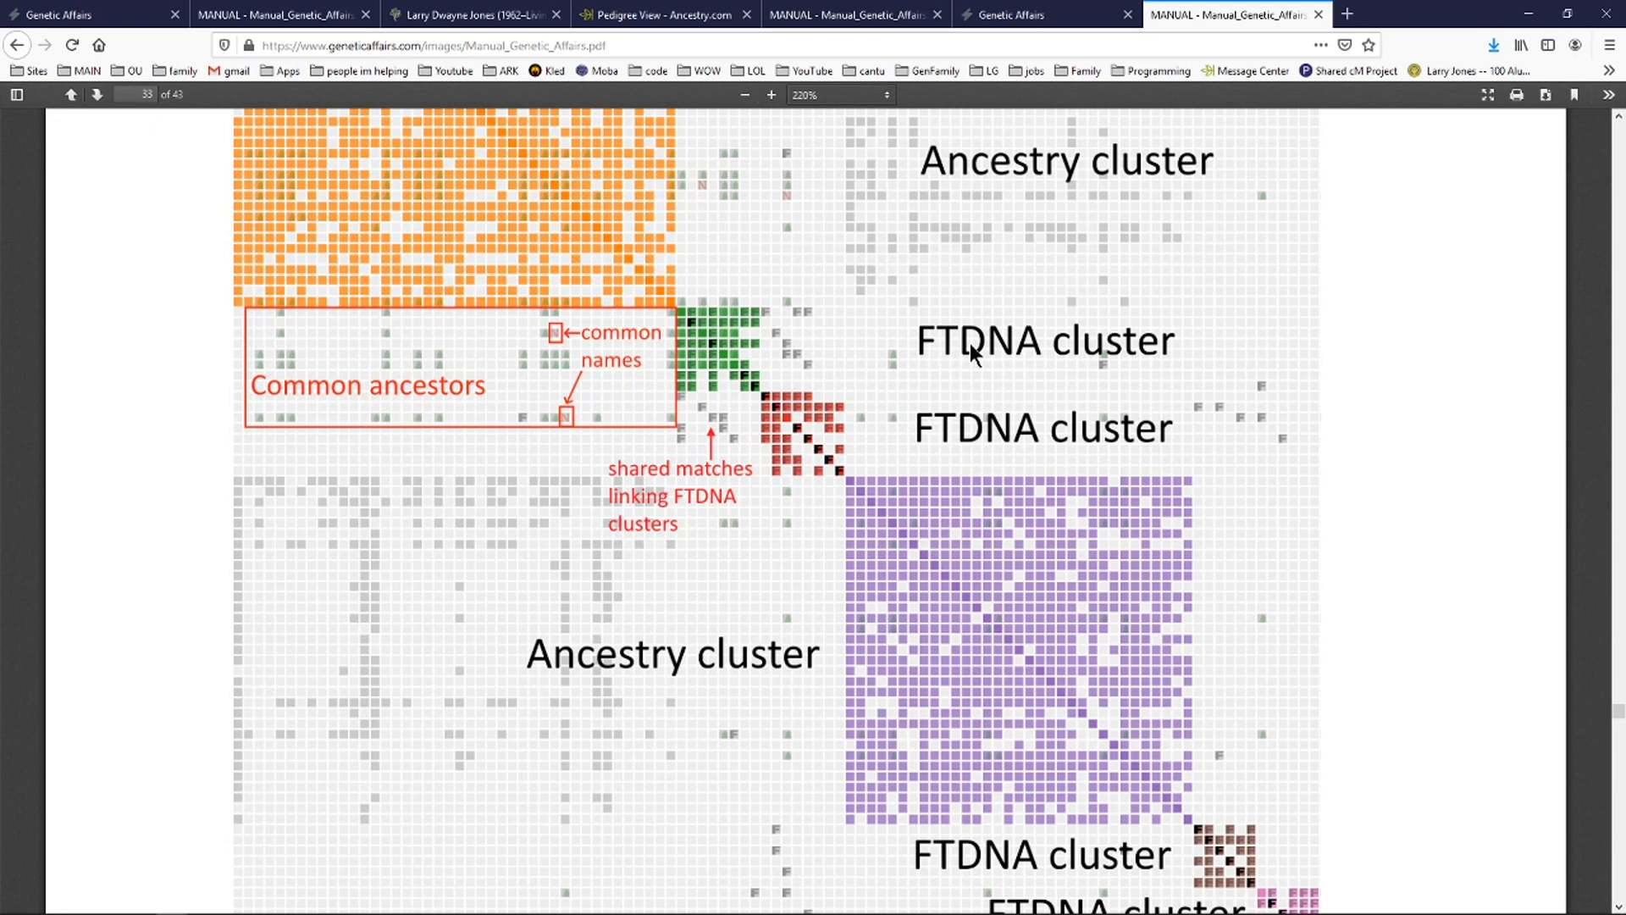
{"action": "mouse_move", "coordinate": [553, 347]}
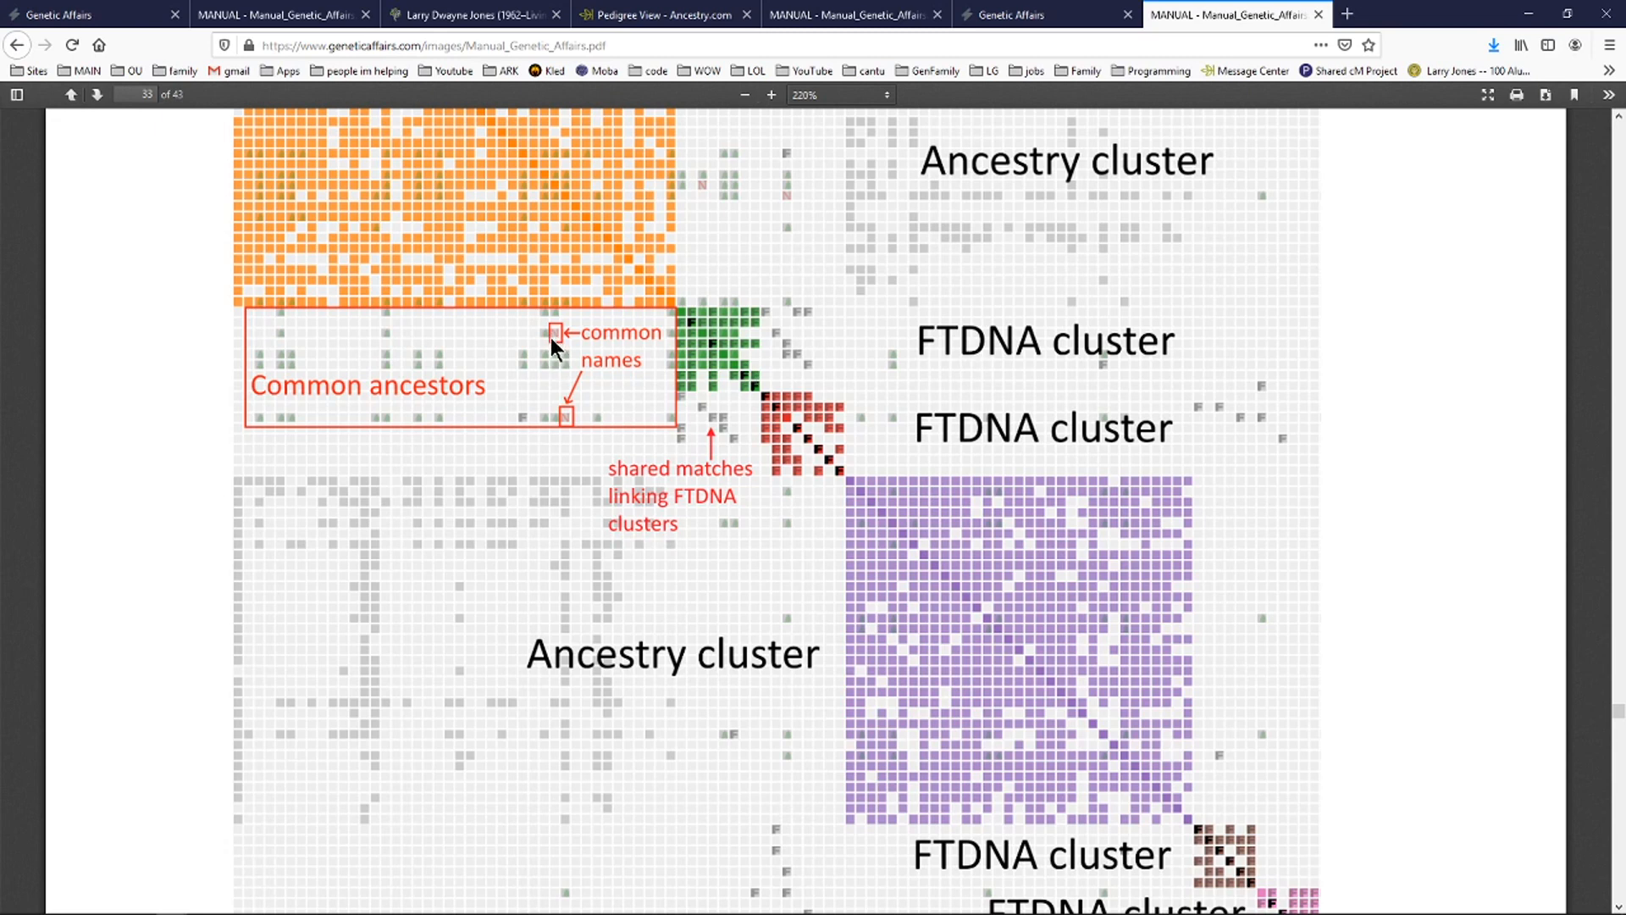
{"action": "mouse_move", "coordinate": [561, 342]}
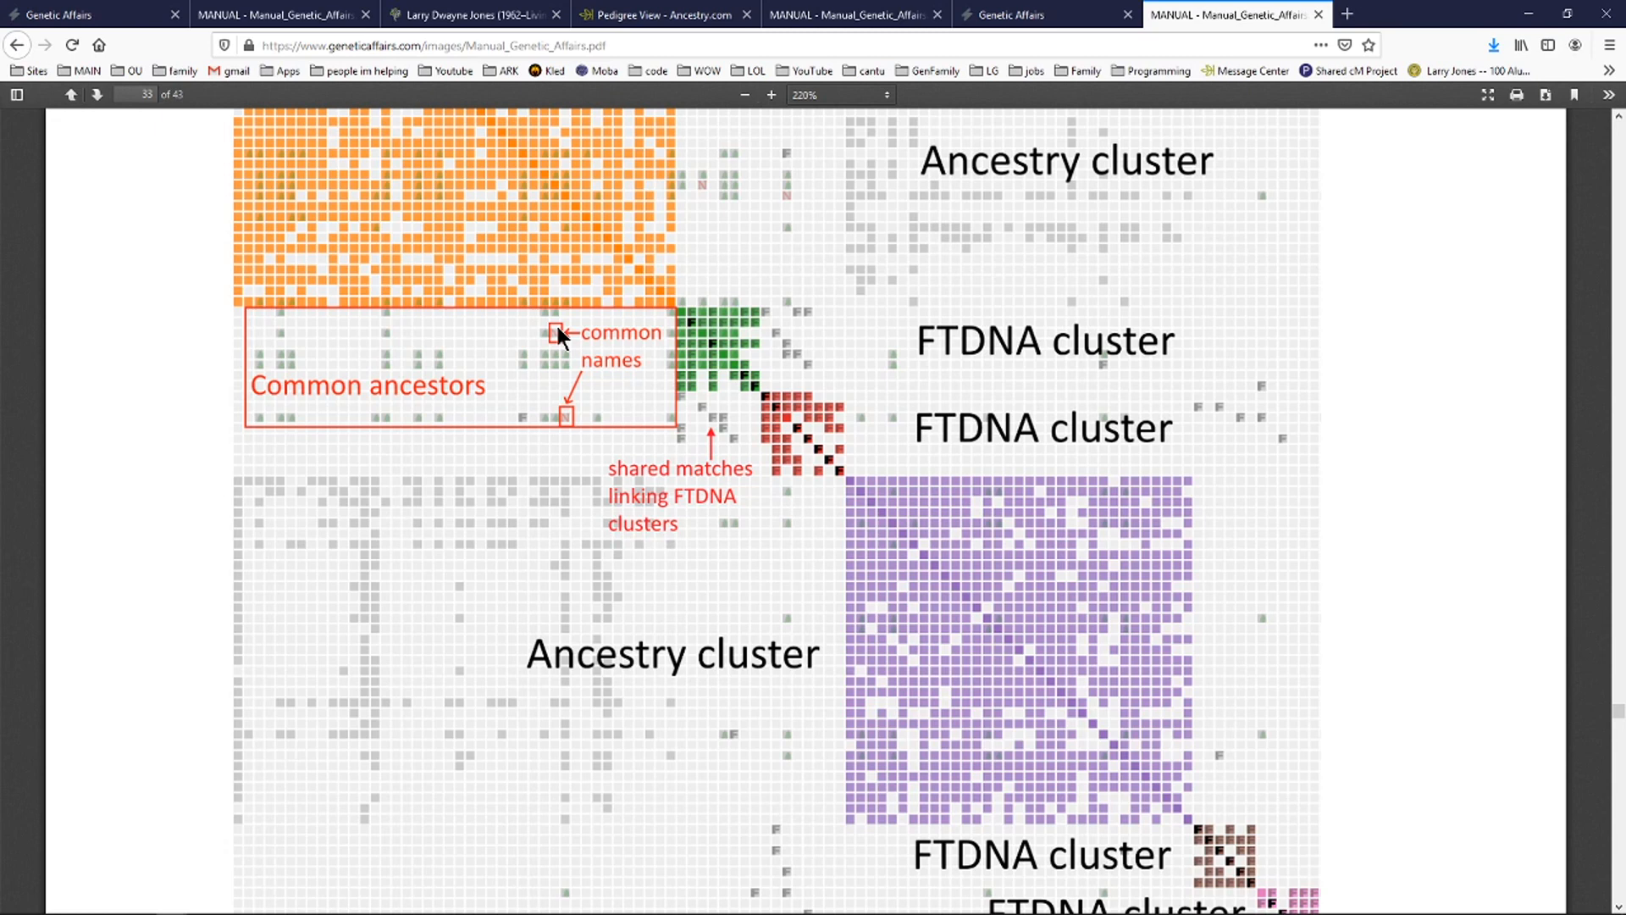
{"action": "mouse_move", "coordinate": [793, 360]}
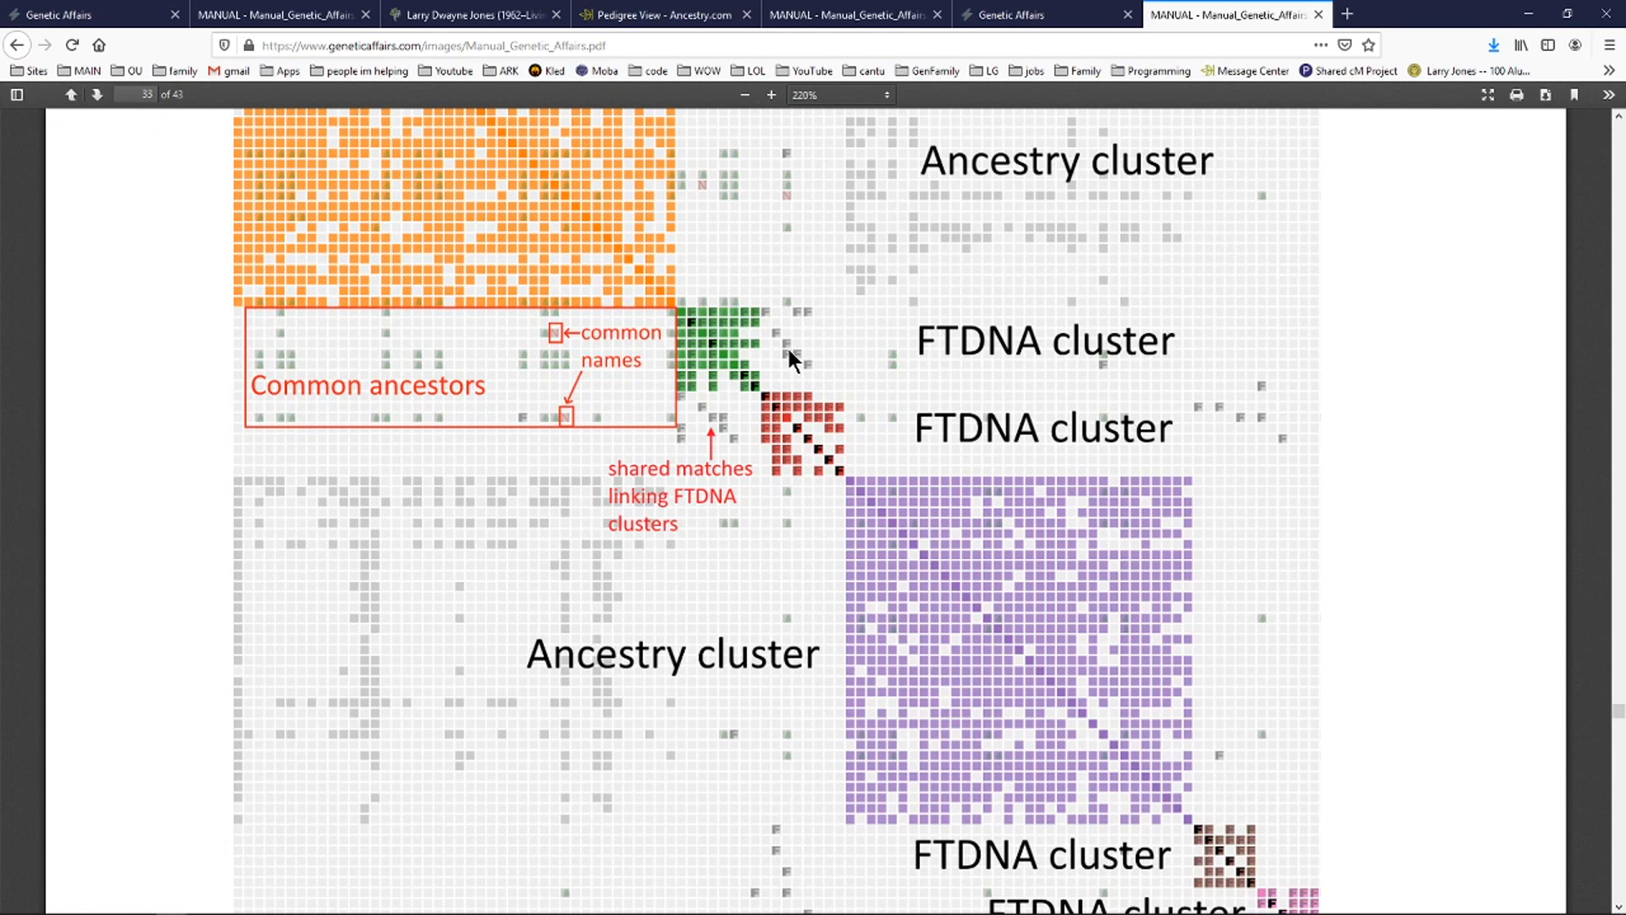
{"action": "mouse_move", "coordinate": [570, 383]}
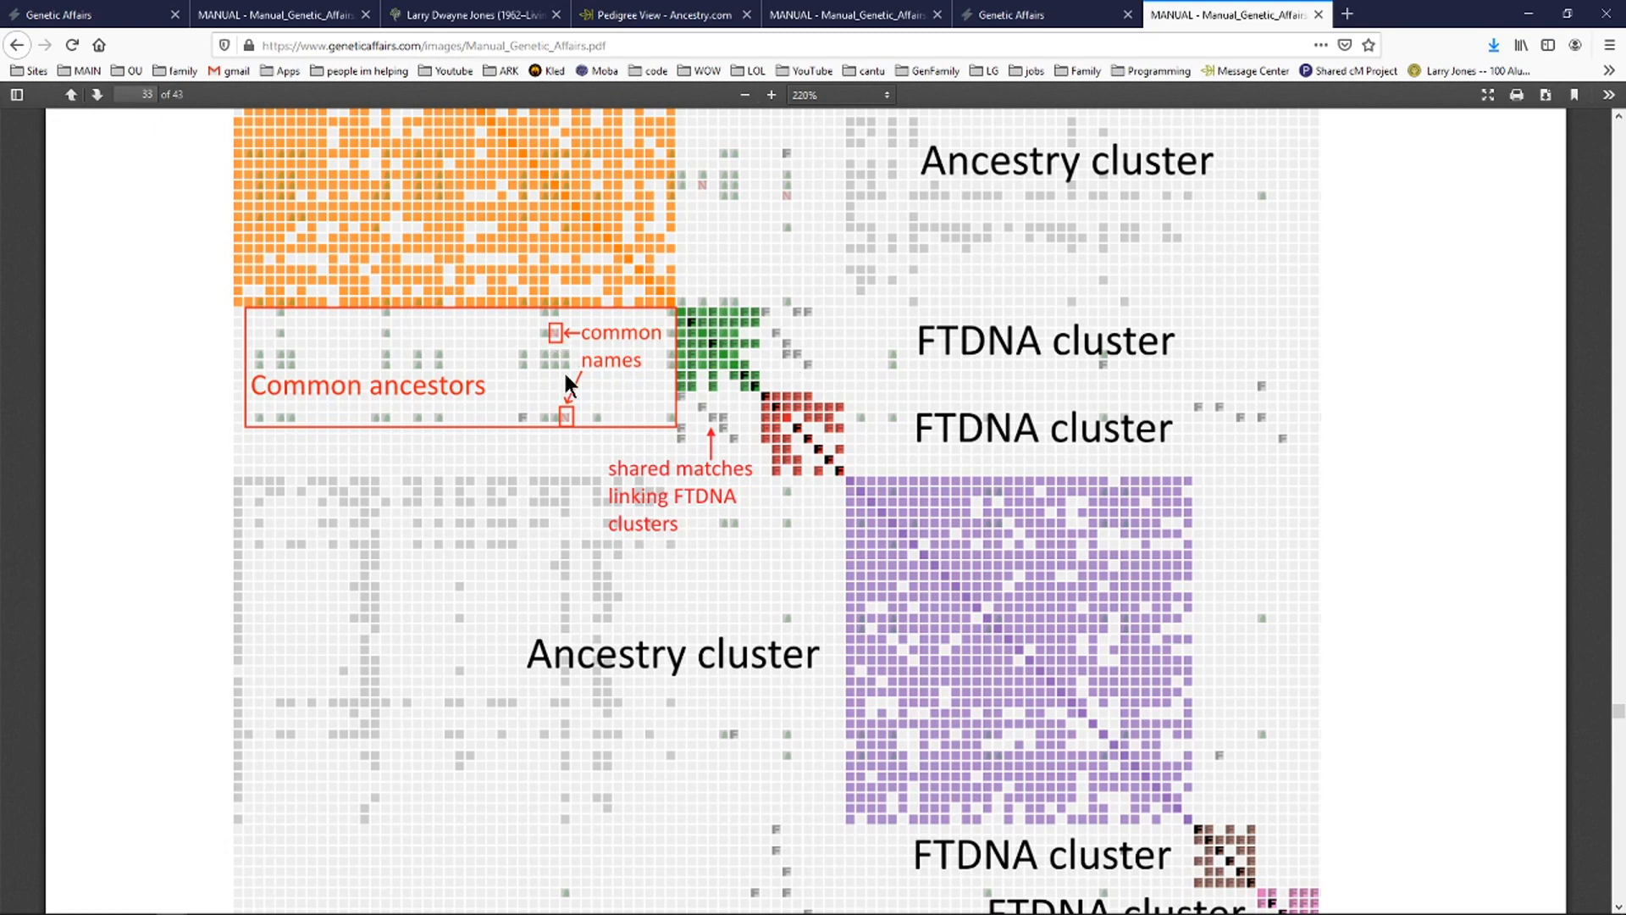
{"action": "mouse_move", "coordinate": [675, 355]}
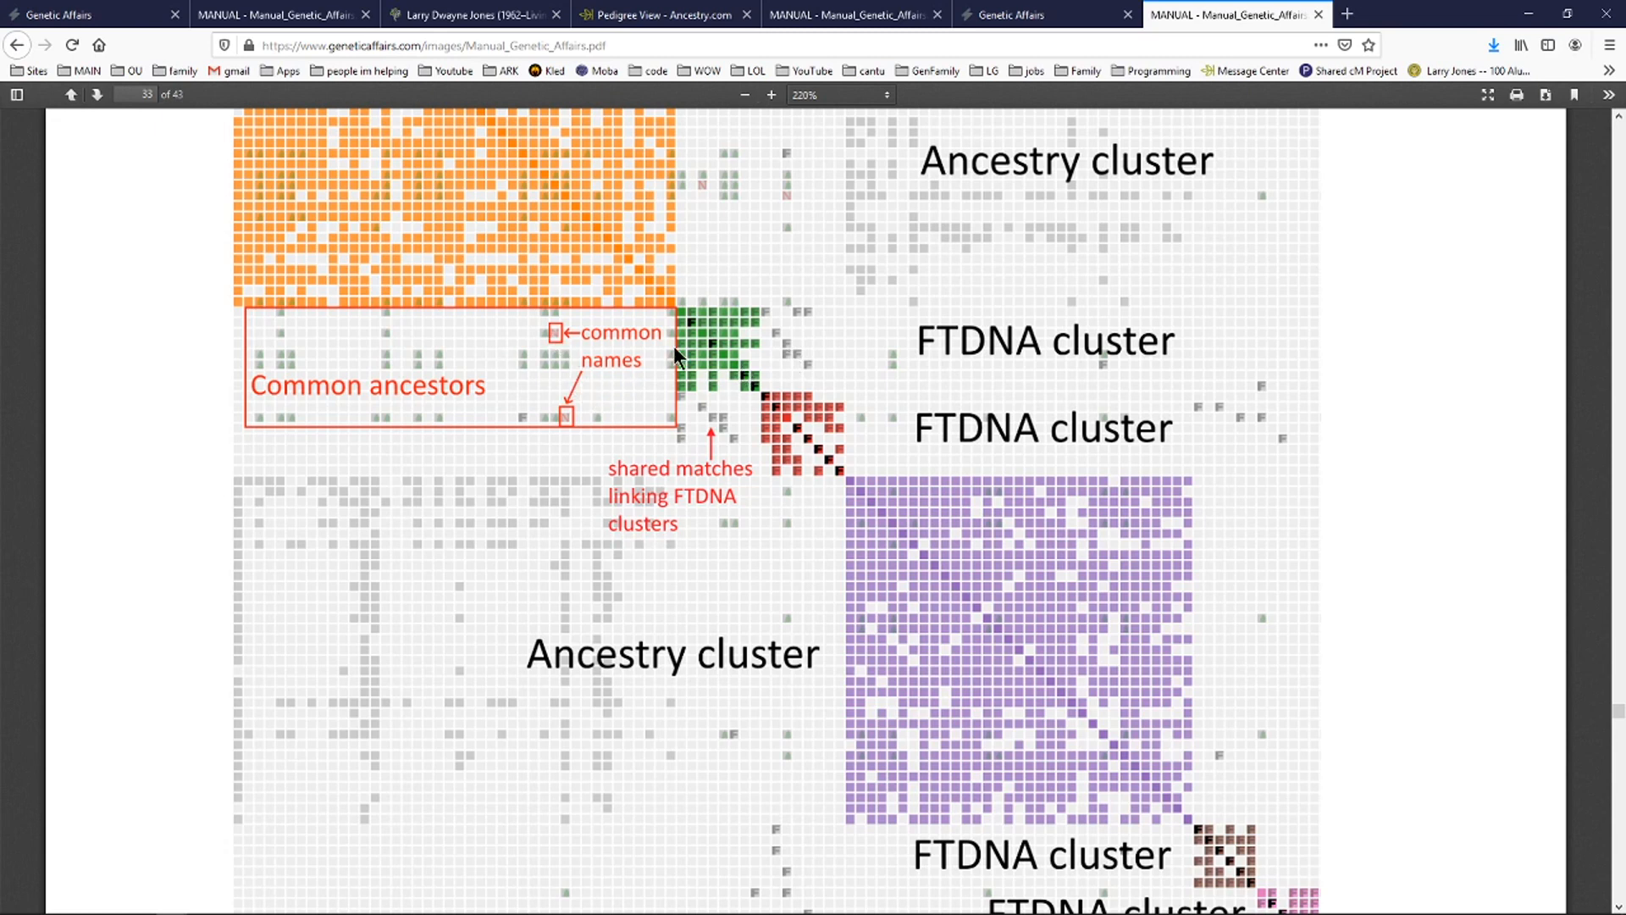
{"action": "mouse_move", "coordinate": [558, 342]}
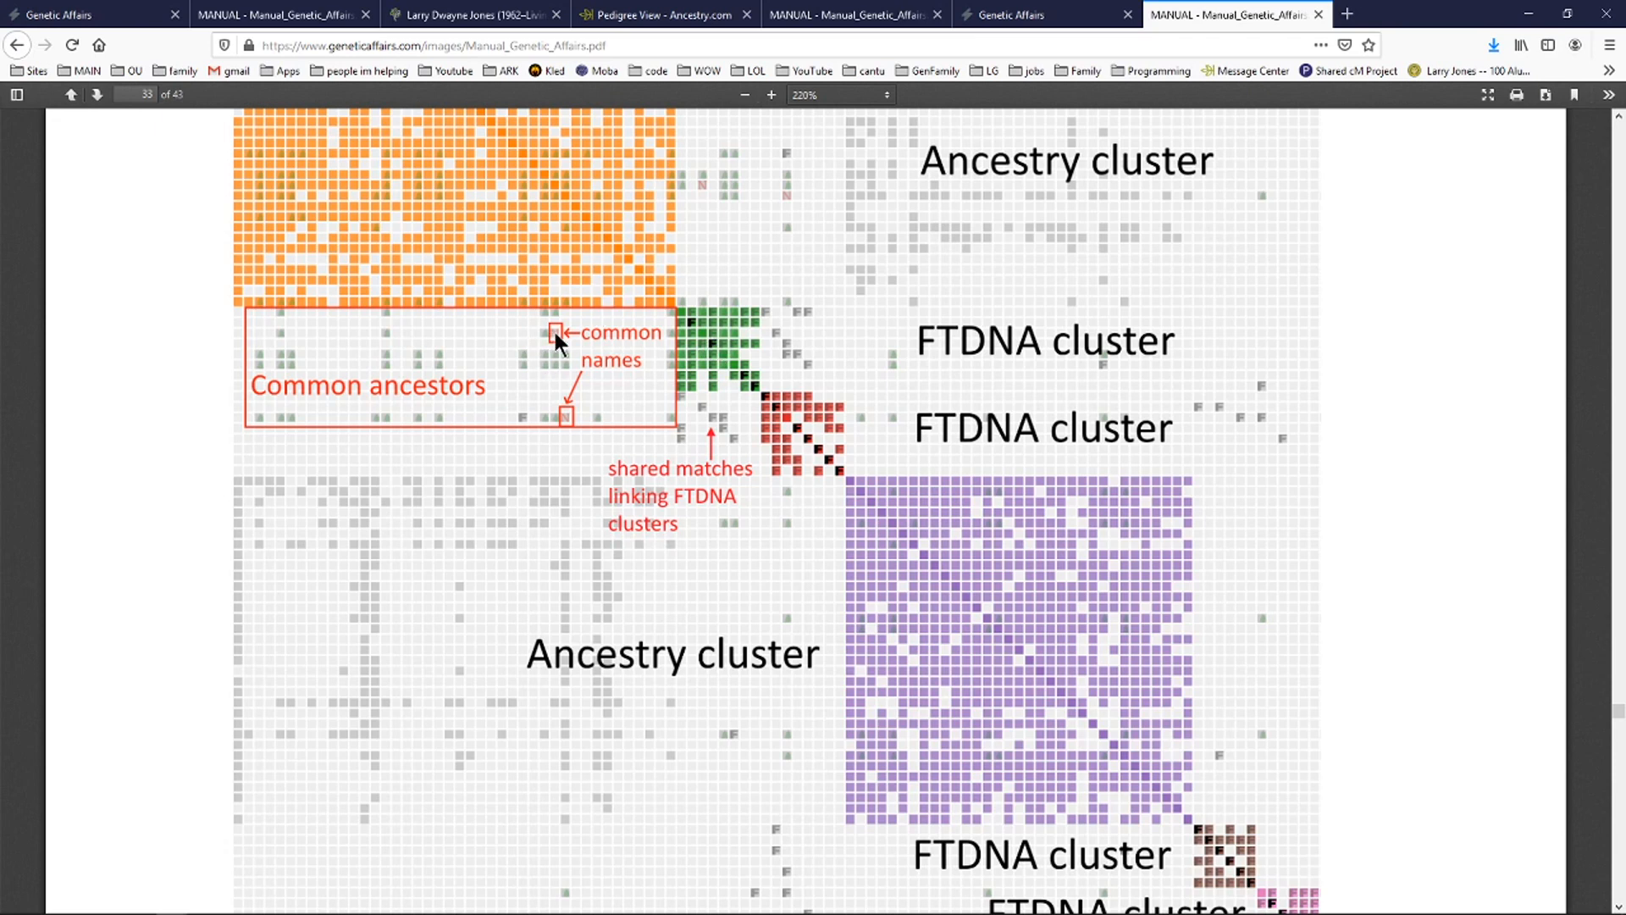
{"action": "mouse_move", "coordinate": [547, 361]}
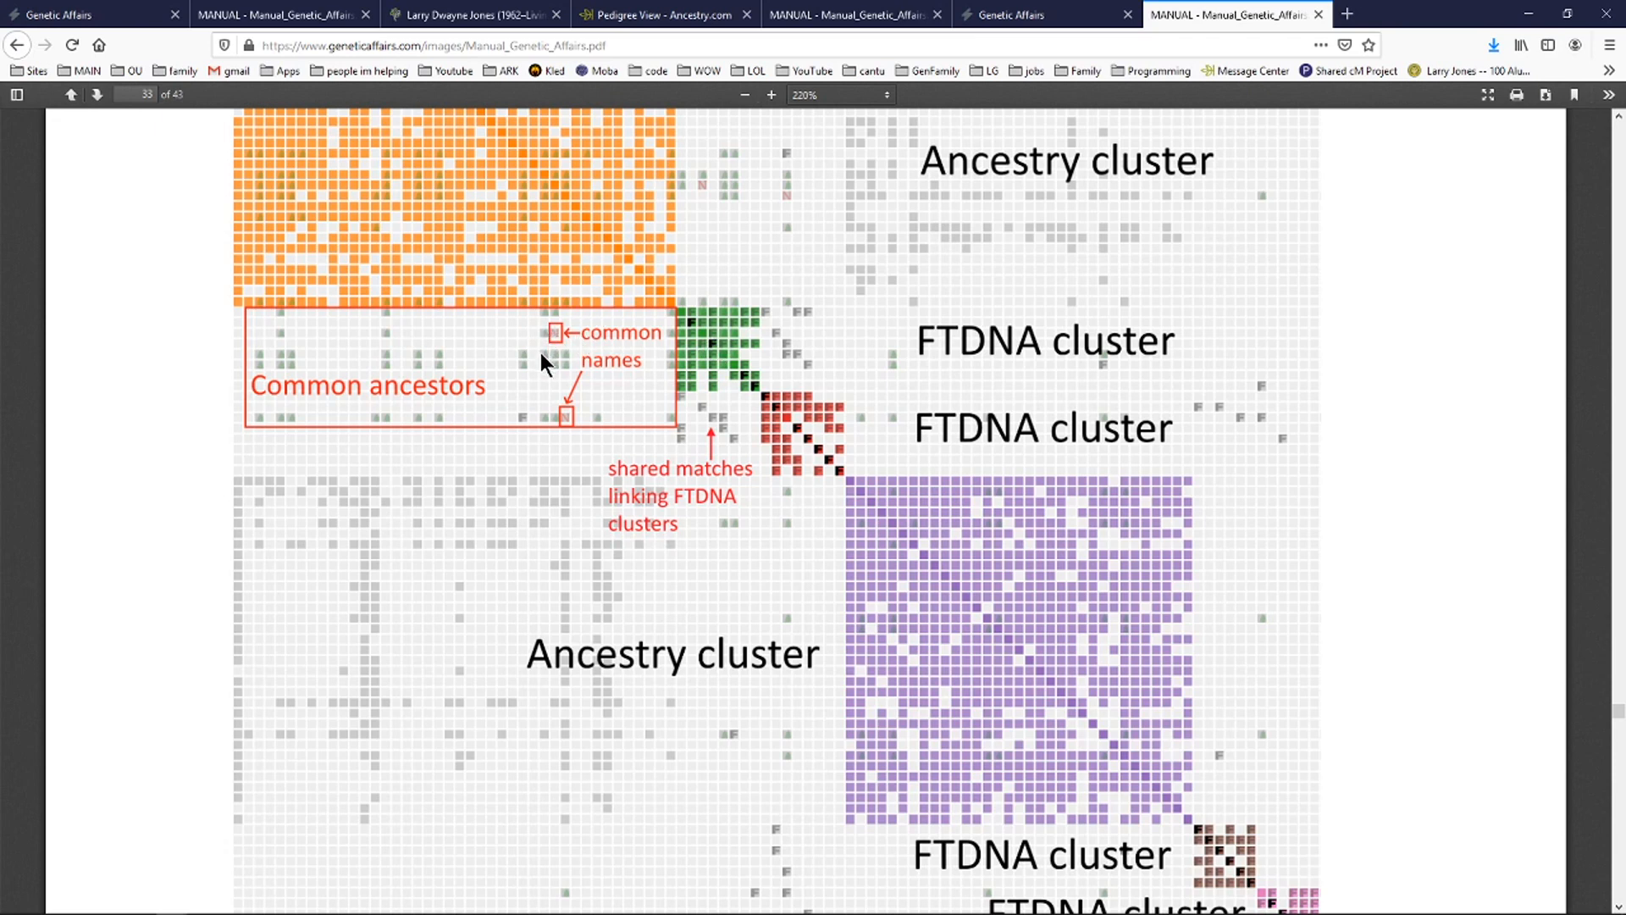
{"action": "mouse_move", "coordinate": [550, 365]}
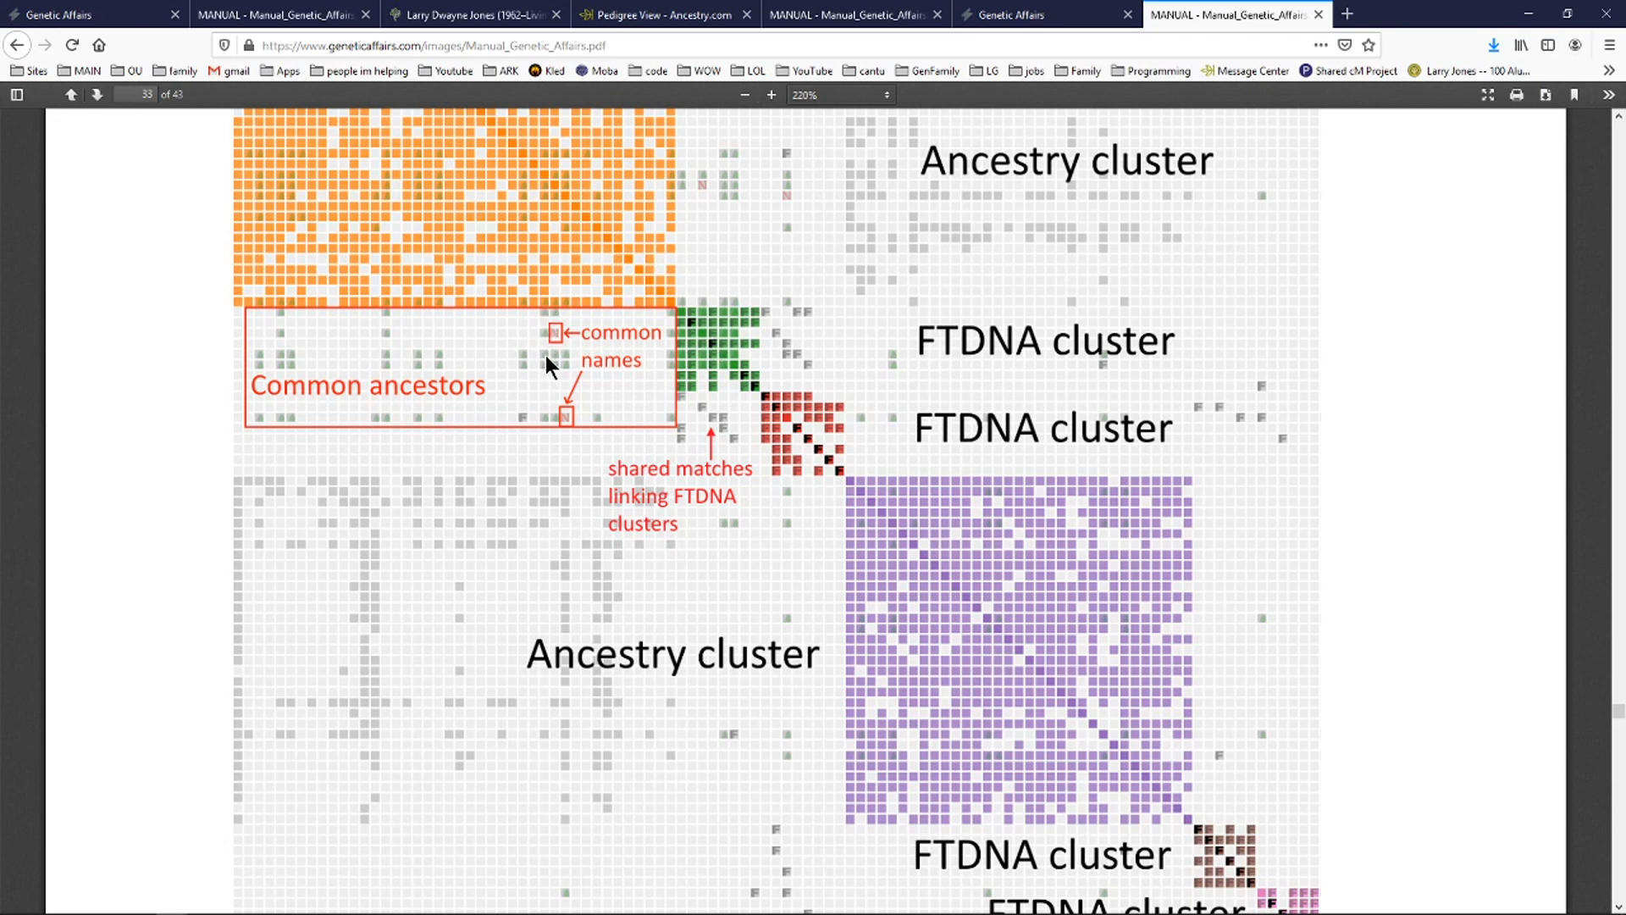
{"action": "mouse_move", "coordinate": [713, 366]}
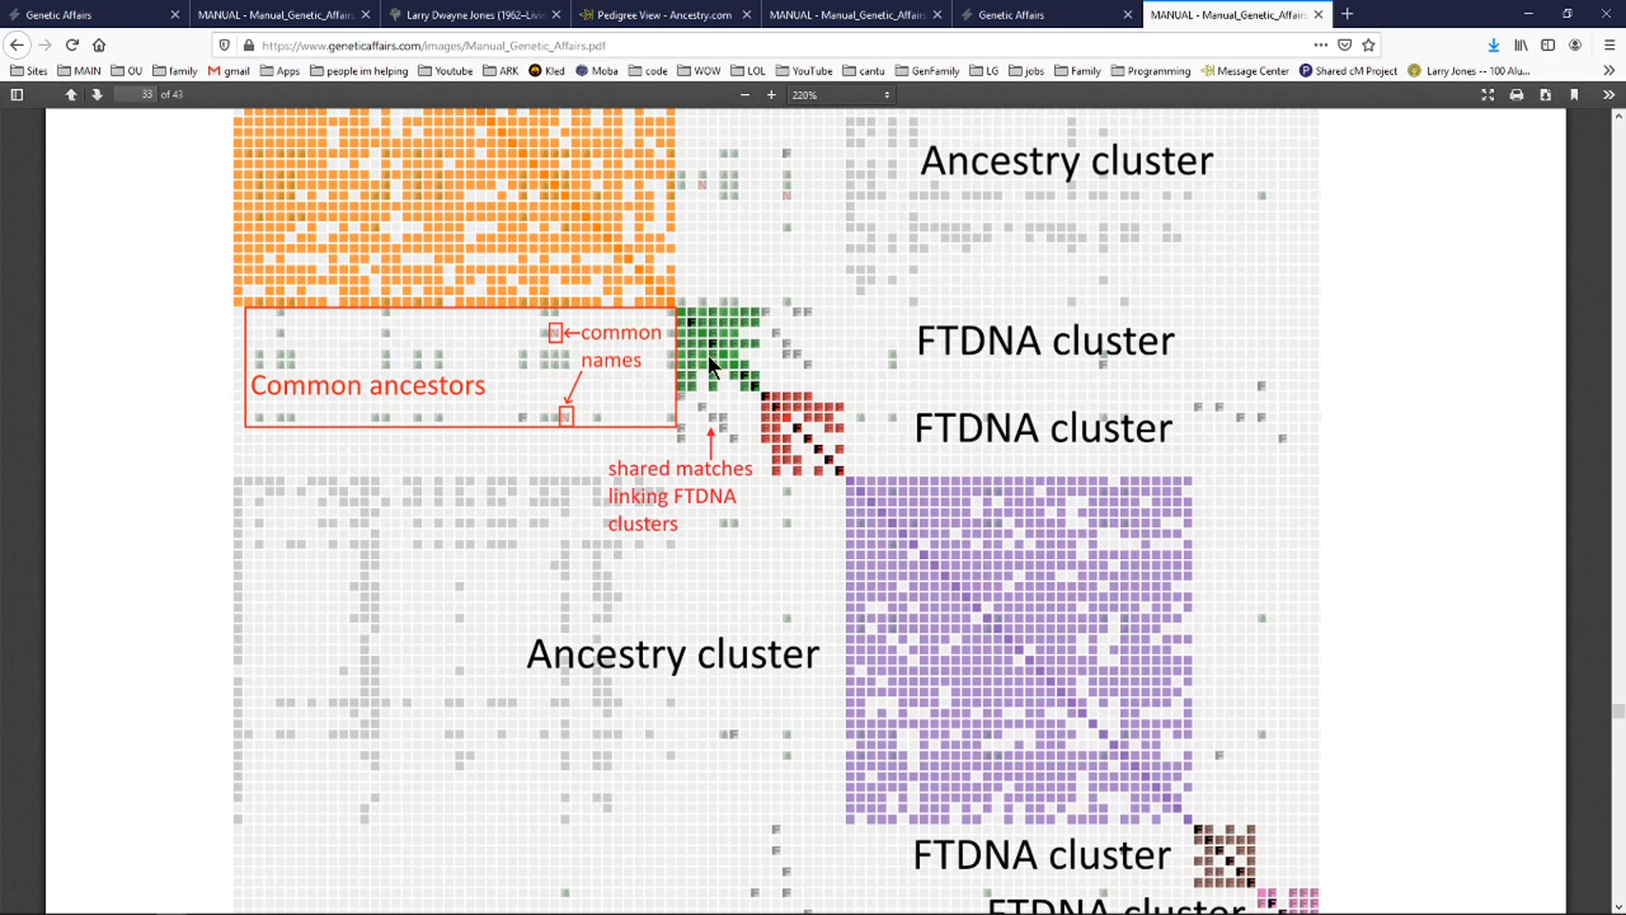
{"action": "mouse_move", "coordinate": [666, 365]}
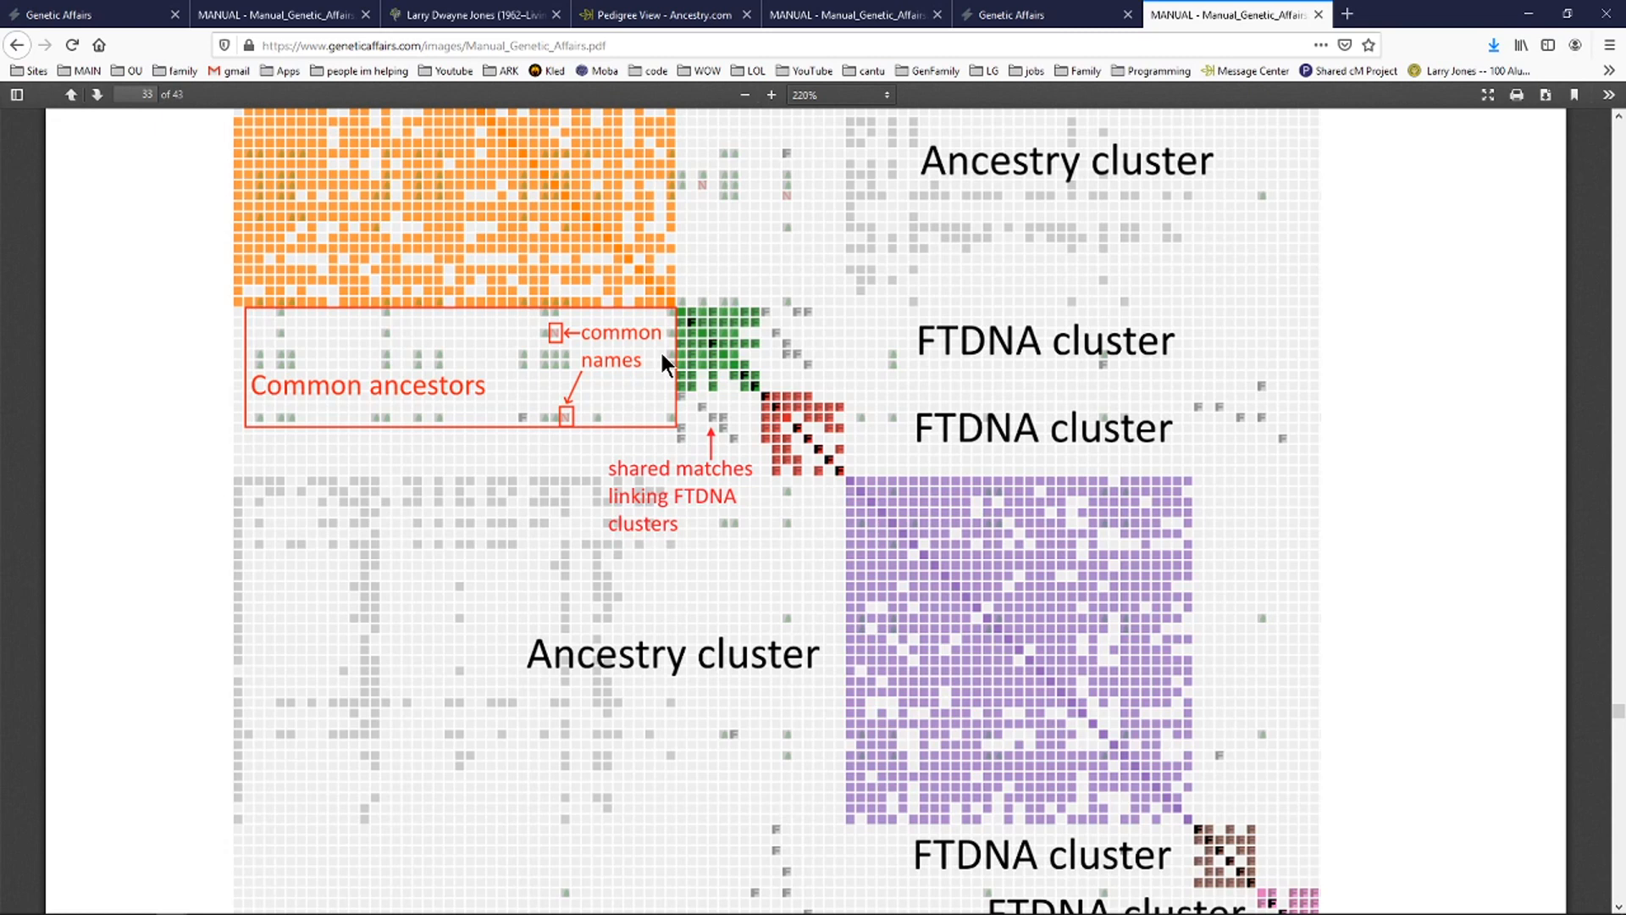
{"action": "mouse_move", "coordinate": [577, 380]}
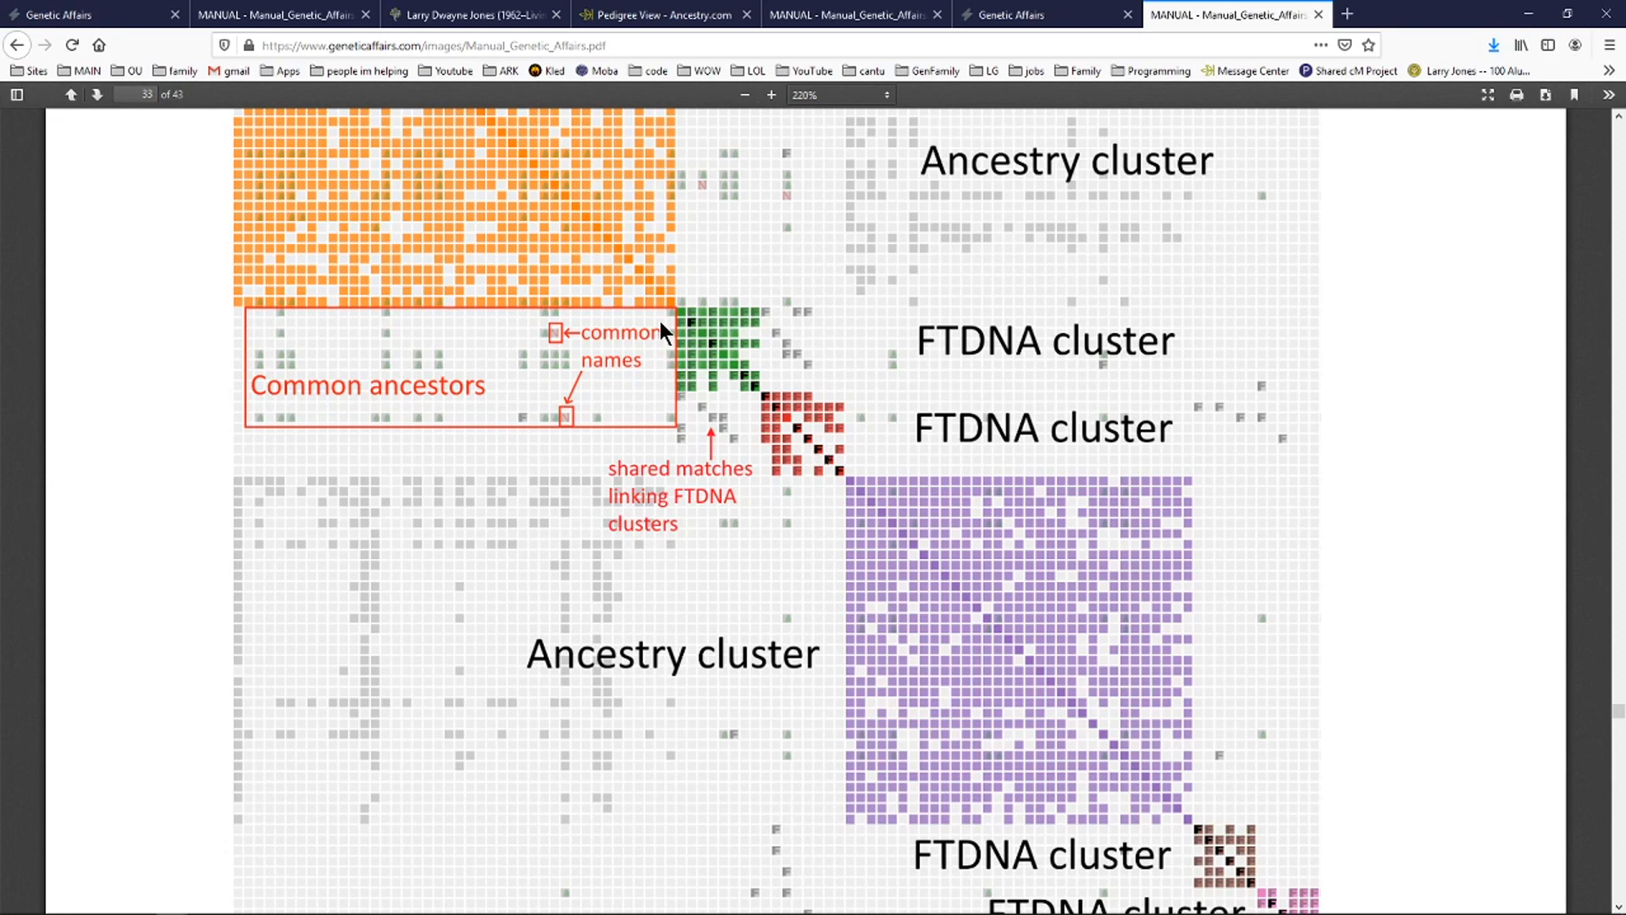
Return to the Hybrid AutoCluster settings page and select the pricing sentence.
{"action": "left_click", "coordinate": [1021, 15]}
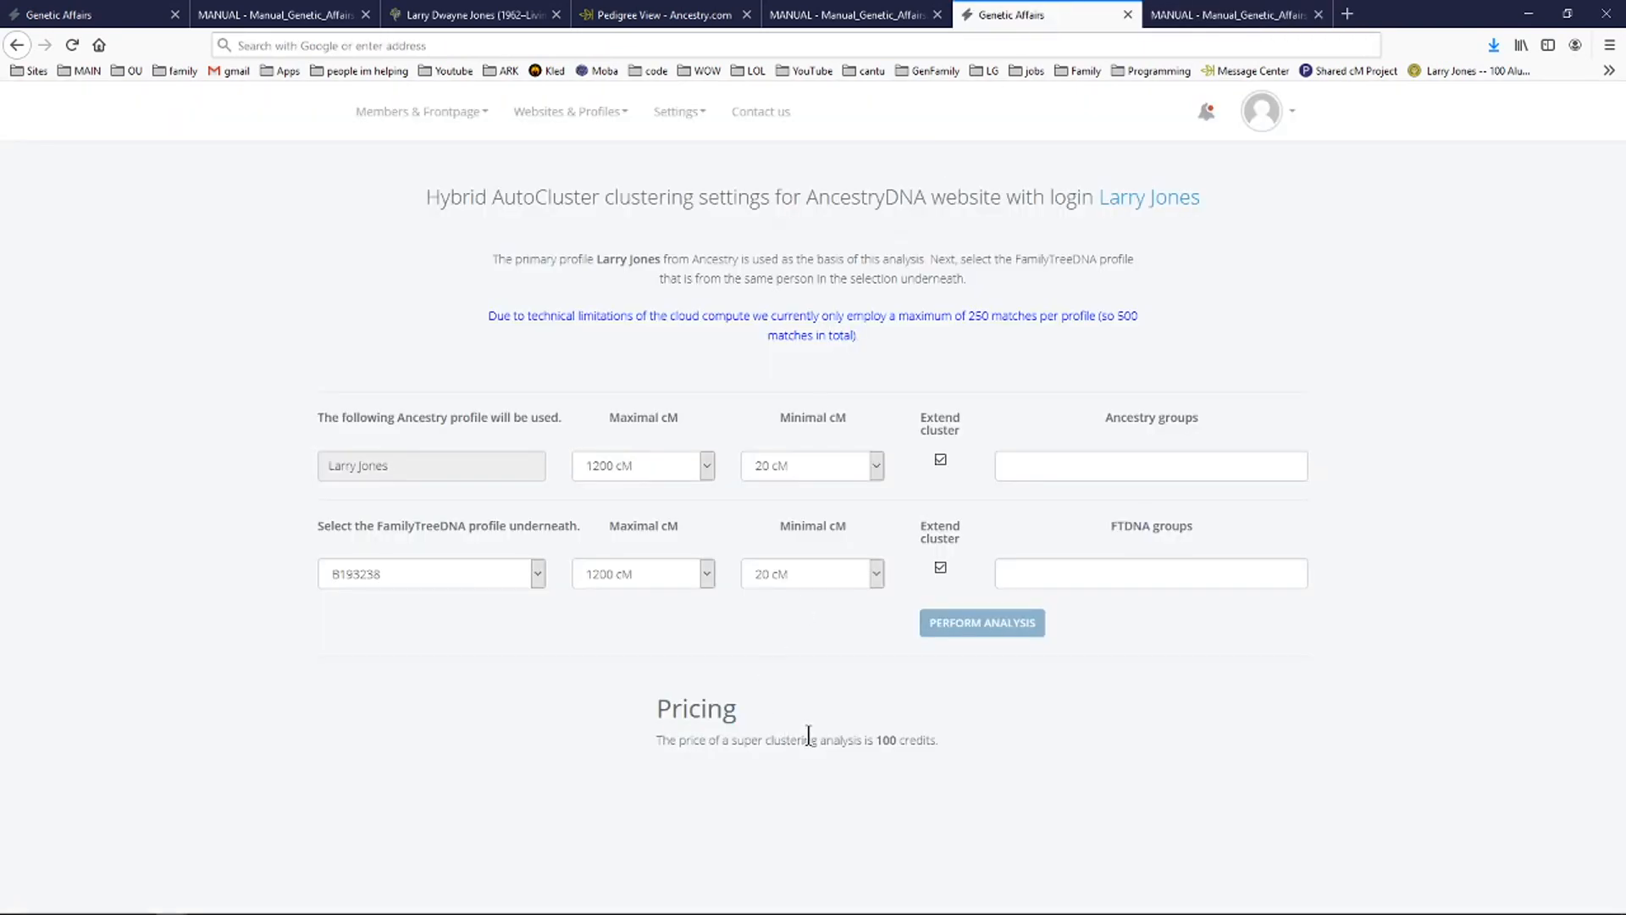
{"action": "double_click", "coordinate": [773, 740]}
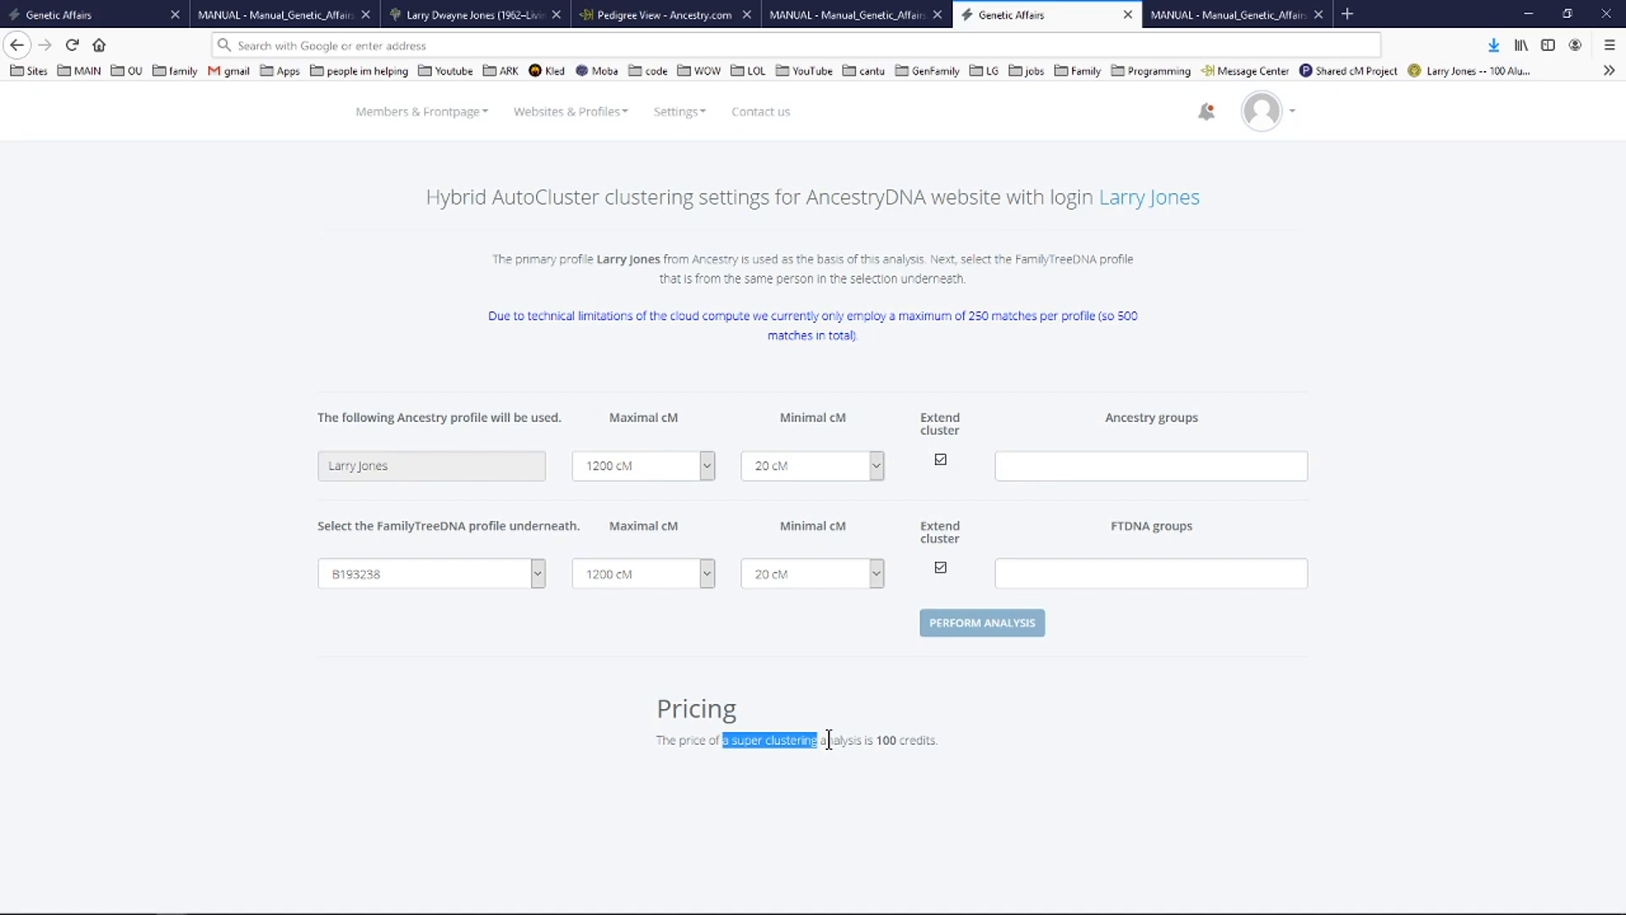
{"action": "mouse_move", "coordinate": [726, 518]}
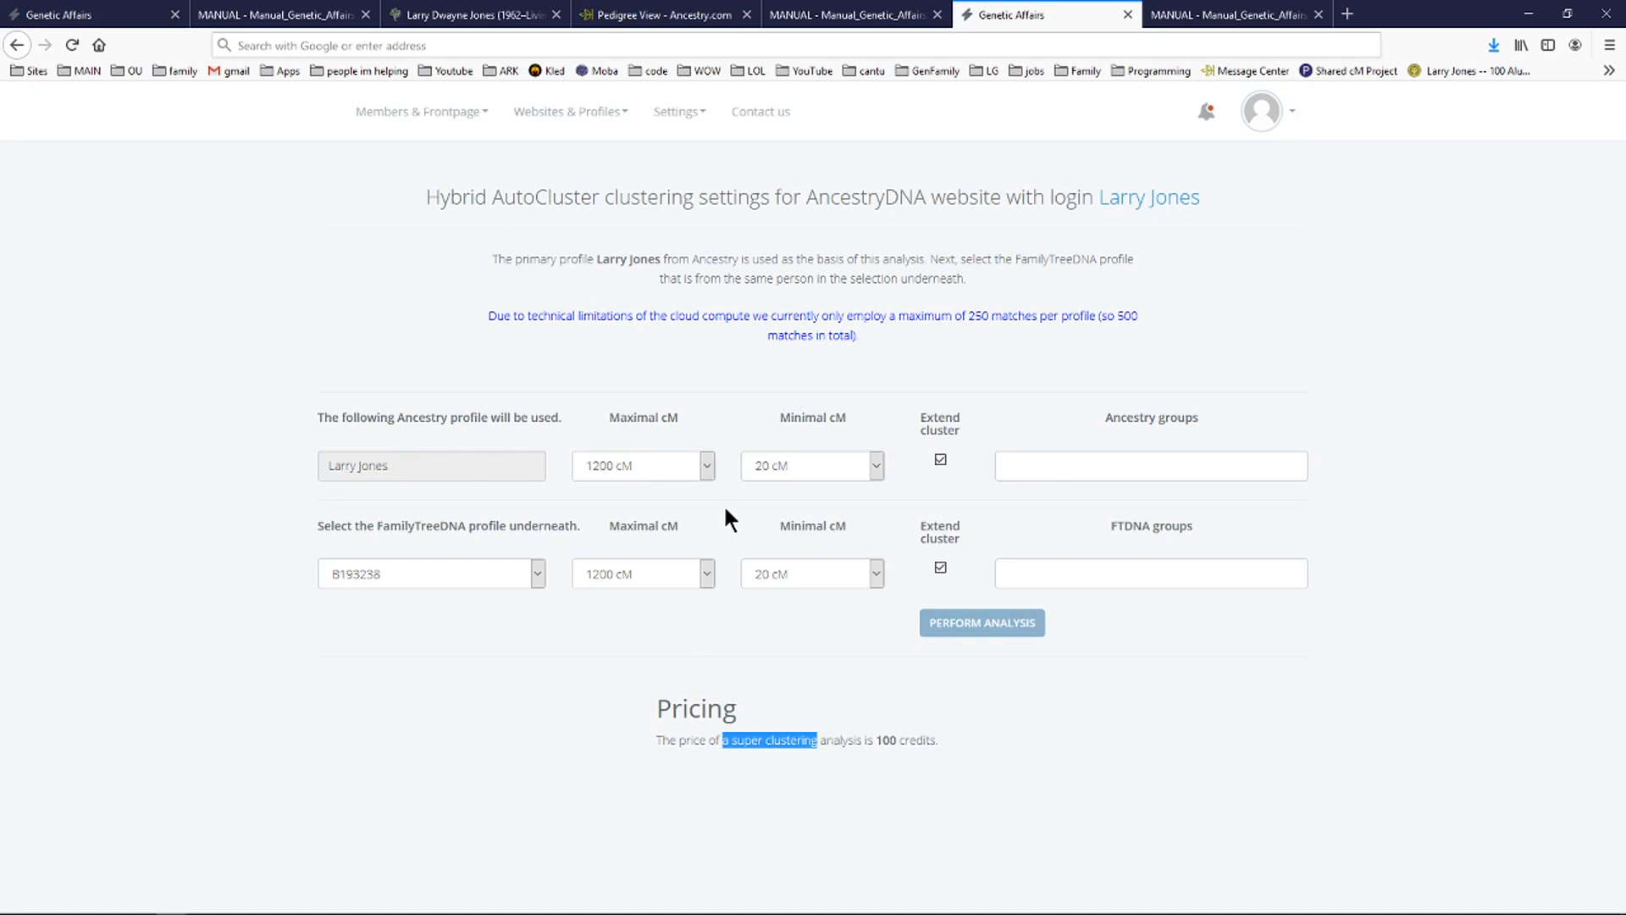
{"action": "left_click_drag", "start_coordinate": [722, 739], "coordinate": [941, 740]}
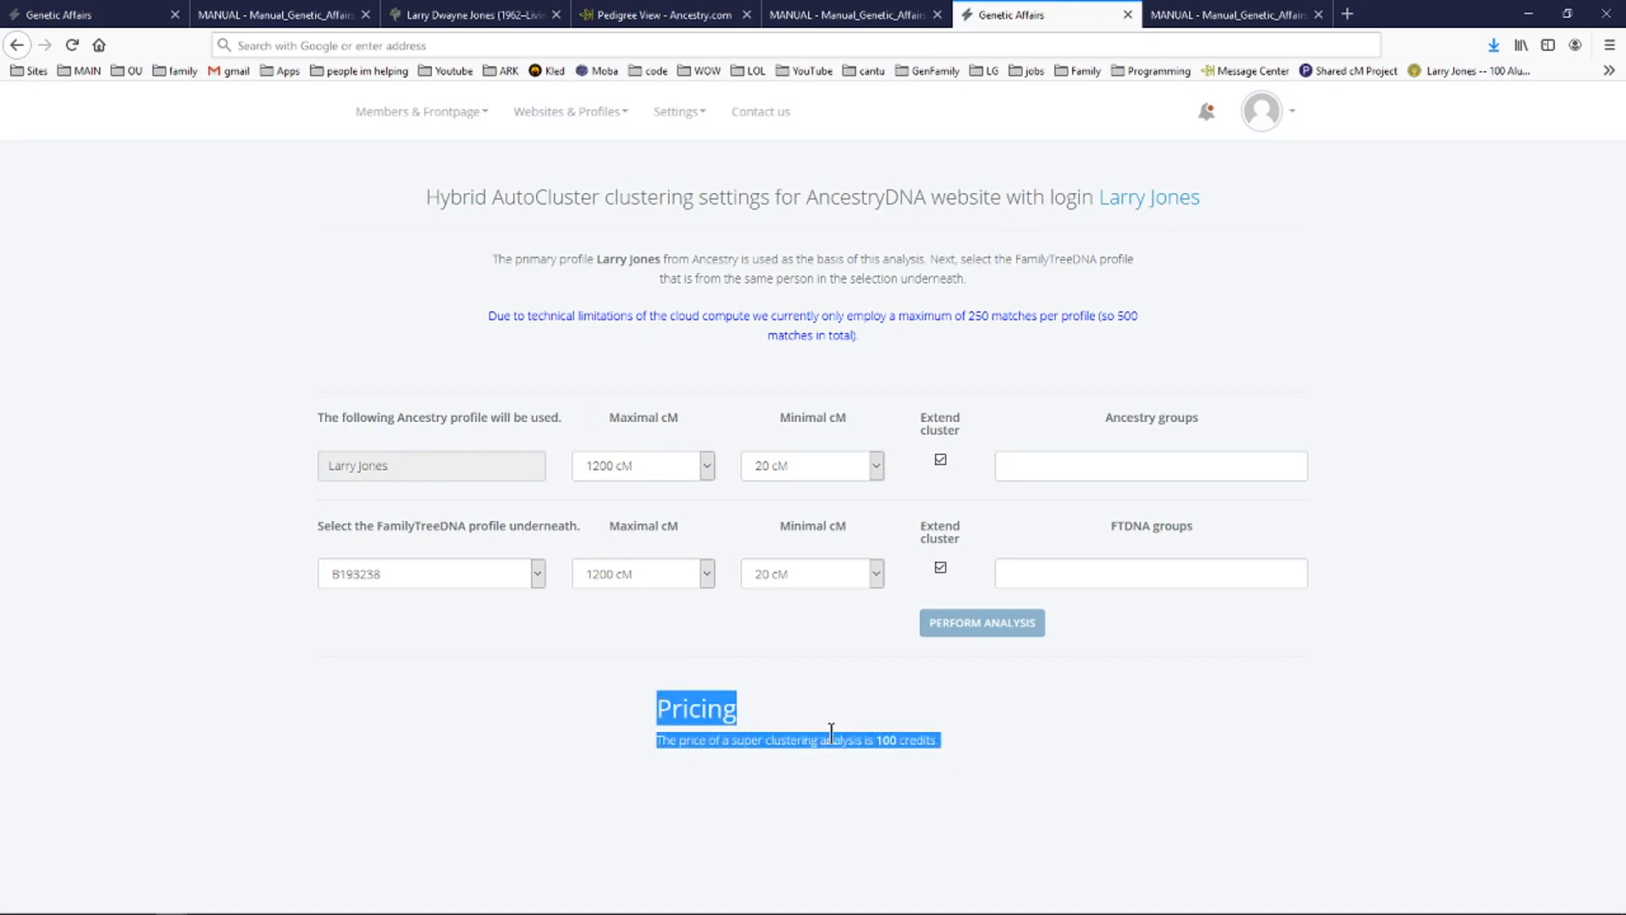
{"action": "mouse_move", "coordinate": [953, 748]}
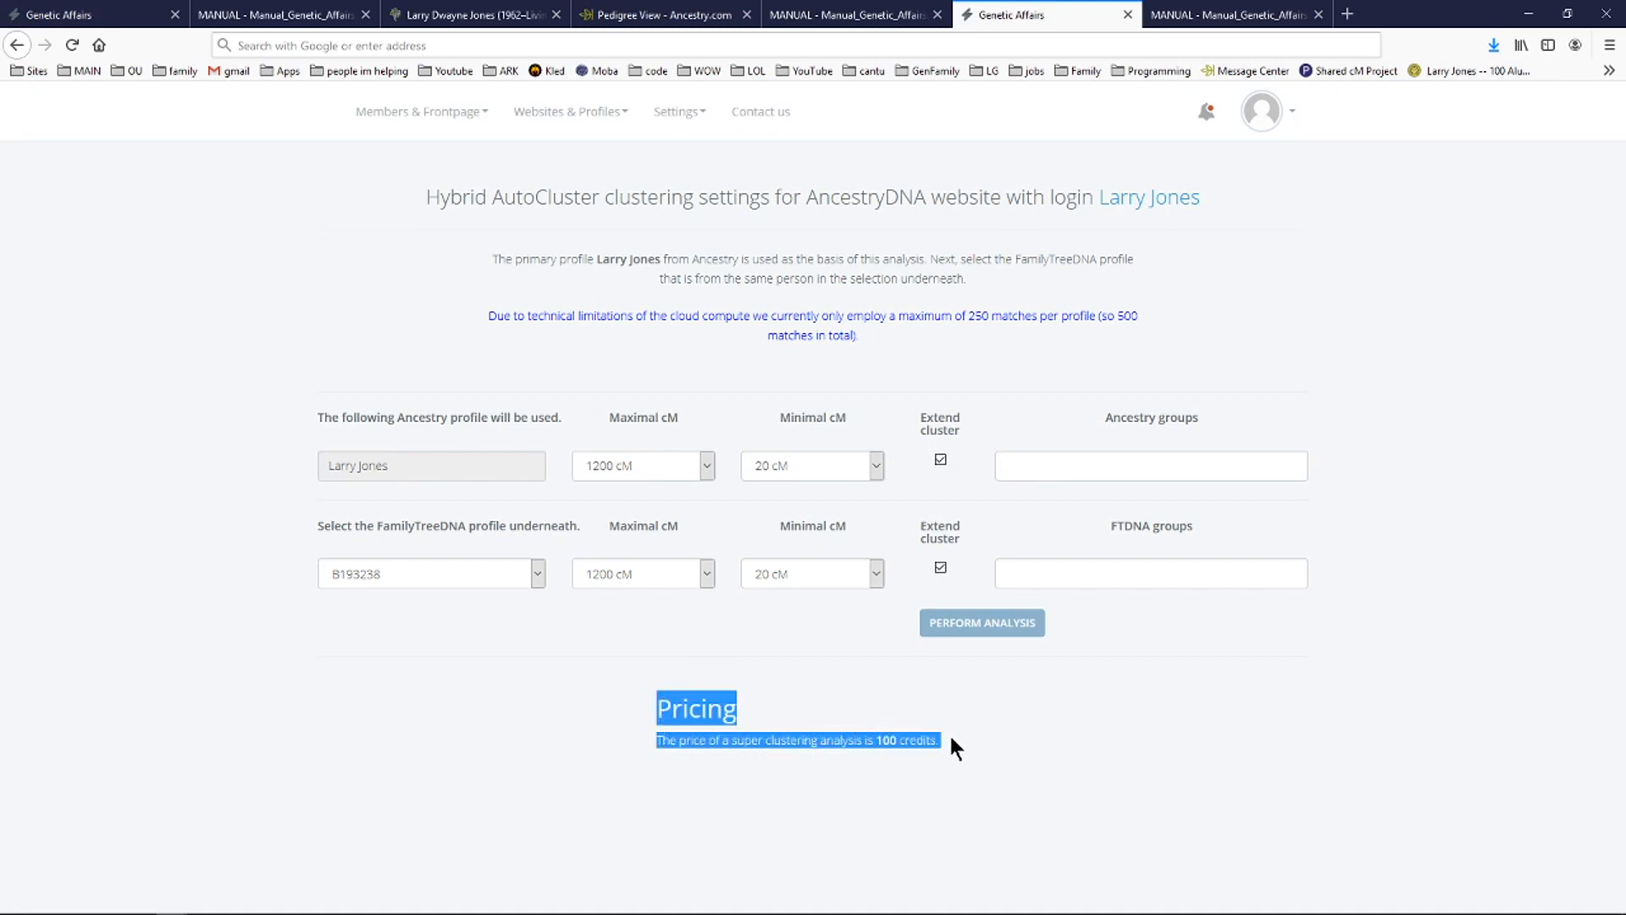
{"action": "mouse_move", "coordinate": [944, 753]}
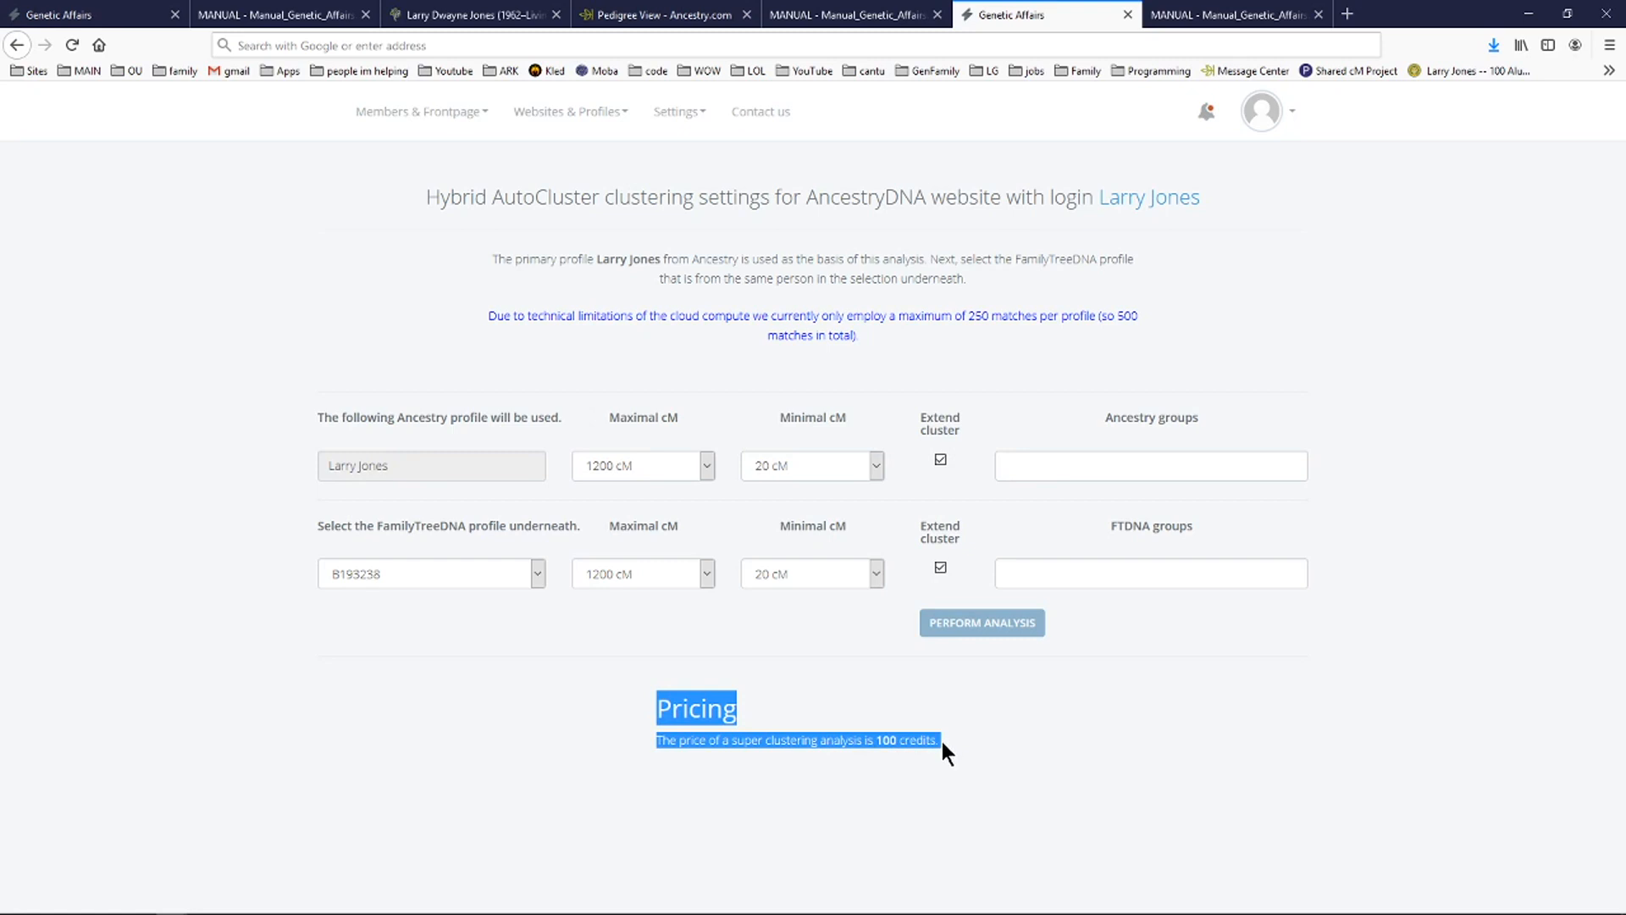
Repeatedly re-highlight the Pricing heading and its 100-credit sentence.
{"action": "left_click", "coordinate": [891, 738]}
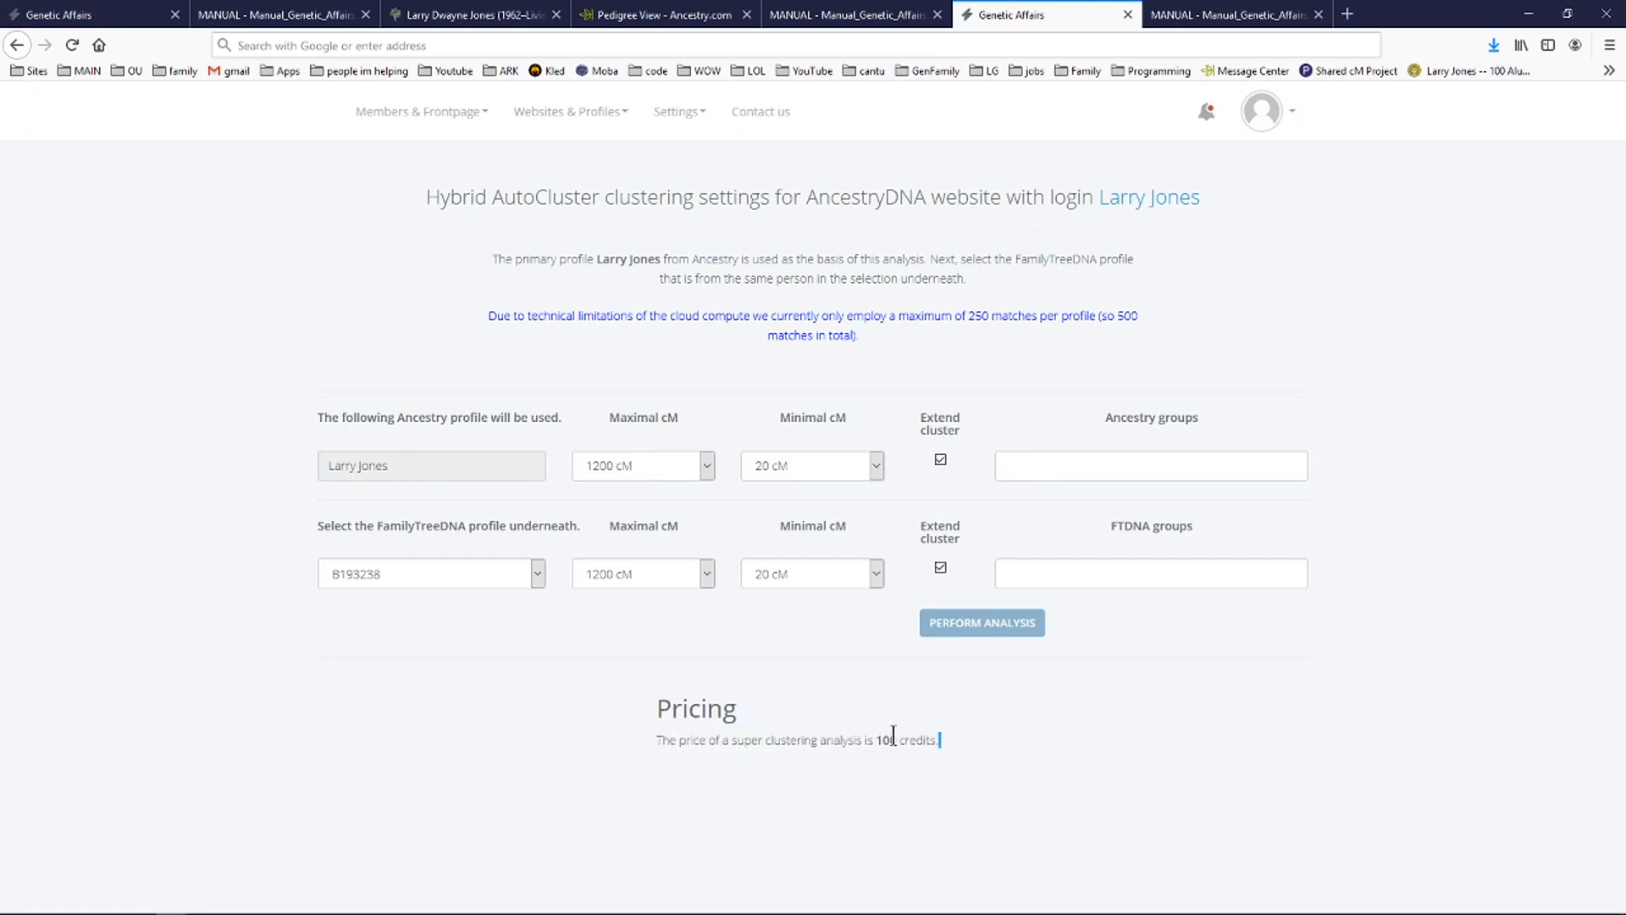
{"action": "left_click_drag", "start_coordinate": [655, 708], "coordinate": [937, 740]}
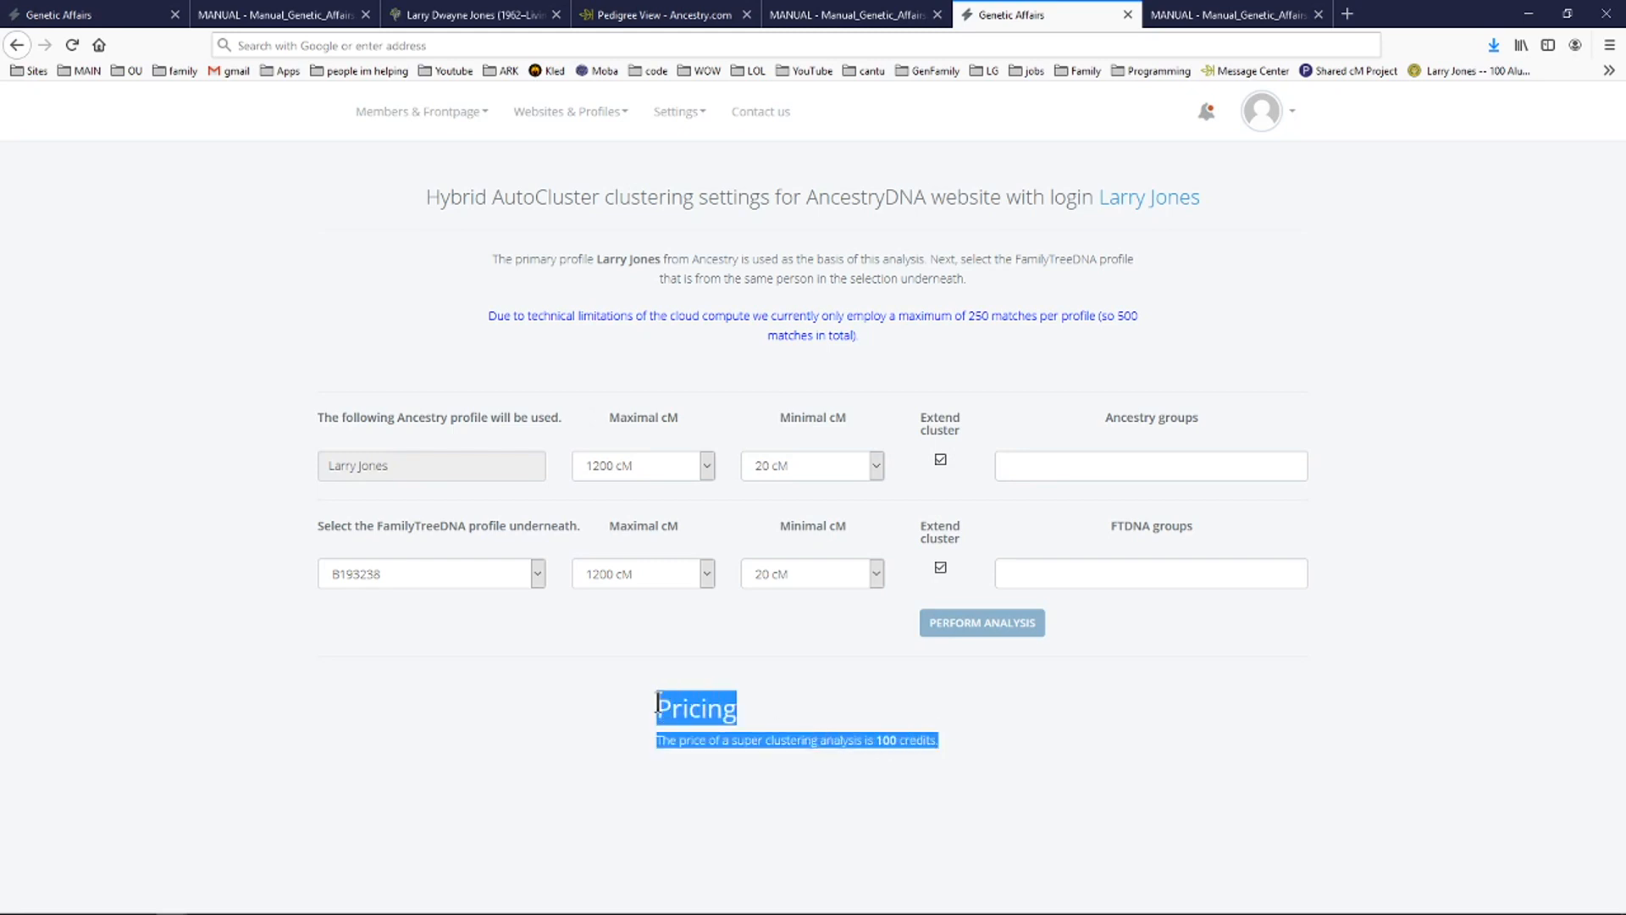
{"action": "mouse_move", "coordinate": [934, 738]}
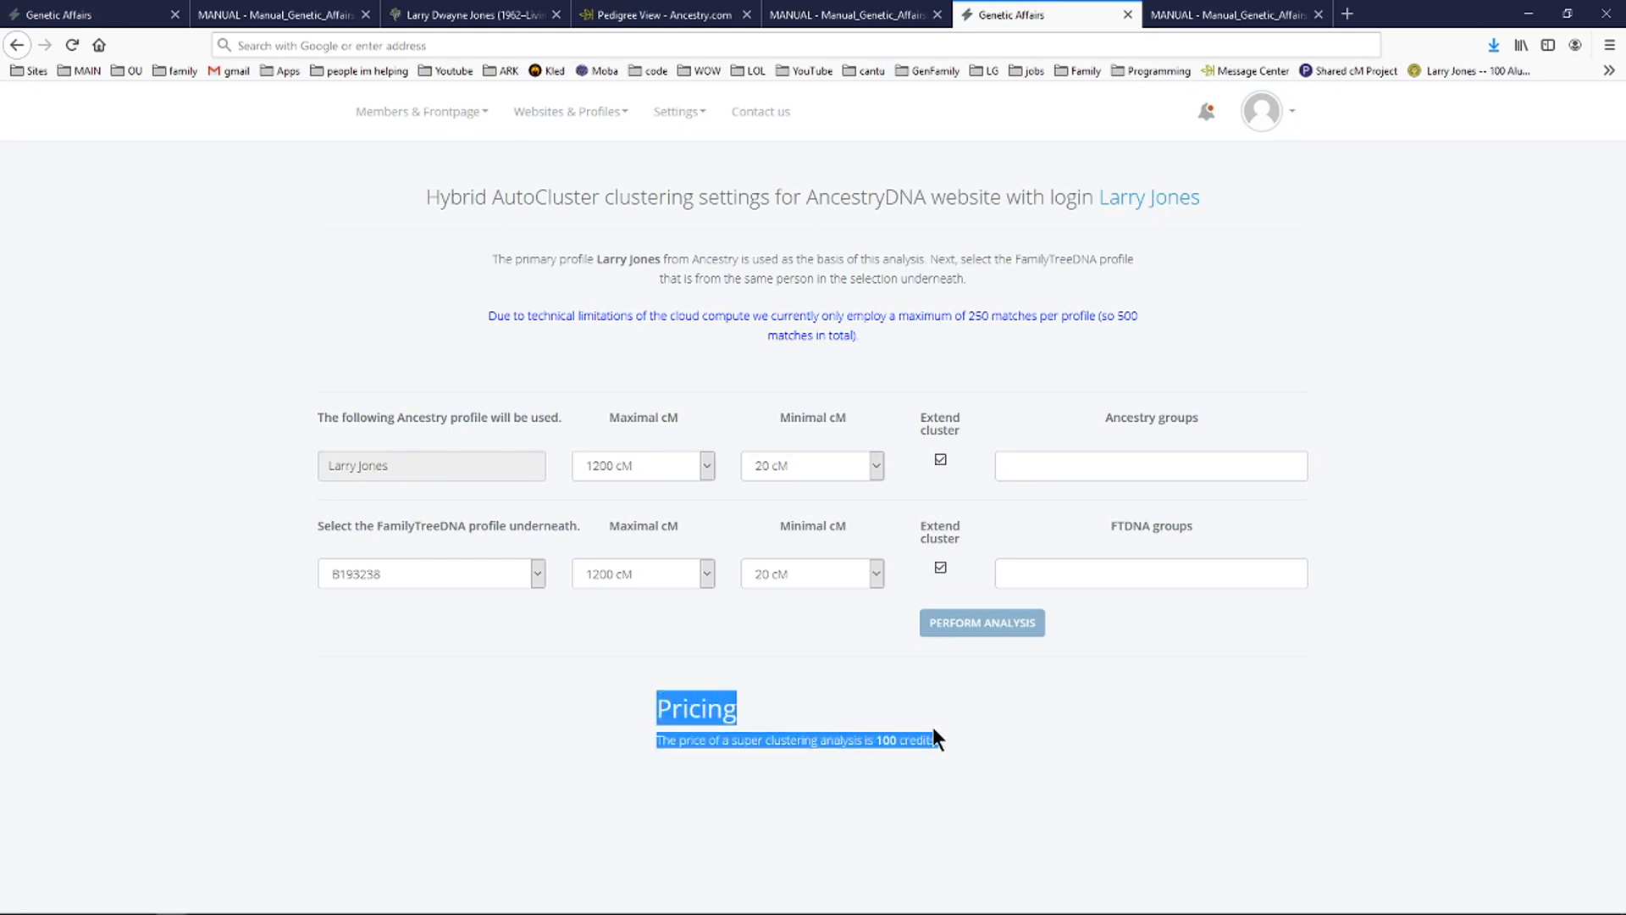
{"action": "left_click", "coordinate": [943, 749]}
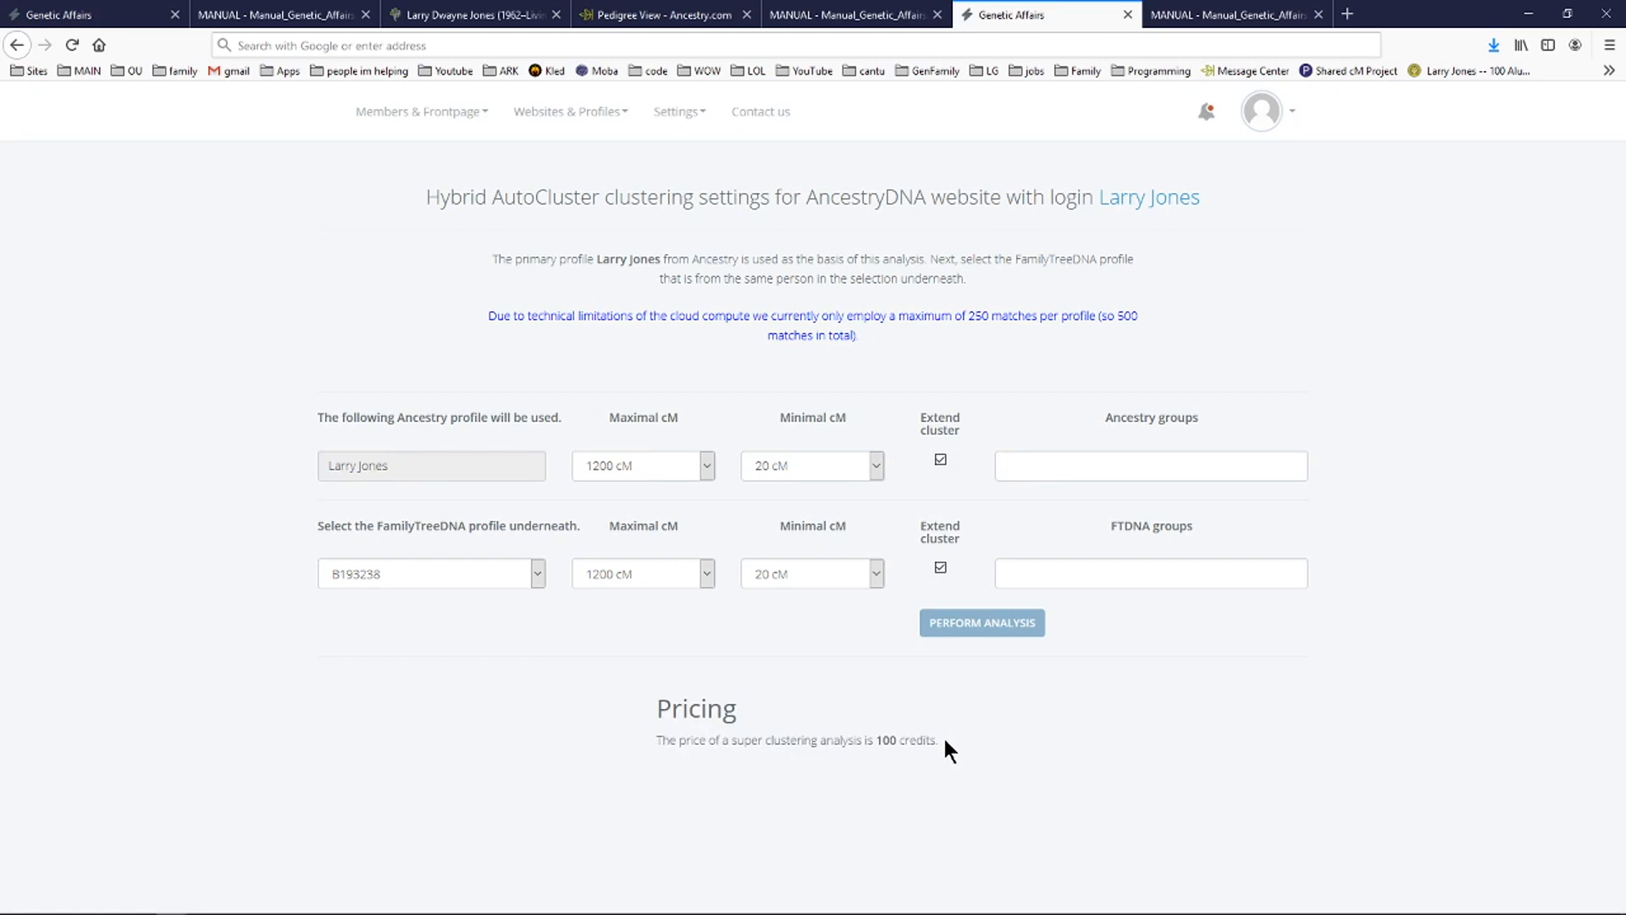
{"action": "left_click_drag", "start_coordinate": [657, 708], "coordinate": [941, 741]}
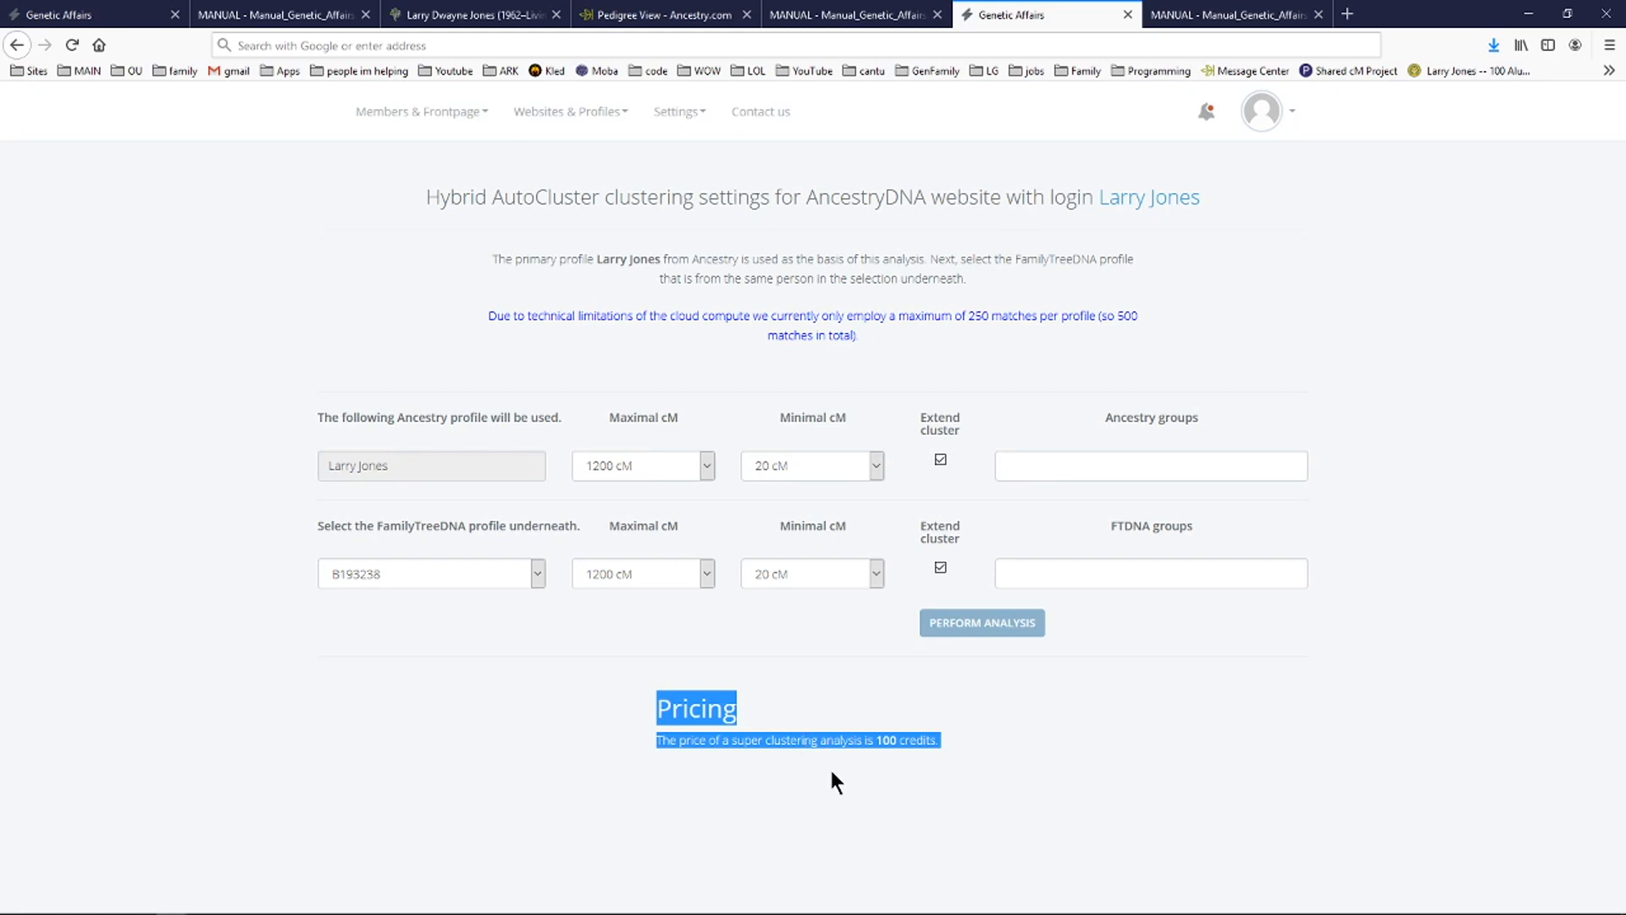
{"action": "left_click", "coordinate": [952, 752]}
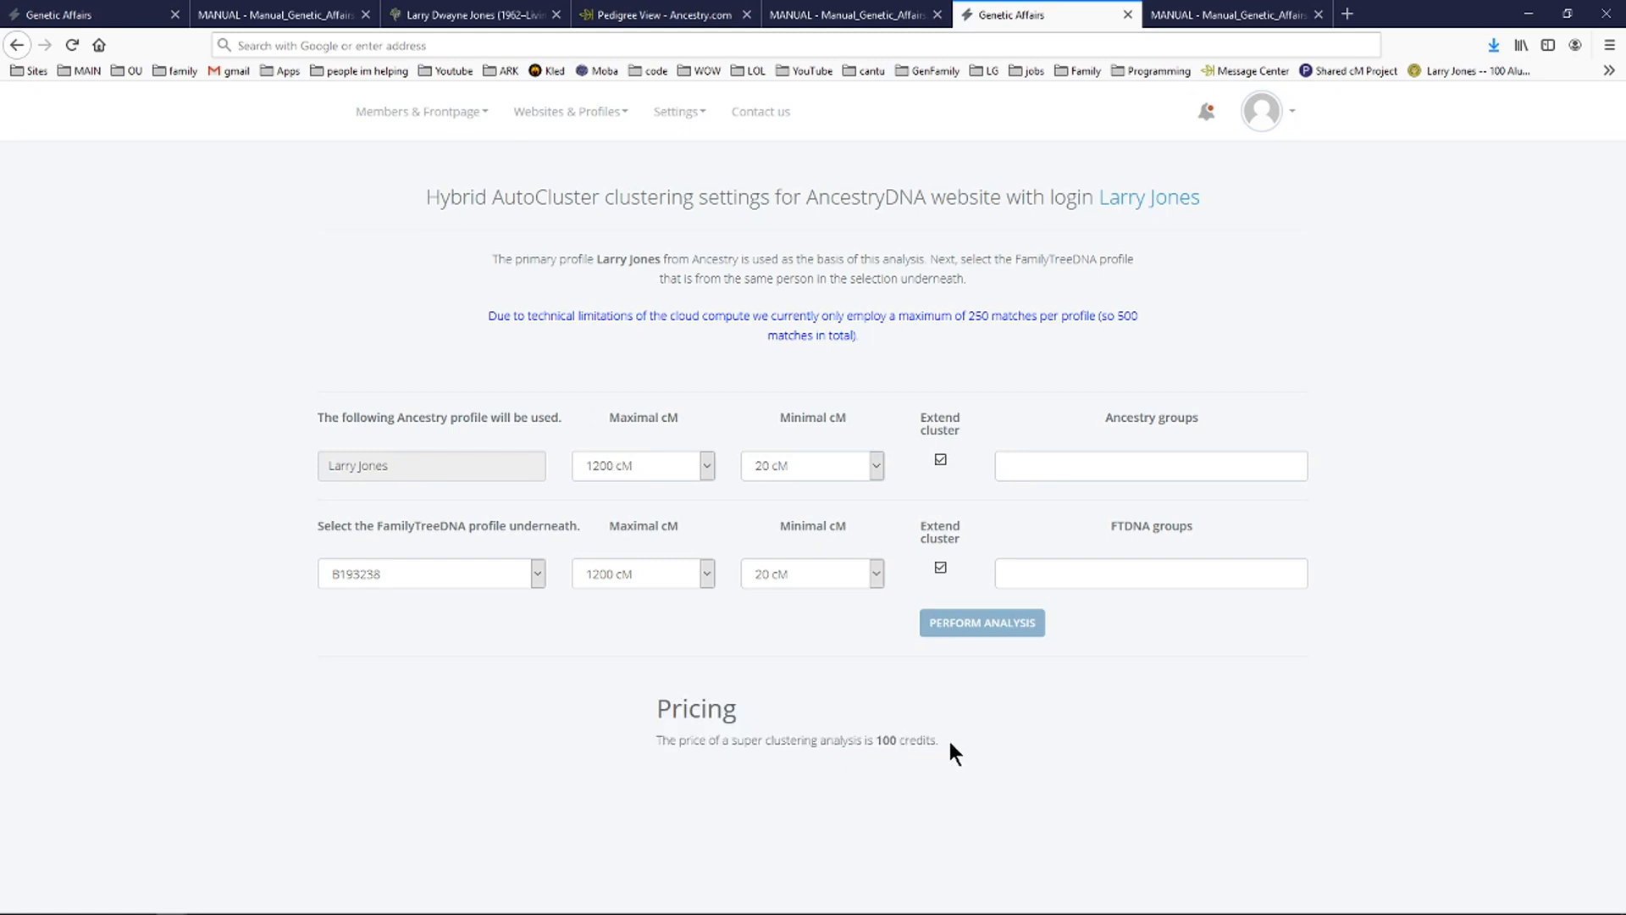
{"action": "left_click_drag", "start_coordinate": [656, 708], "coordinate": [942, 740]}
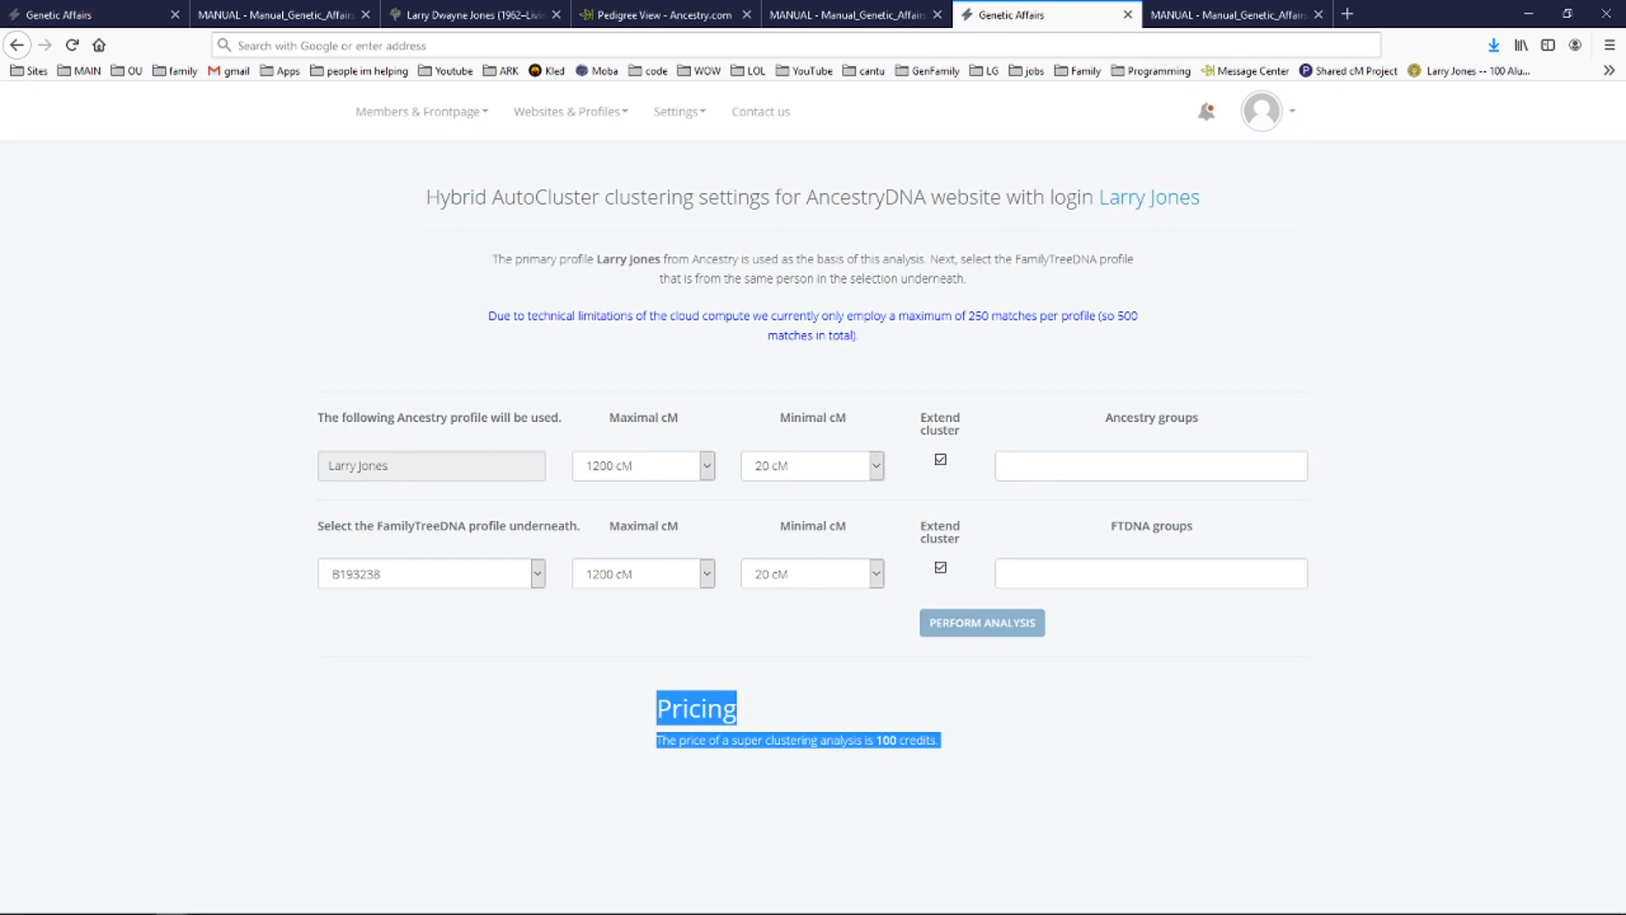
{"action": "mouse_move", "coordinate": [1544, 728]}
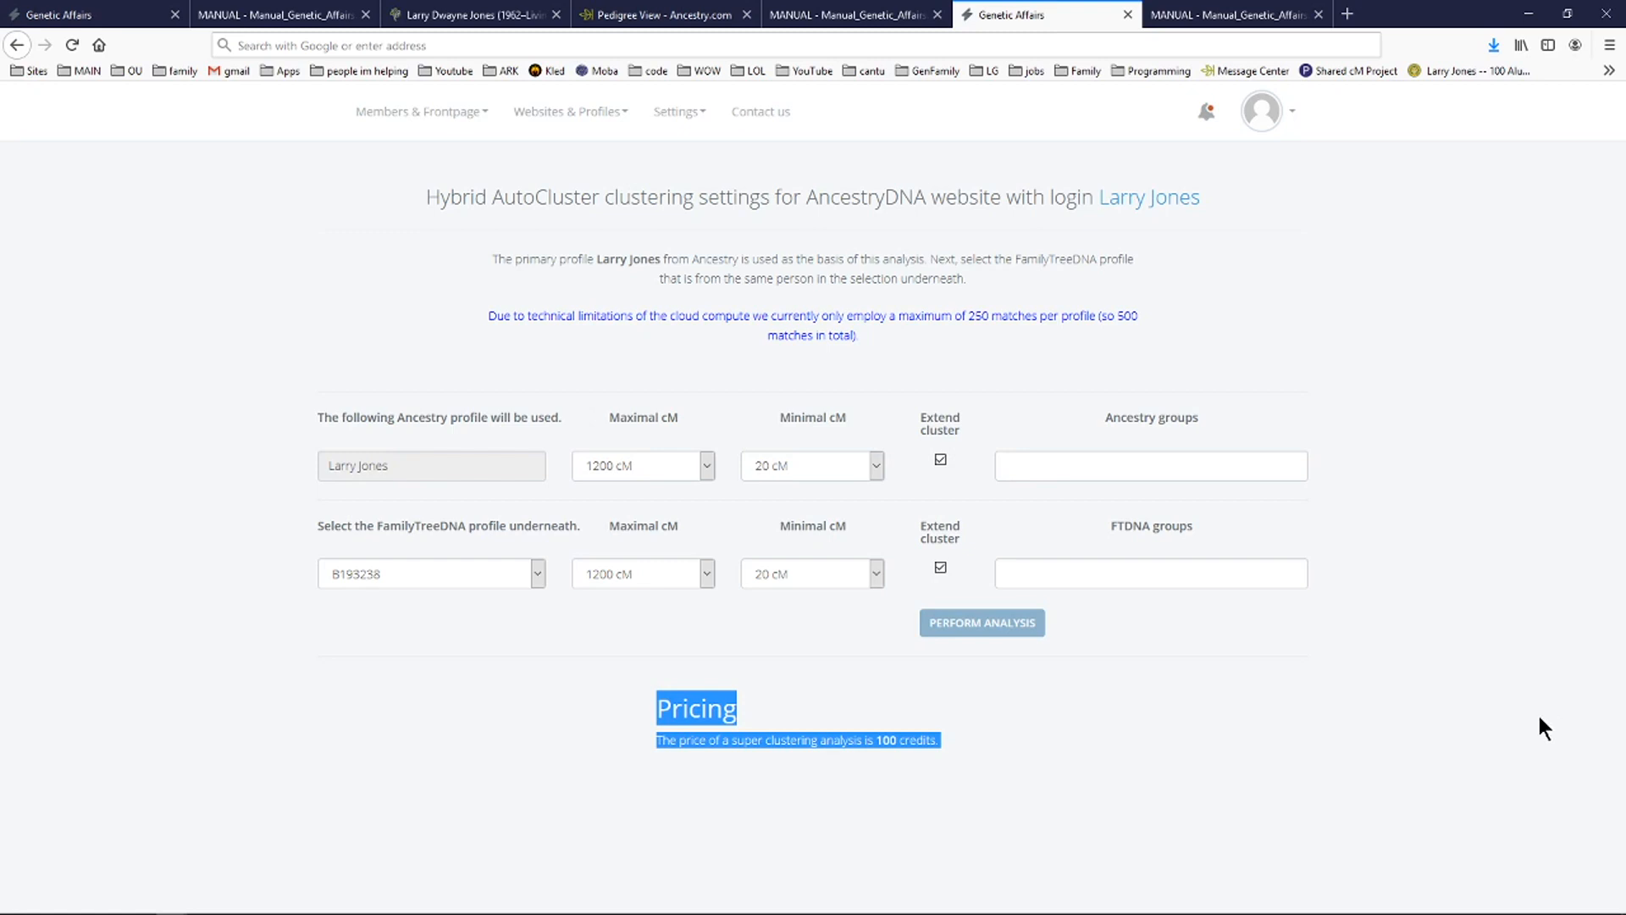
{"action": "mouse_move", "coordinate": [961, 762]}
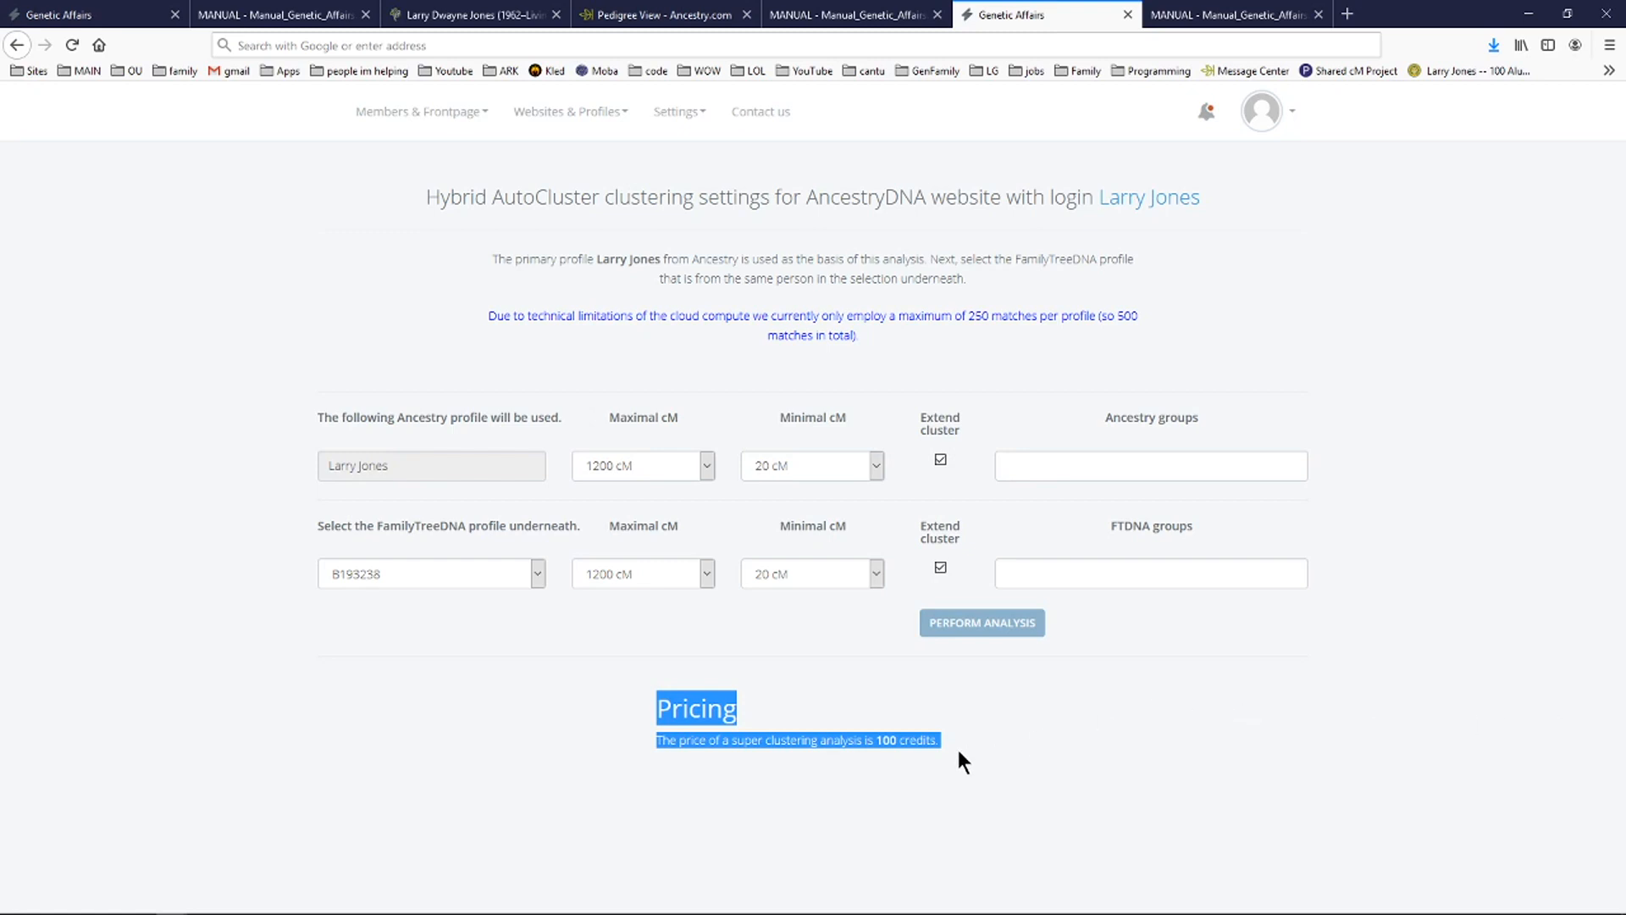
{"action": "left_click", "coordinate": [934, 740]}
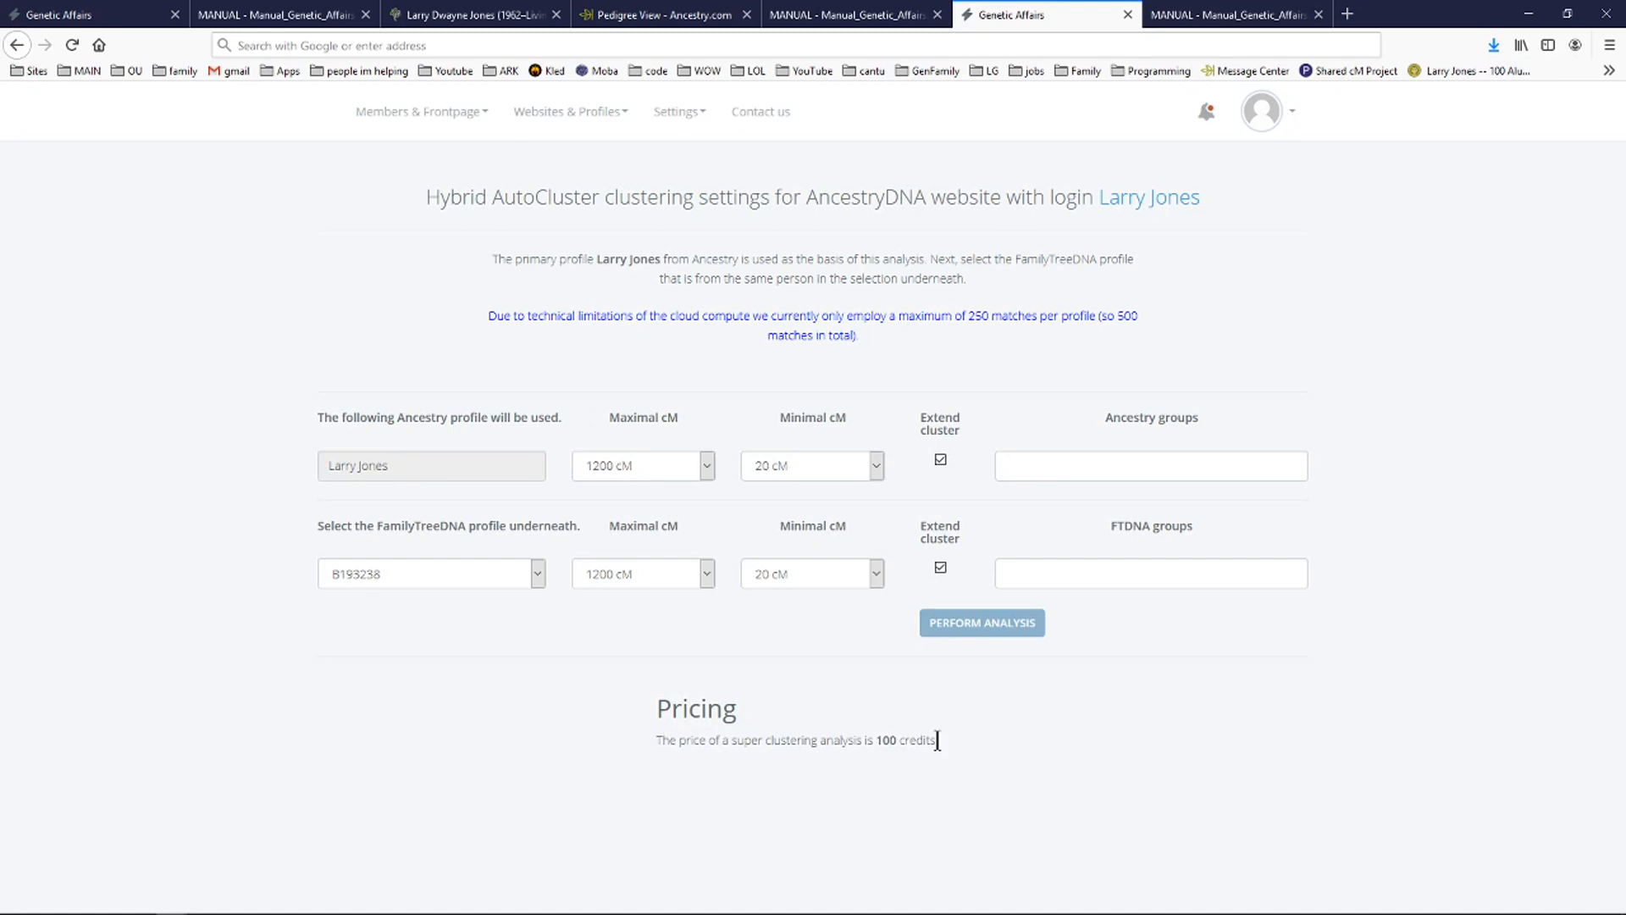
{"action": "left_click_drag", "start_coordinate": [655, 707], "coordinate": [938, 741]}
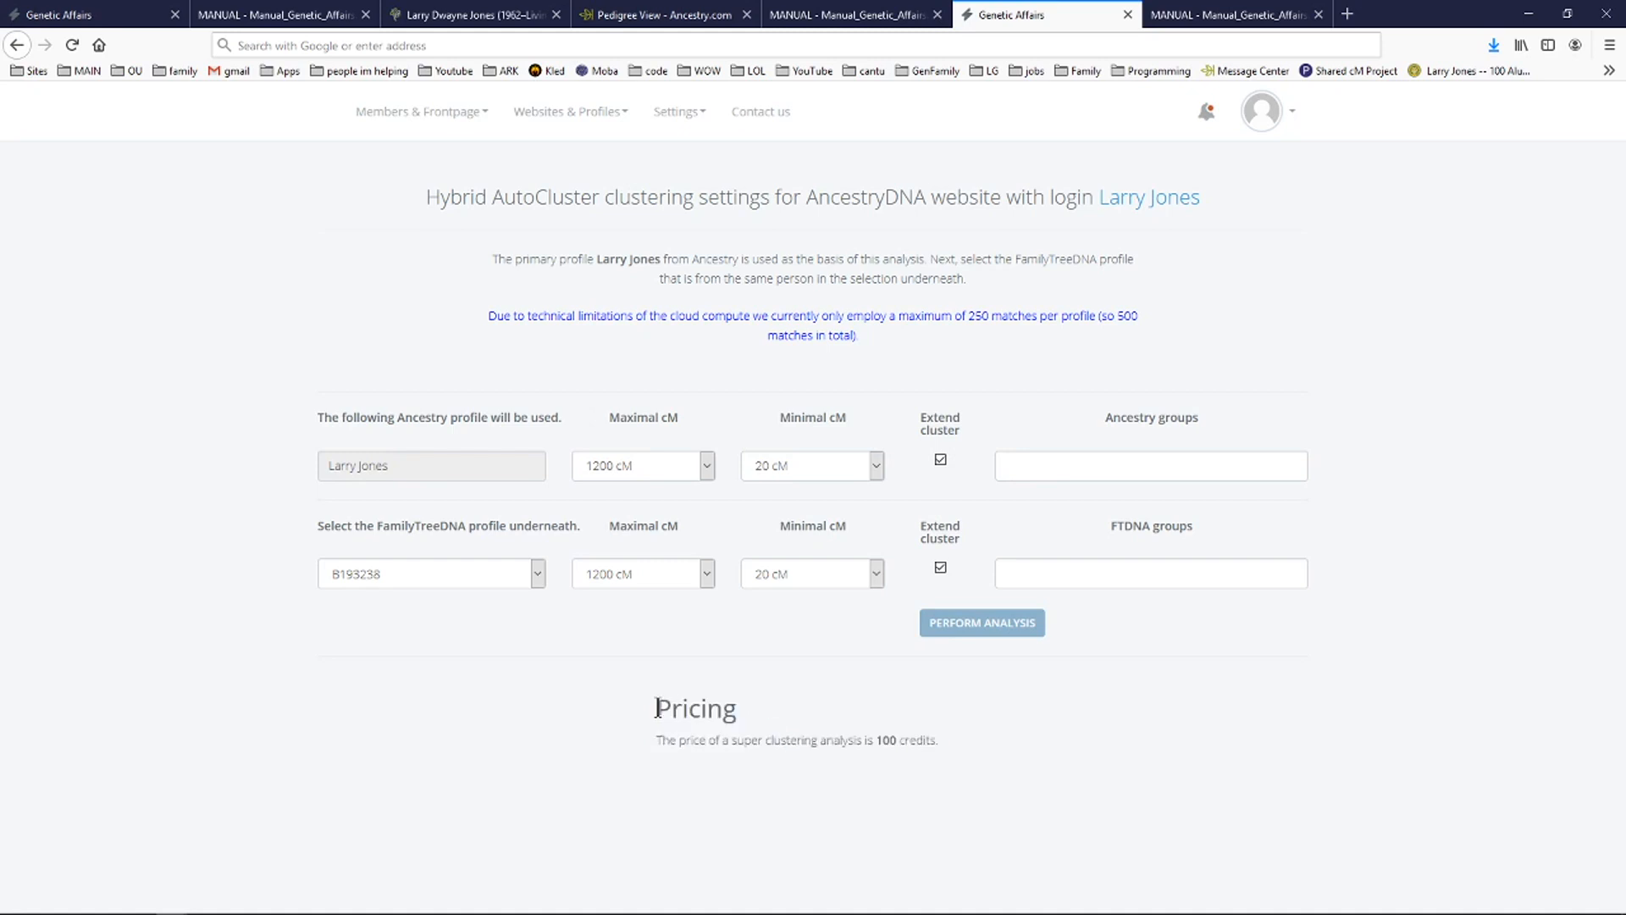
{"action": "left_click_drag", "start_coordinate": [654, 708], "coordinate": [942, 740]}
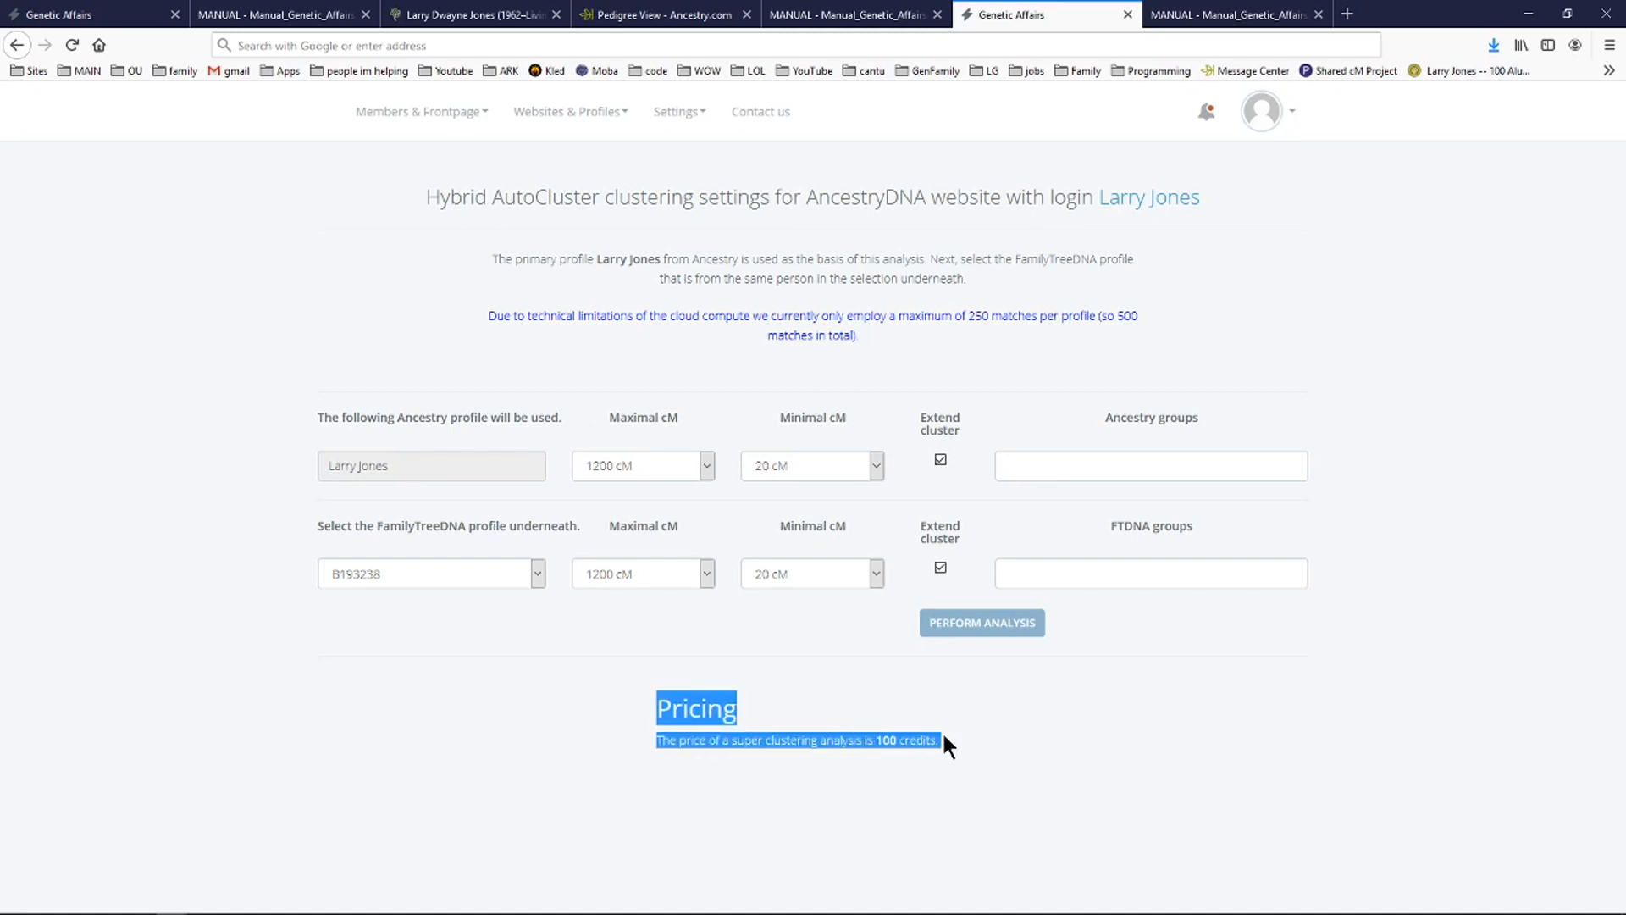